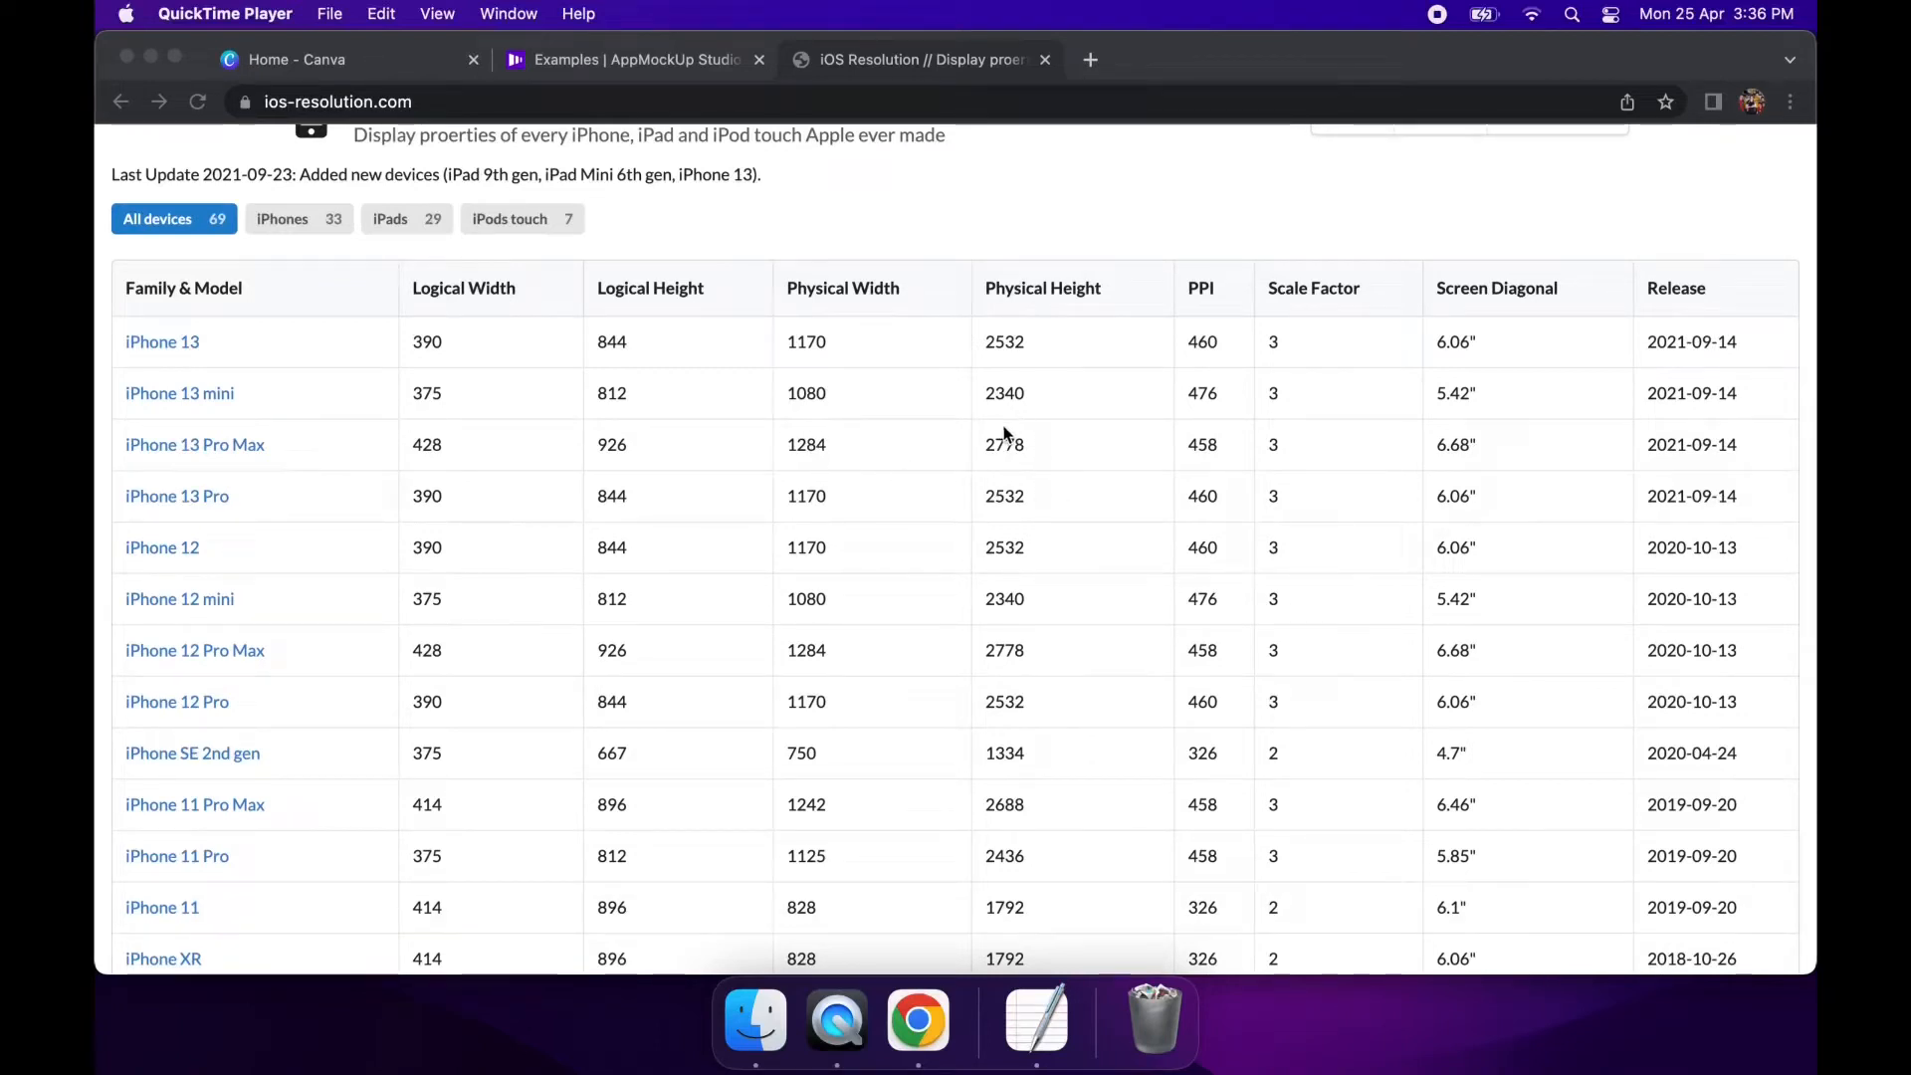
pyautogui.moveTo(801, 649)
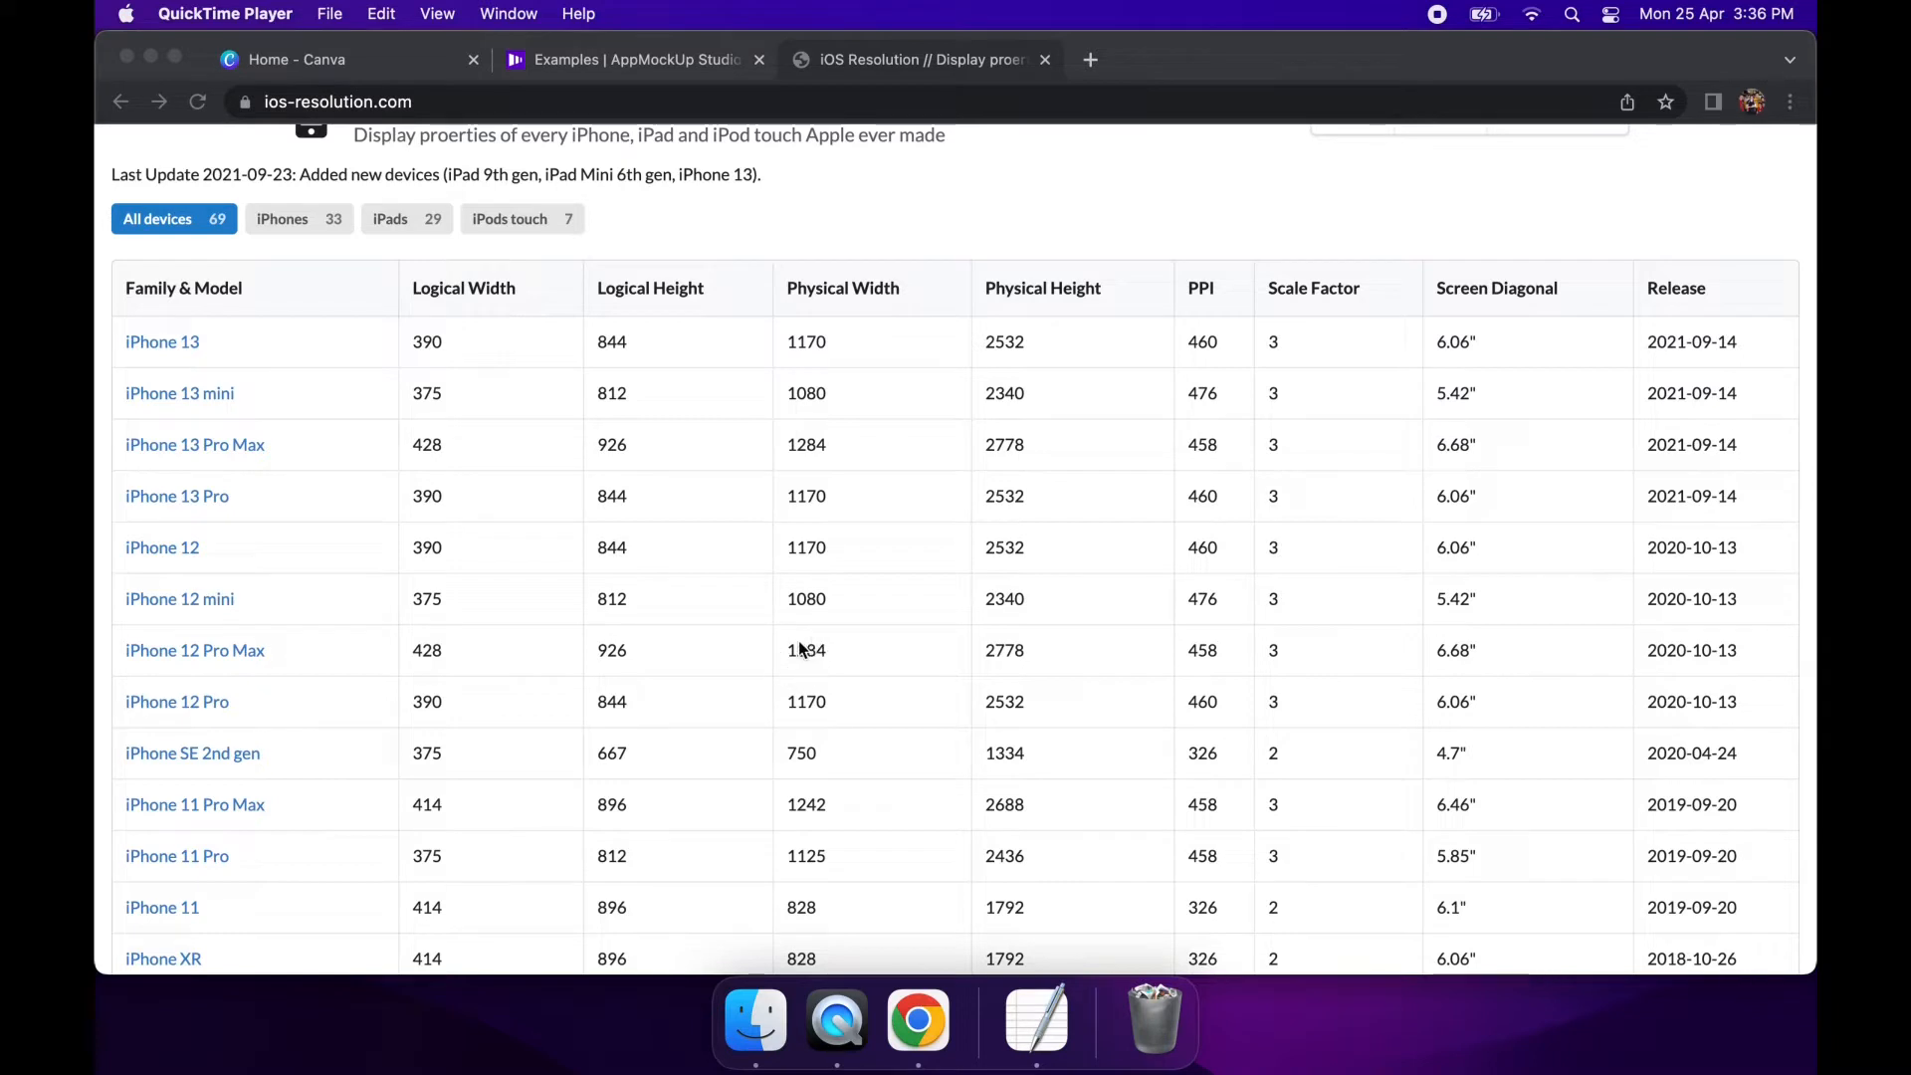
pyautogui.moveTo(201, 378)
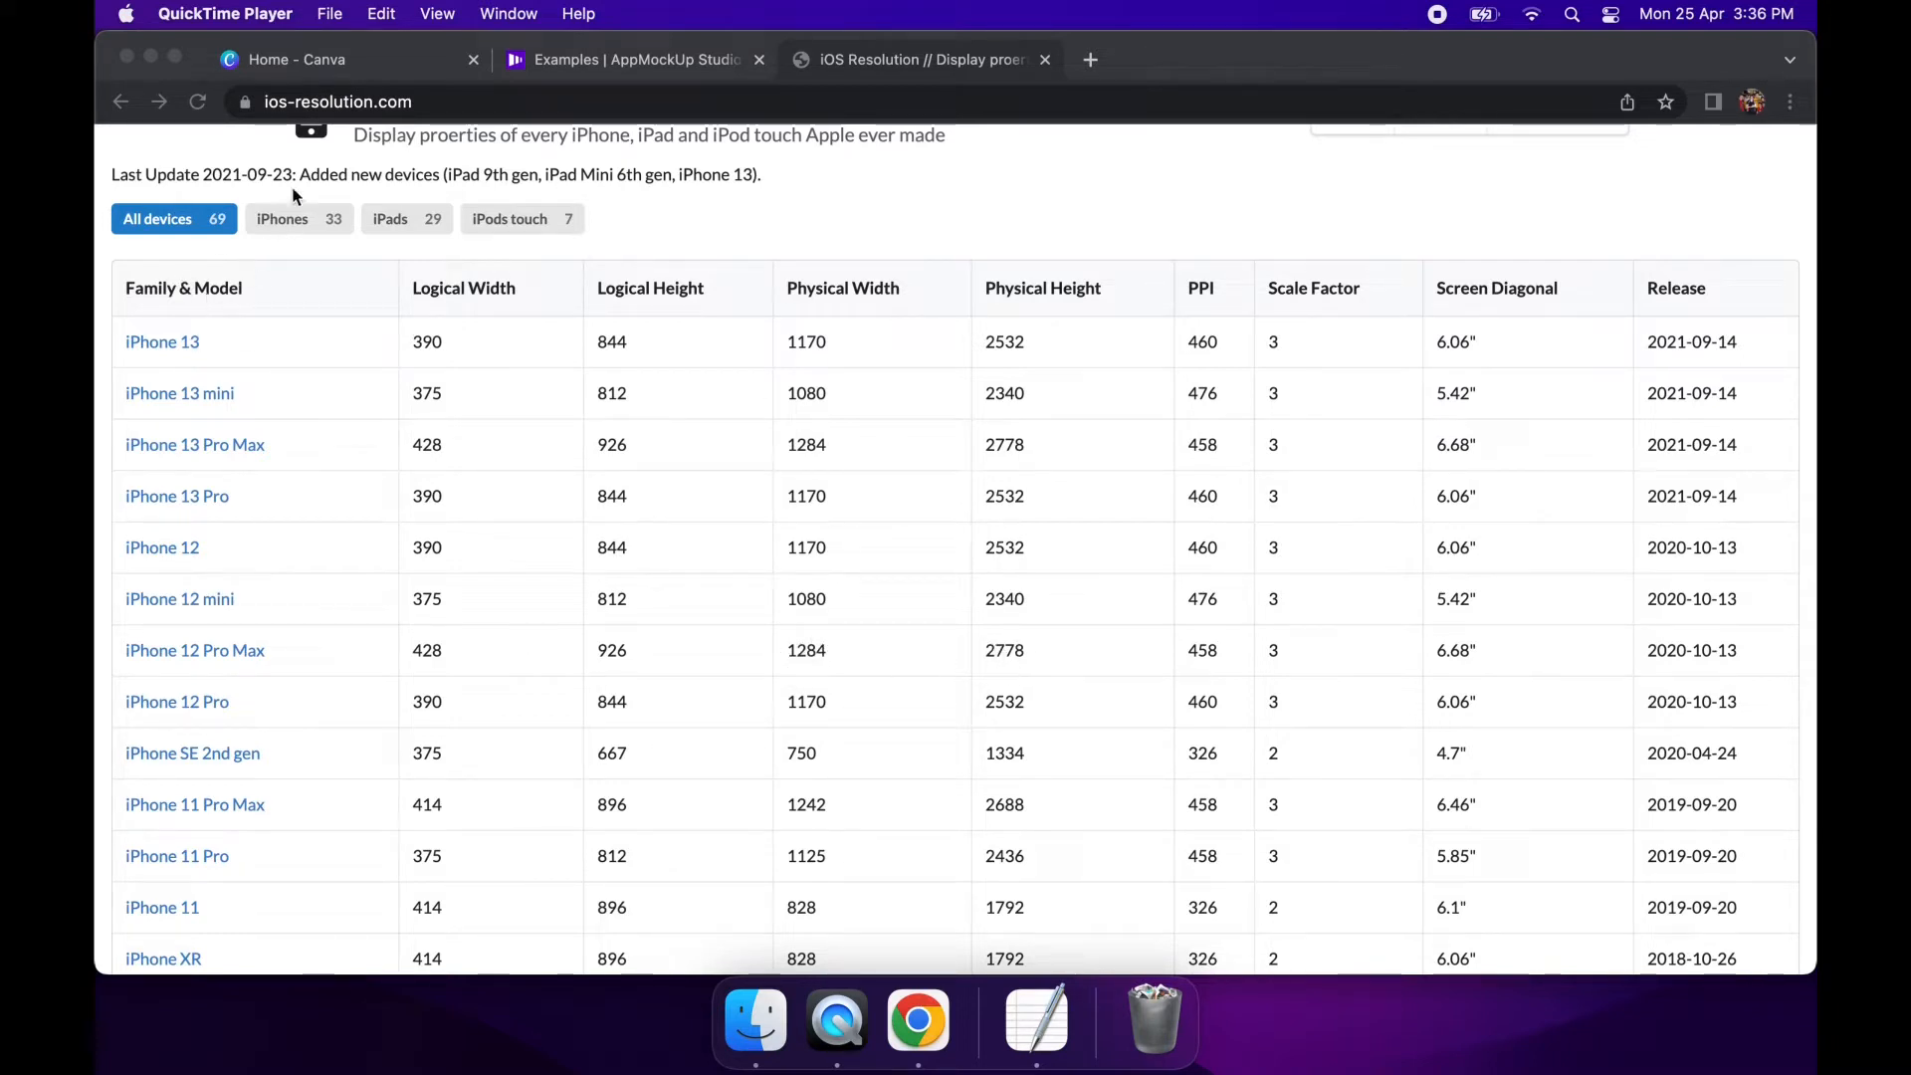
# Create a new blank Canva design at the recent custom size 1284 × 2778 px
pyautogui.click(347, 57)
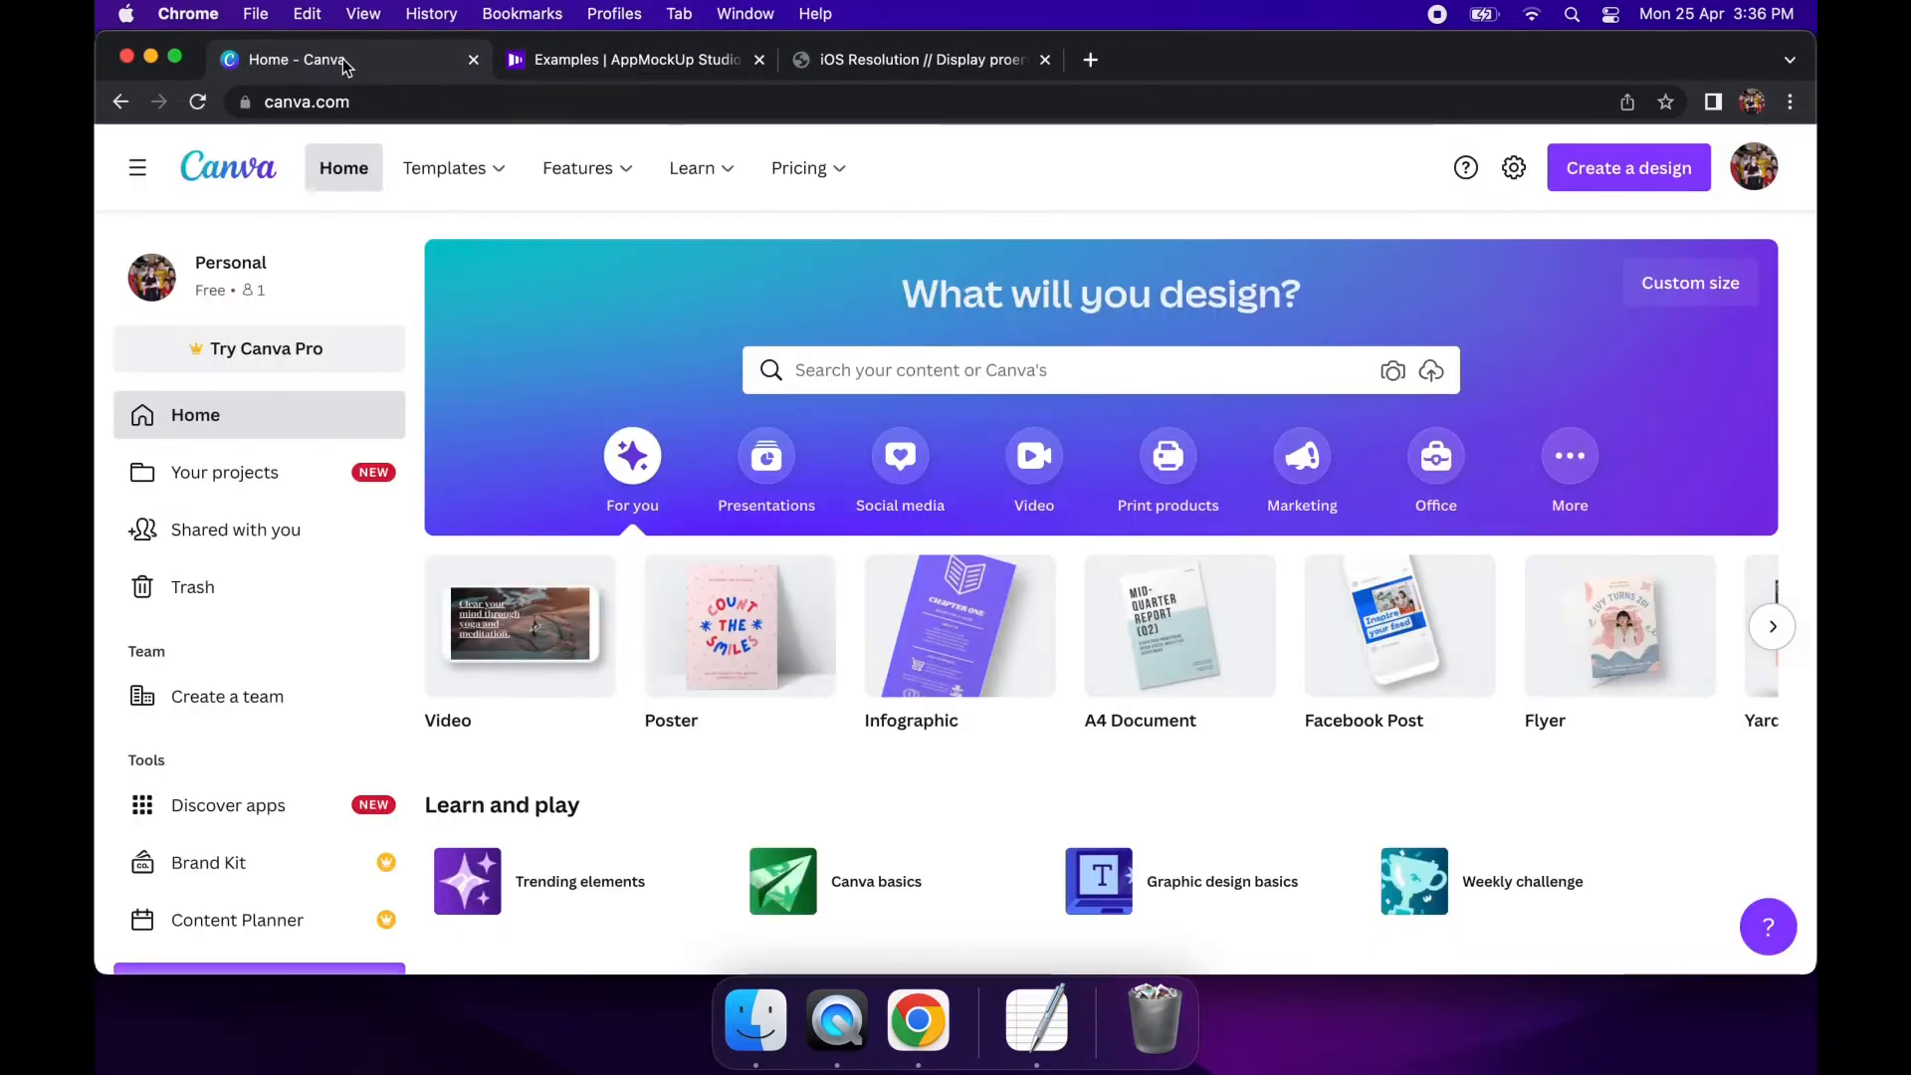
pyautogui.click(1691, 283)
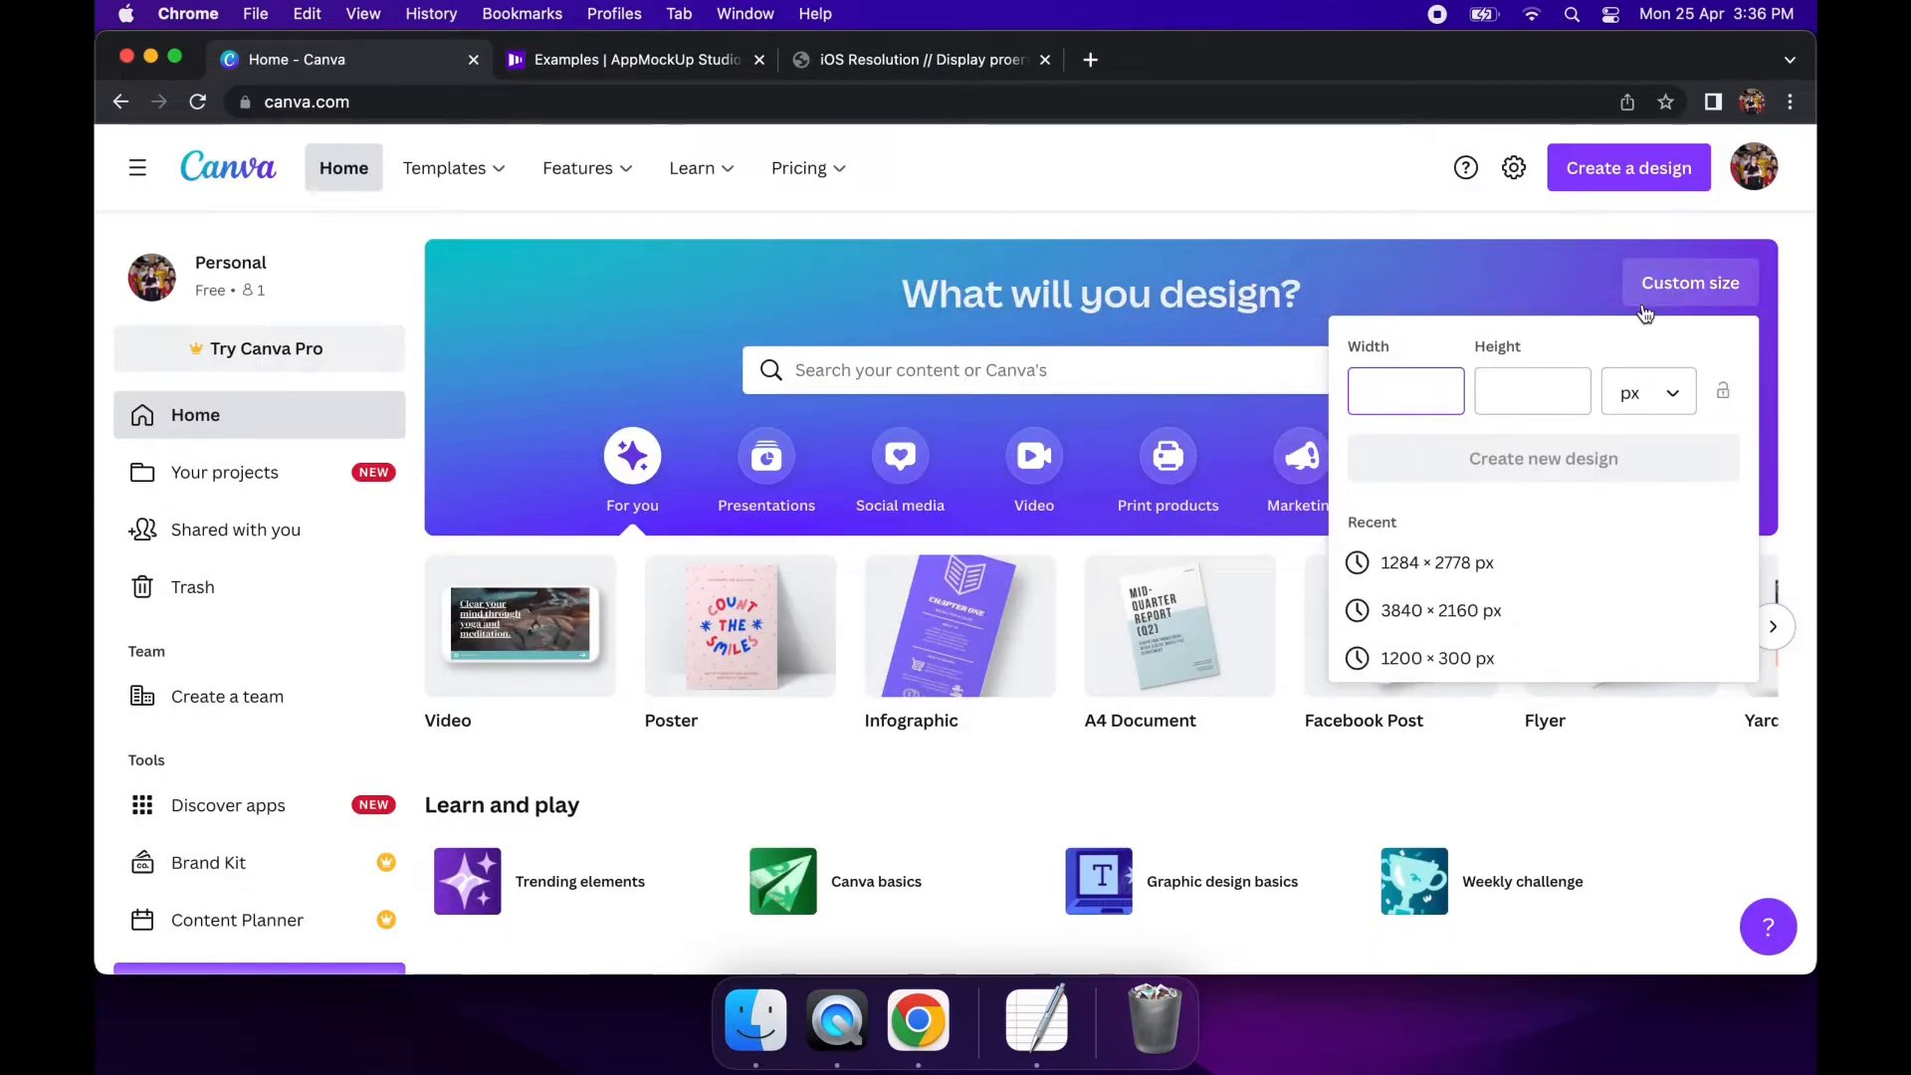
pyautogui.click(1436, 561)
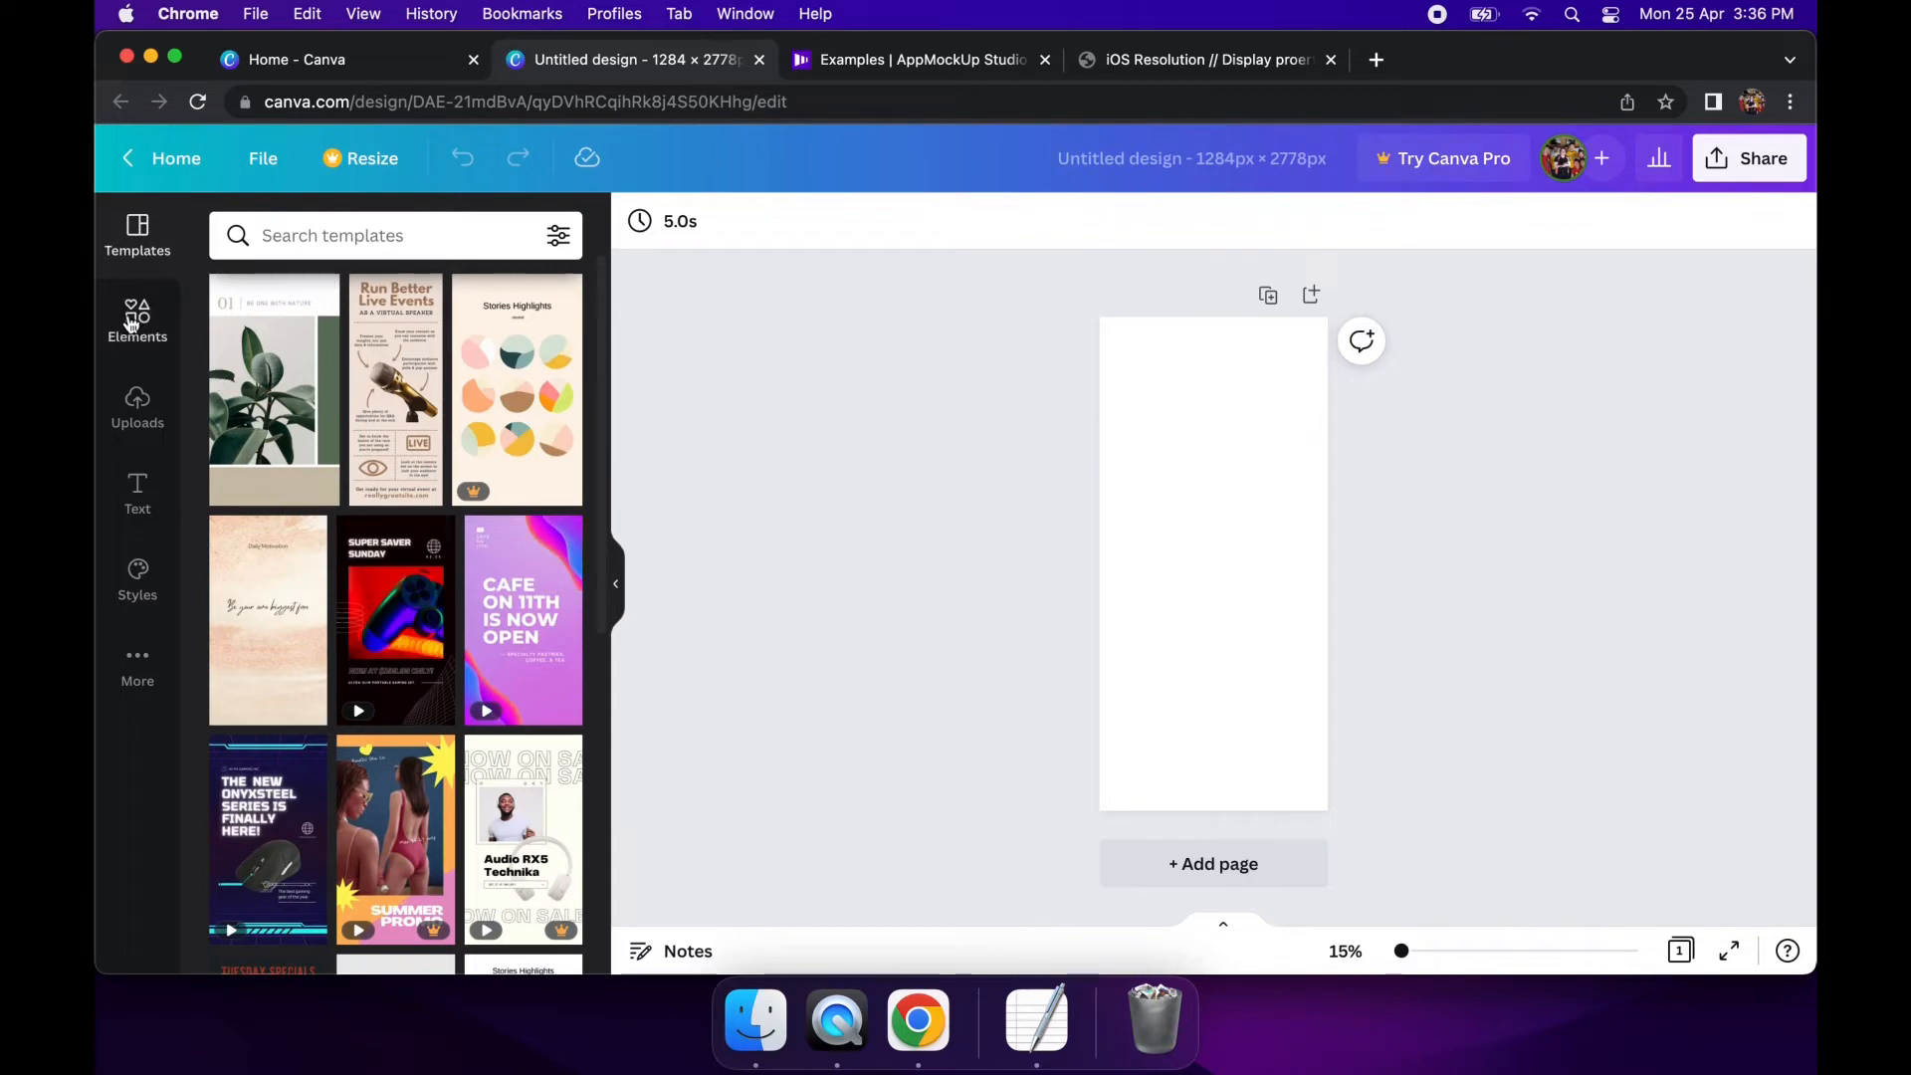
# Search elements for 'grad', add the pink-blue gradient and flip it vertically so blue sits on top
pyautogui.click(137, 321)
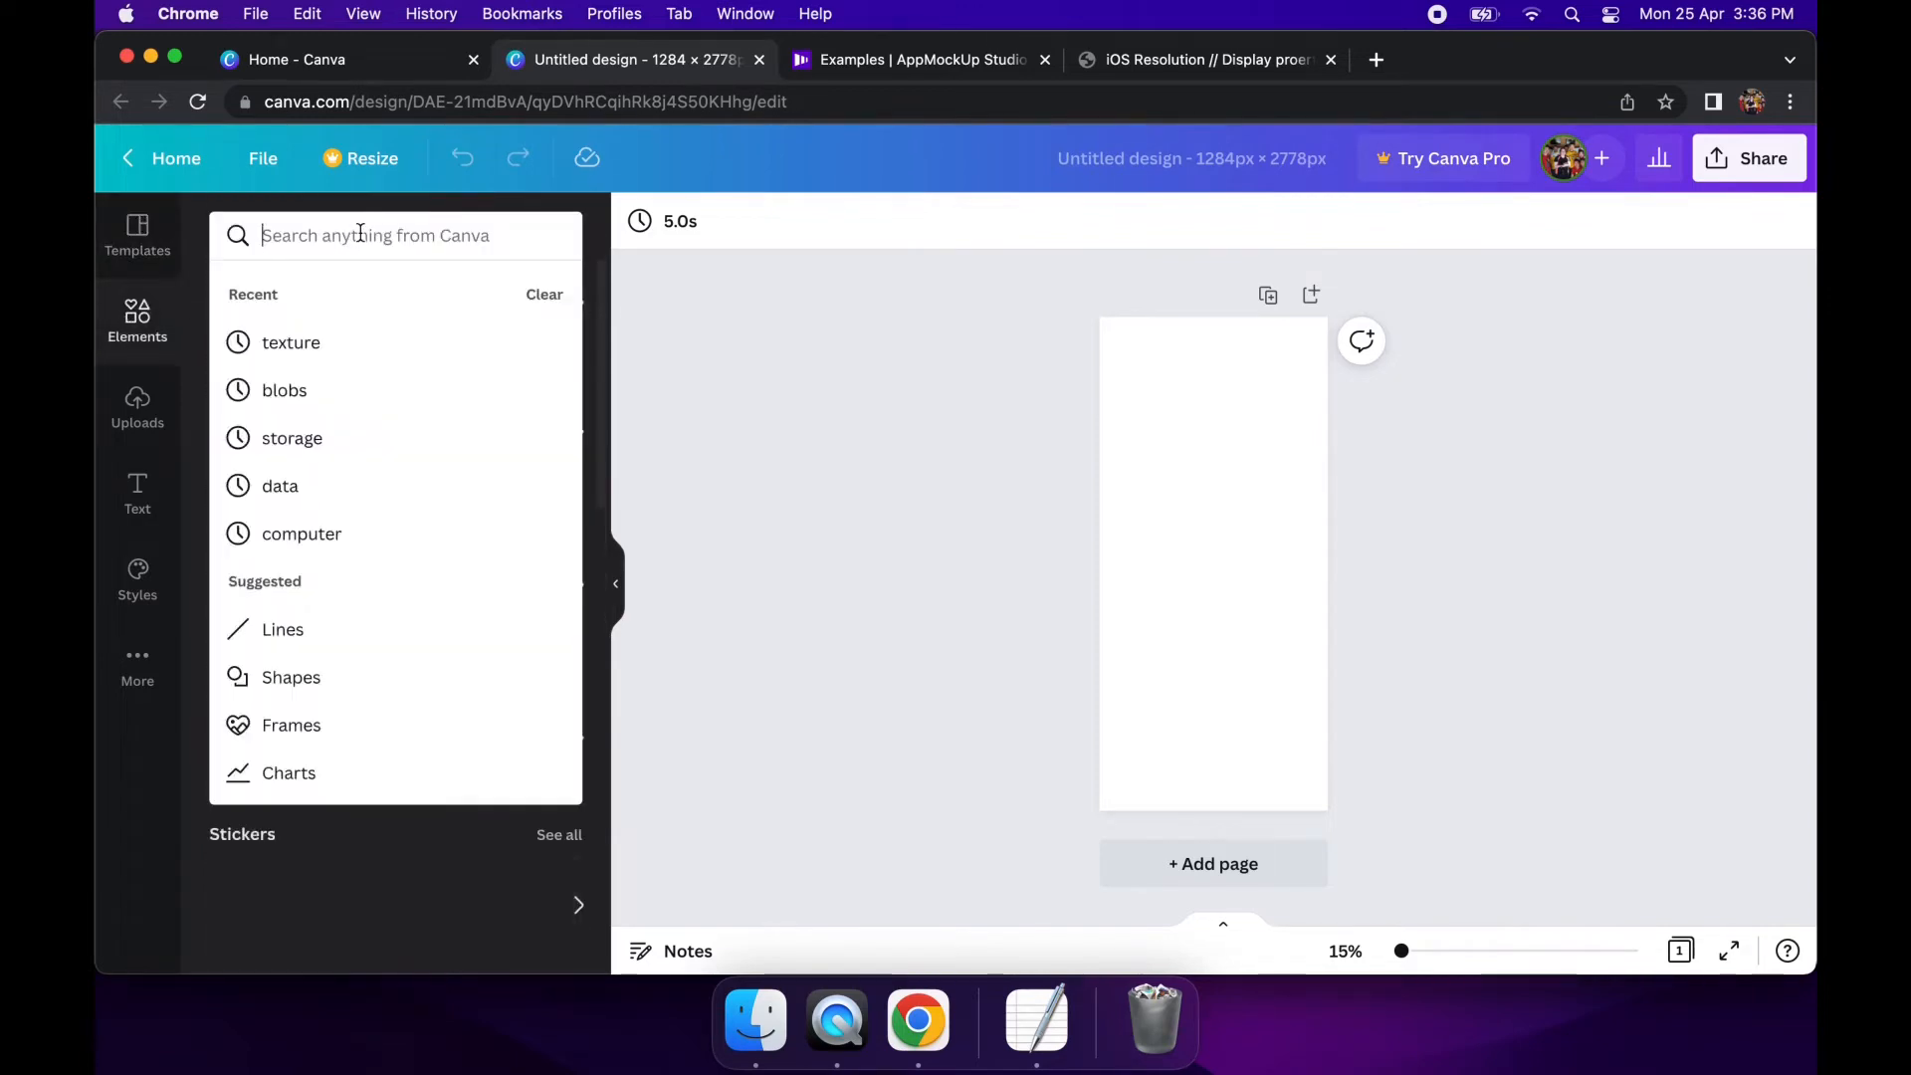
pyautogui.write('gradient')
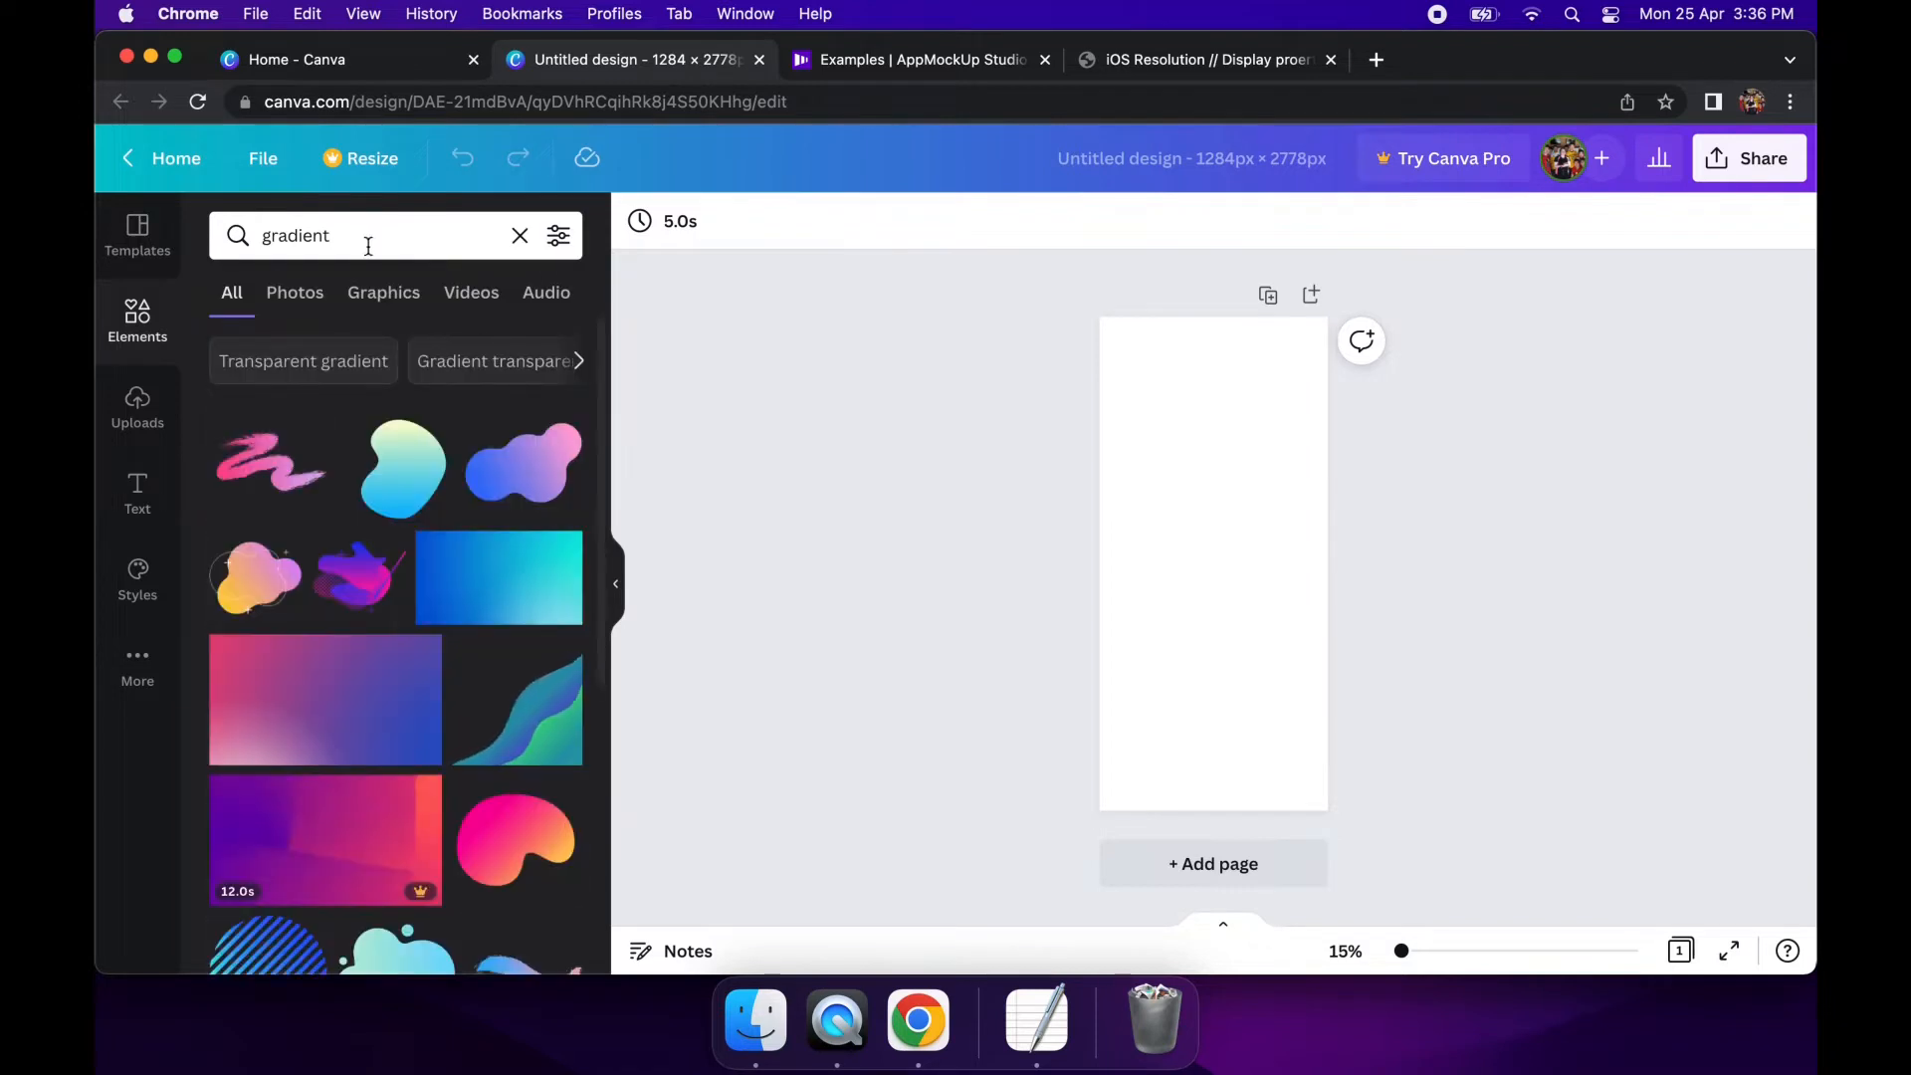
pyautogui.moveTo(325, 715)
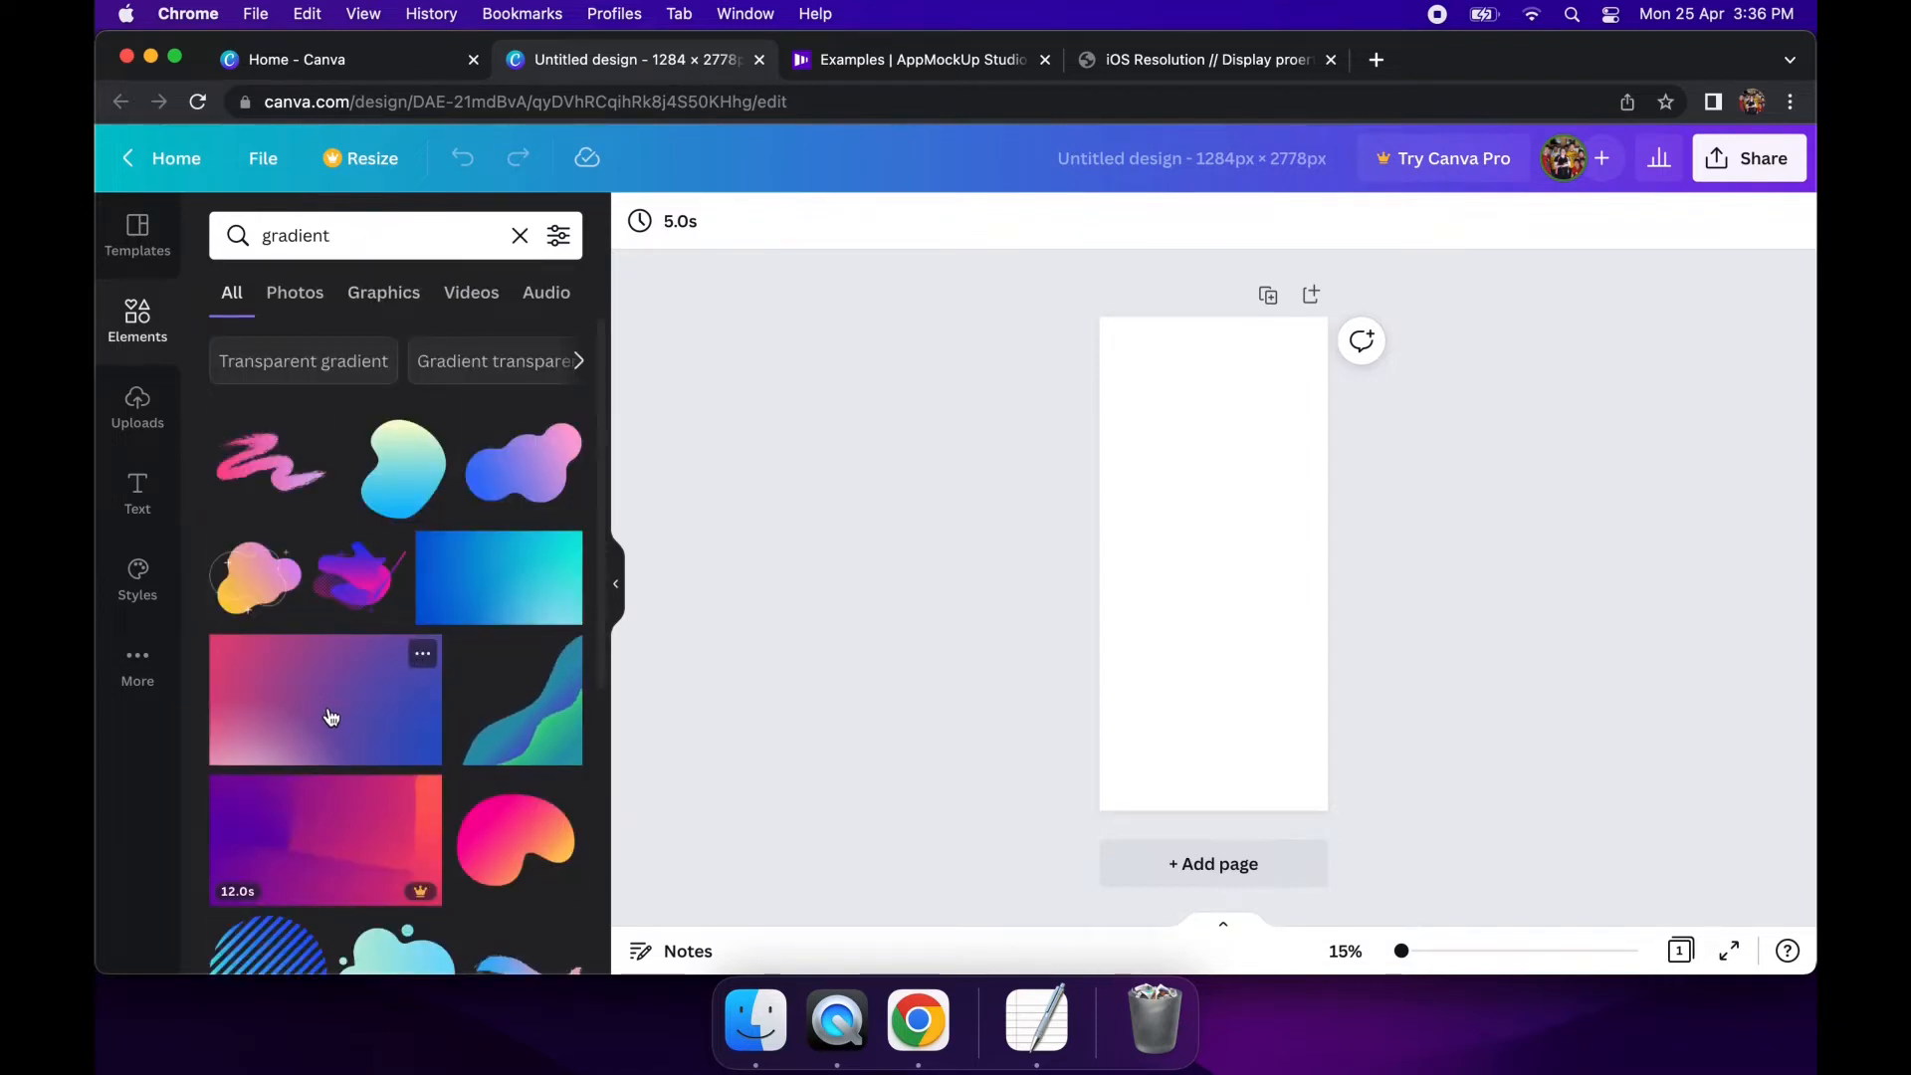
pyautogui.click(324, 699)
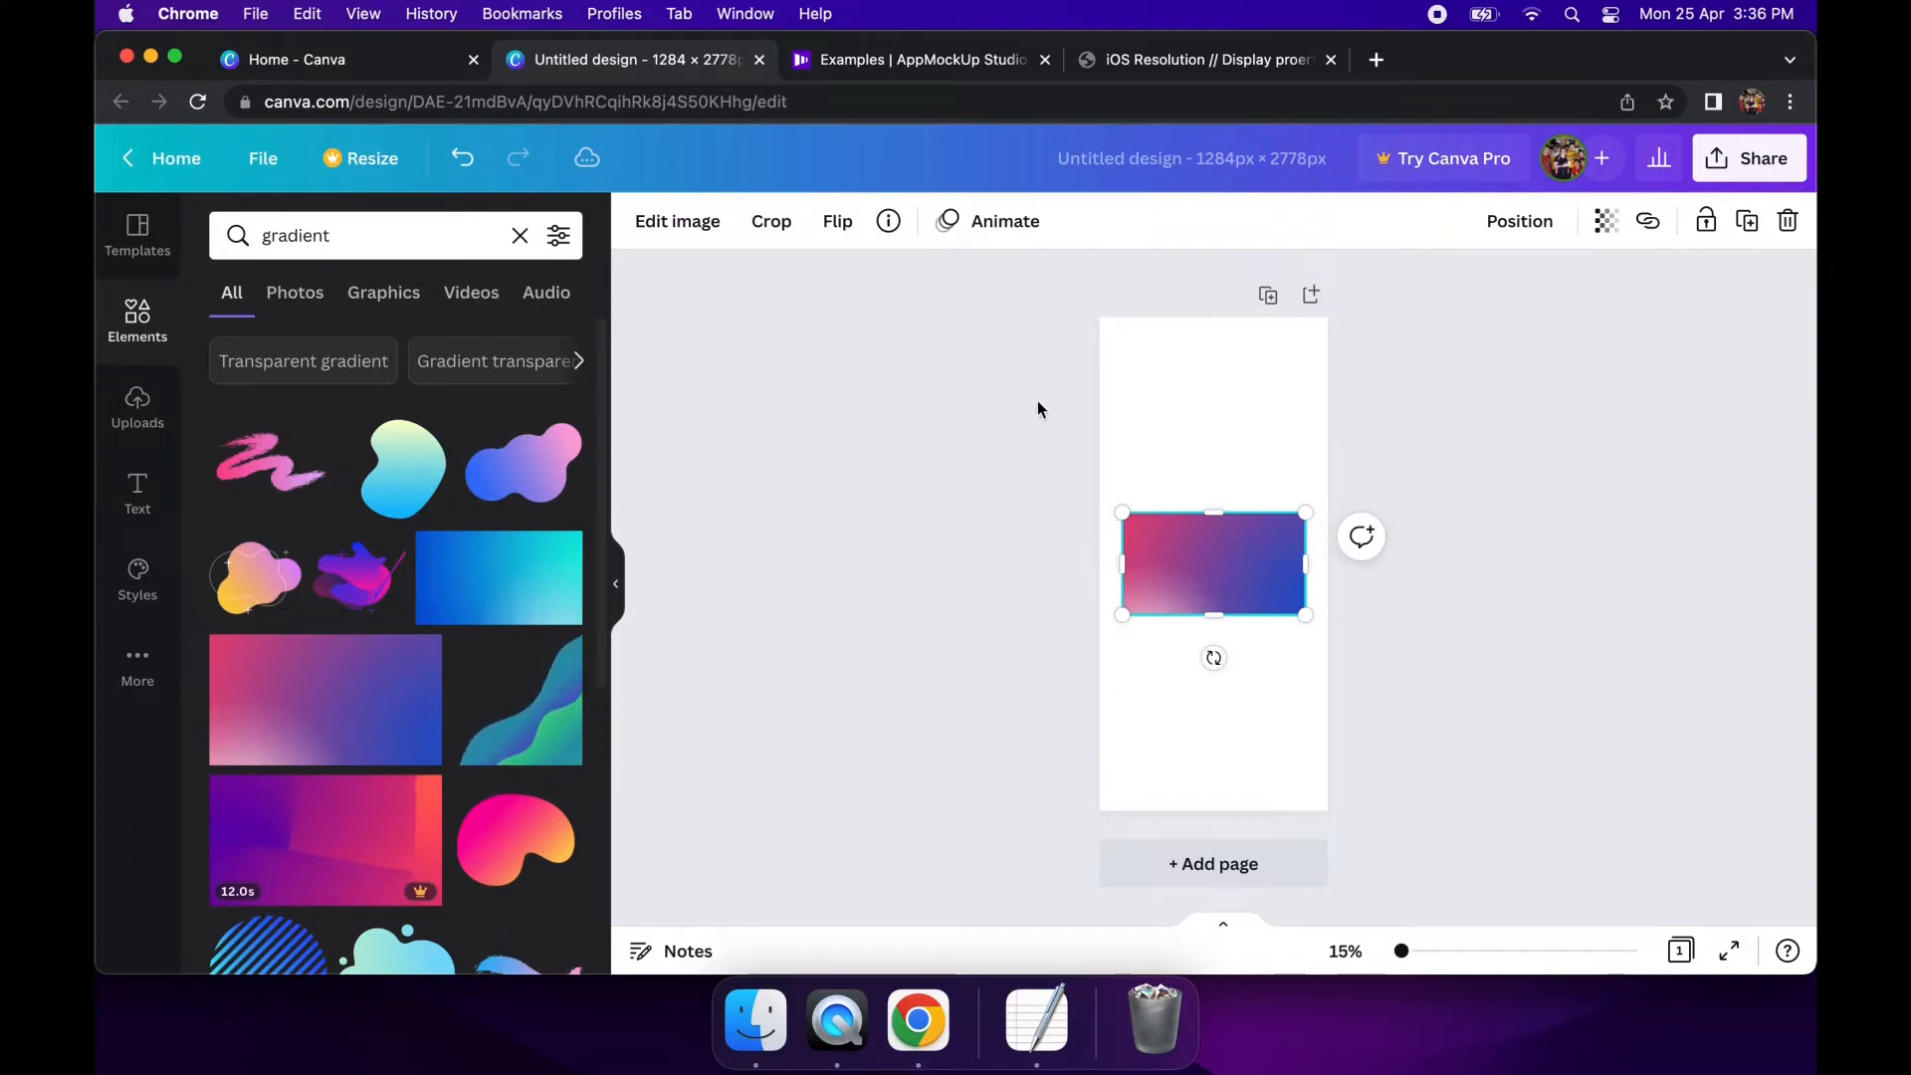
pyautogui.click(838, 221)
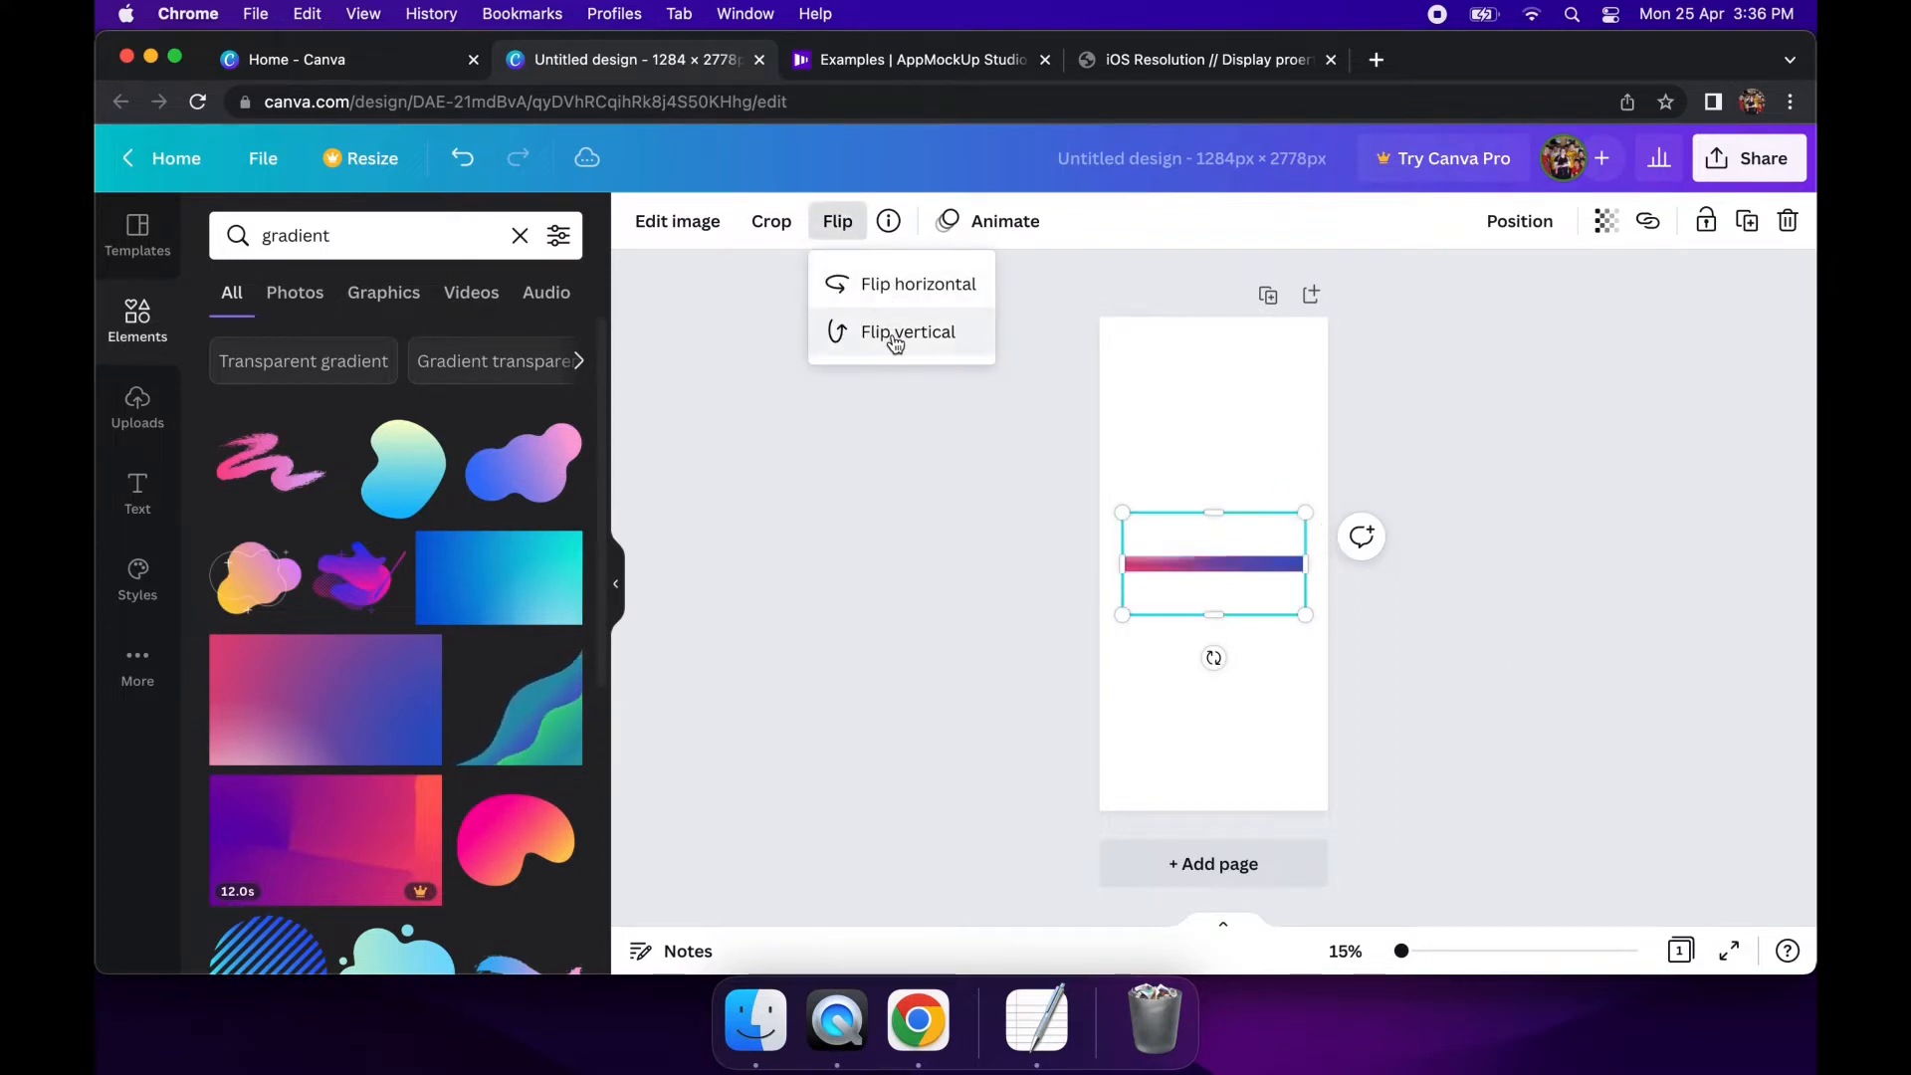
pyautogui.click(908, 333)
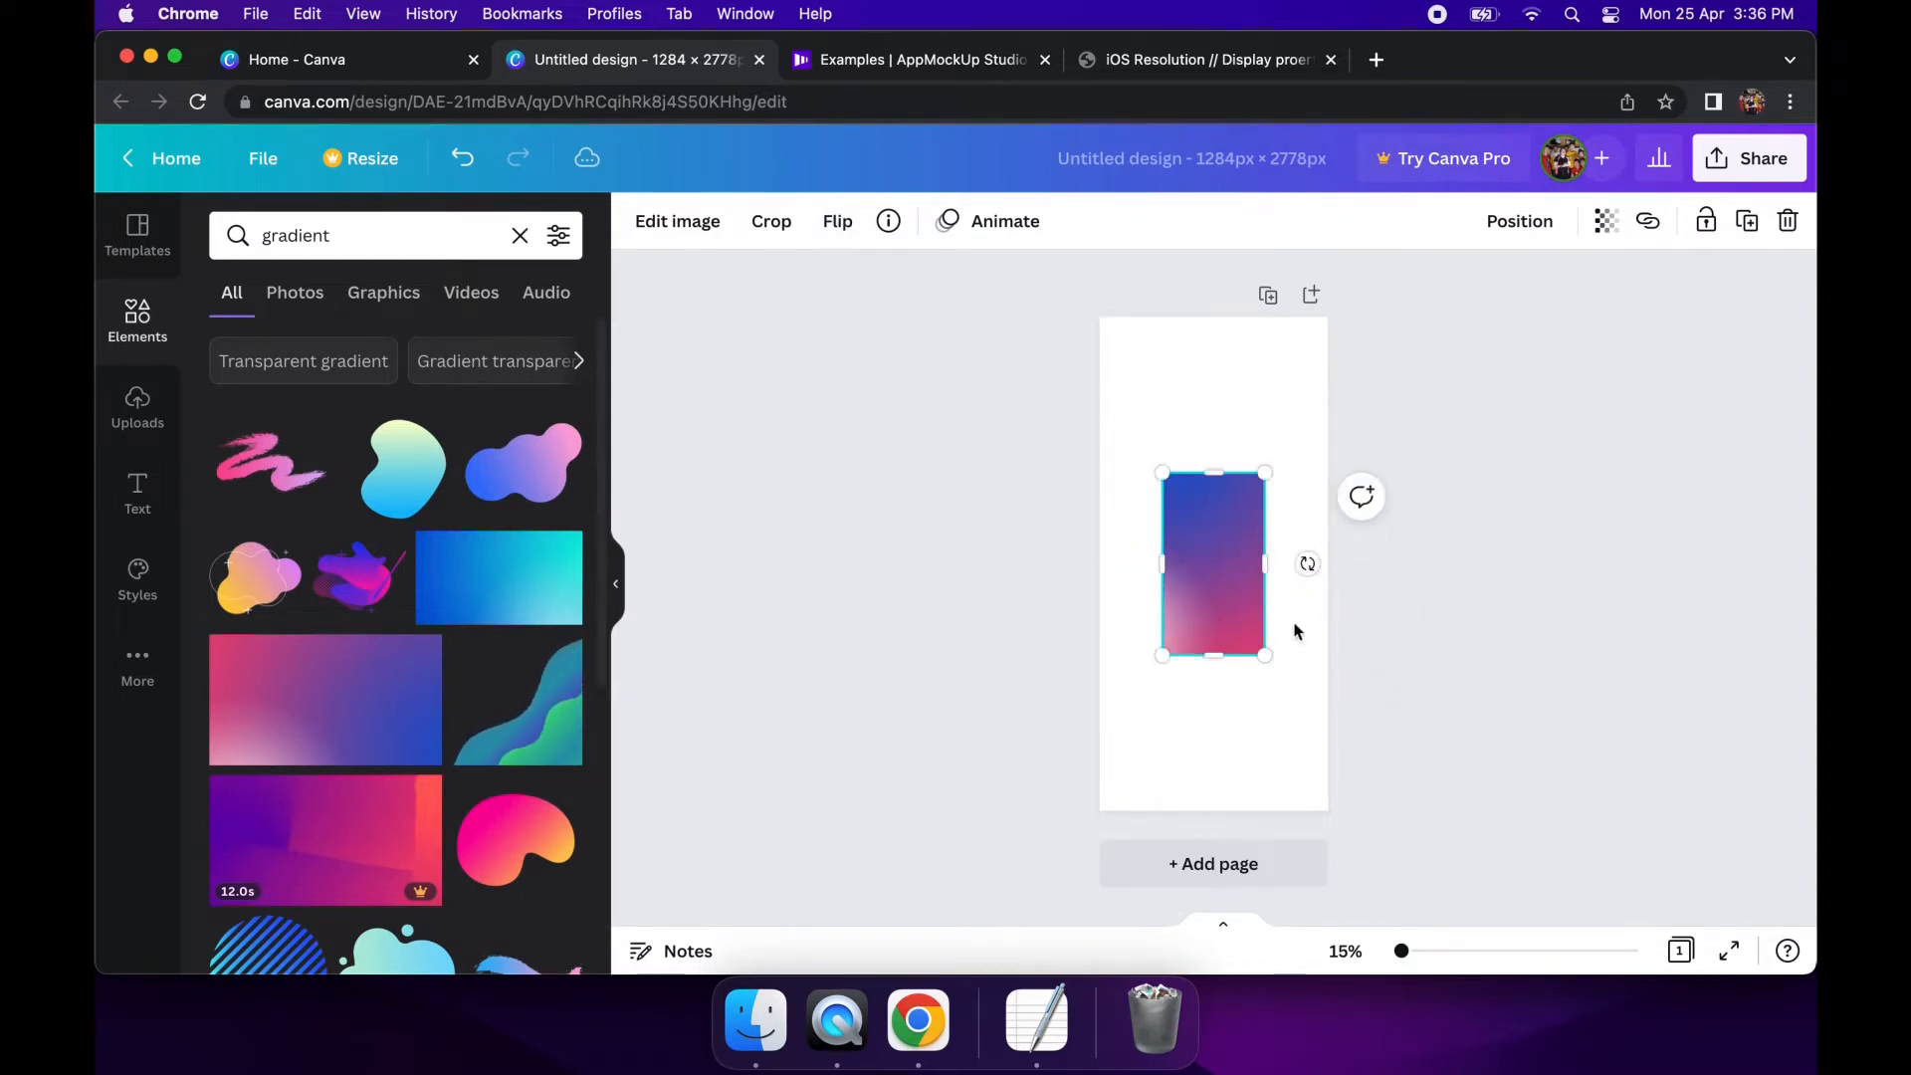
# Resize the gradient to cover the whole page and add a gradient blob graphic at the bottom
pyautogui.moveTo(1268, 655); pyautogui.dragTo(1378, 866)
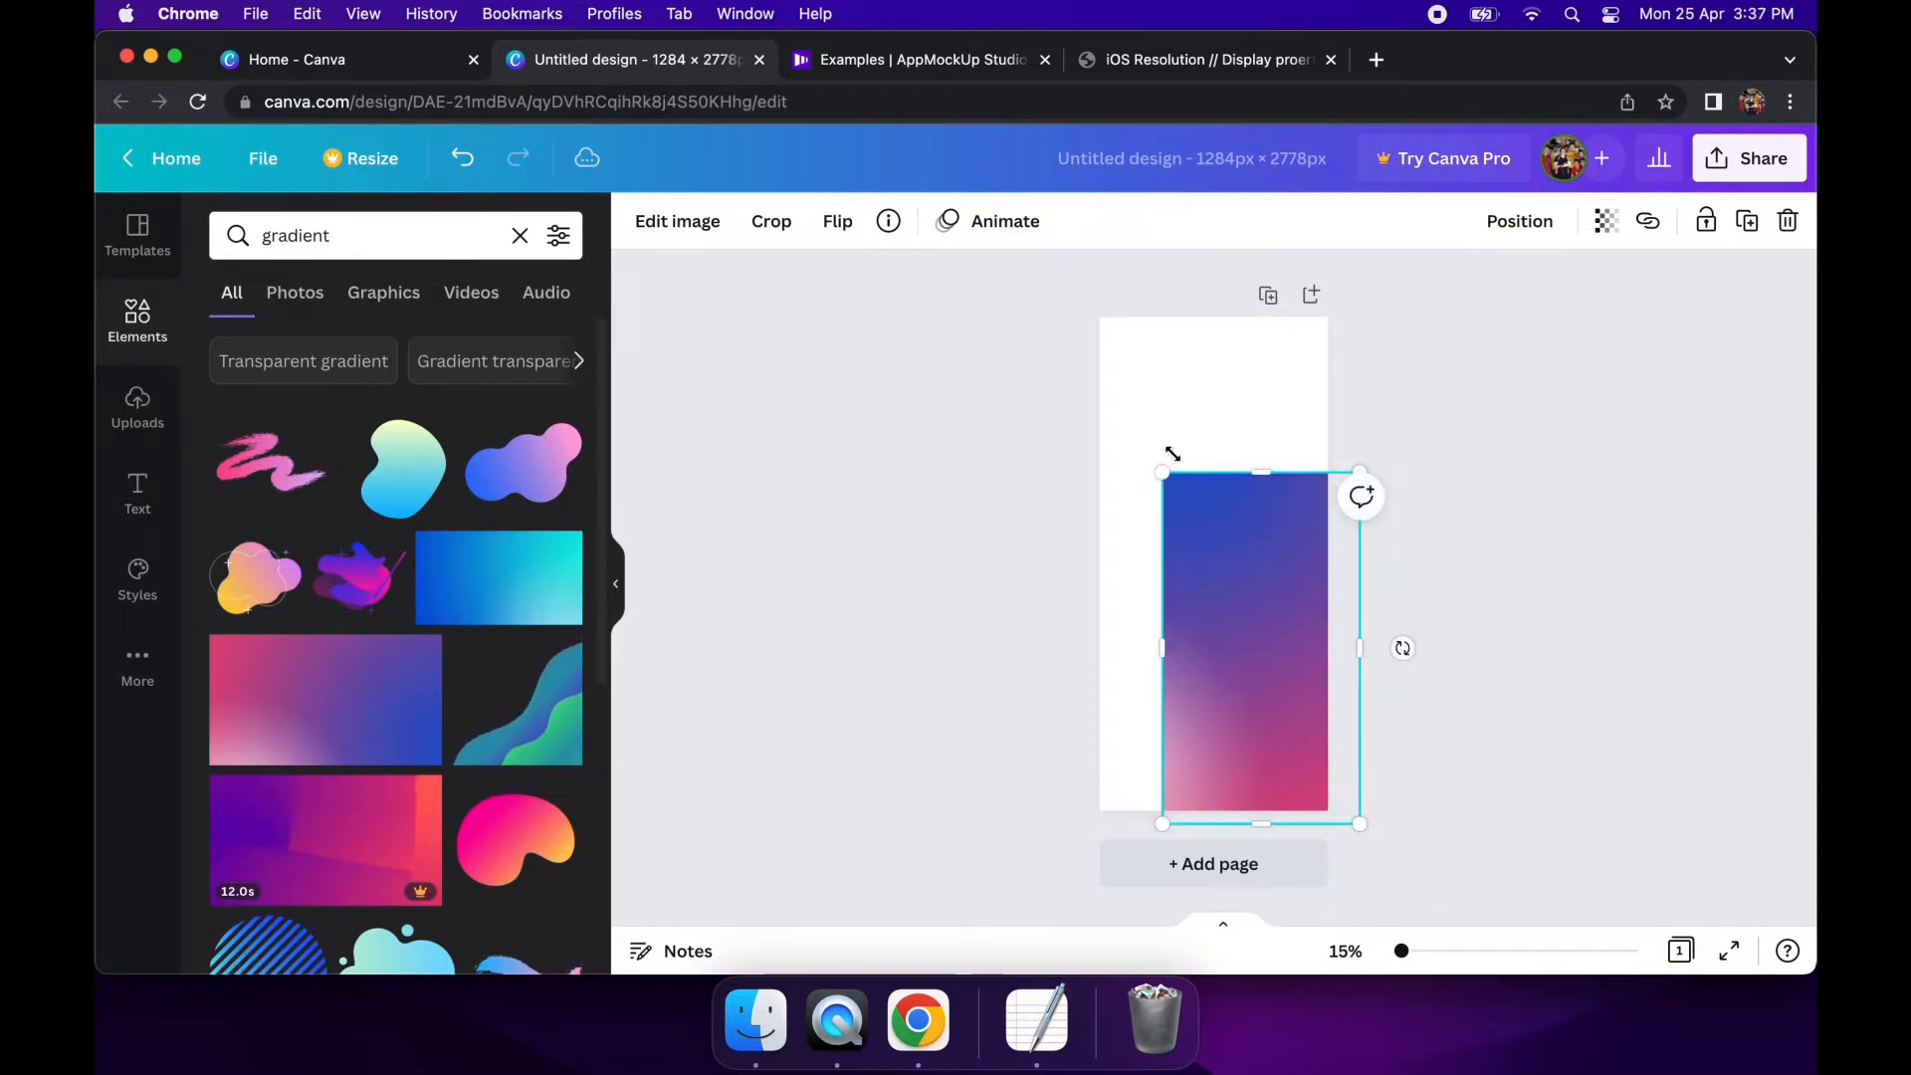
pyautogui.moveTo(1161, 474); pyautogui.dragTo(1063, 301)
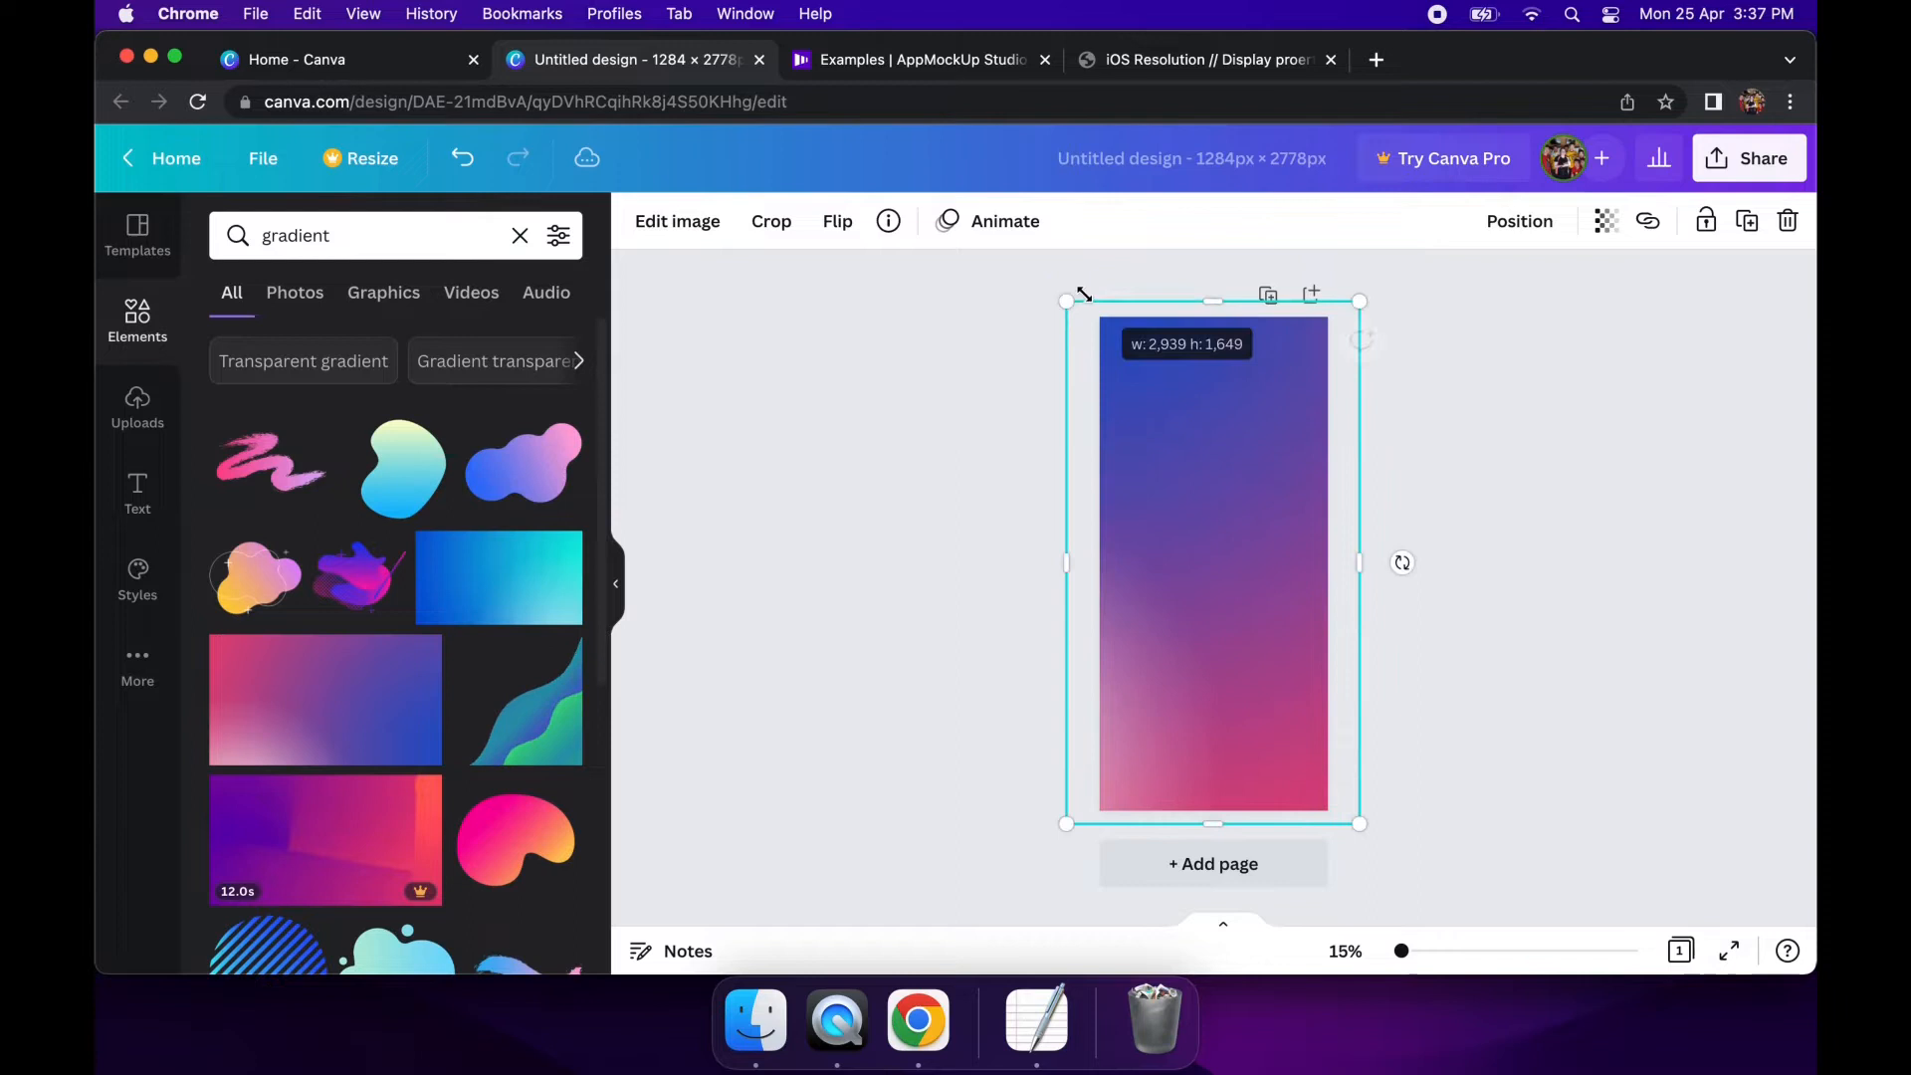
pyautogui.click(255, 583)
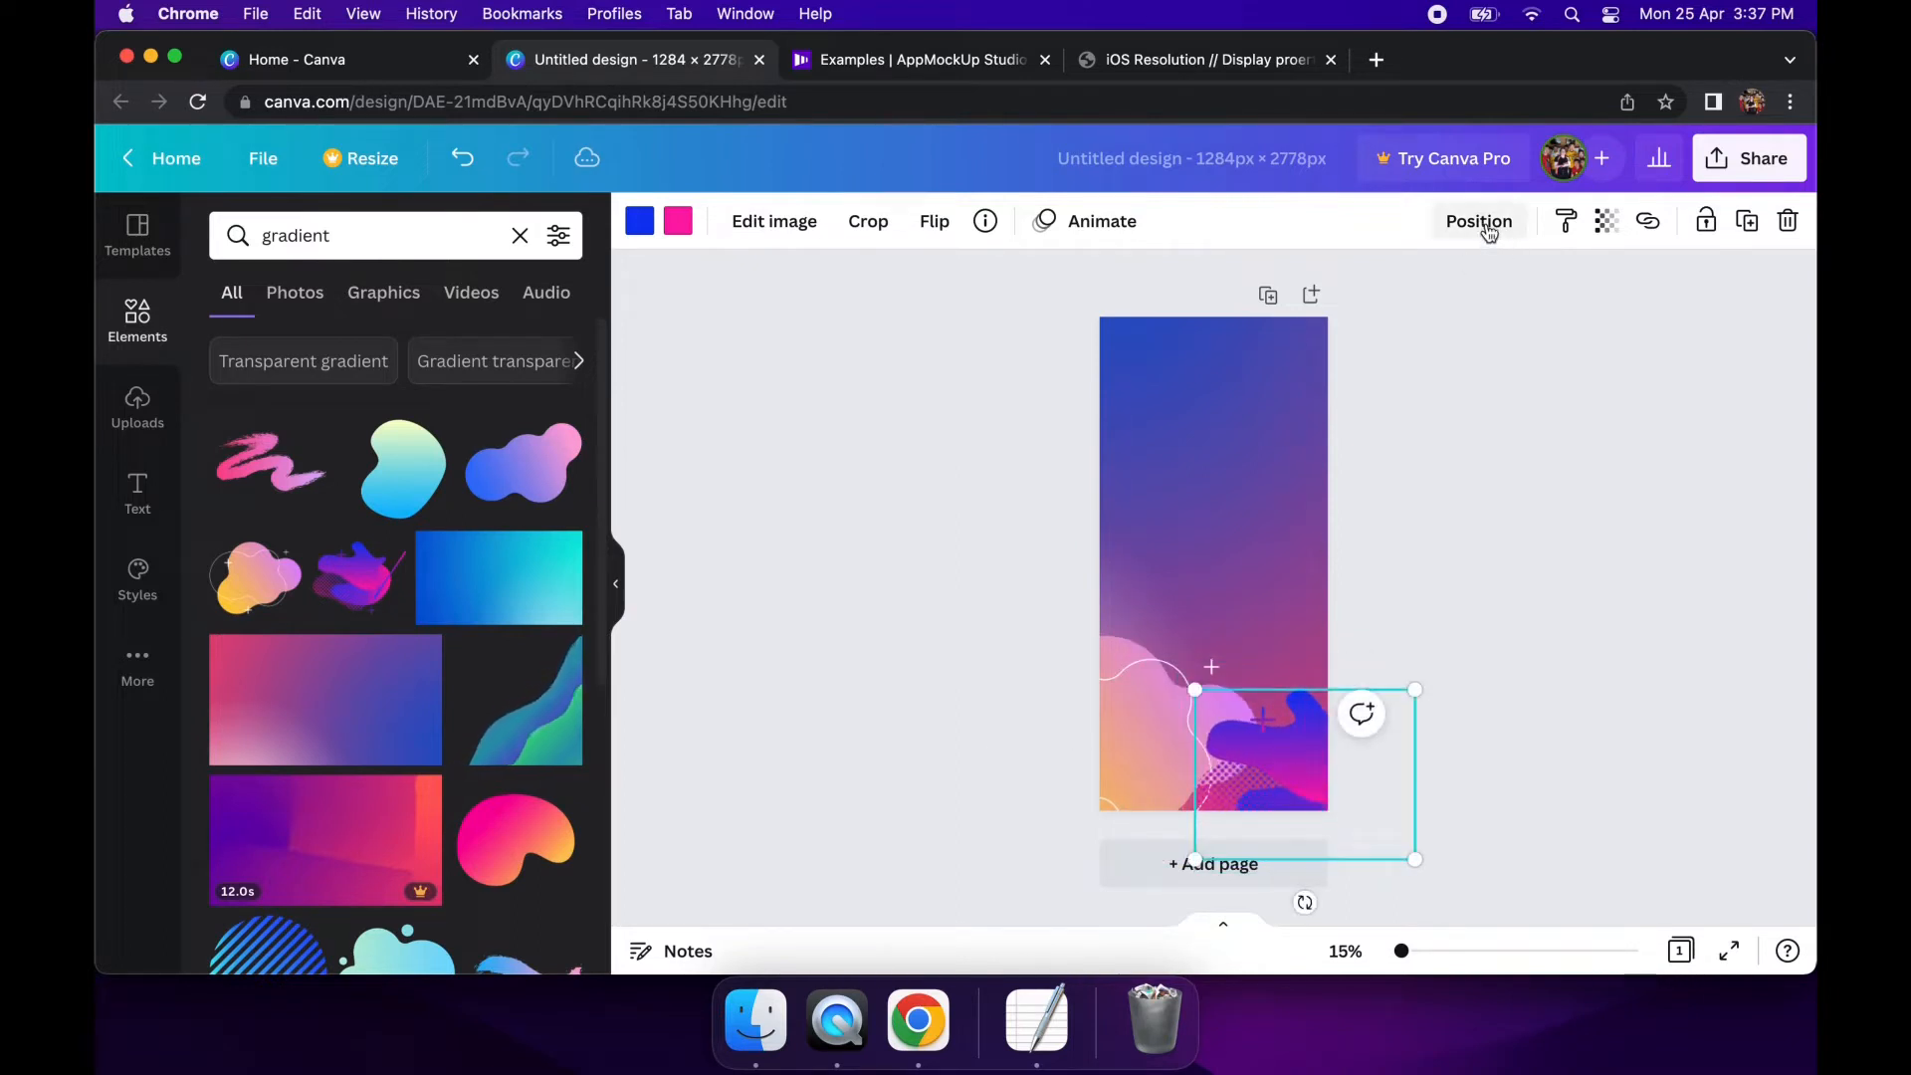
# Find the pink-and-orange drip graphic in the results and centre it across the page
pyautogui.click(1479, 221)
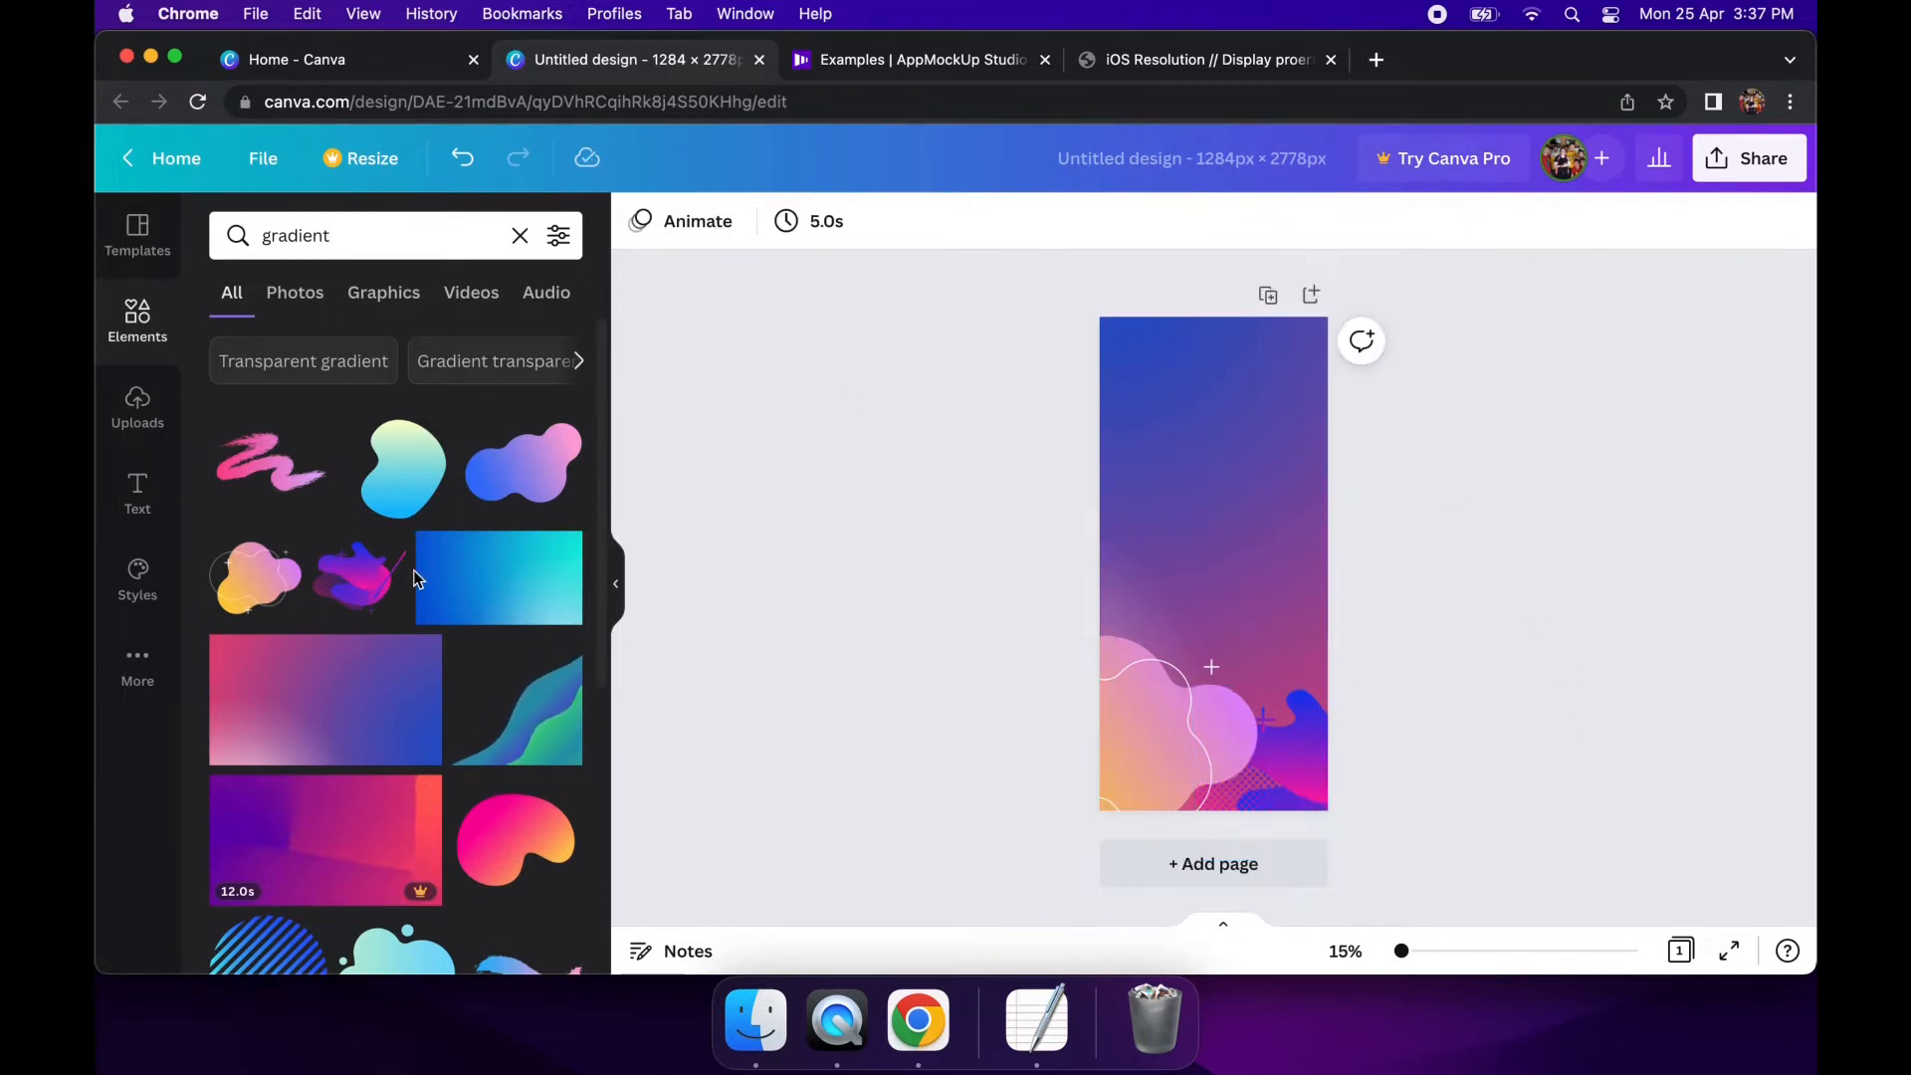
pyautogui.scroll(-3)
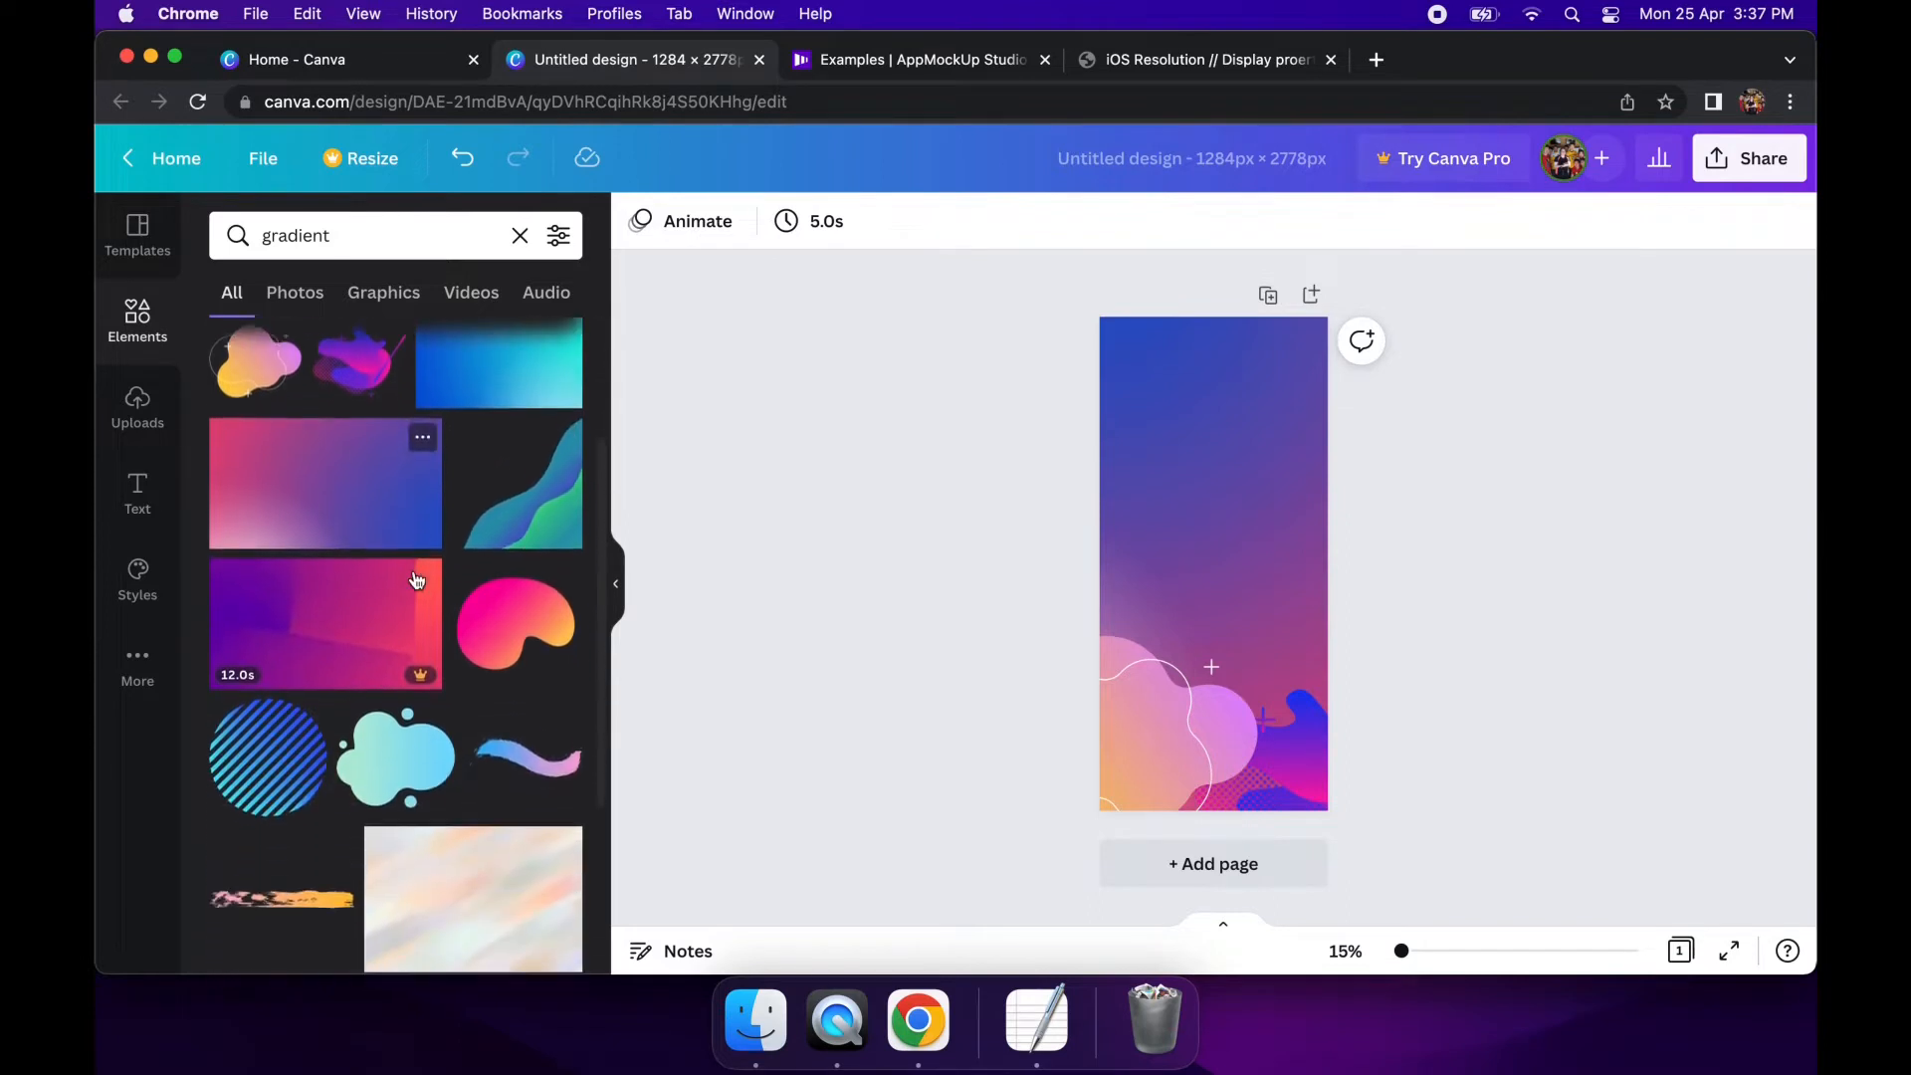
pyautogui.scroll(-3)
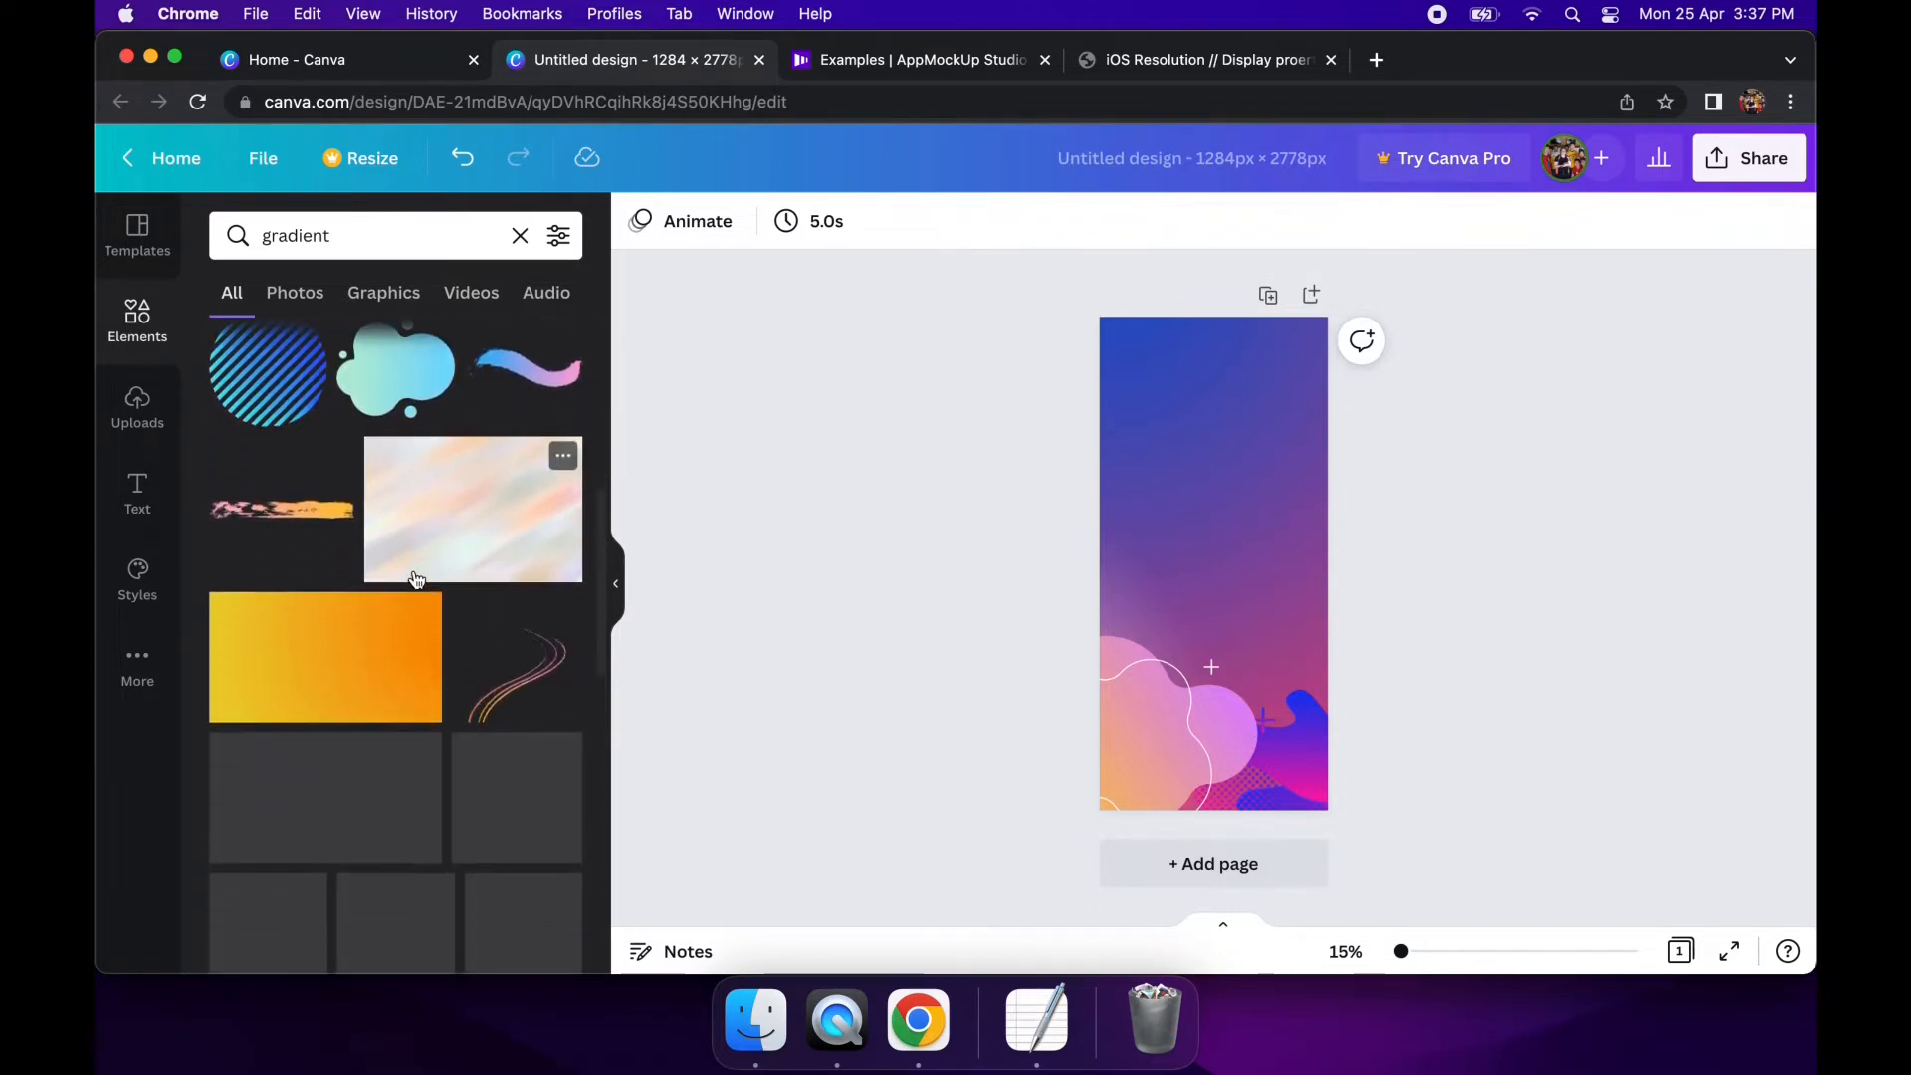
pyautogui.scroll(-3)
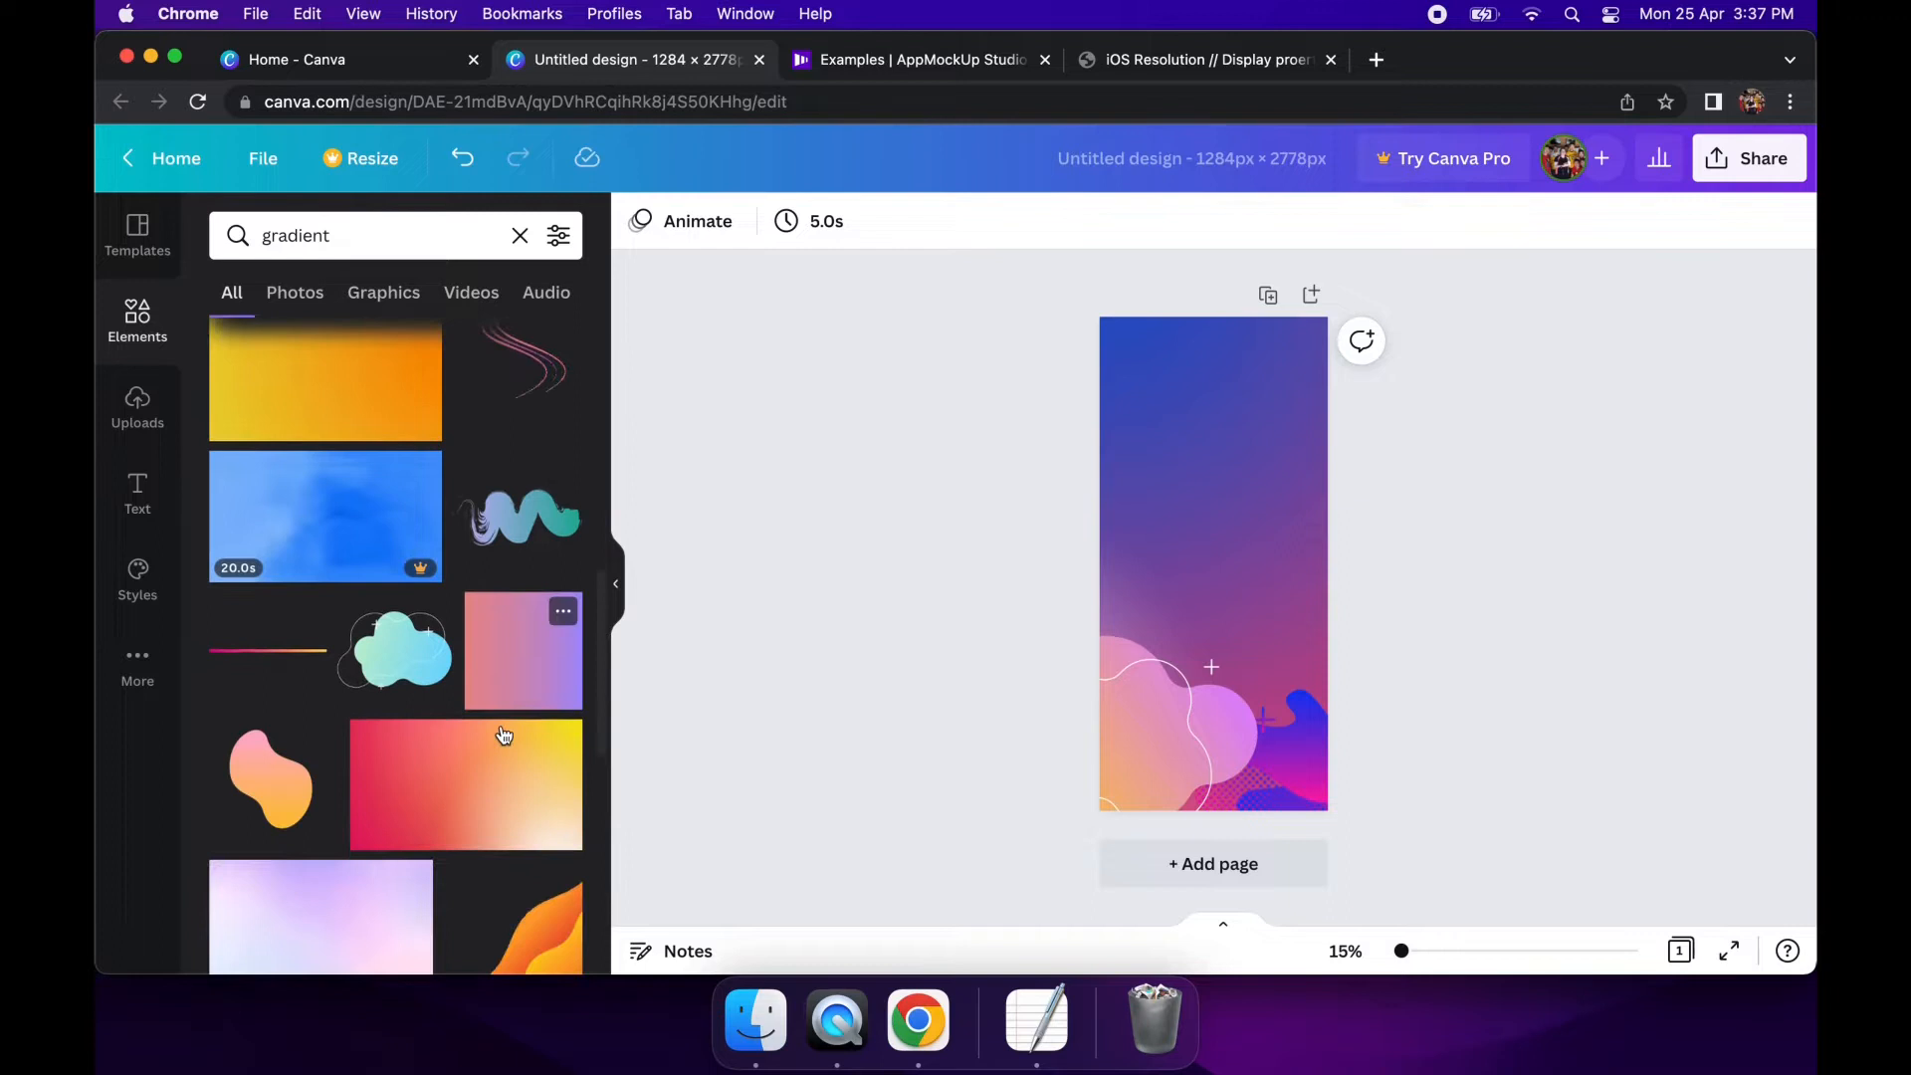
pyautogui.scroll(-3)
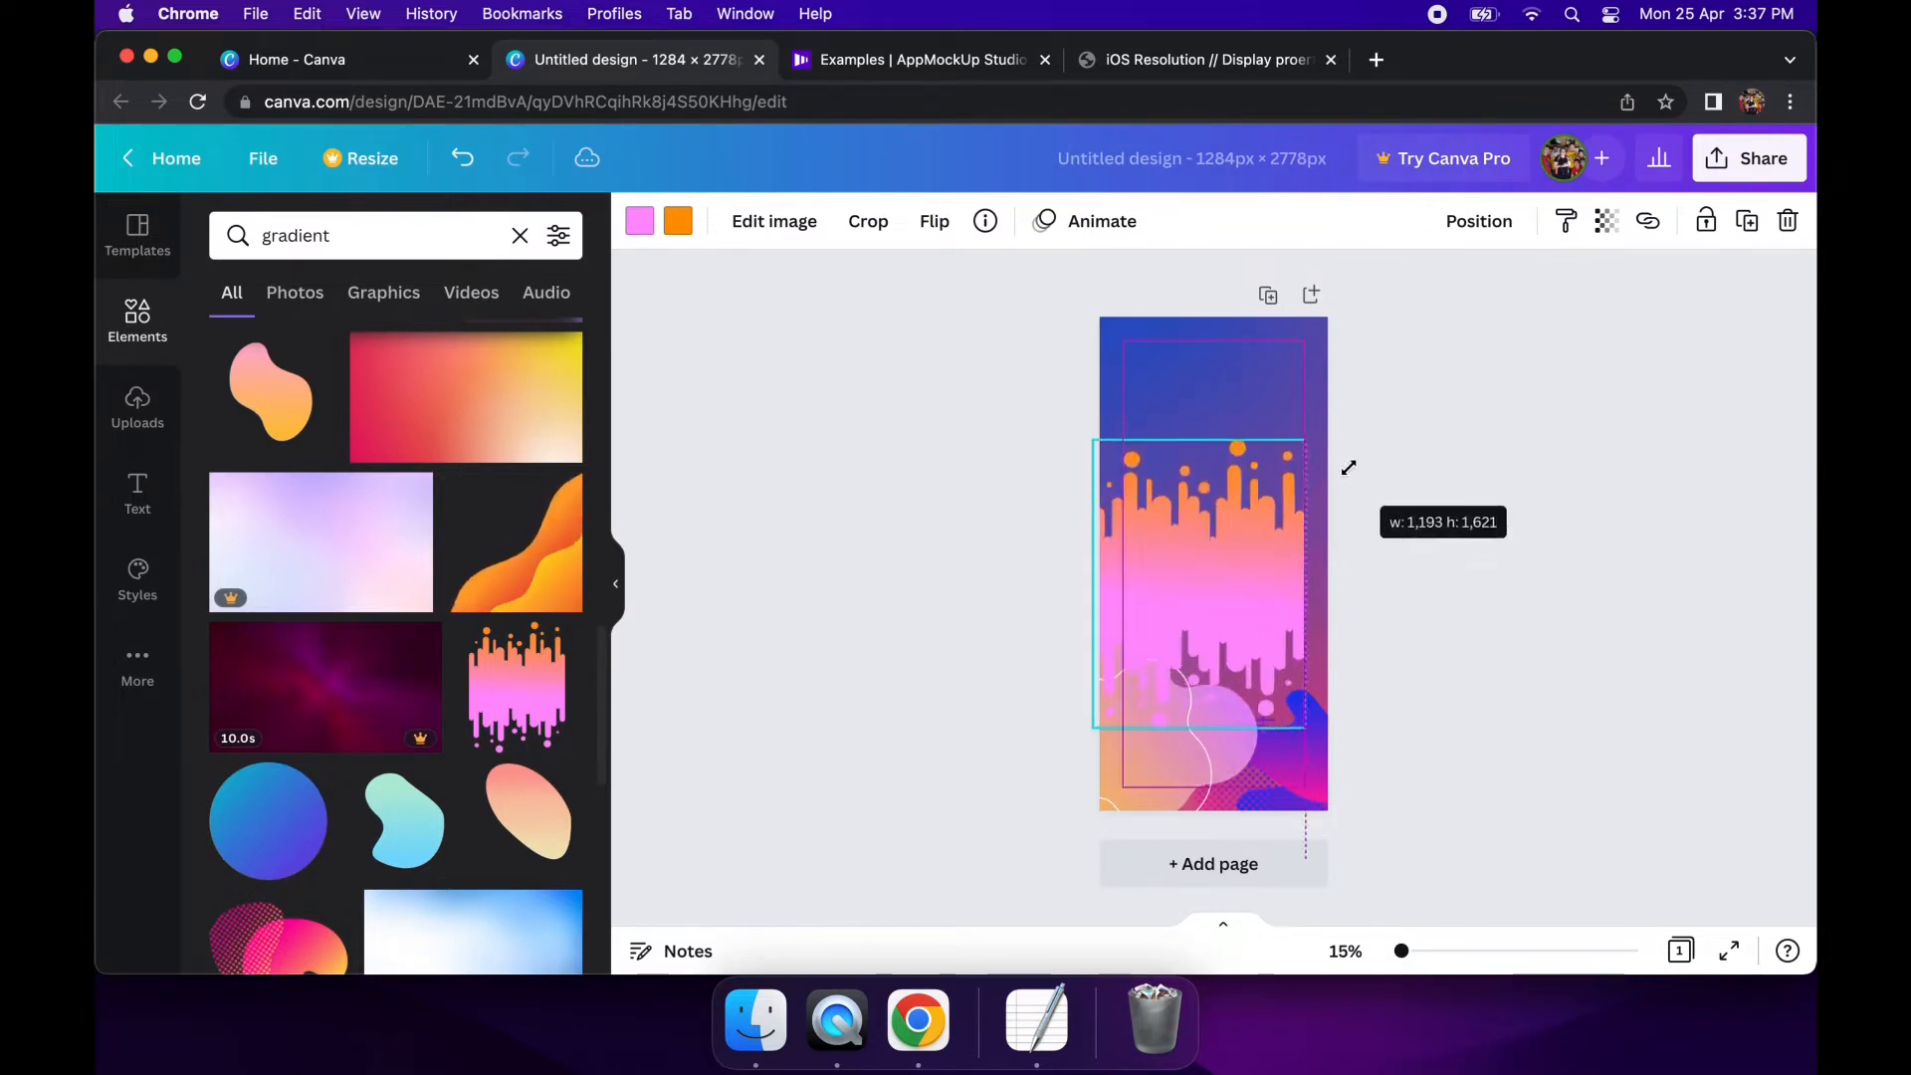
pyautogui.moveTo(1302, 438); pyautogui.dragTo(1332, 402)
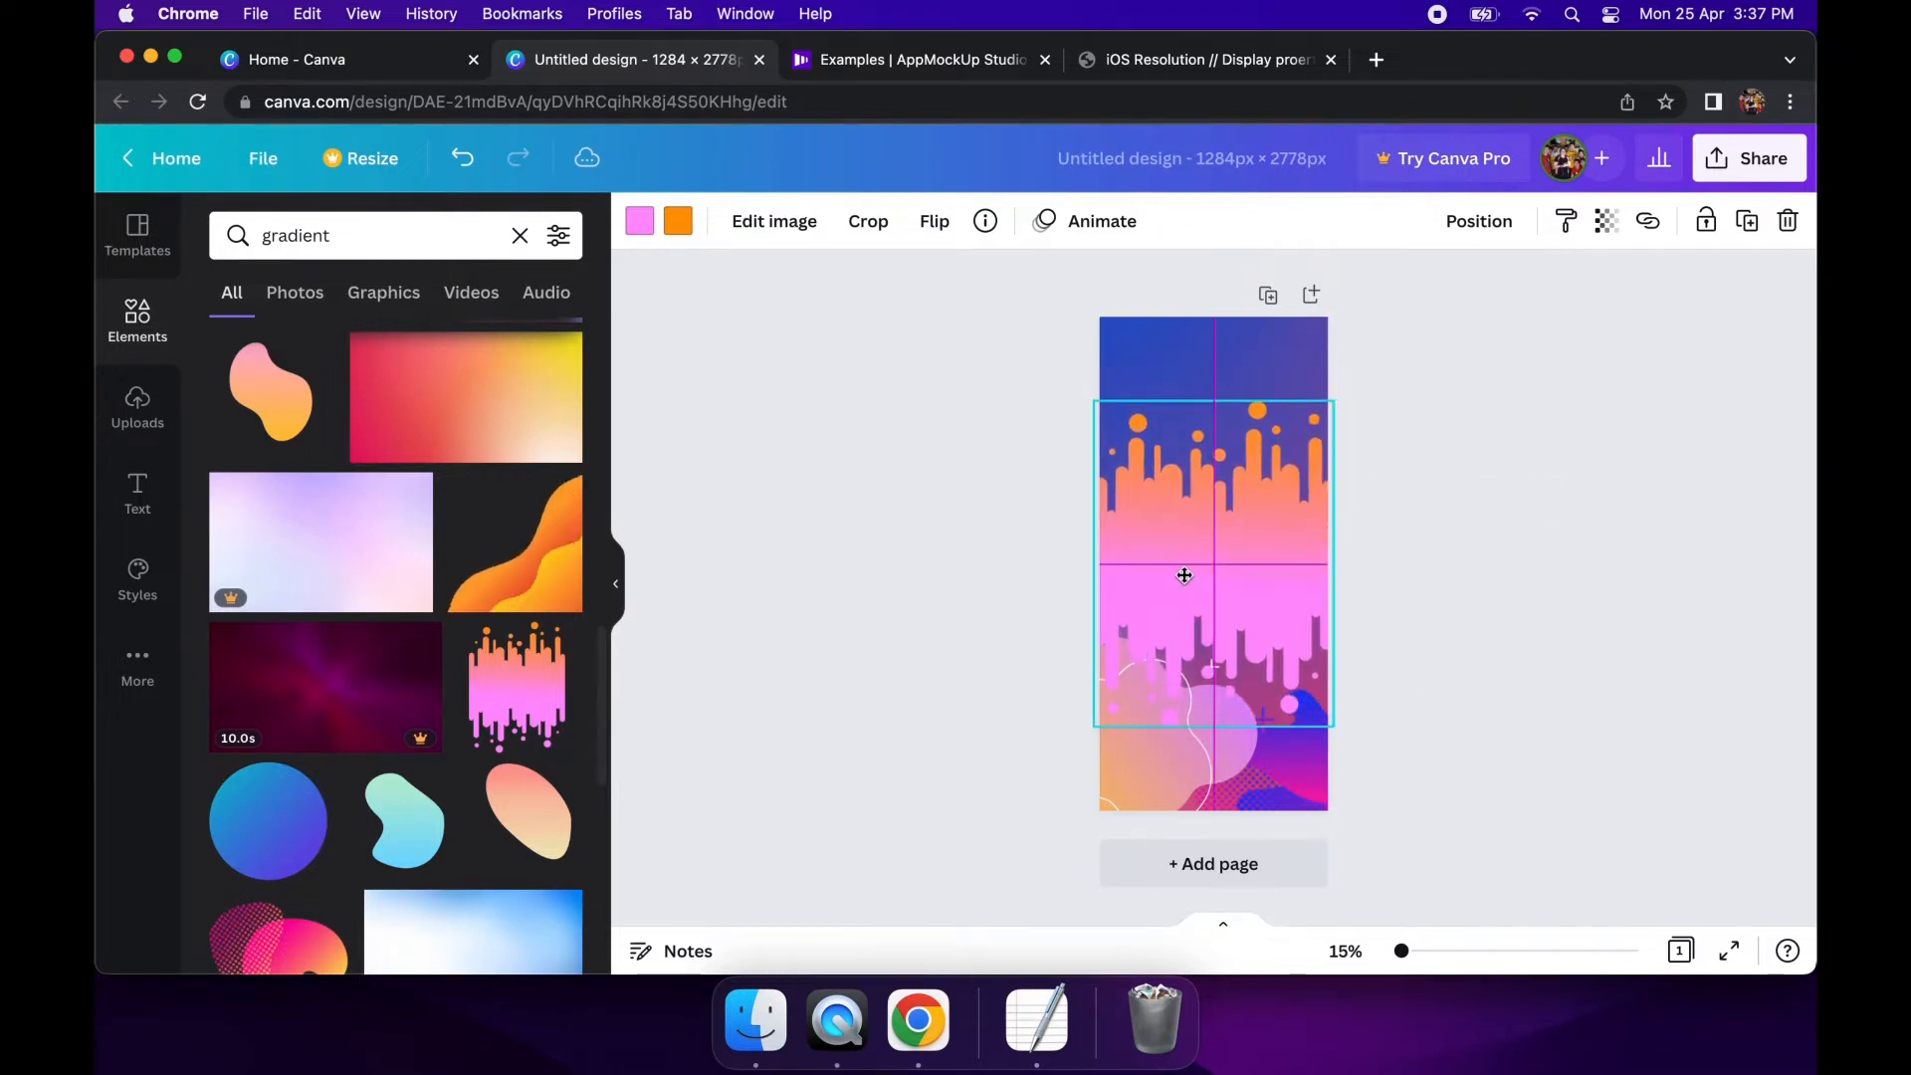
# Send the drip graphic one layer backward so it sits behind the blobs
pyautogui.rightClick(1183, 575)
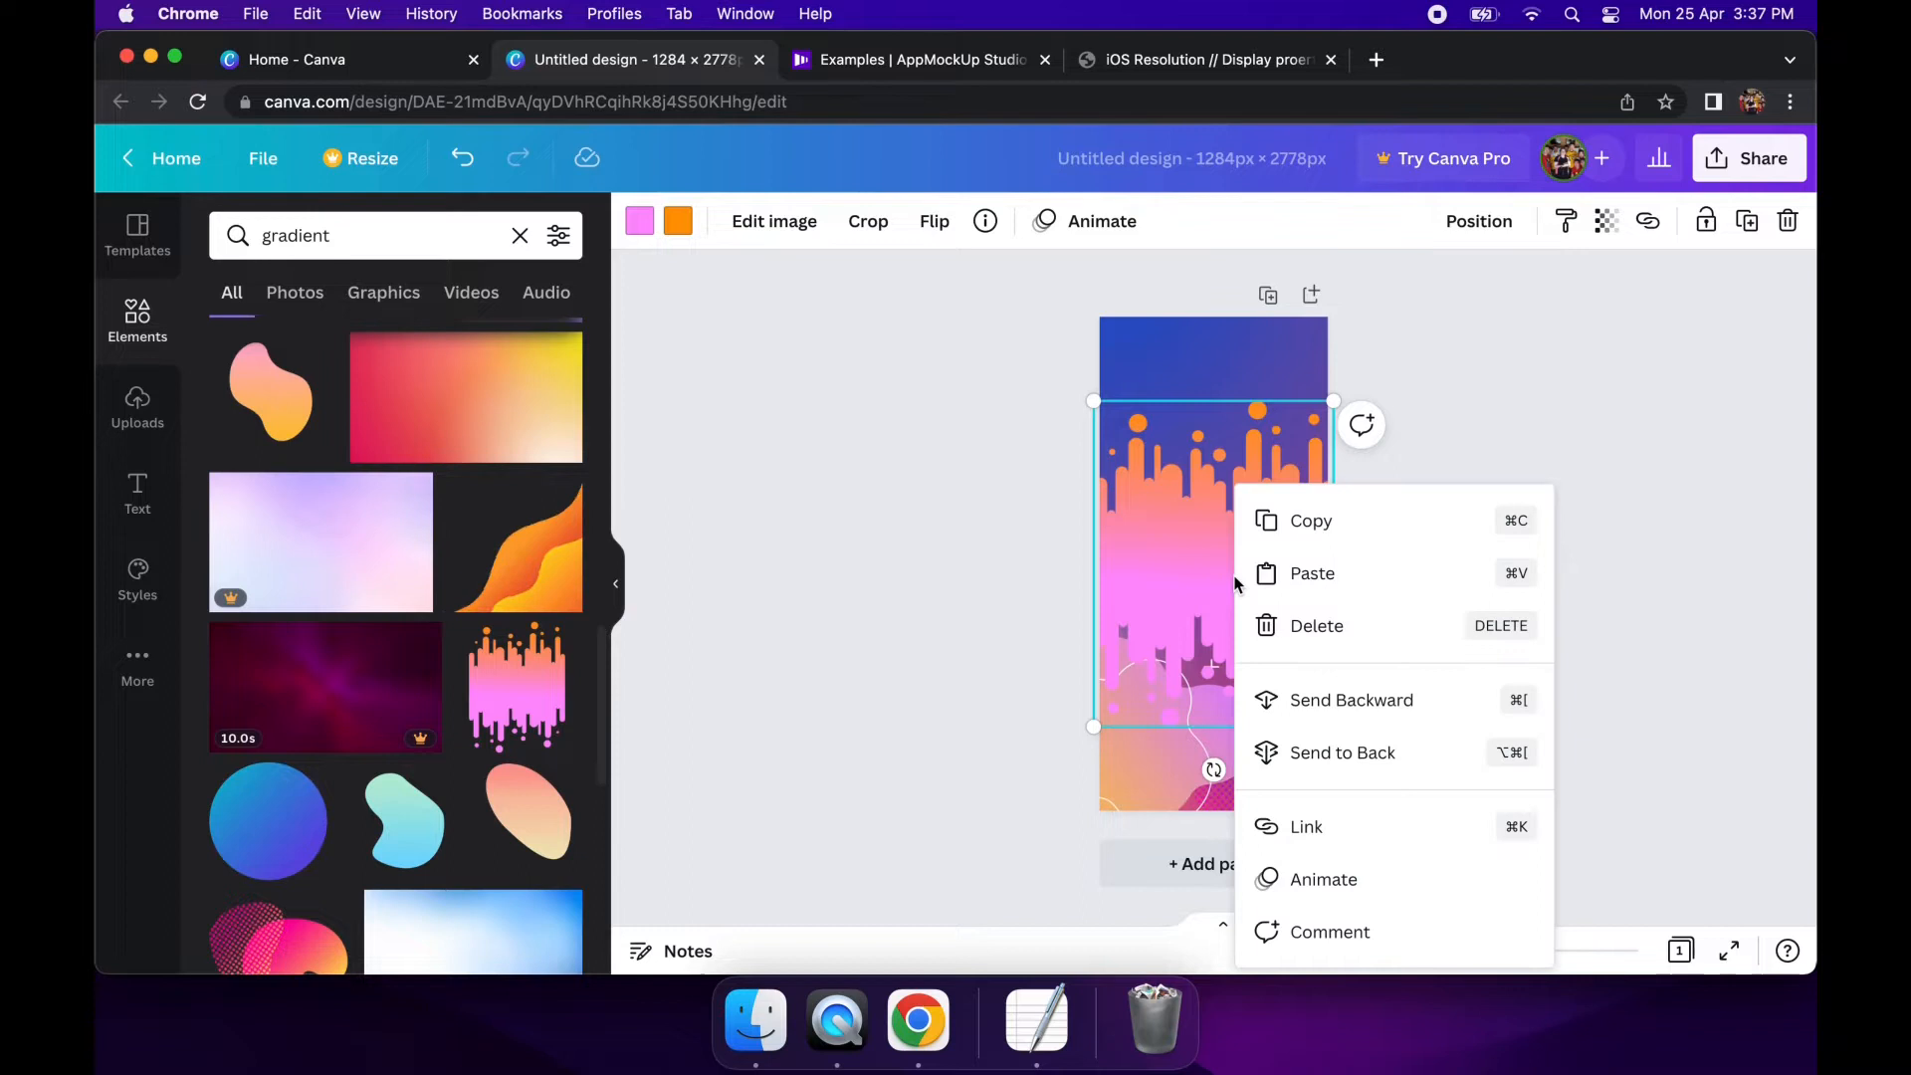
pyautogui.moveTo(1346, 698)
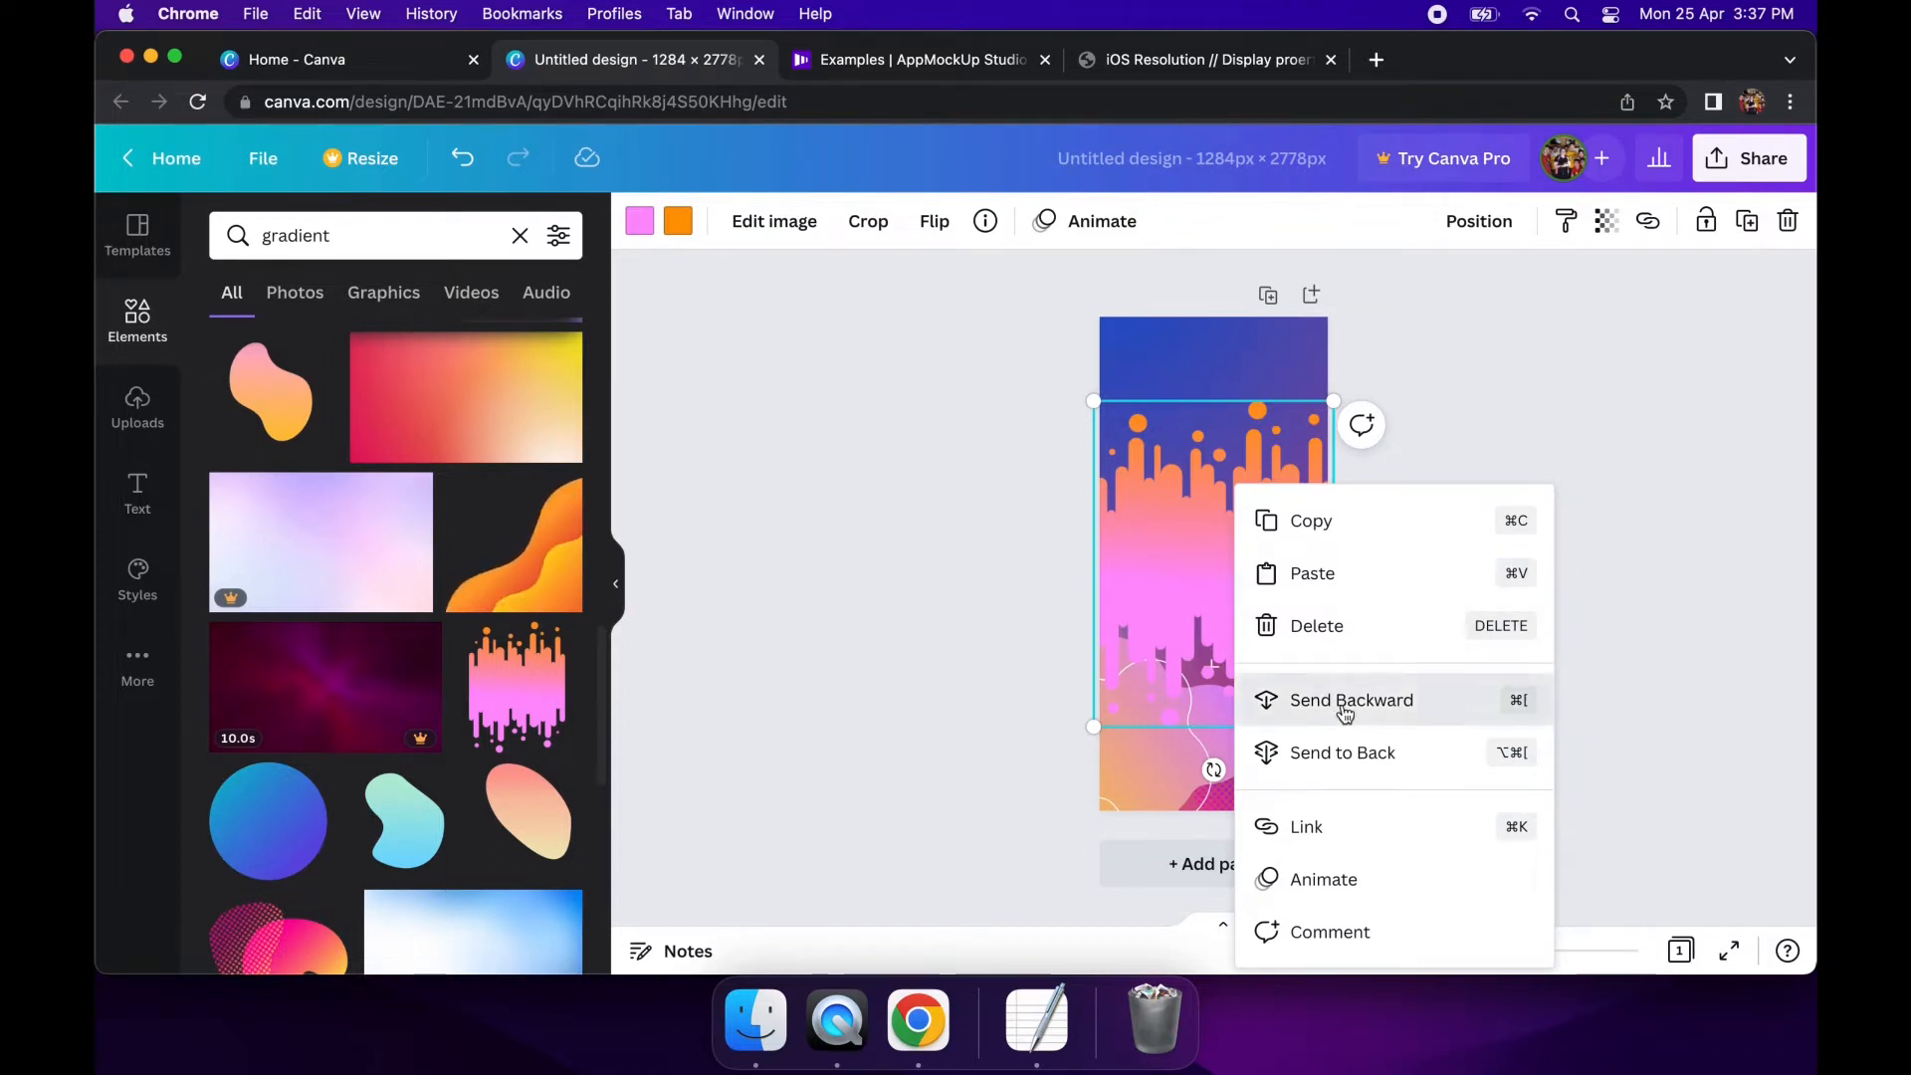
pyautogui.click(1350, 699)
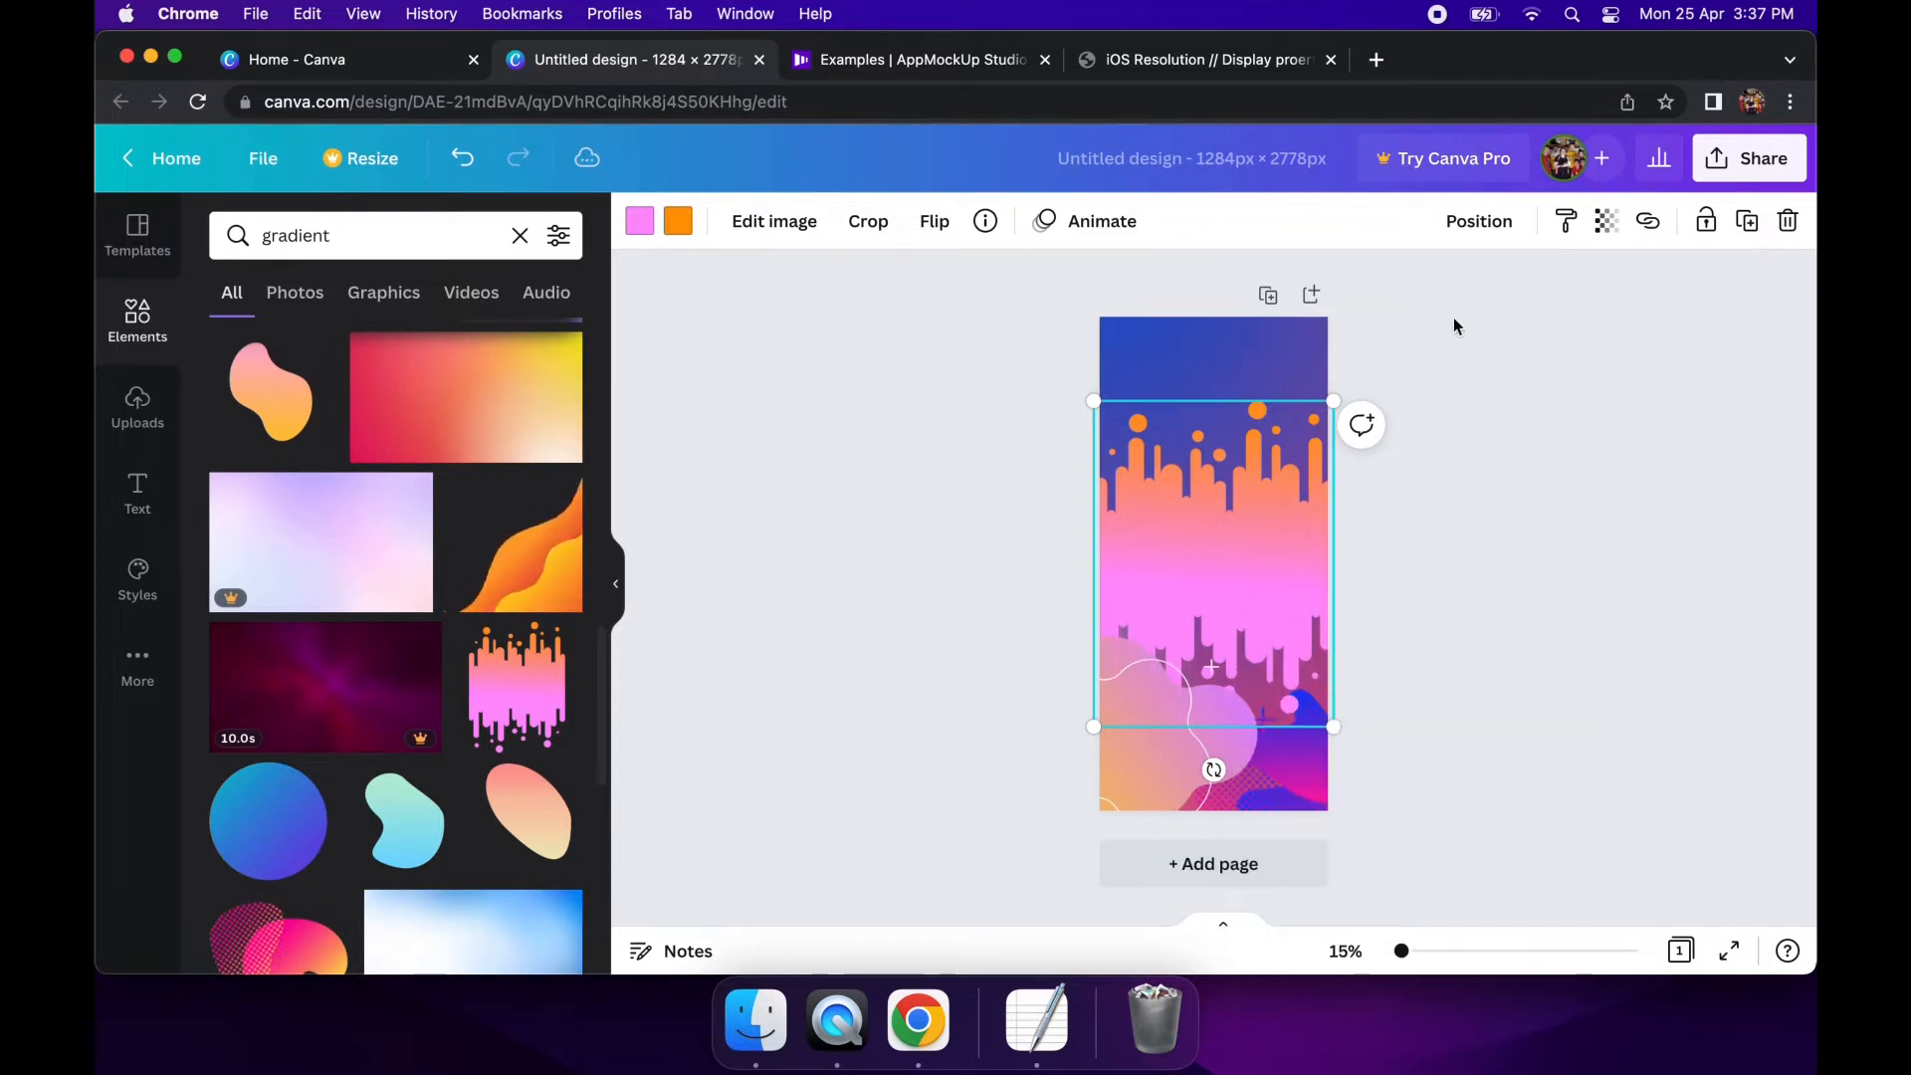
pyautogui.click(1479, 221)
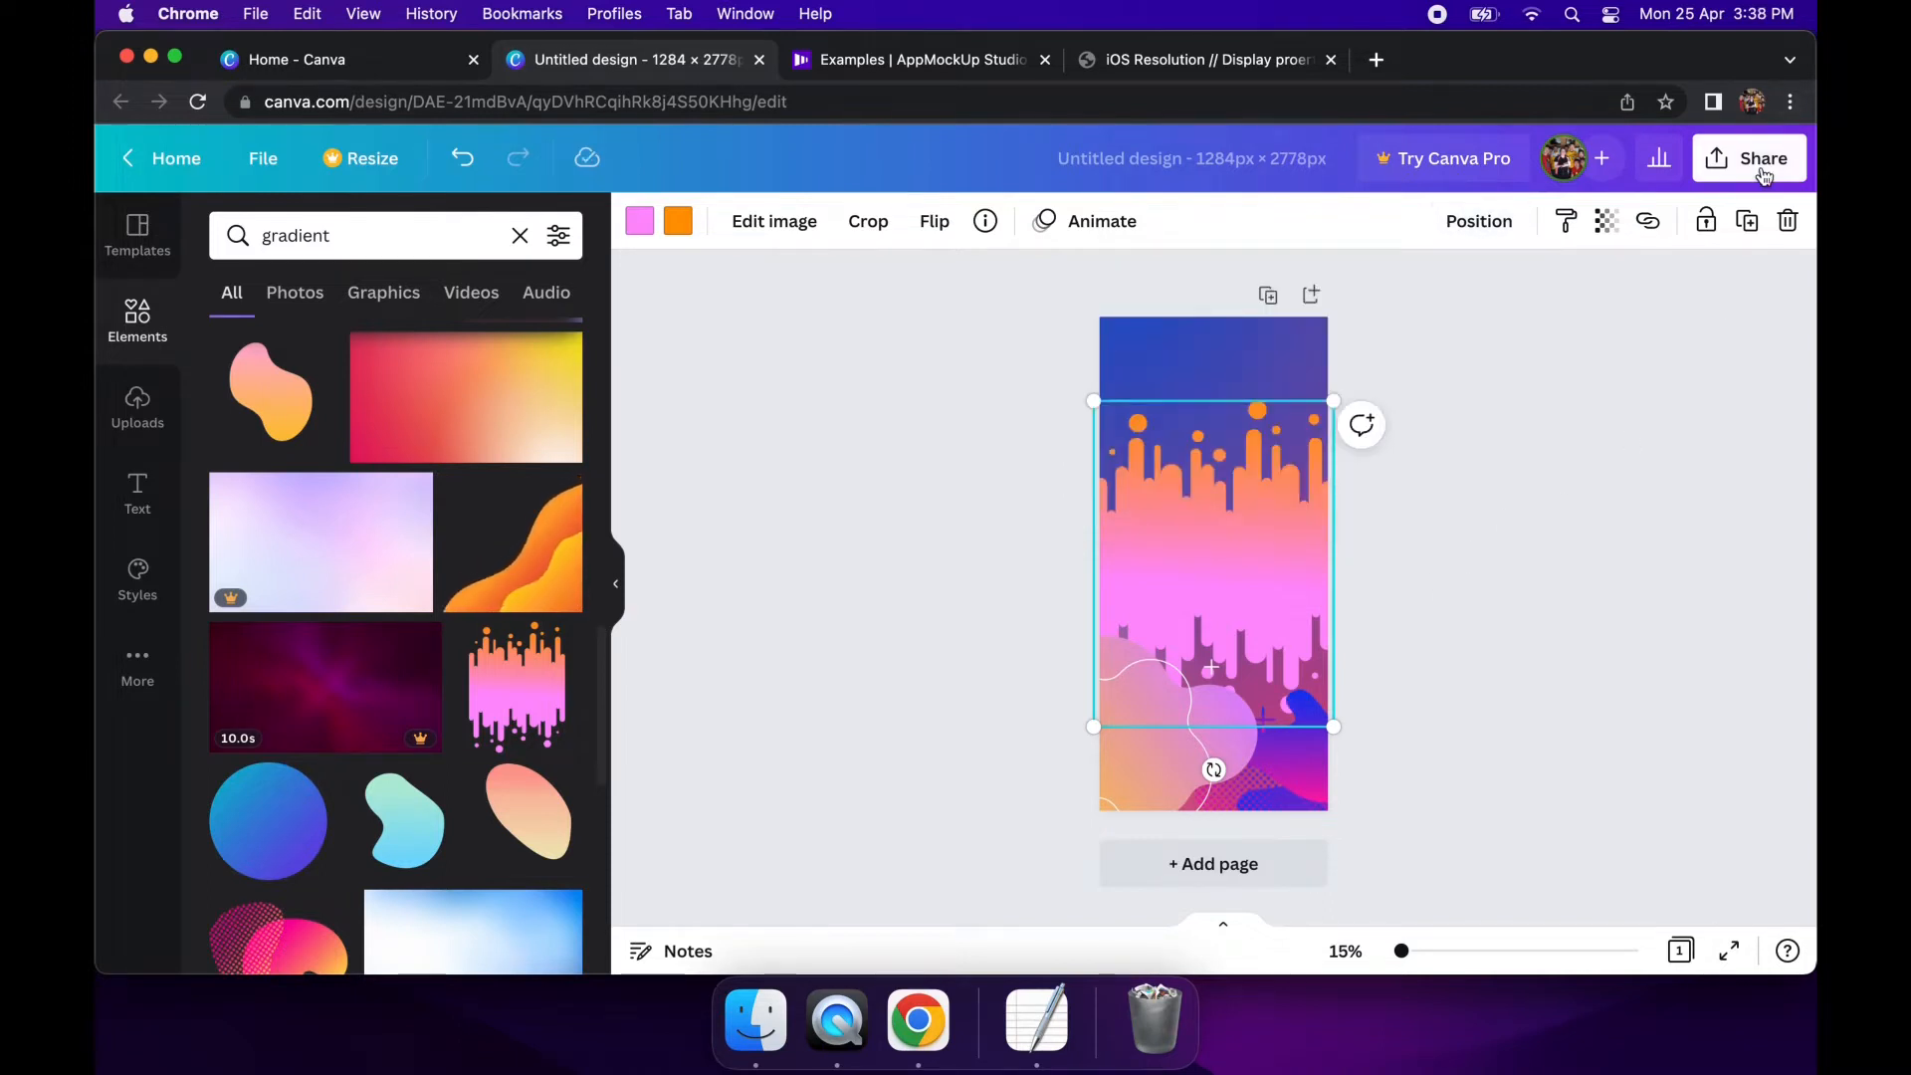
# Download the design via Share as a PNG file
pyautogui.click(1750, 159)
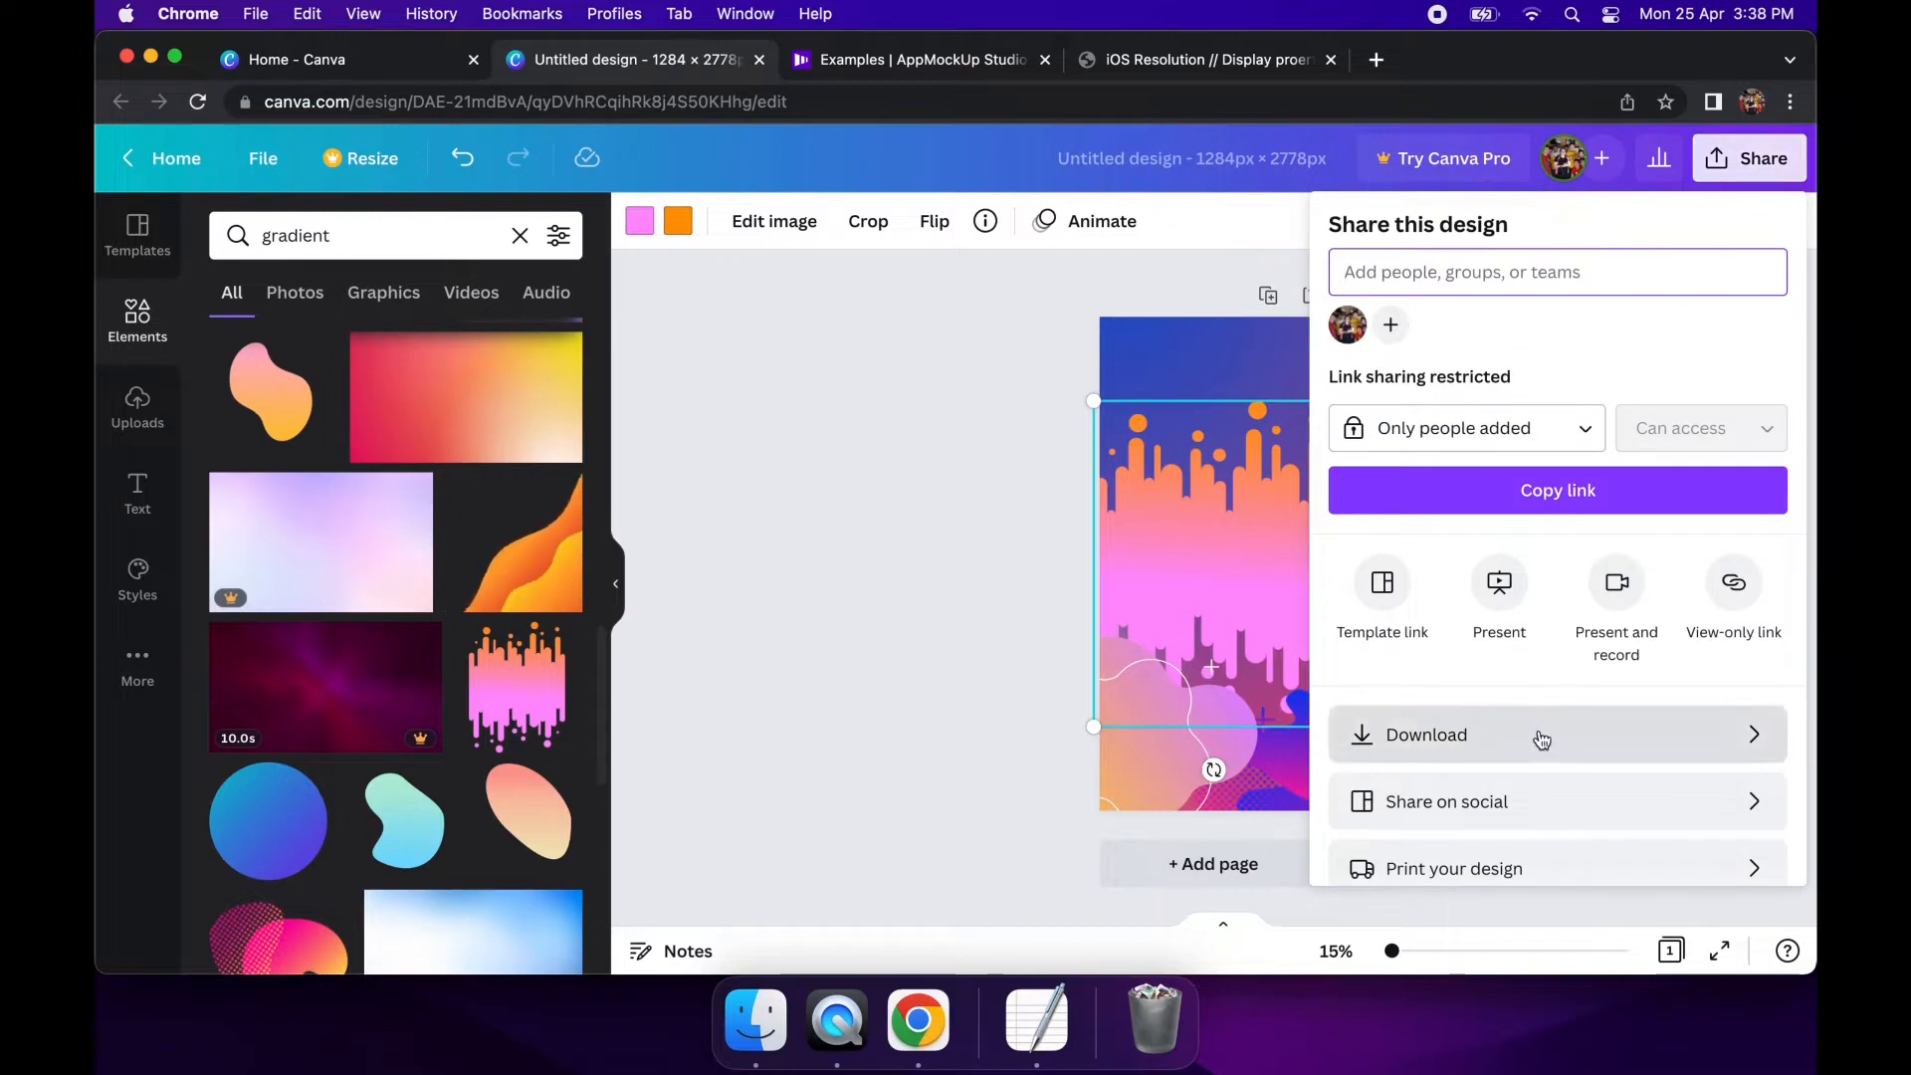
pyautogui.click(1426, 734)
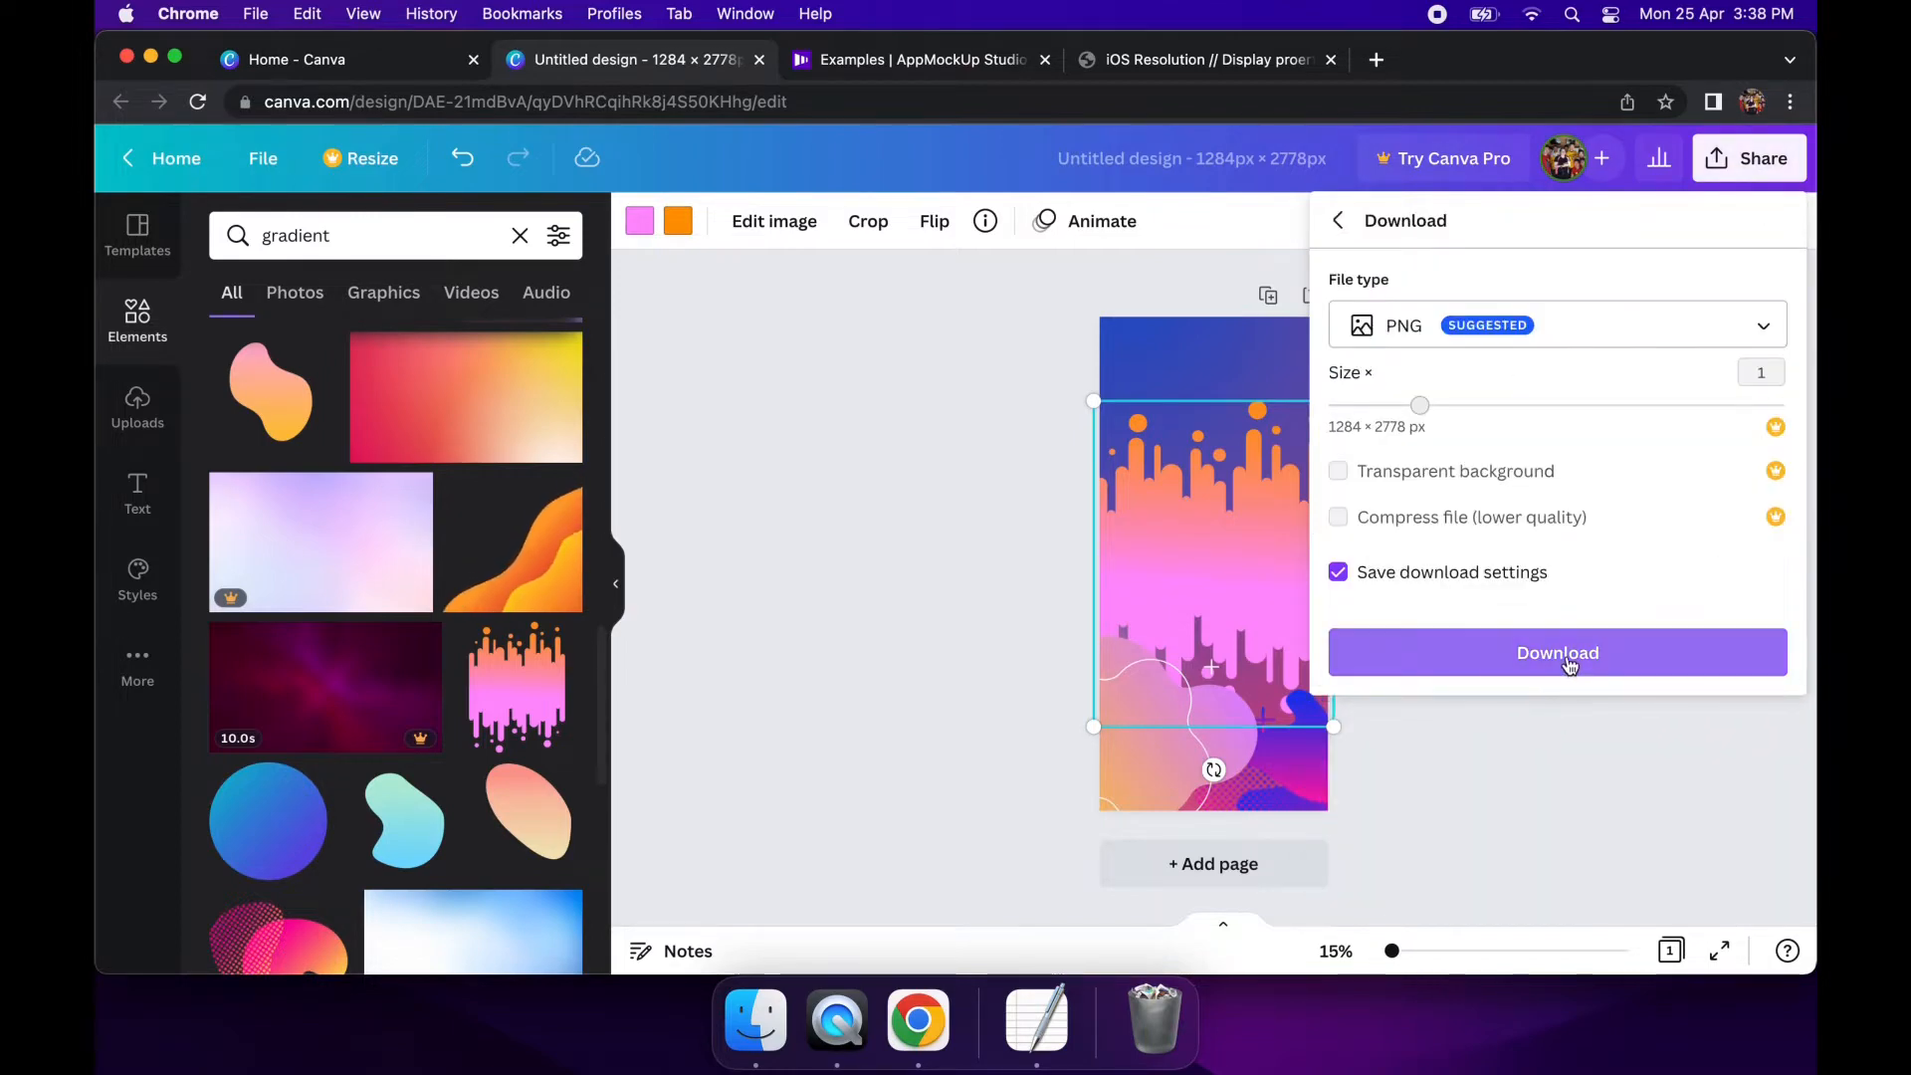
pyautogui.click(1557, 653)
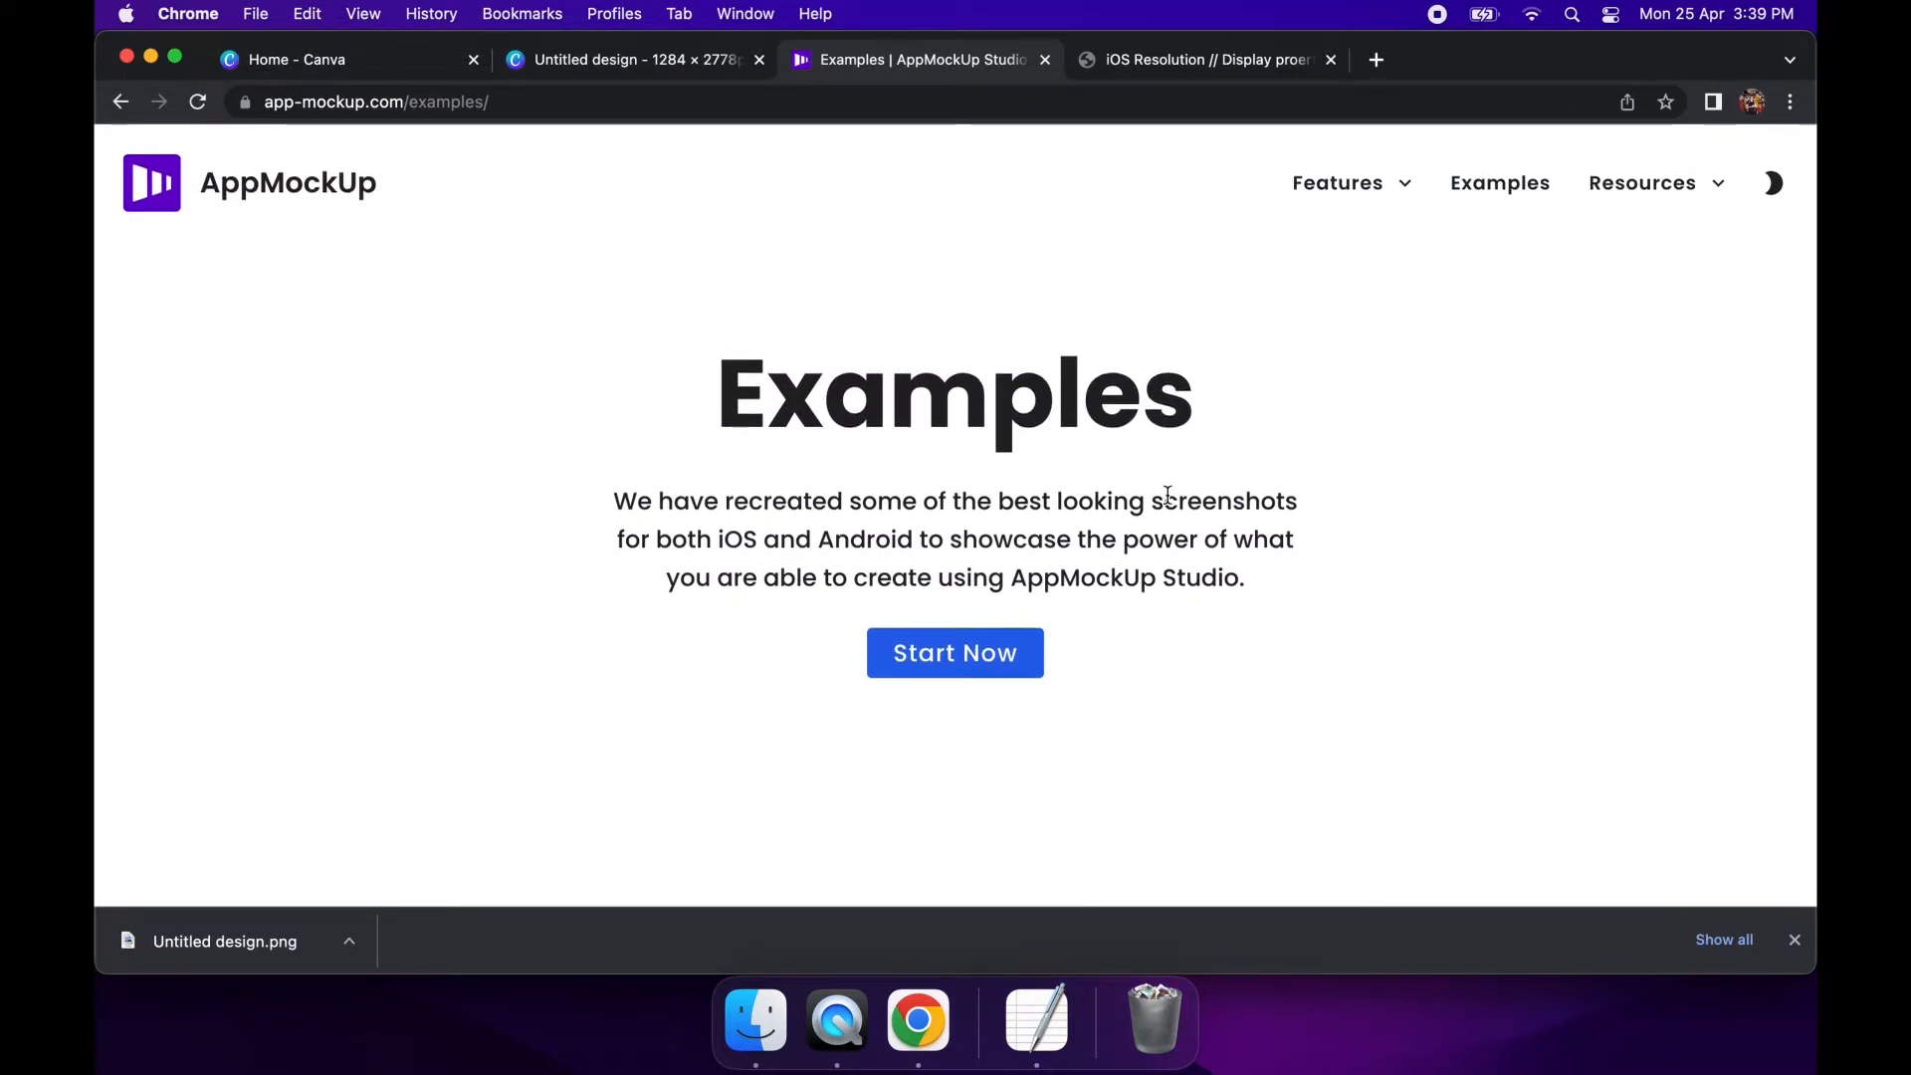
# Scroll through the example screenshot sets on the AppMockUp Examples page
pyautogui.scroll(-3)
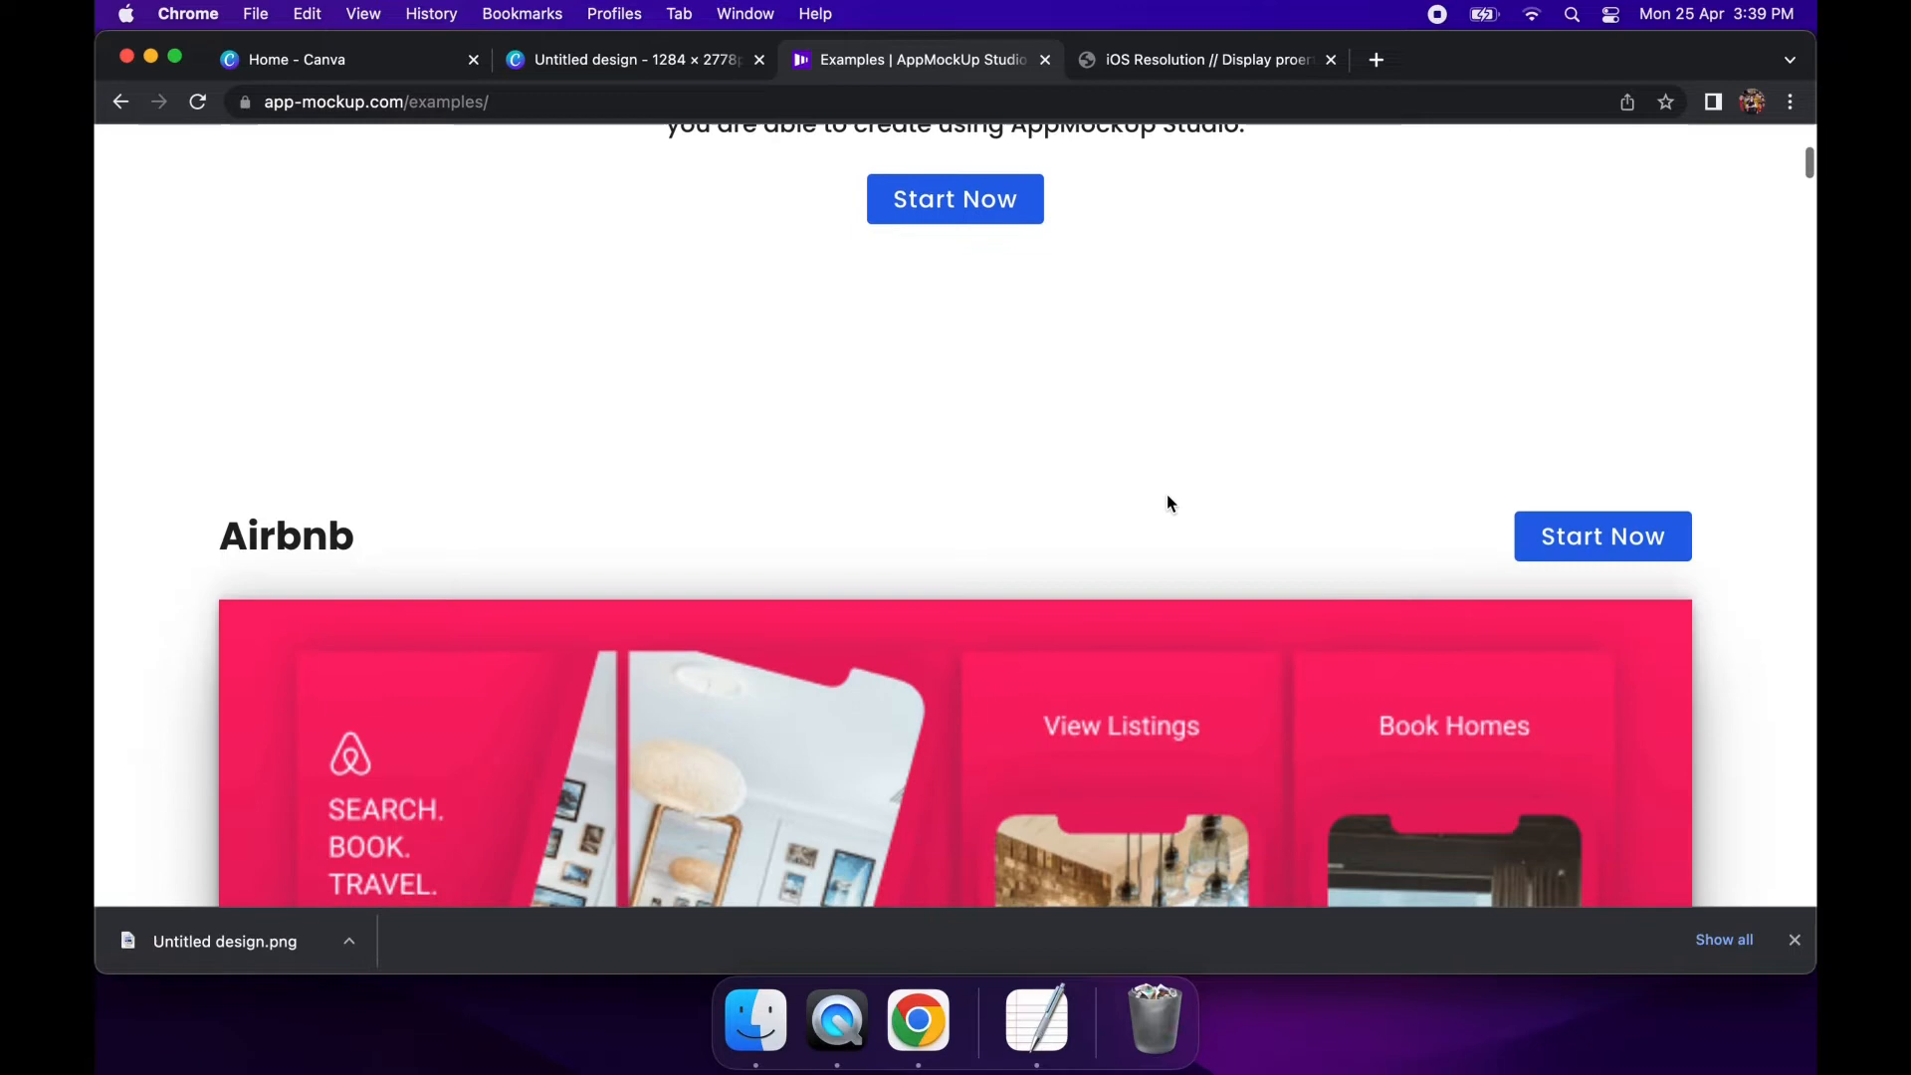
pyautogui.scroll(-3)
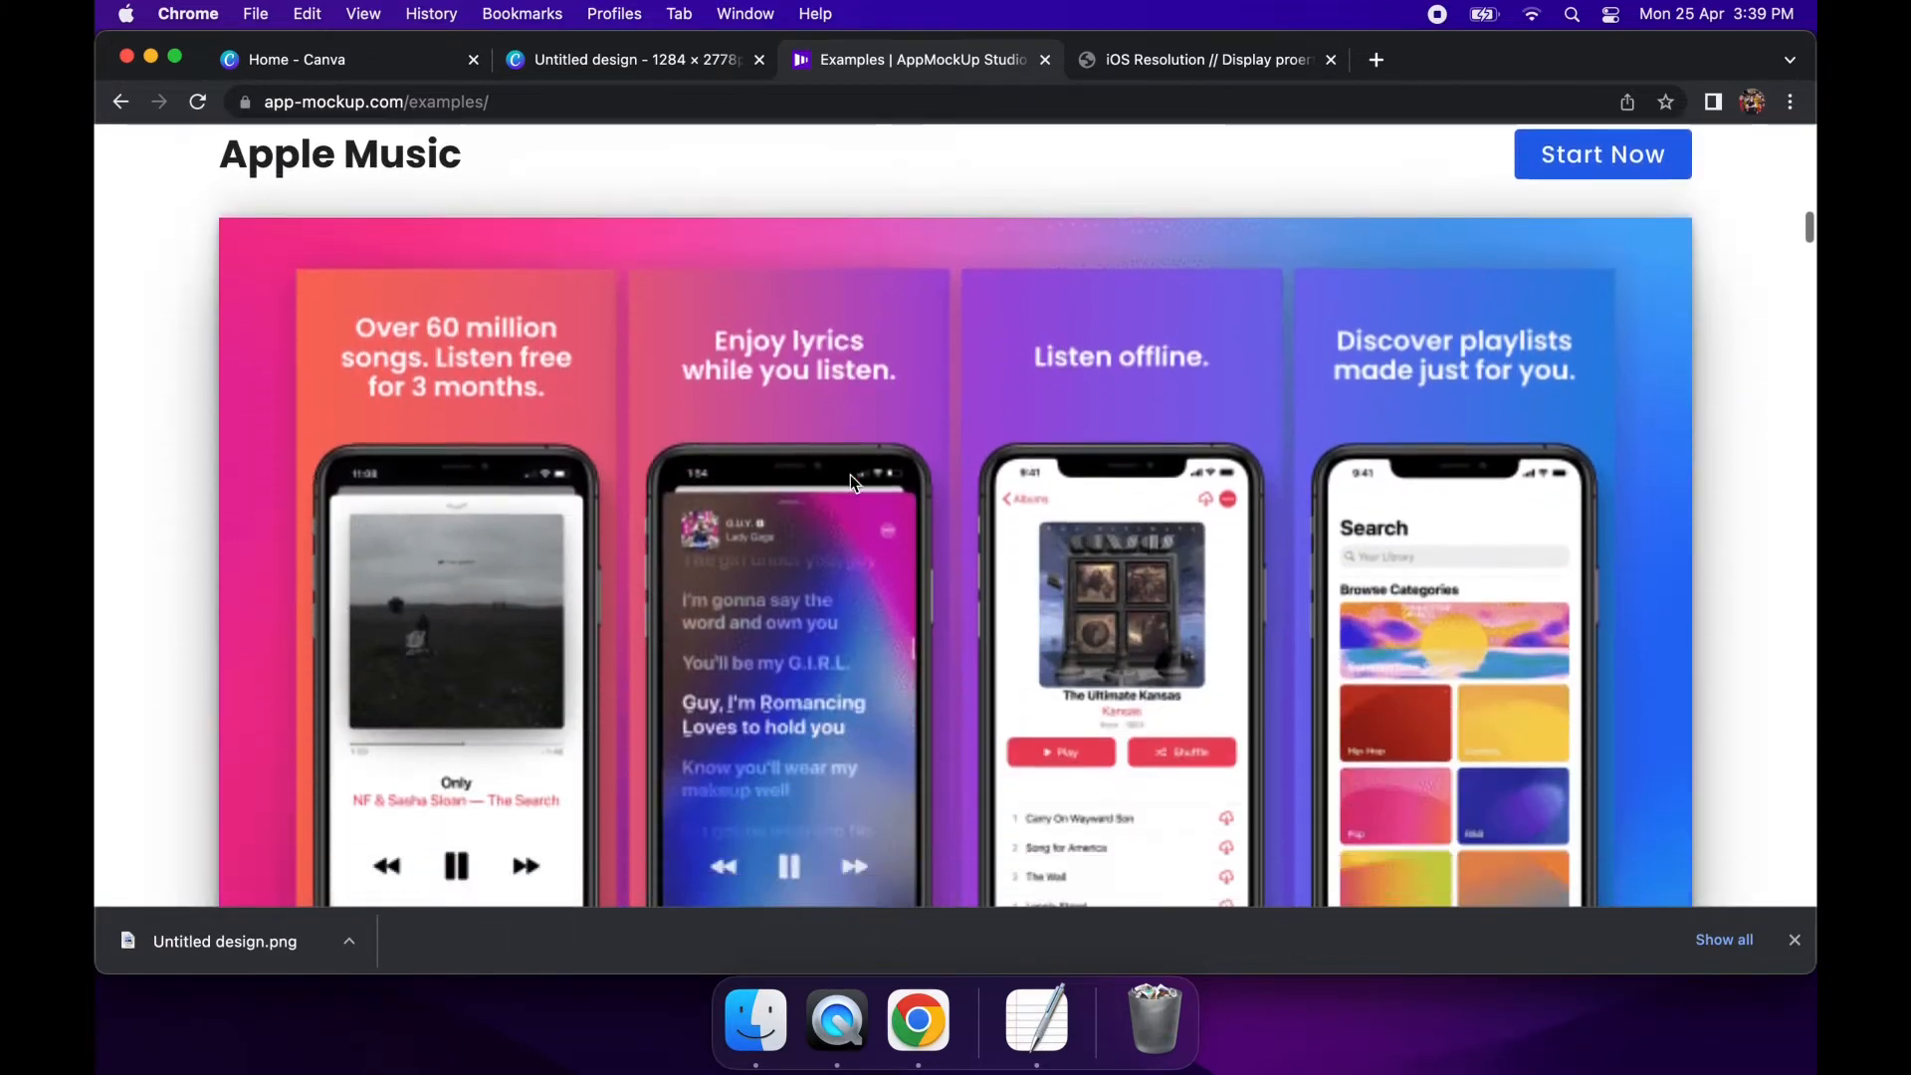
pyautogui.scroll(-3)
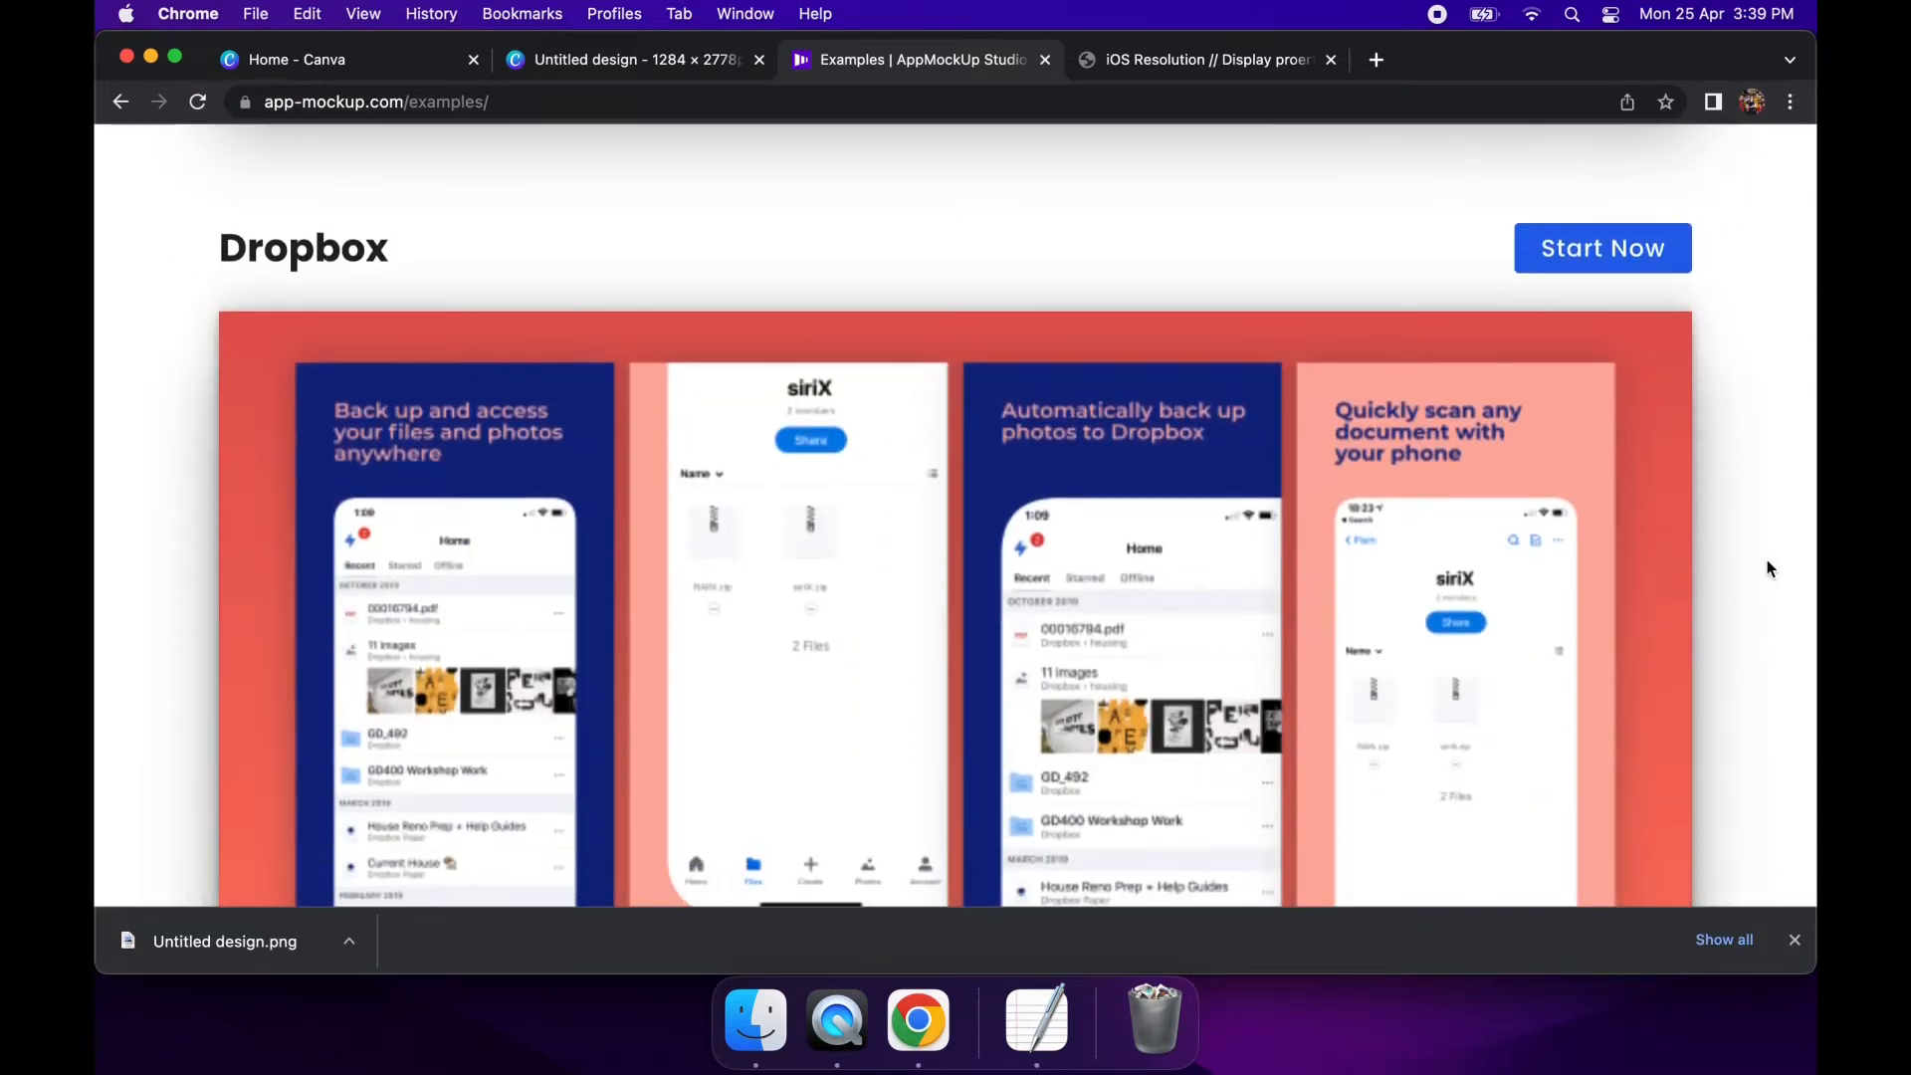
pyautogui.scroll(-3)
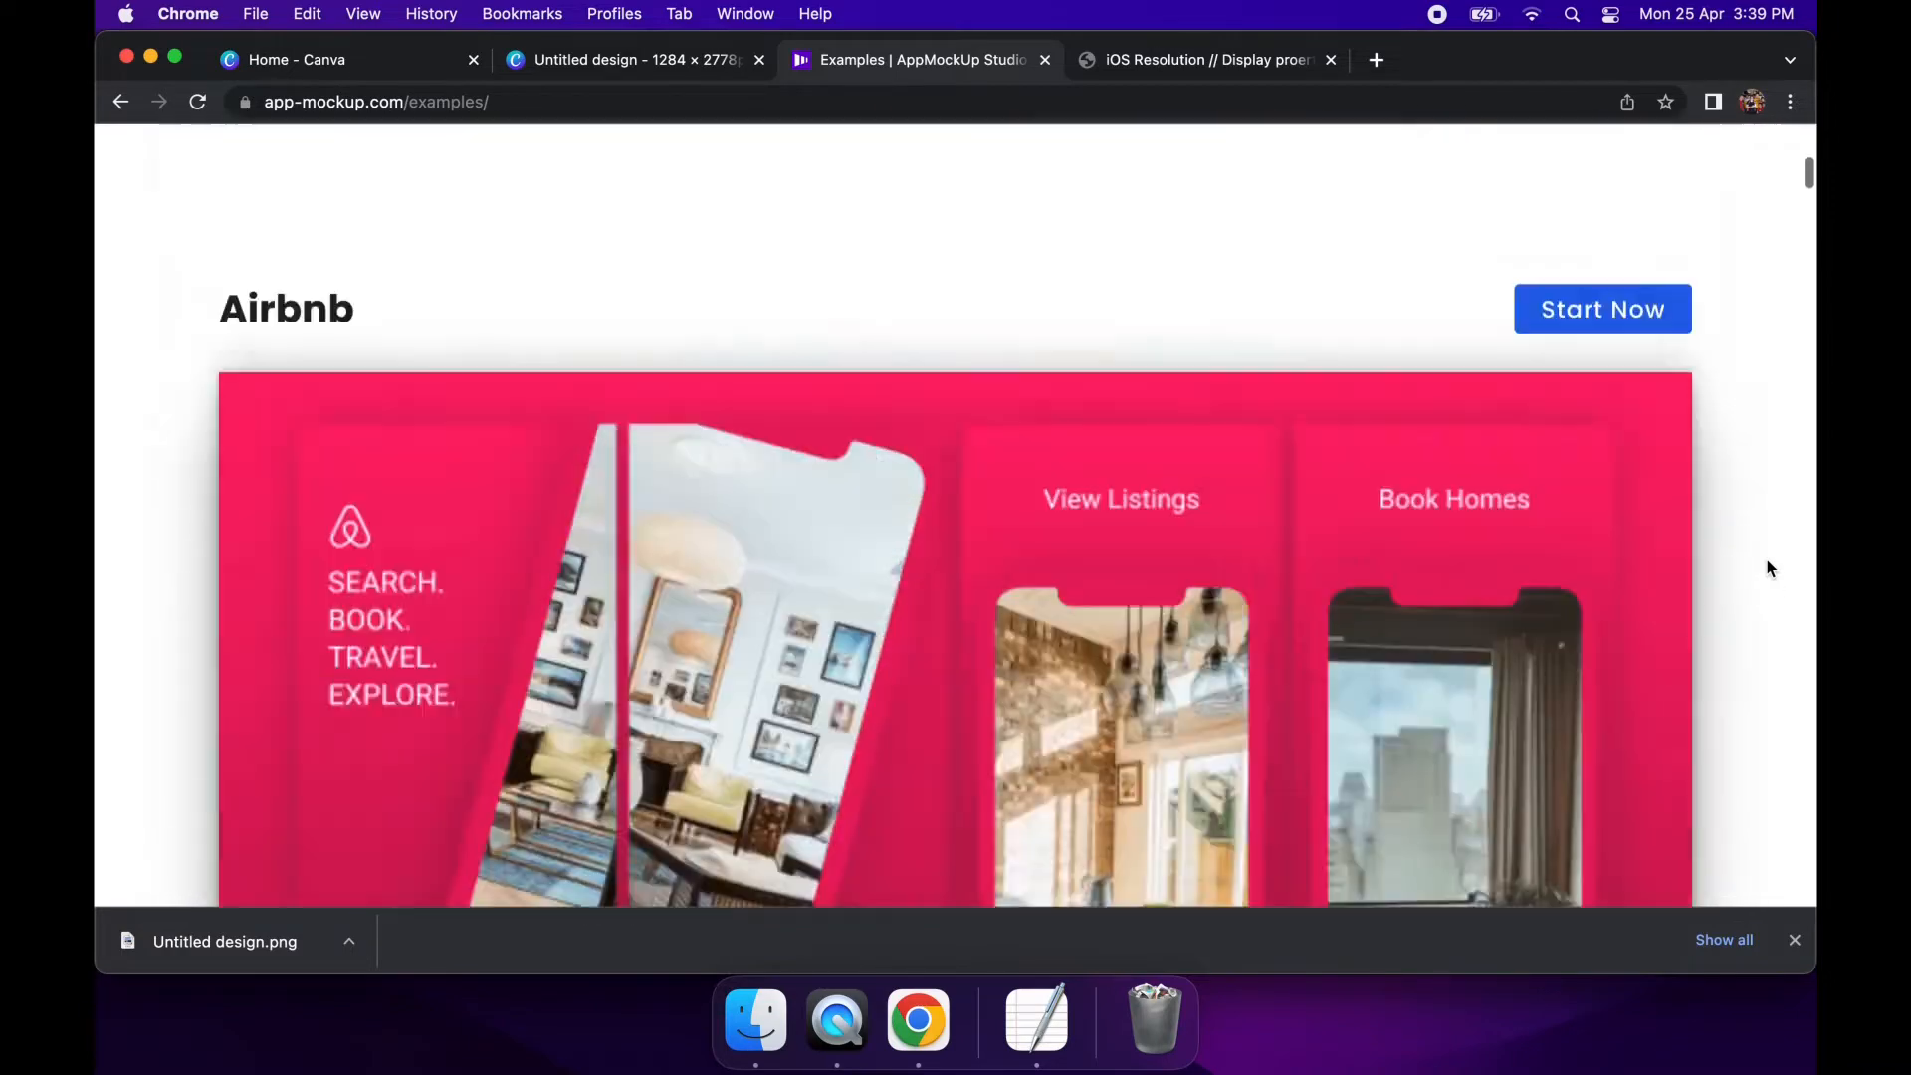
pyautogui.scroll(3)
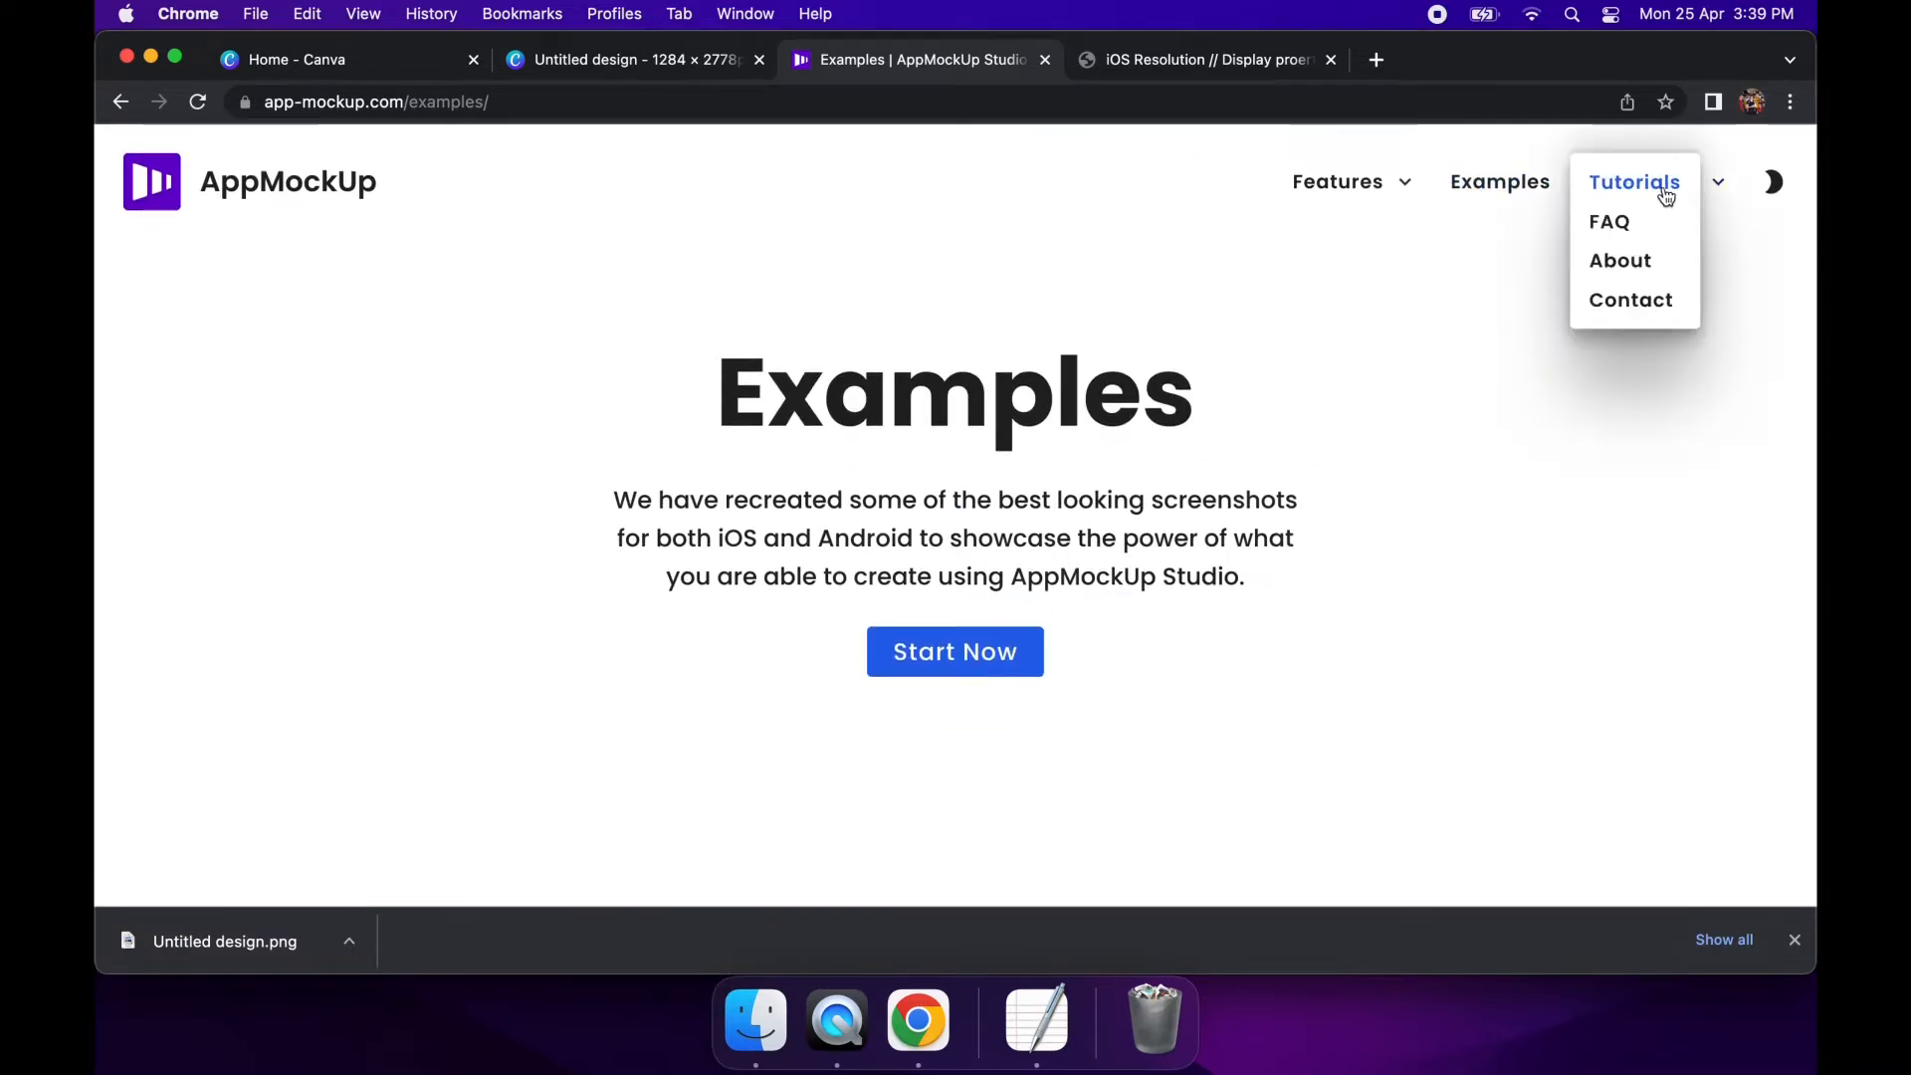
# Go to the Tutorials page and browse the tutorial list
pyautogui.click(1635, 181)
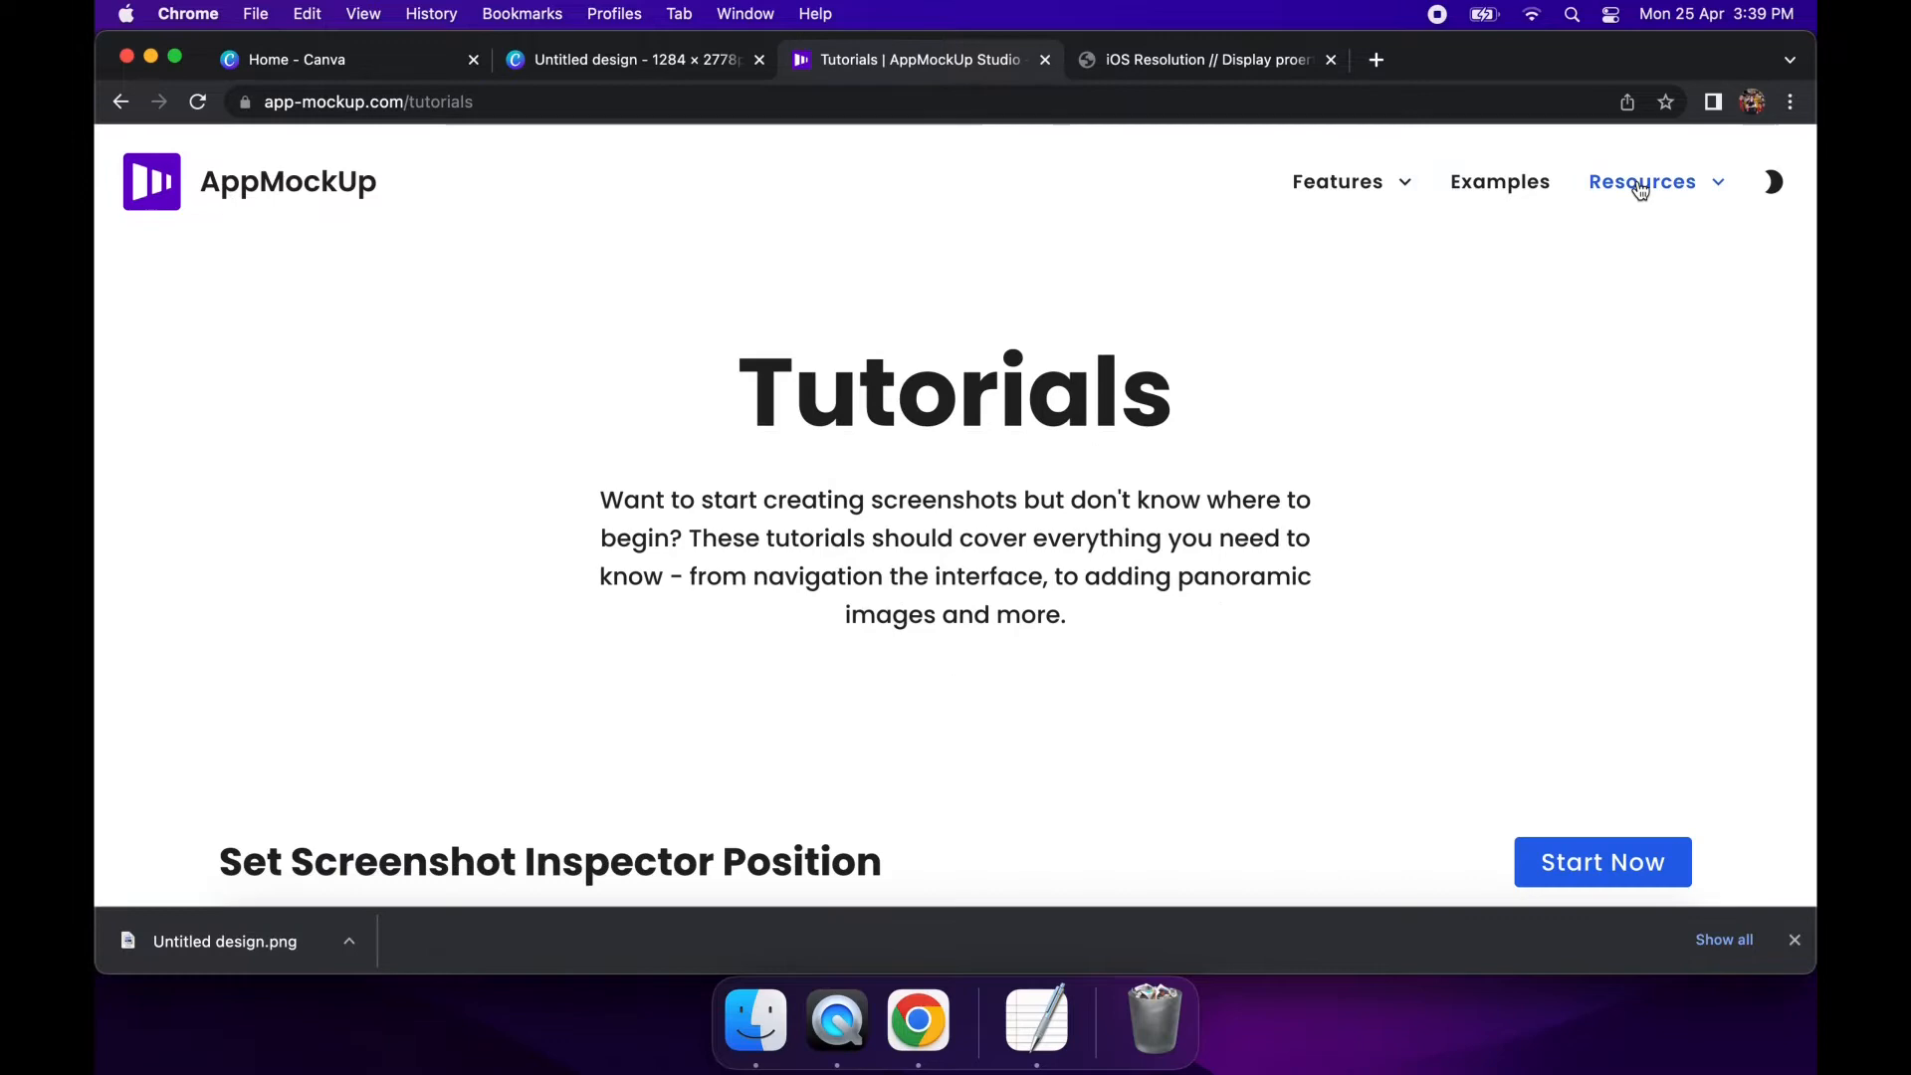
pyautogui.scroll(-3)
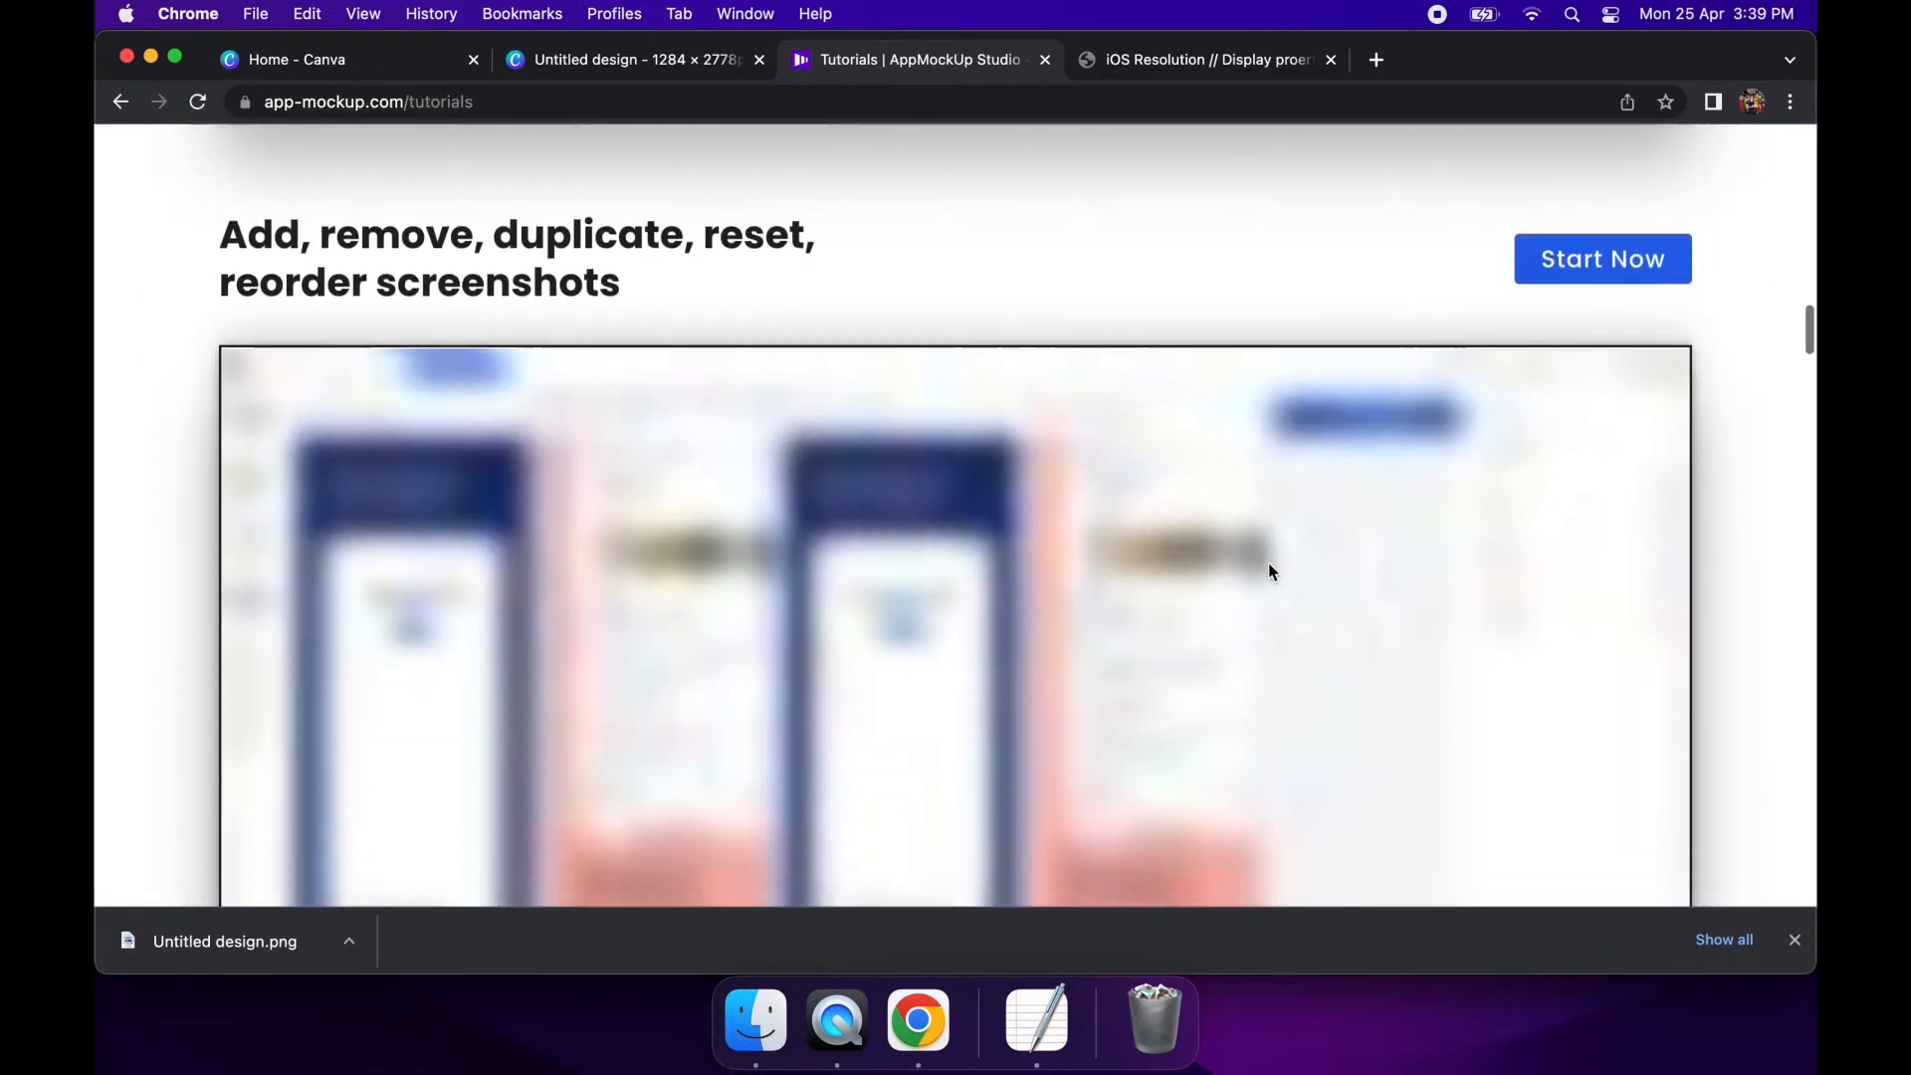
pyautogui.scroll(-3)
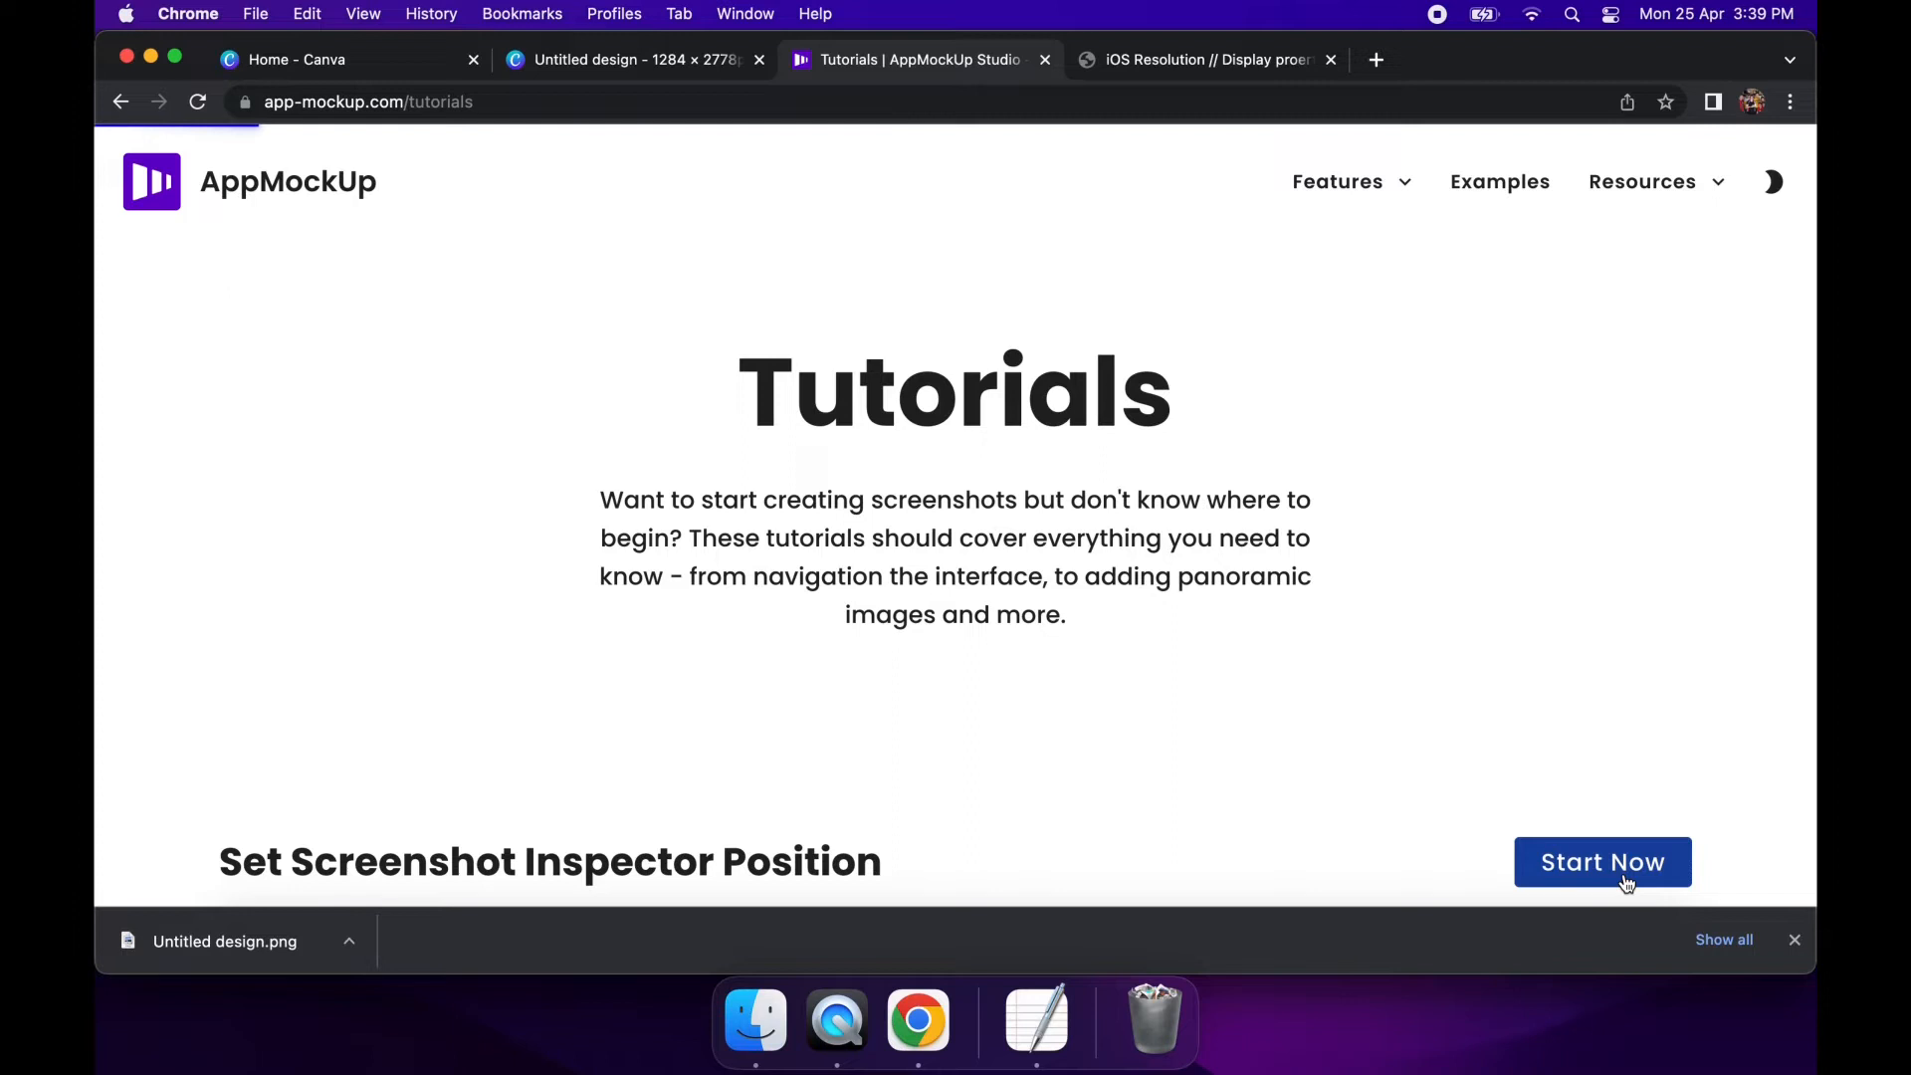
# Launch the studio with Start Now and begin a project from a starter iOS template
pyautogui.click(1601, 862)
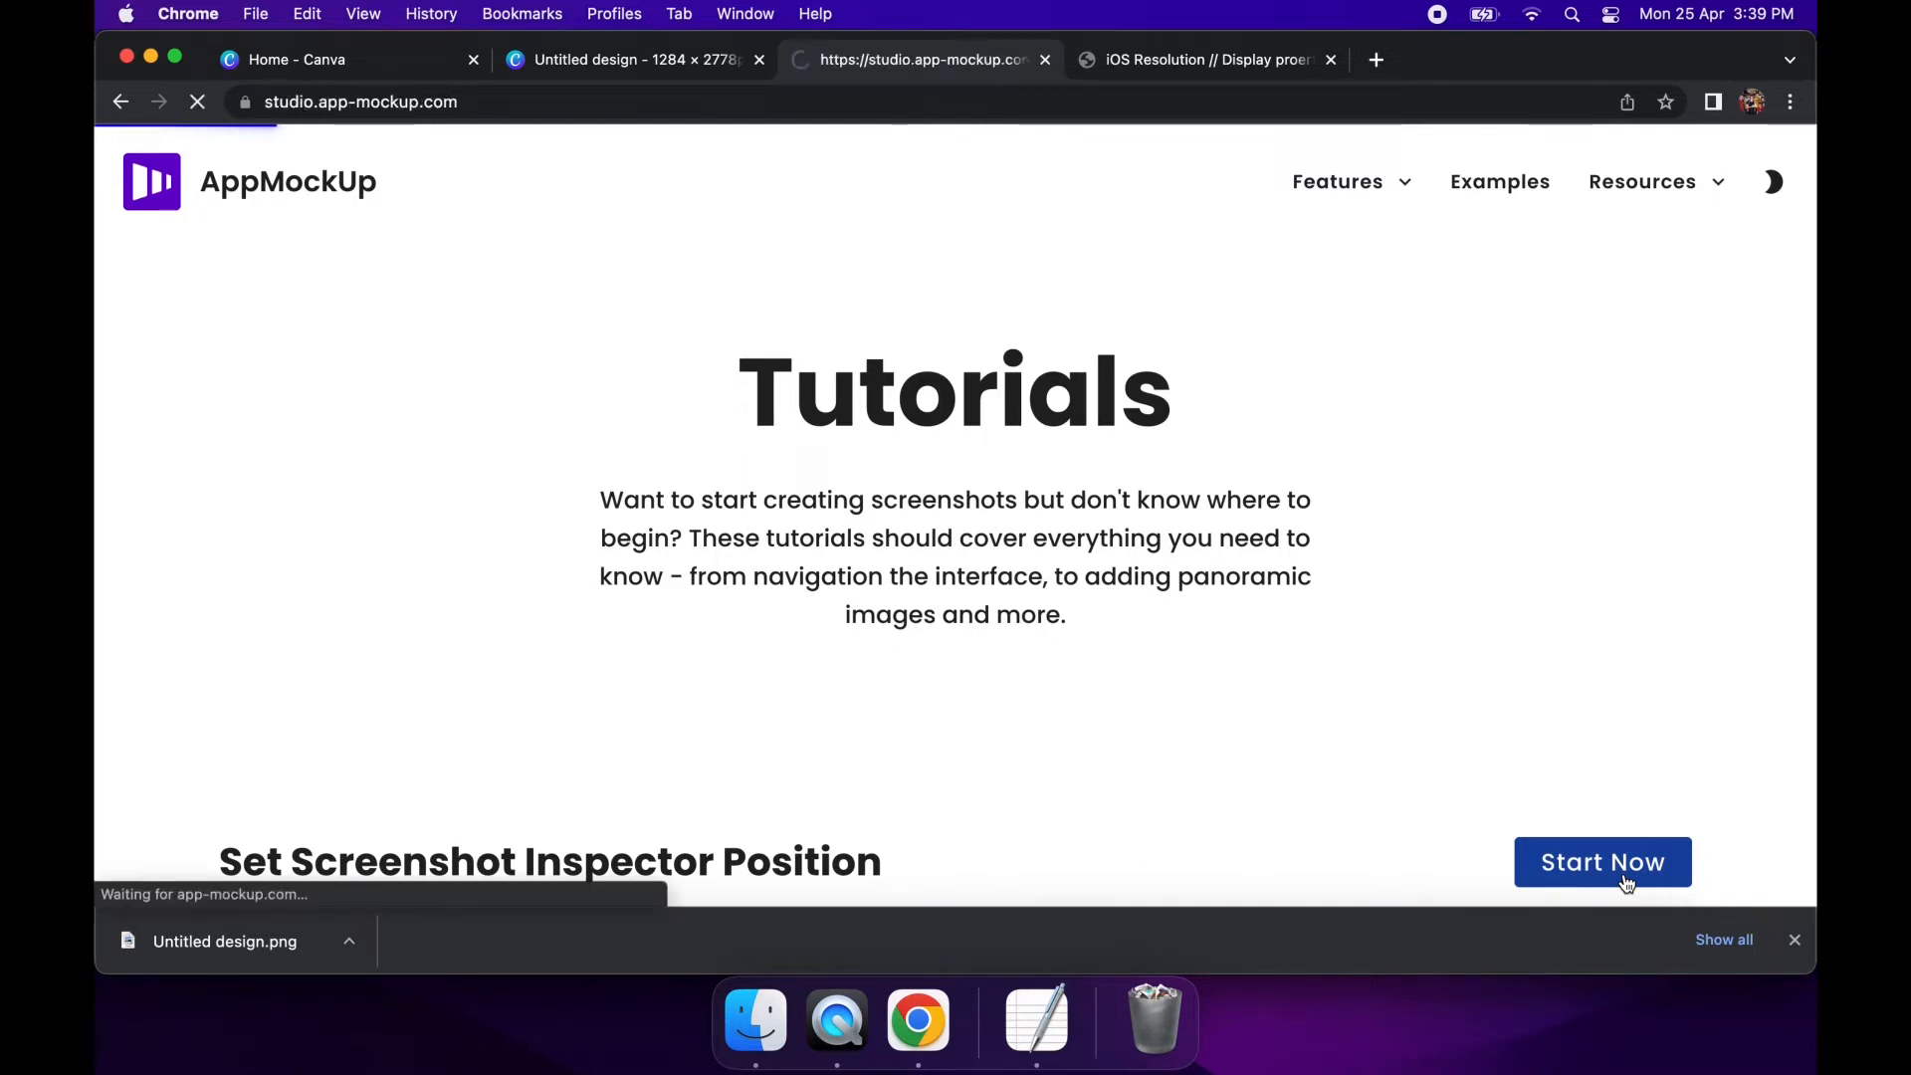
pyautogui.click(1601, 862)
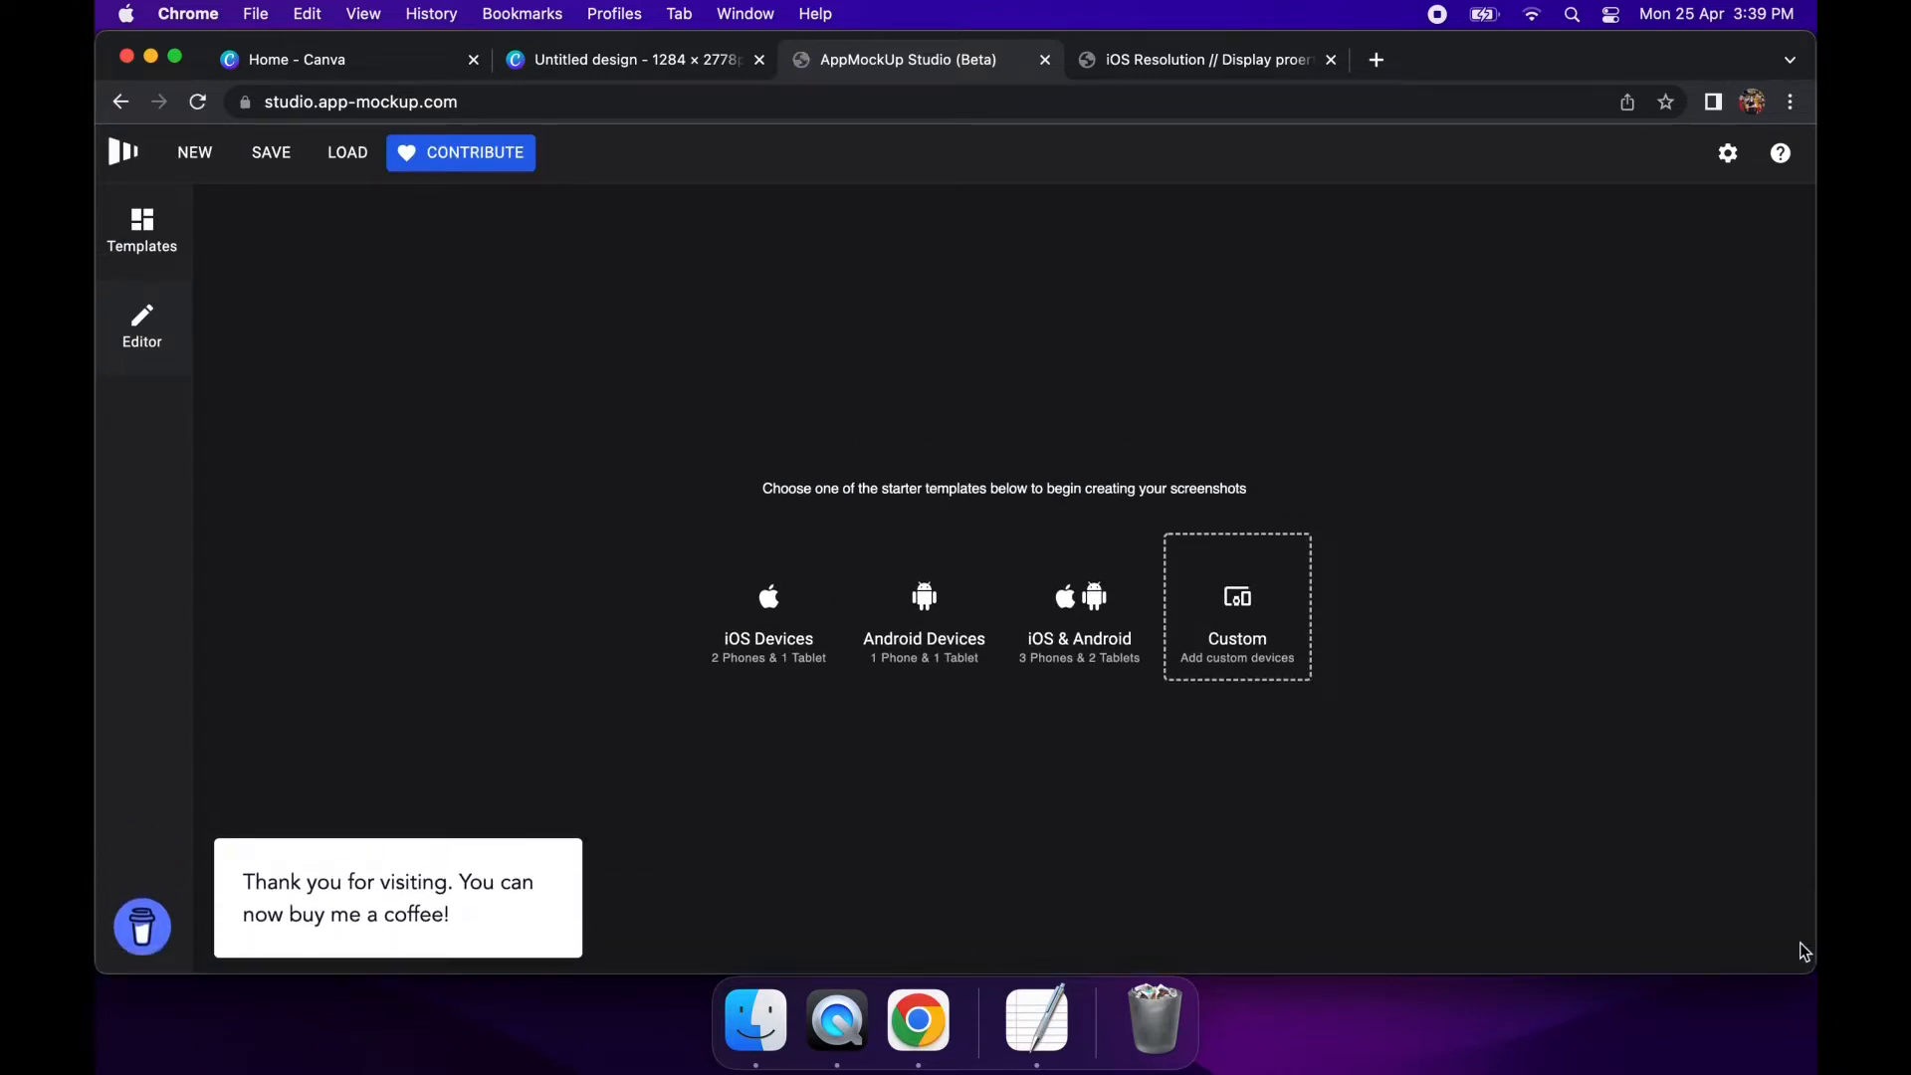
pyautogui.moveTo(769, 627)
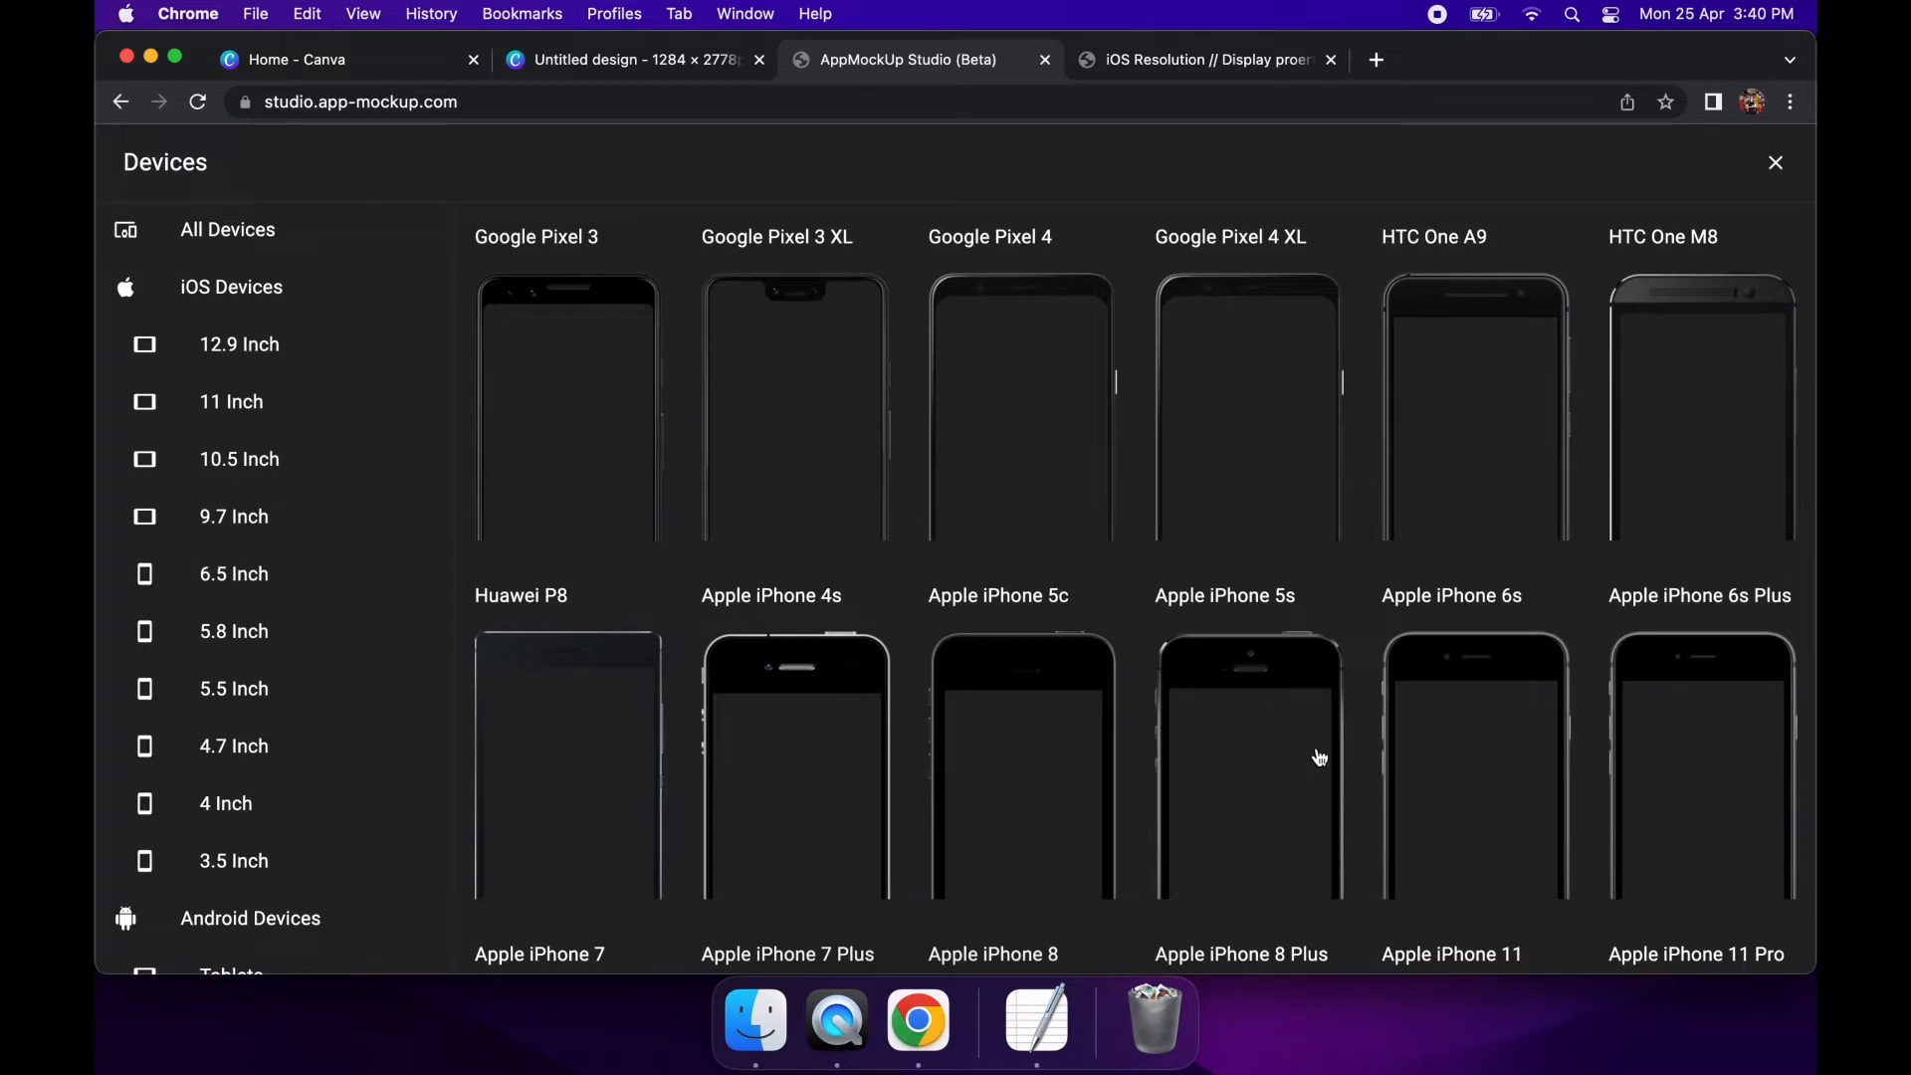
pyautogui.scroll(-3)
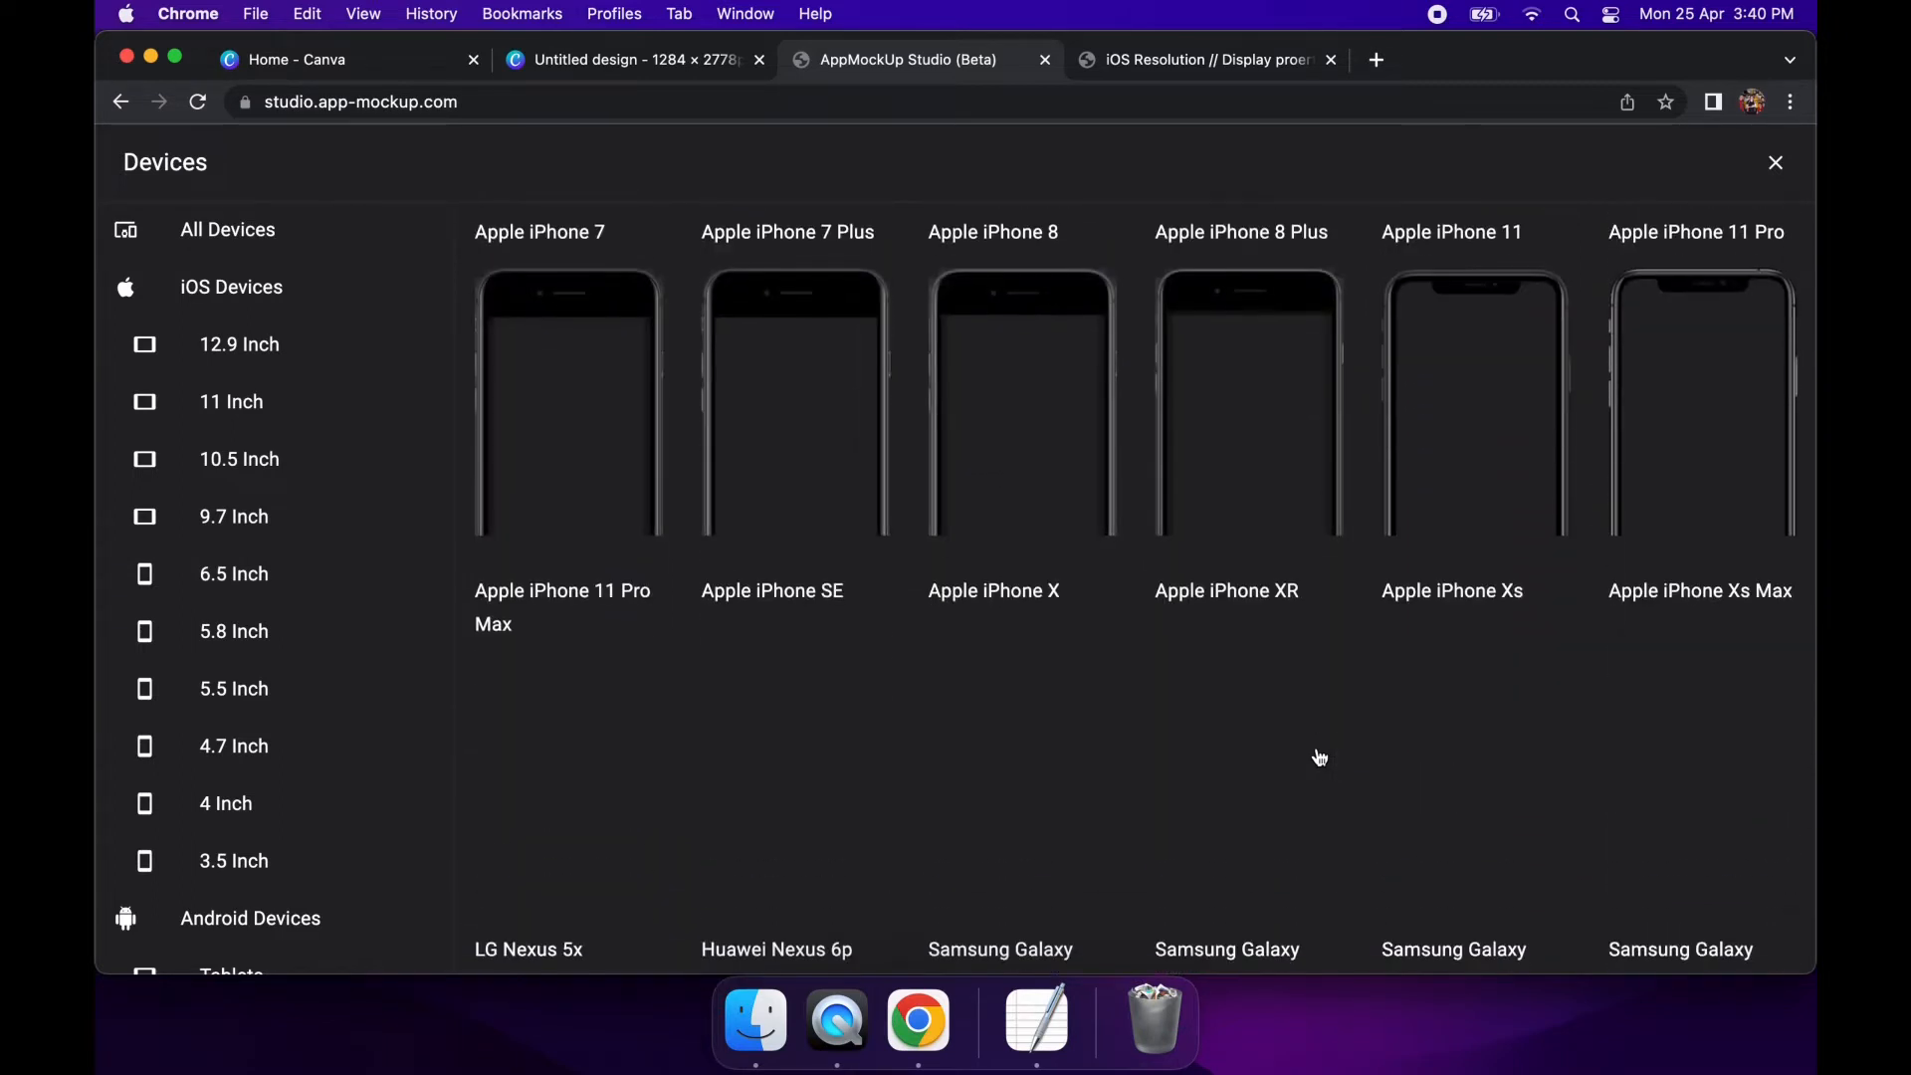
pyautogui.scroll(-3)
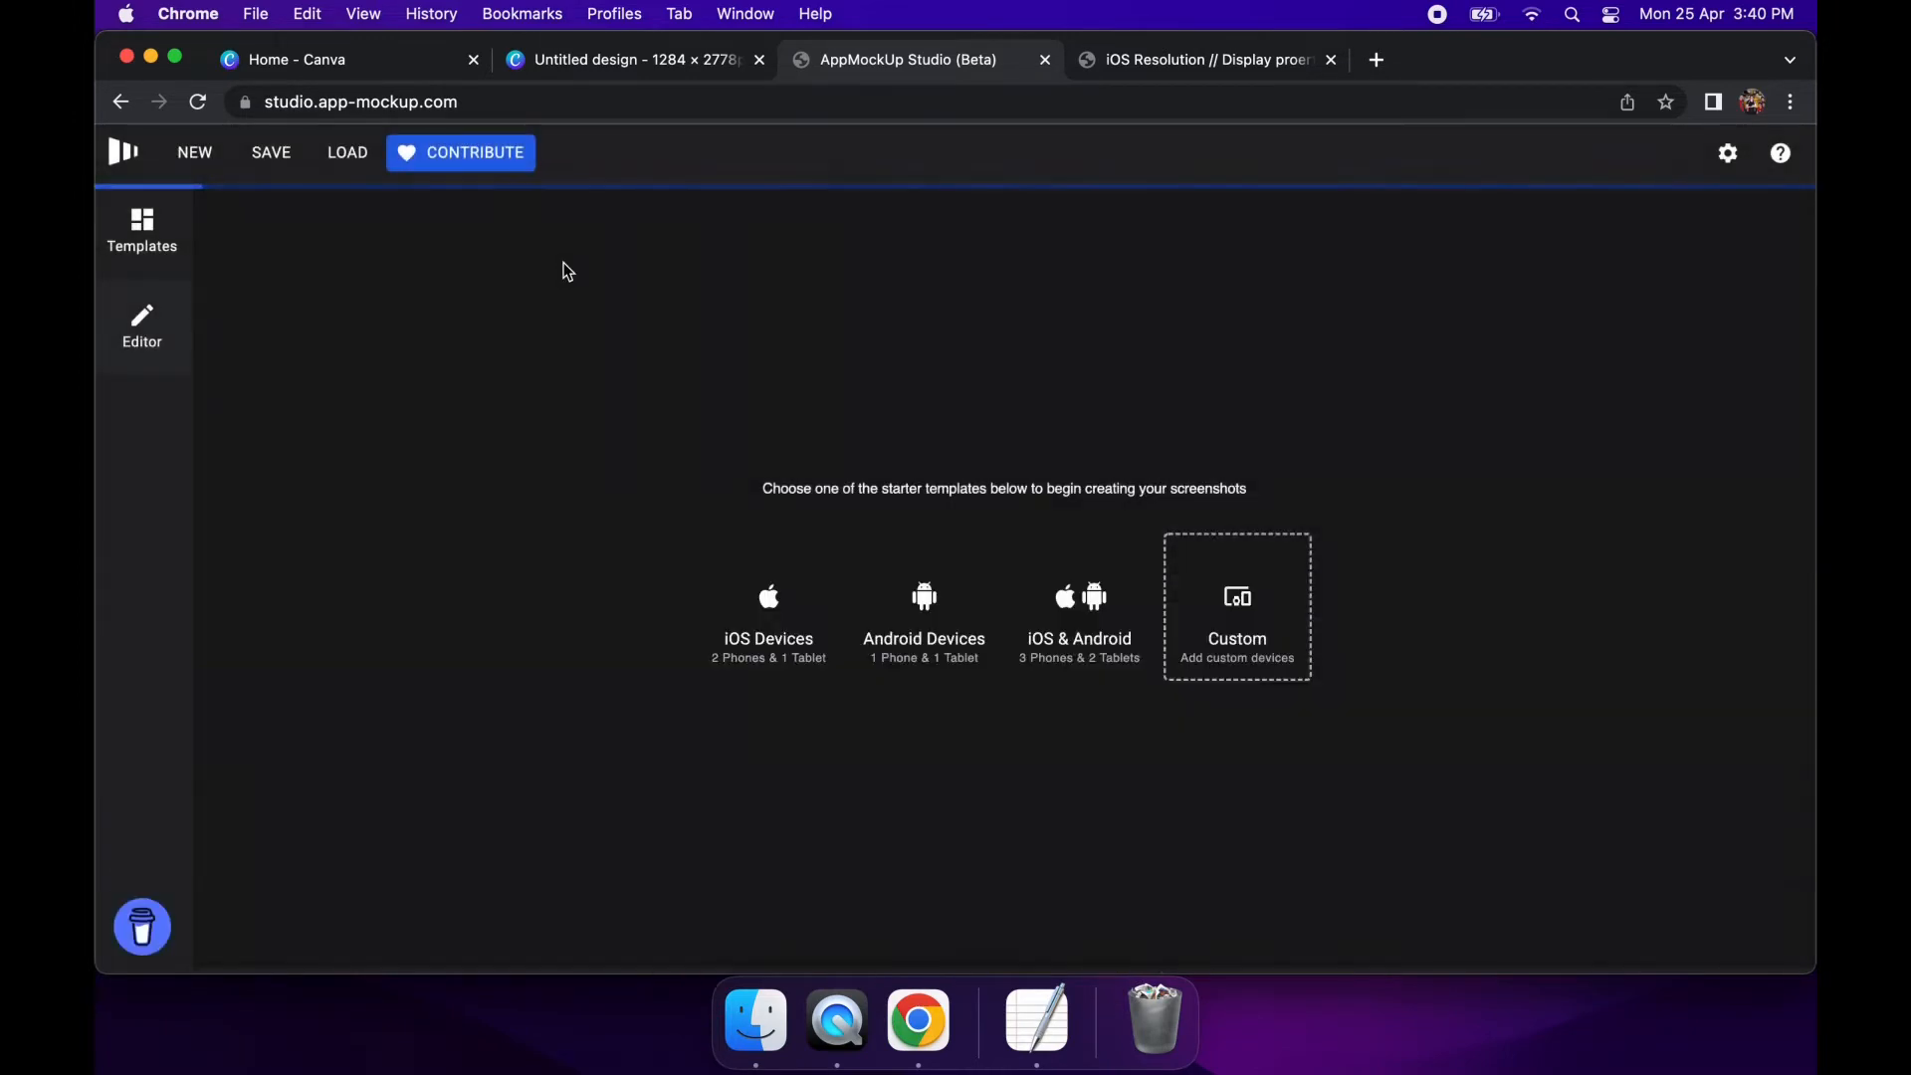
pyautogui.click(769, 615)
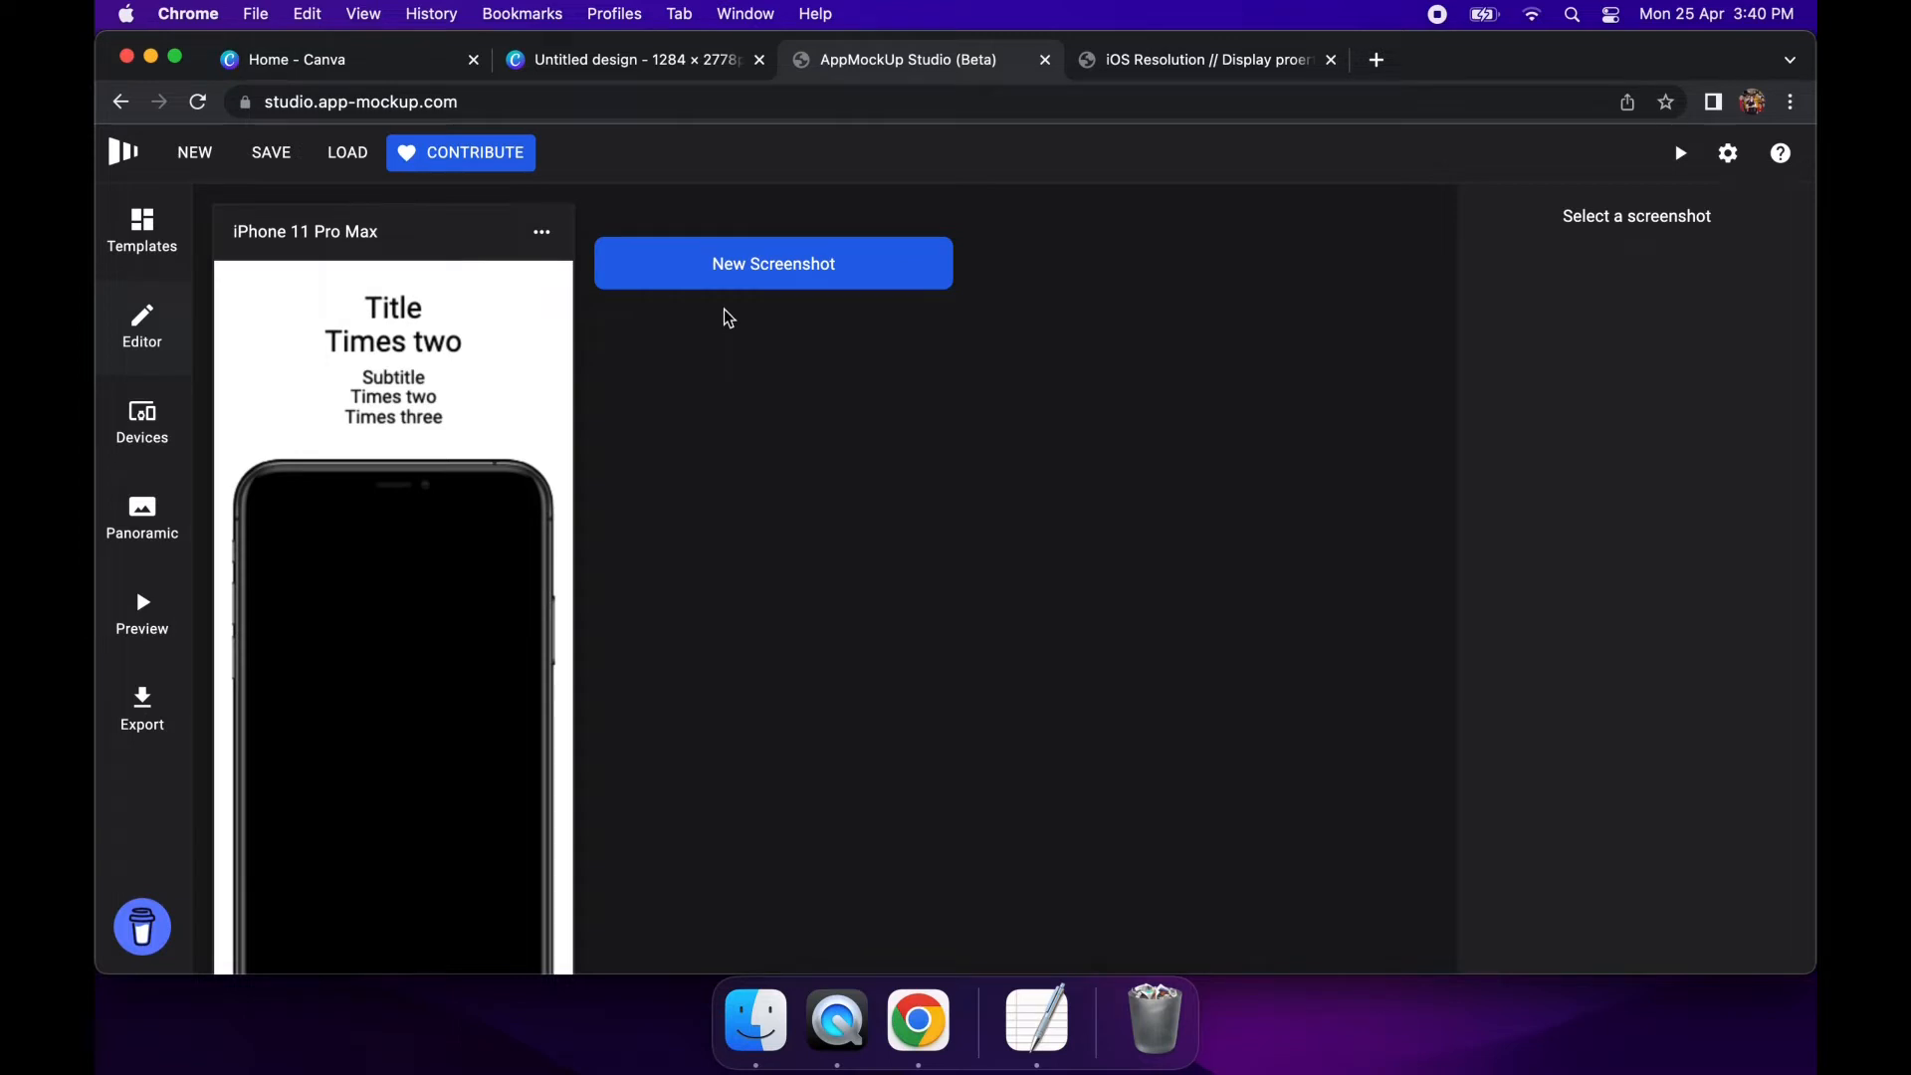
pyautogui.moveTo(542, 233)
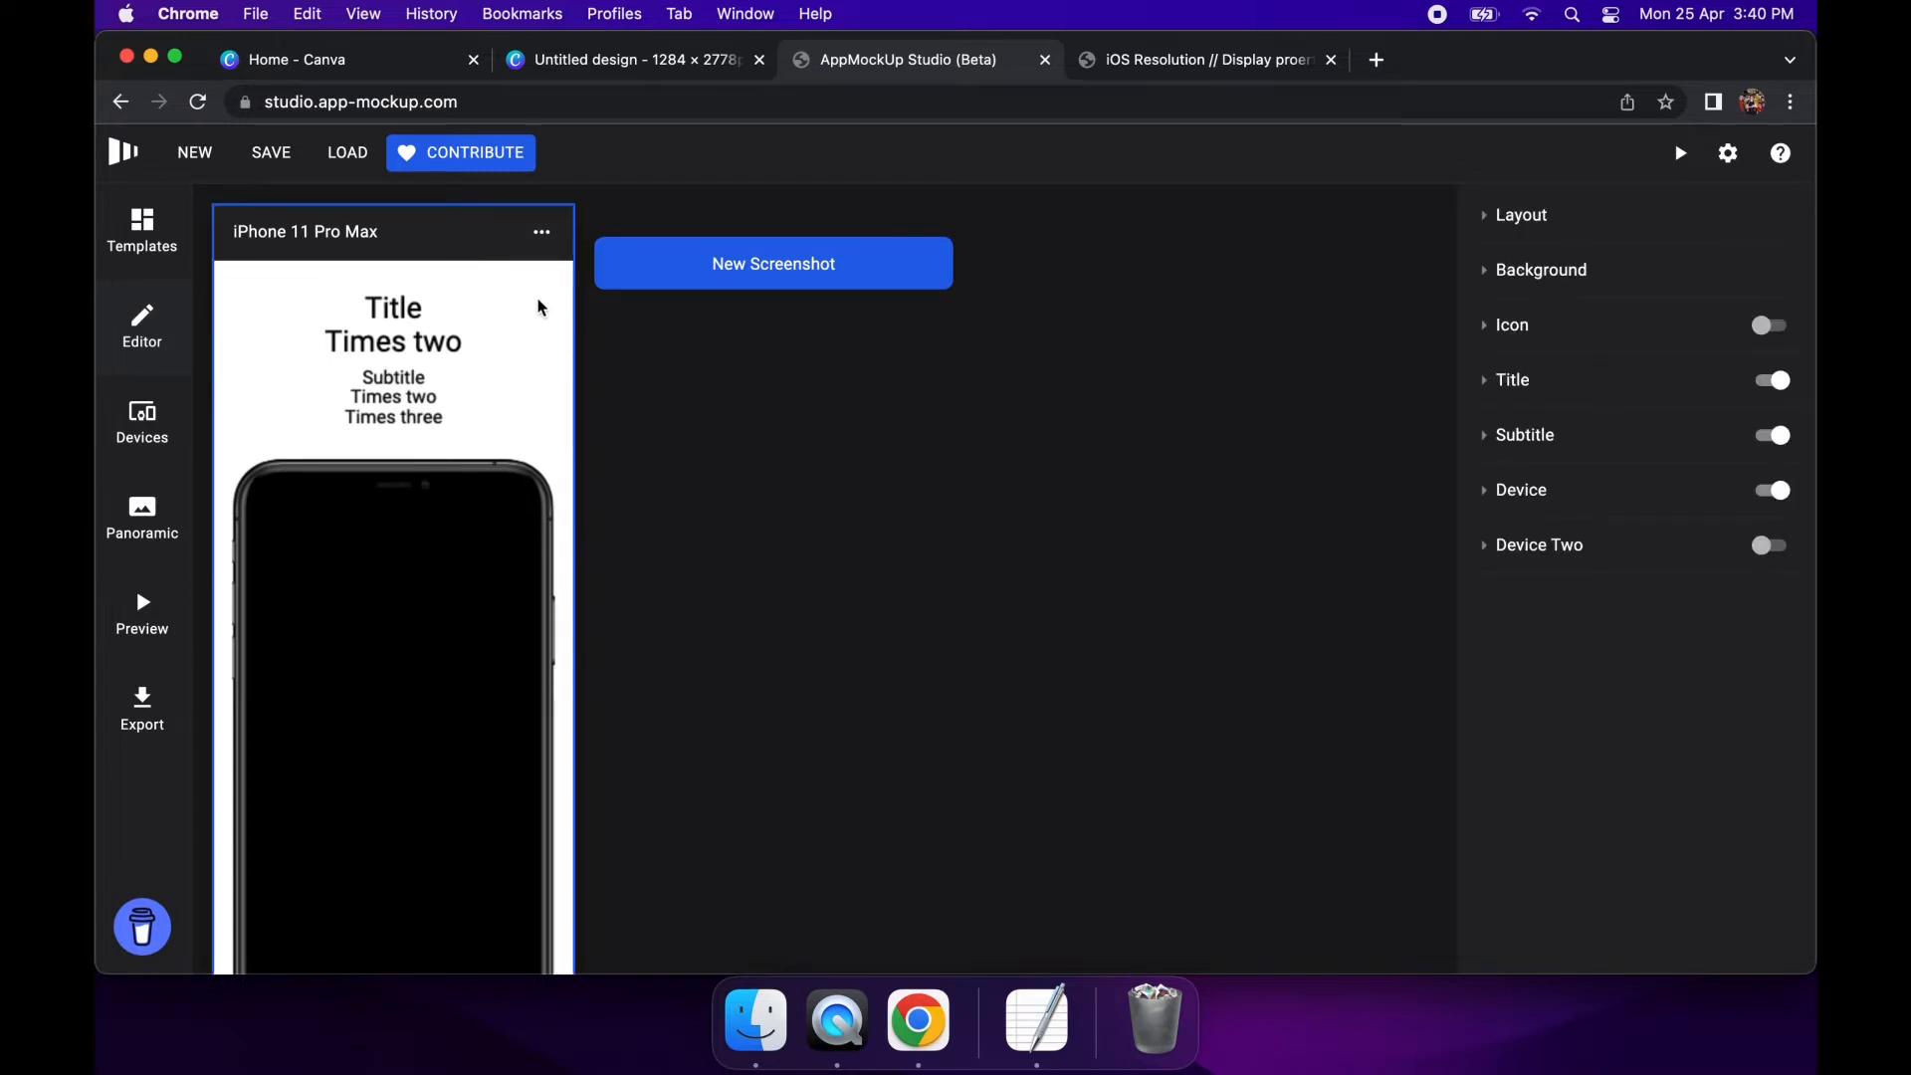
# In the screenshot's Background settings, apply the purple Farhan gradient preset
pyautogui.click(541, 231)
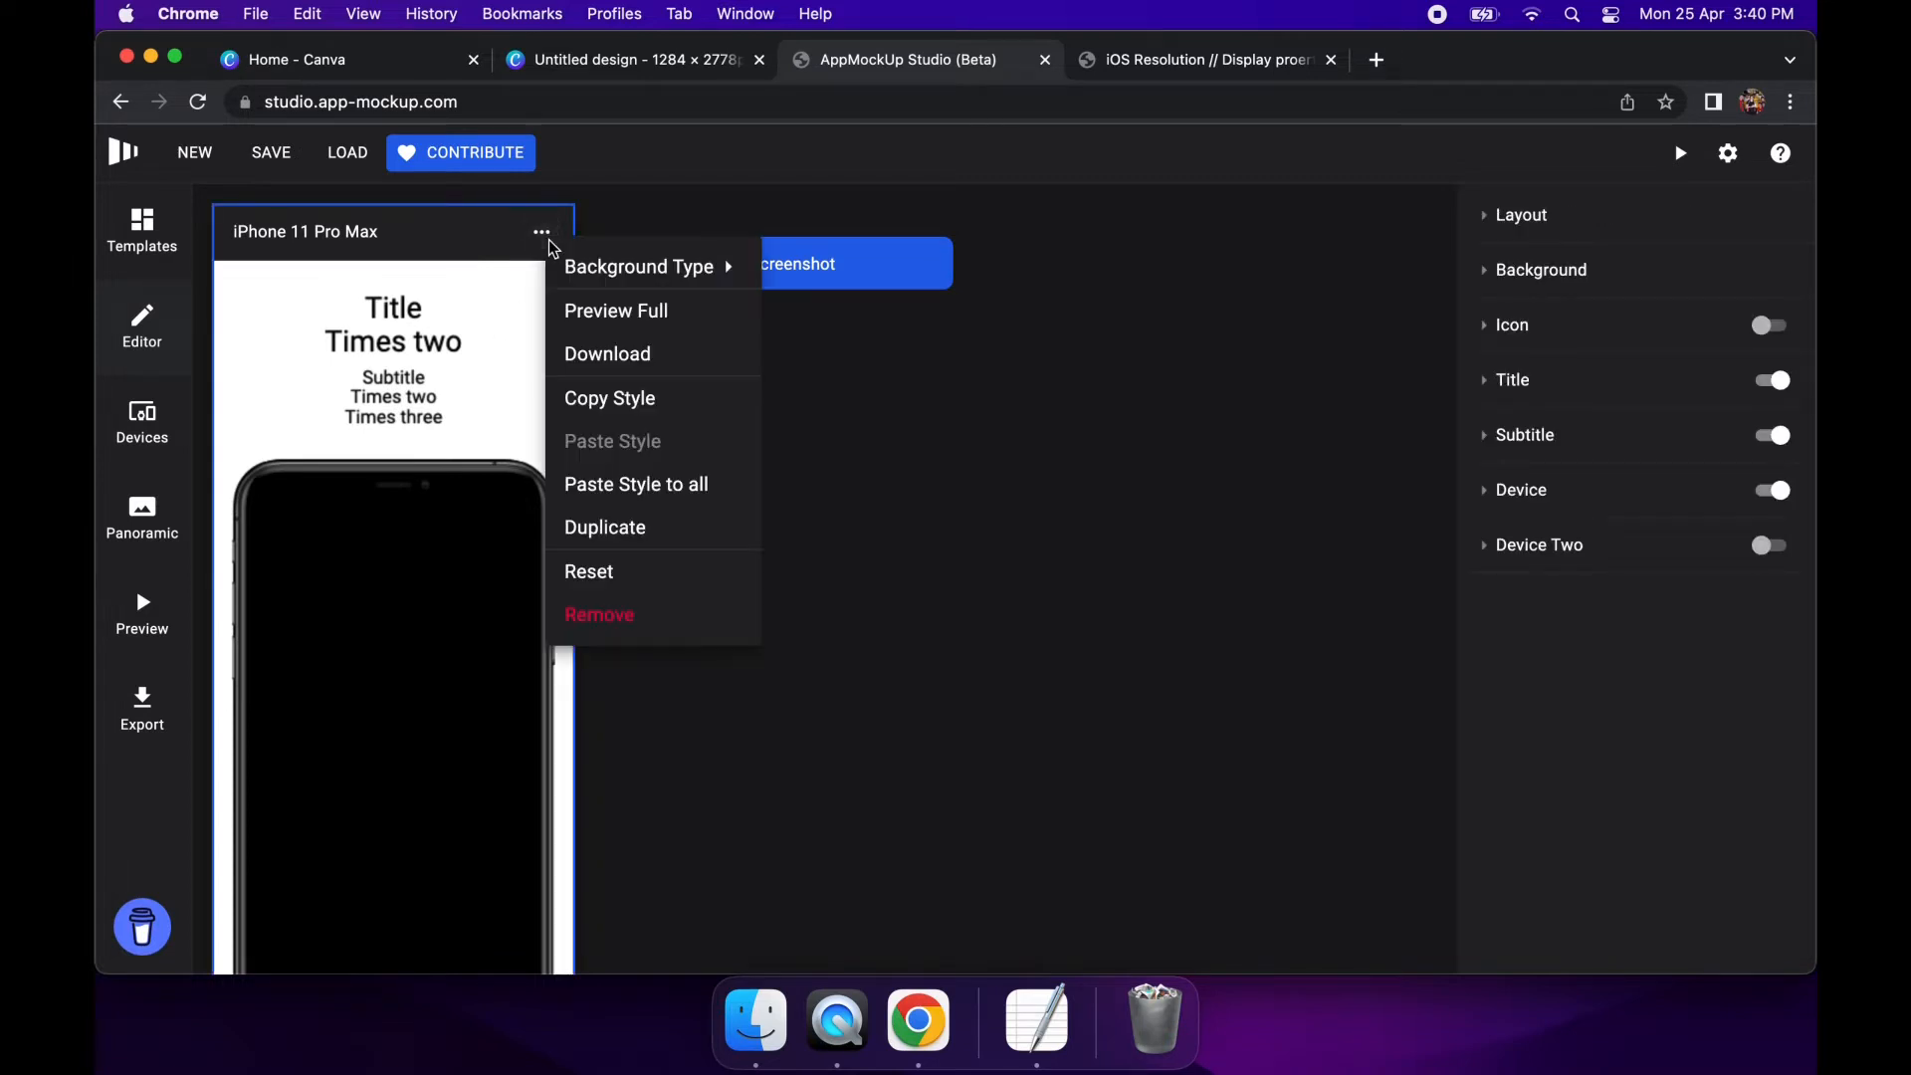
pyautogui.click(1485, 269)
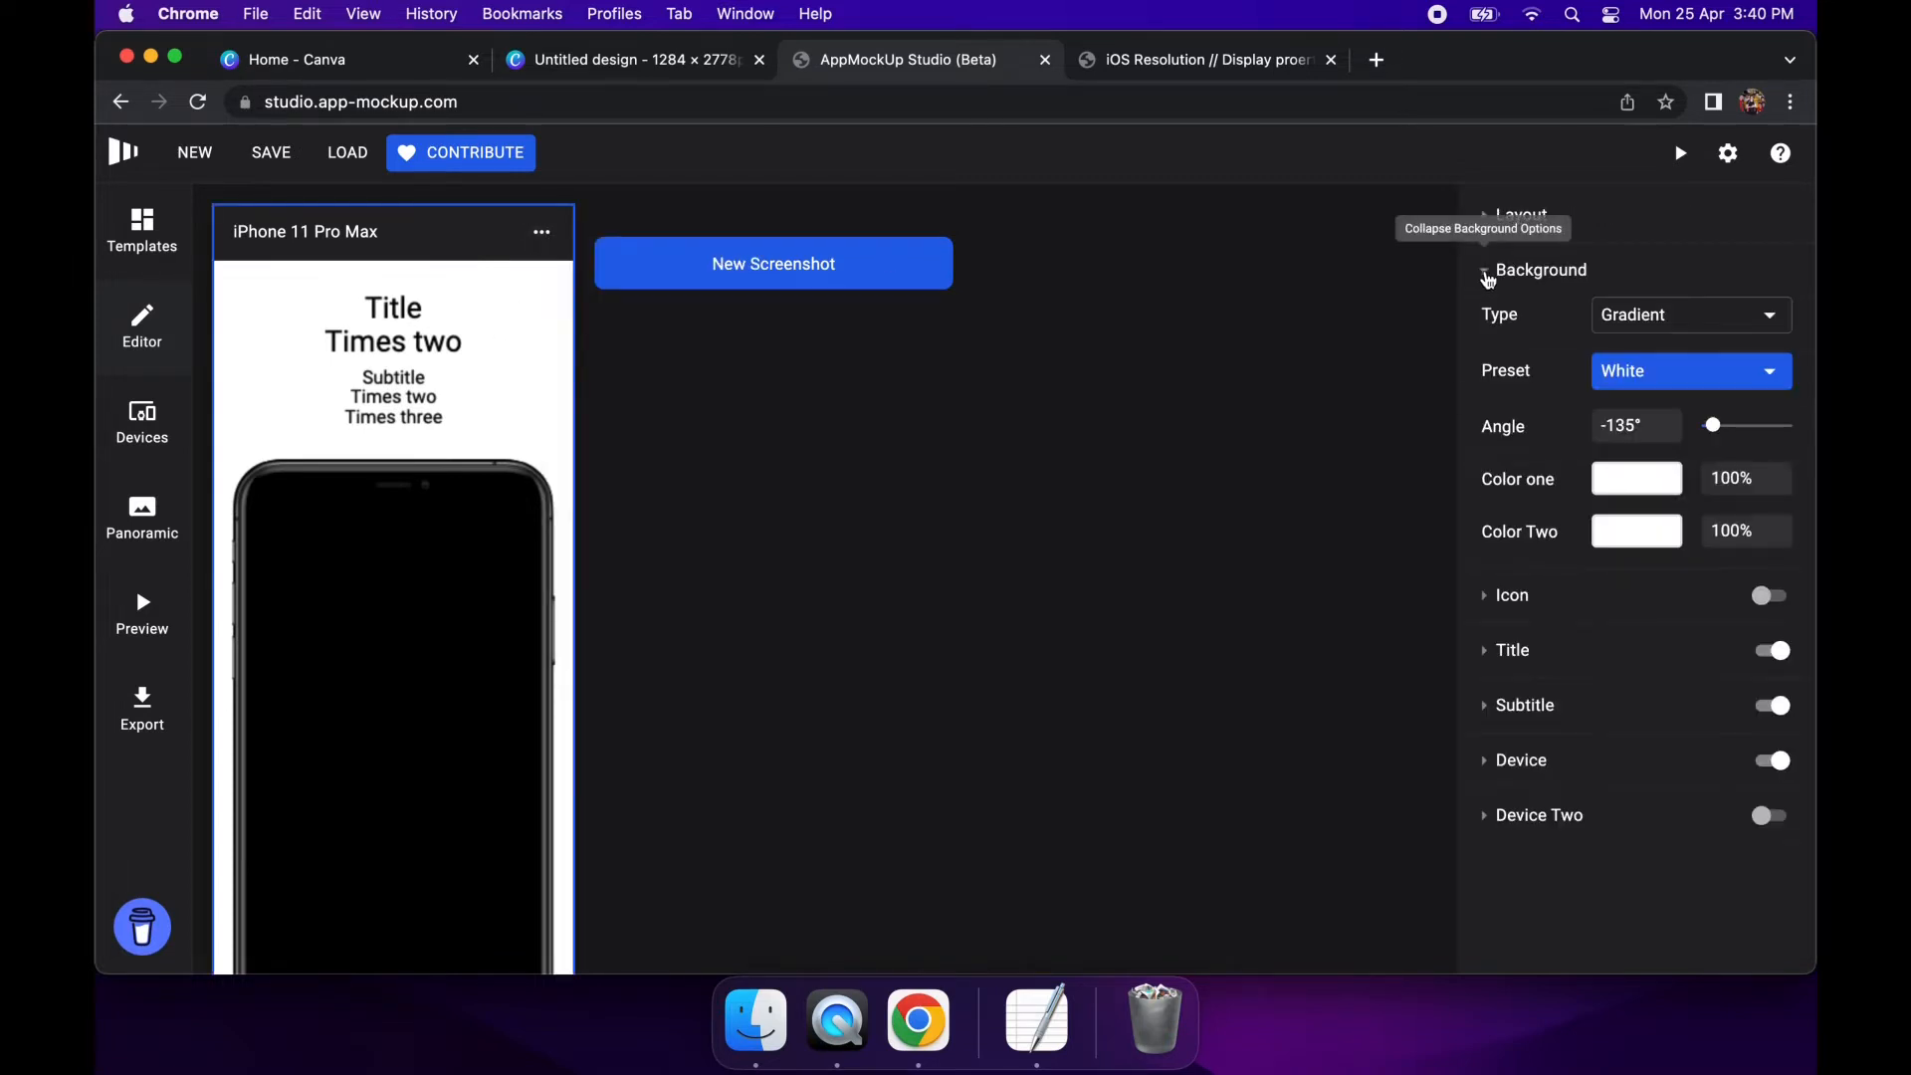
pyautogui.click(1691, 370)
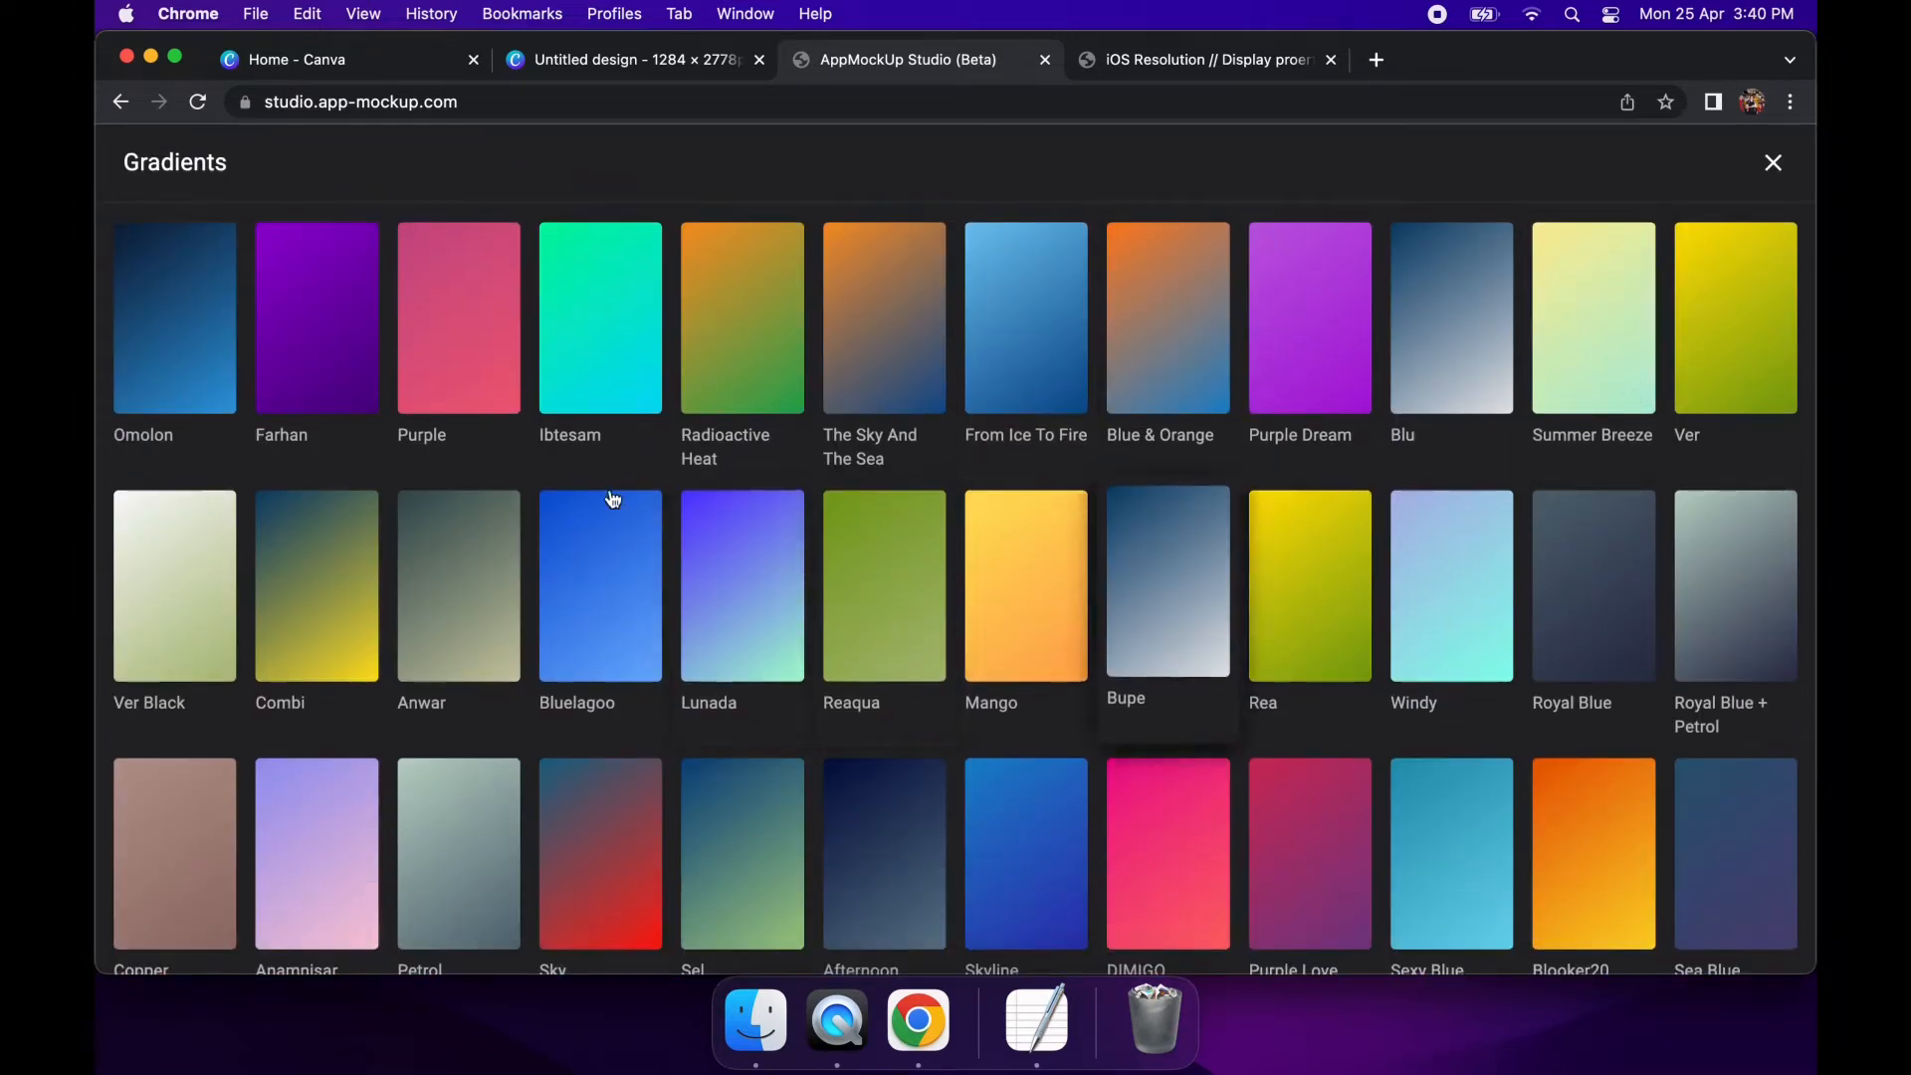
pyautogui.click(316, 319)
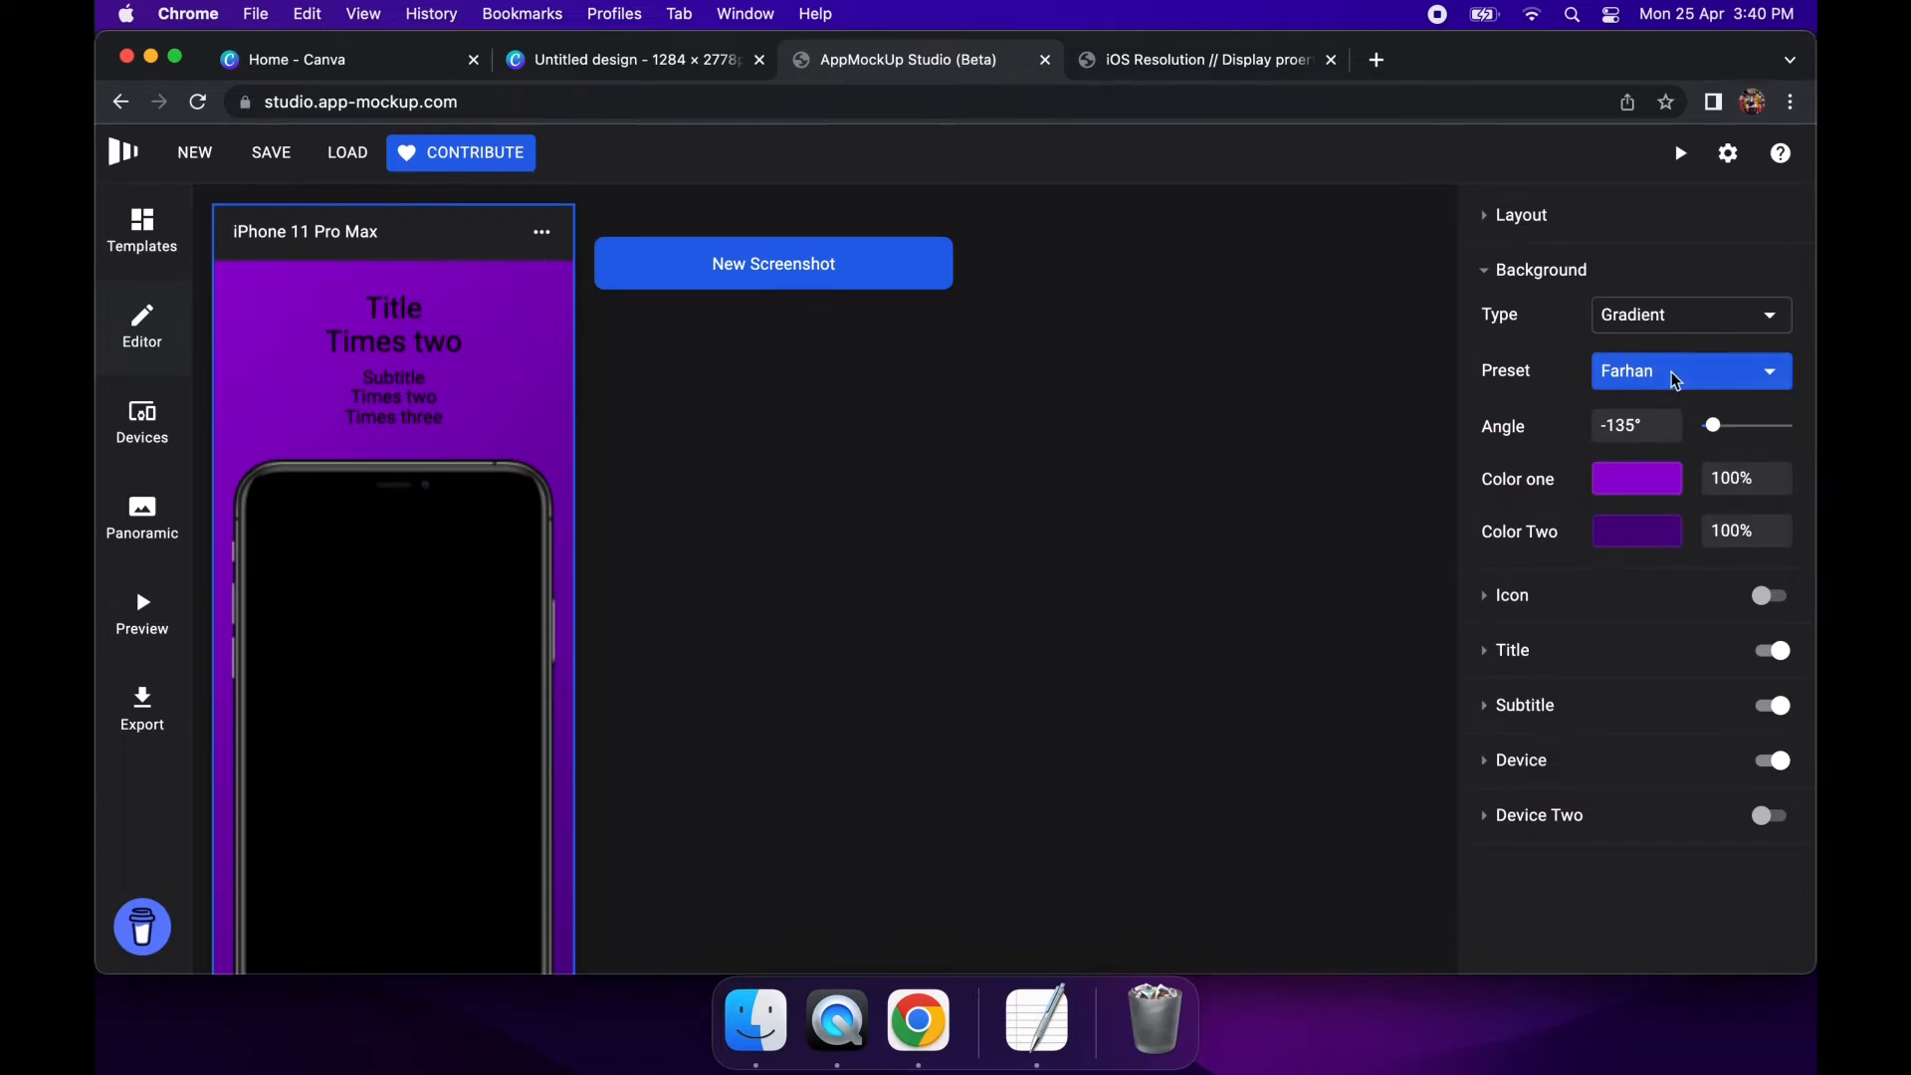
# Replace it with the Rose Water pink-to-blue gradient preset
pyautogui.click(1689, 370)
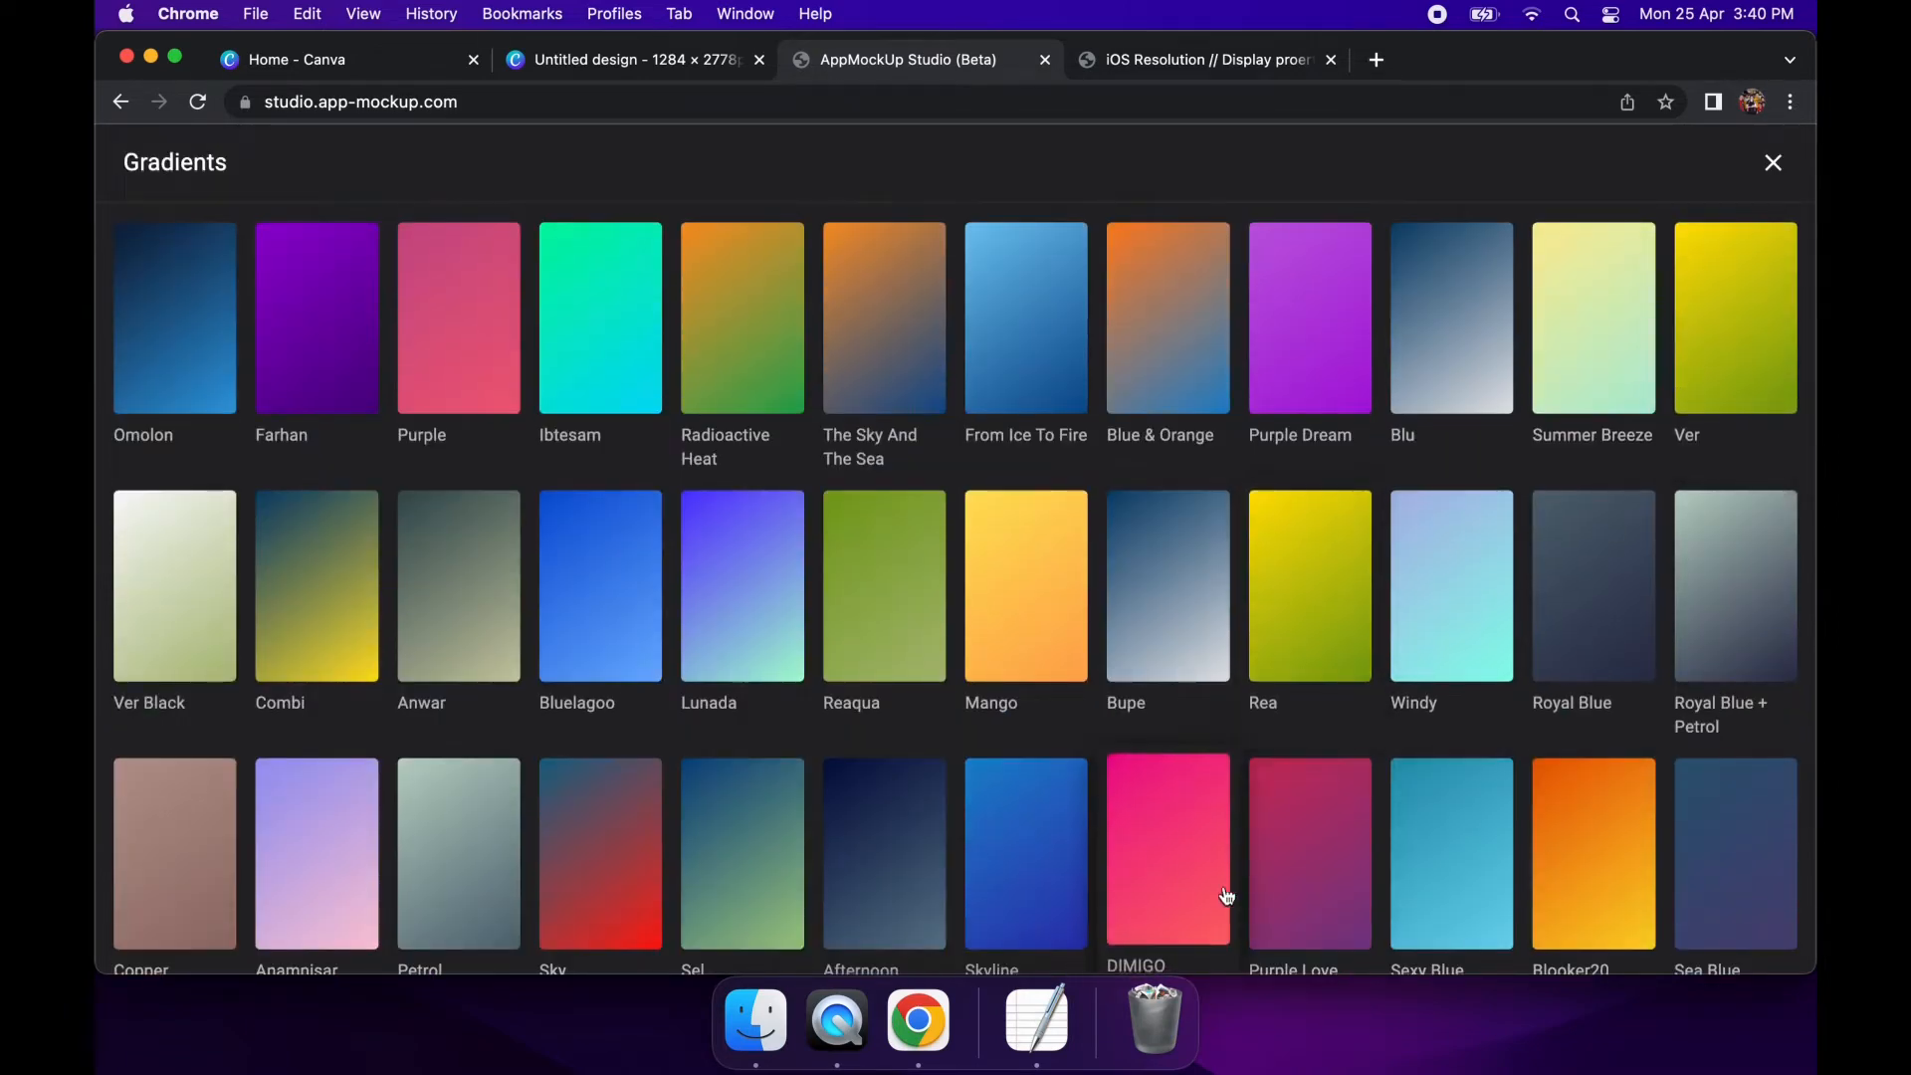
pyautogui.scroll(-3)
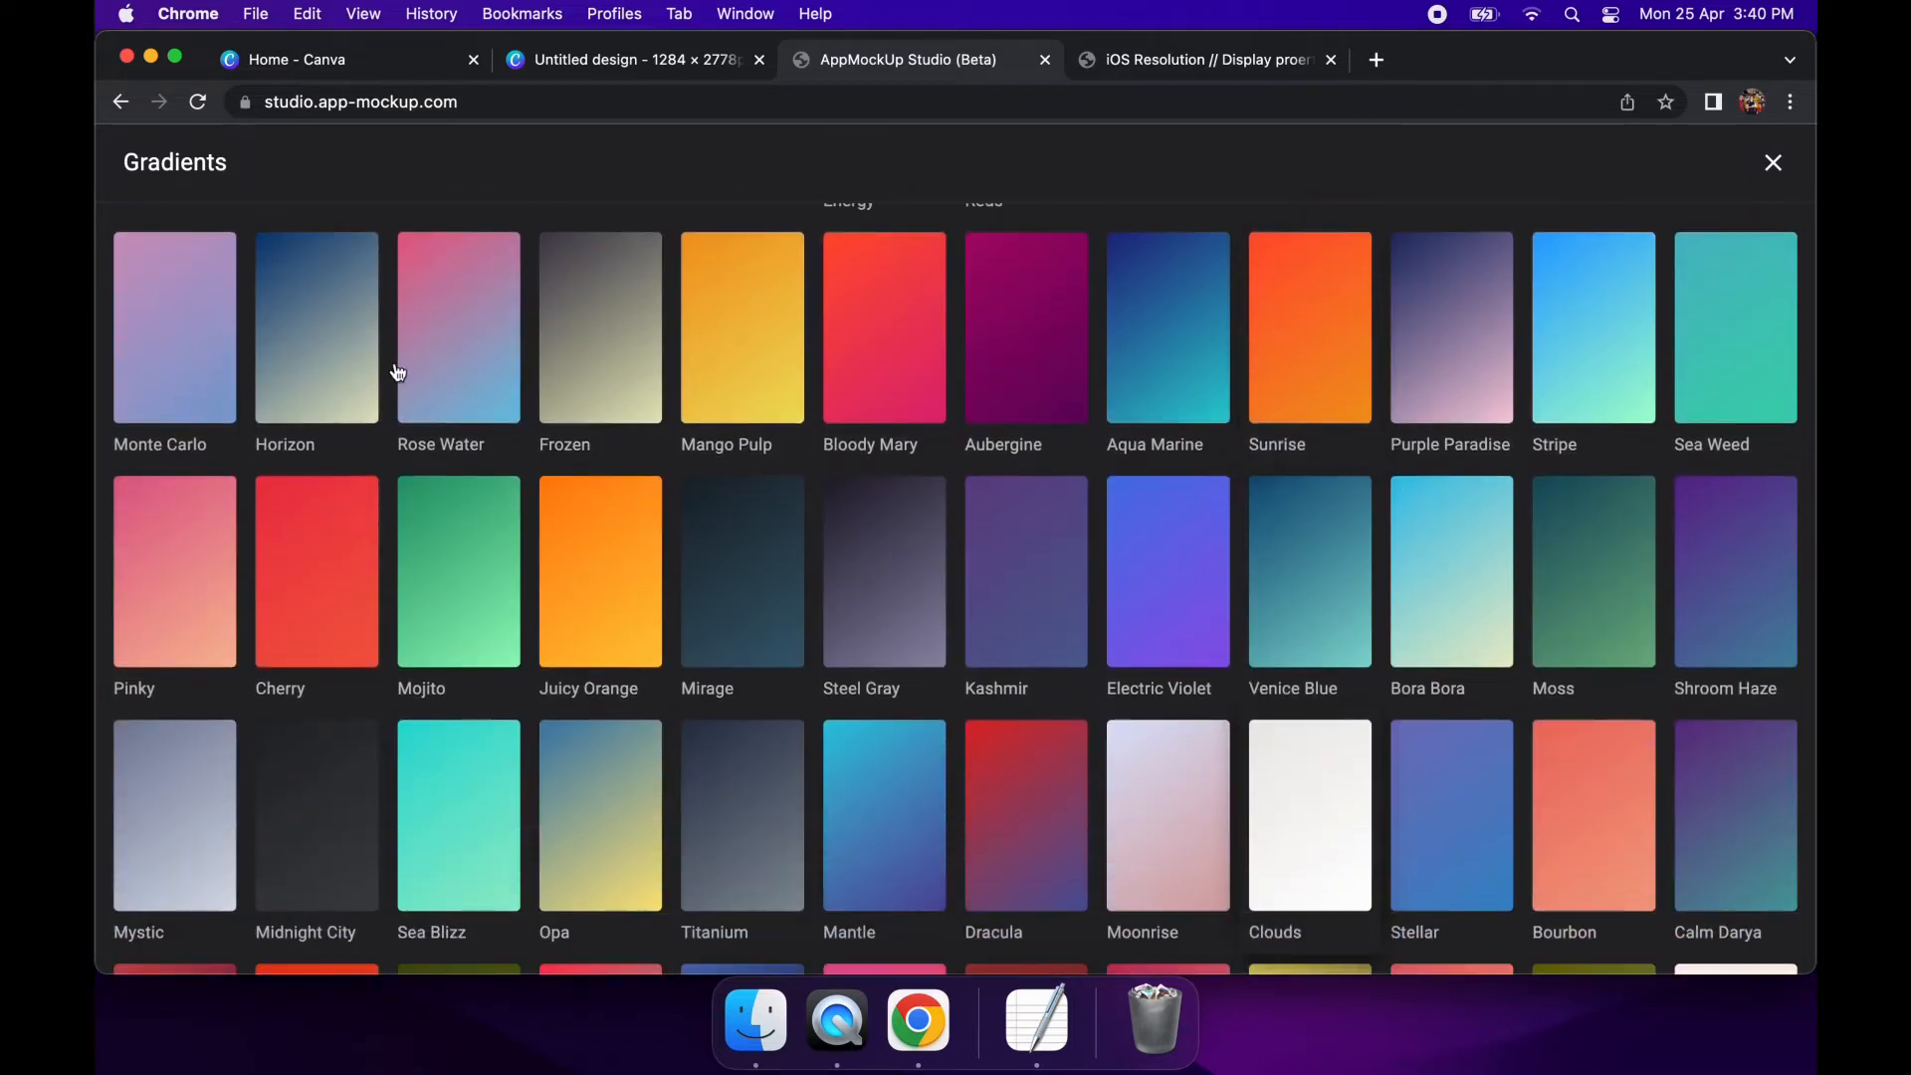
pyautogui.click(458, 327)
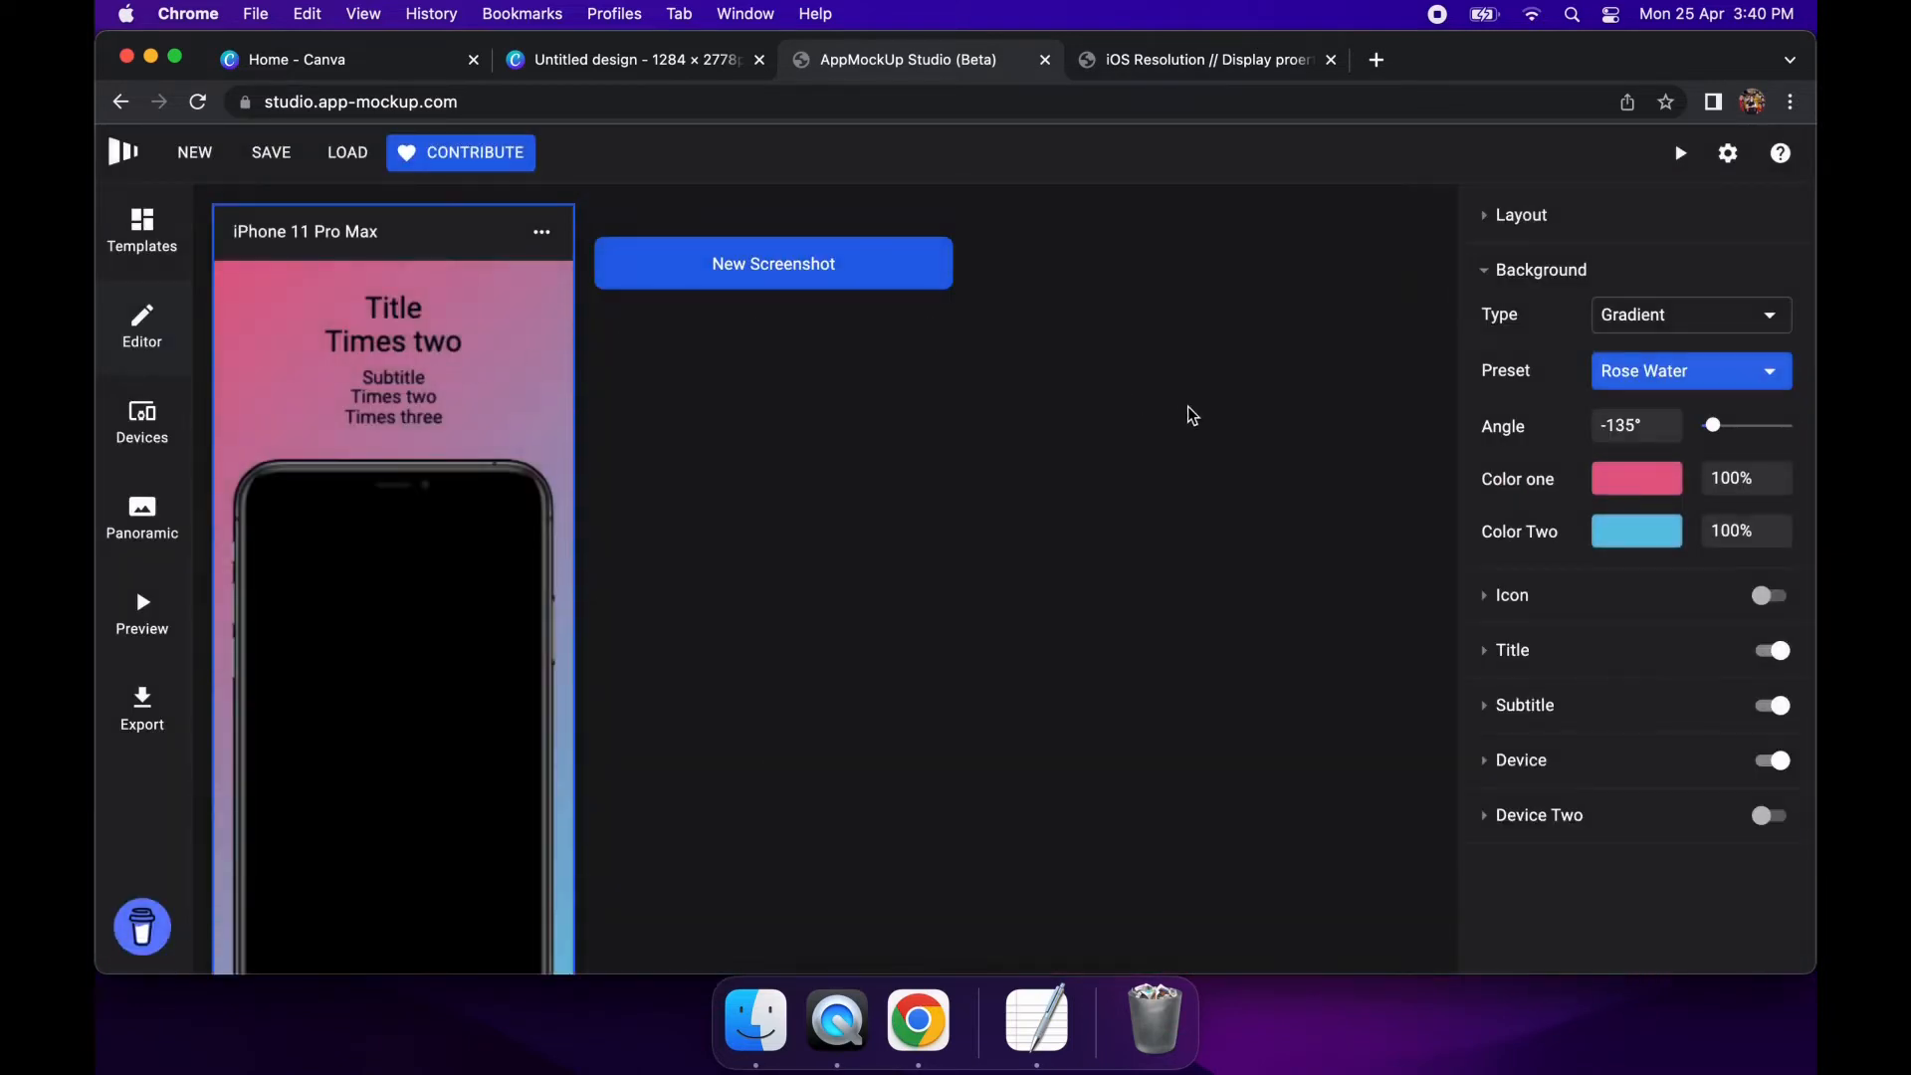
pyautogui.click(1691, 314)
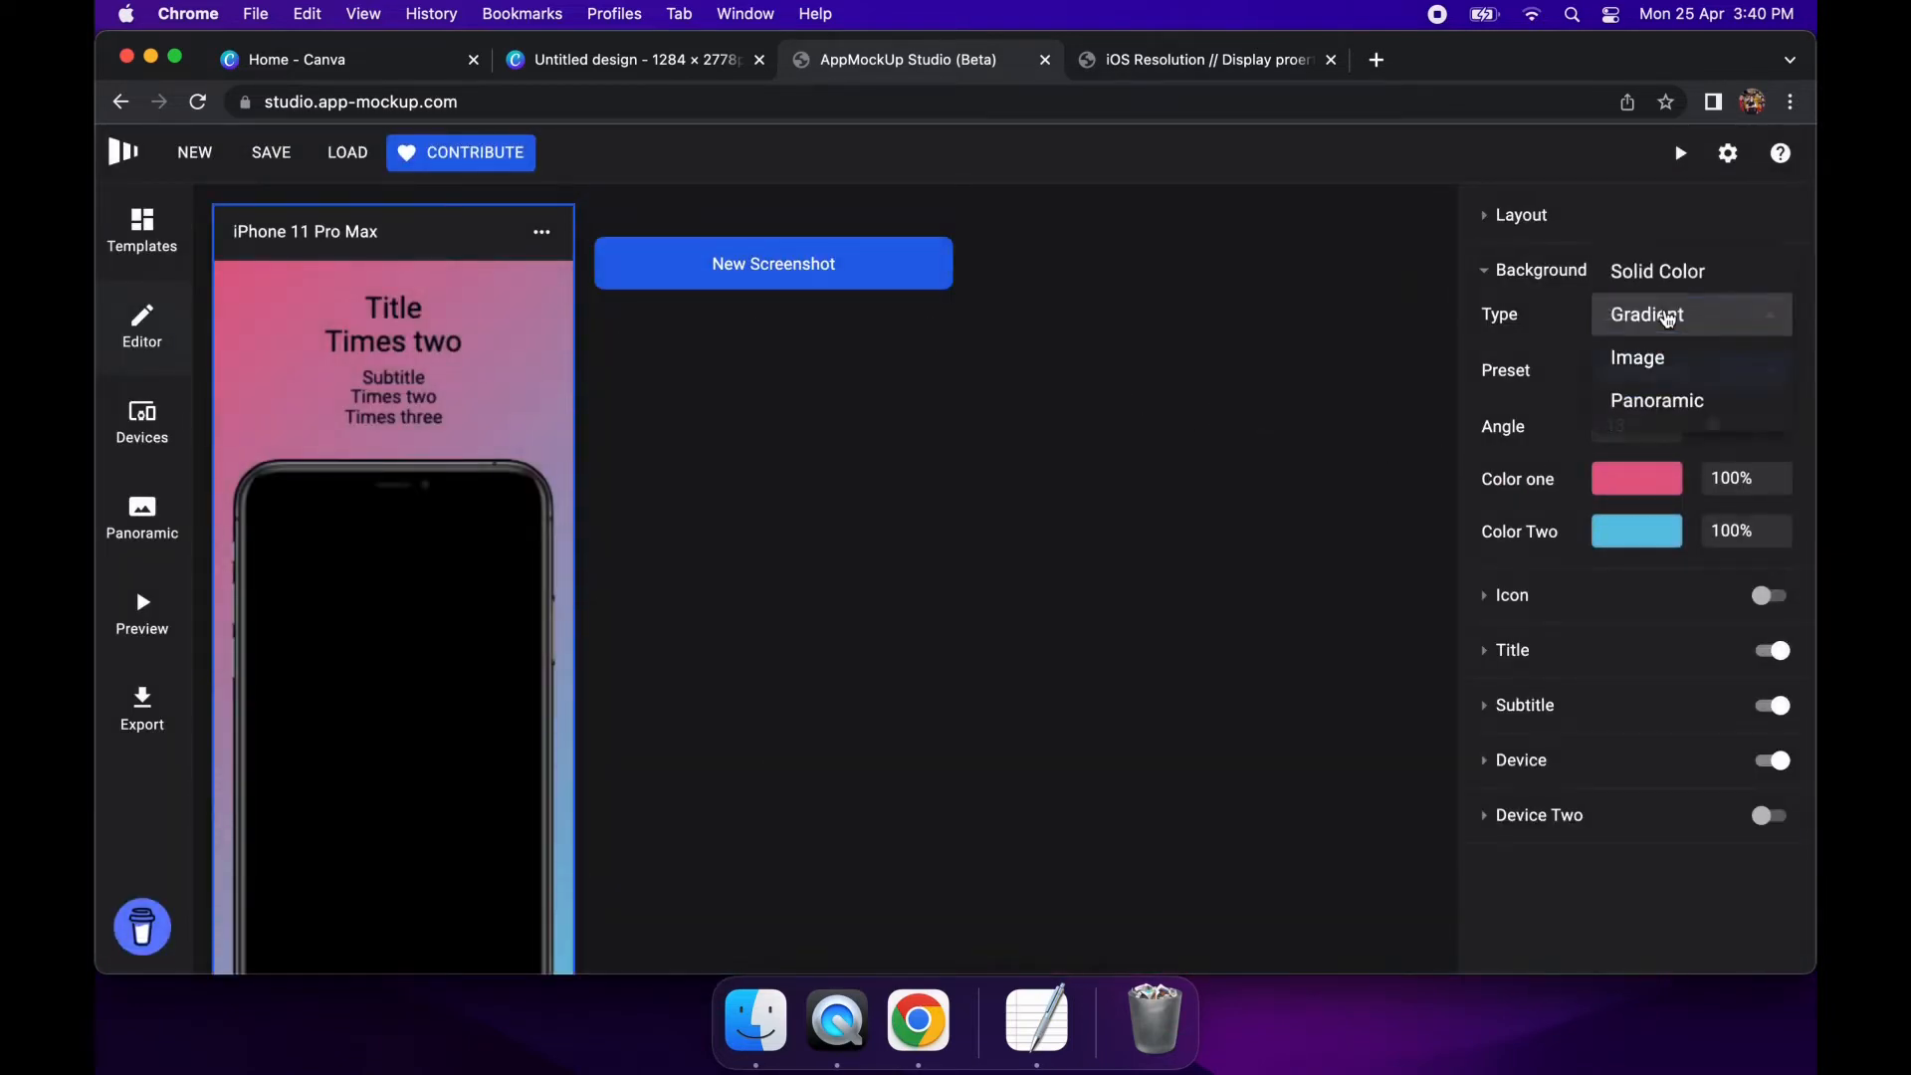
# Switch the background type to Image and group the Downloads folder by date
pyautogui.click(1637, 357)
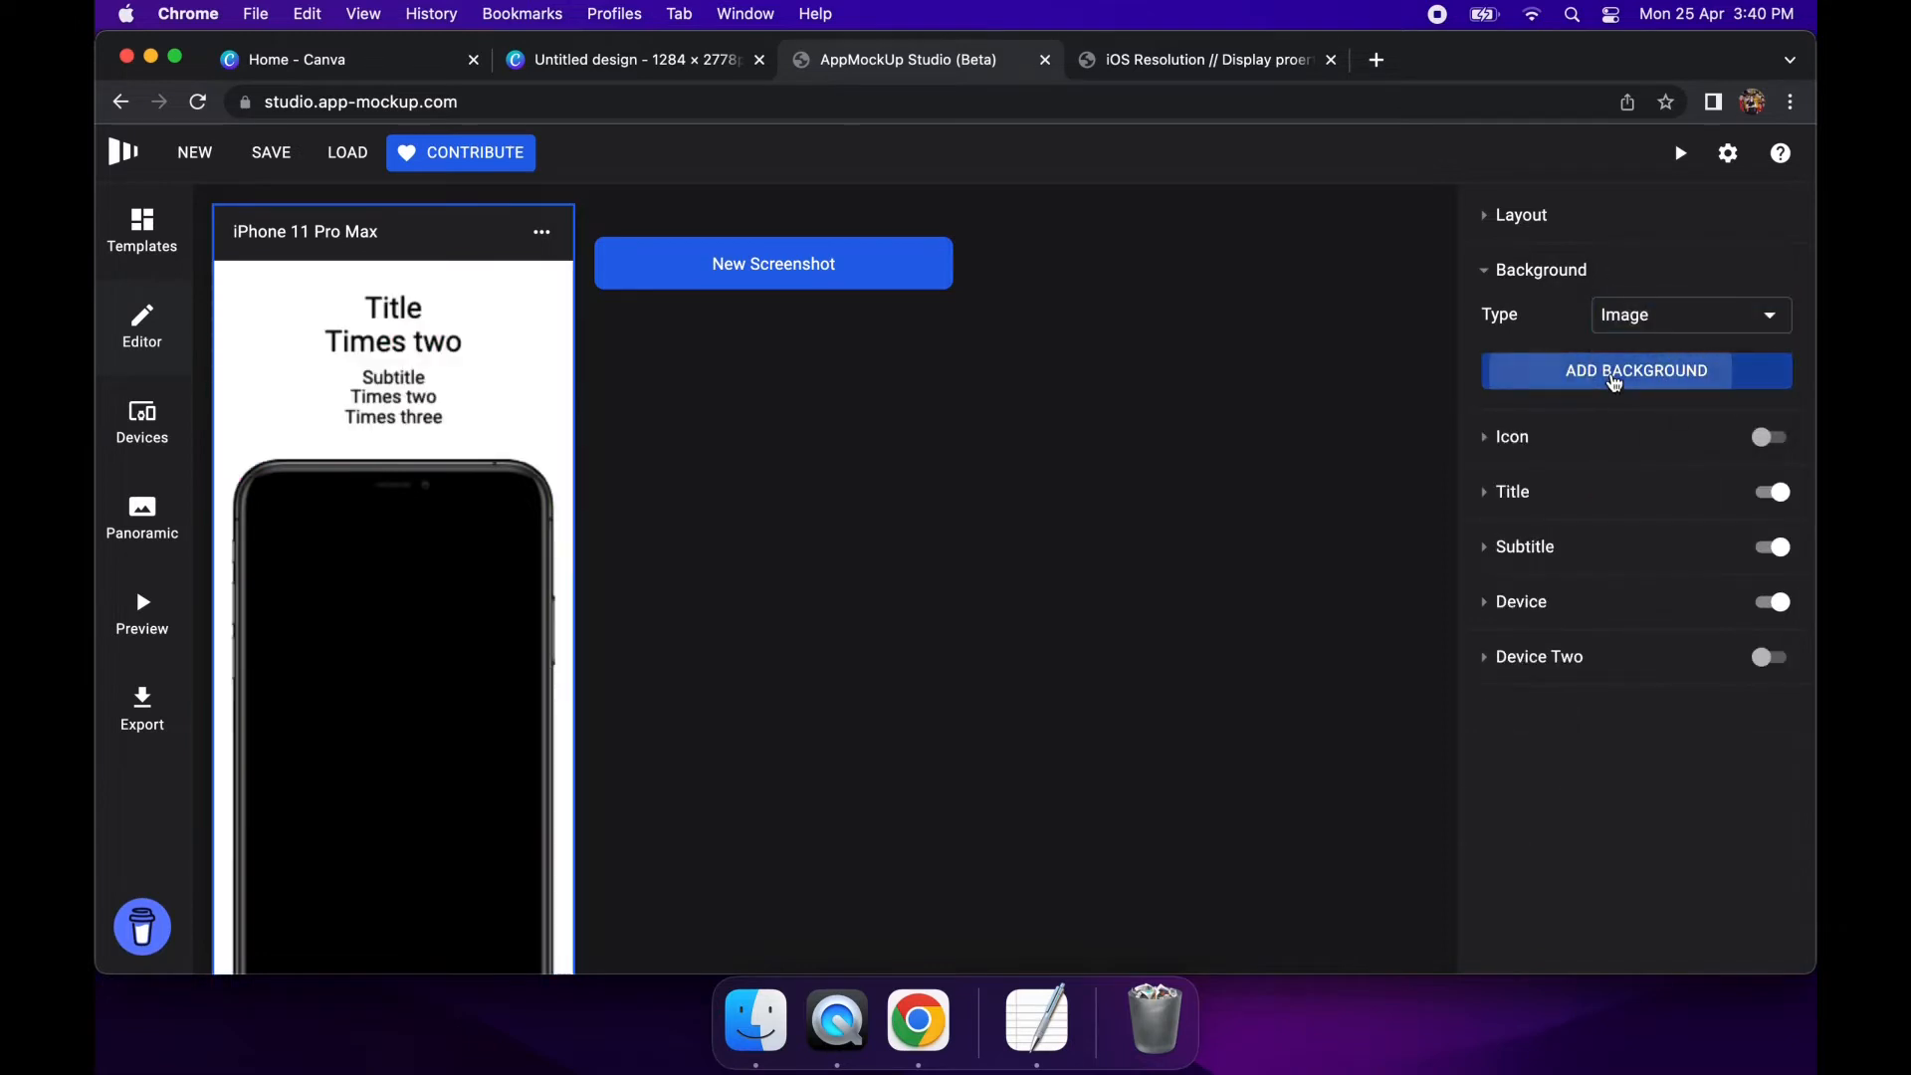
pyautogui.click(1637, 370)
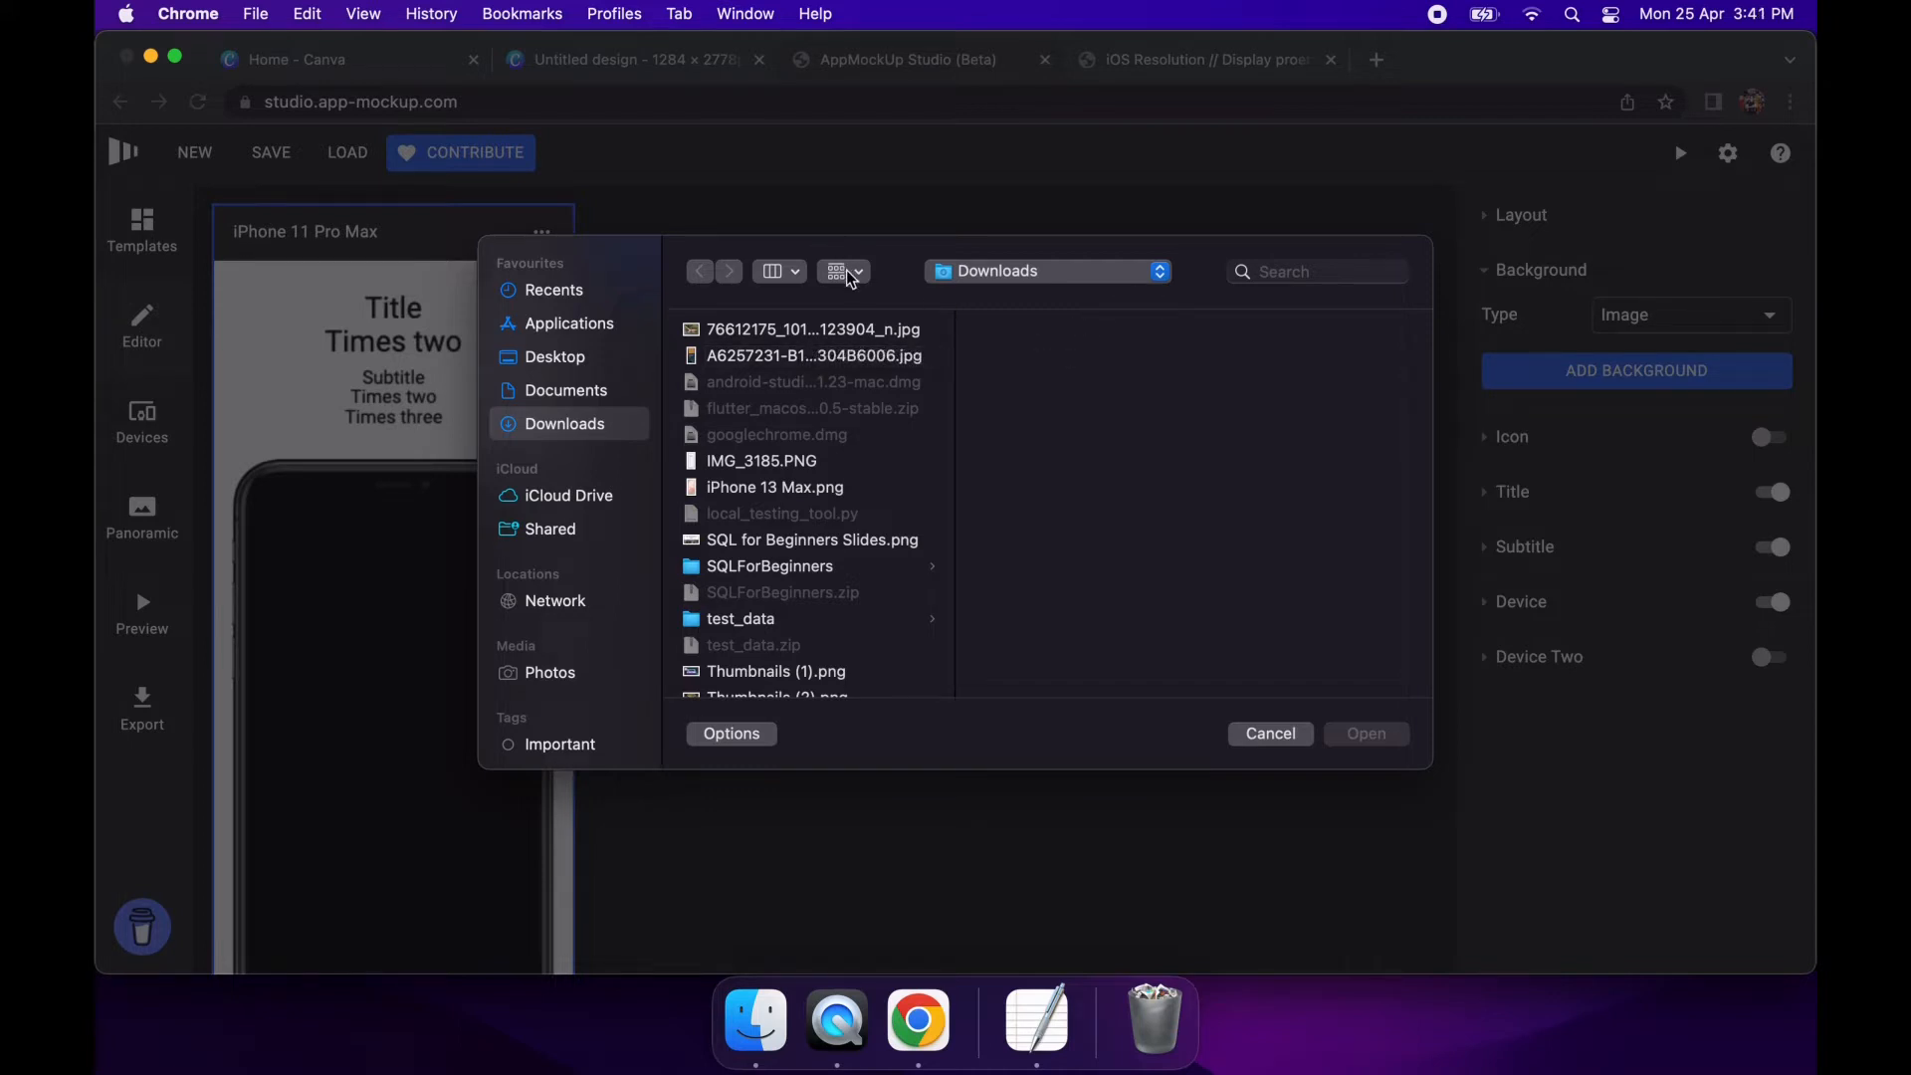
pyautogui.click(841, 270)
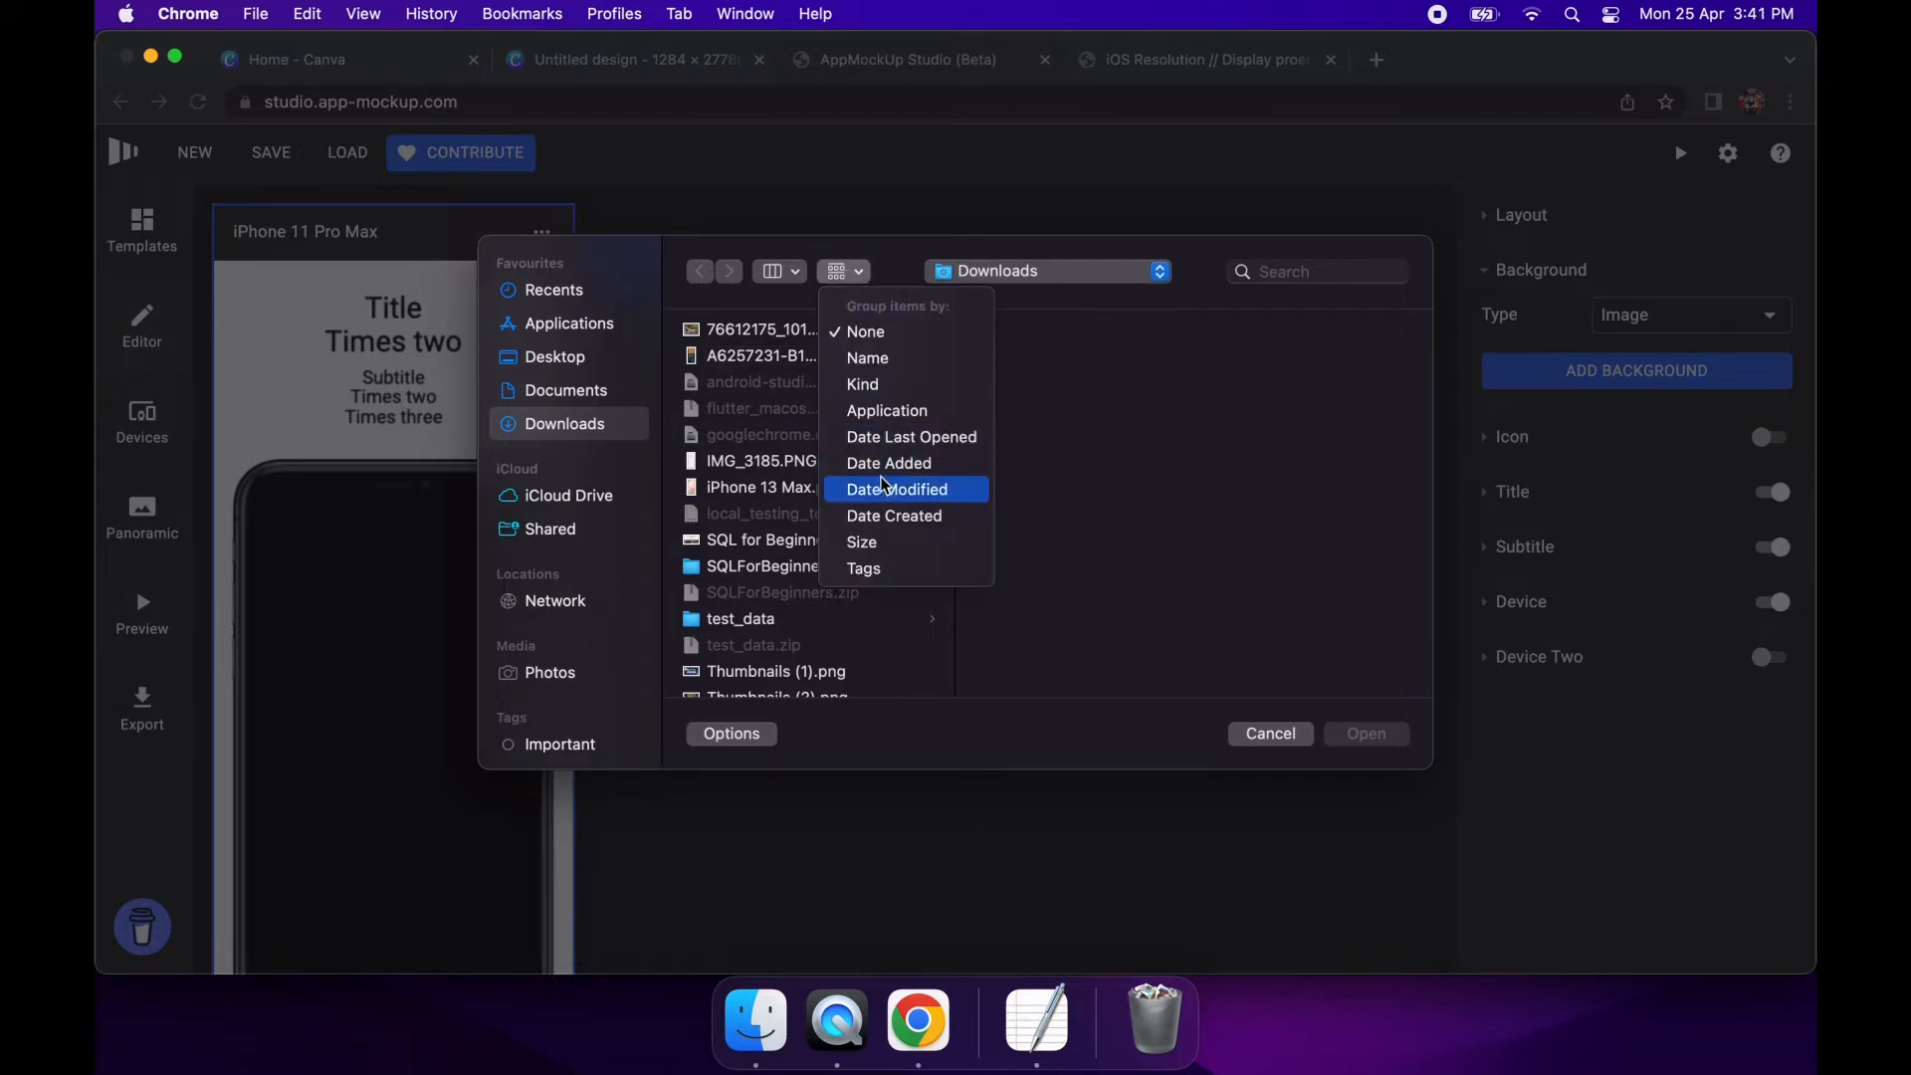
pyautogui.click(898, 490)
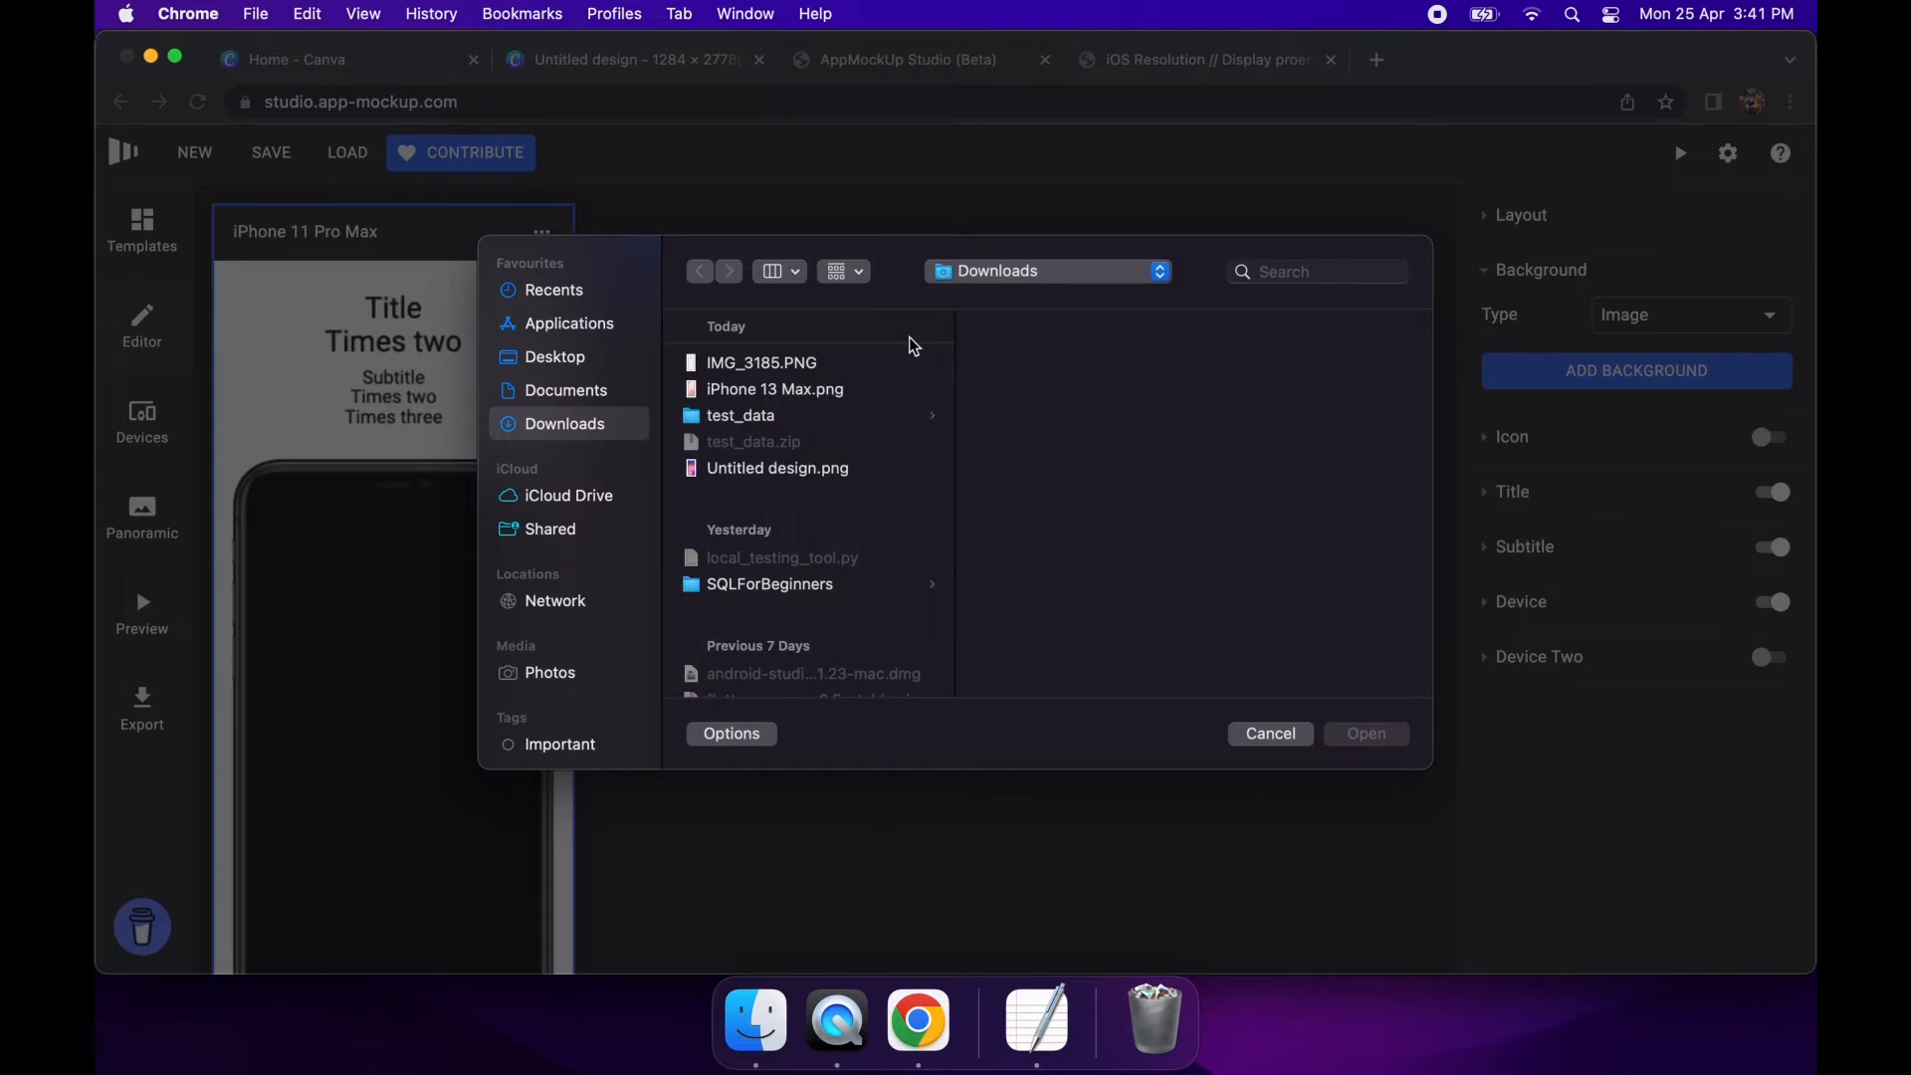
# Load Untitled design.png as the screenshot's background image
pyautogui.click(760, 362)
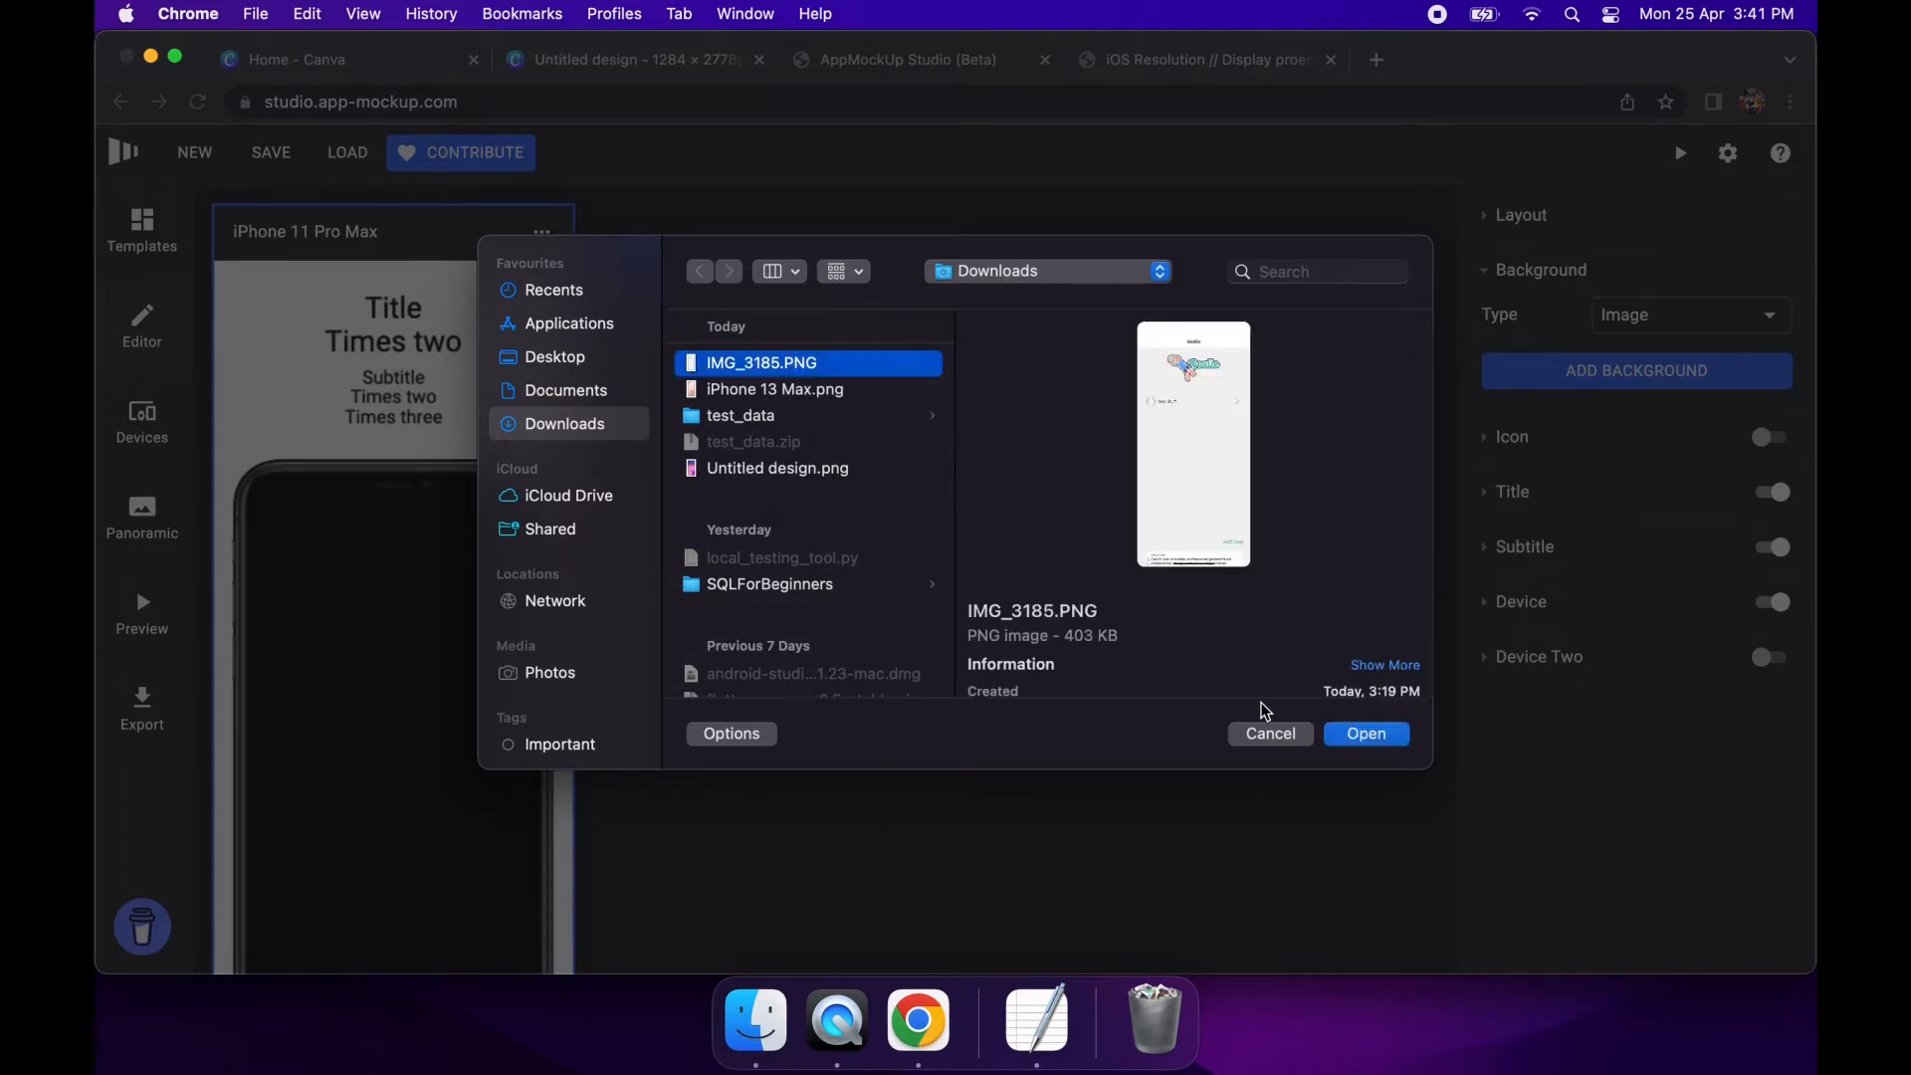
pyautogui.moveTo(762, 394)
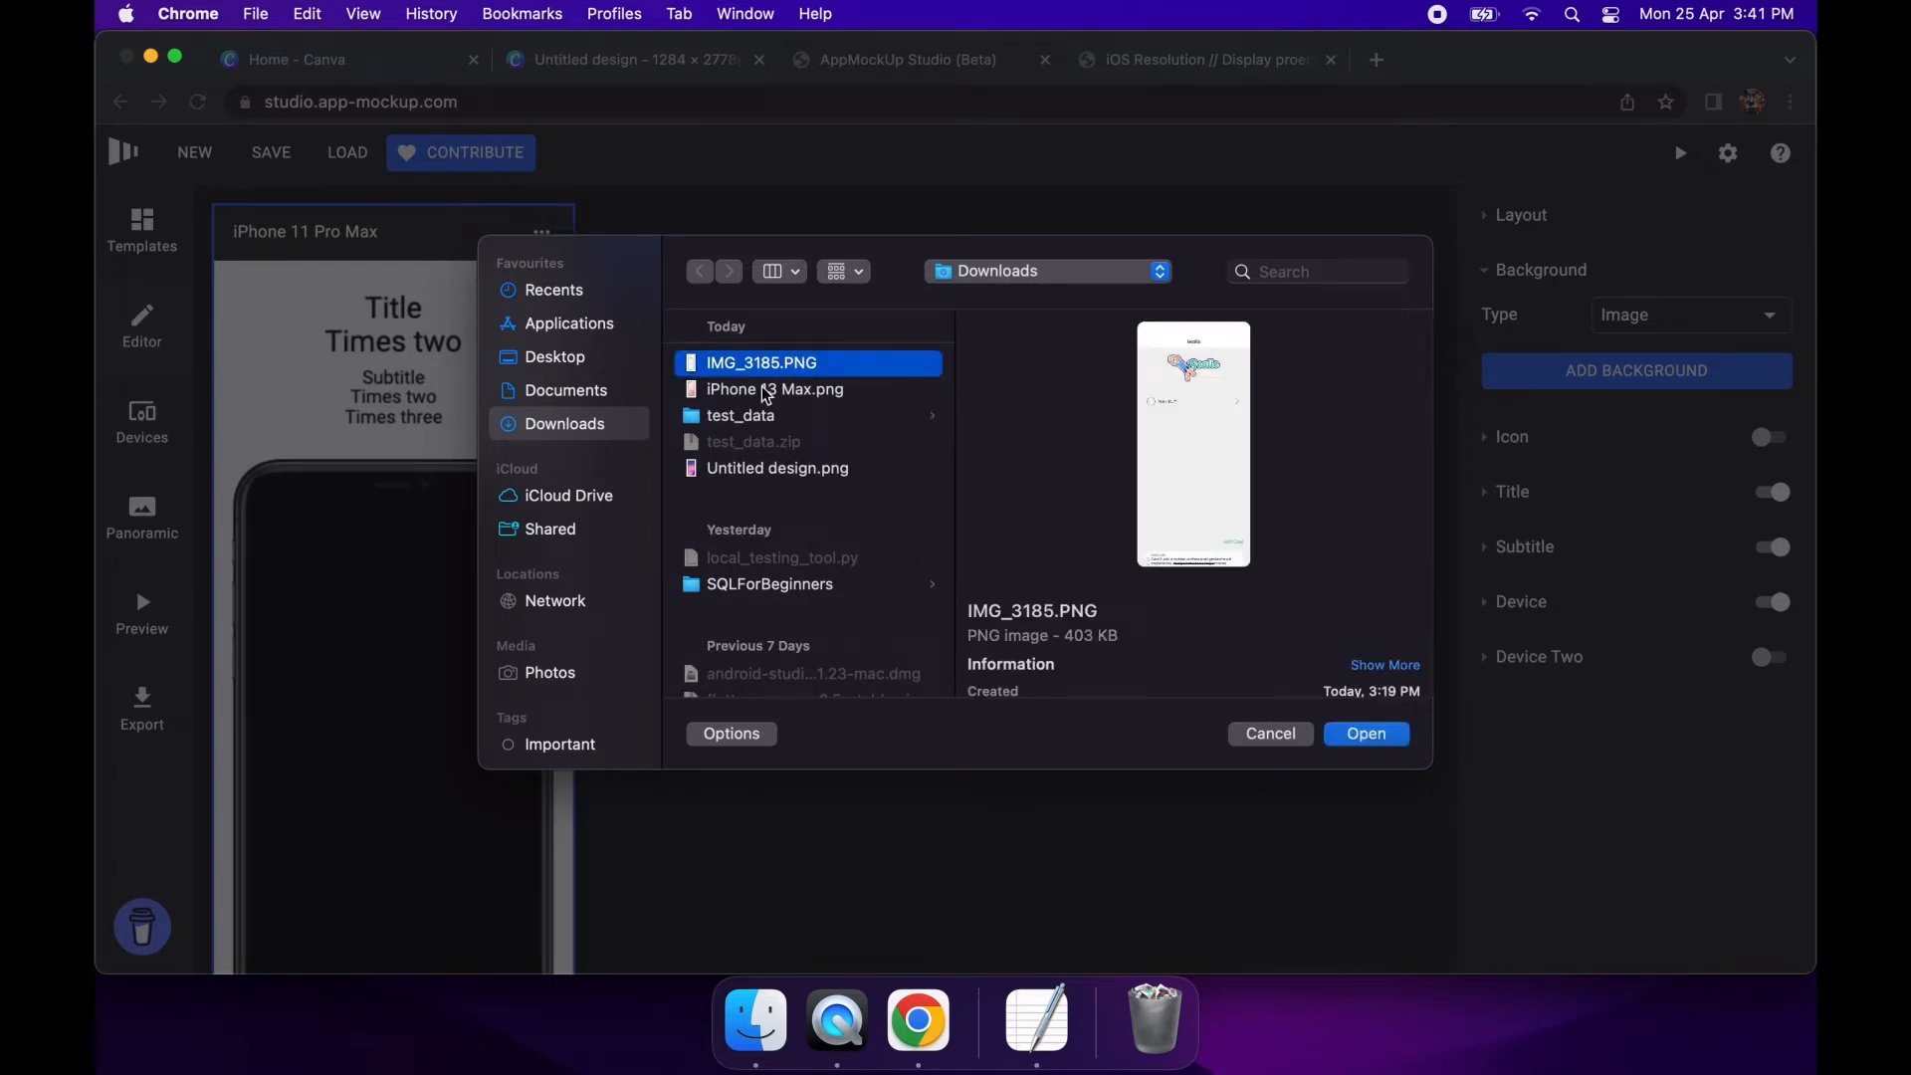
pyautogui.click(779, 468)
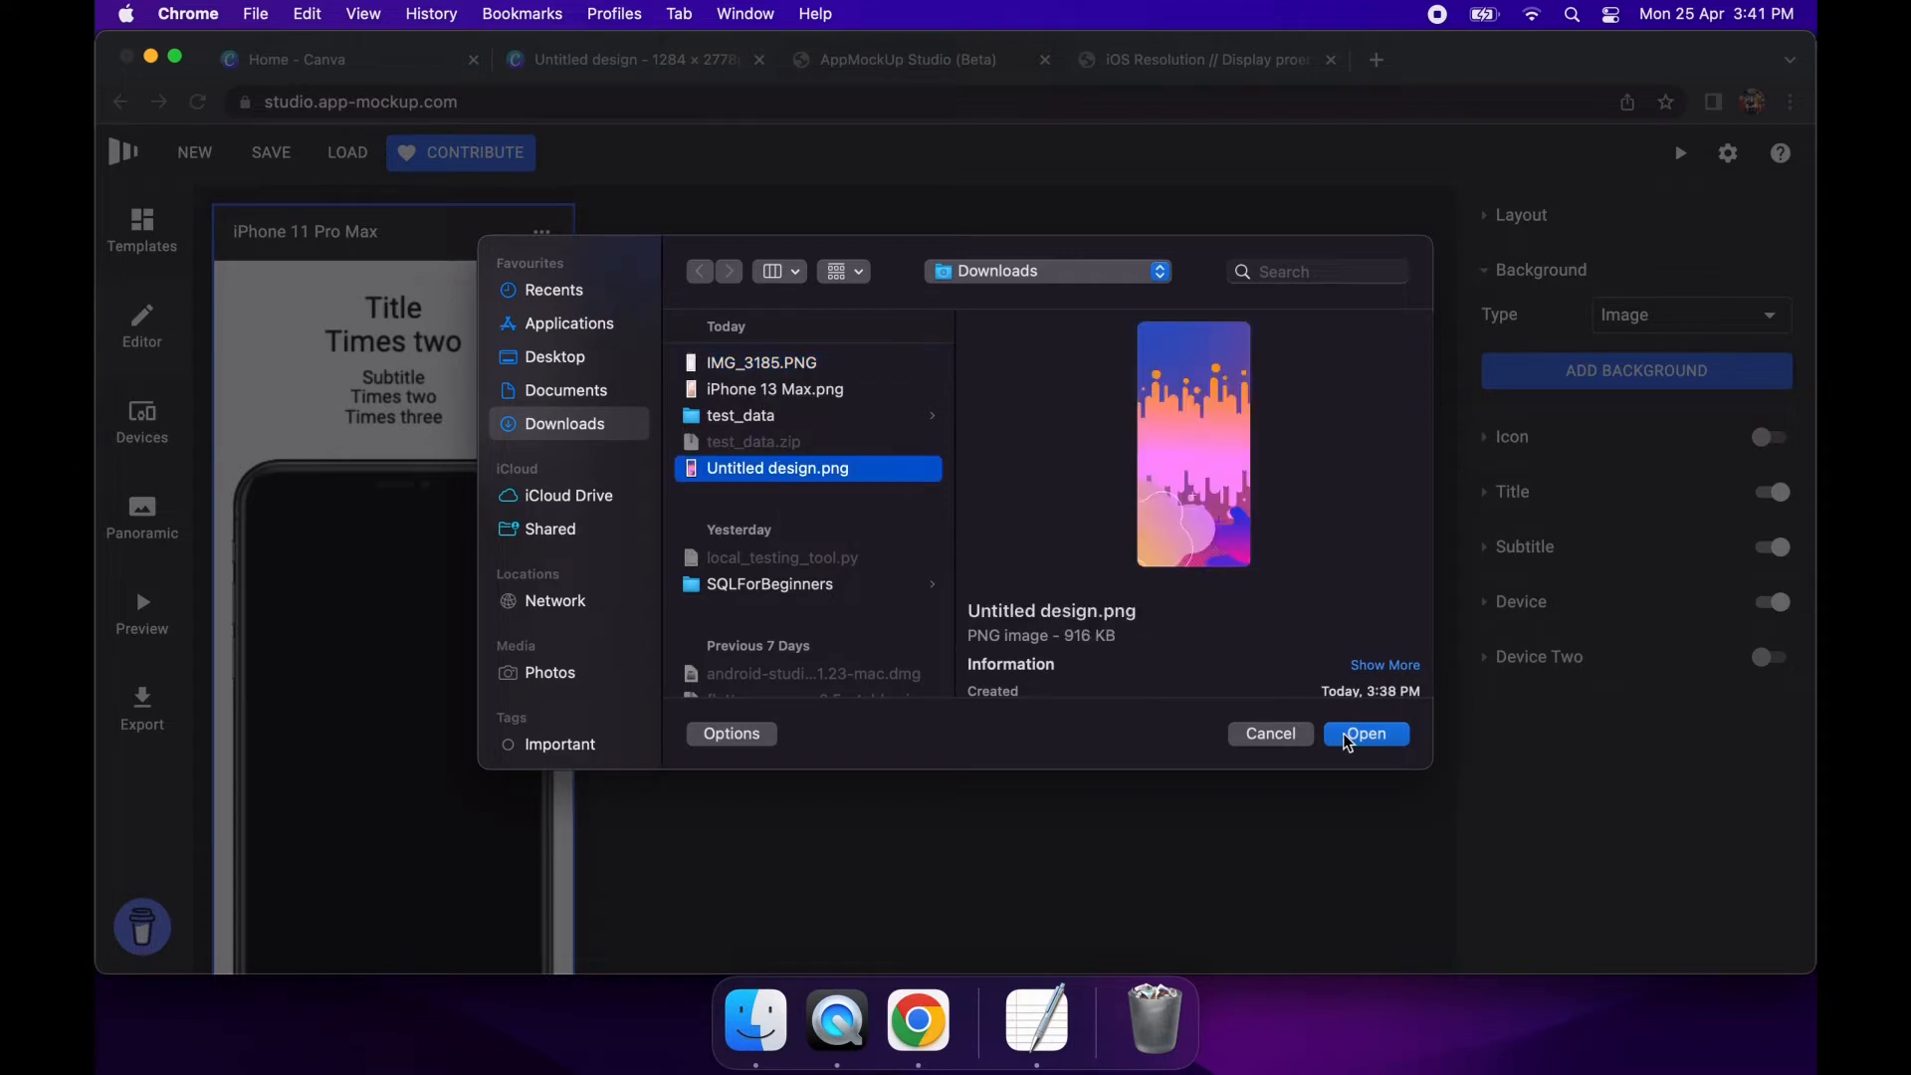
pyautogui.click(1366, 733)
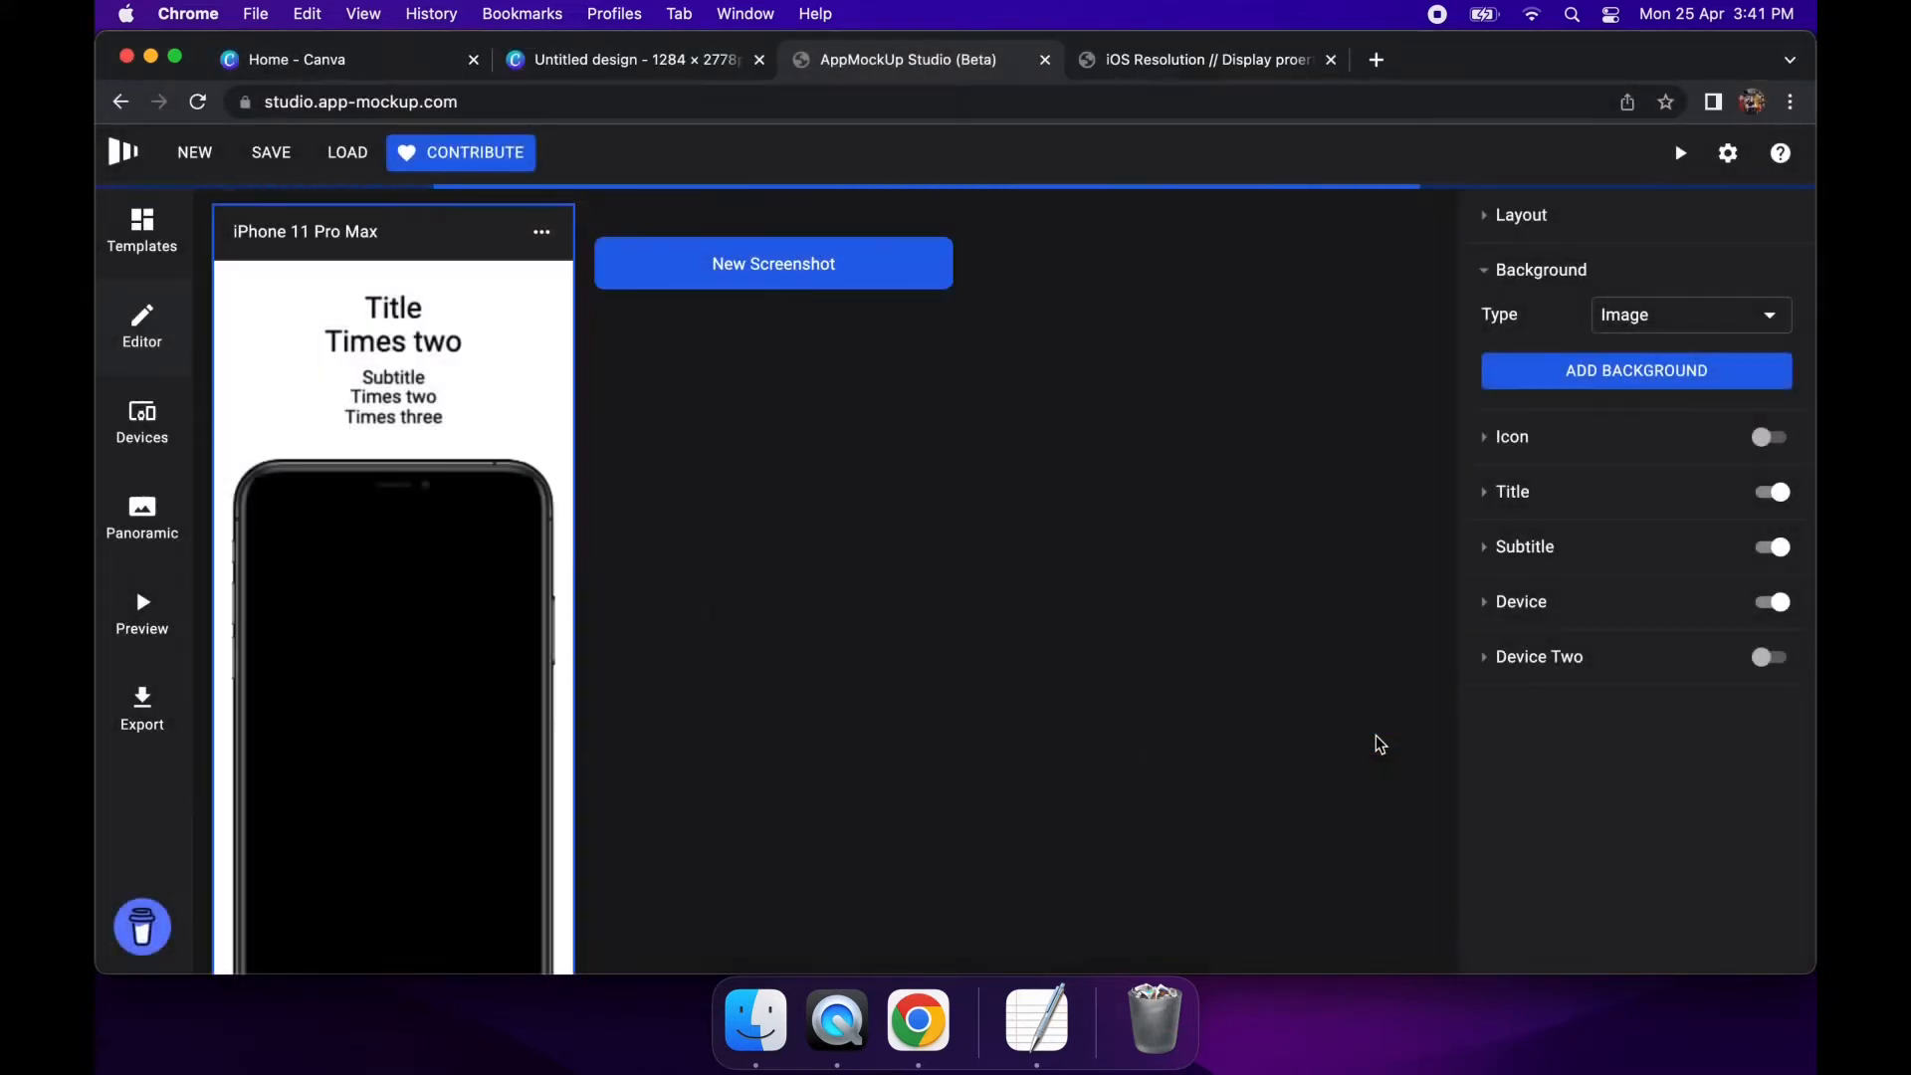
pyautogui.click(1637, 371)
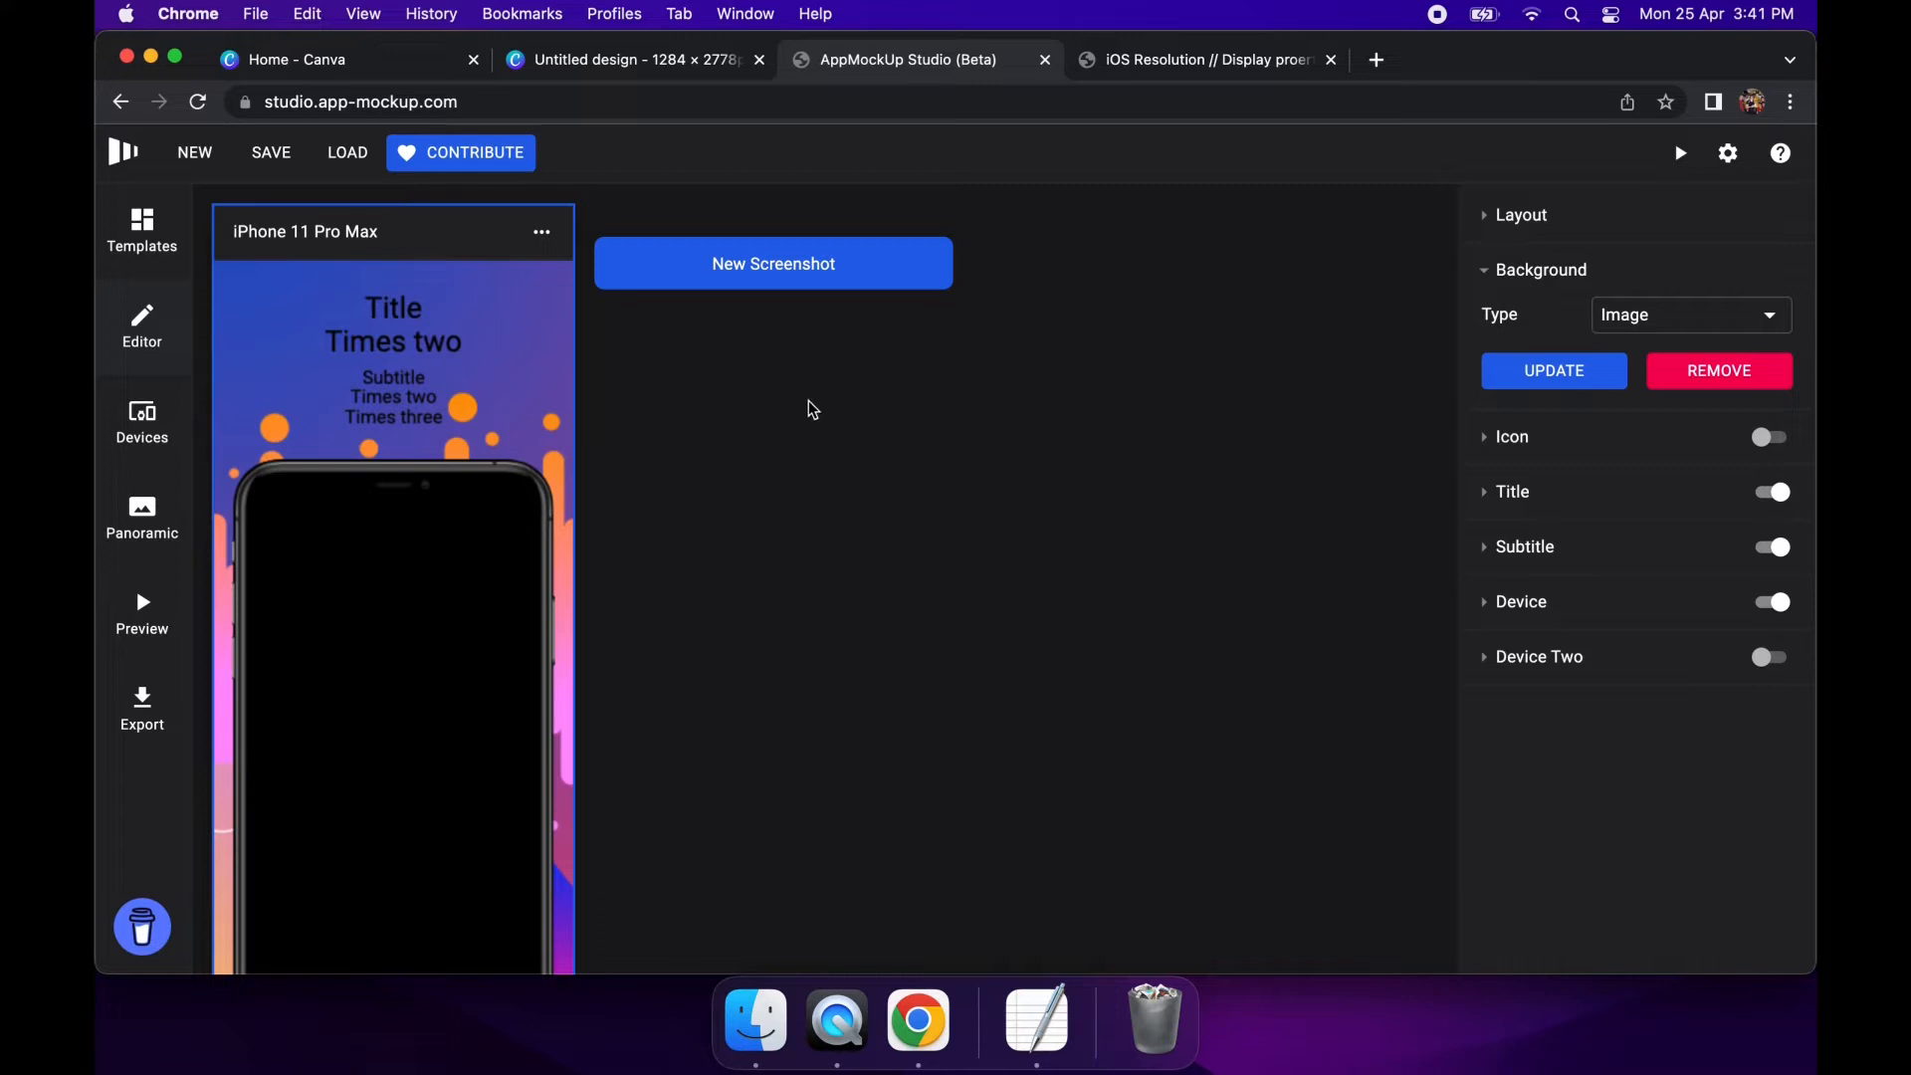
pyautogui.moveTo(370, 307)
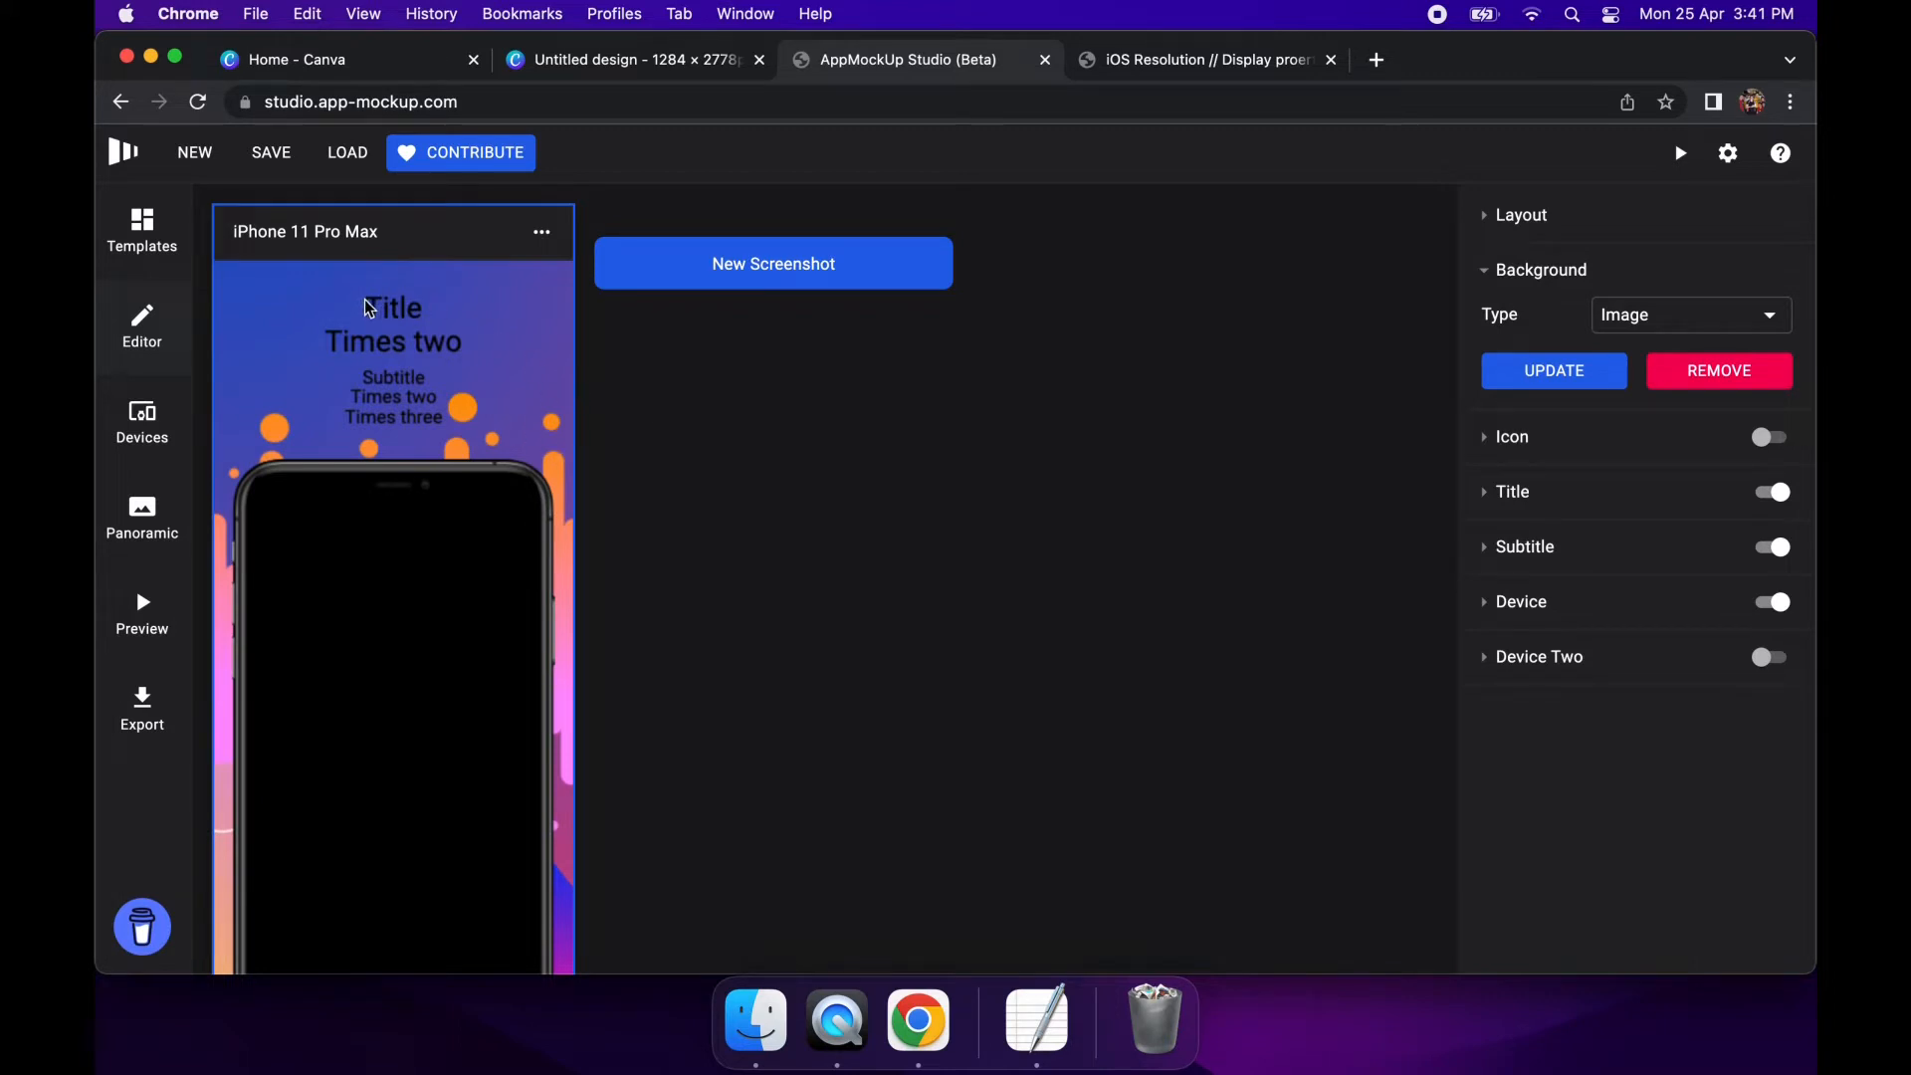
pyautogui.moveTo(400, 321)
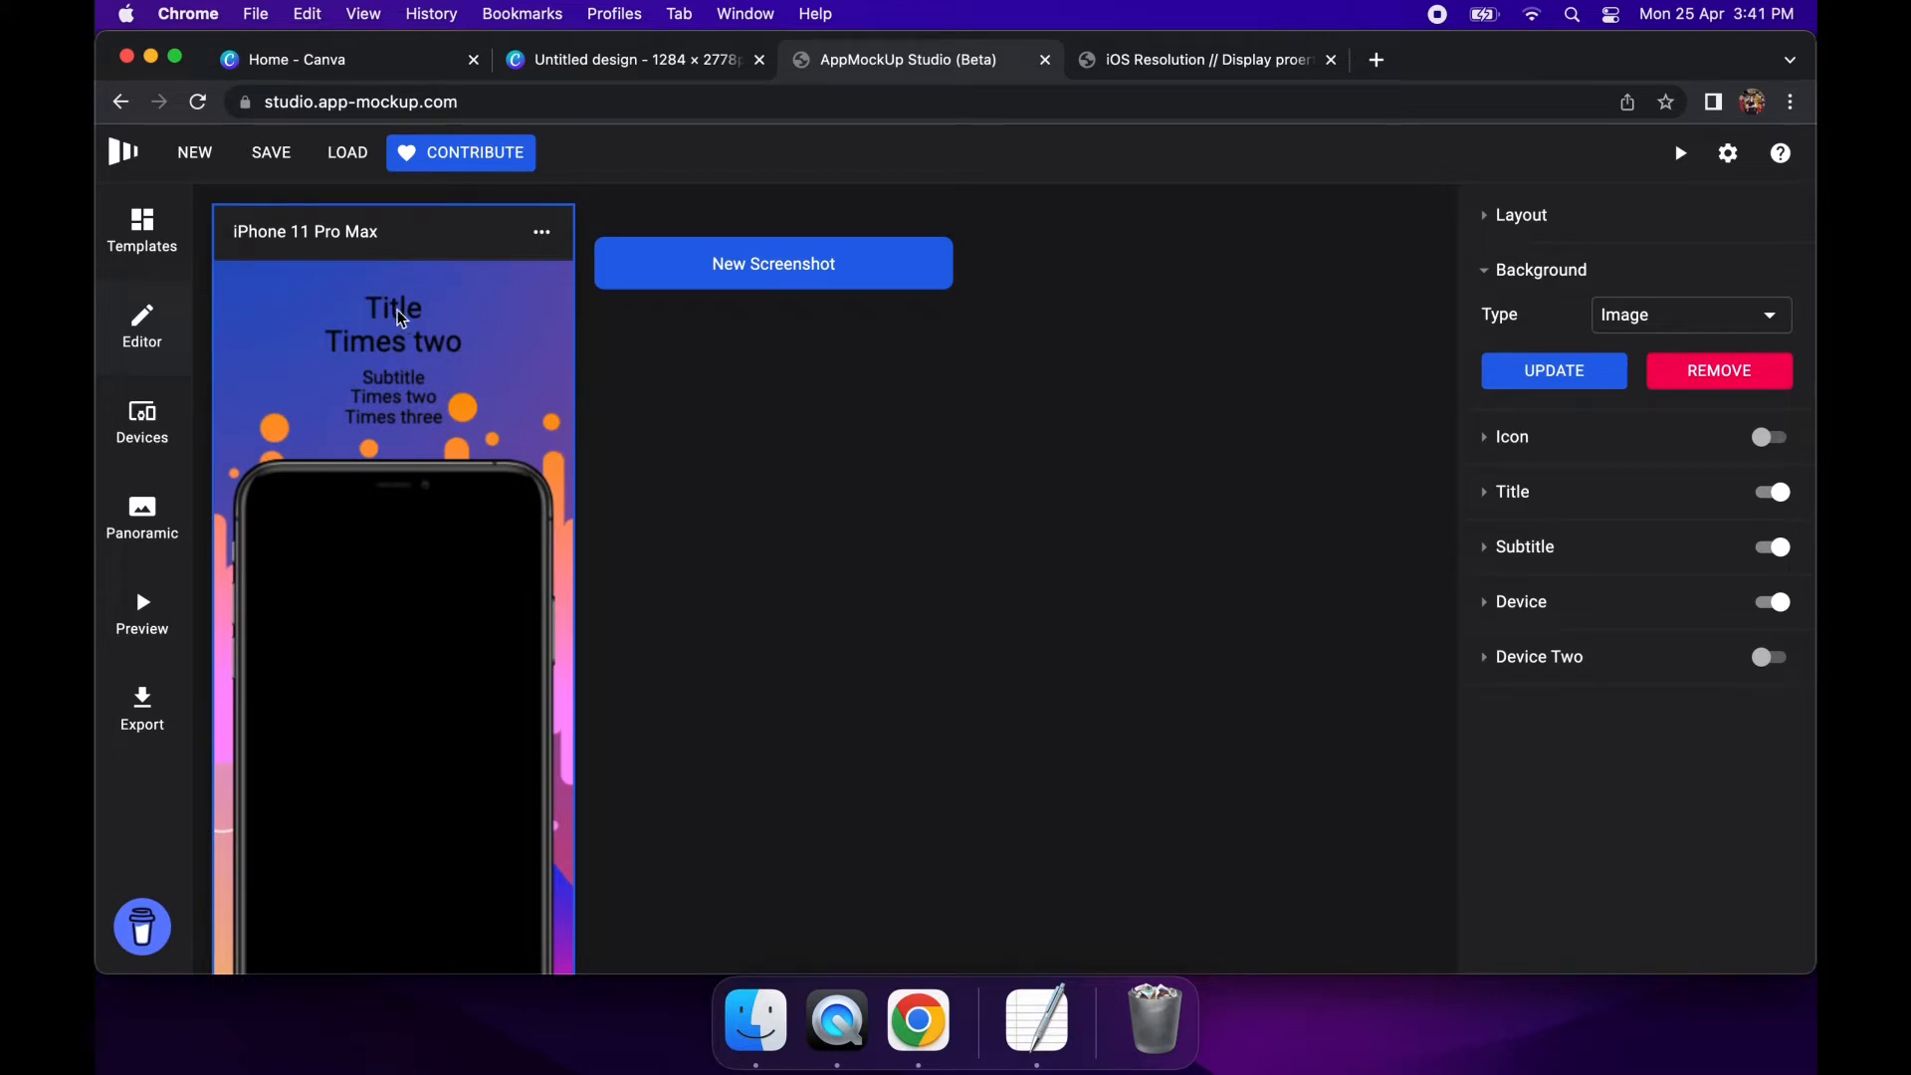
# Change the title text to 'Track Goals' and raise its font size to 118pt
pyautogui.click(1513, 492)
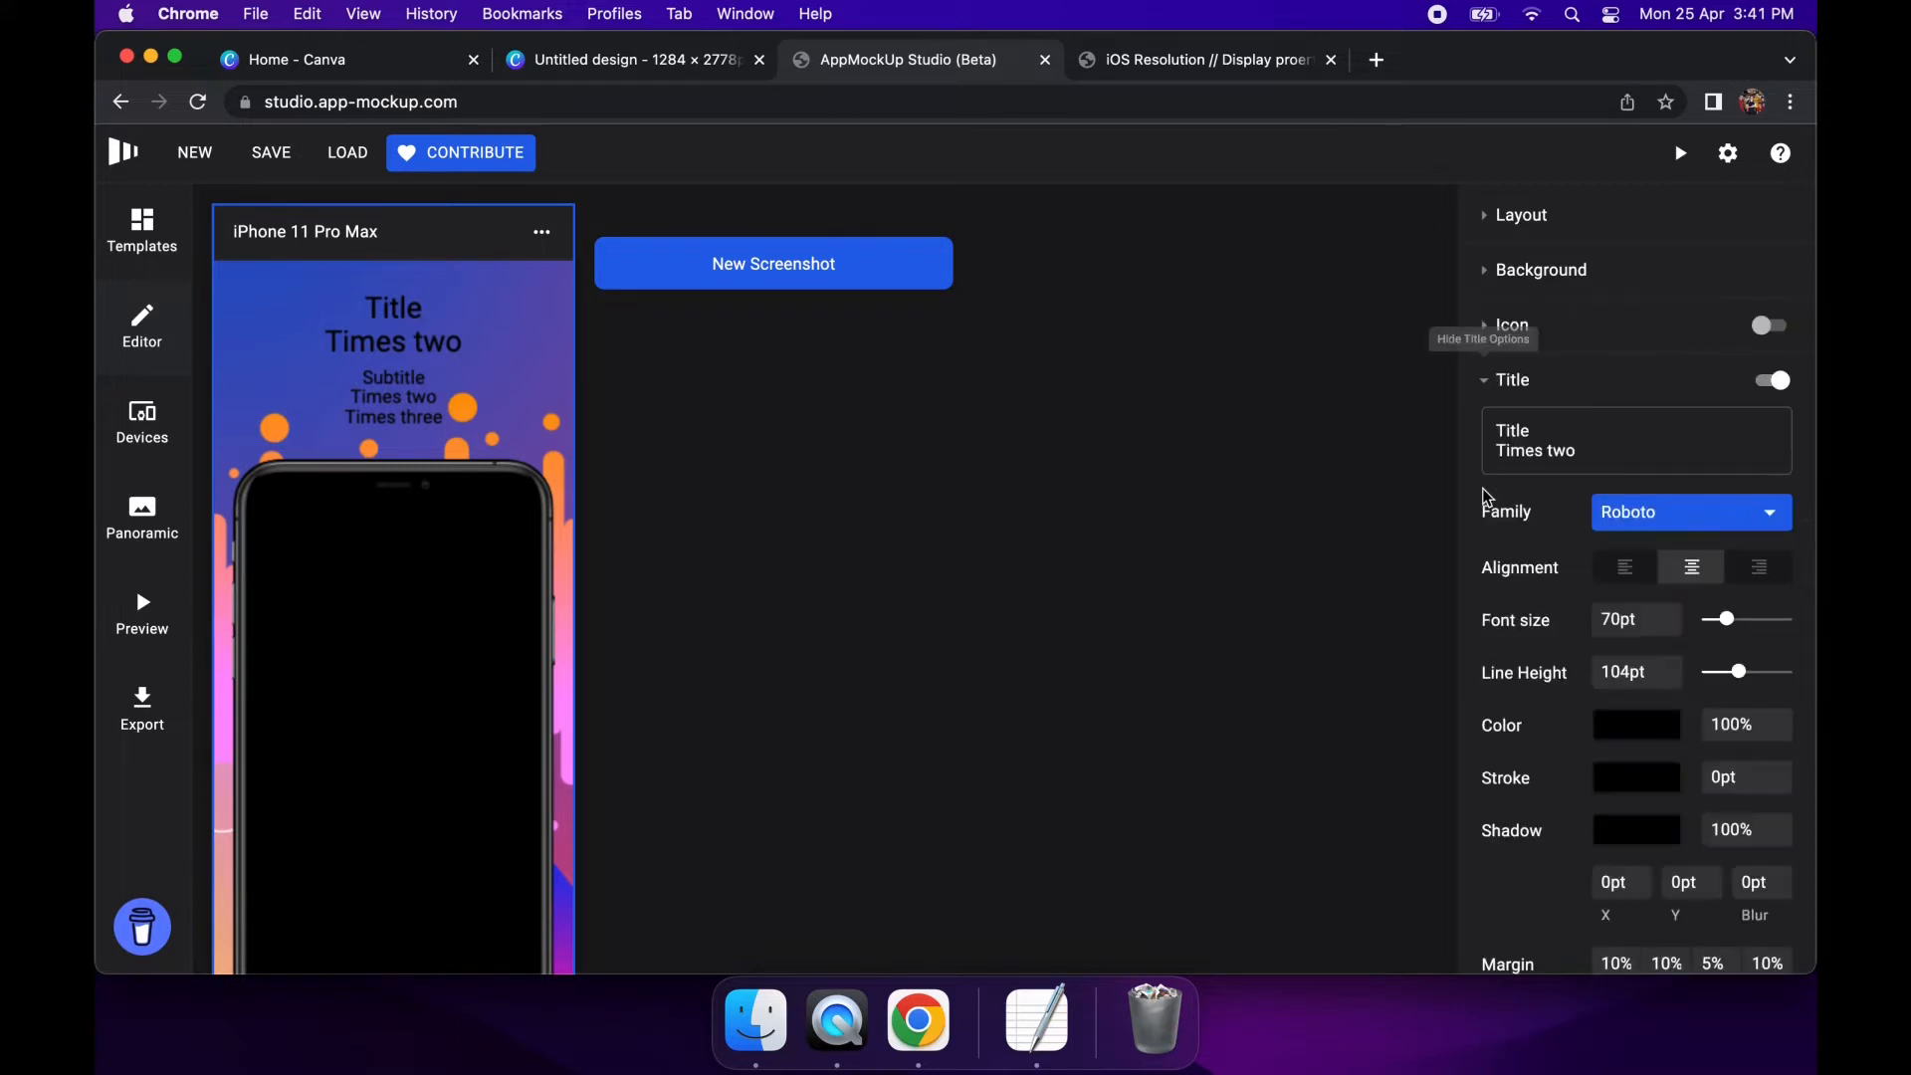
pyautogui.click(1585, 452)
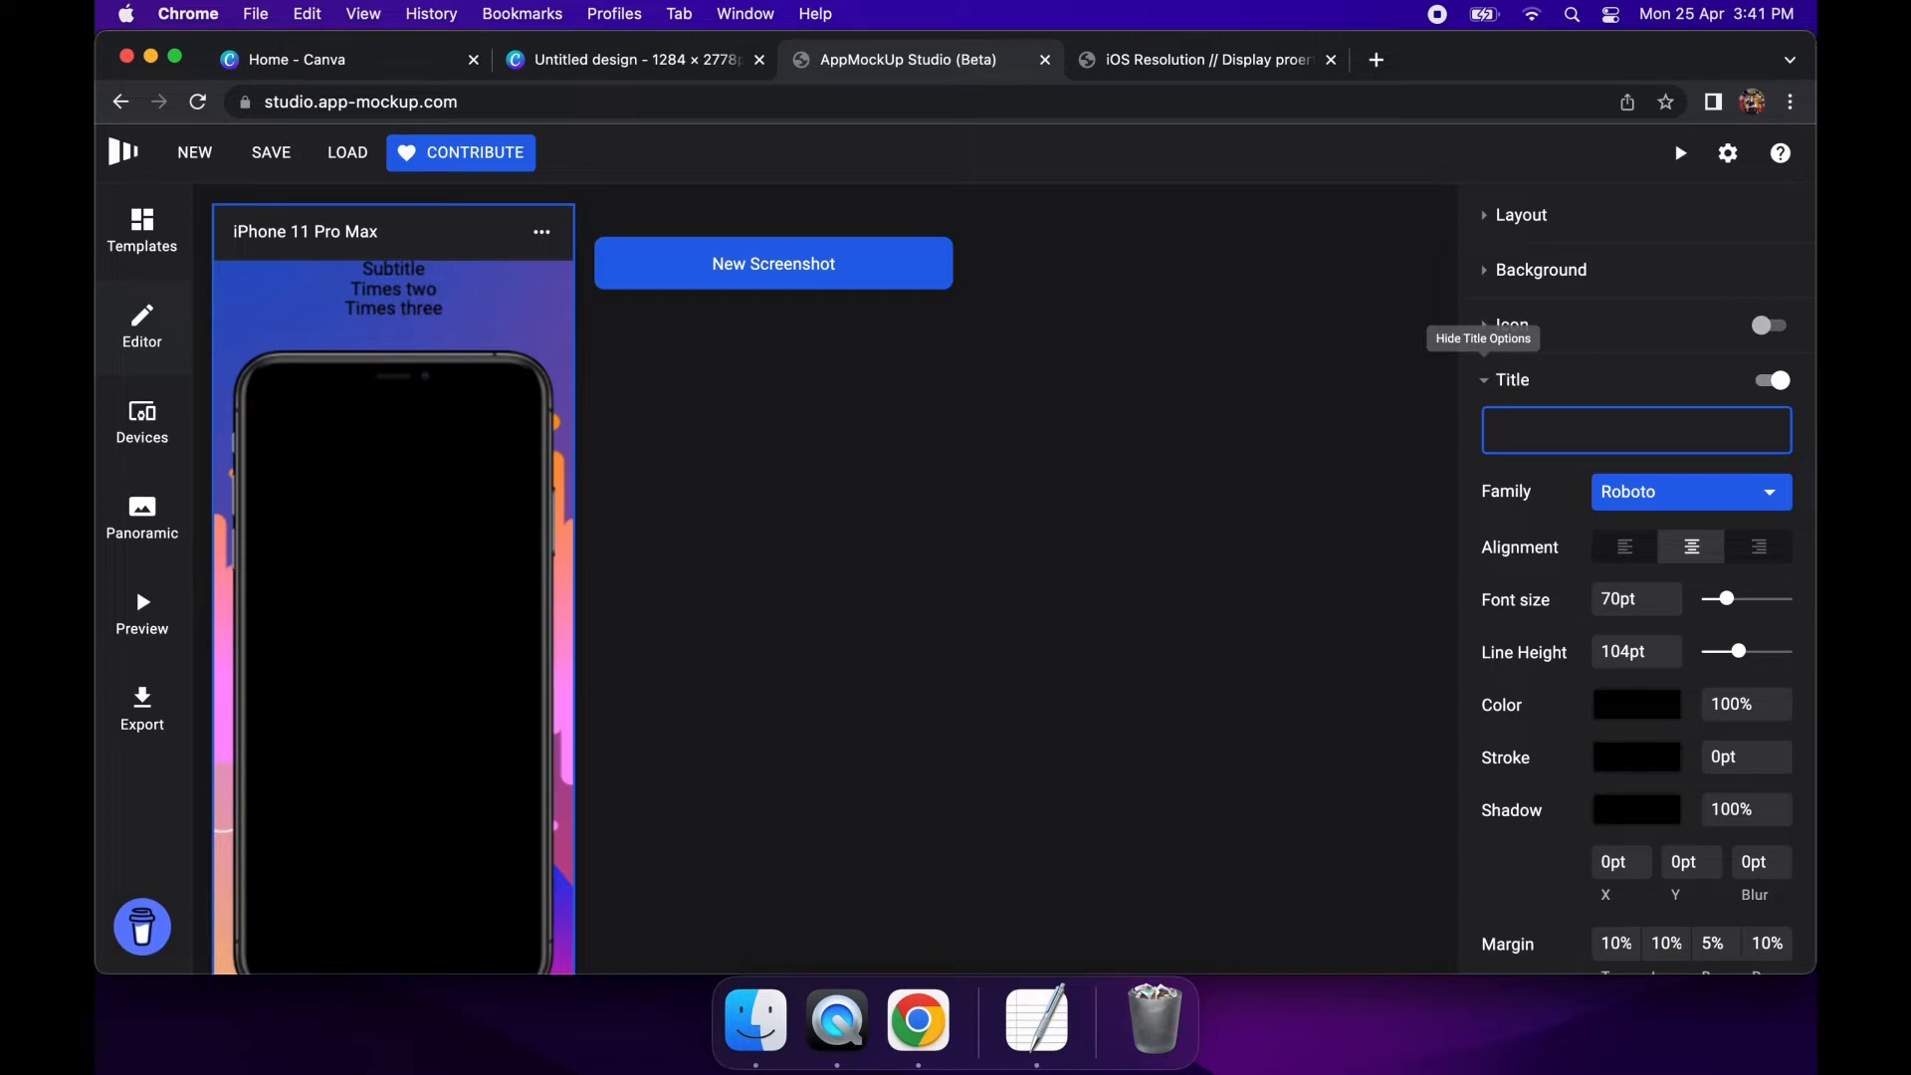
pyautogui.write('Track')
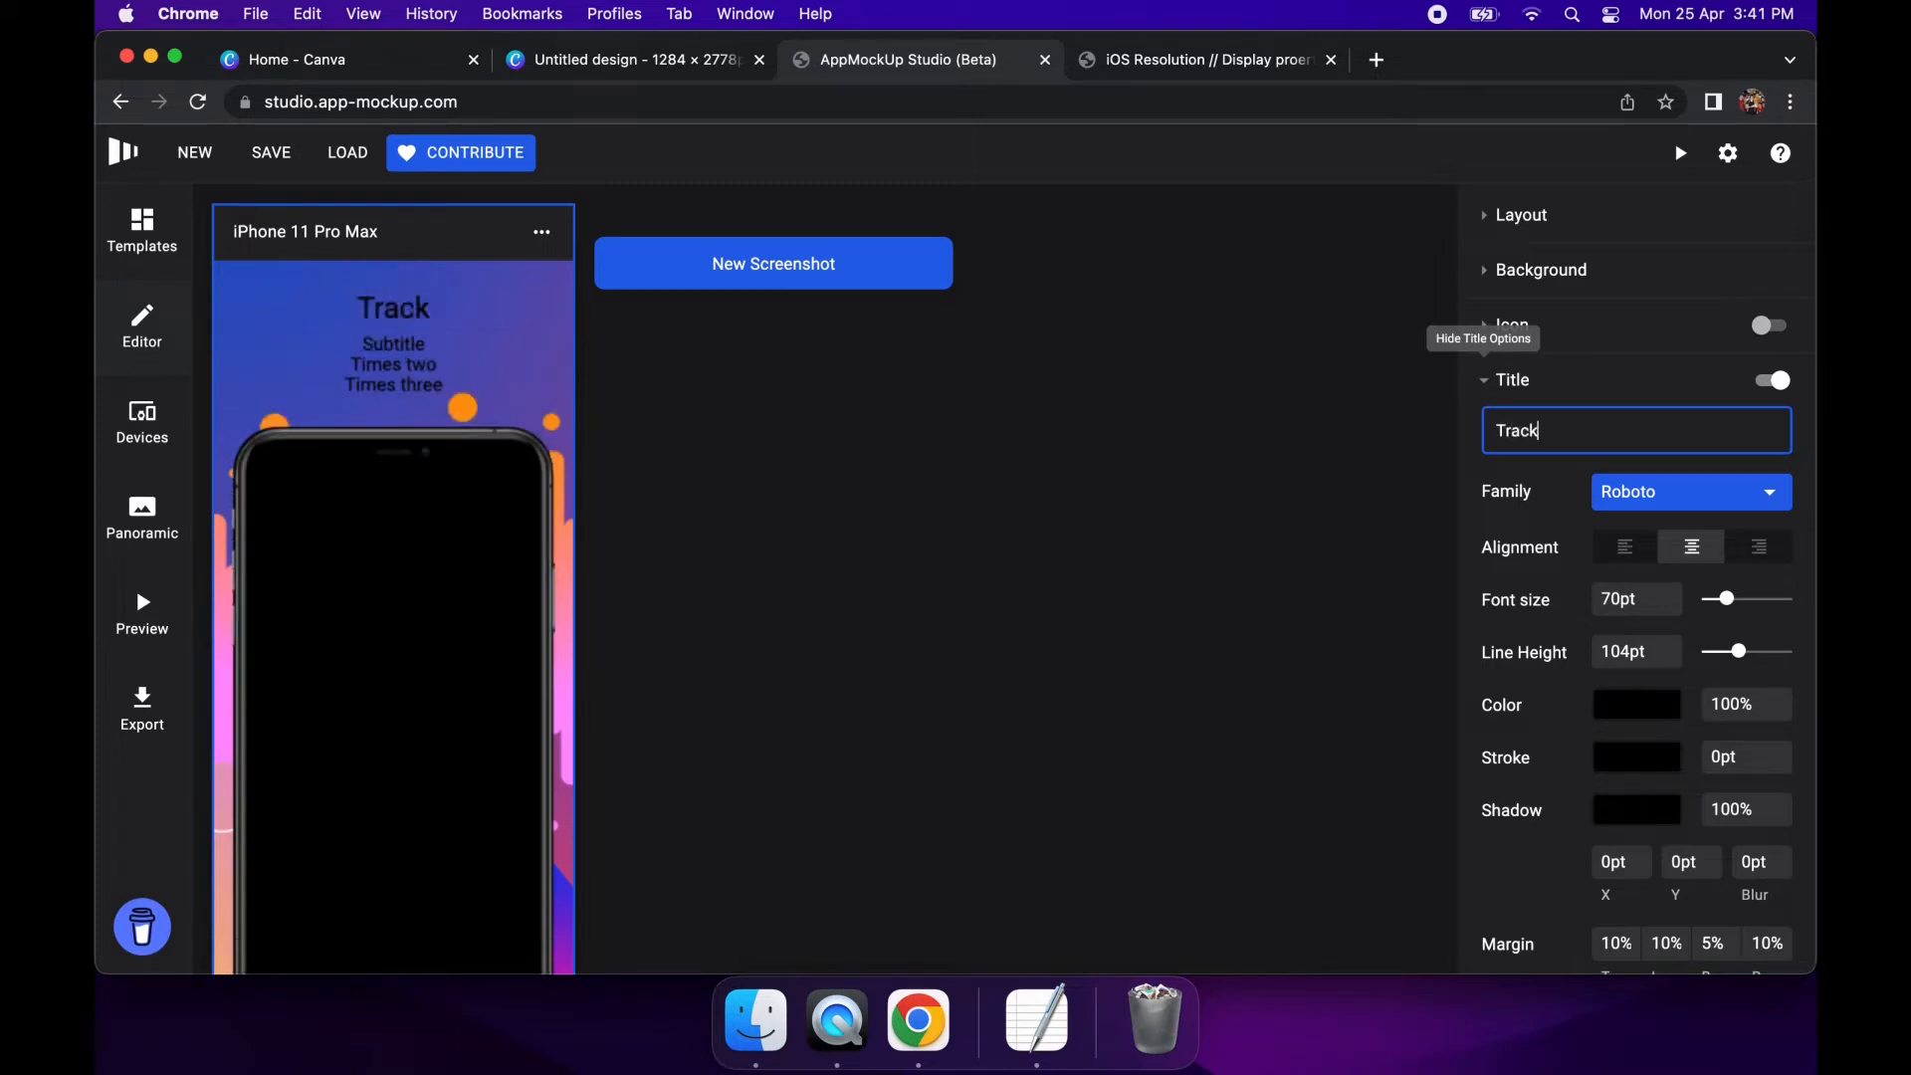
pyautogui.write('Goals')
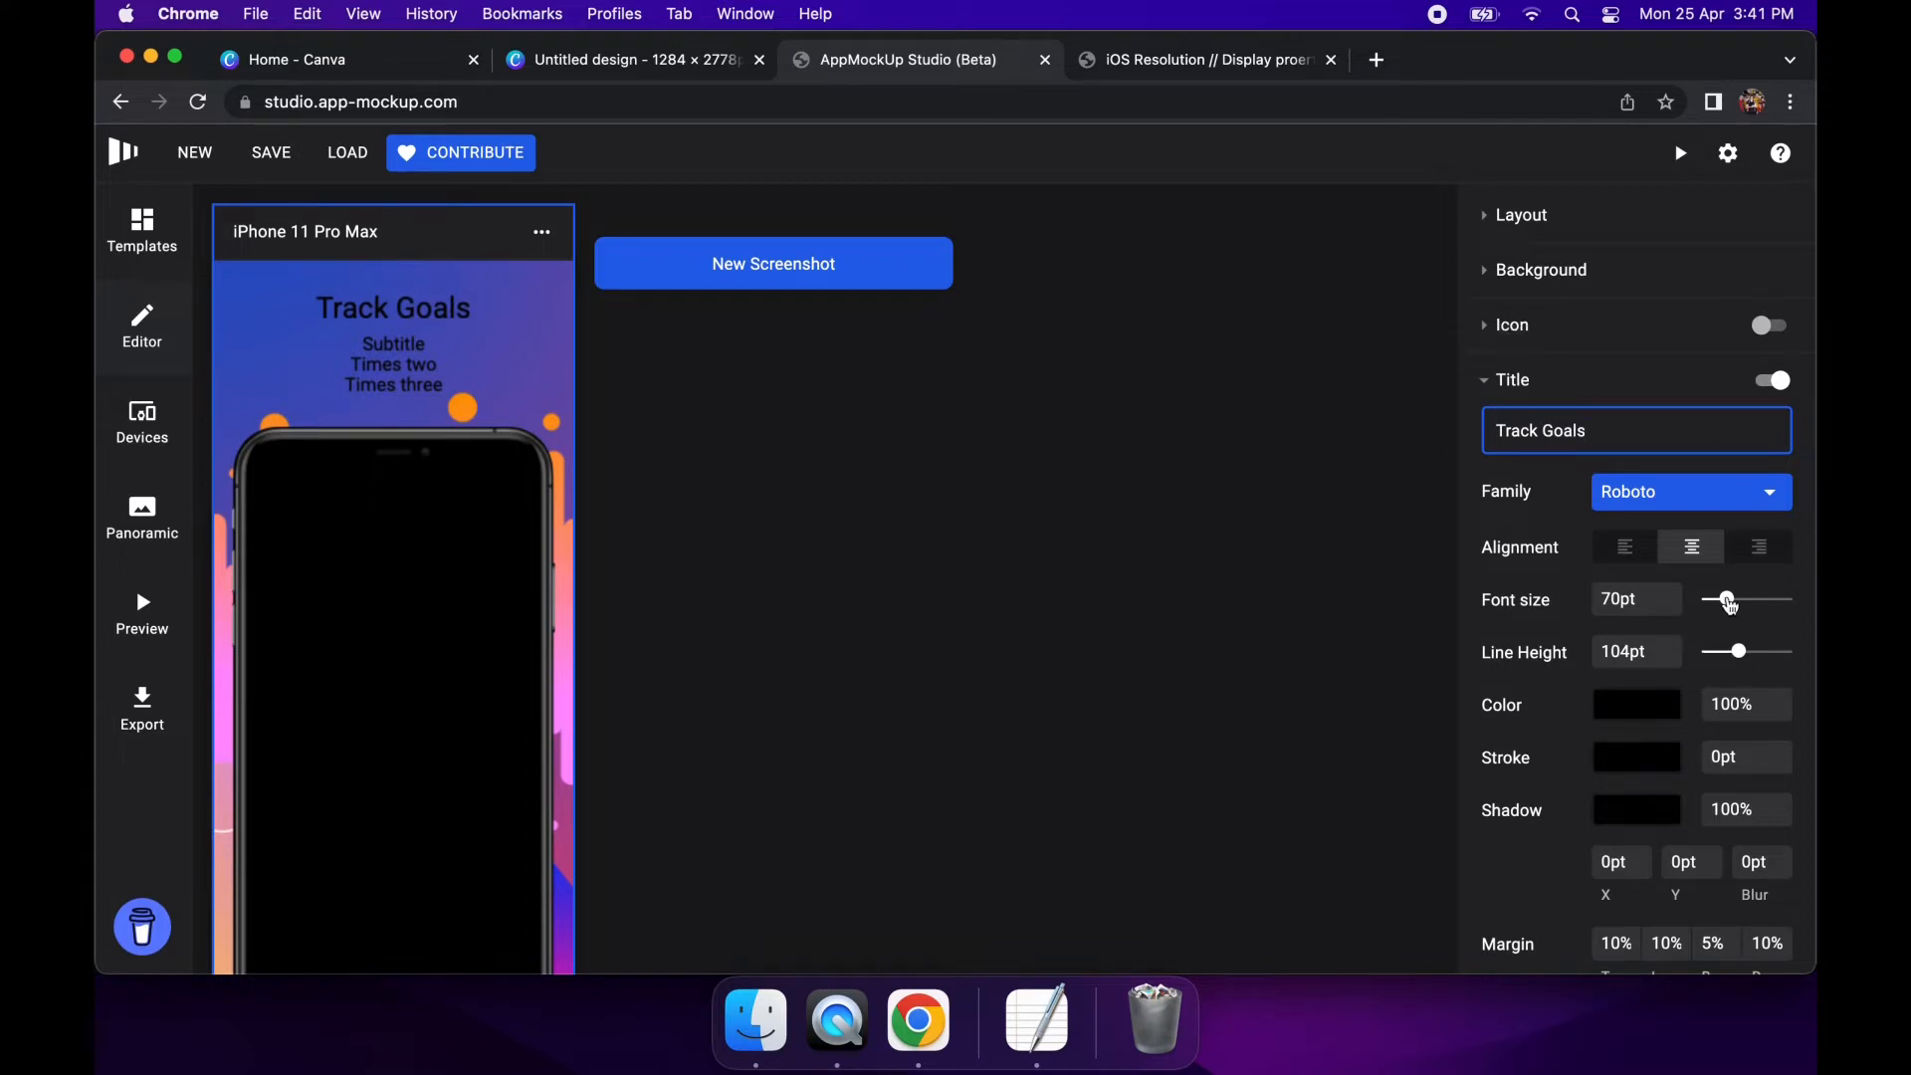
pyautogui.moveTo(1728, 599); pyautogui.dragTo(1744, 599)
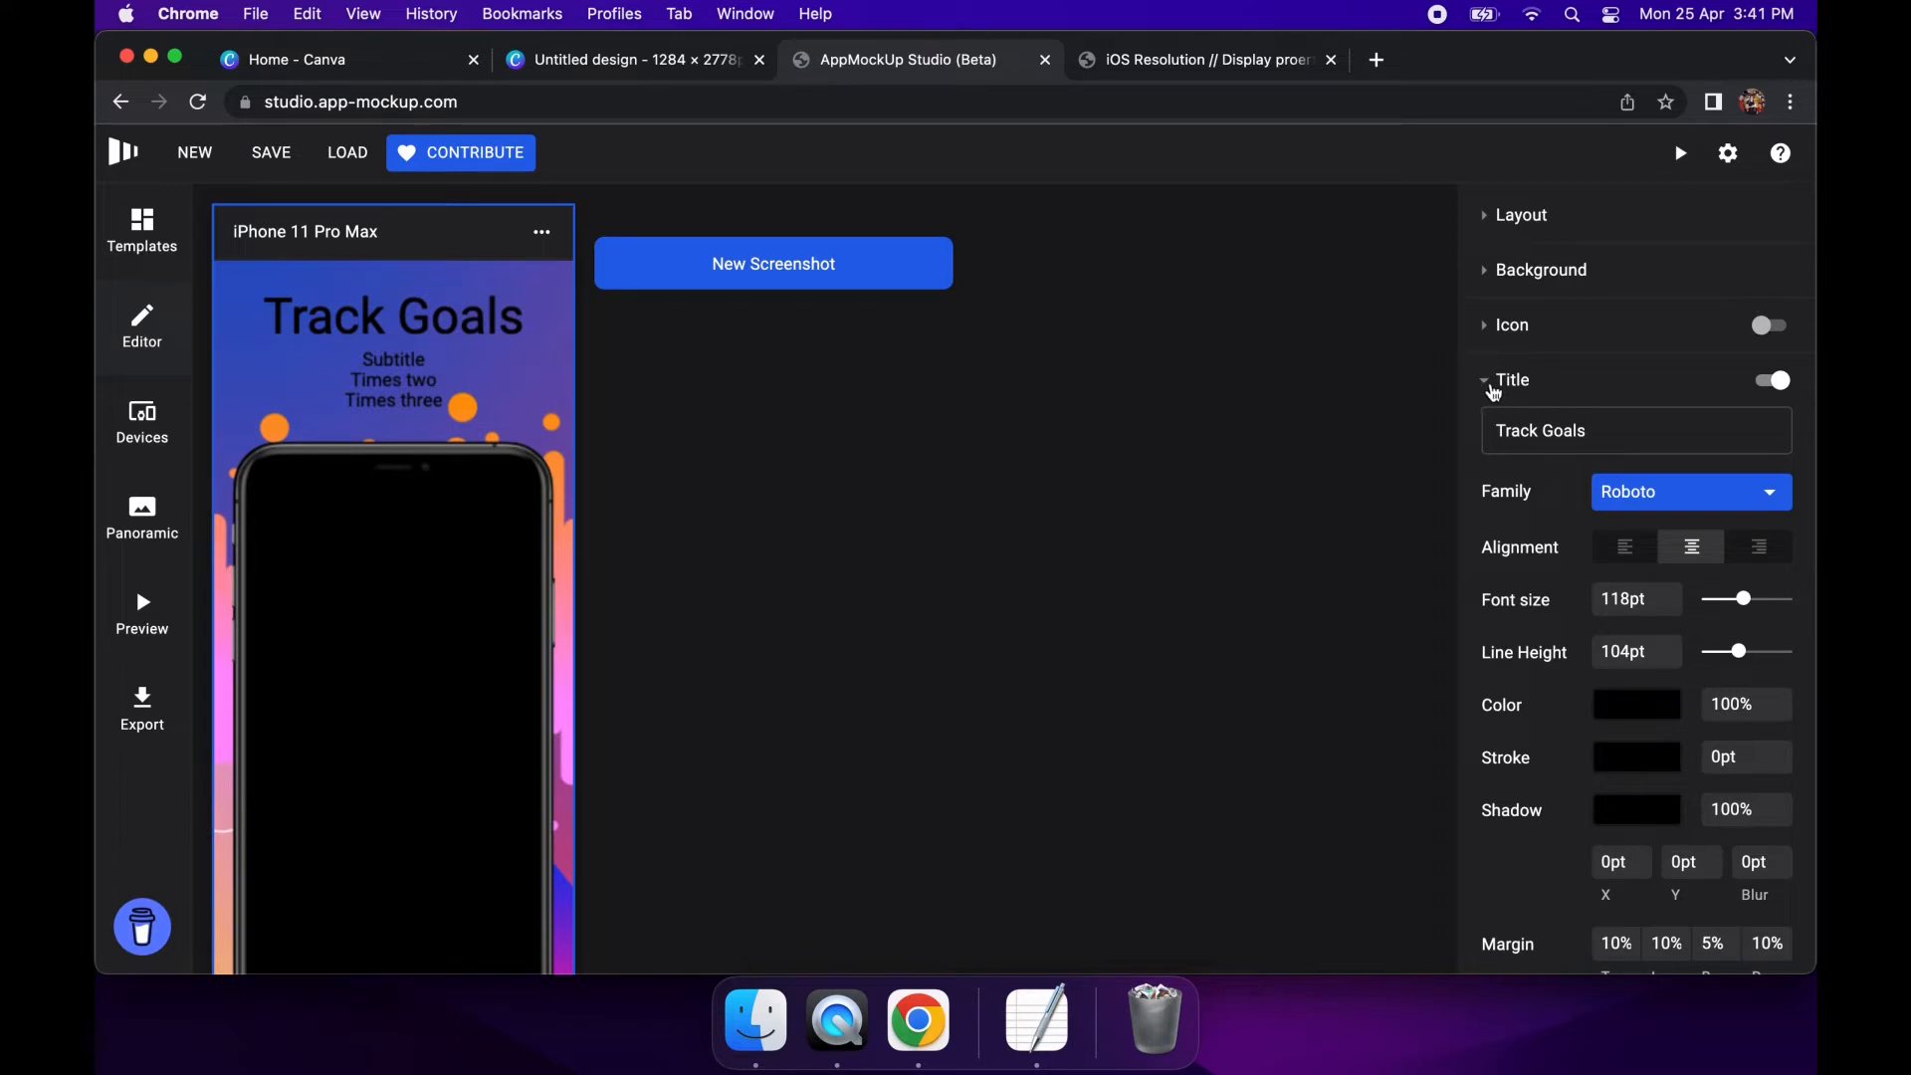
pyautogui.moveTo(1486, 388)
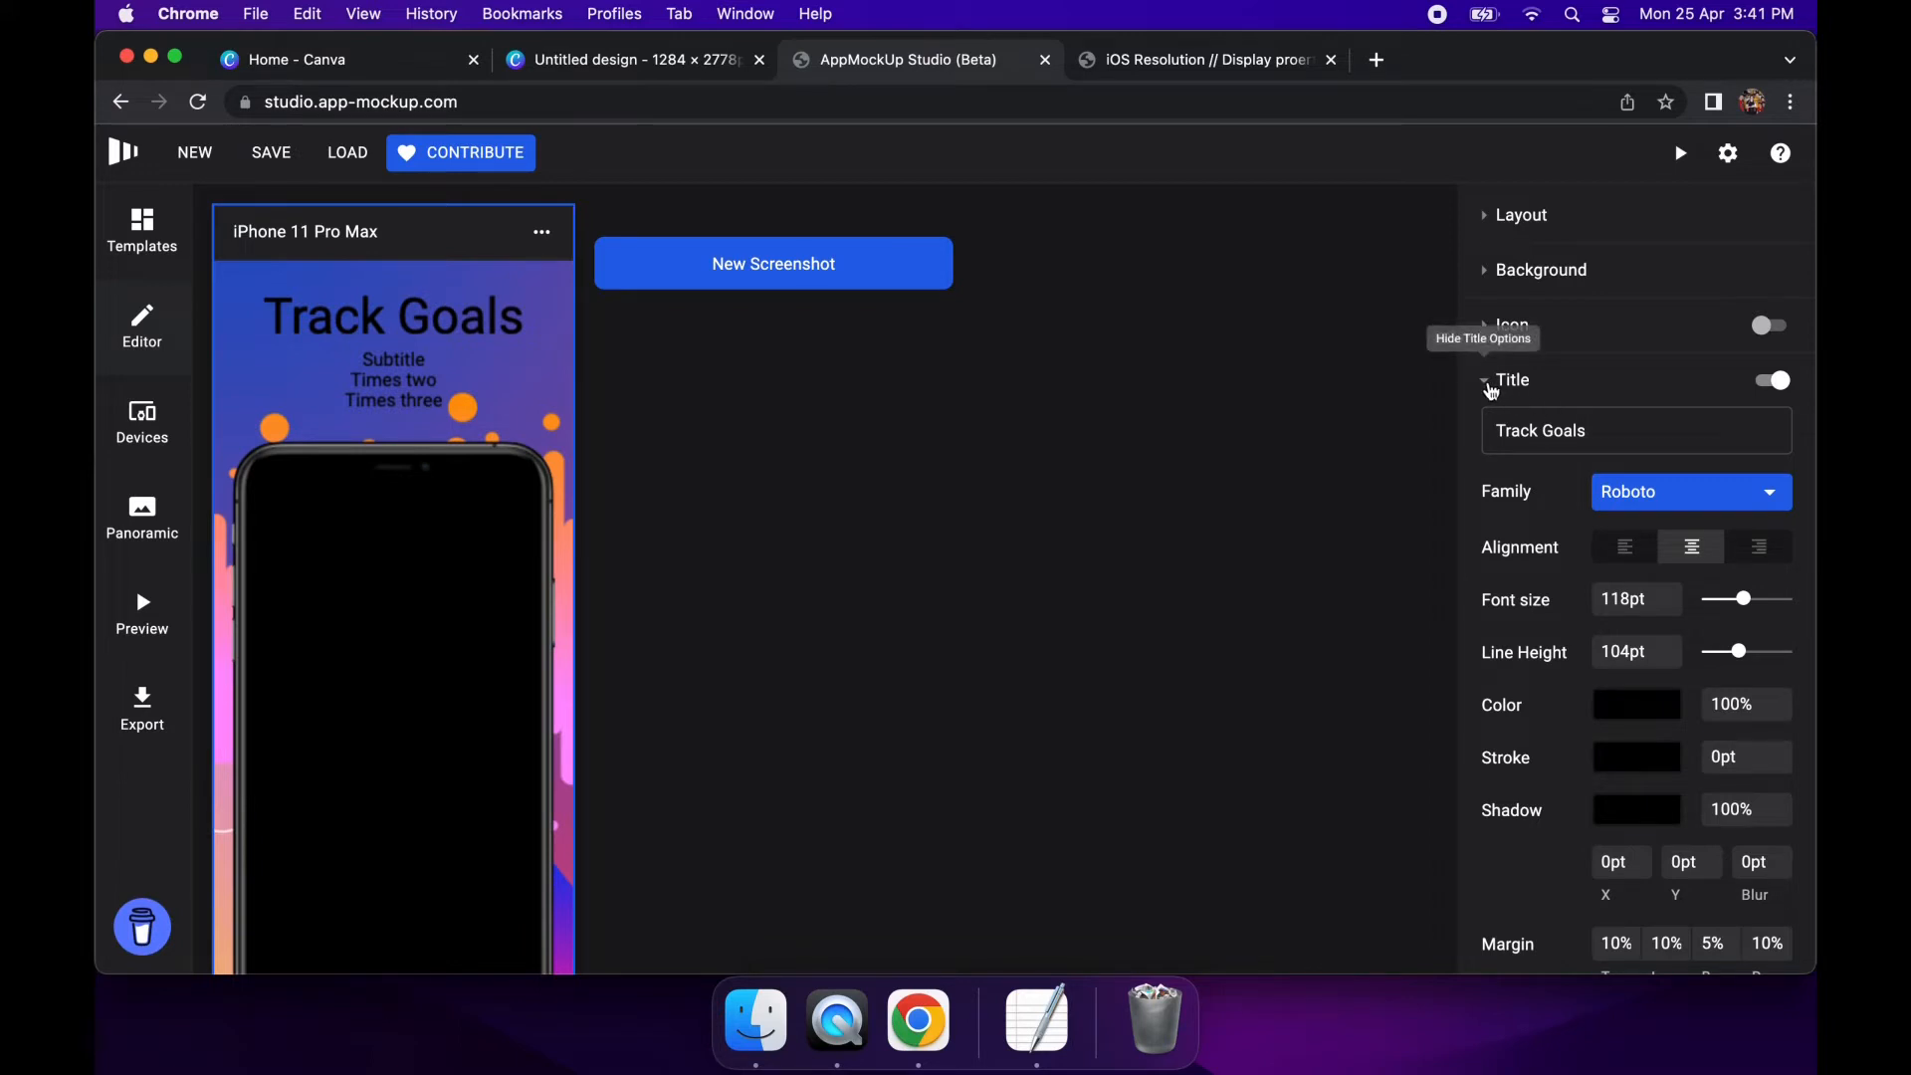
# Collapse the Title section and switch the Subtitle off
pyautogui.click(1511, 378)
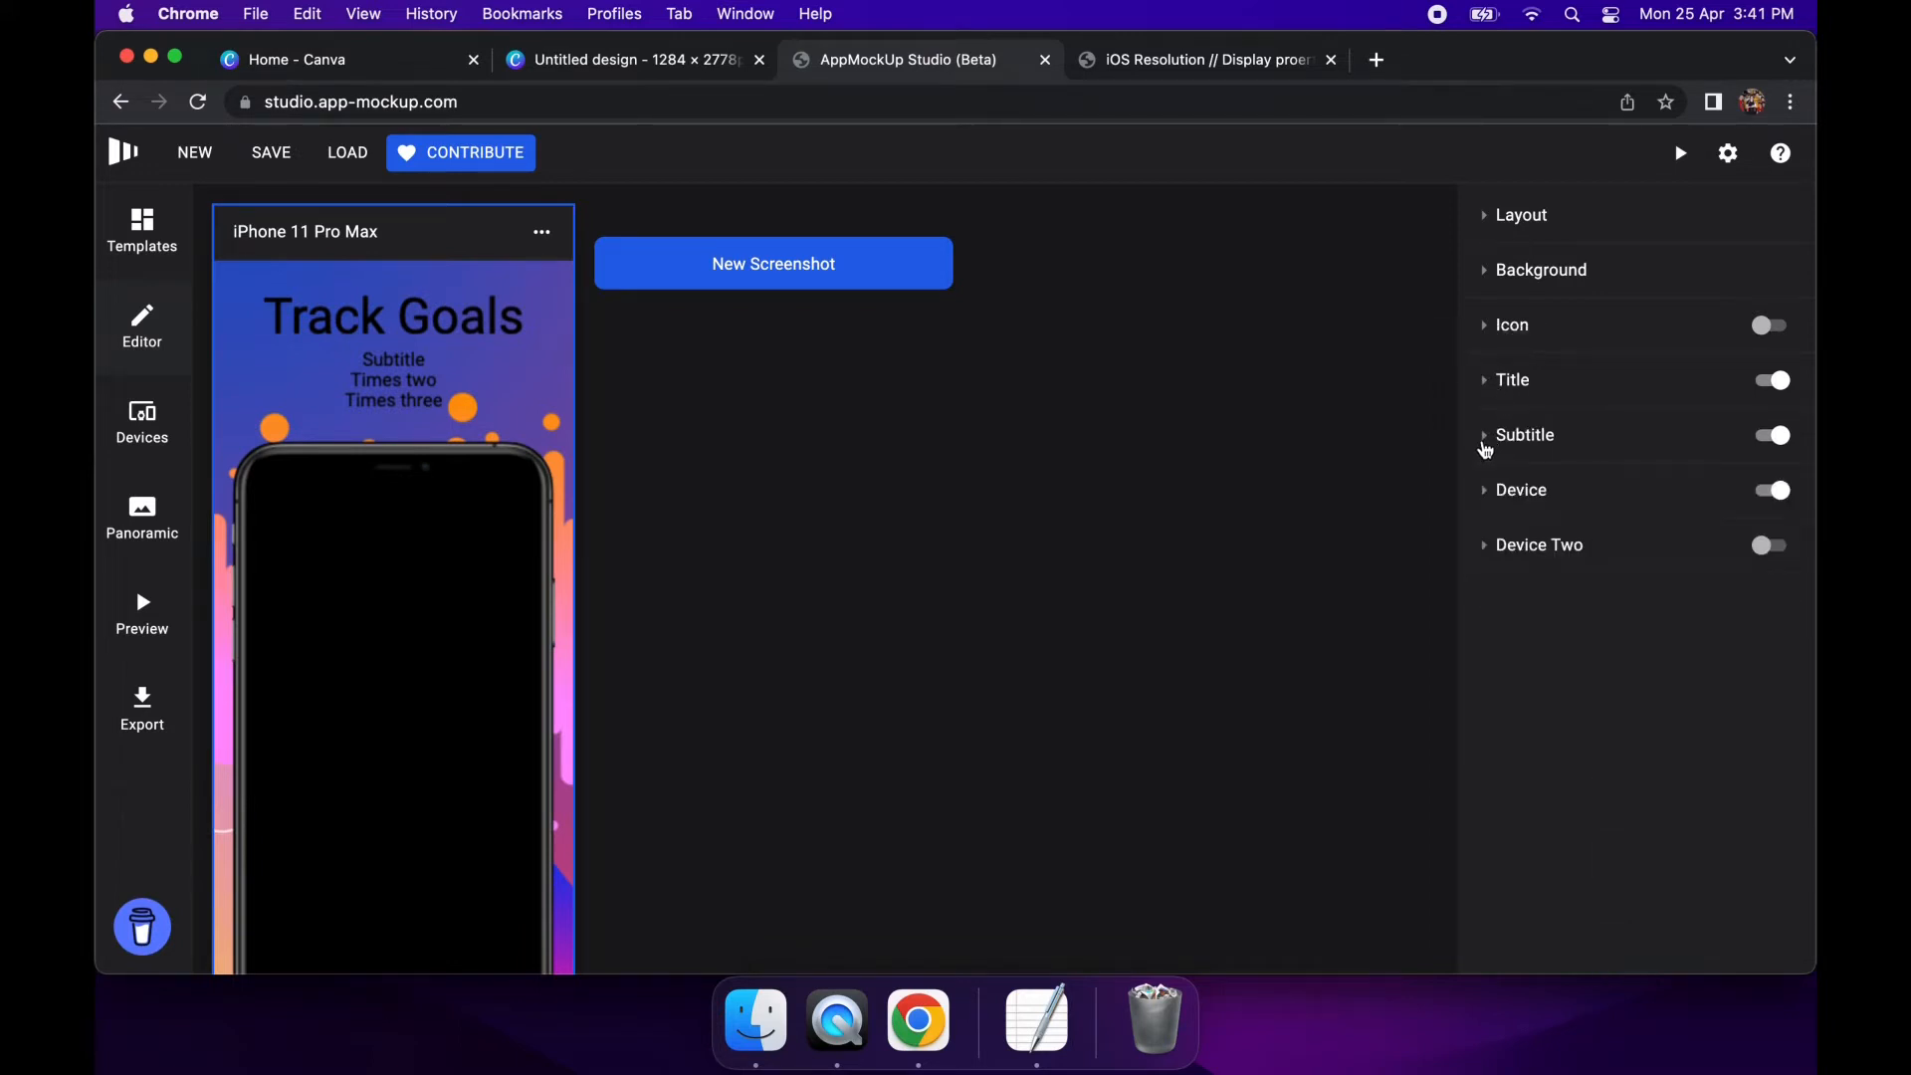
pyautogui.click(1768, 436)
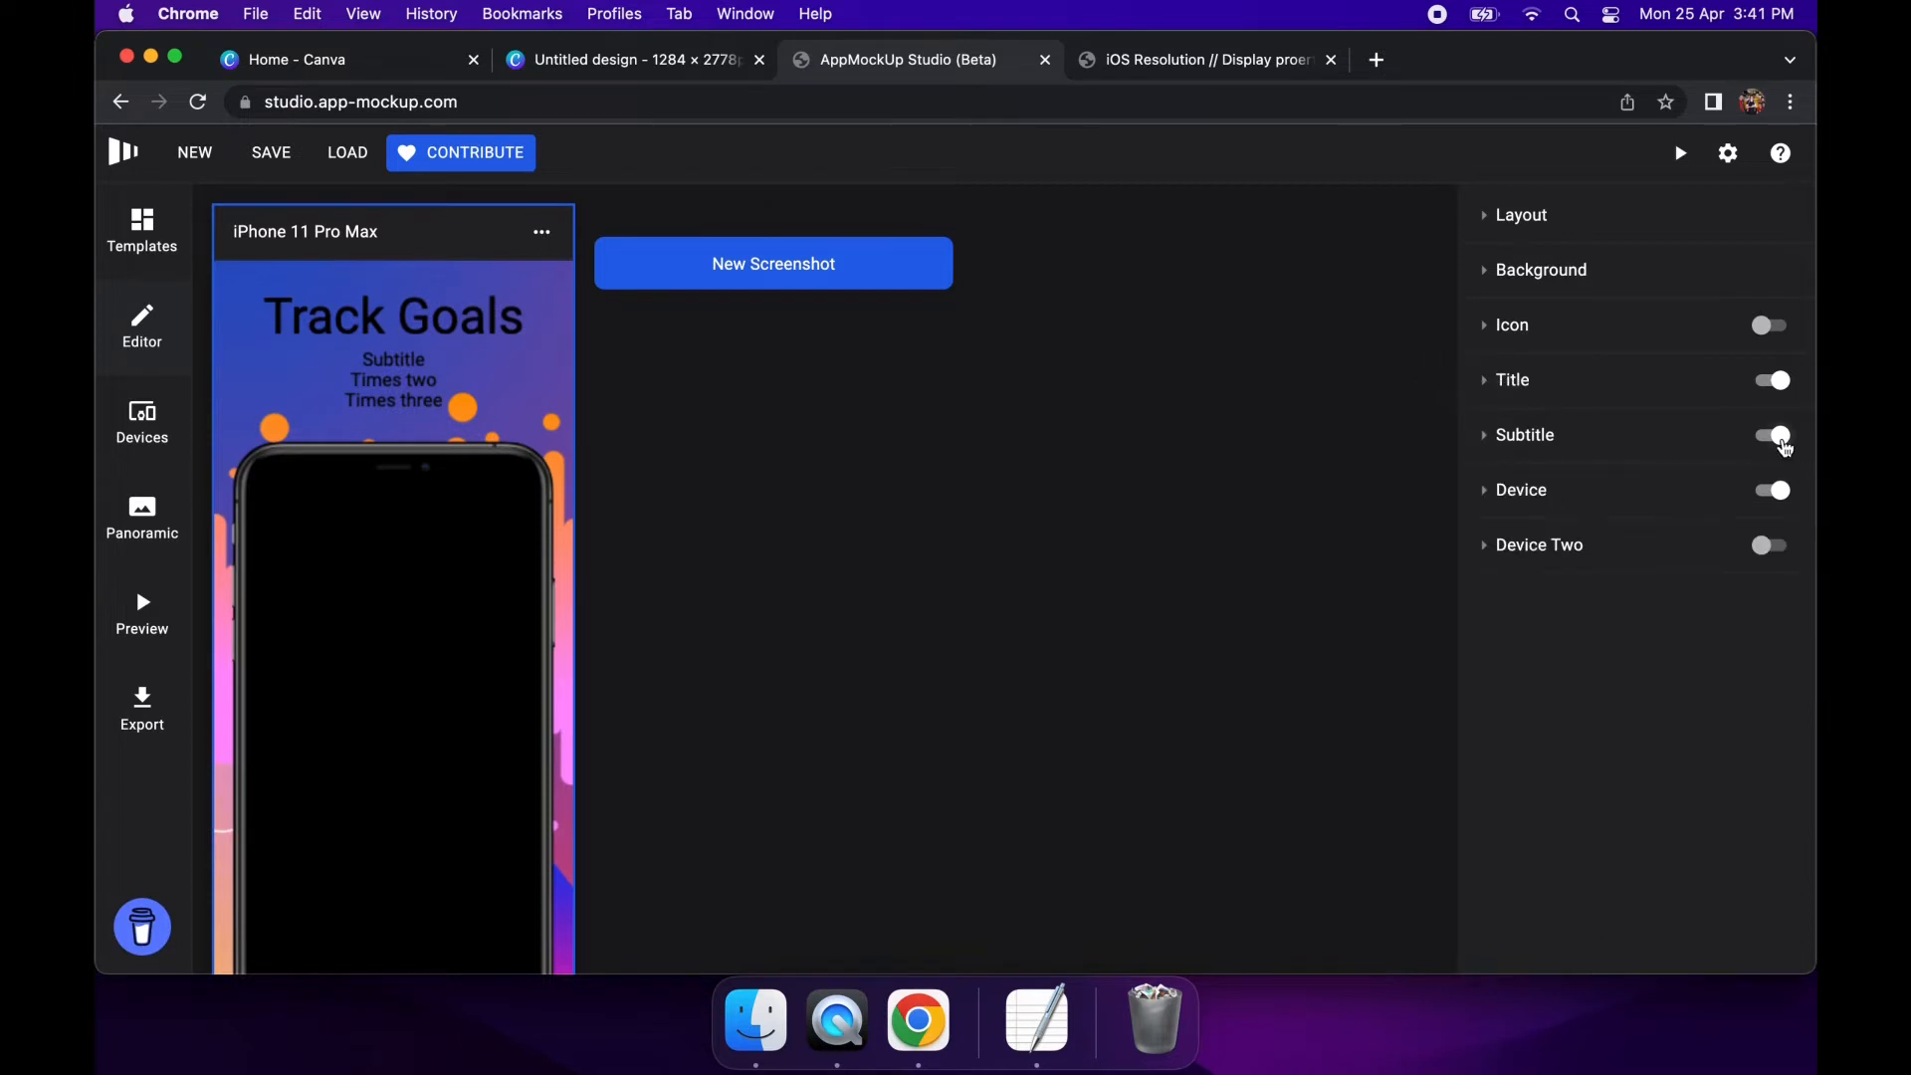
pyautogui.click(1768, 436)
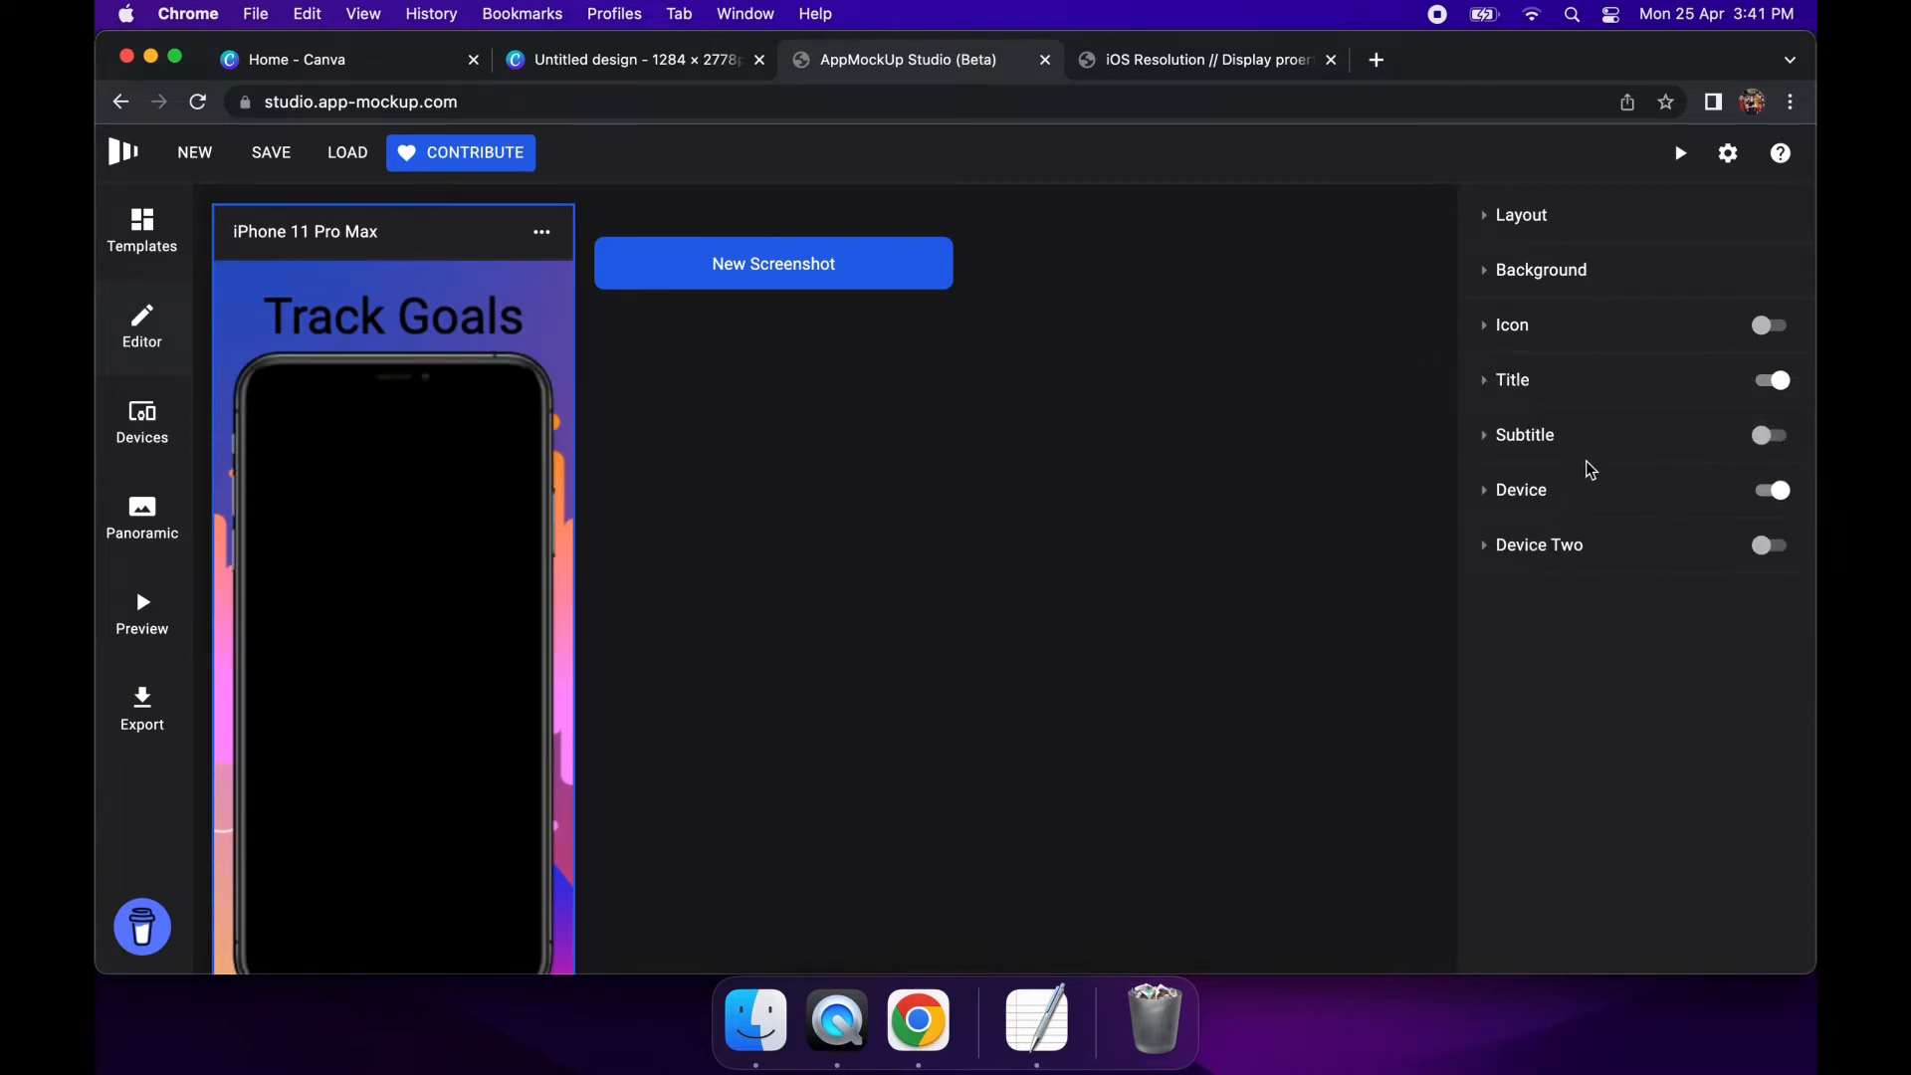
pyautogui.moveTo(1760, 436)
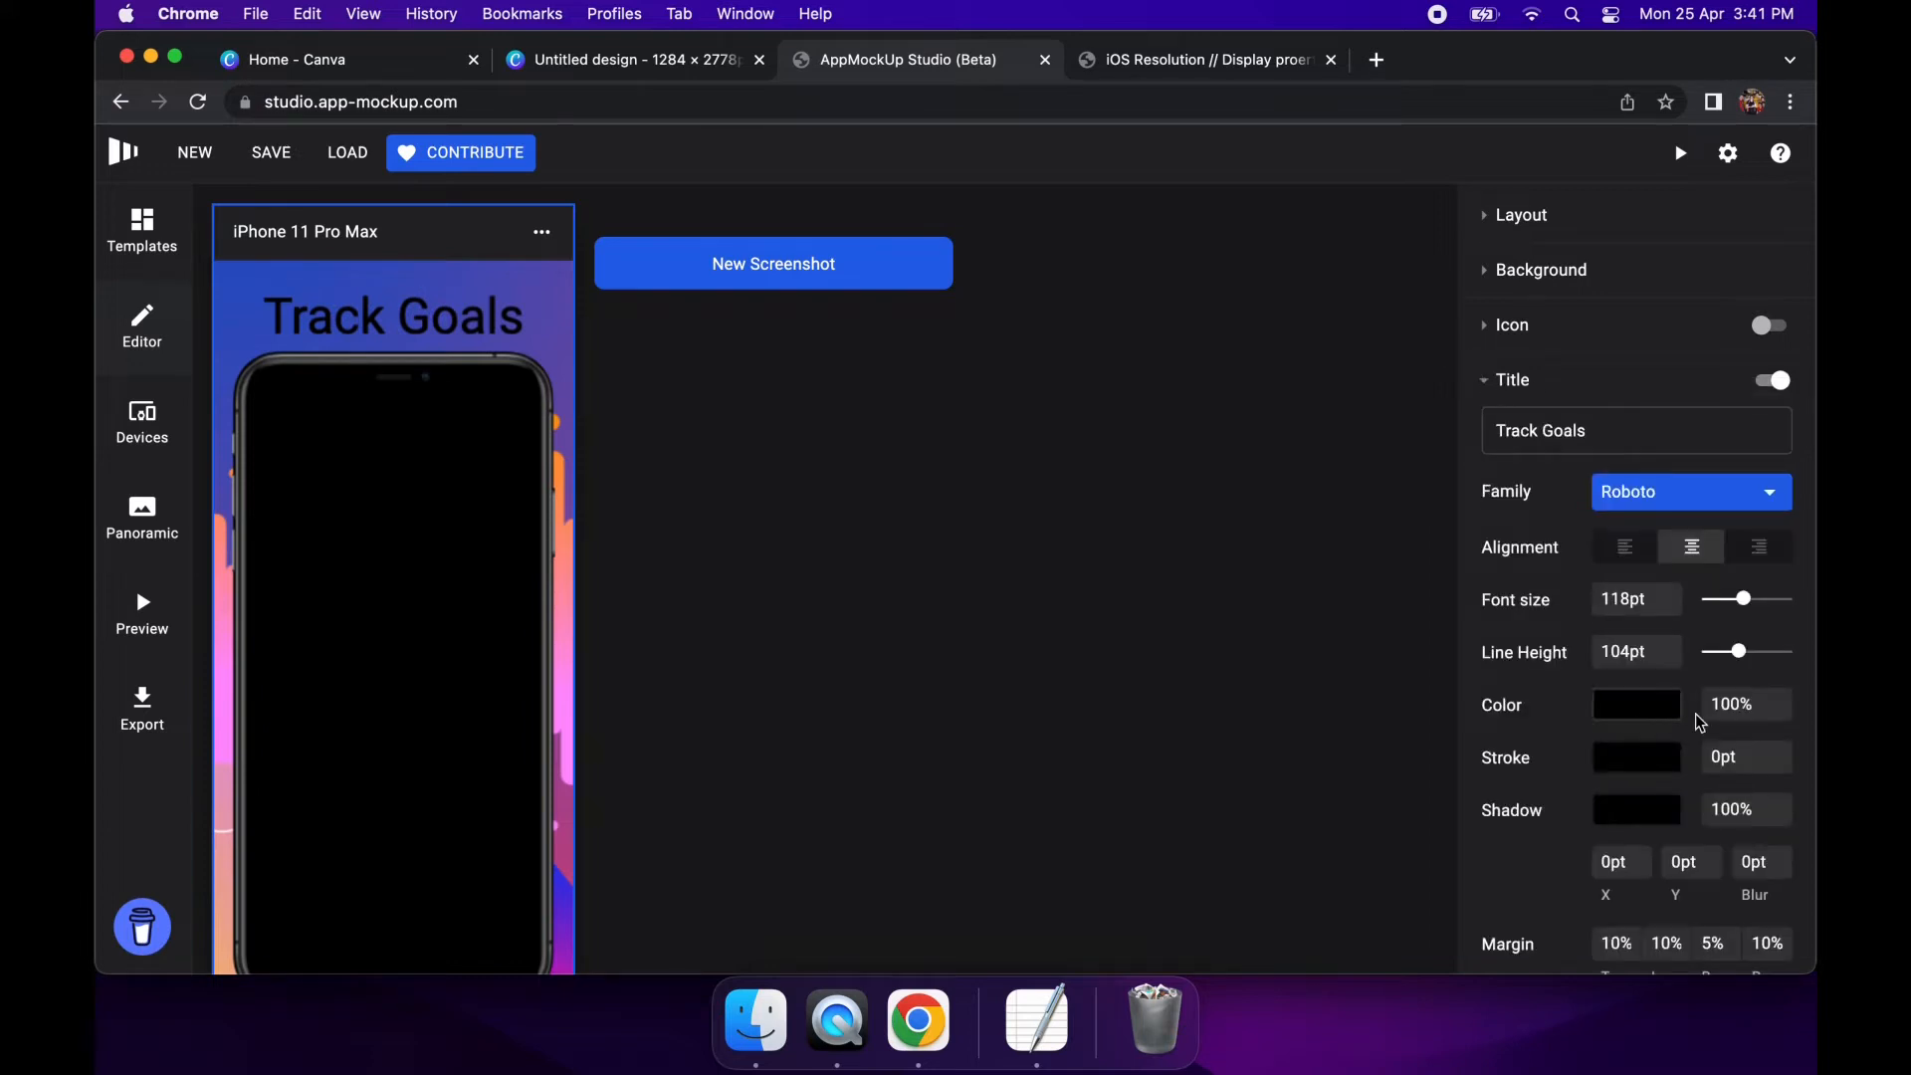
# Change the Track Goals title colour to white in the Color Picker
pyautogui.click(1636, 704)
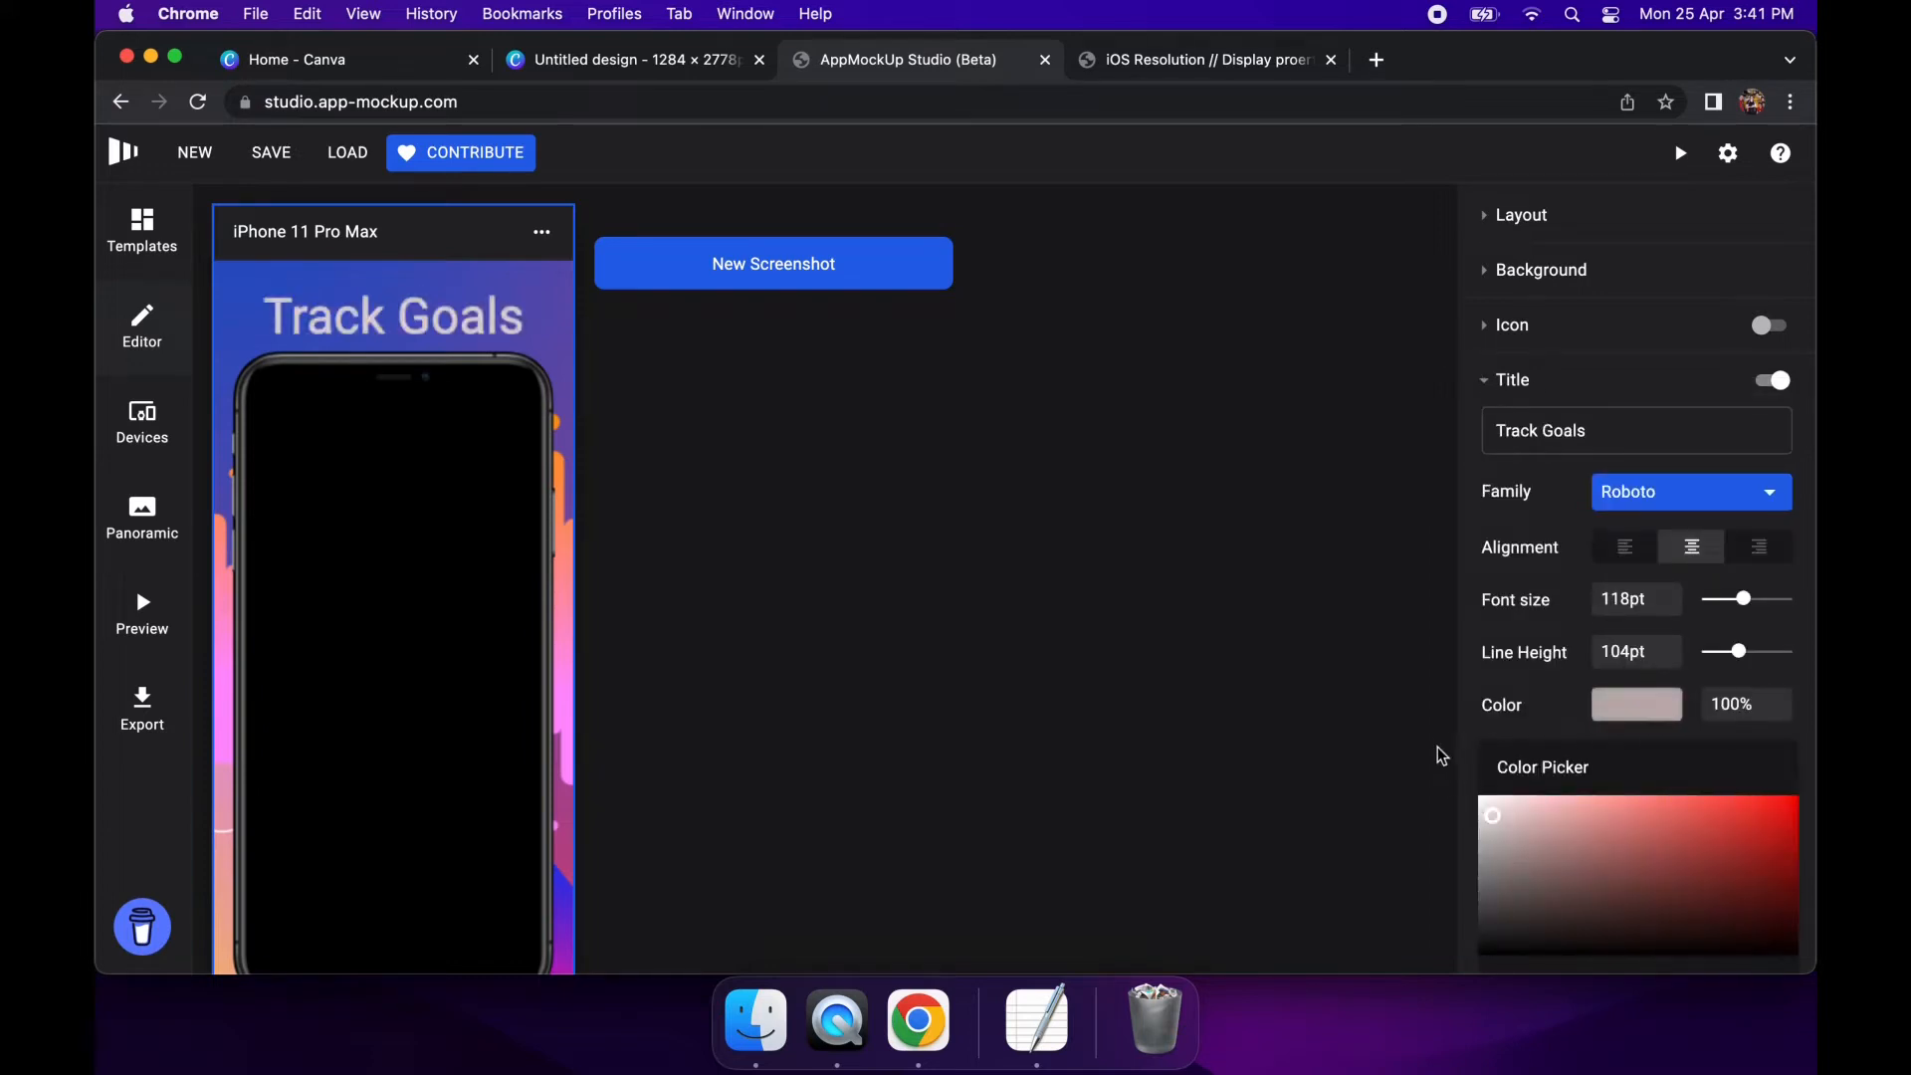
pyautogui.click(1492, 814)
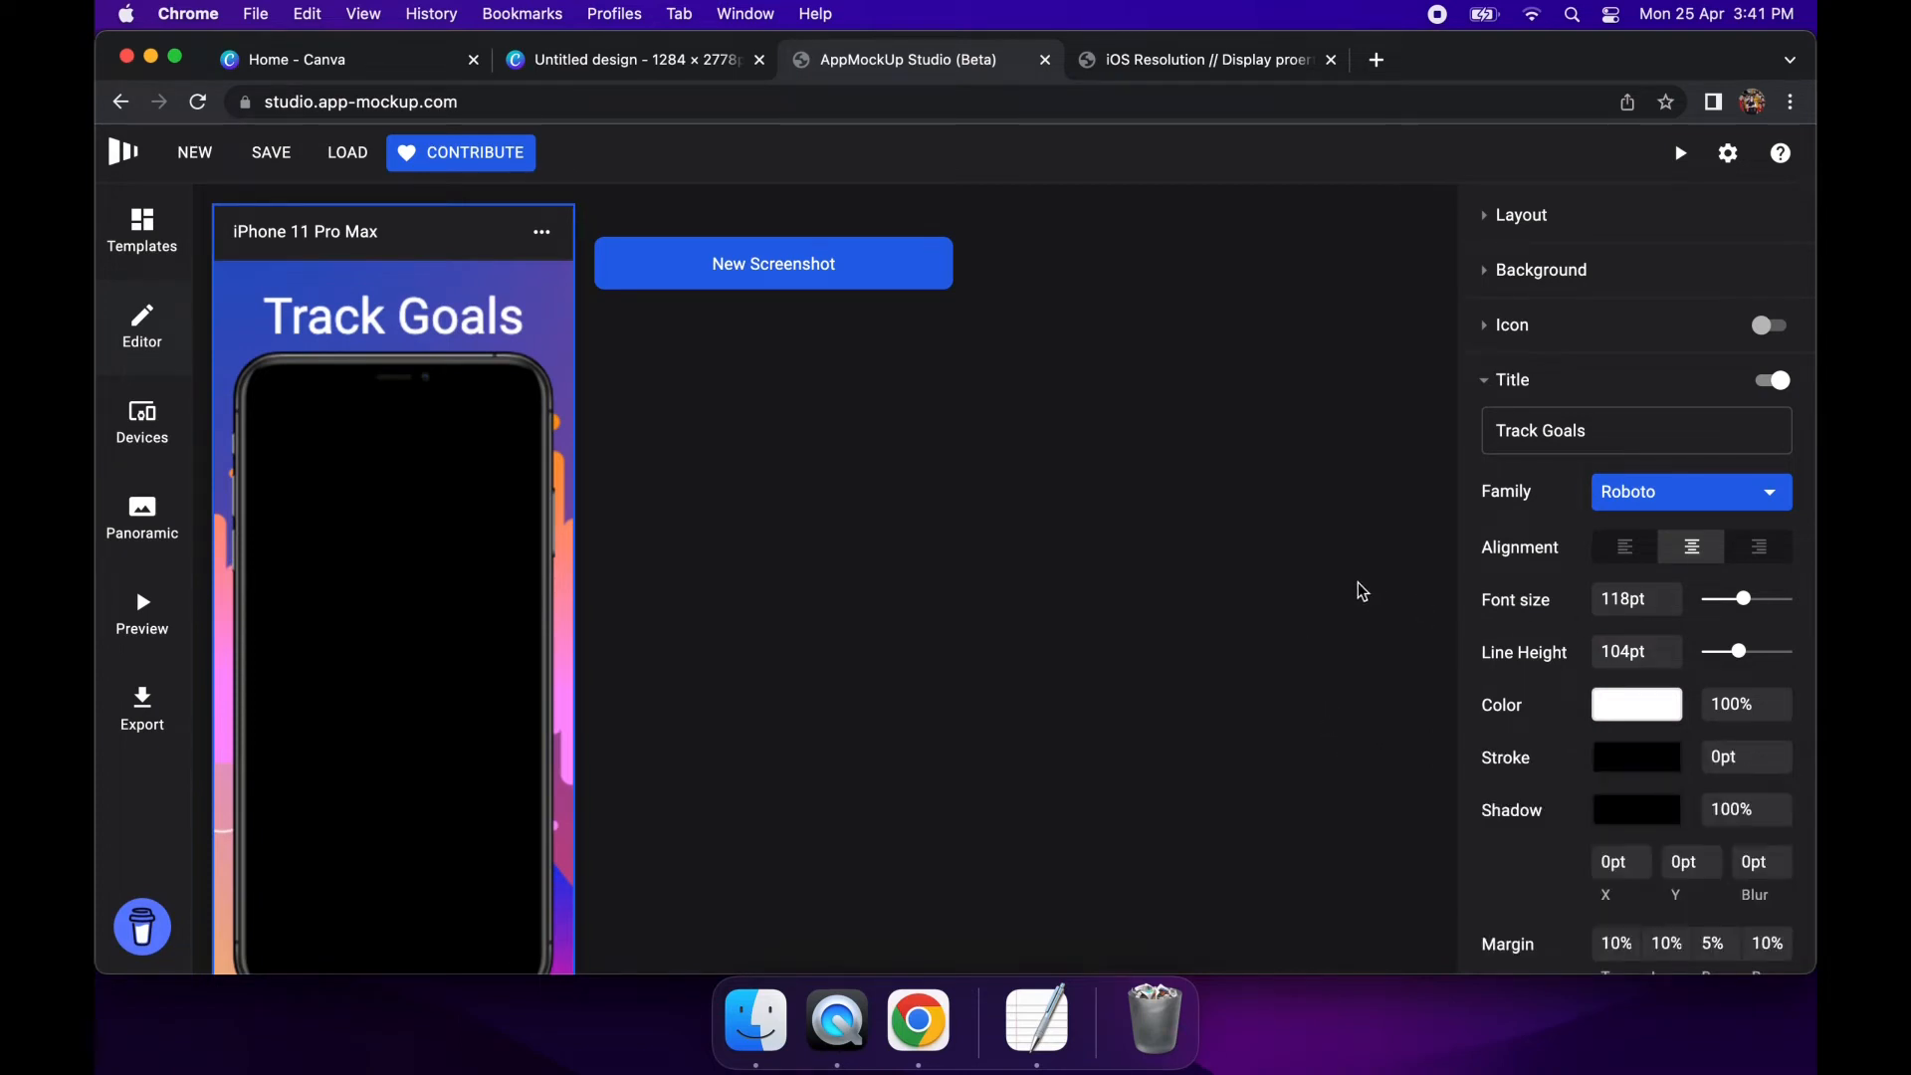
pyautogui.moveTo(1089, 635)
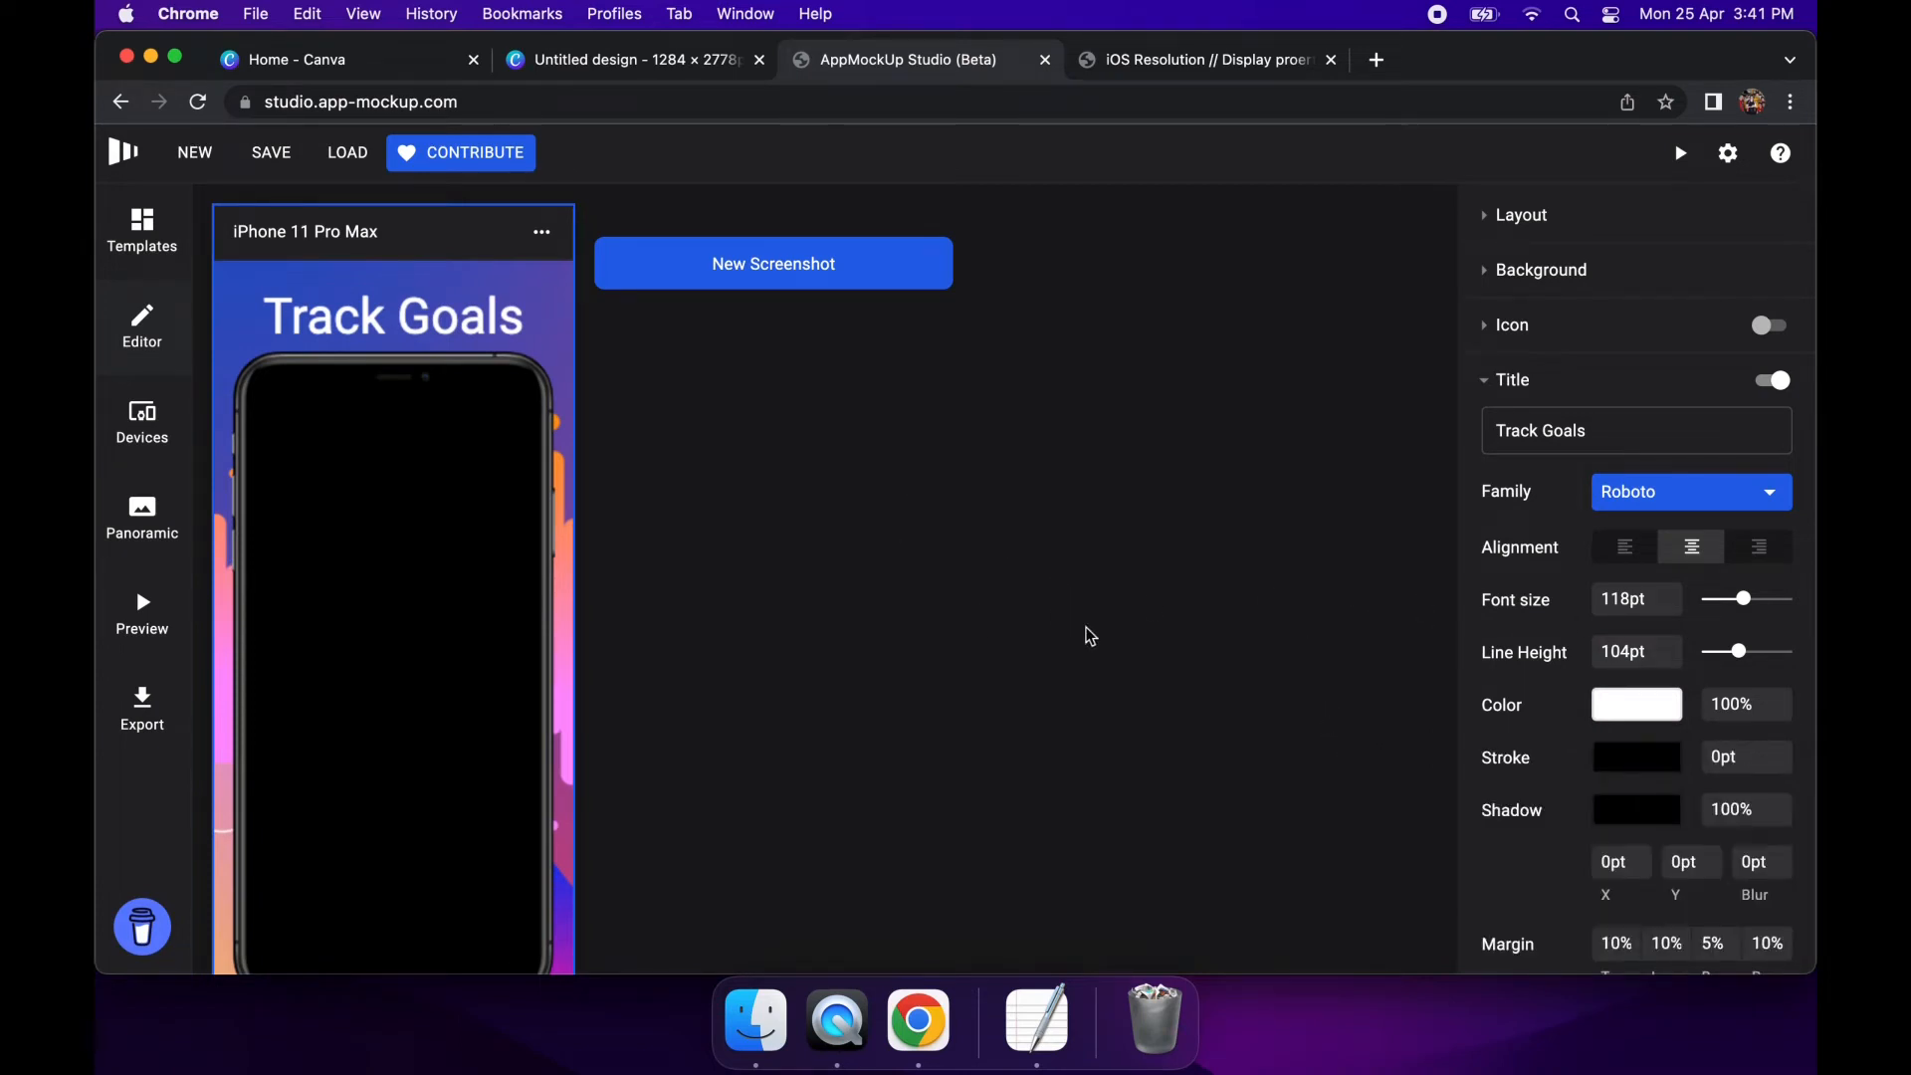
pyautogui.moveTo(1332, 530)
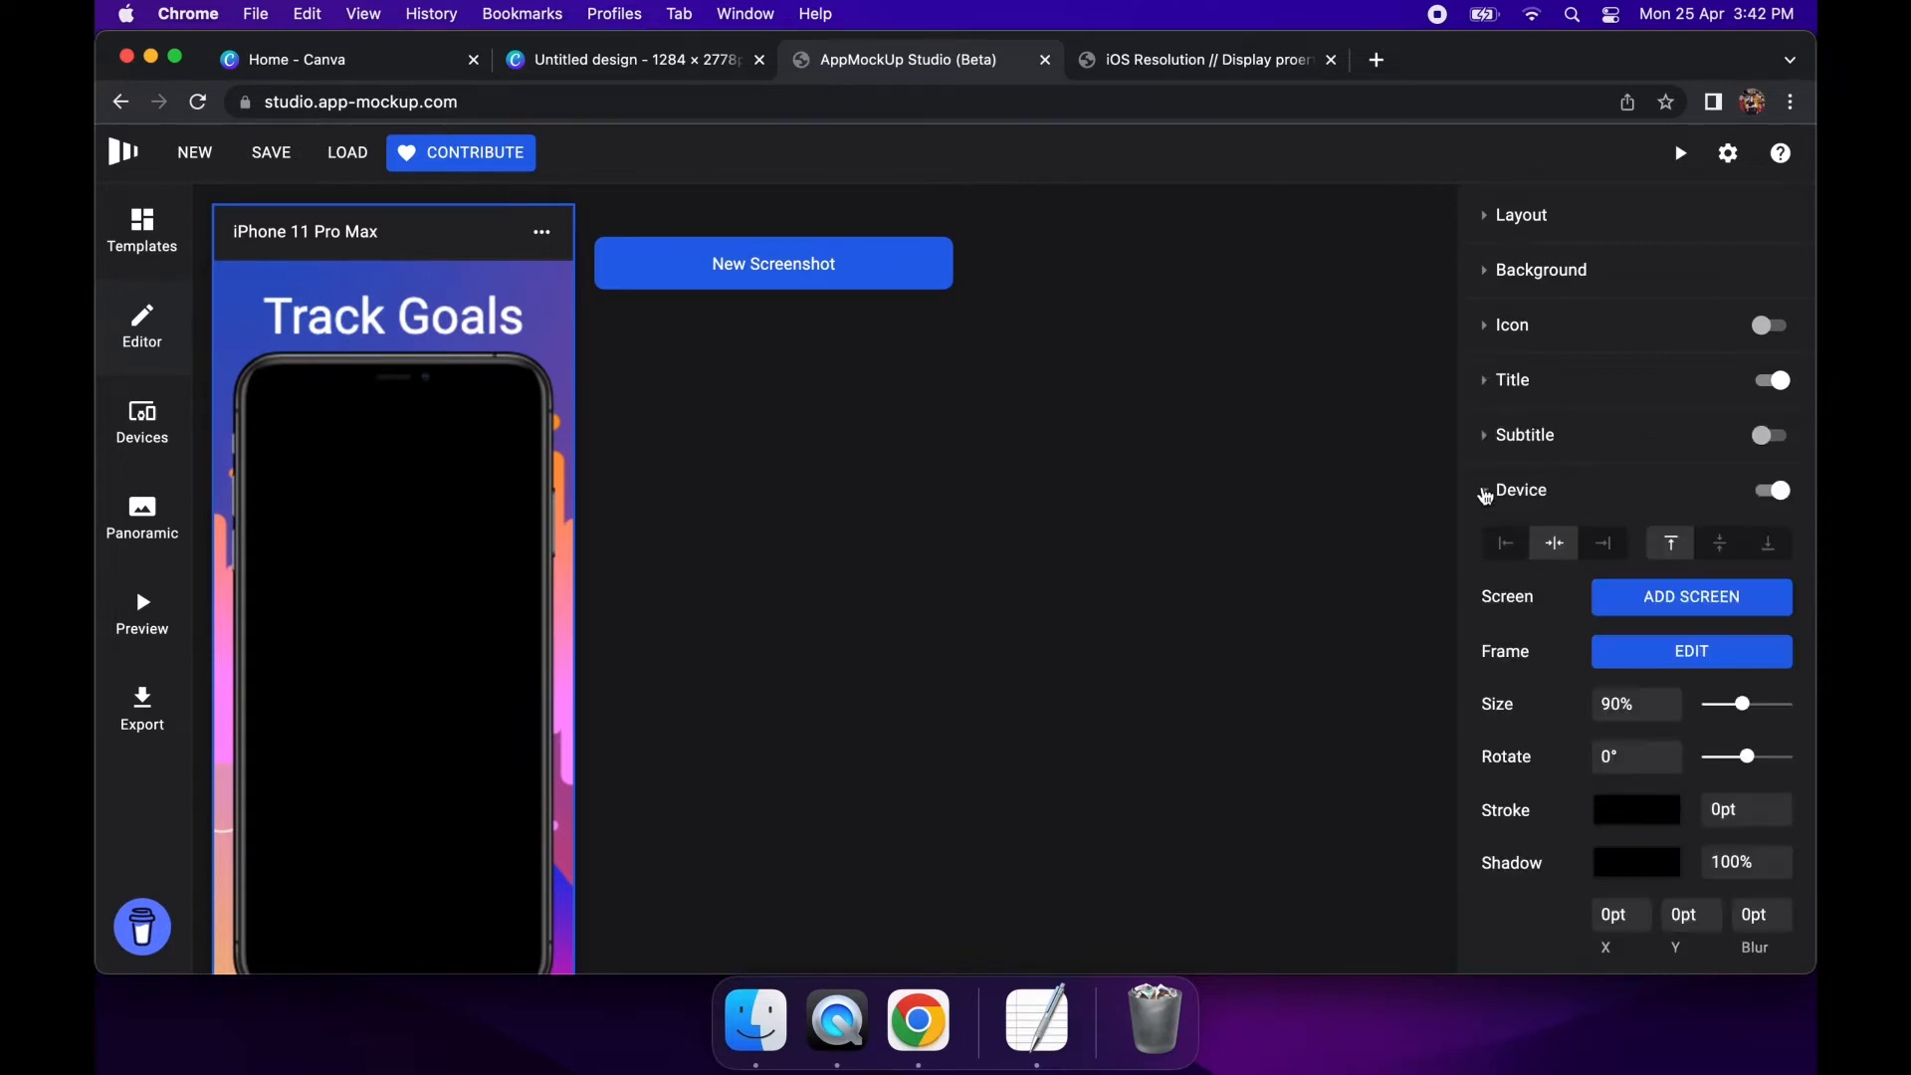
# Add the Goalie screenshot IMG_3185.PNG as the screen for this device only
pyautogui.click(1690, 595)
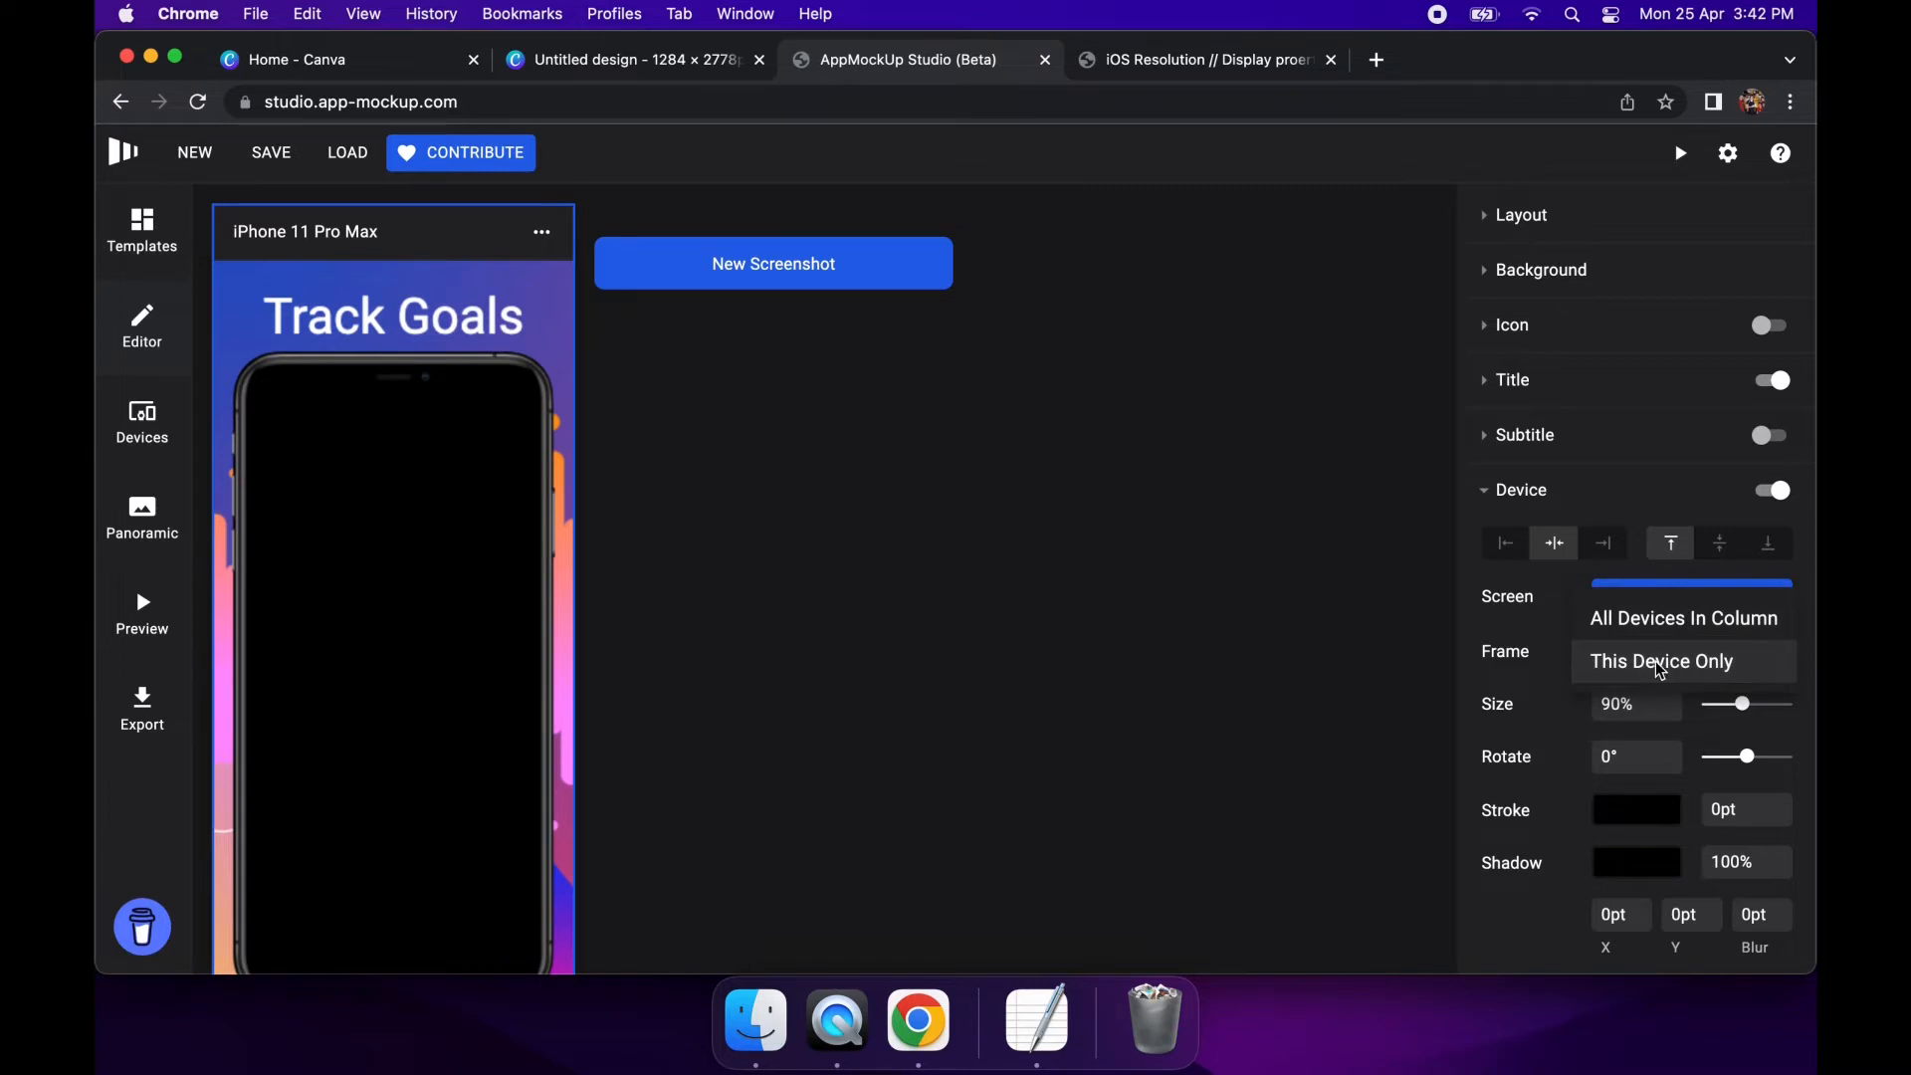
pyautogui.click(773, 263)
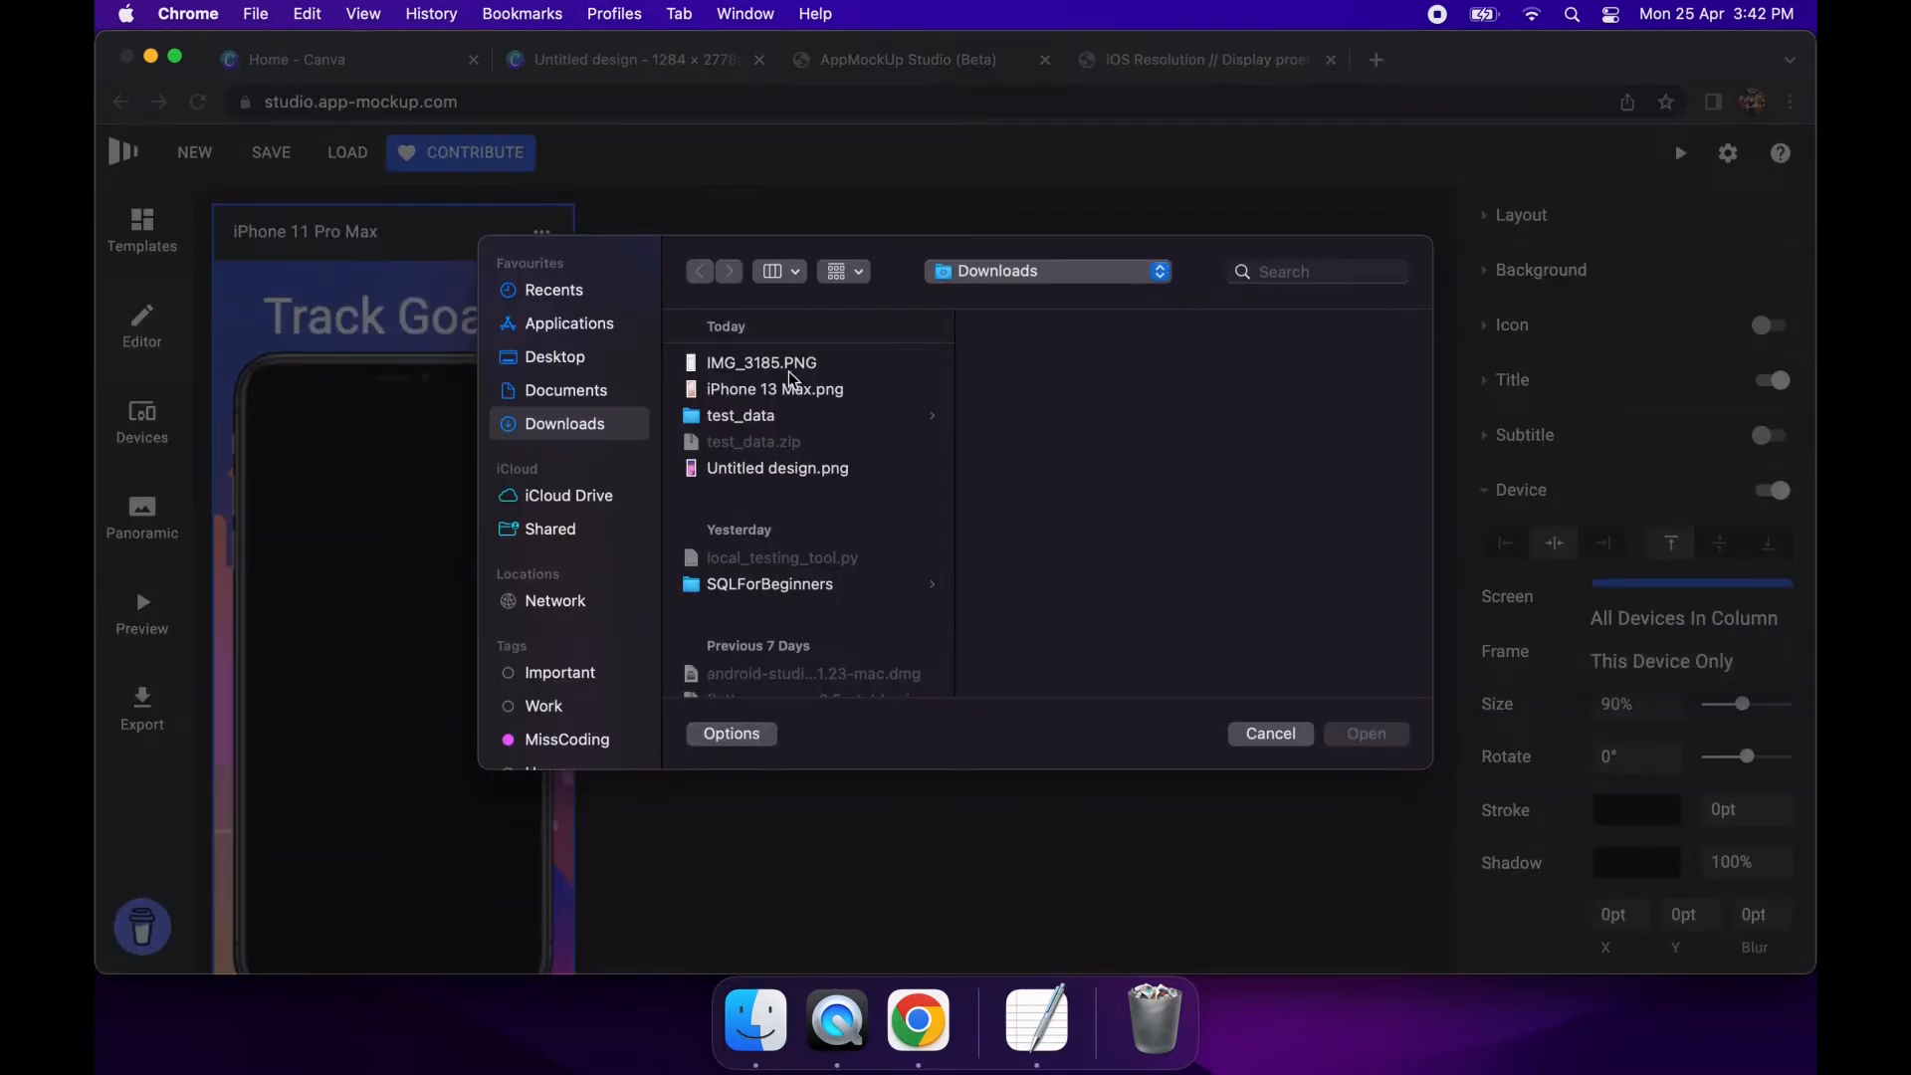
pyautogui.click(761, 362)
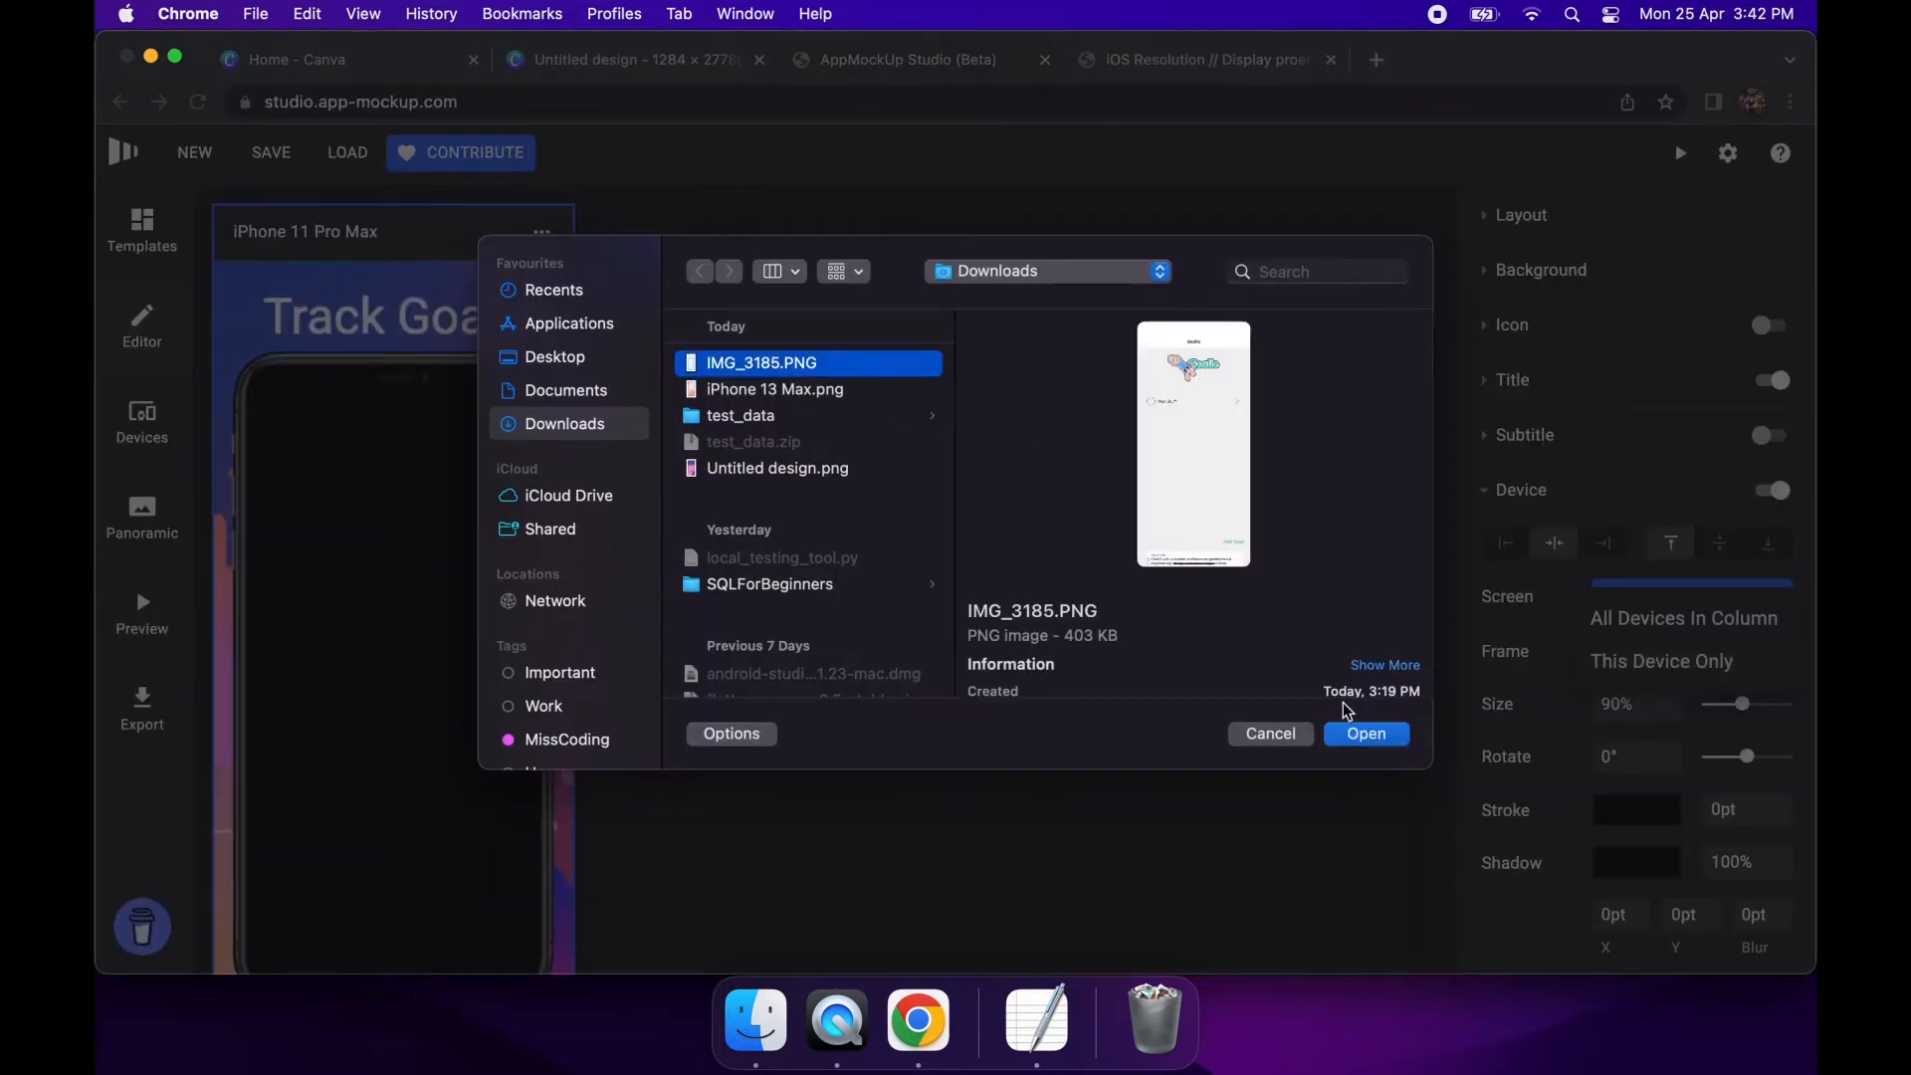
pyautogui.click(1365, 732)
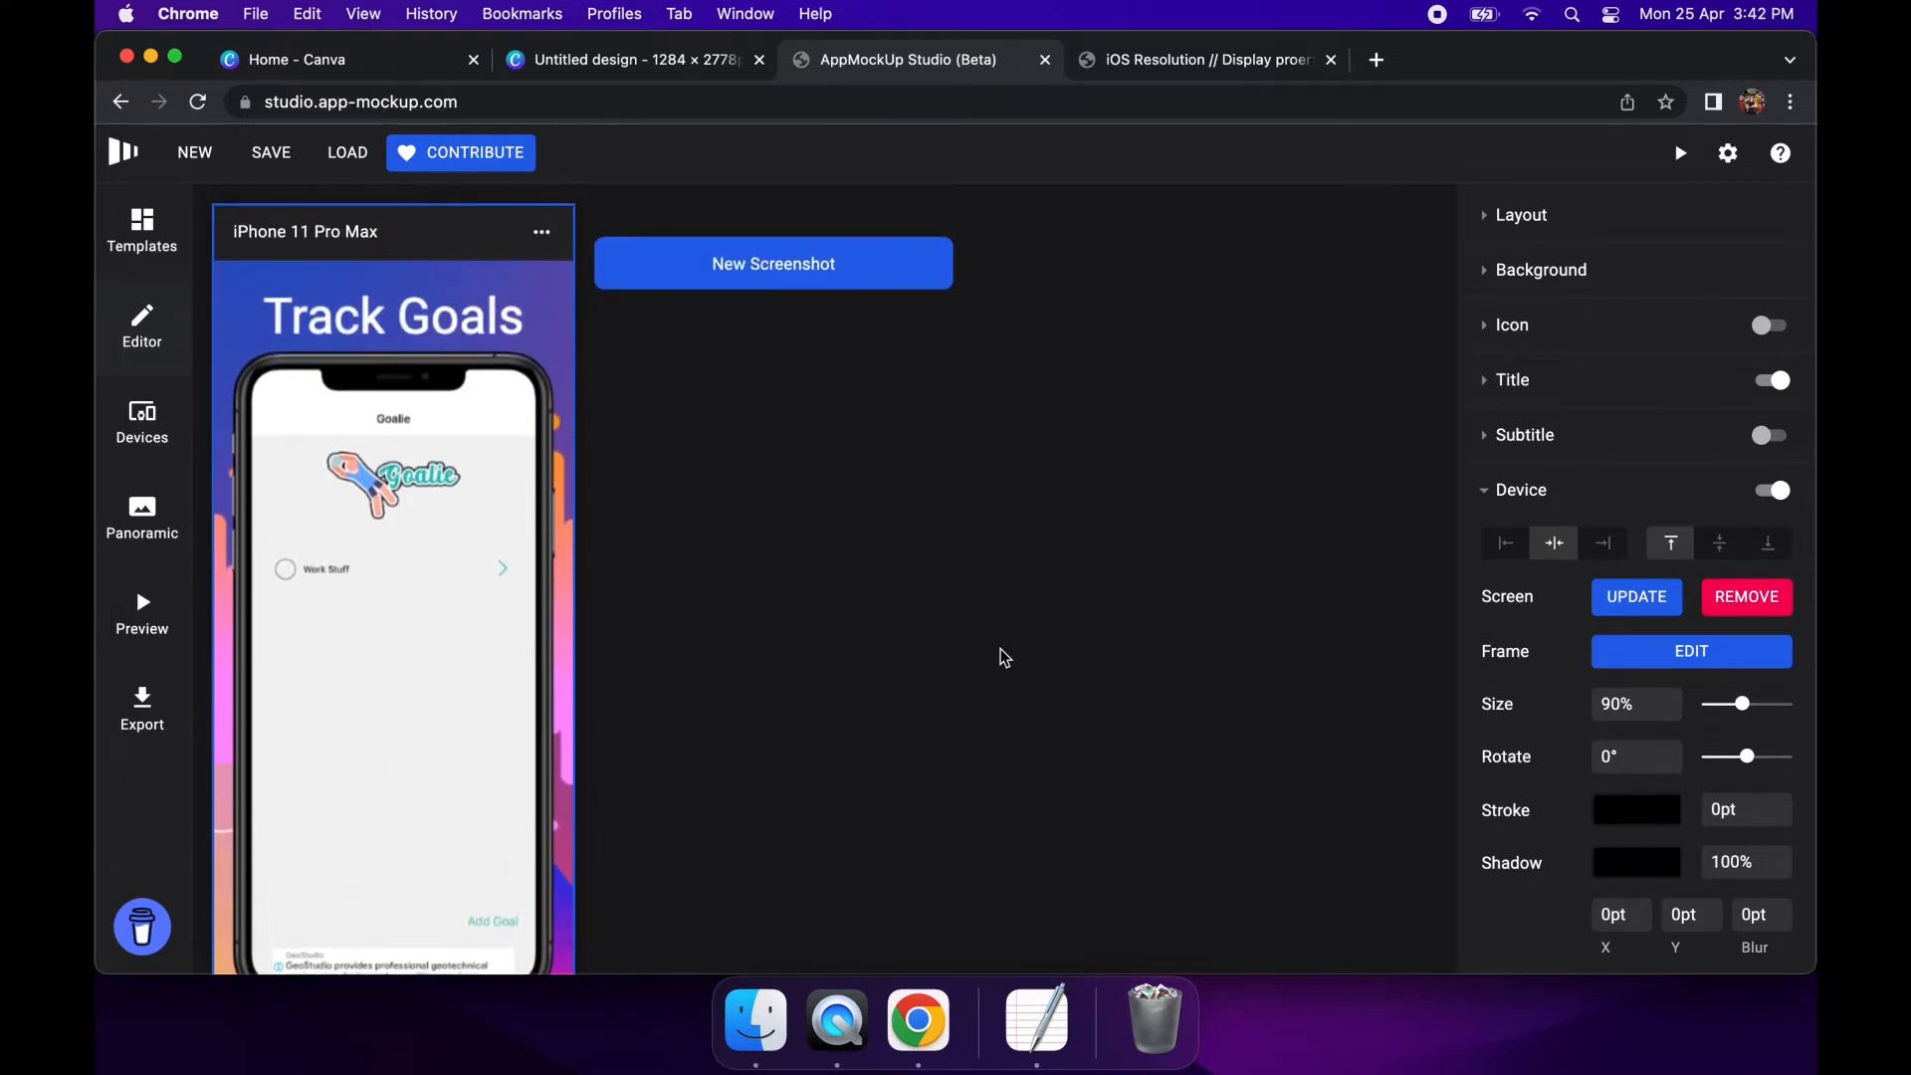
pyautogui.moveTo(1529, 576)
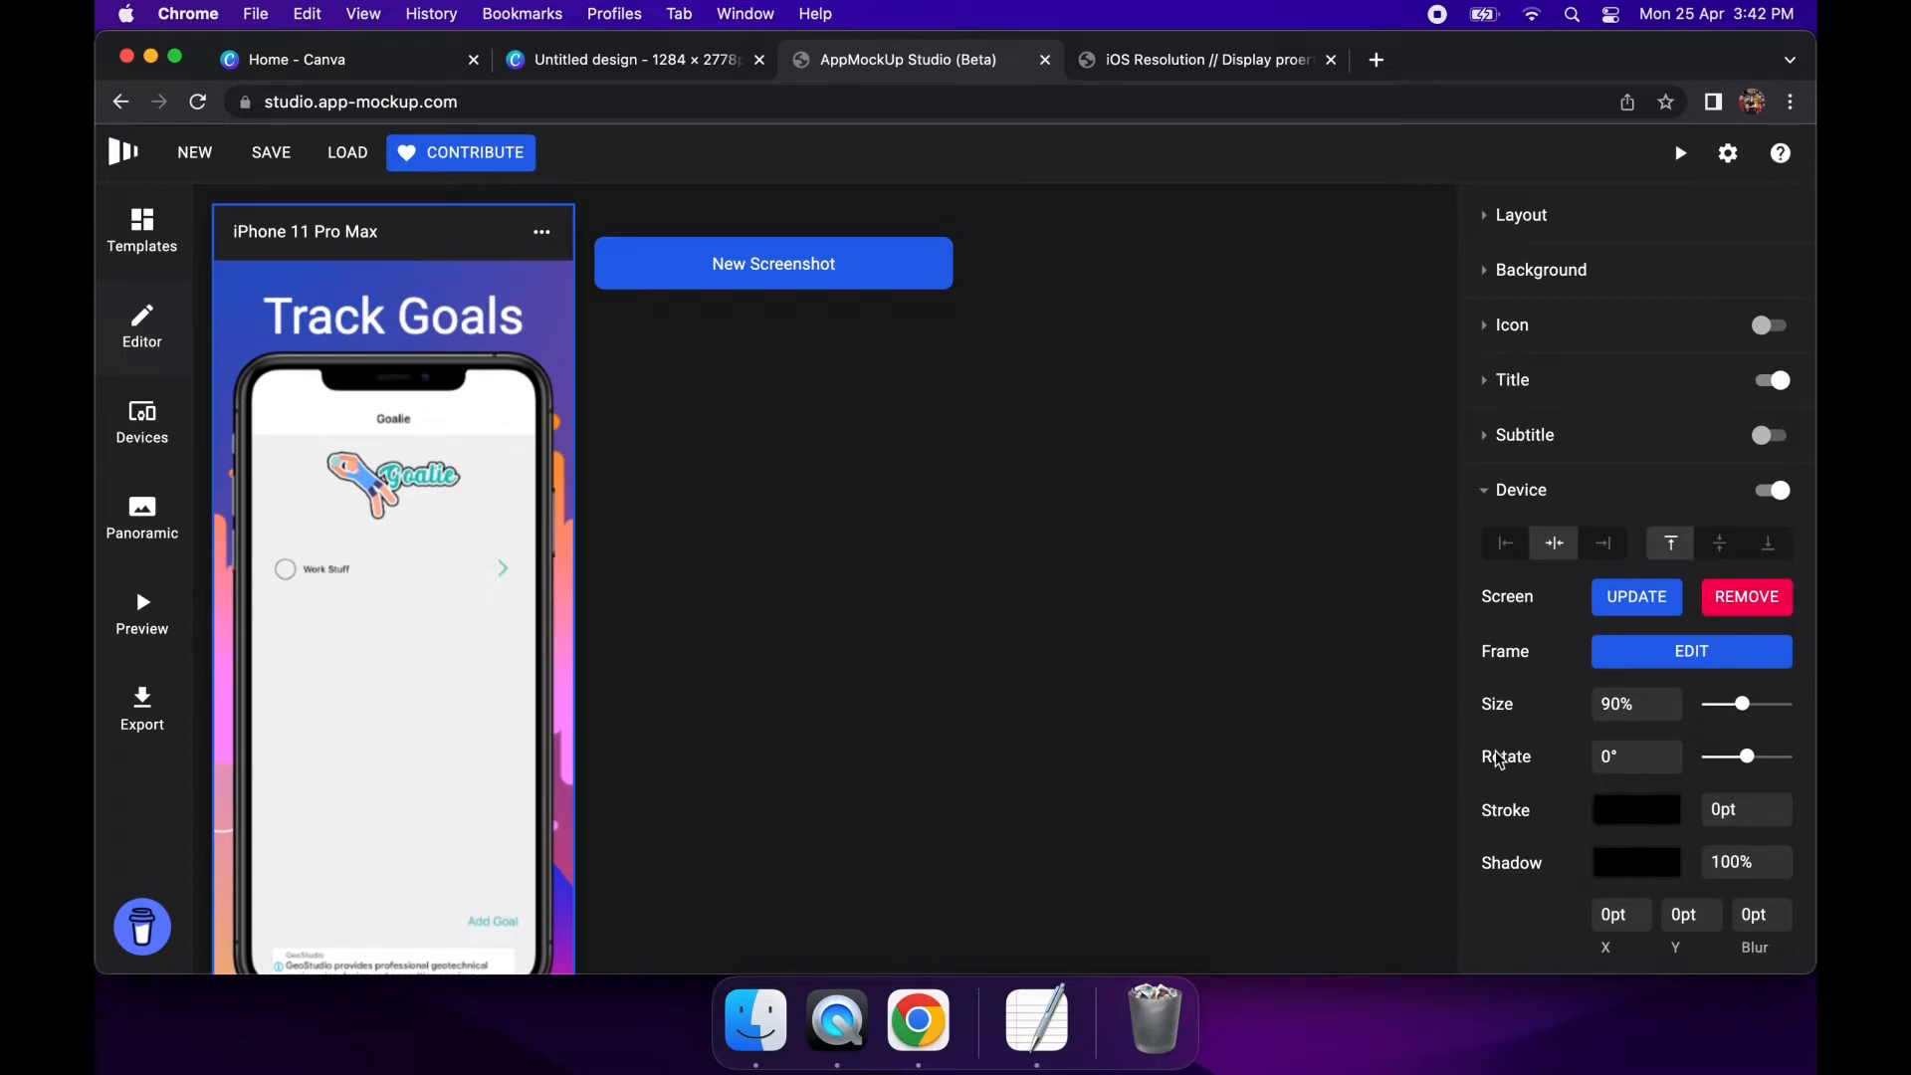
# Scroll down the panel and bring up the device's Frame Edit options
pyautogui.scroll(-3)
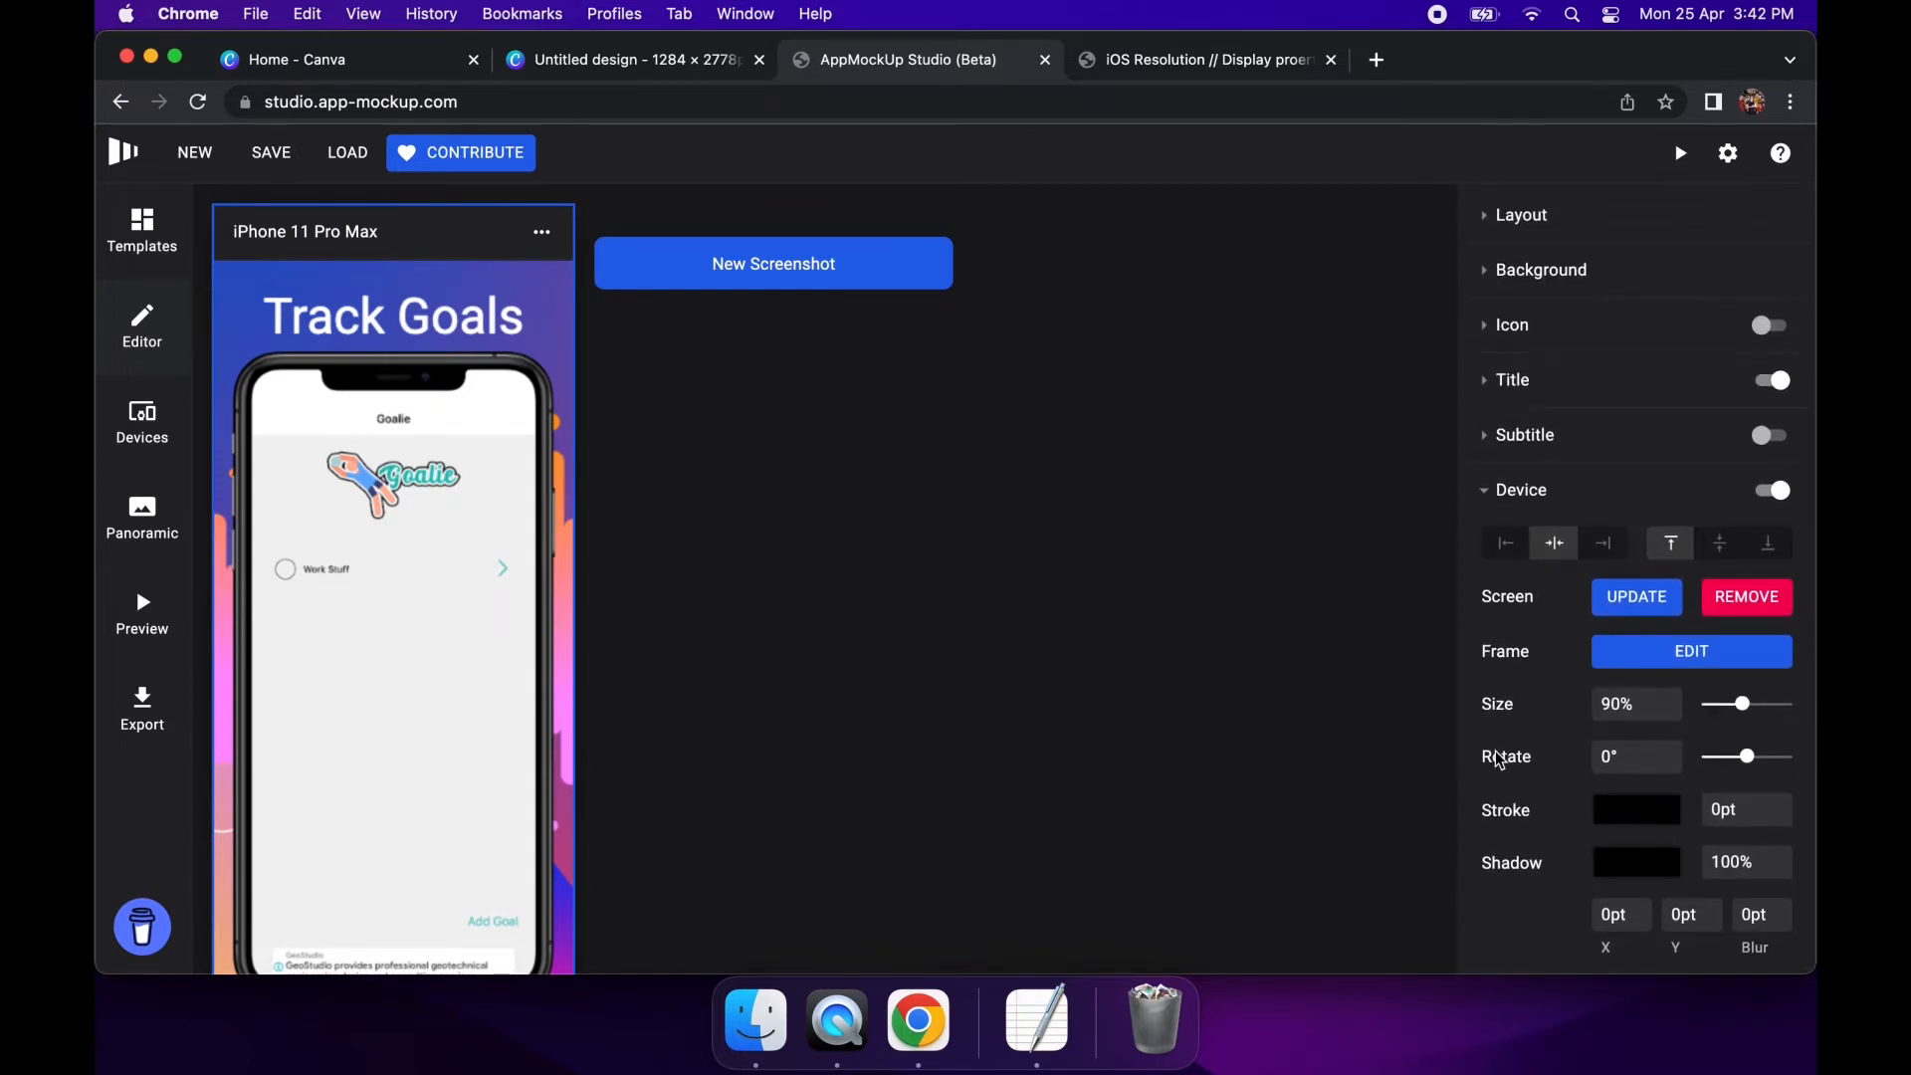
pyautogui.click(1690, 651)
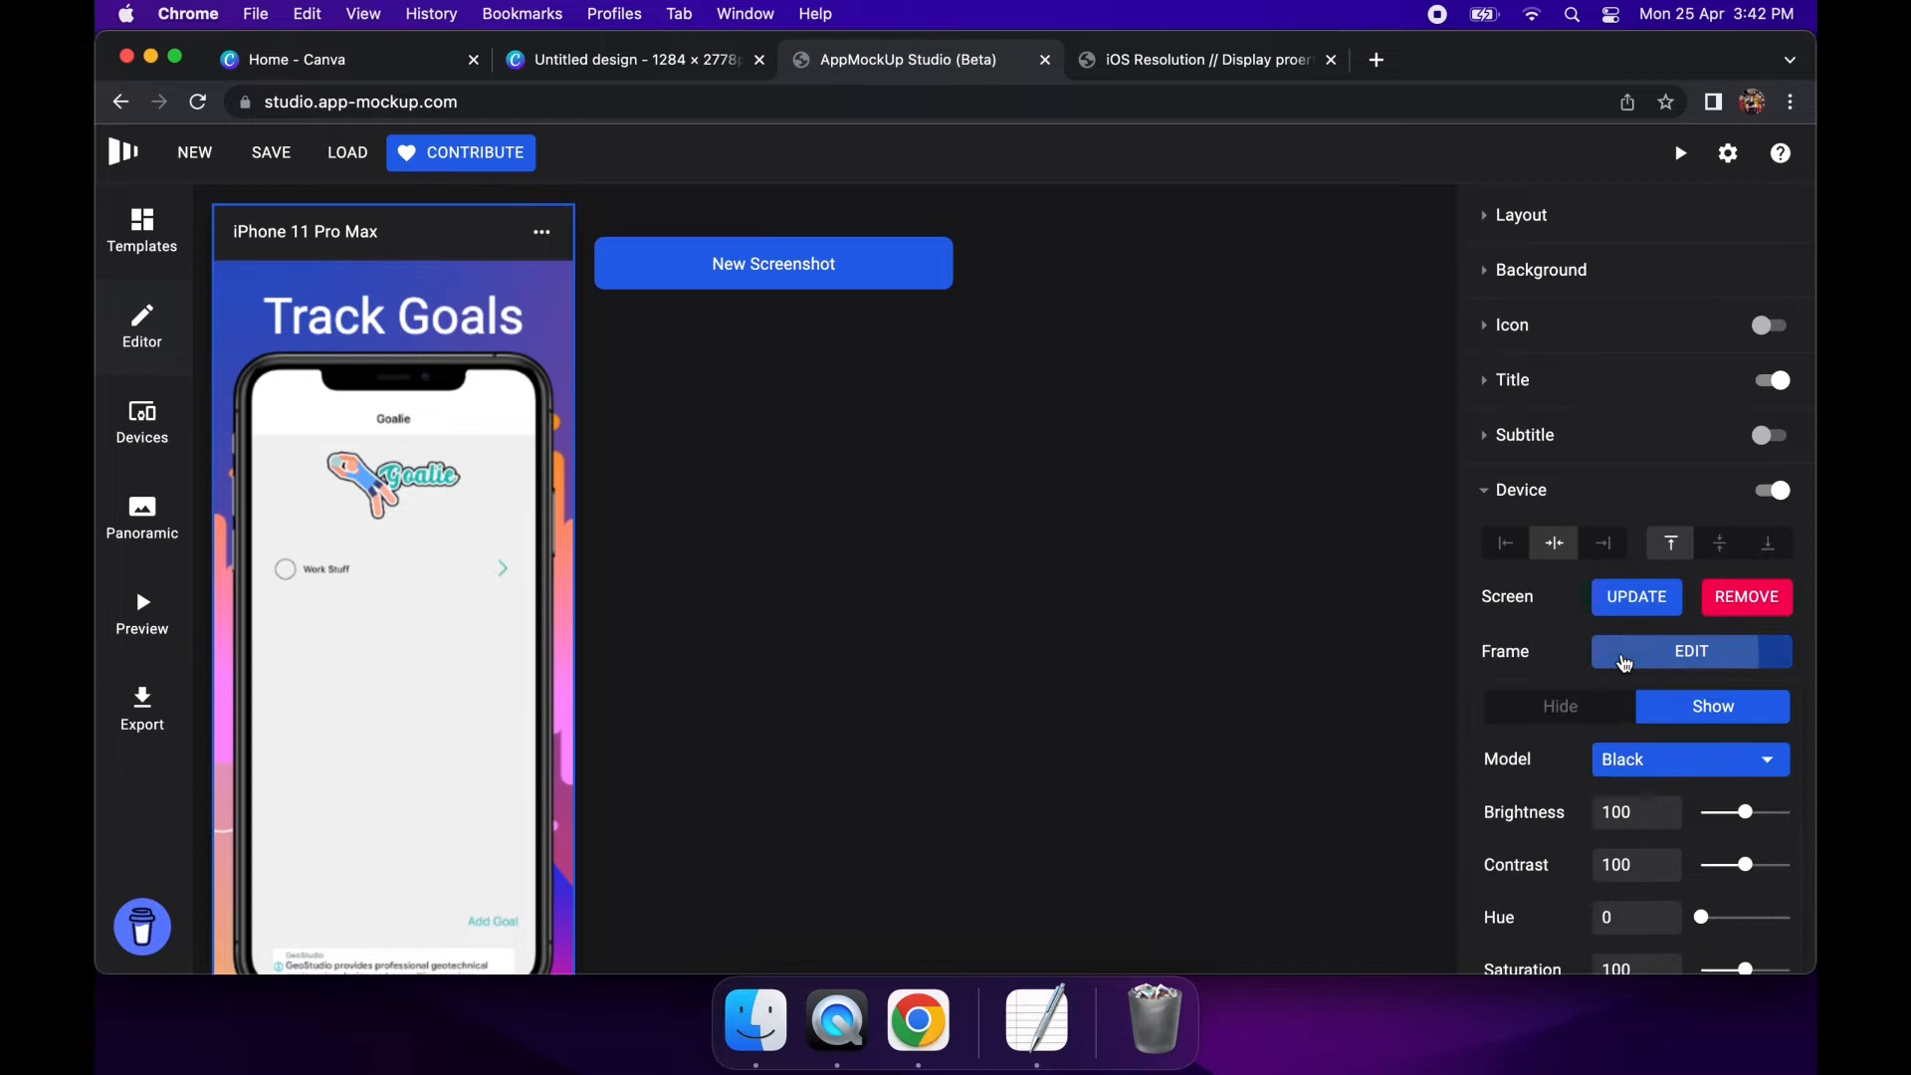
pyautogui.click(1691, 651)
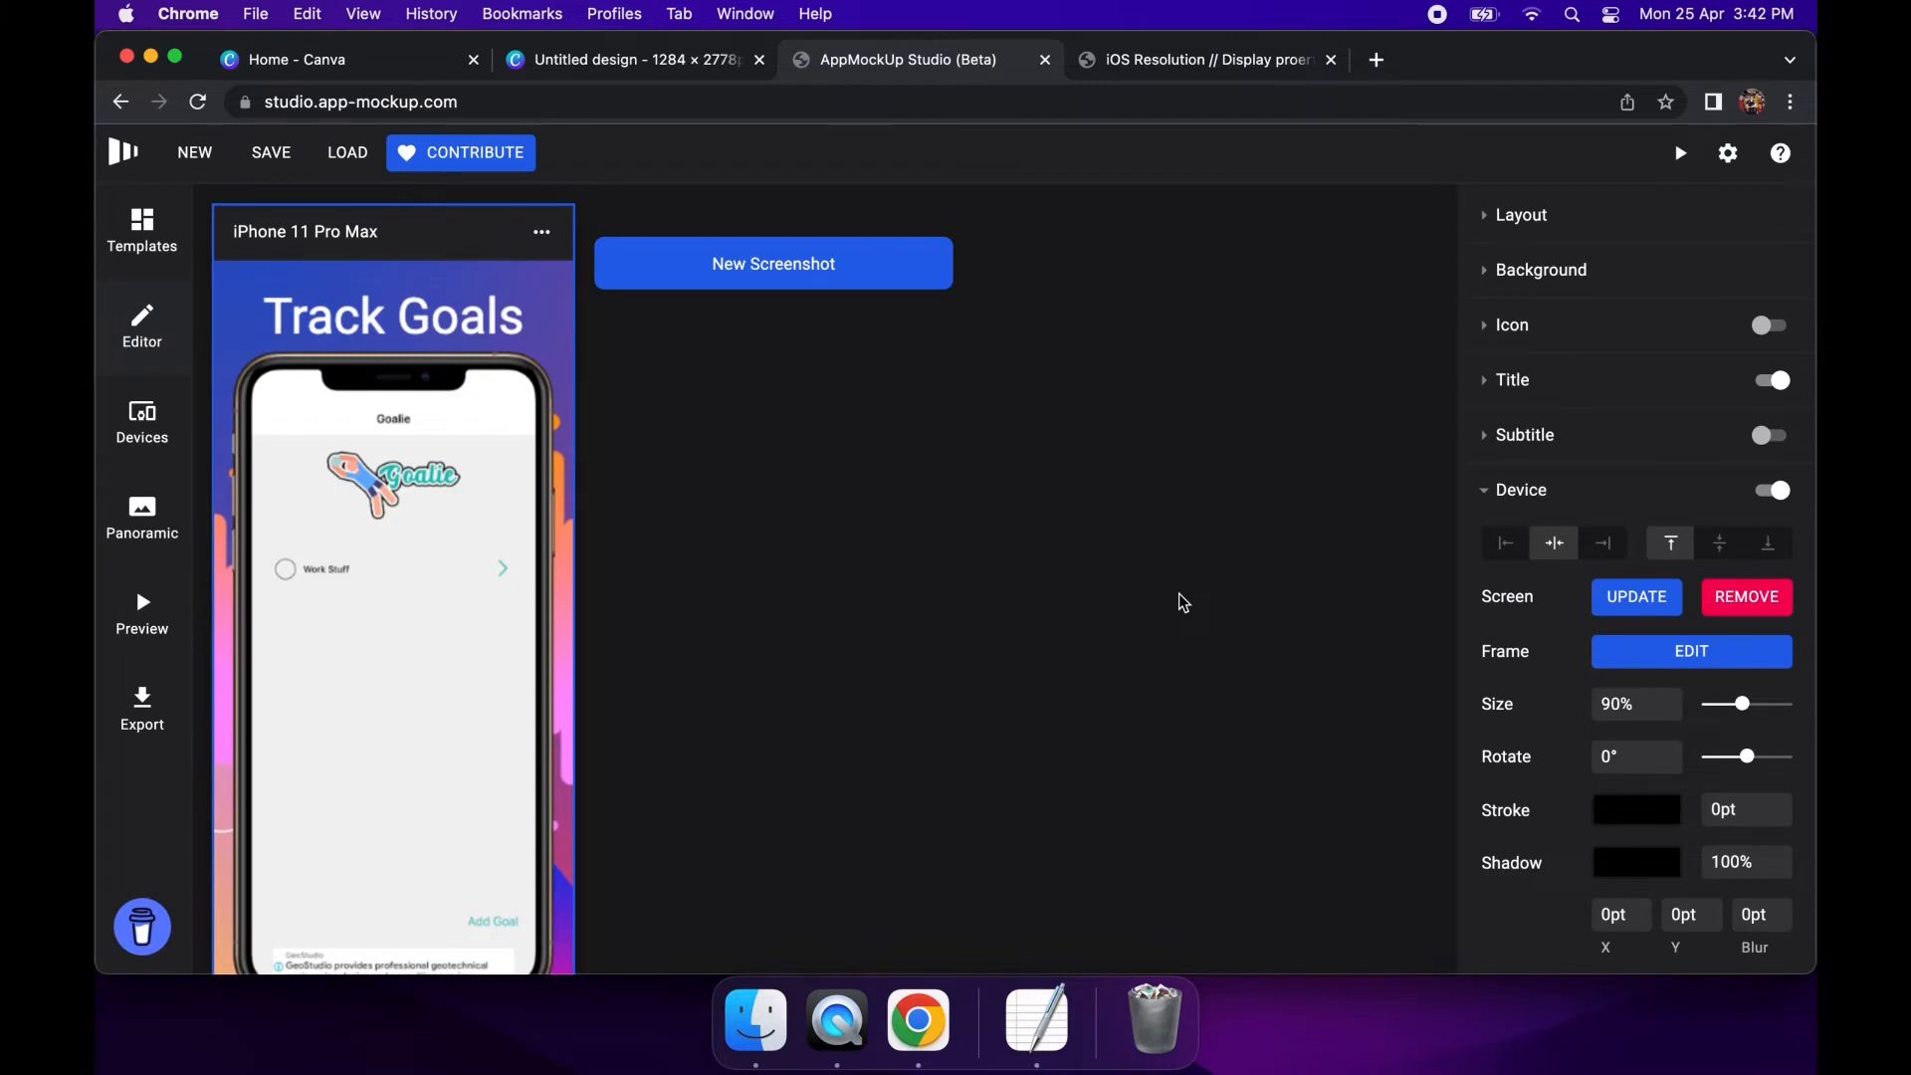
pyautogui.moveTo(1115, 607)
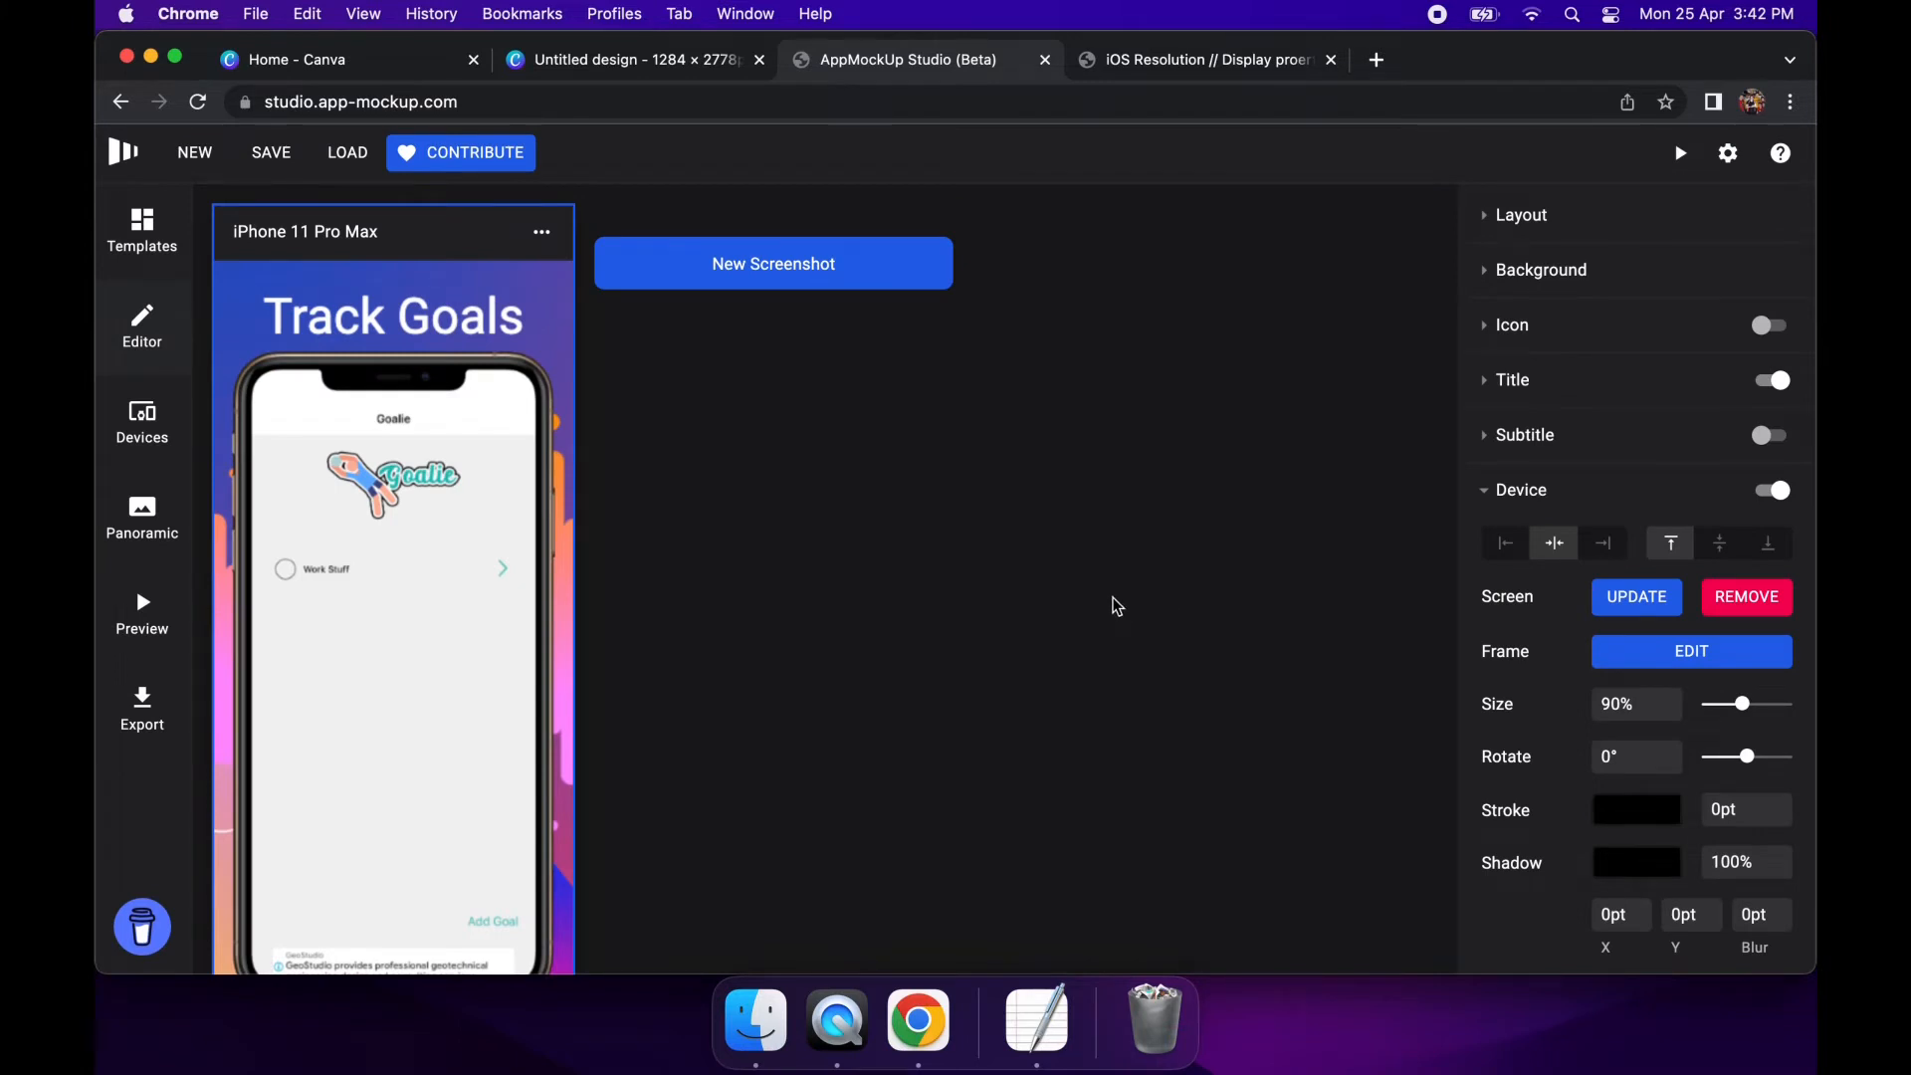
pyautogui.moveTo(792, 542)
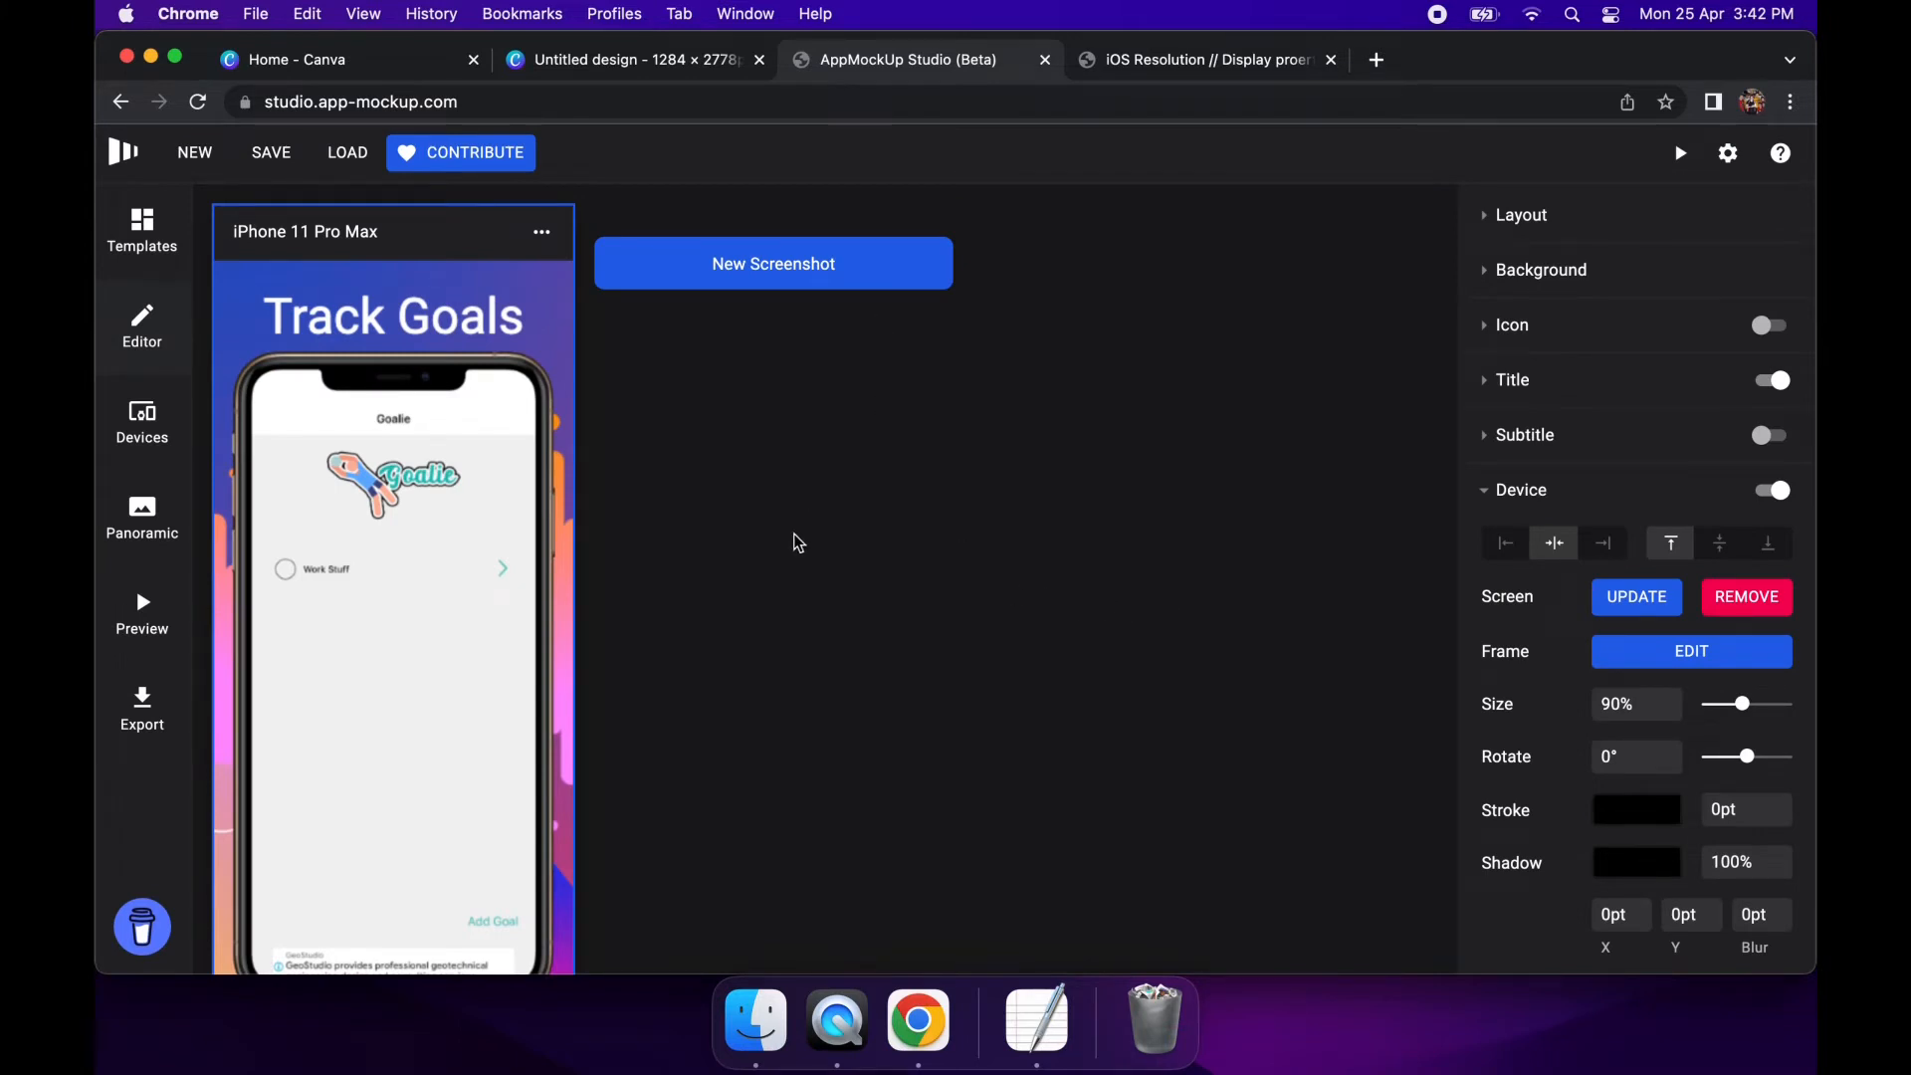
pyautogui.moveTo(1746, 595)
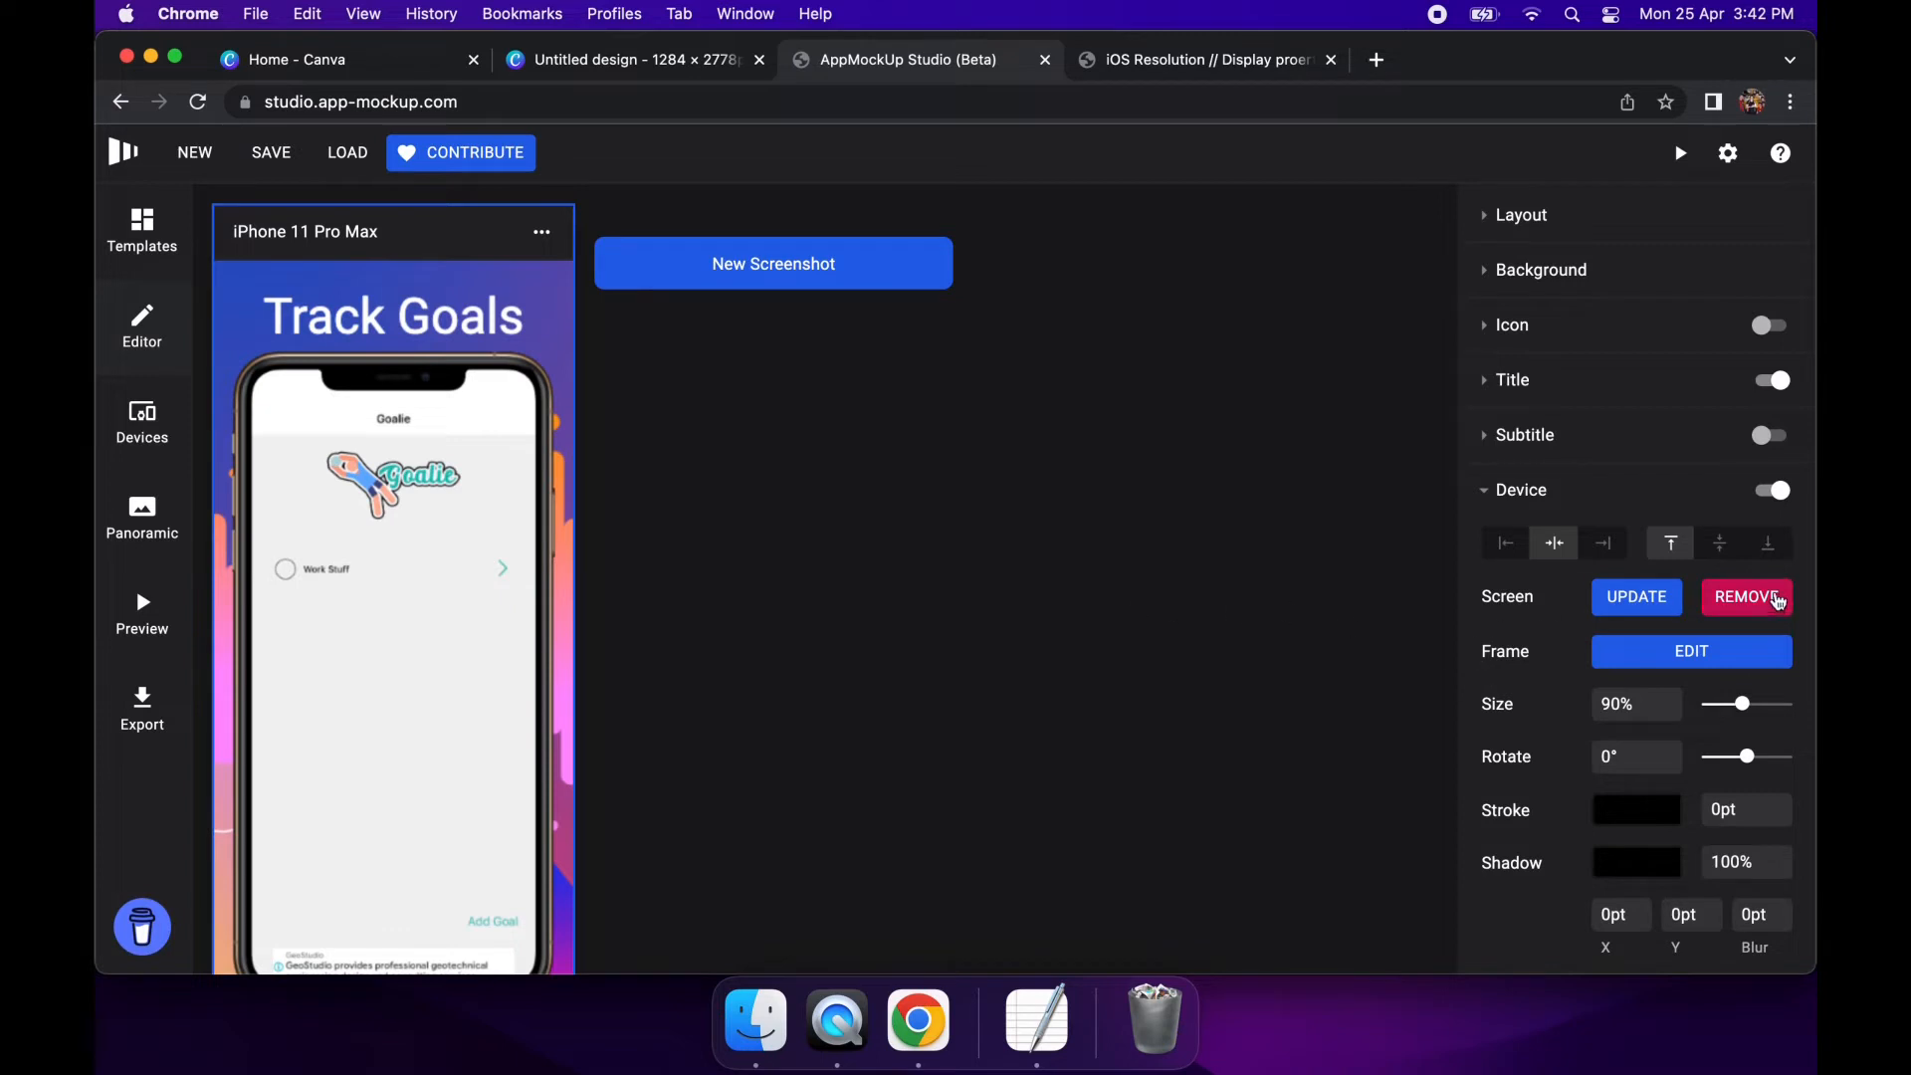
# Try right and left alignment, then keep the phone horizontally centred
pyautogui.click(1603, 543)
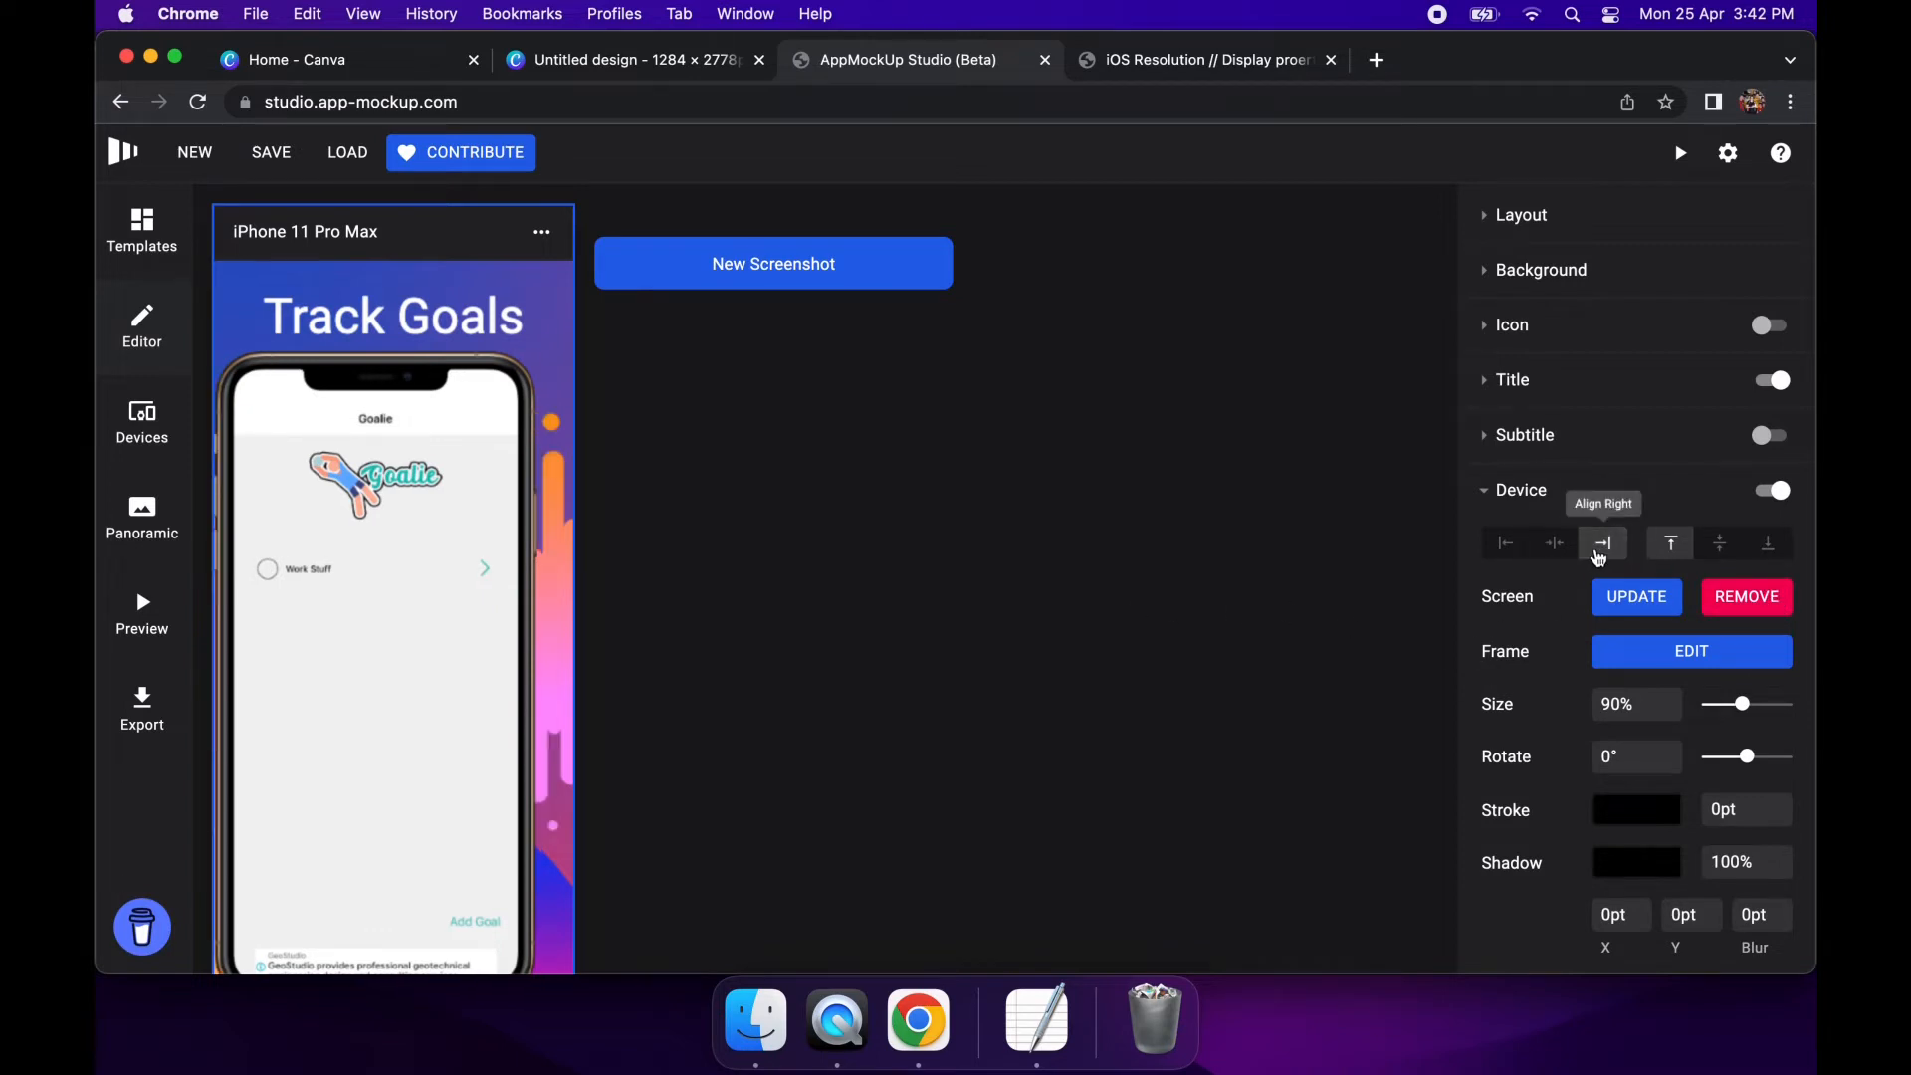
pyautogui.click(1505, 542)
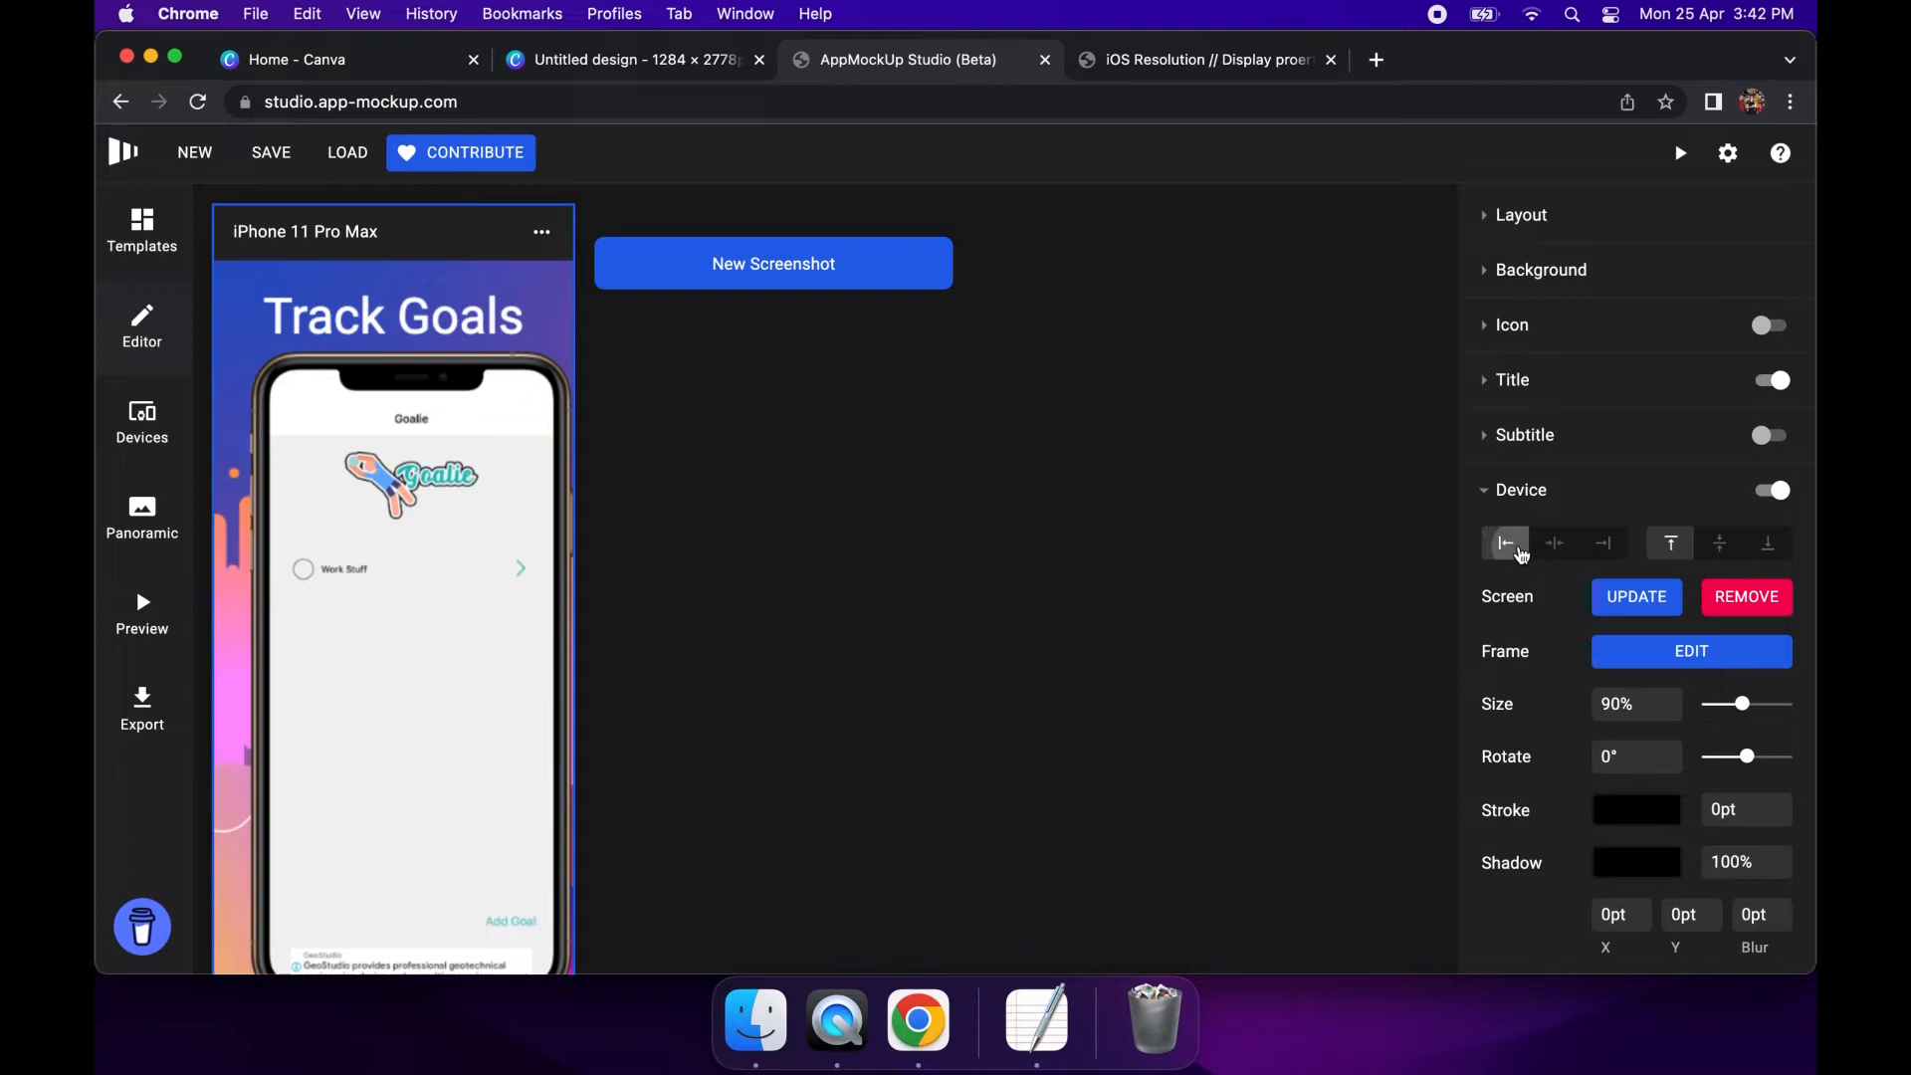
pyautogui.click(1555, 541)
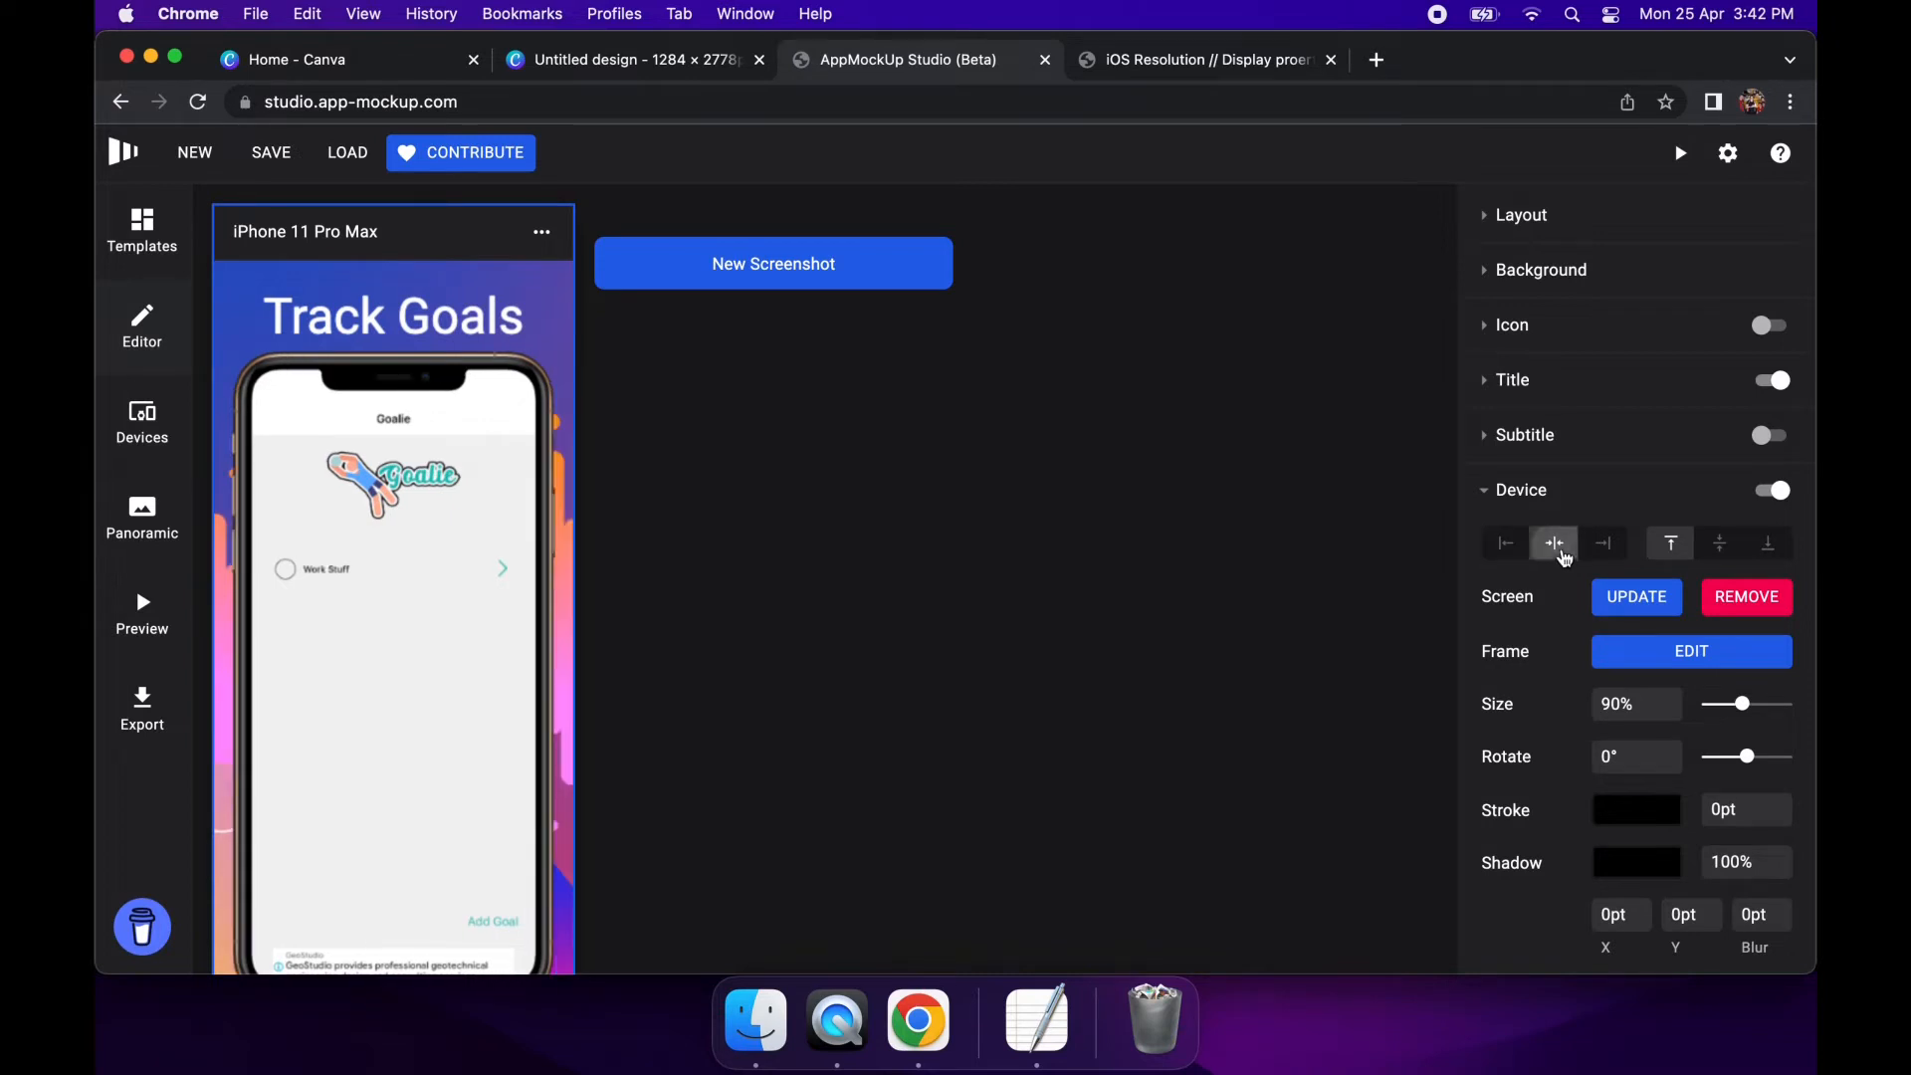
pyautogui.moveTo(1720, 542)
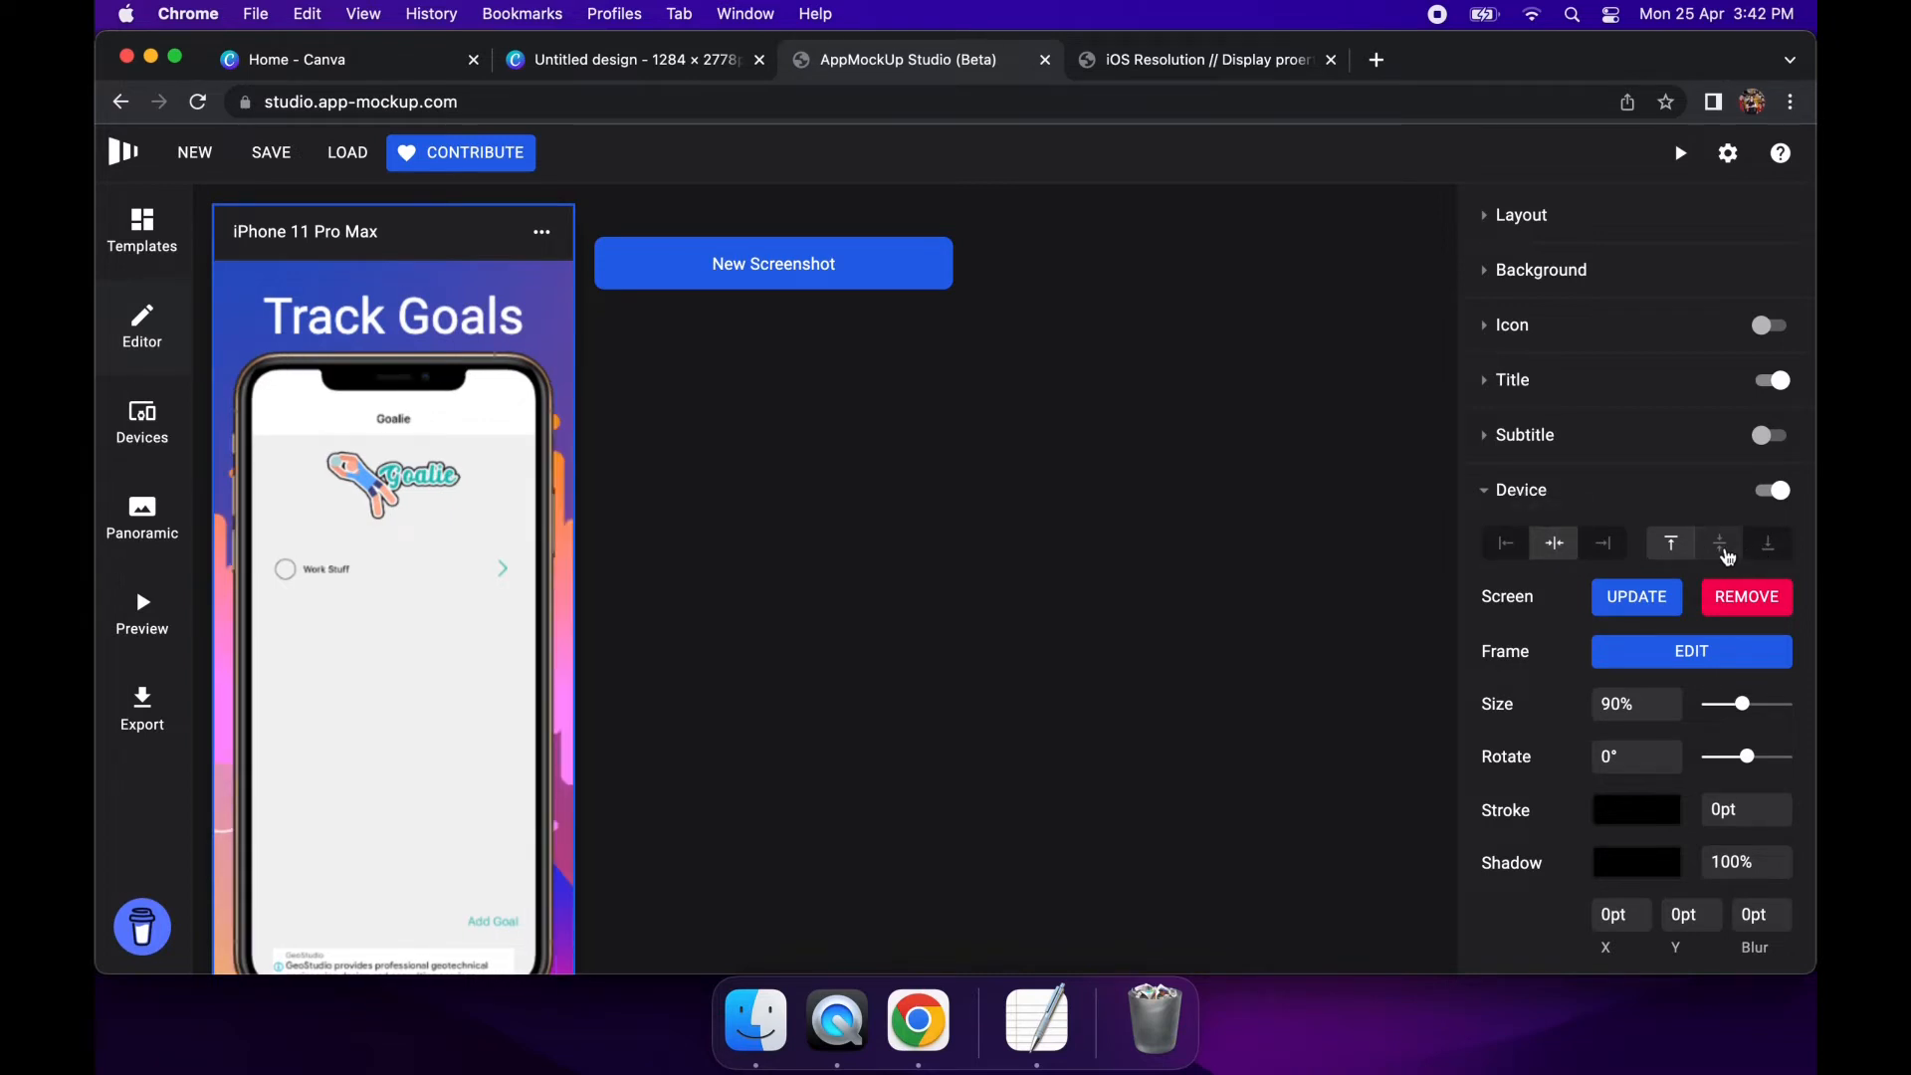
# Try vertical middle, then anchor the phone to the bottom and reveal the margin settings
pyautogui.click(1719, 541)
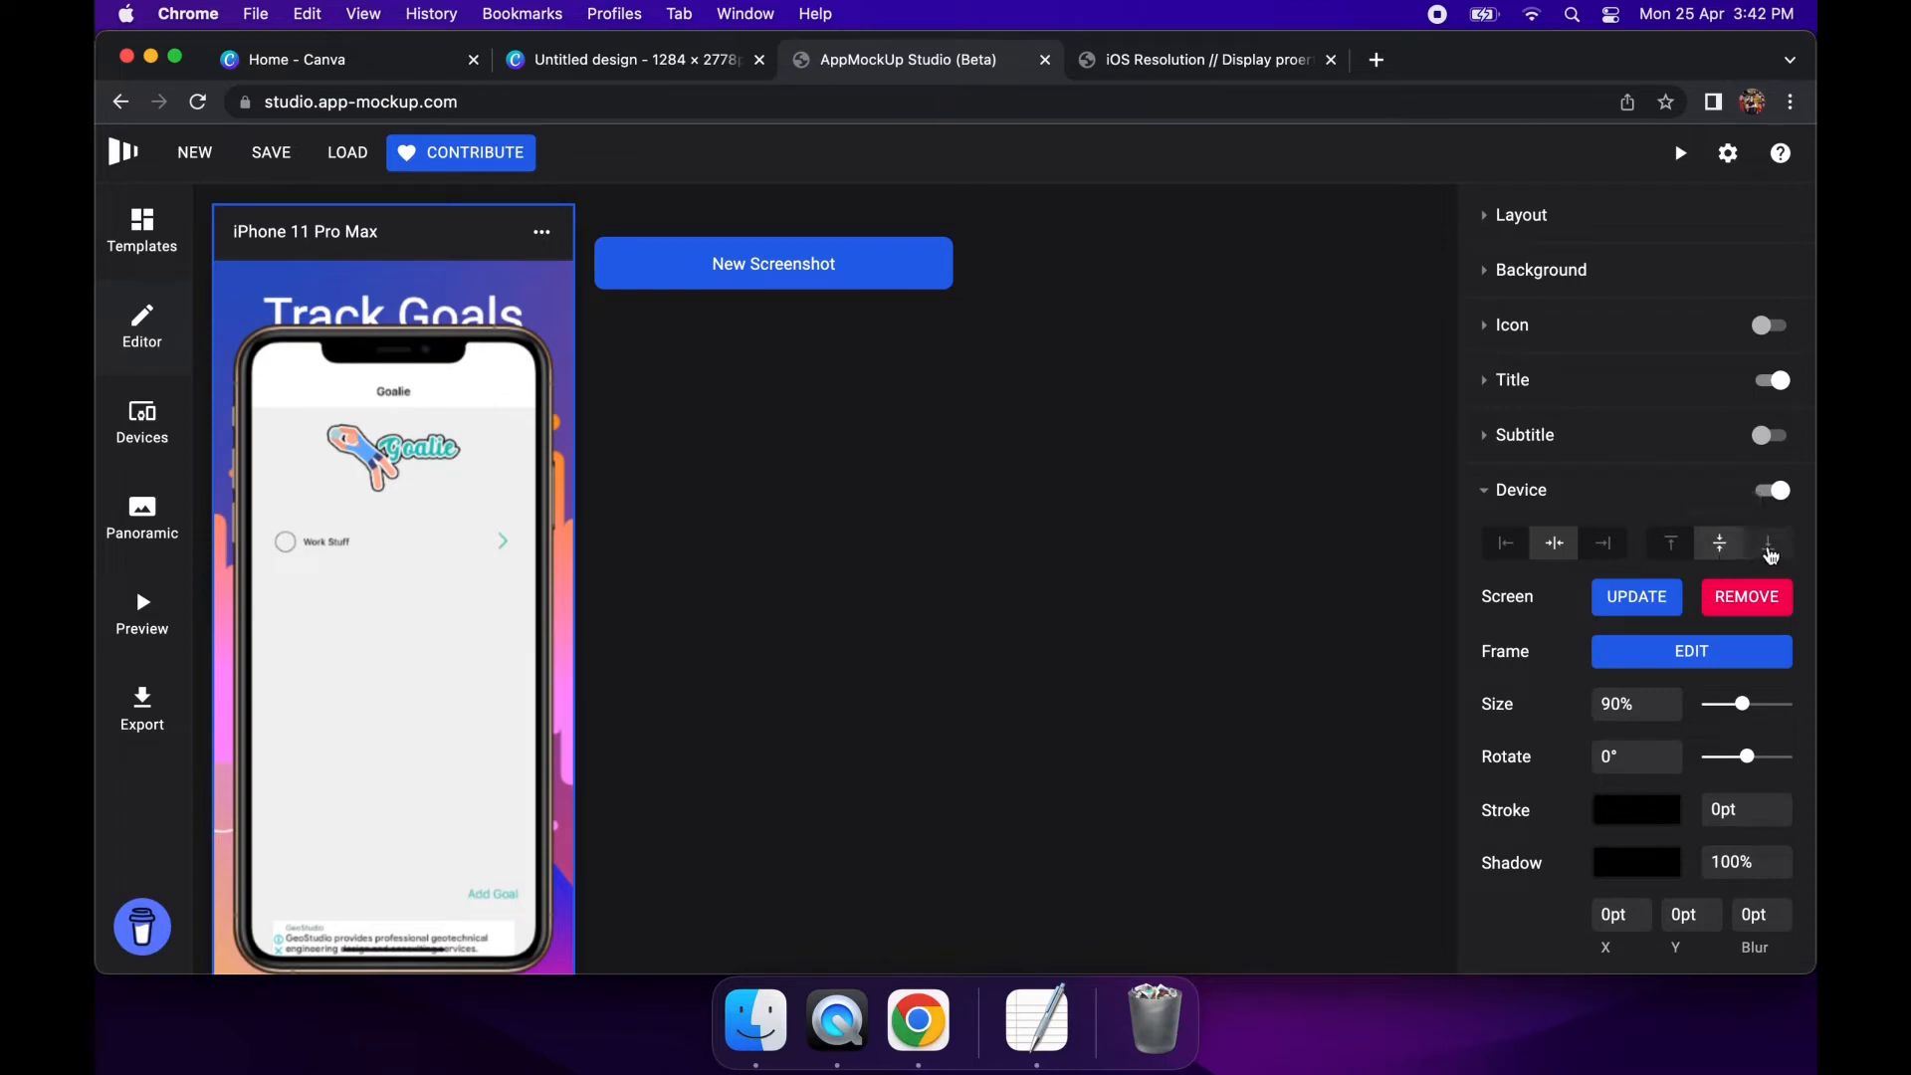
pyautogui.click(1768, 542)
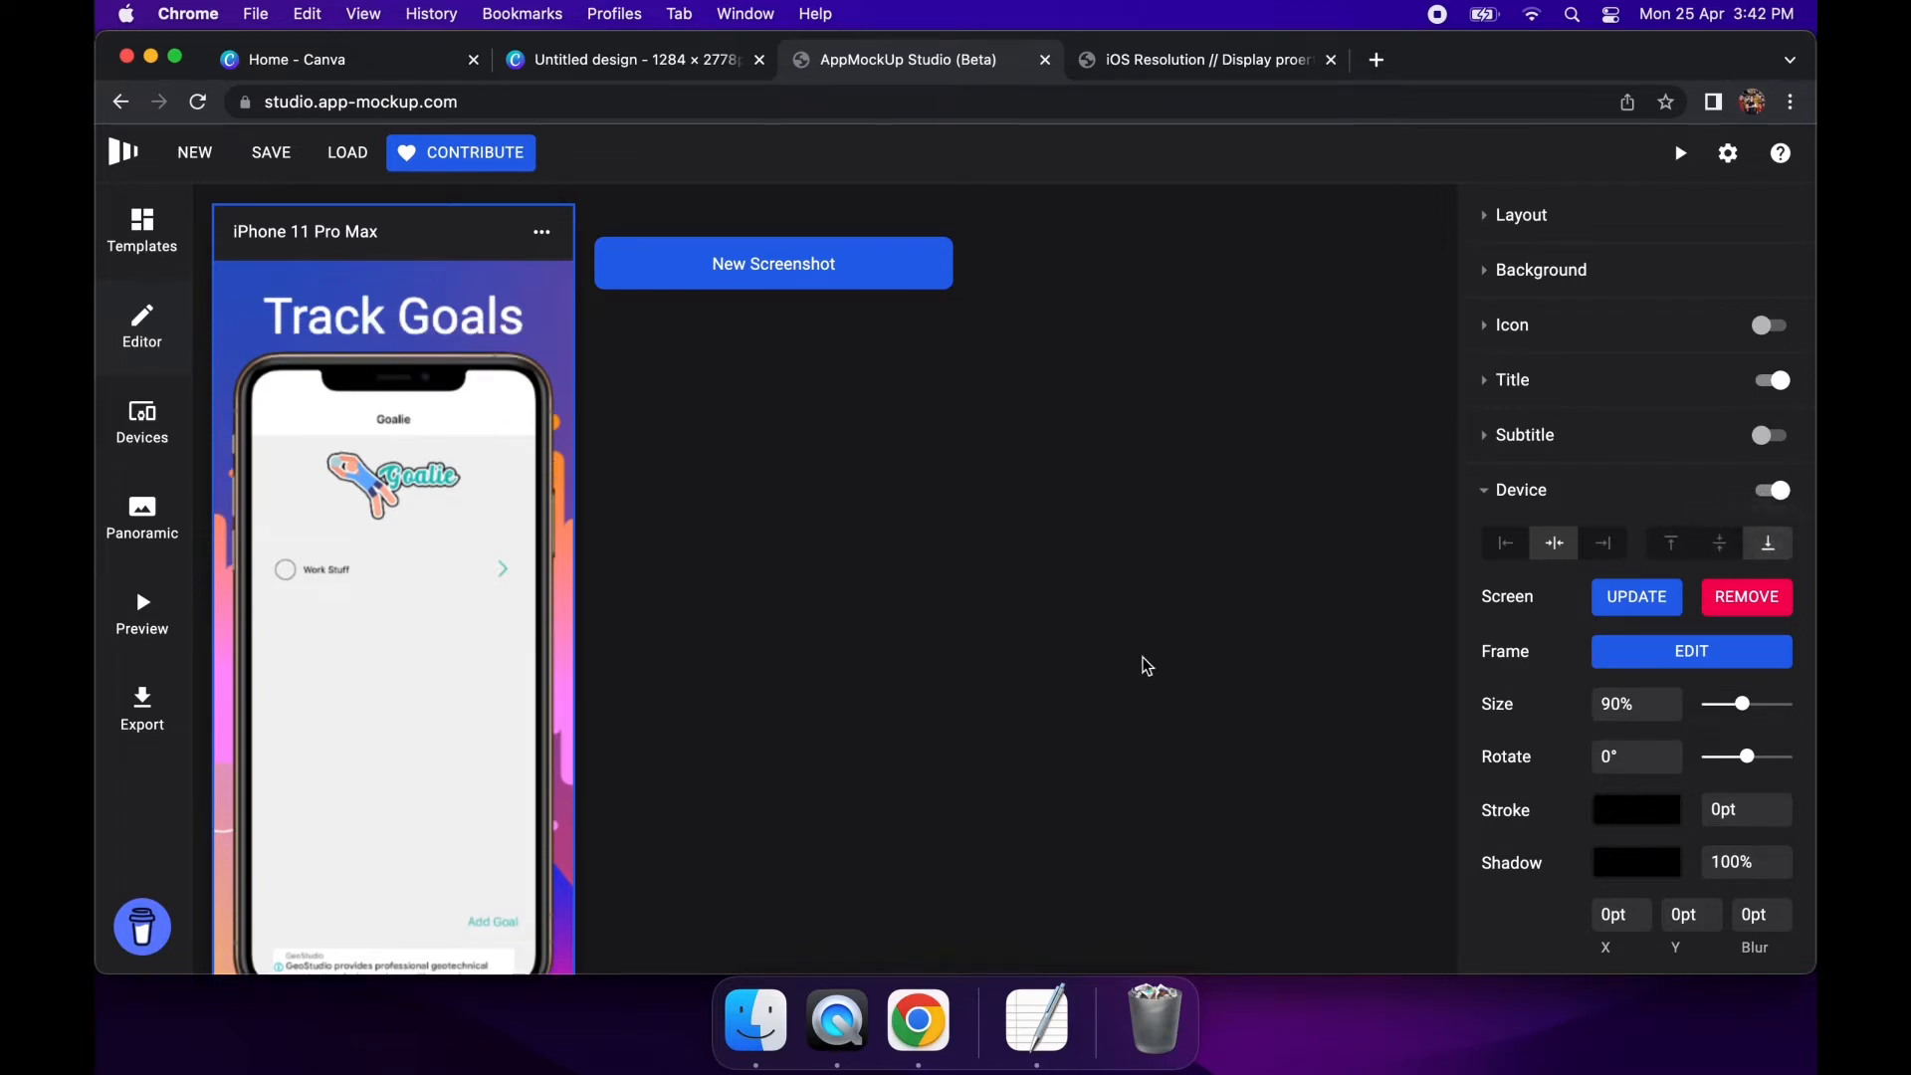
pyautogui.scroll(-3)
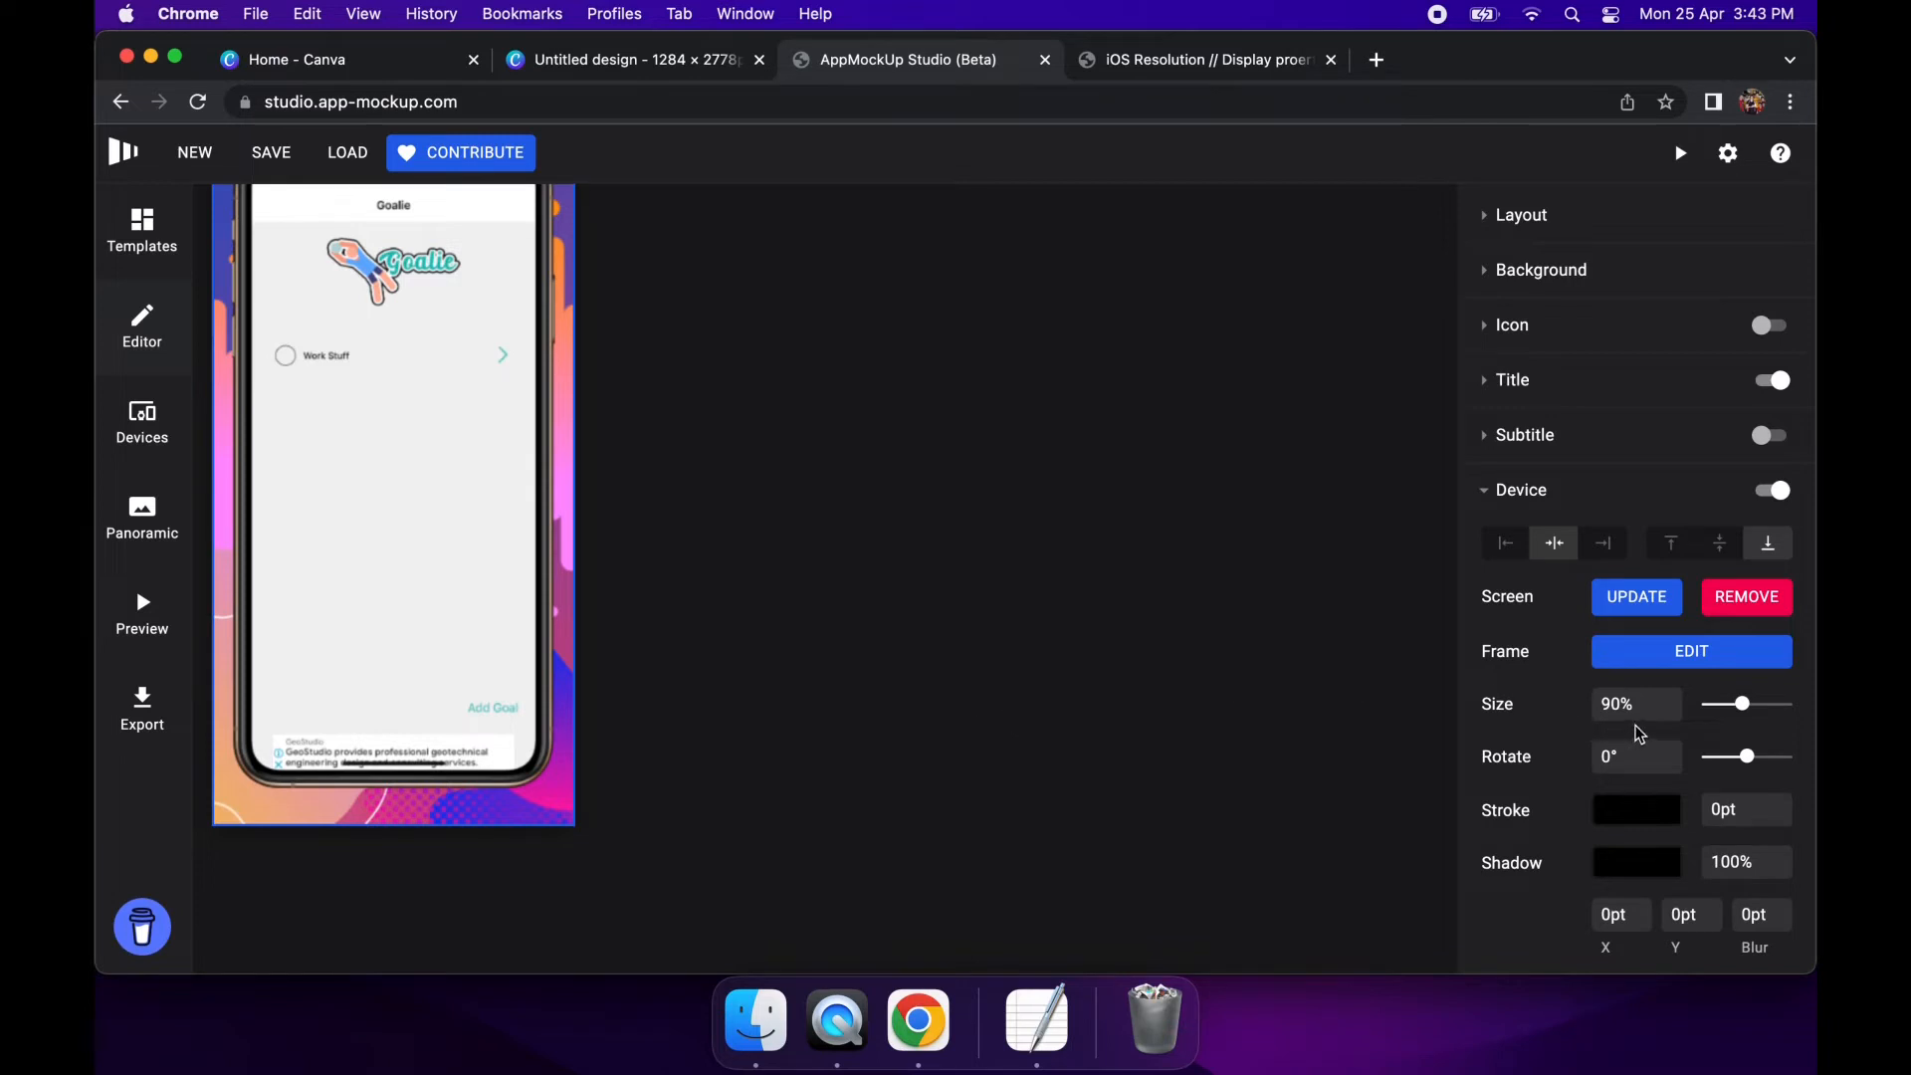
pyautogui.scroll(-3)
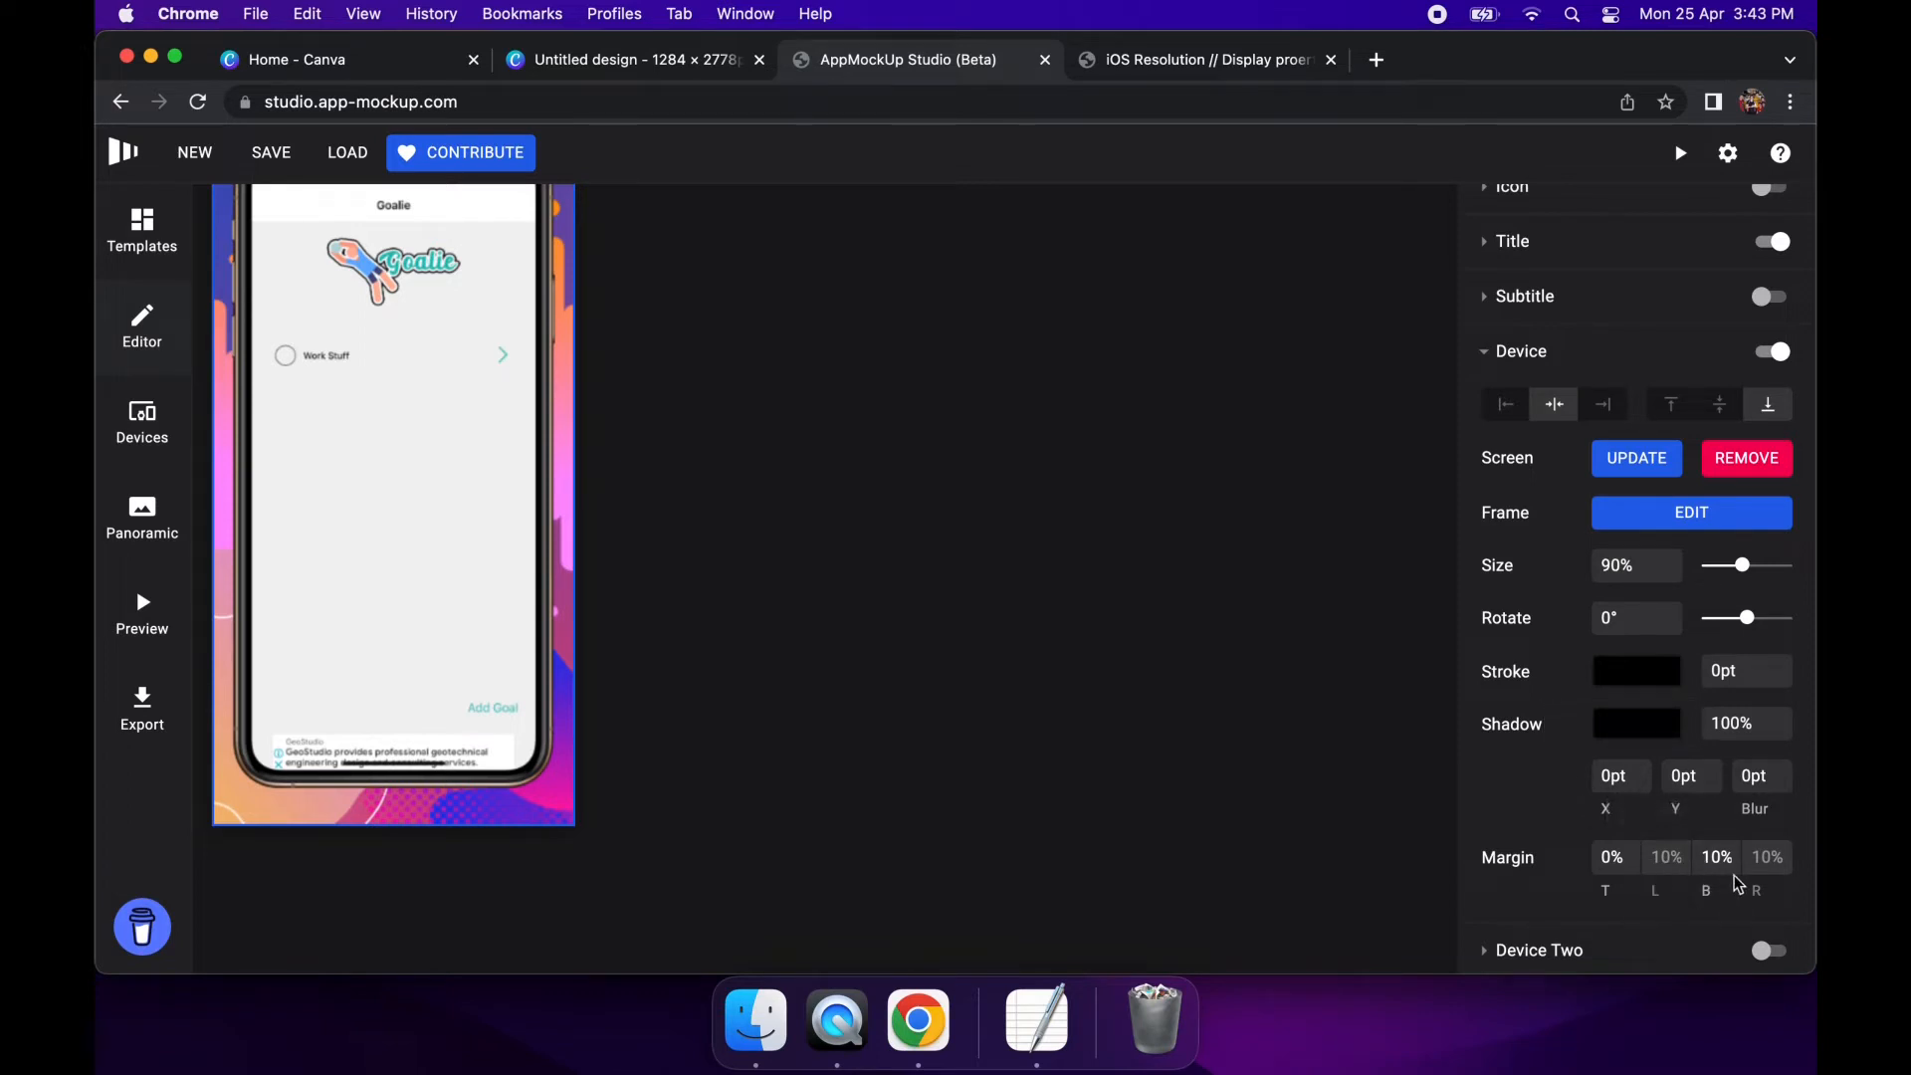
pyautogui.moveTo(1716, 857)
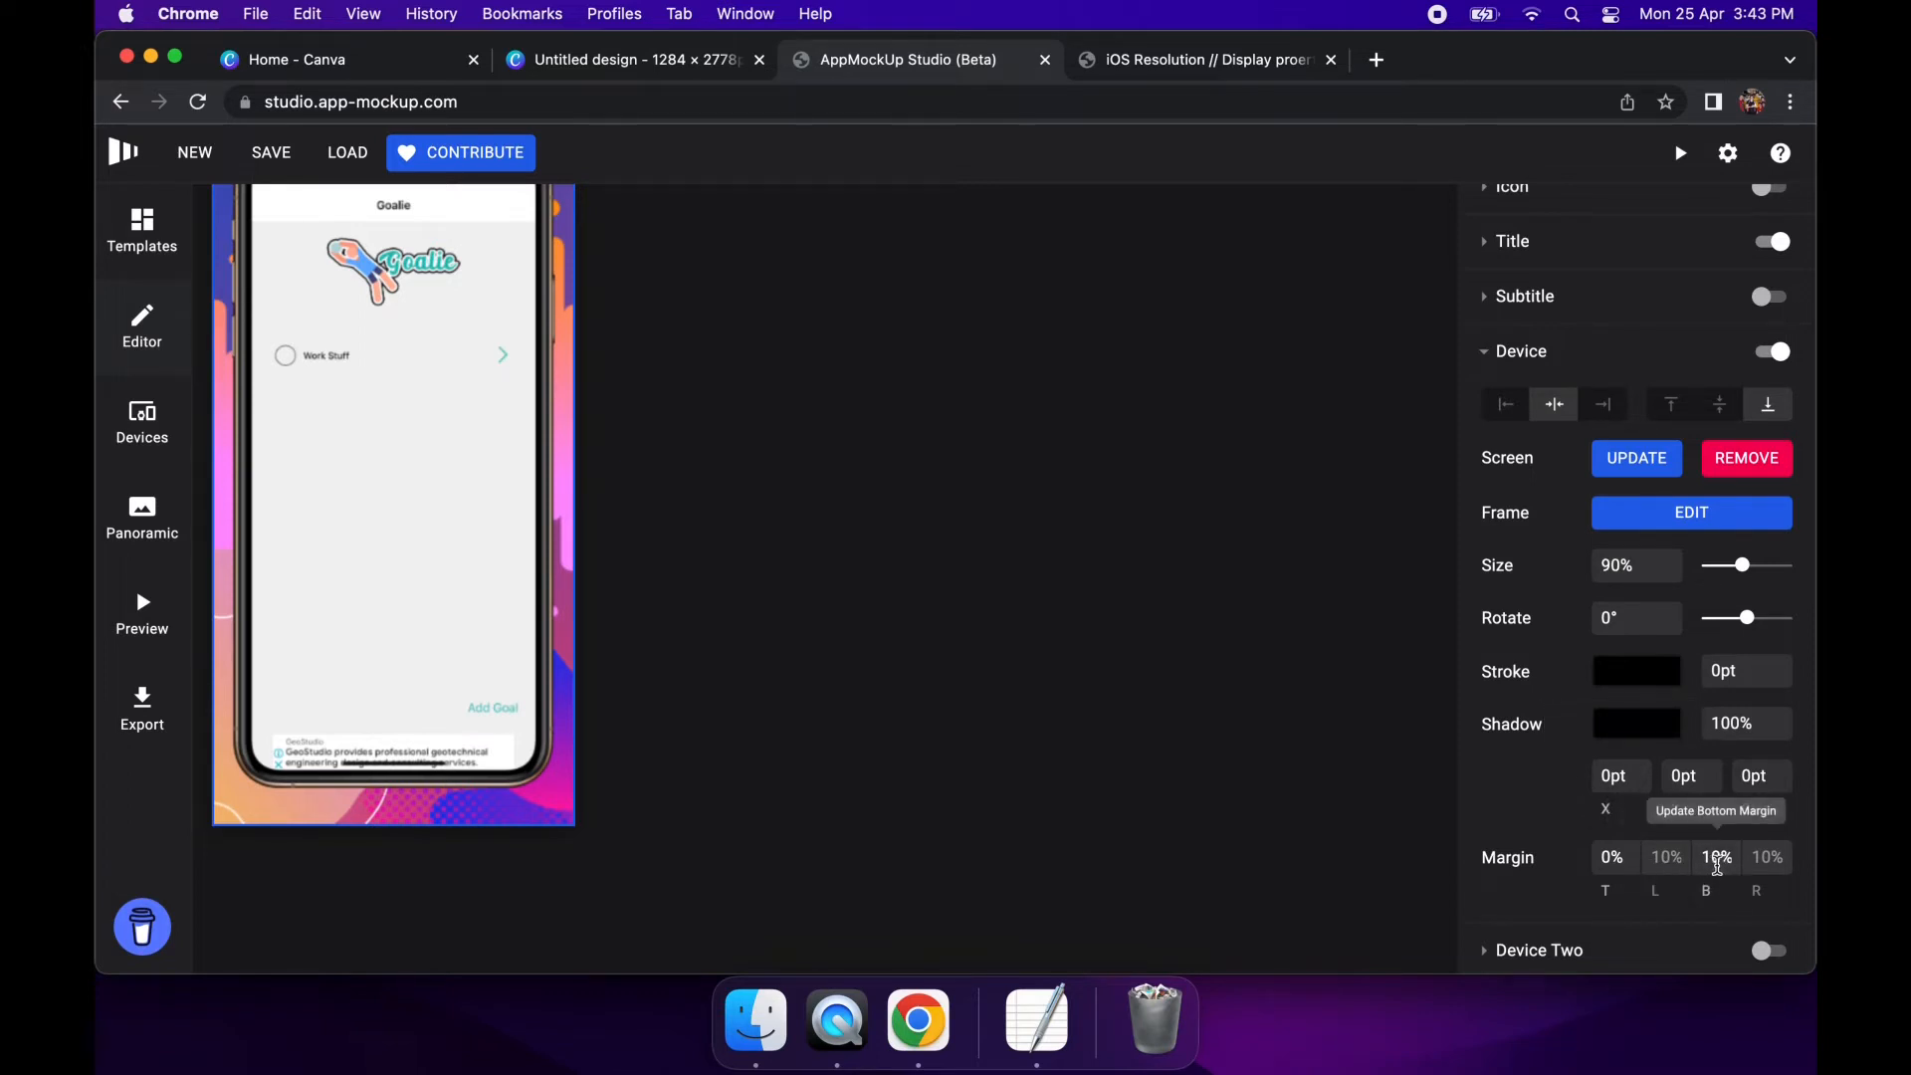
# Set the device's bottom margin to -30% so the phone runs off the bottom edge
pyautogui.click(1716, 856)
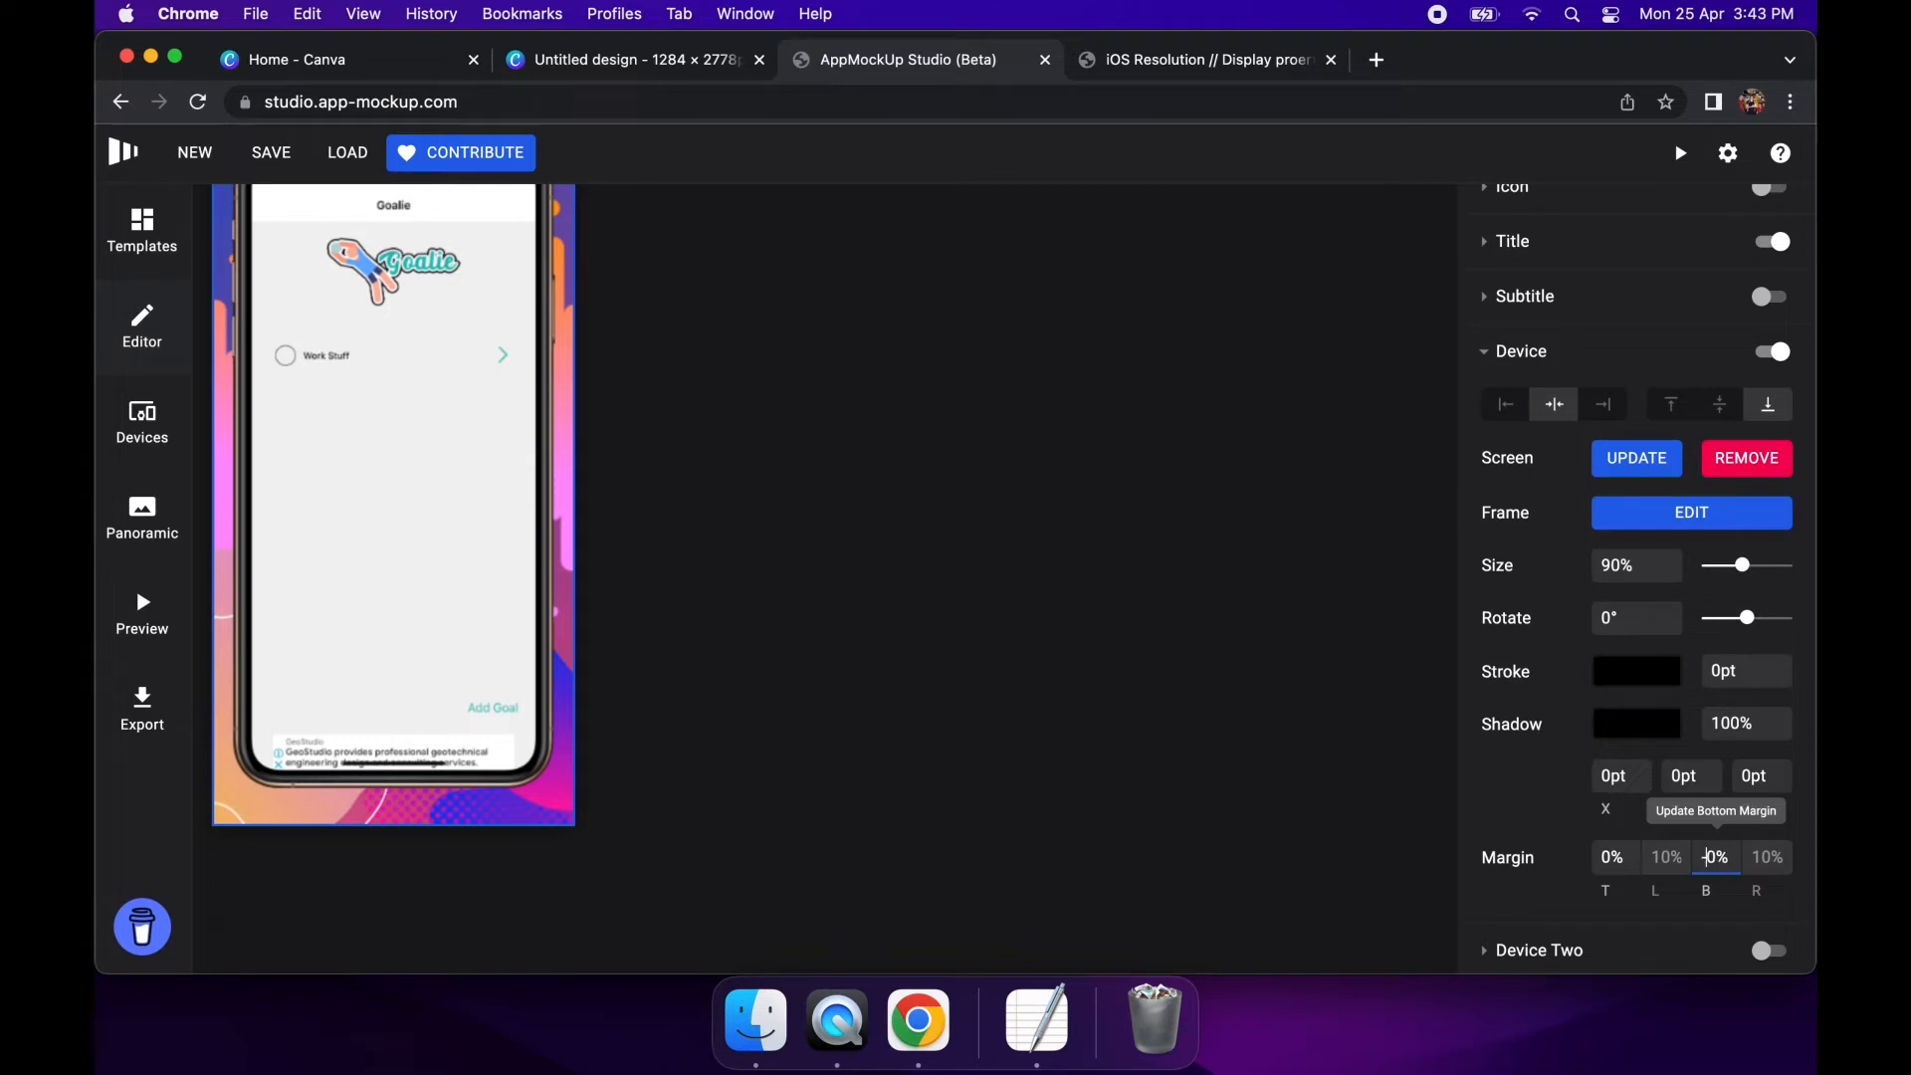
pyautogui.write('-30')
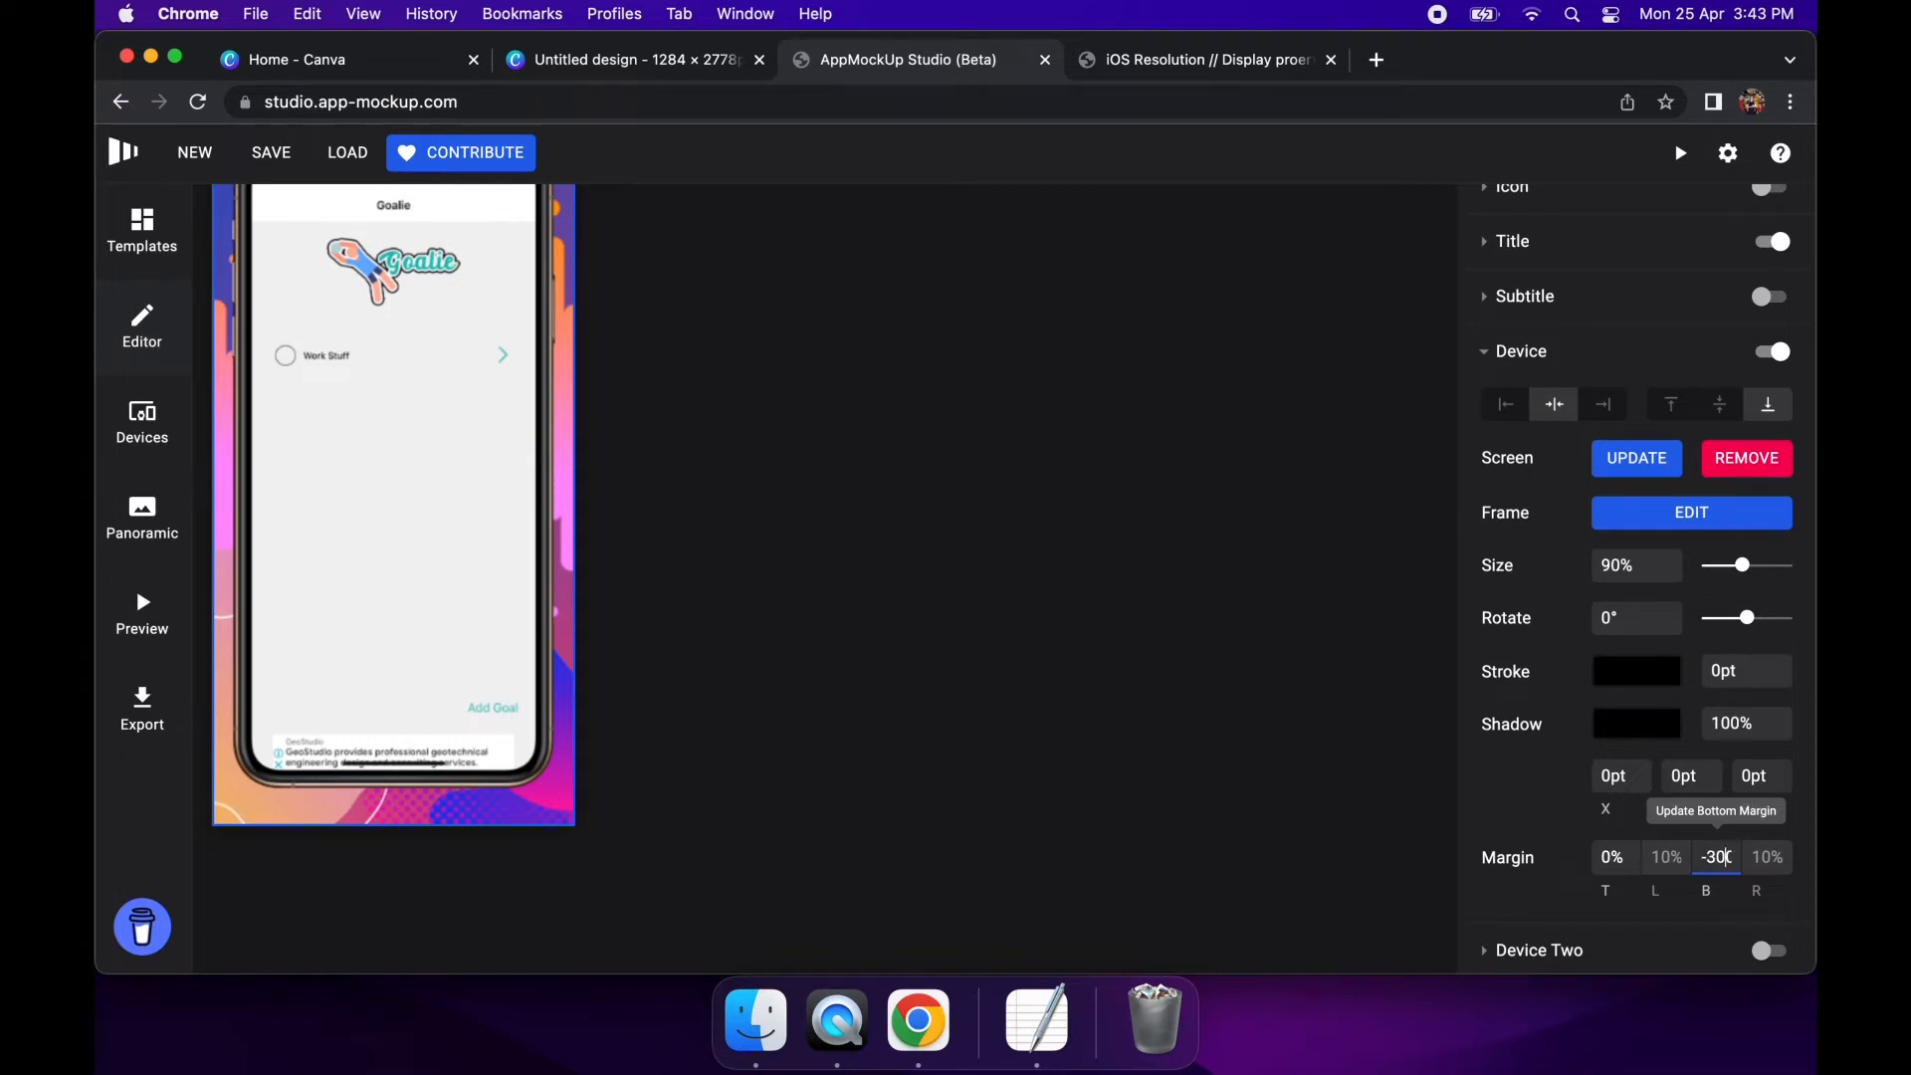
pyautogui.write('-30%')
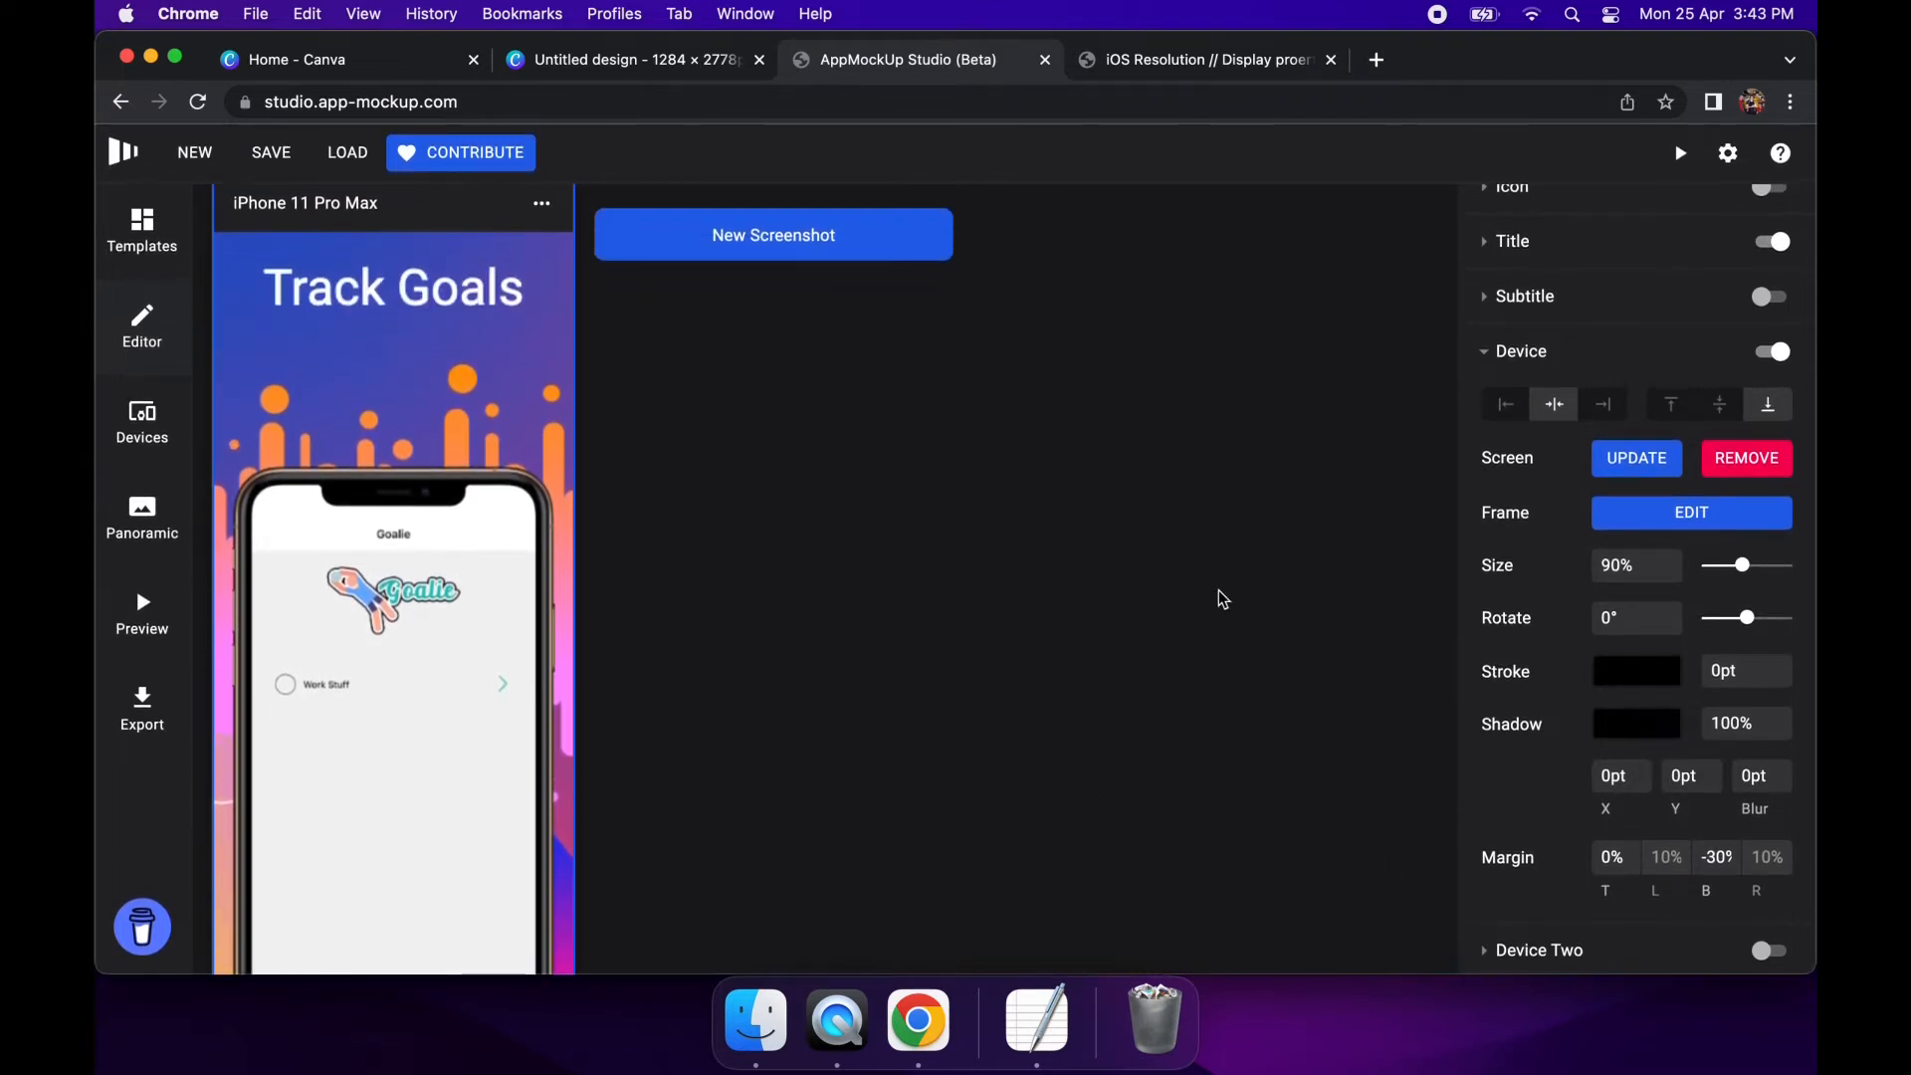
pyautogui.click(1523, 295)
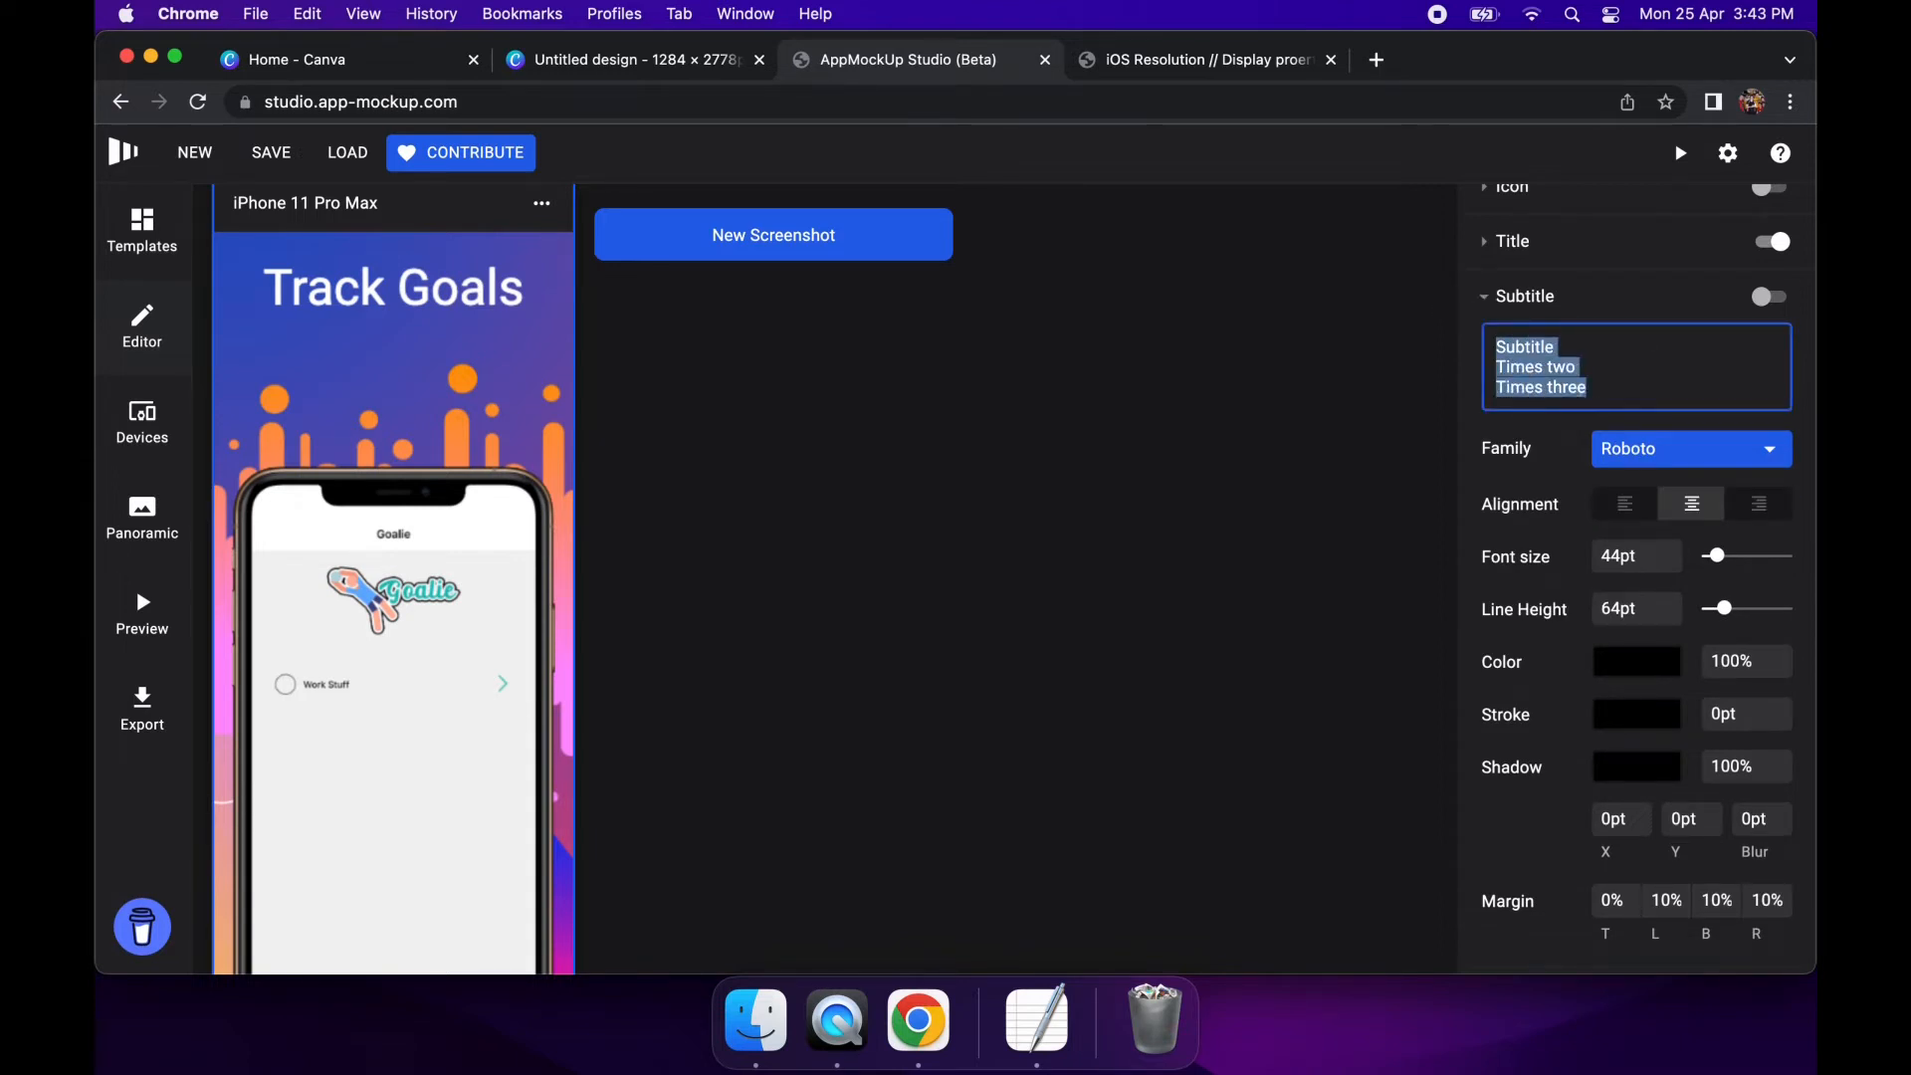
# Enter the subtitle text 'Achieve Your Dreams!' and switch the subtitle on
pyautogui.write('A')
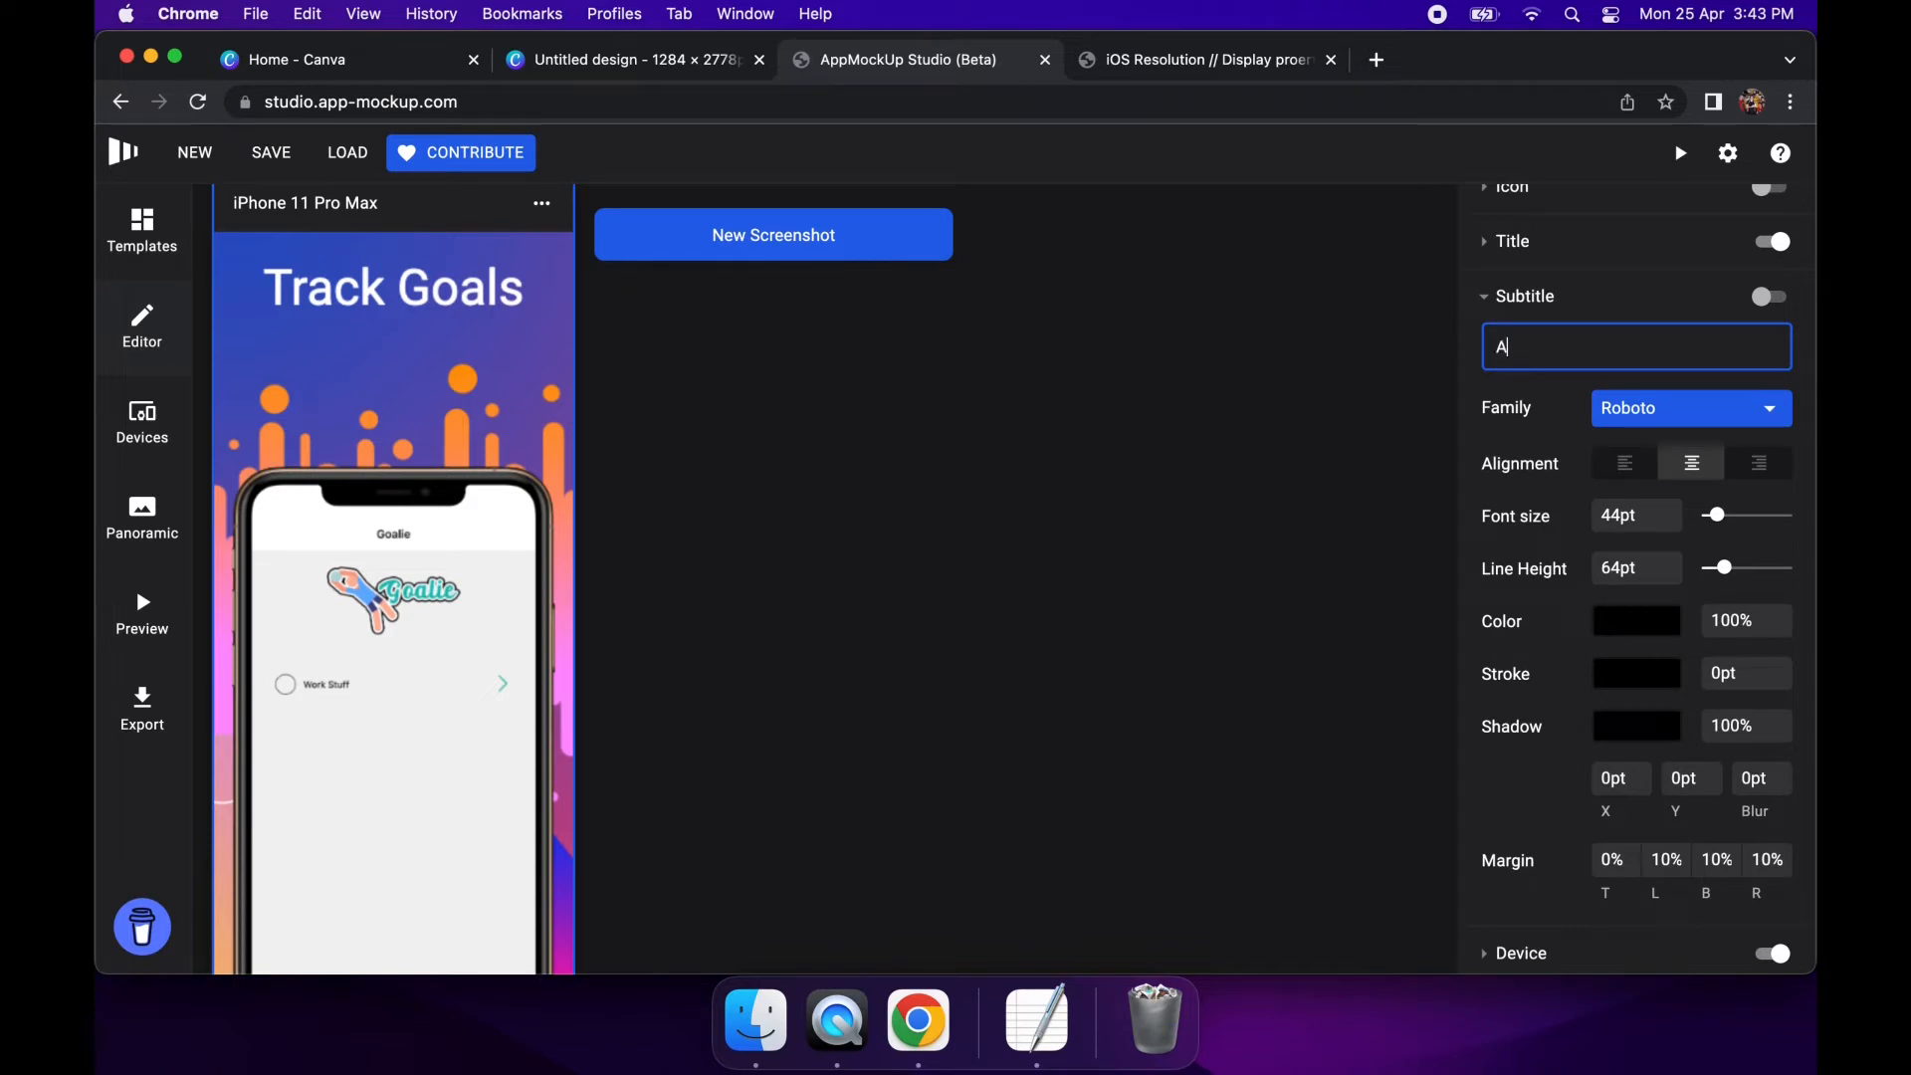
pyautogui.write('chieve your')
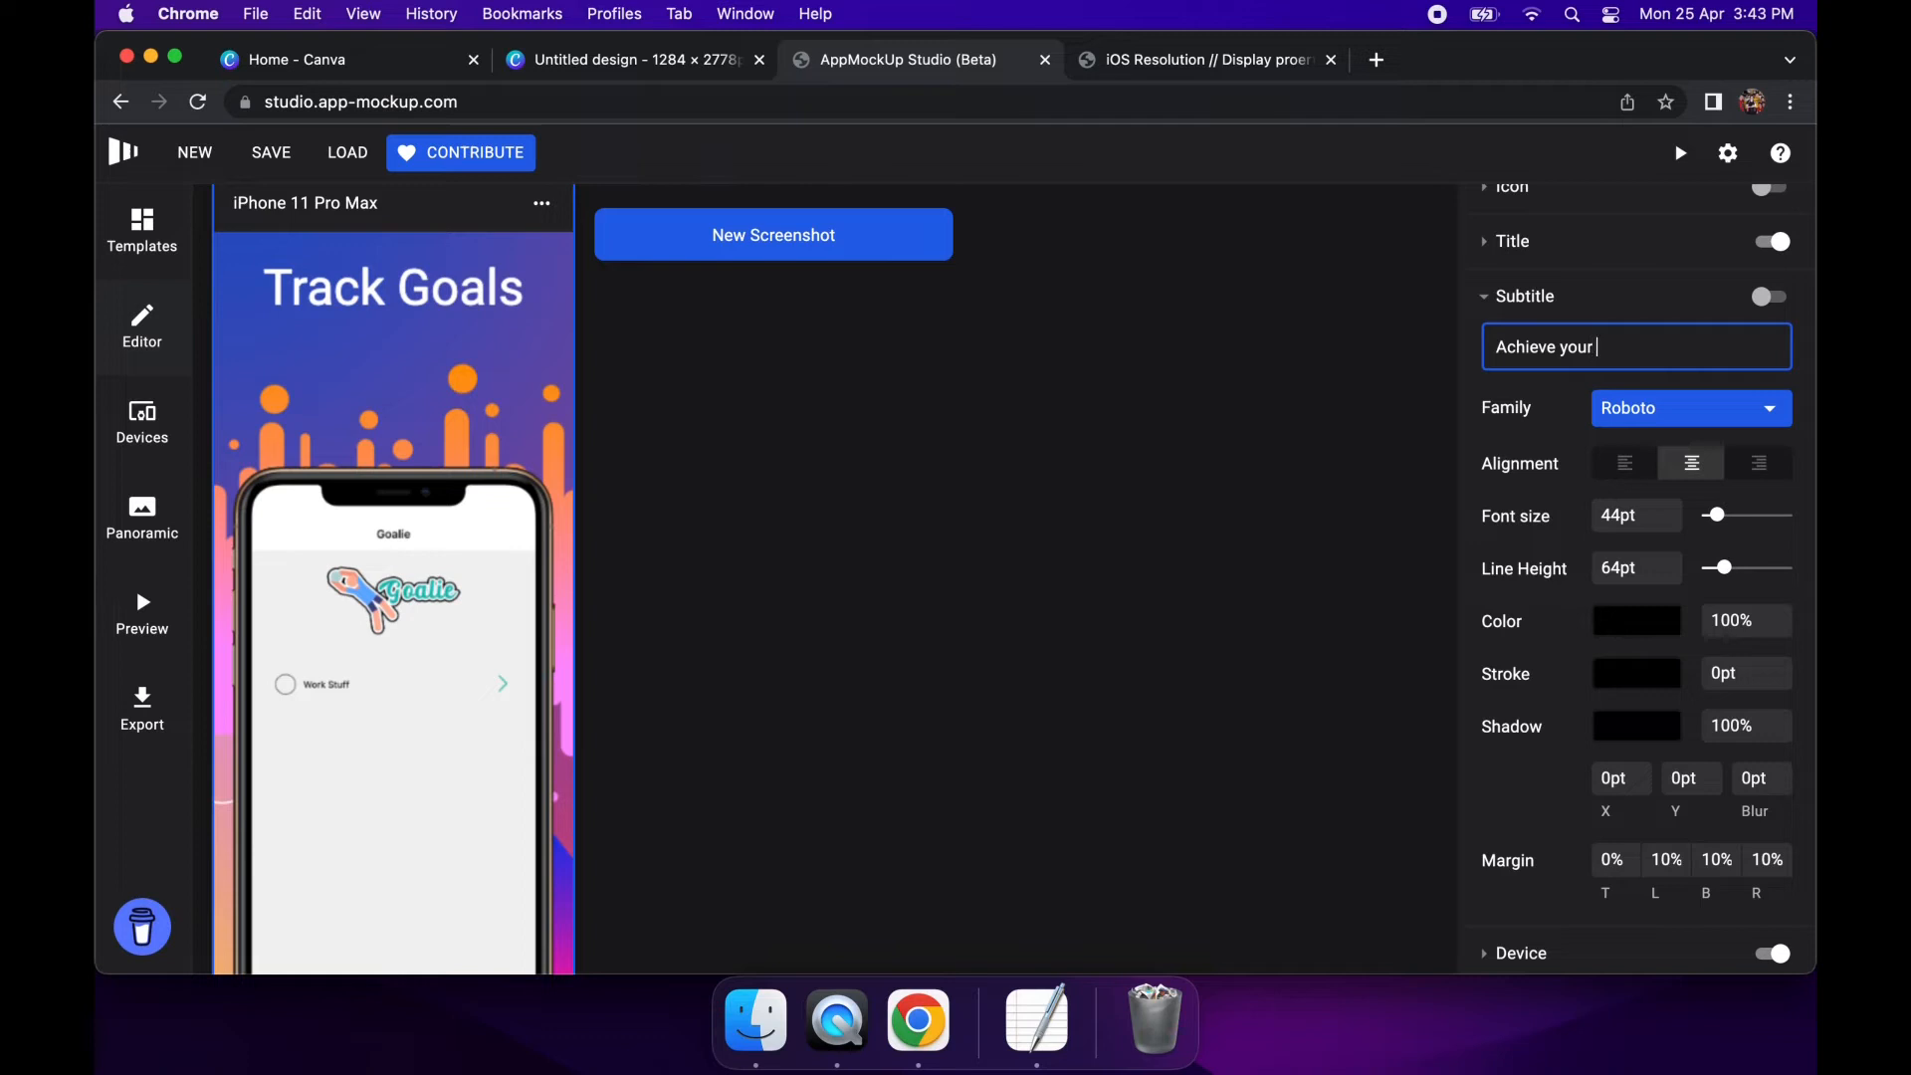
pyautogui.write('Dreams!')
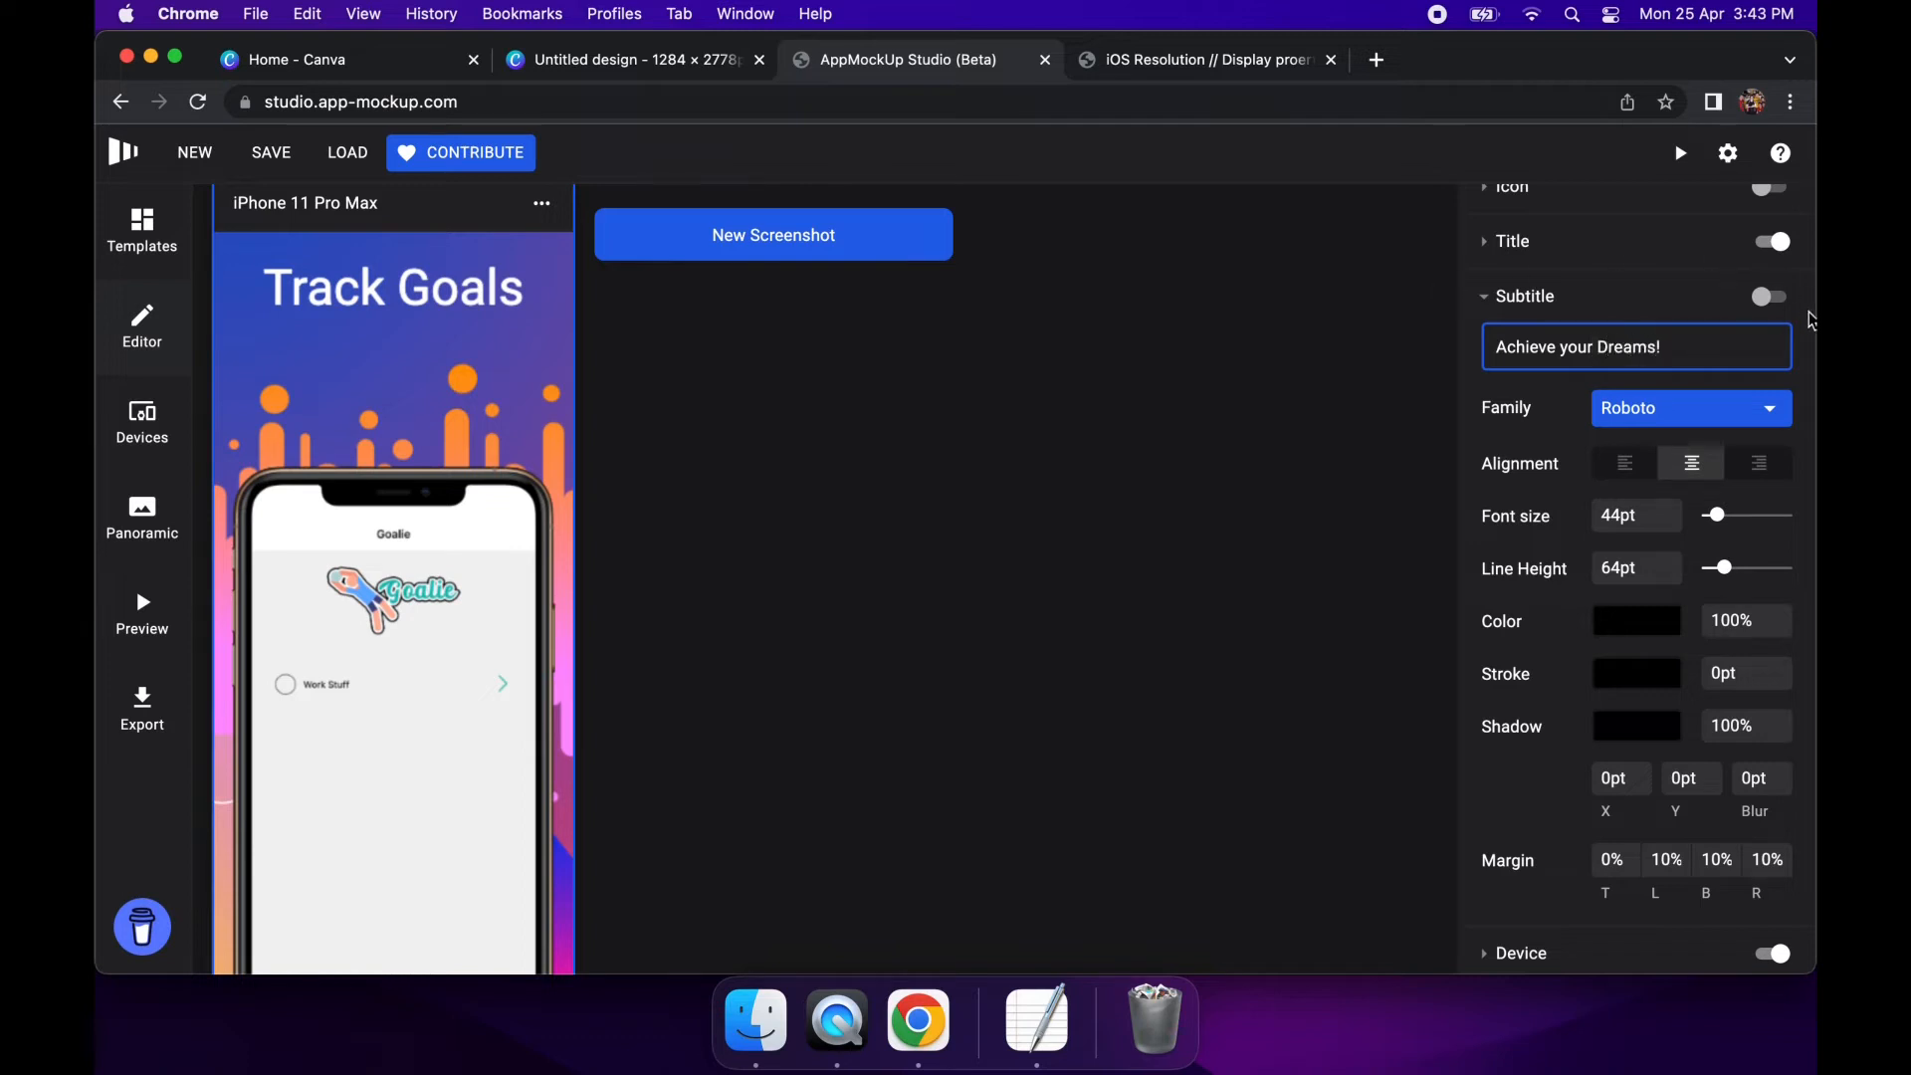
pyautogui.click(1770, 297)
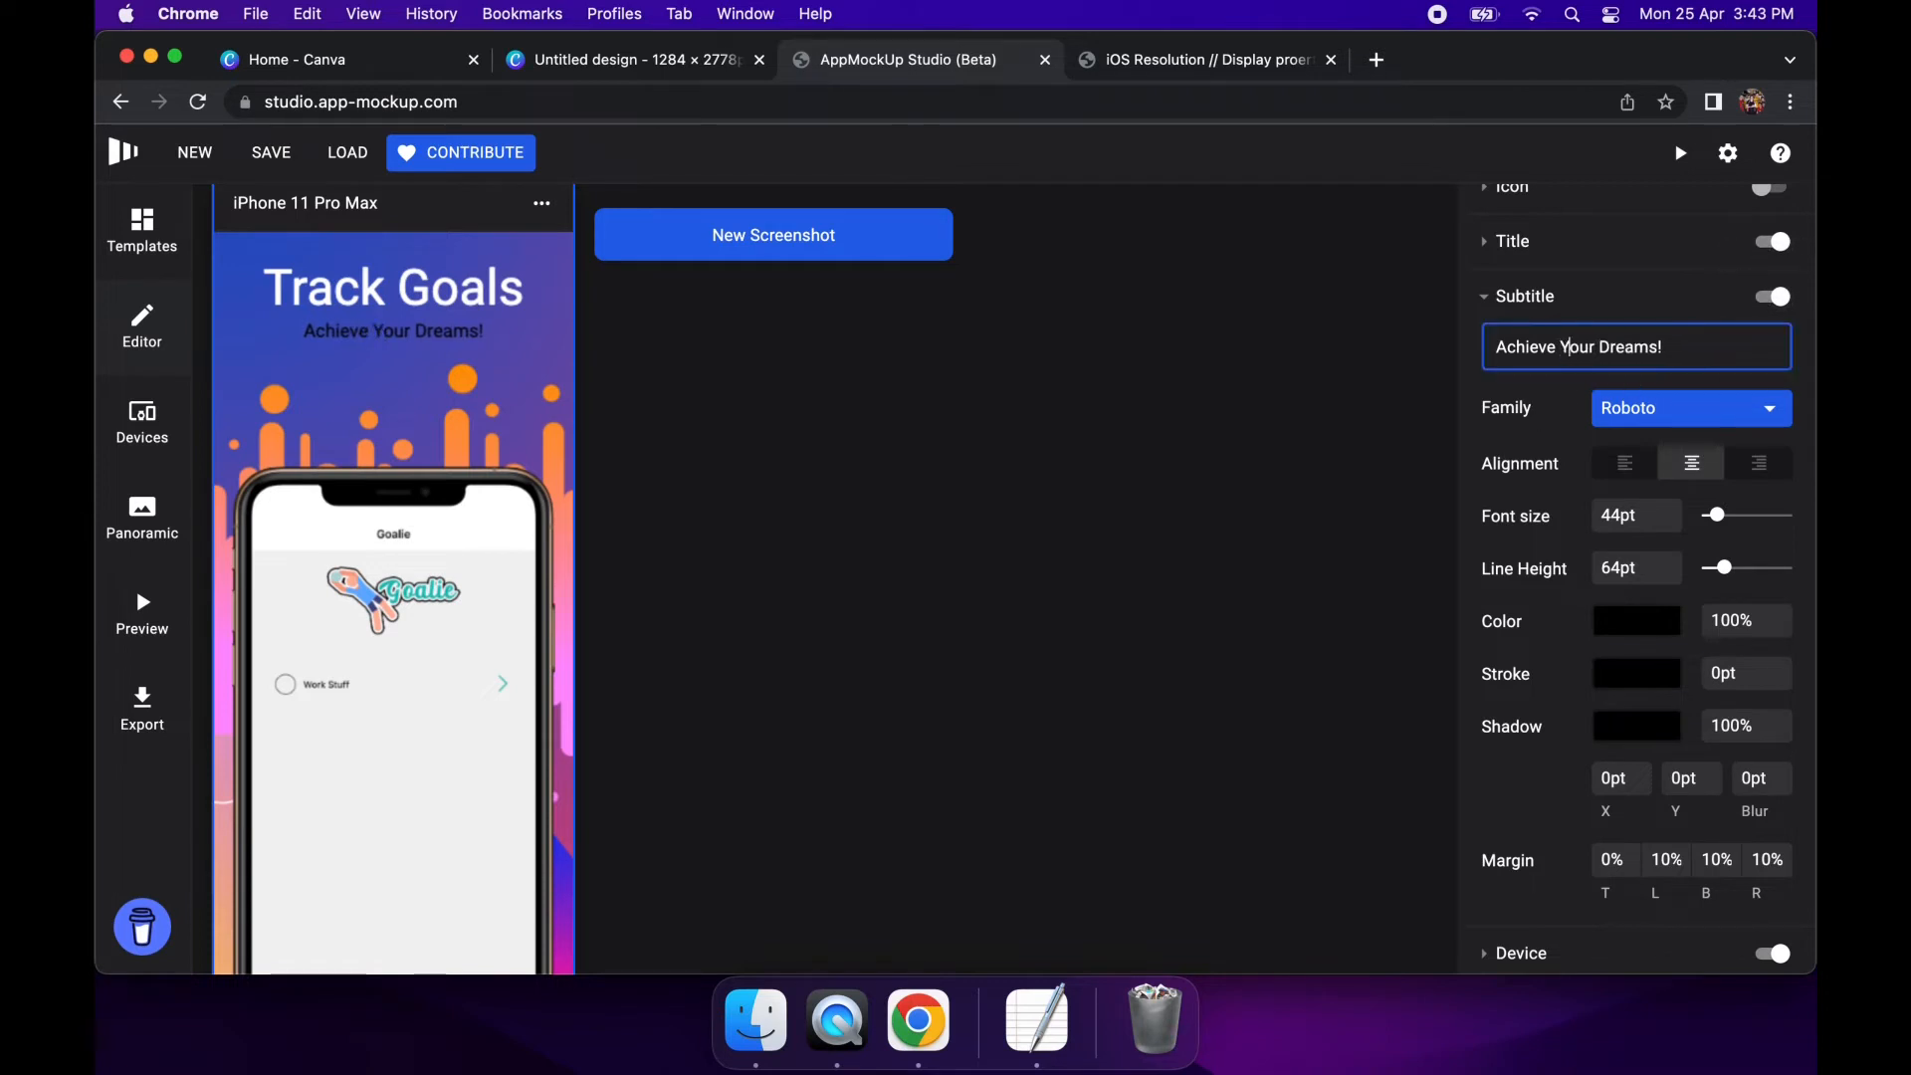
# Adjust the subtitle font size slider to 54pt
pyautogui.moveTo(1717, 513); pyautogui.dragTo(1731, 513)
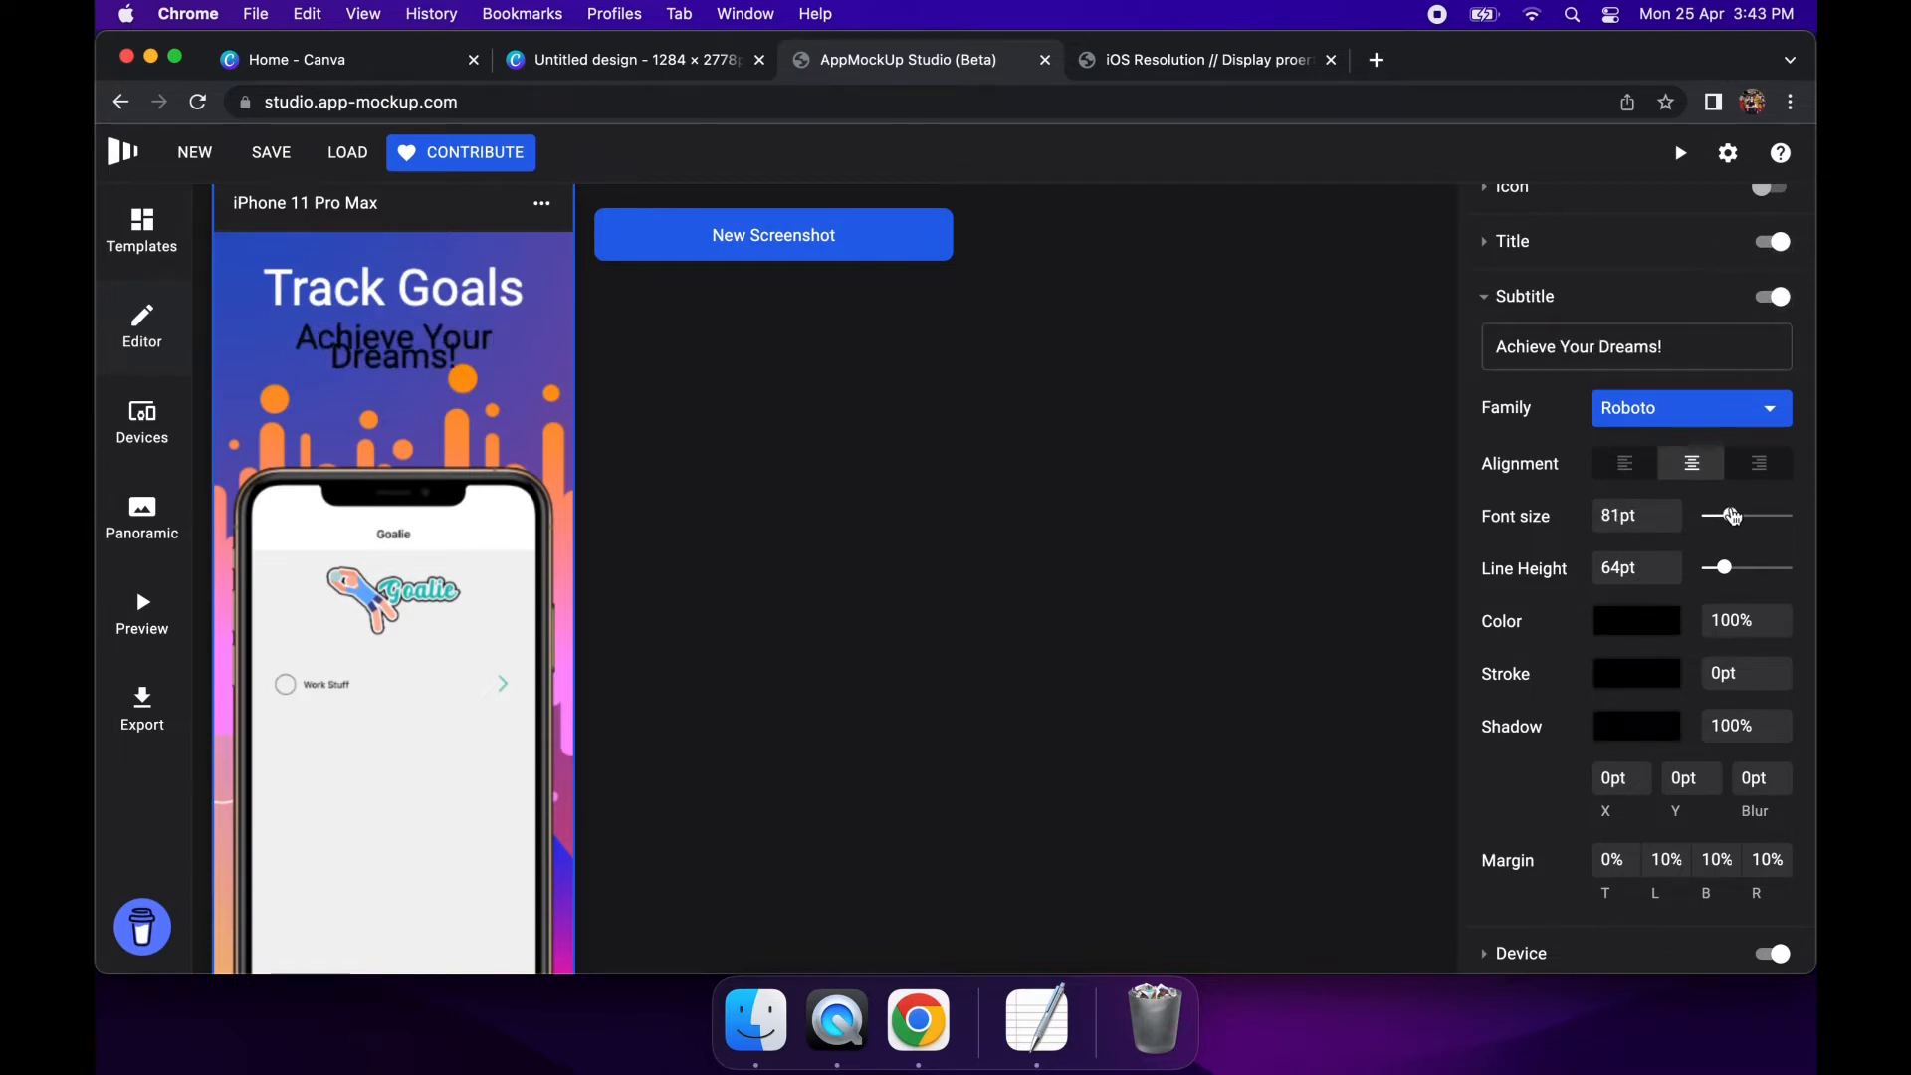
pyautogui.moveTo(1730, 514); pyautogui.dragTo(1718, 514)
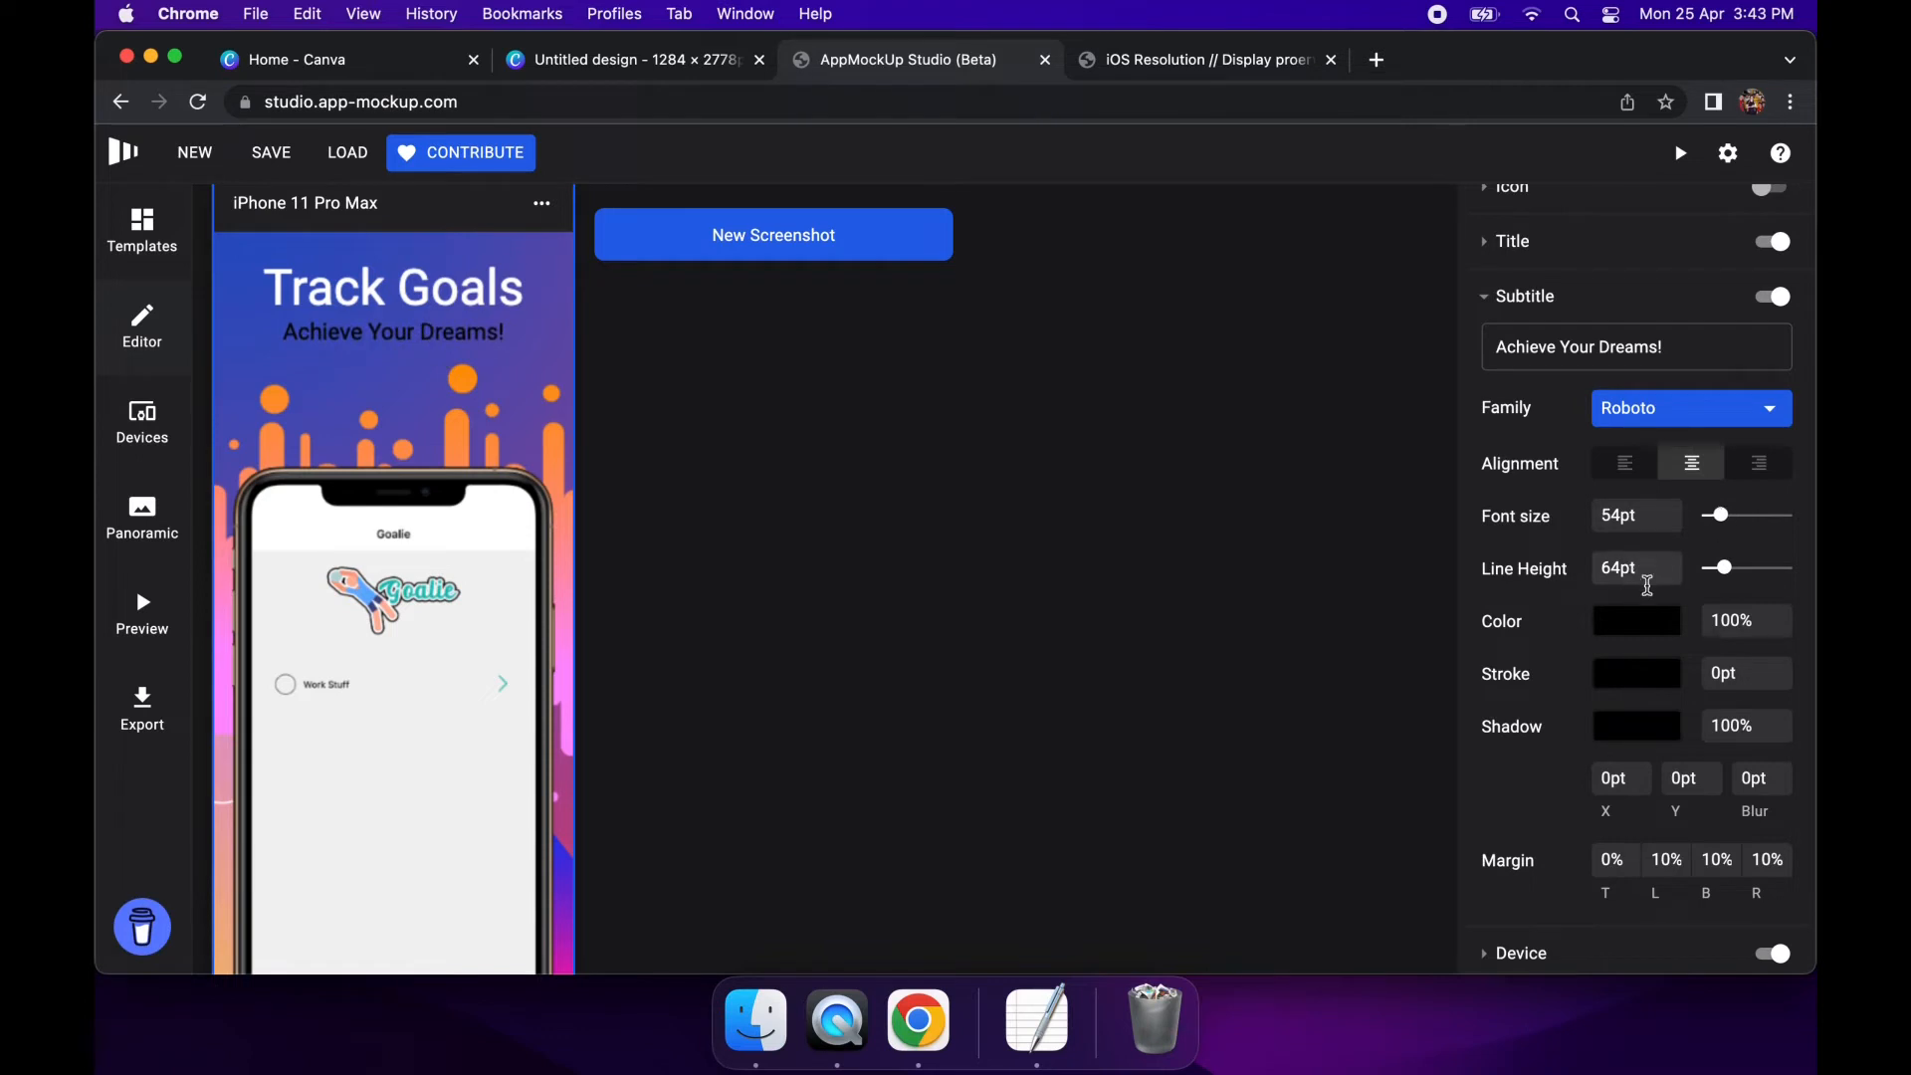
pyautogui.click(1637, 622)
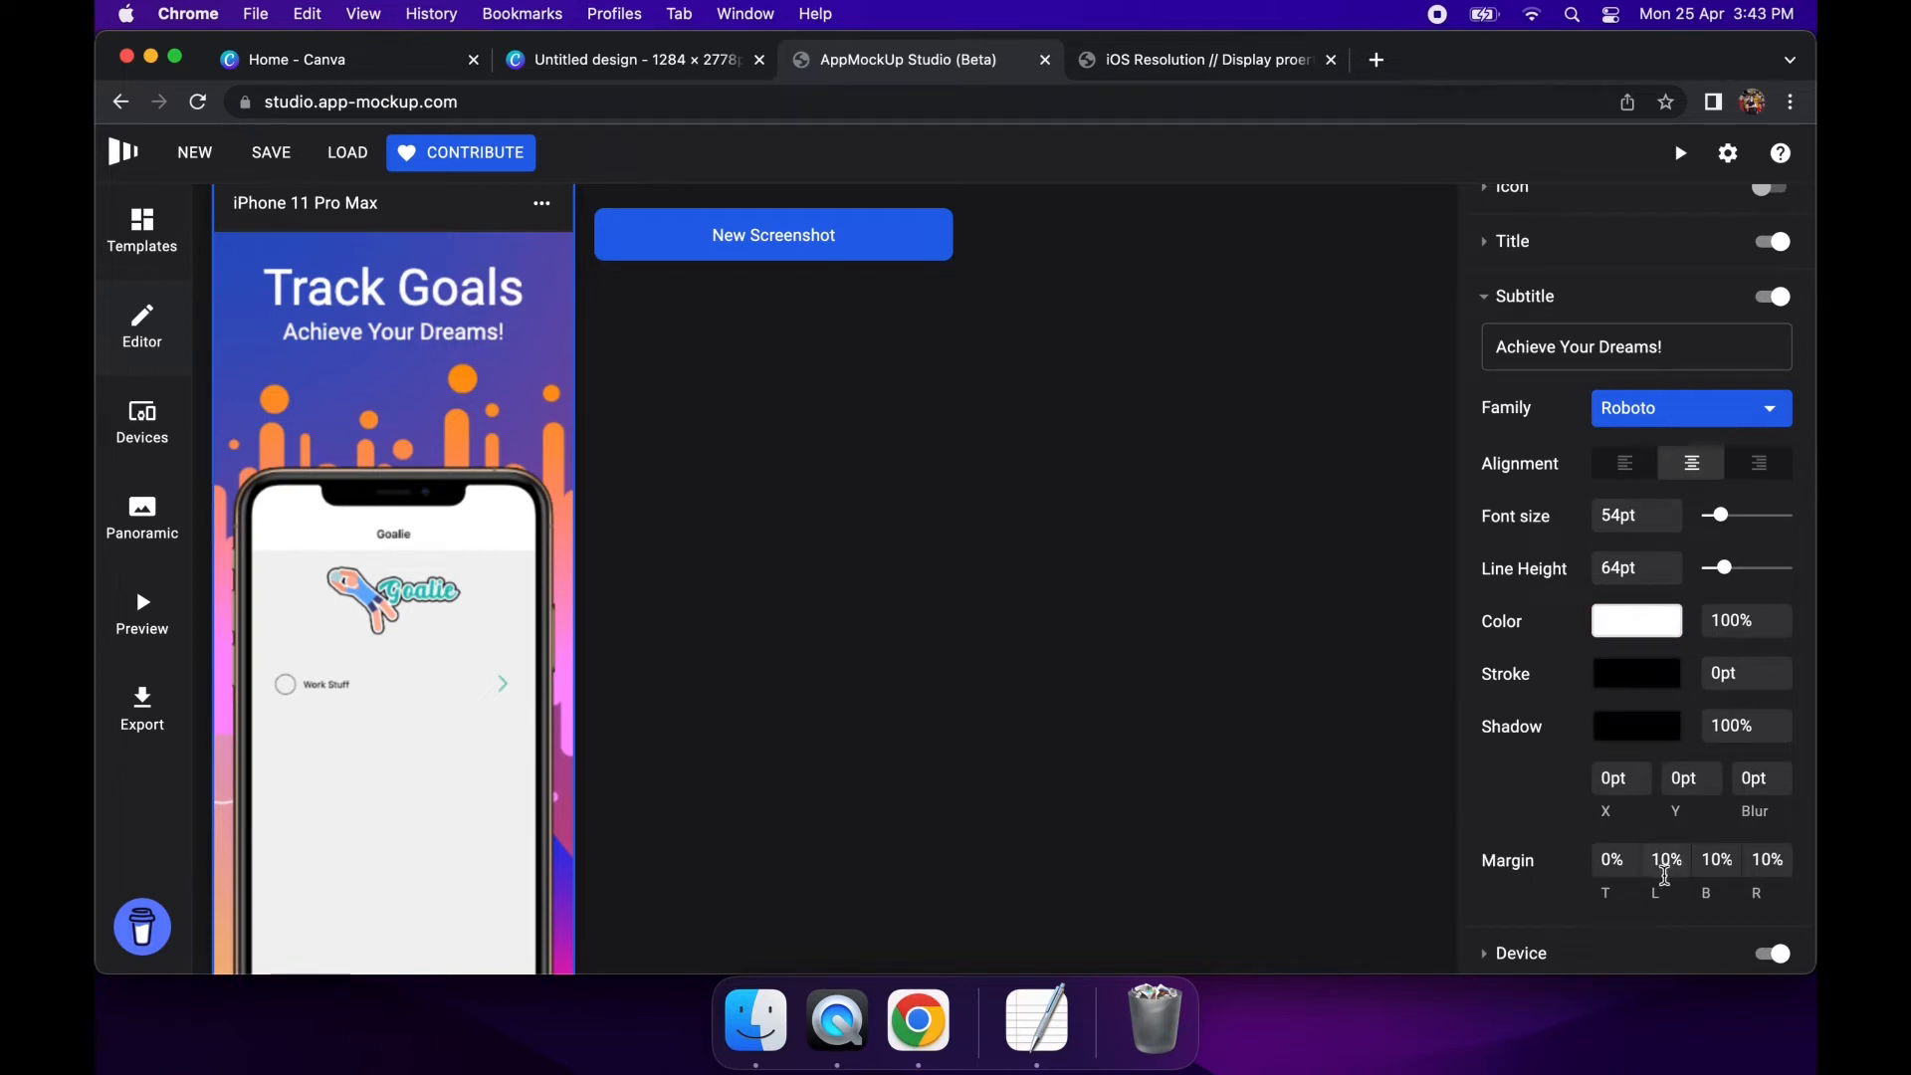
# Give the white subtitle a 10% top margin so it sits lower
pyautogui.click(1610, 860)
pyautogui.write('10')
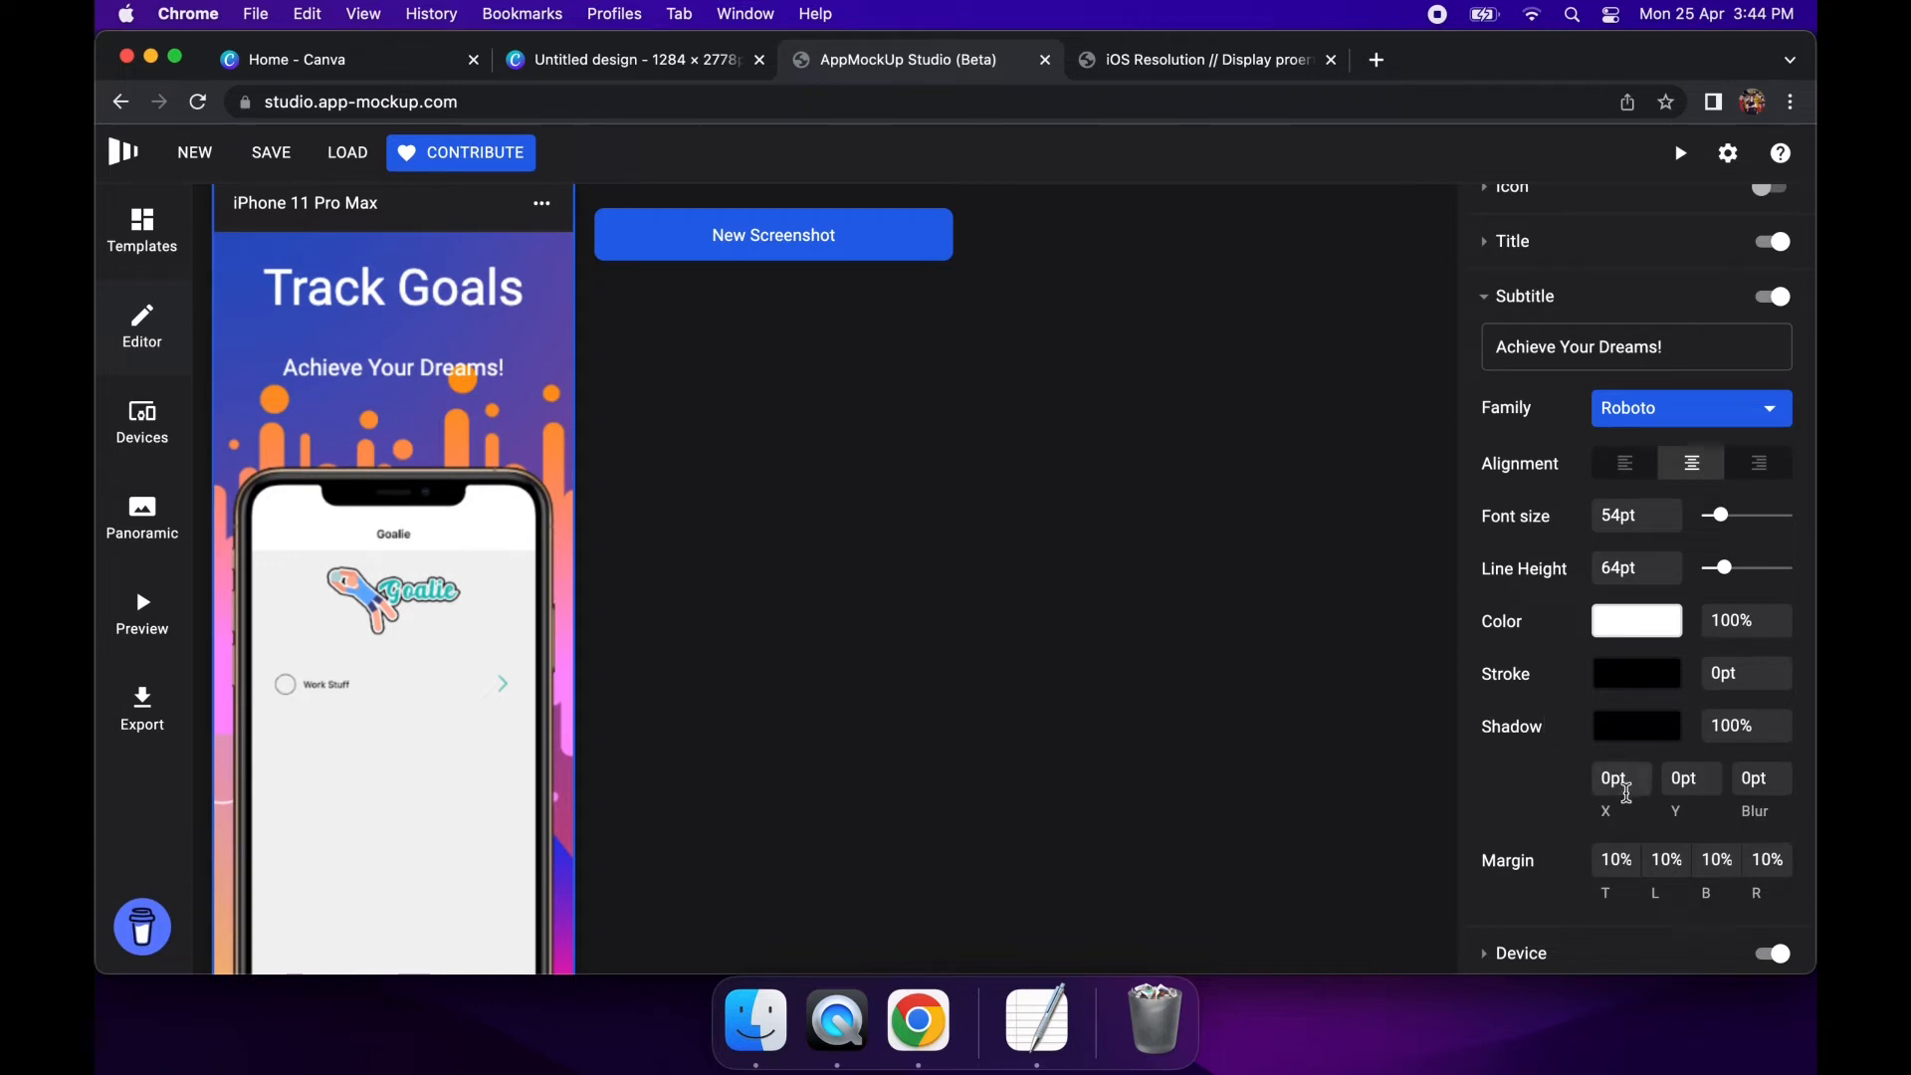
# Set the subtitle drop shadow offsets to 5pt X and 5pt Y (after trying 30)
pyautogui.click(1612, 779)
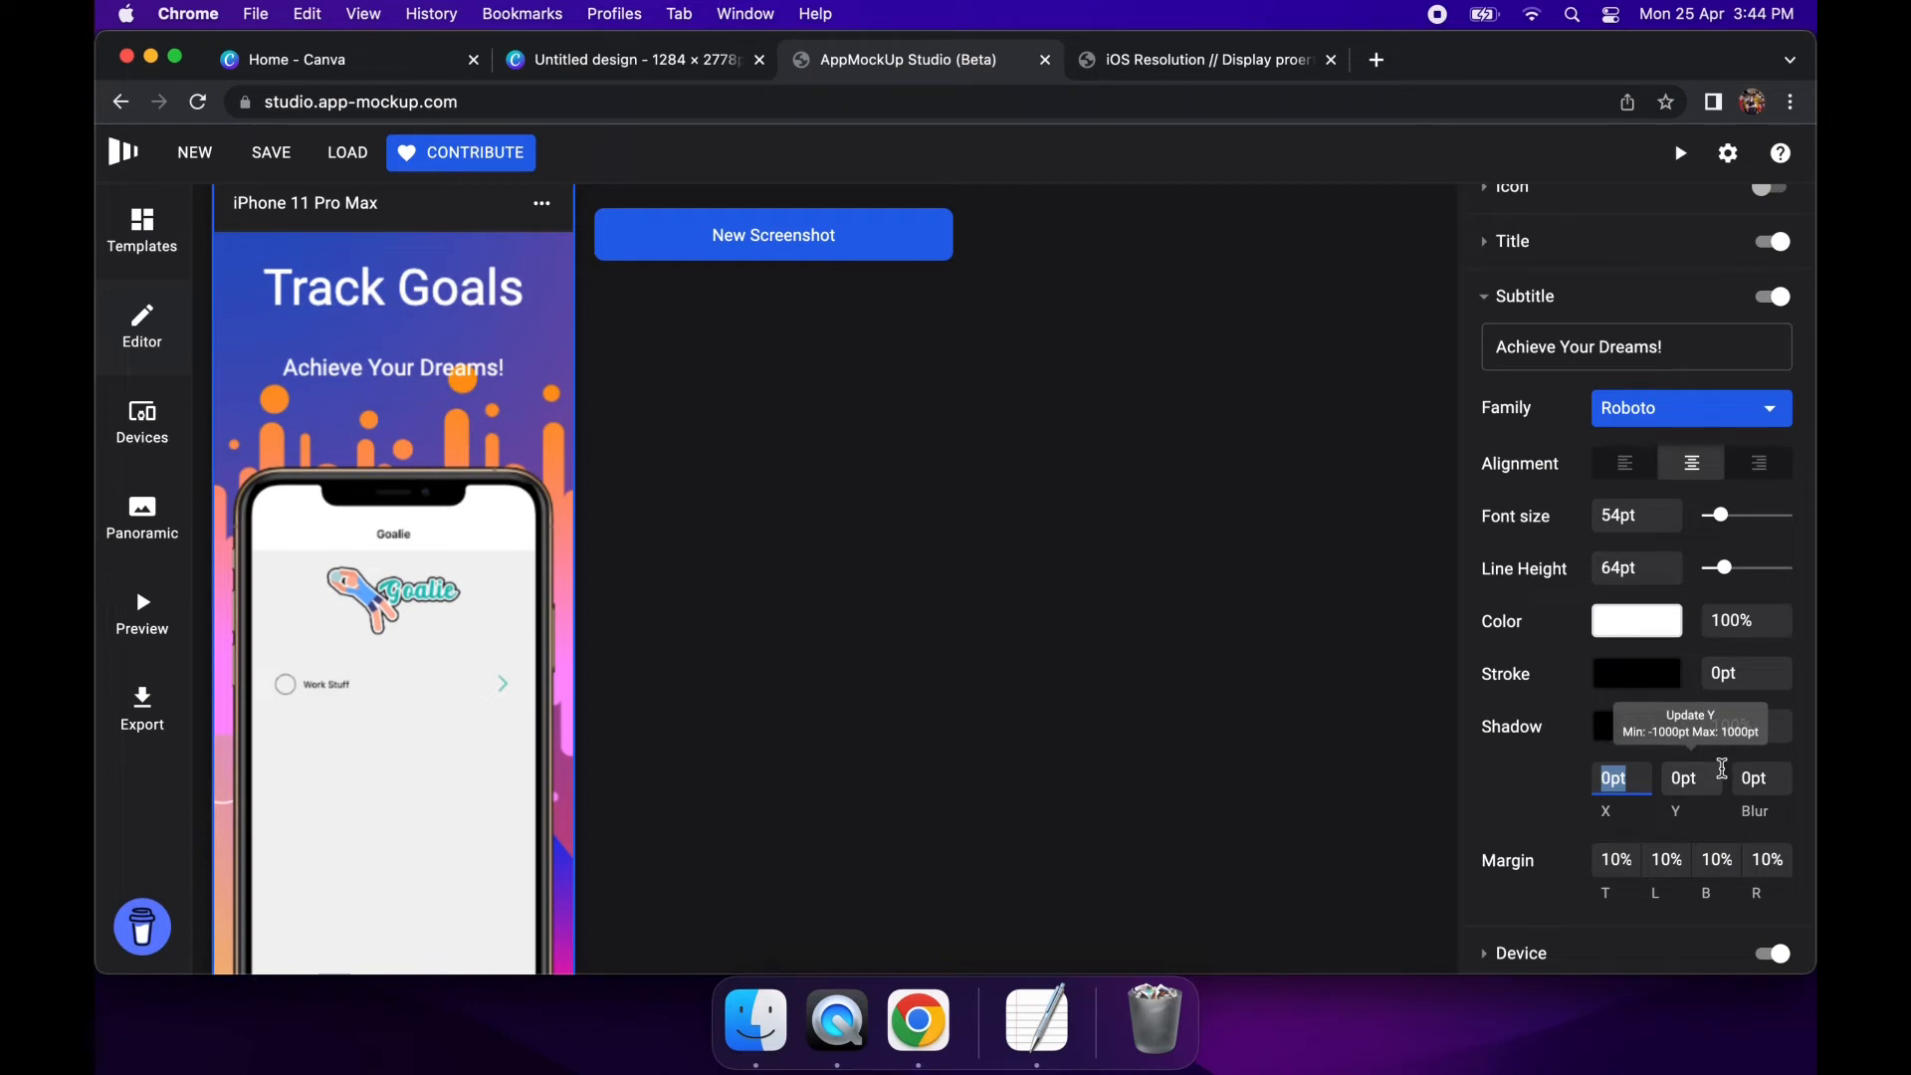
pyautogui.write('30')
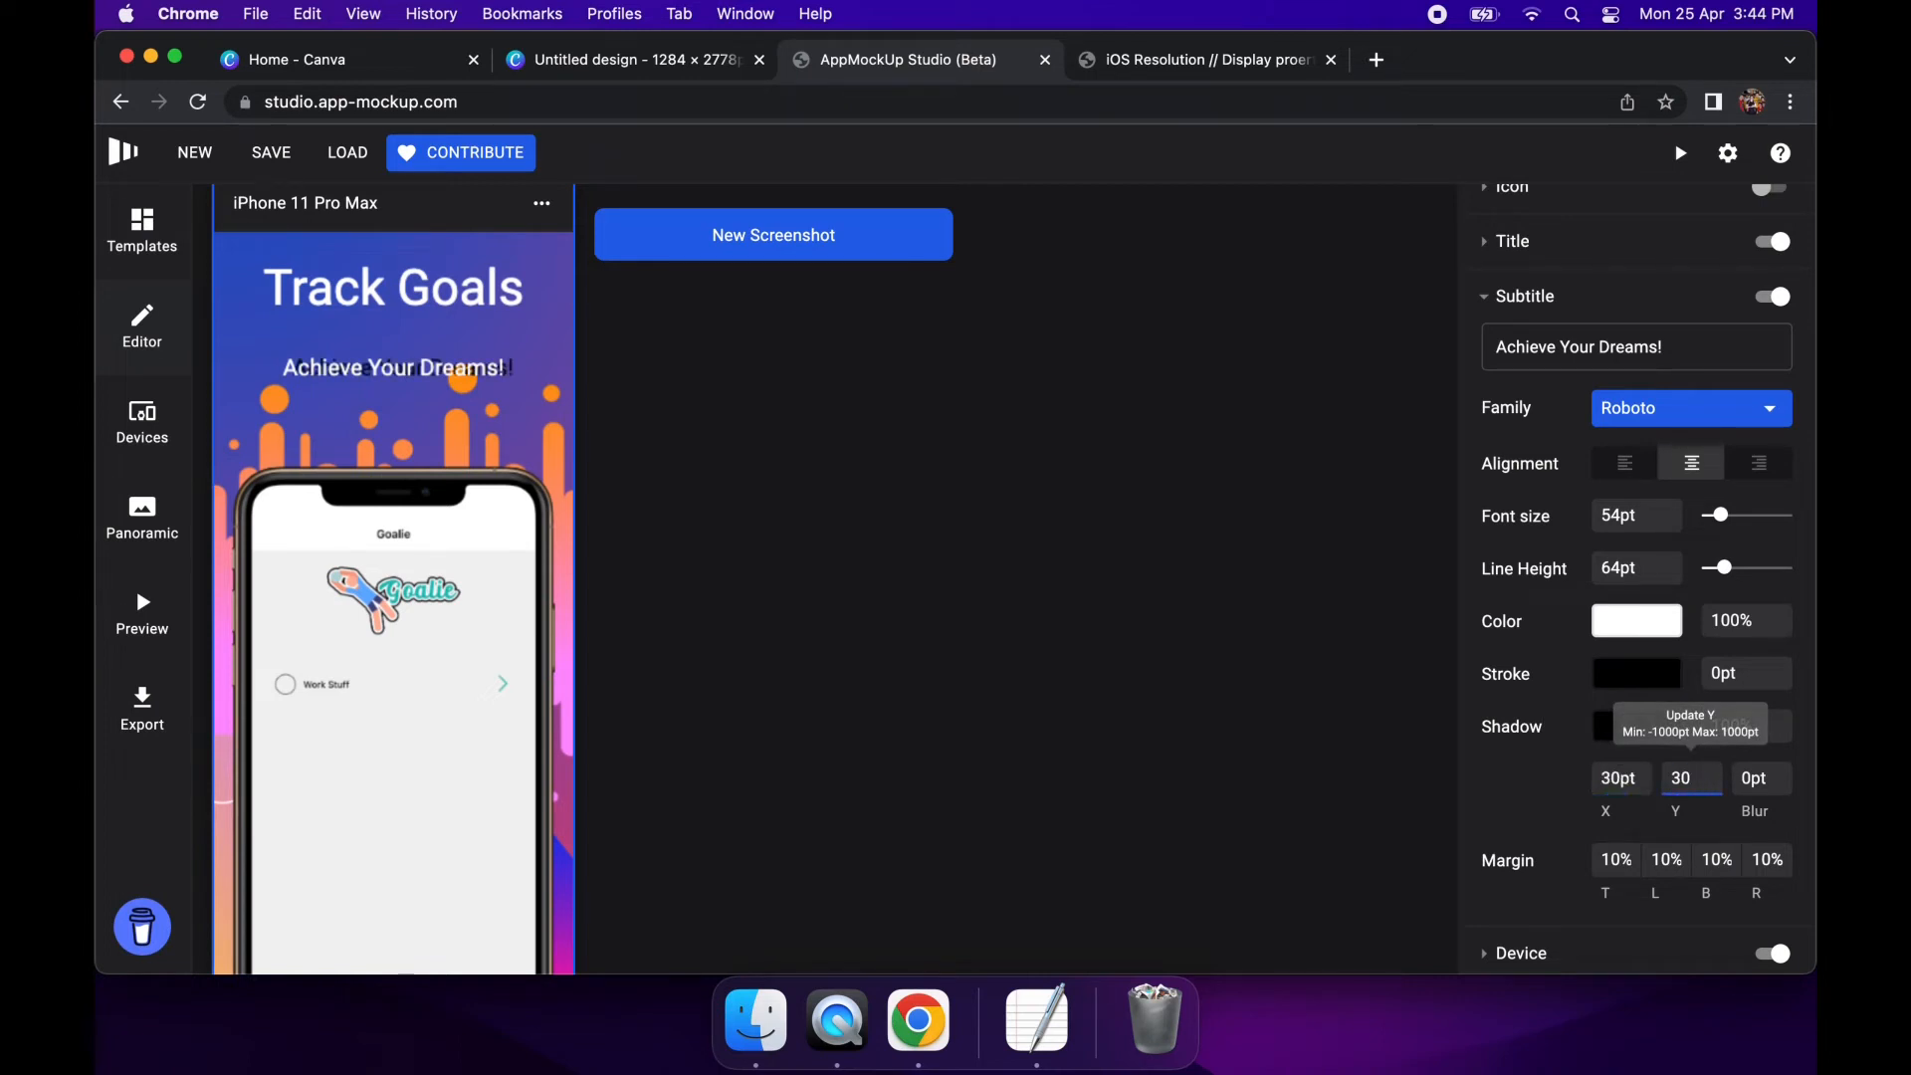
pyautogui.click(1621, 778)
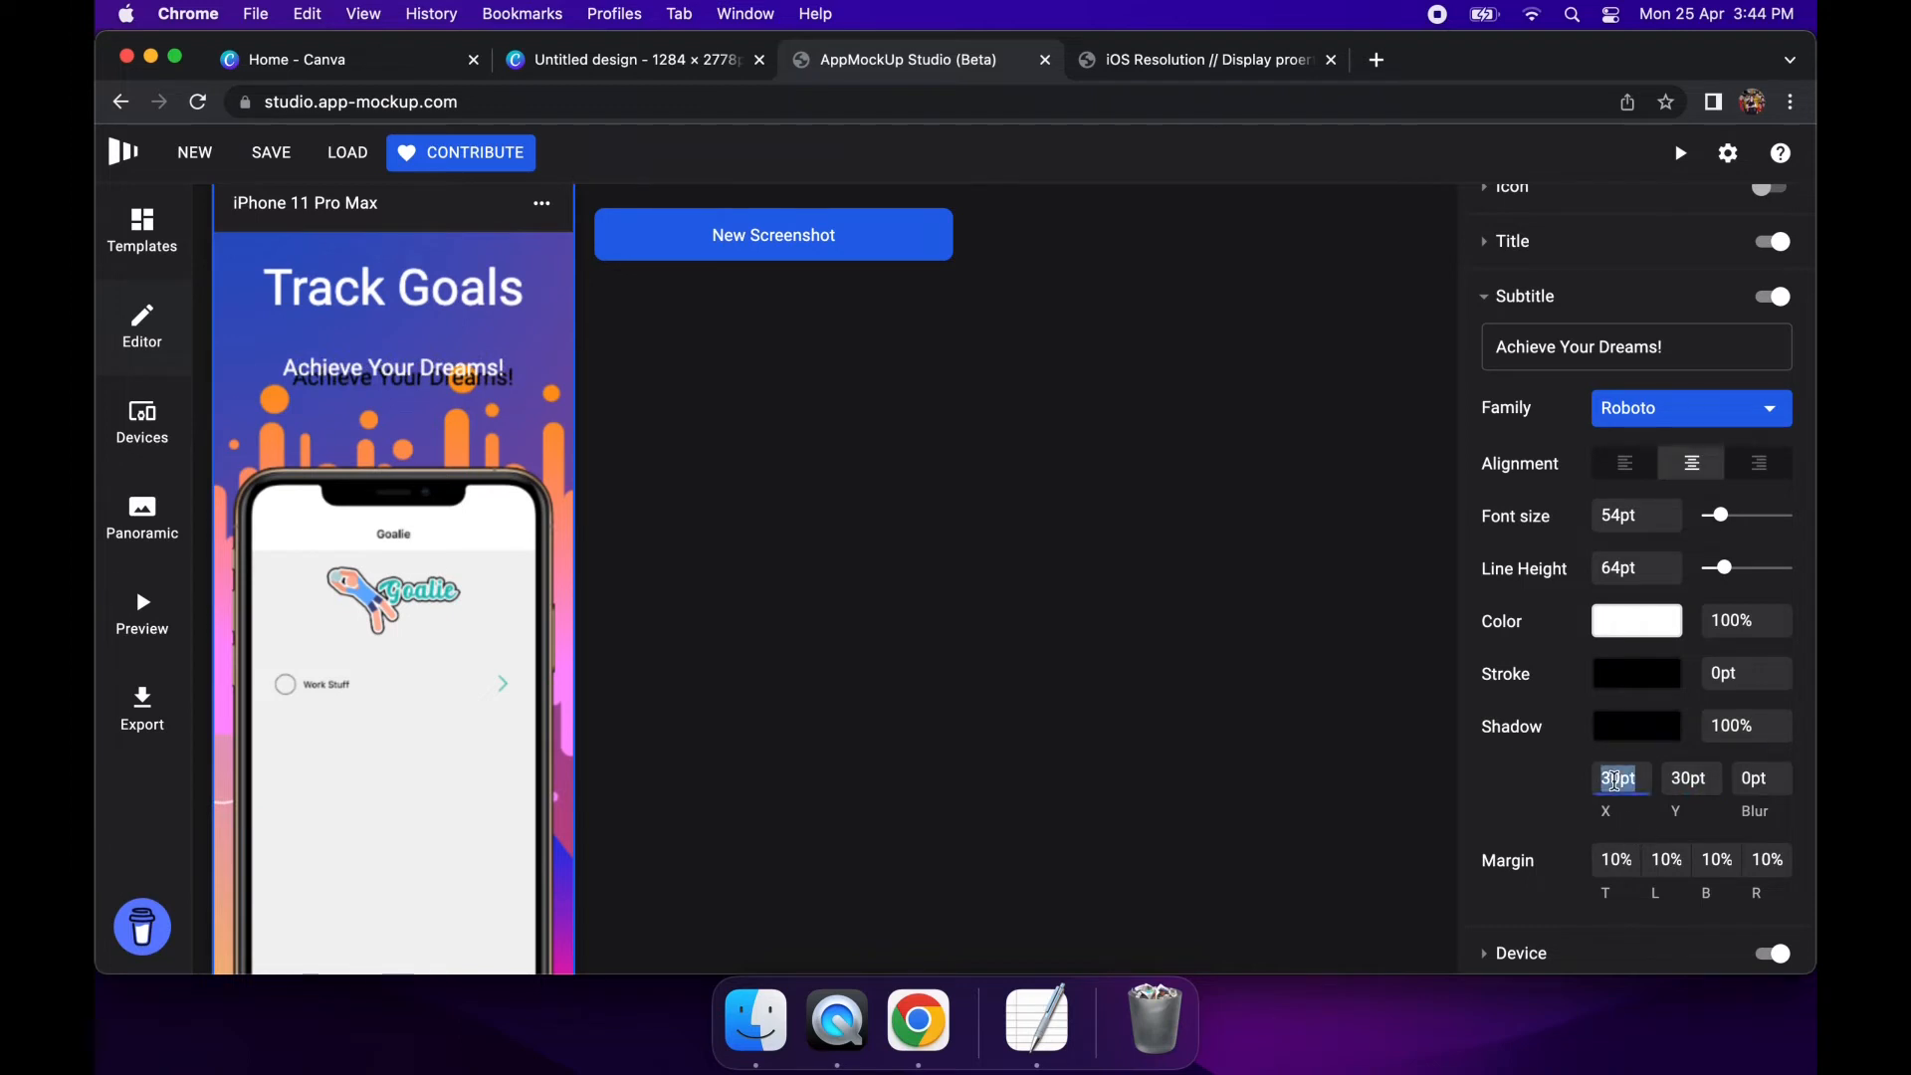
pyautogui.write('5')
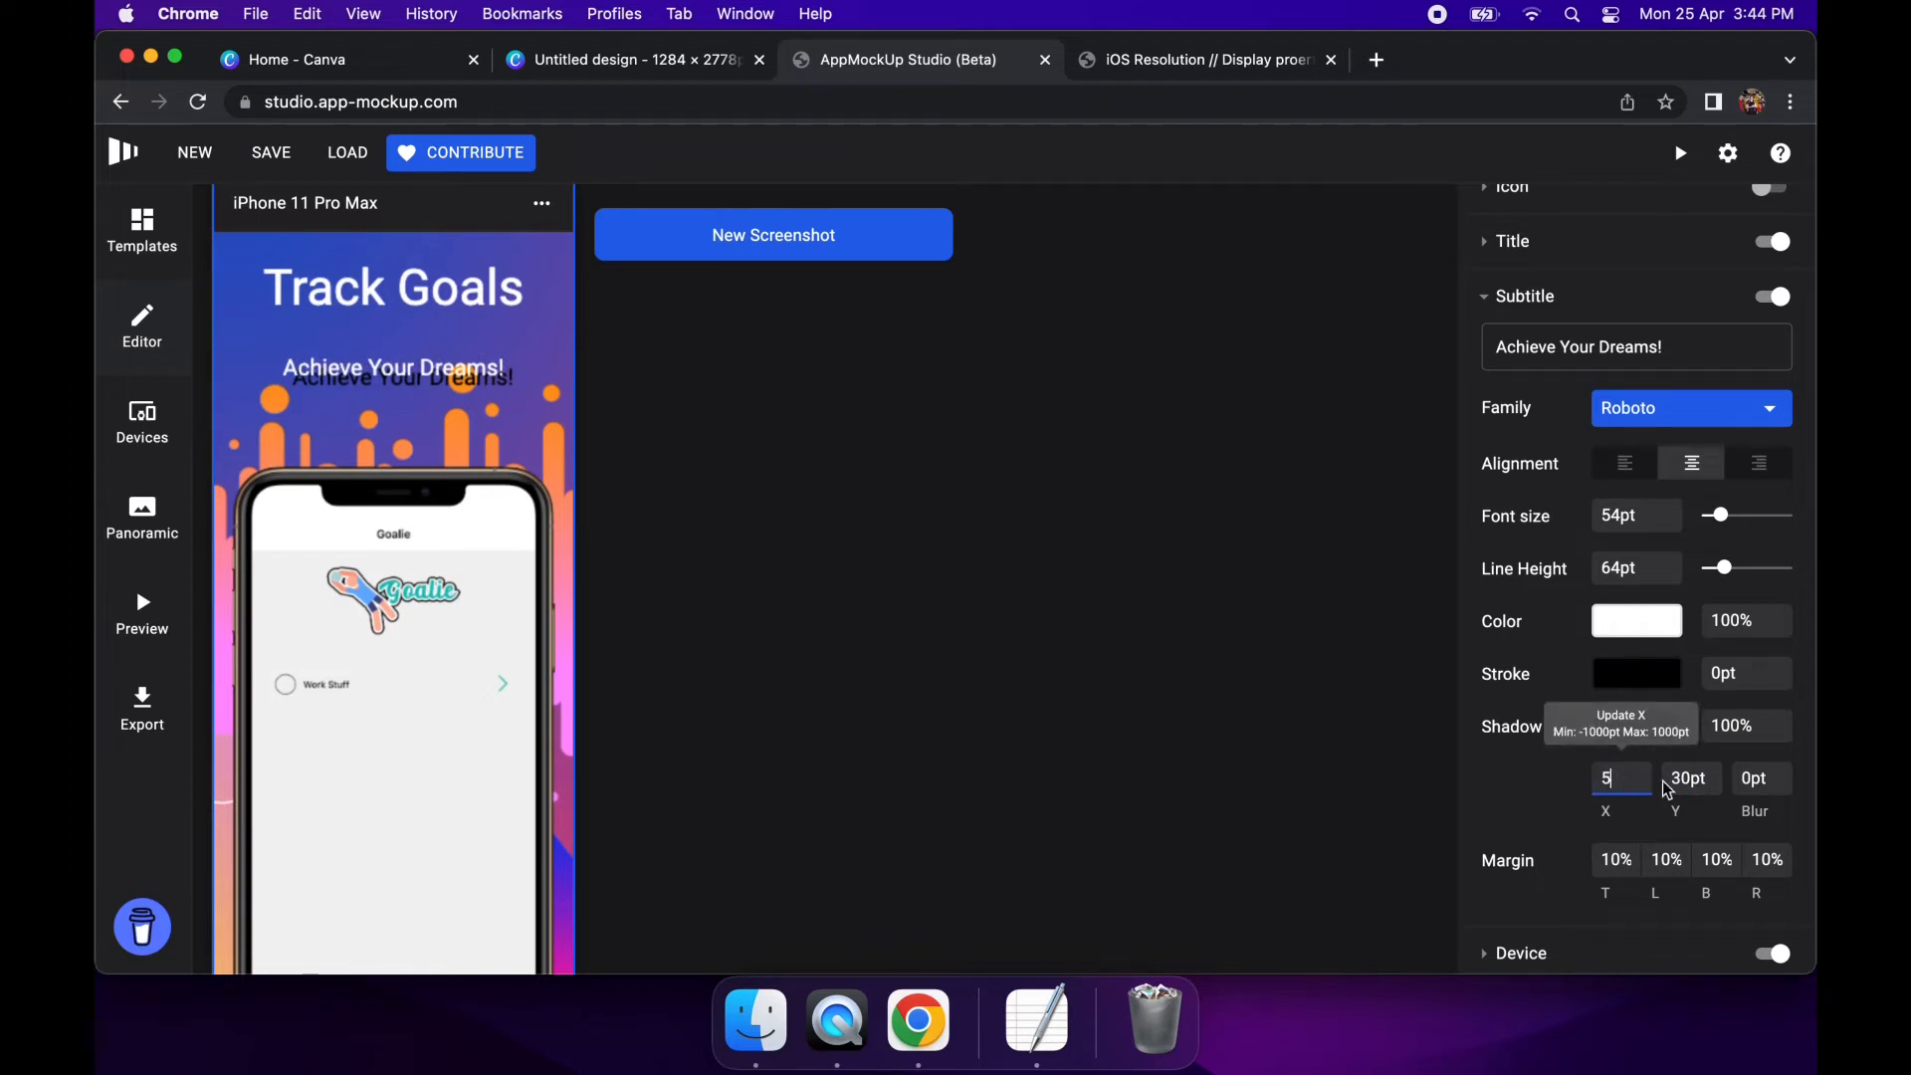
pyautogui.click(1689, 778)
pyautogui.write('5')
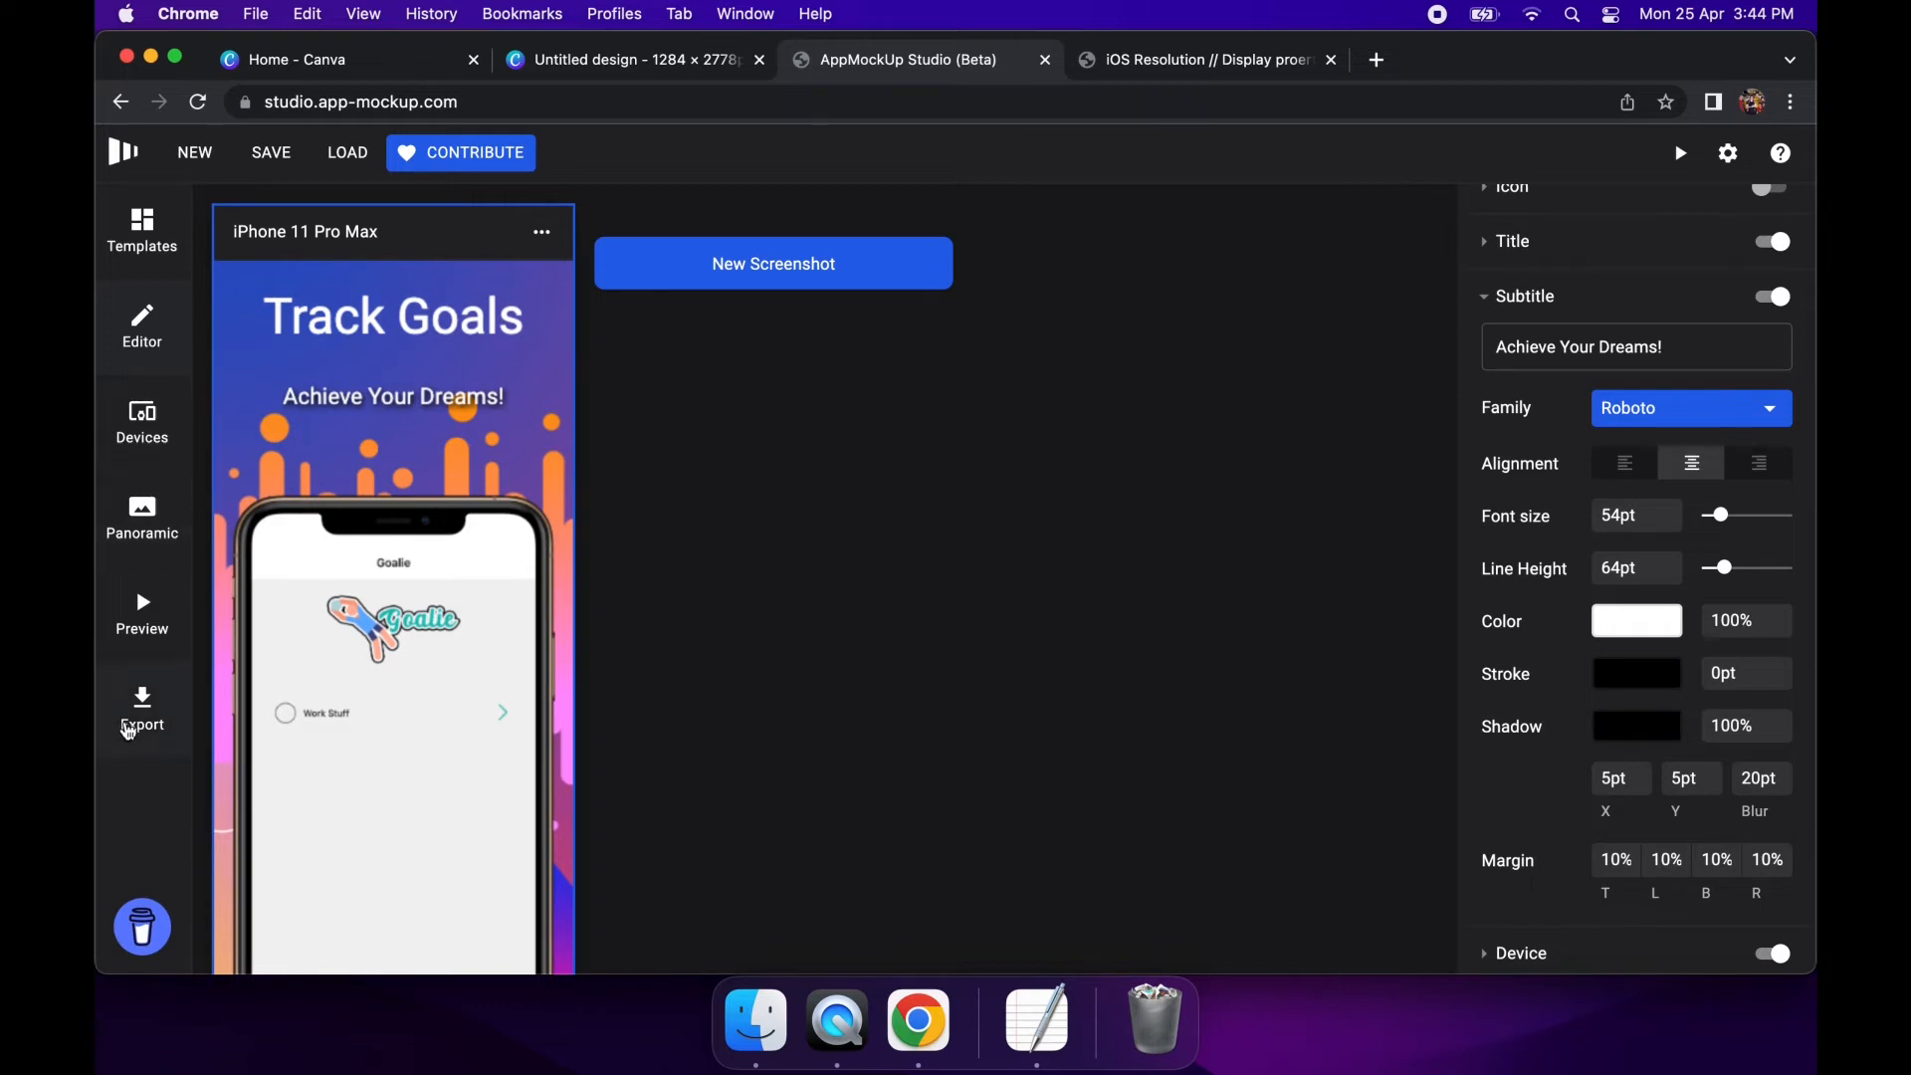
# Export all screenshots and expand the downloaded iPhone 11 Pro Max folder in Finder
pyautogui.click(141, 711)
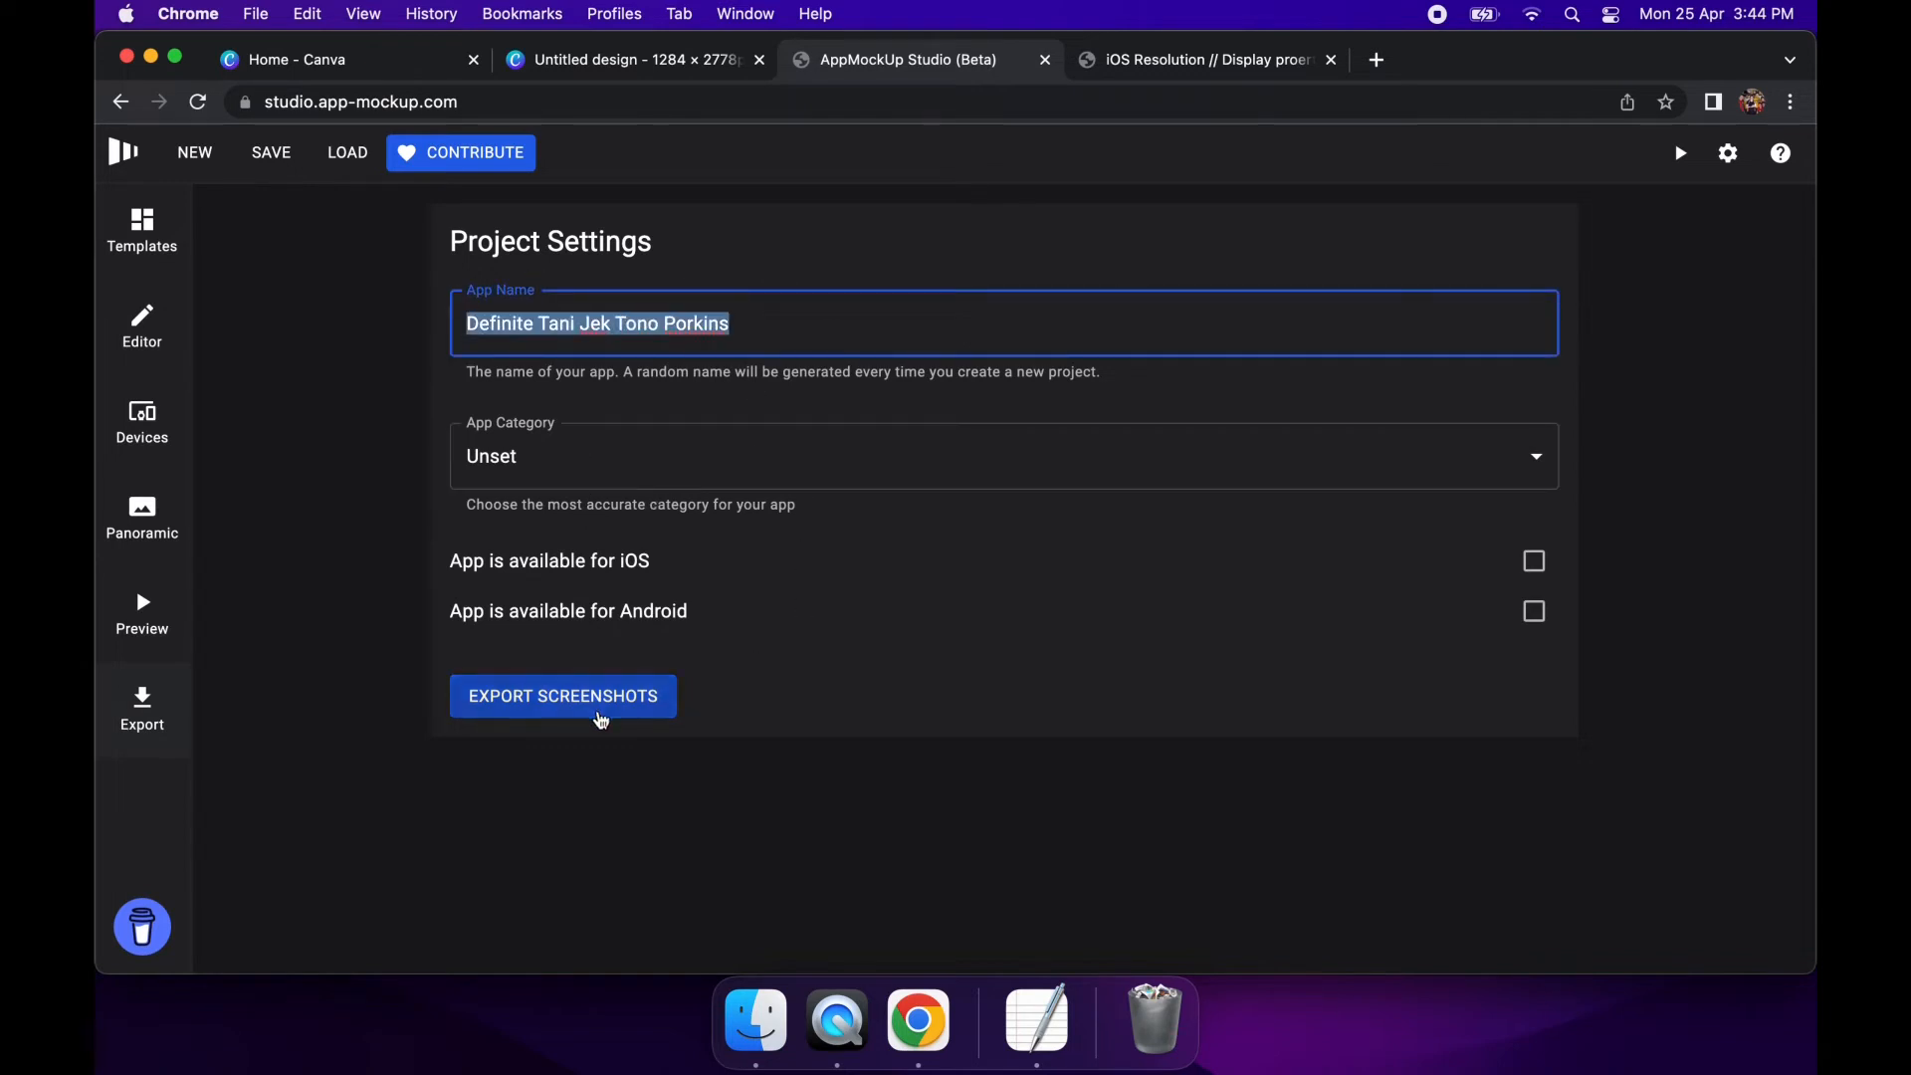
pyautogui.click(562, 697)
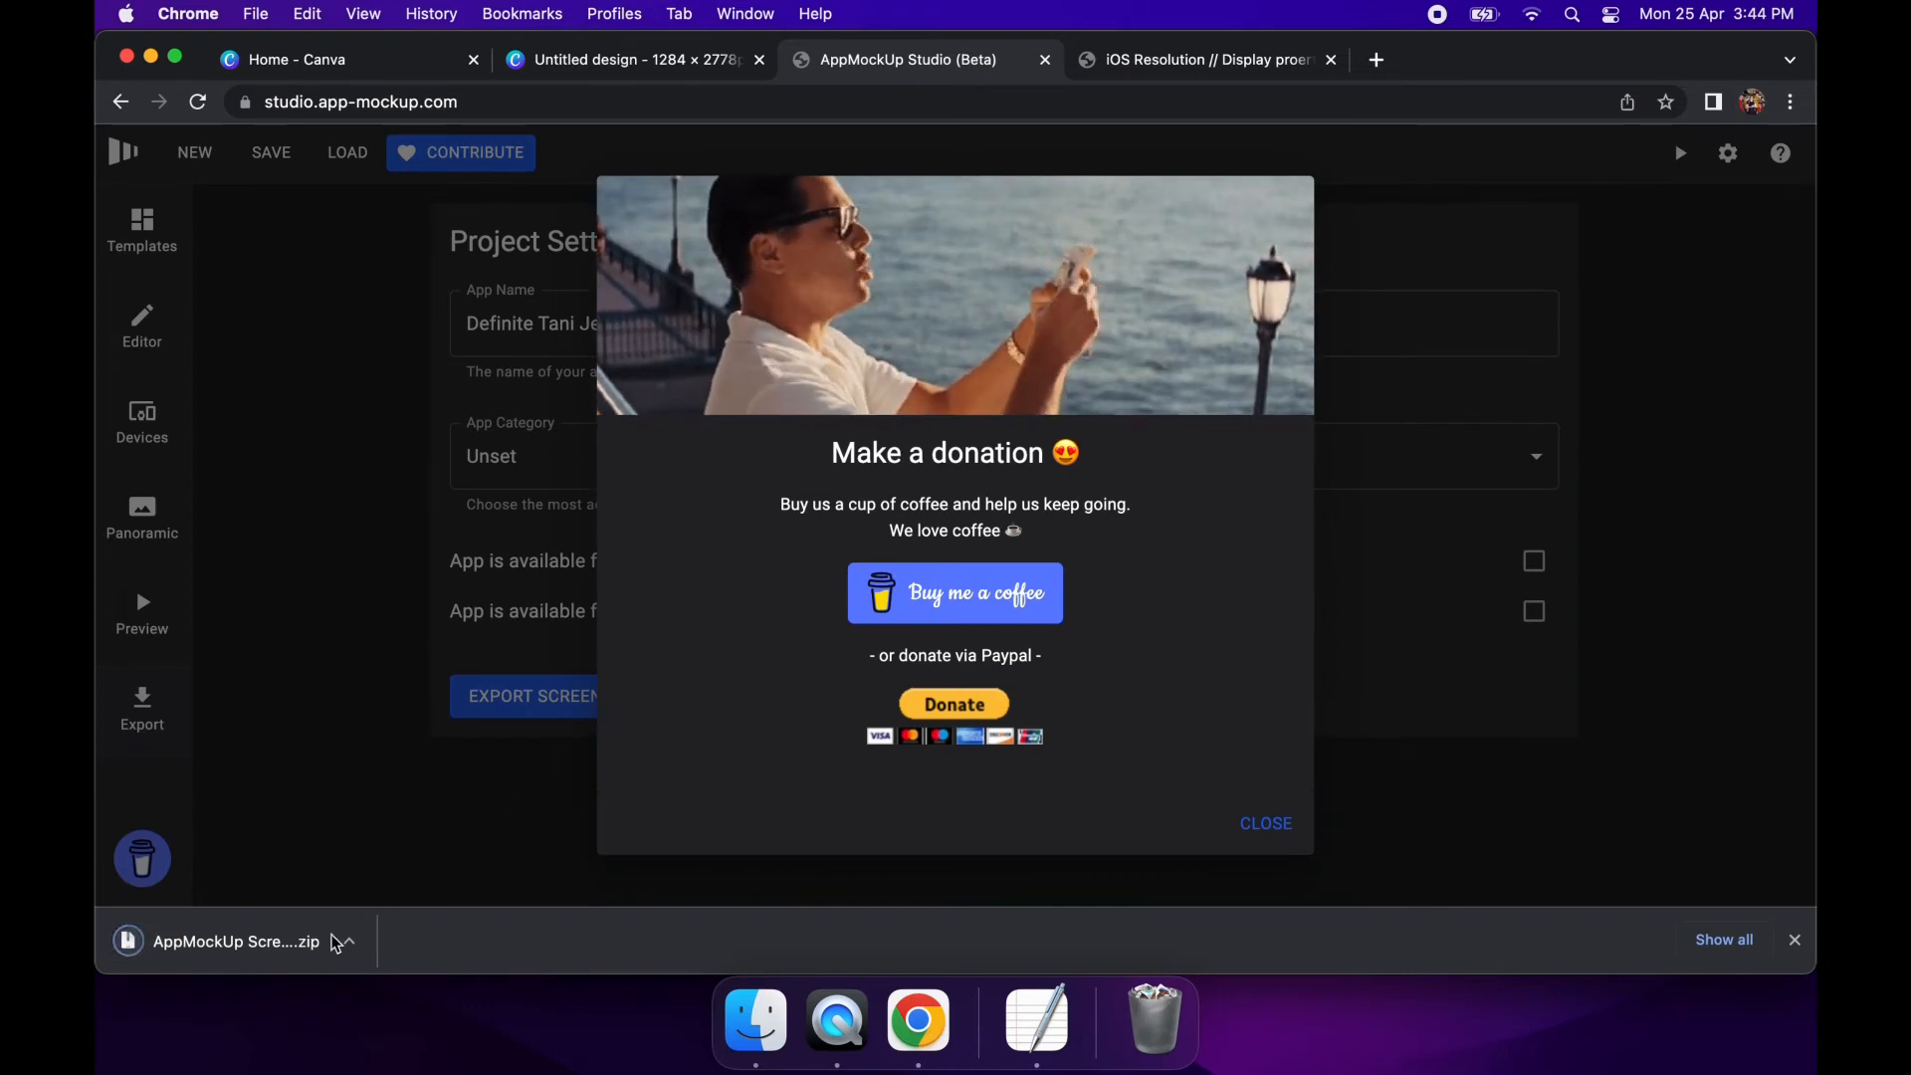
pyautogui.click(235, 941)
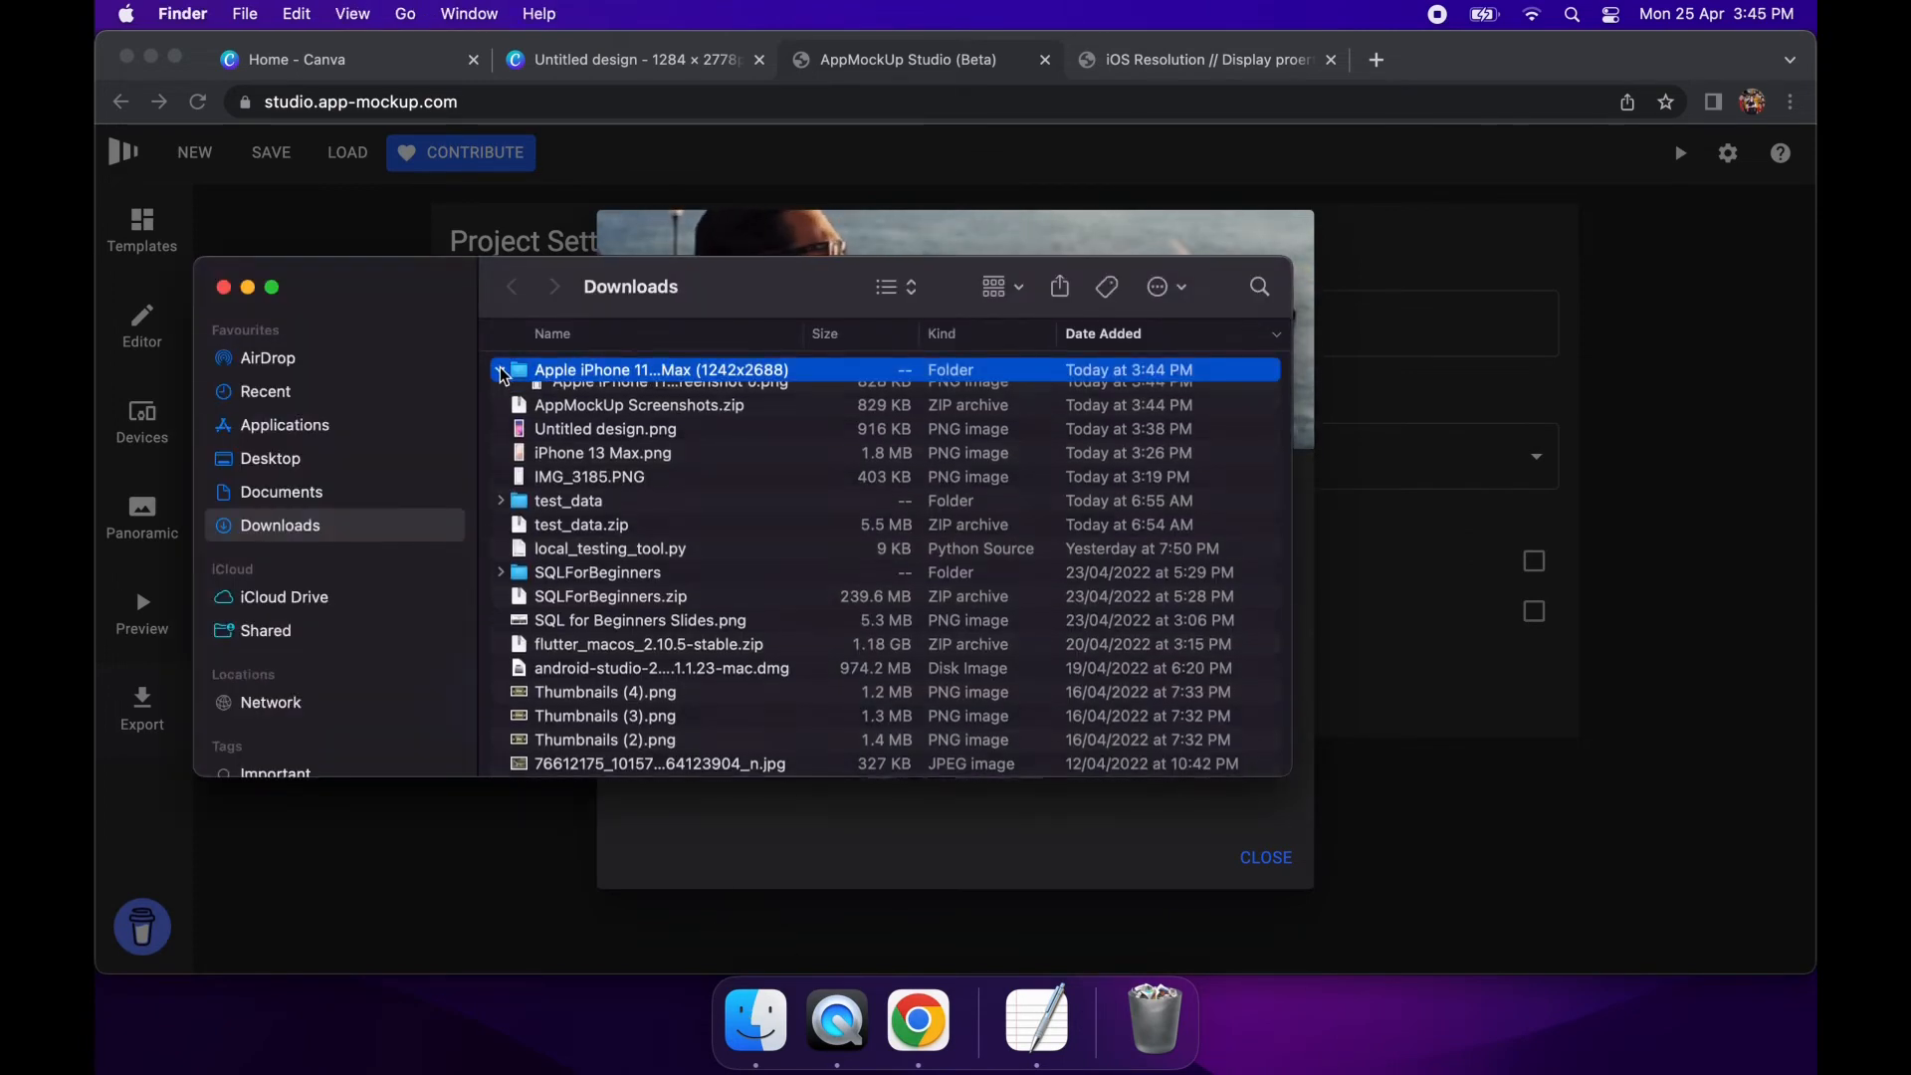
pyautogui.click(500, 371)
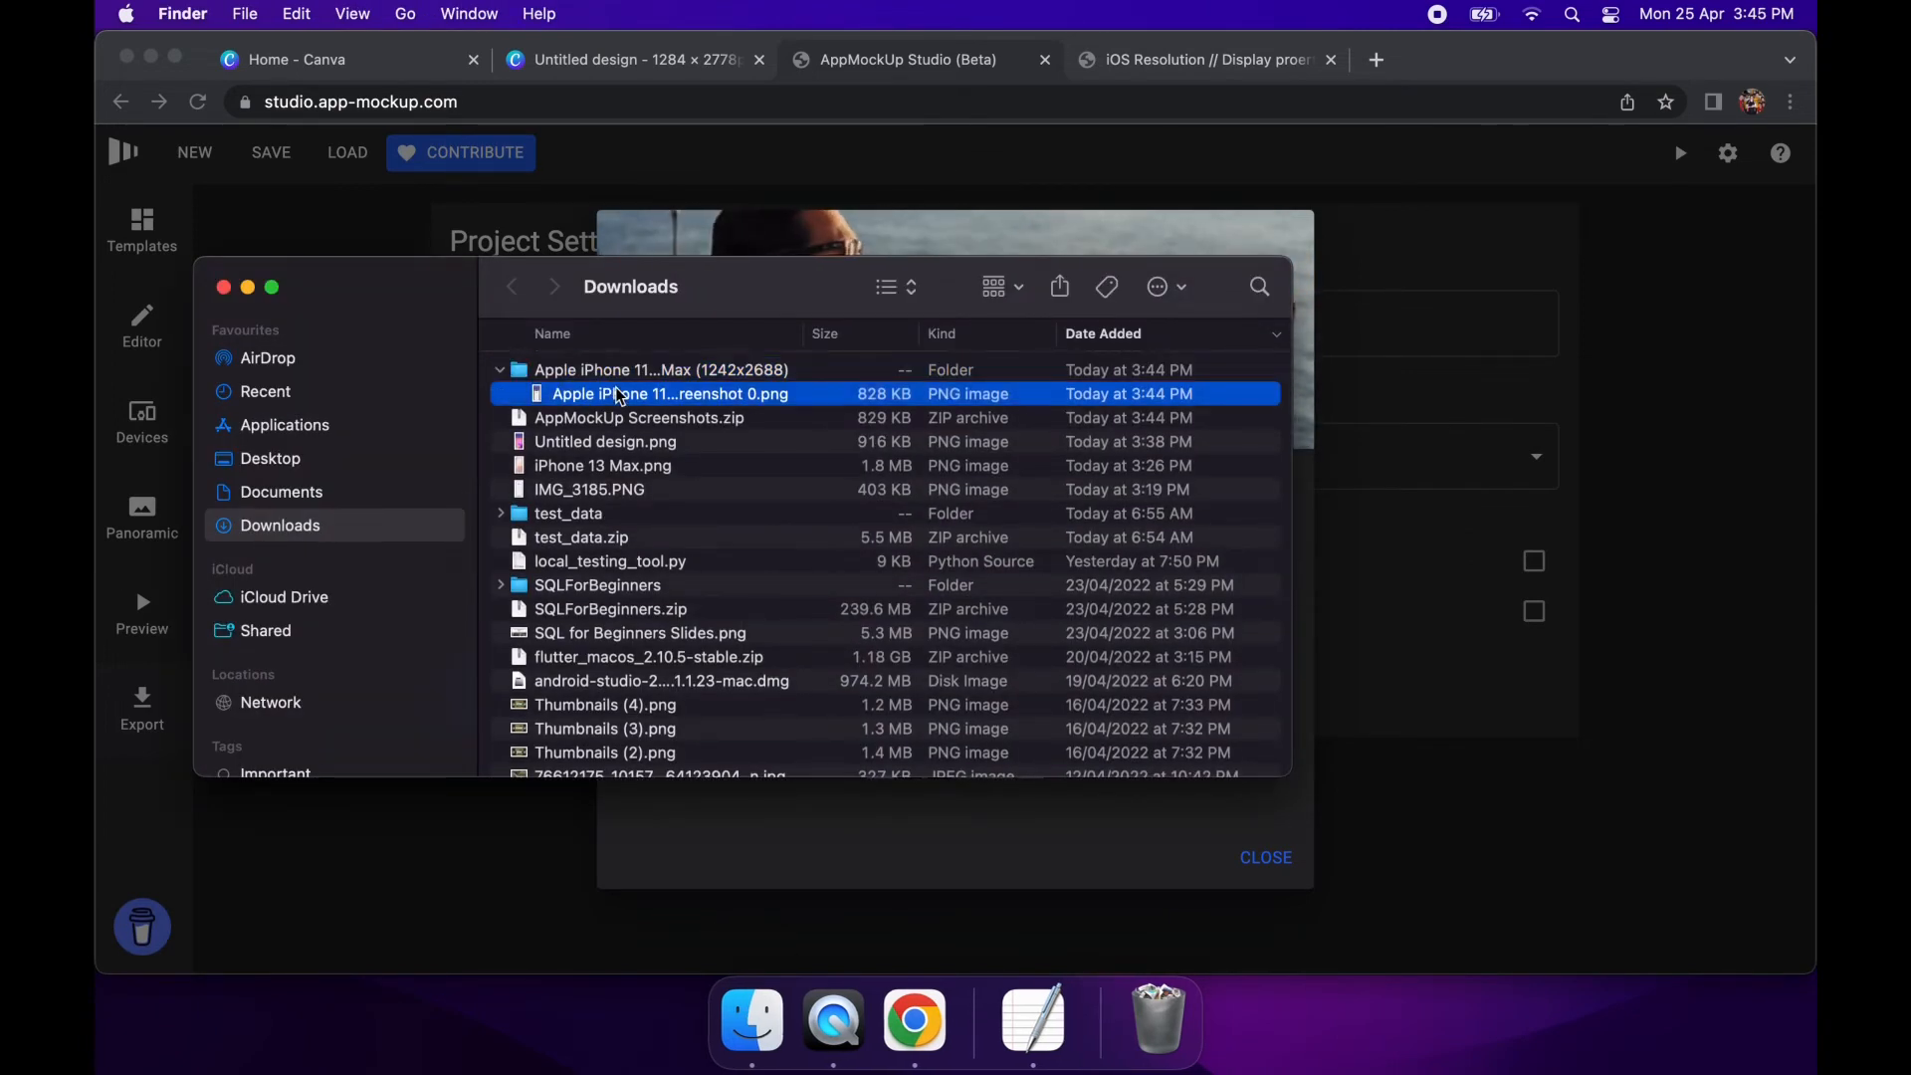
# View the exported Track Goals PNG in Preview, then close it
pyautogui.doubleClick(669, 393)
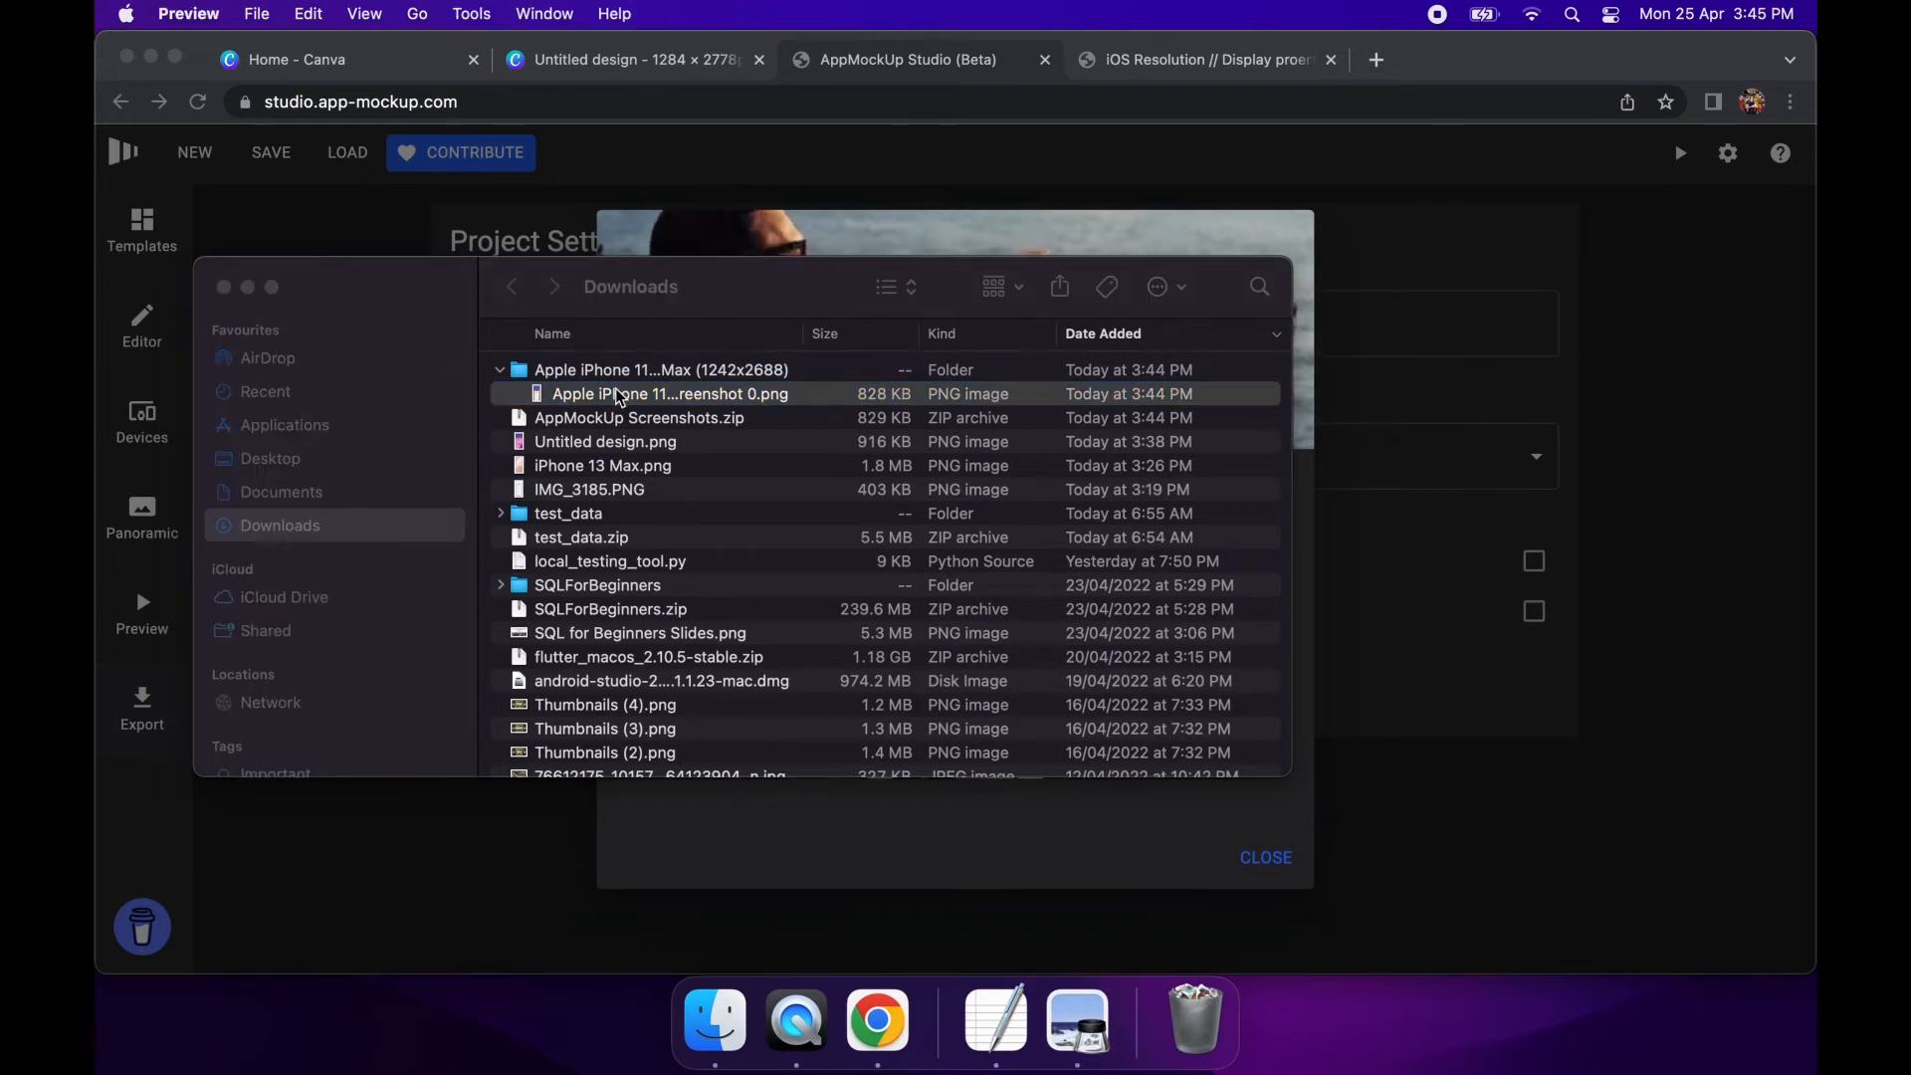
pyautogui.doubleClick(669, 394)
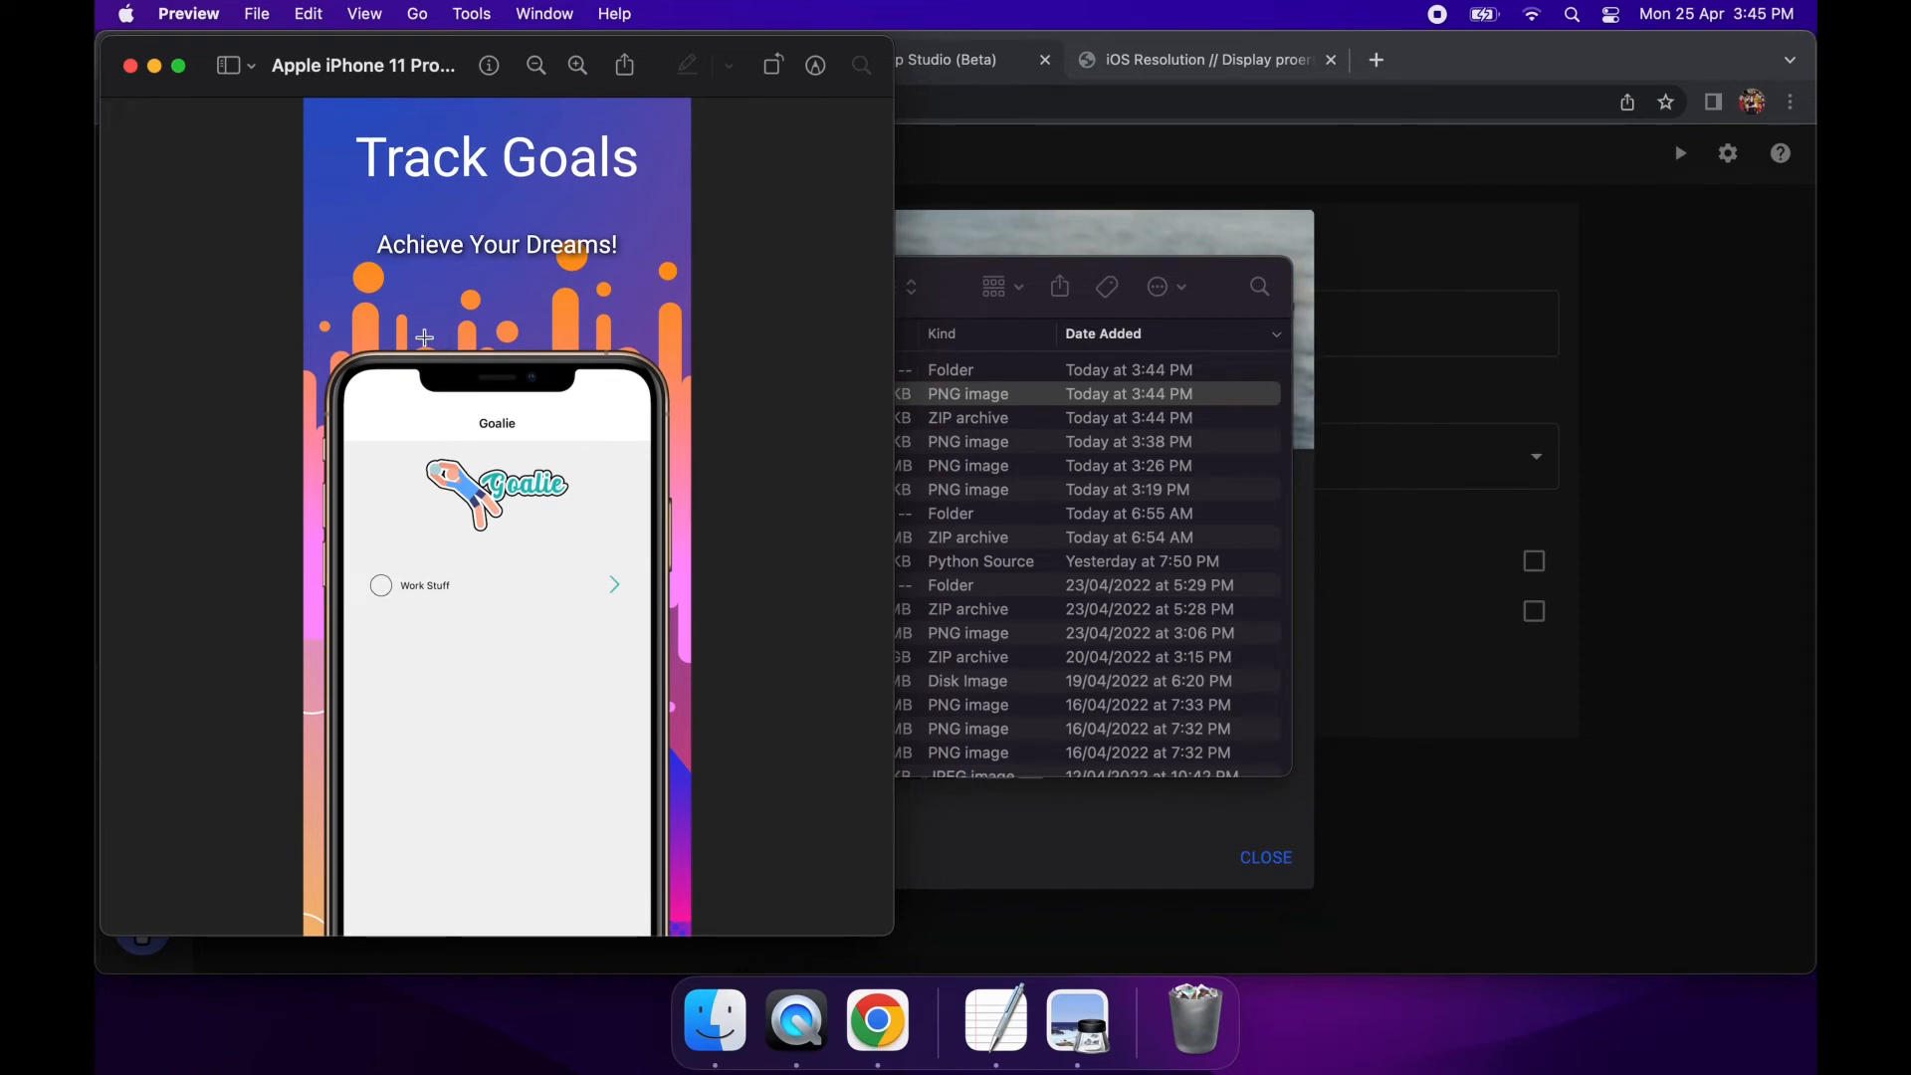
pyautogui.moveTo(129, 66)
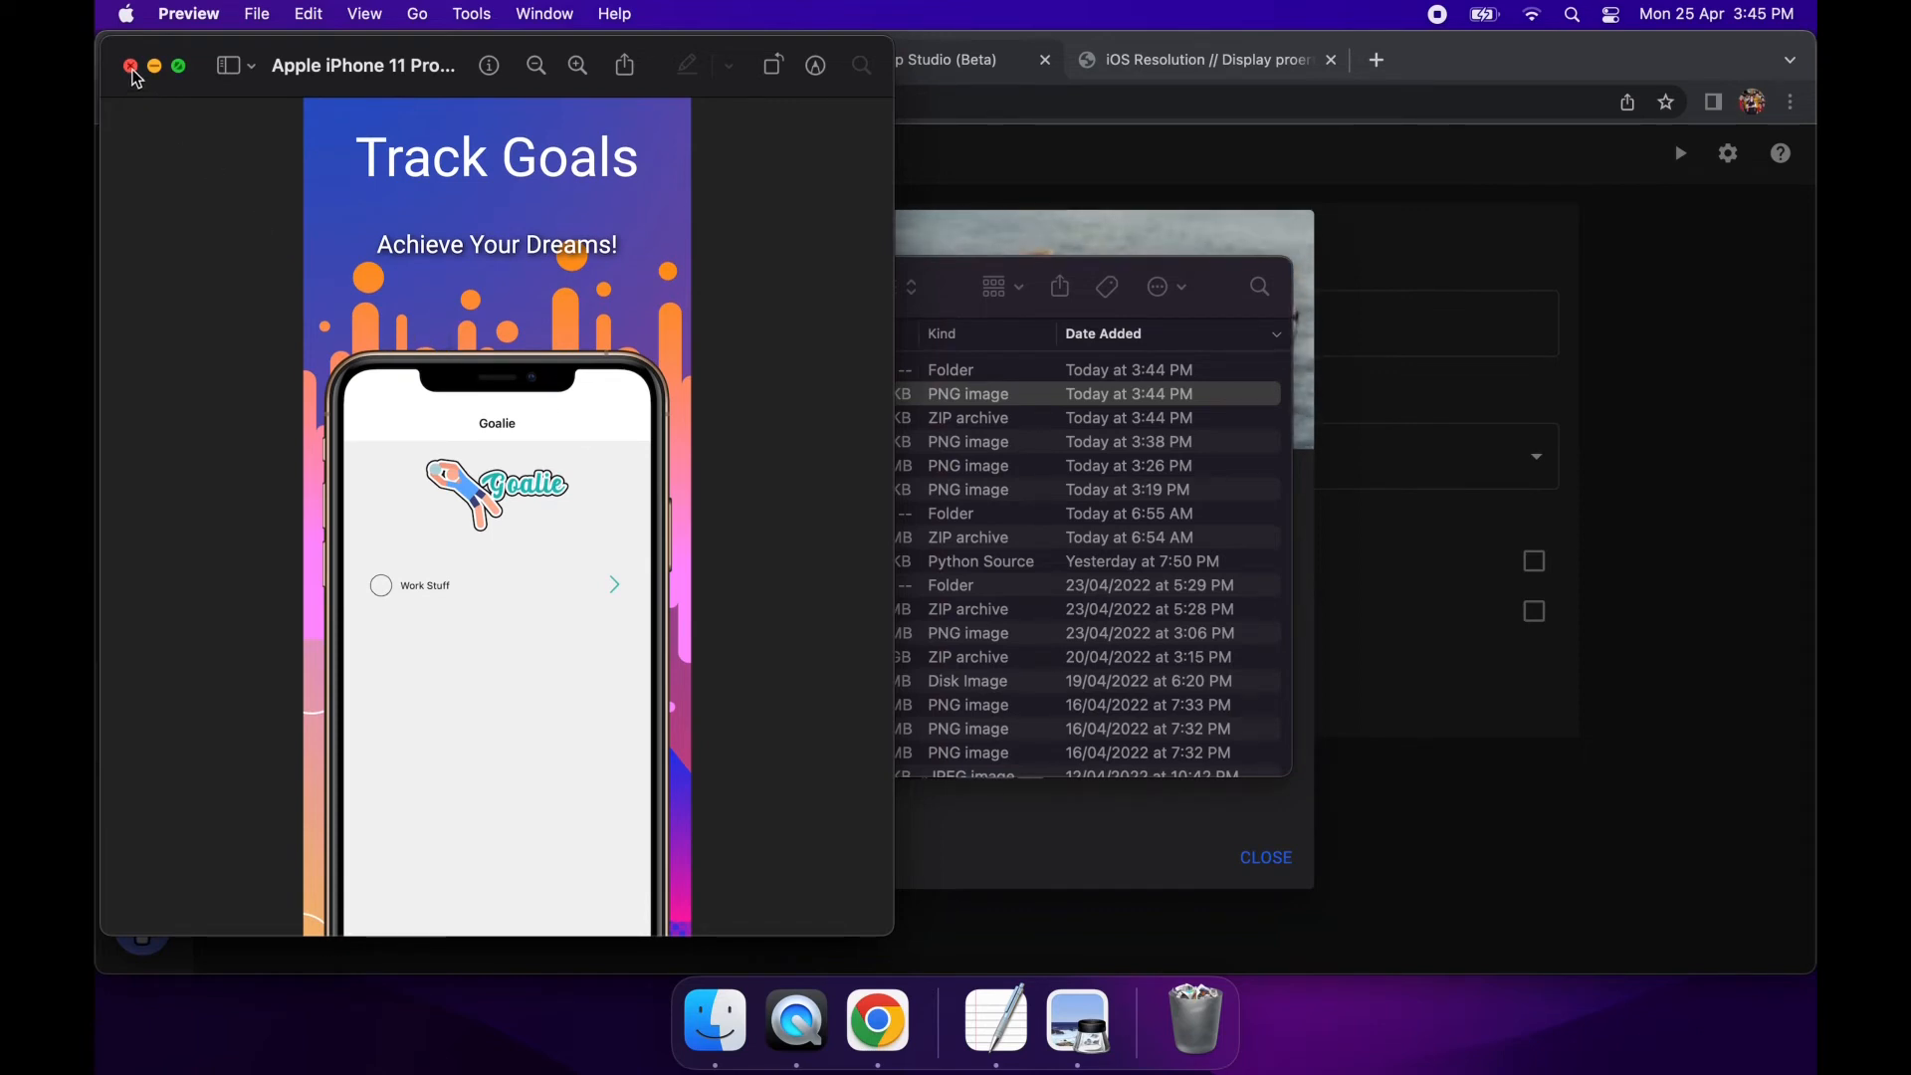
pyautogui.click(131, 66)
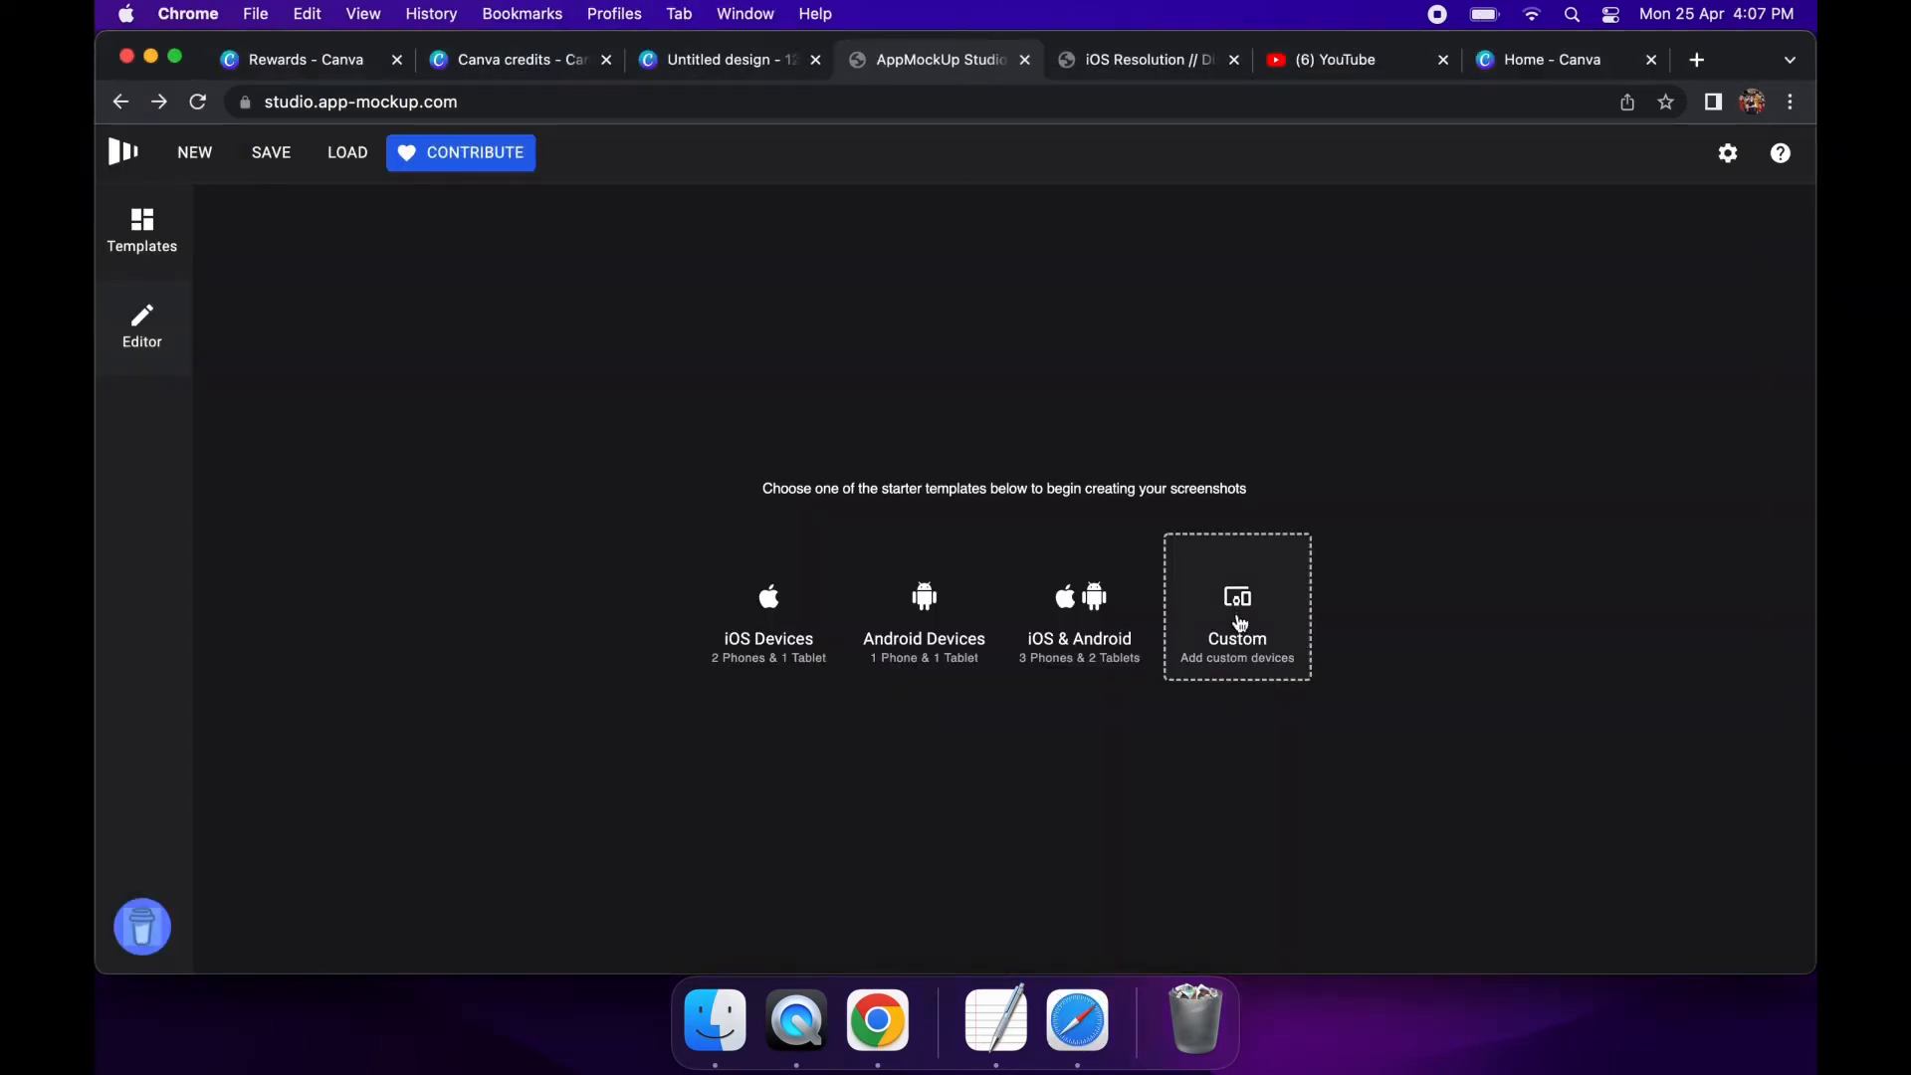
# Try Custom devices, back out, and start from the iOS Devices starter template
pyautogui.click(1237, 605)
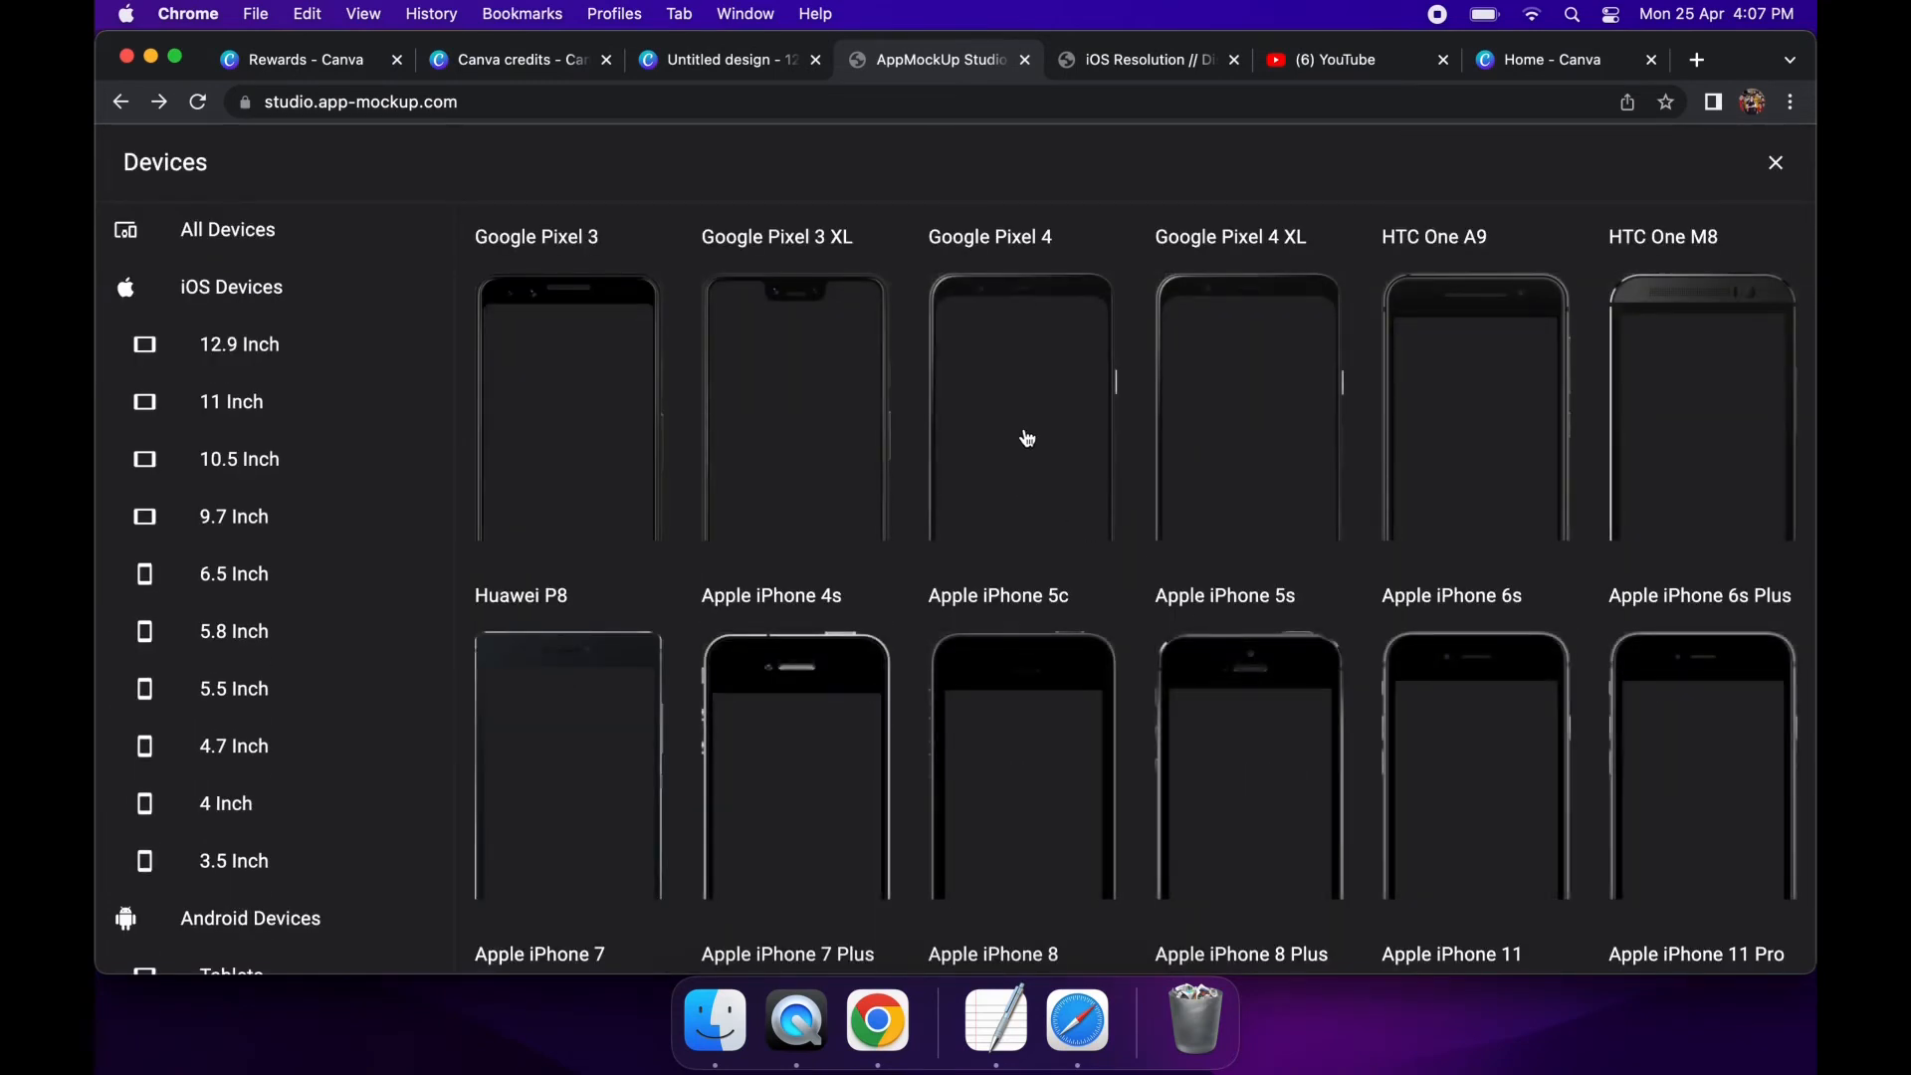
pyautogui.moveTo(615, 347)
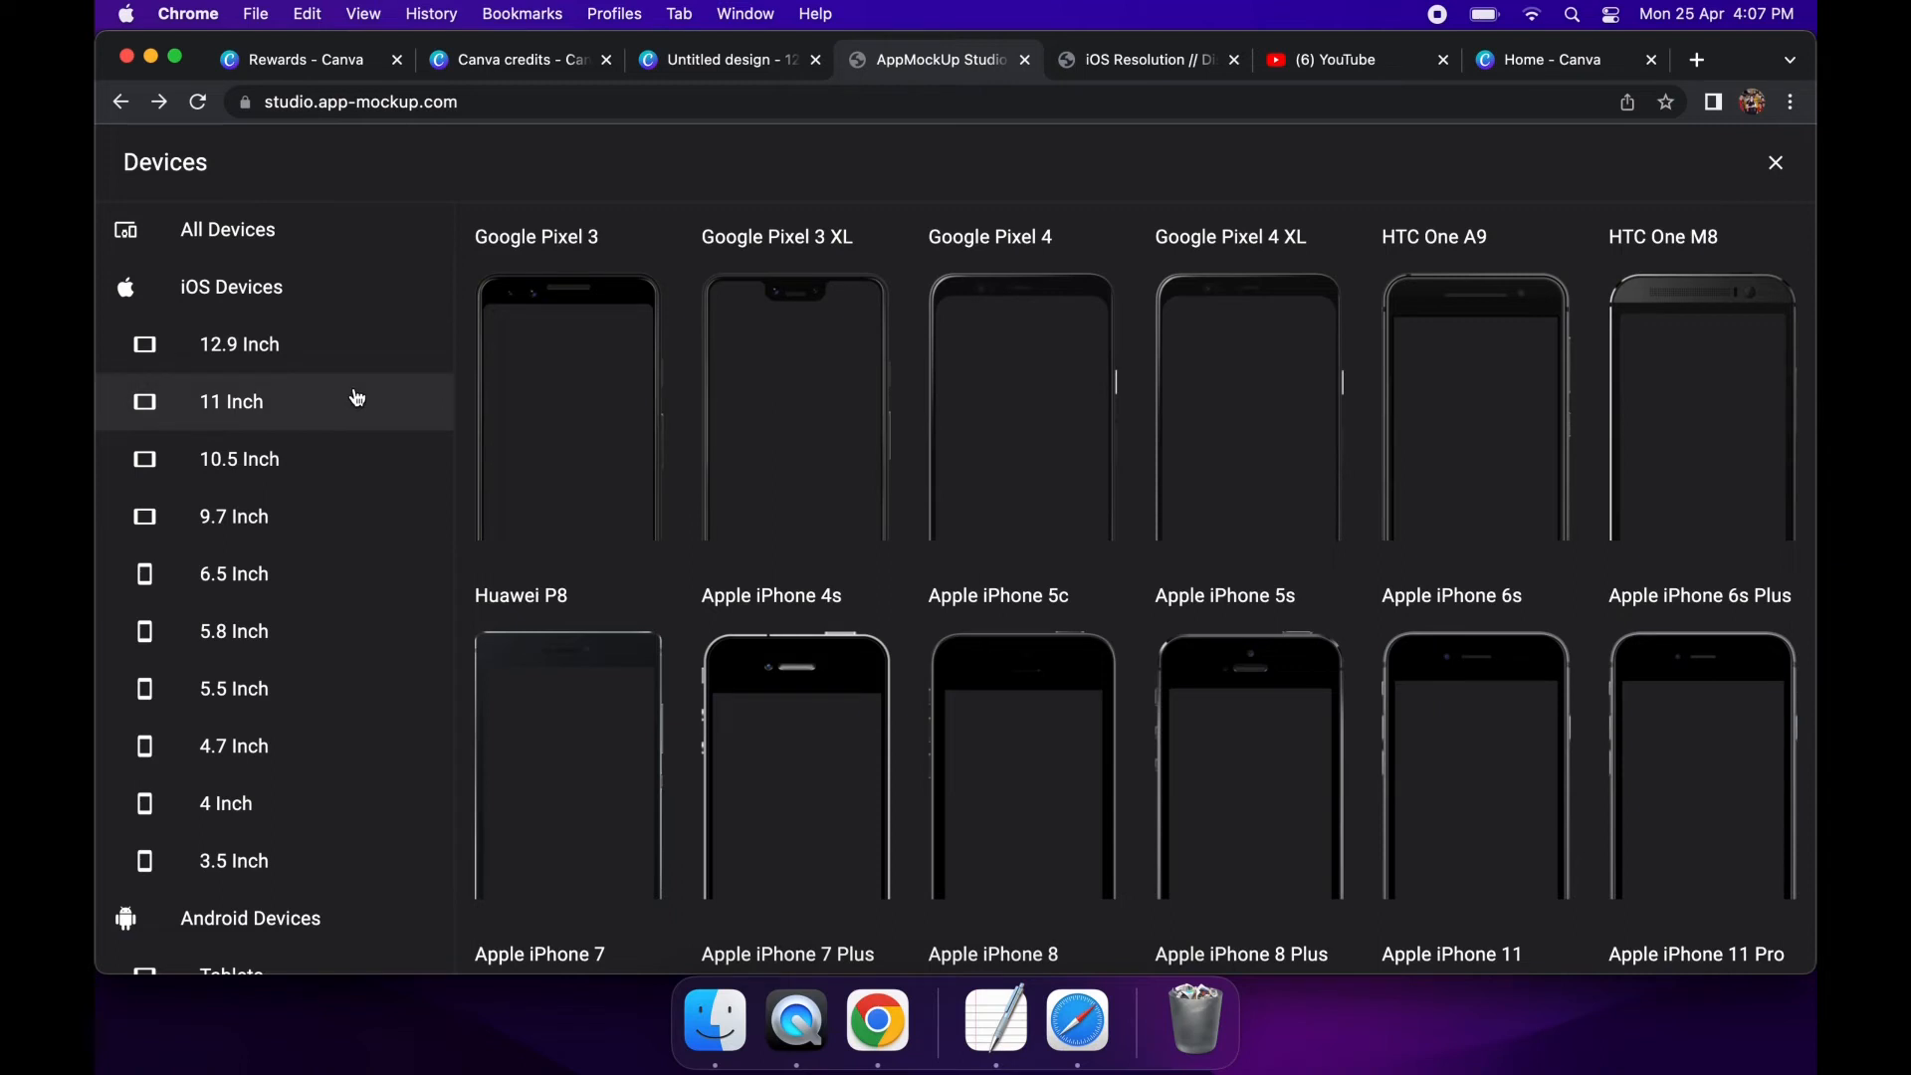
pyautogui.moveTo(683, 578)
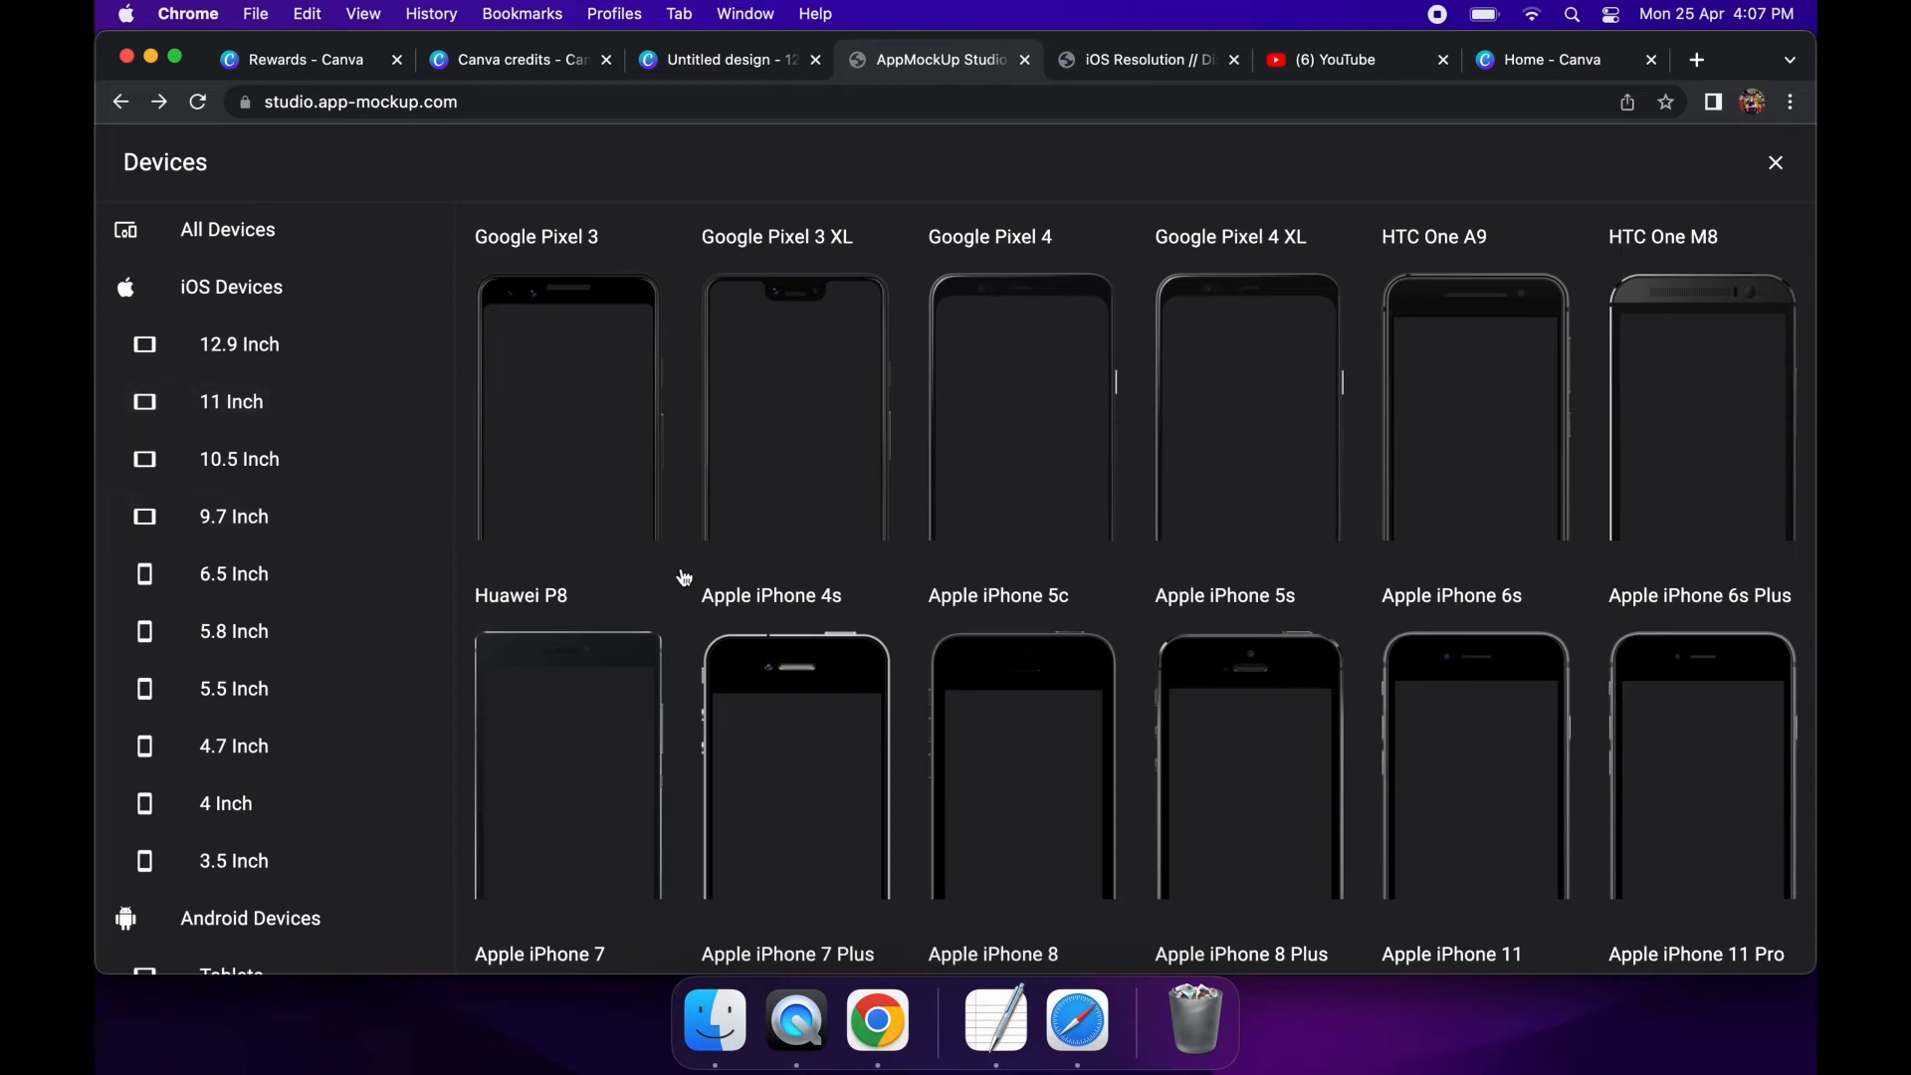
pyautogui.click(1774, 161)
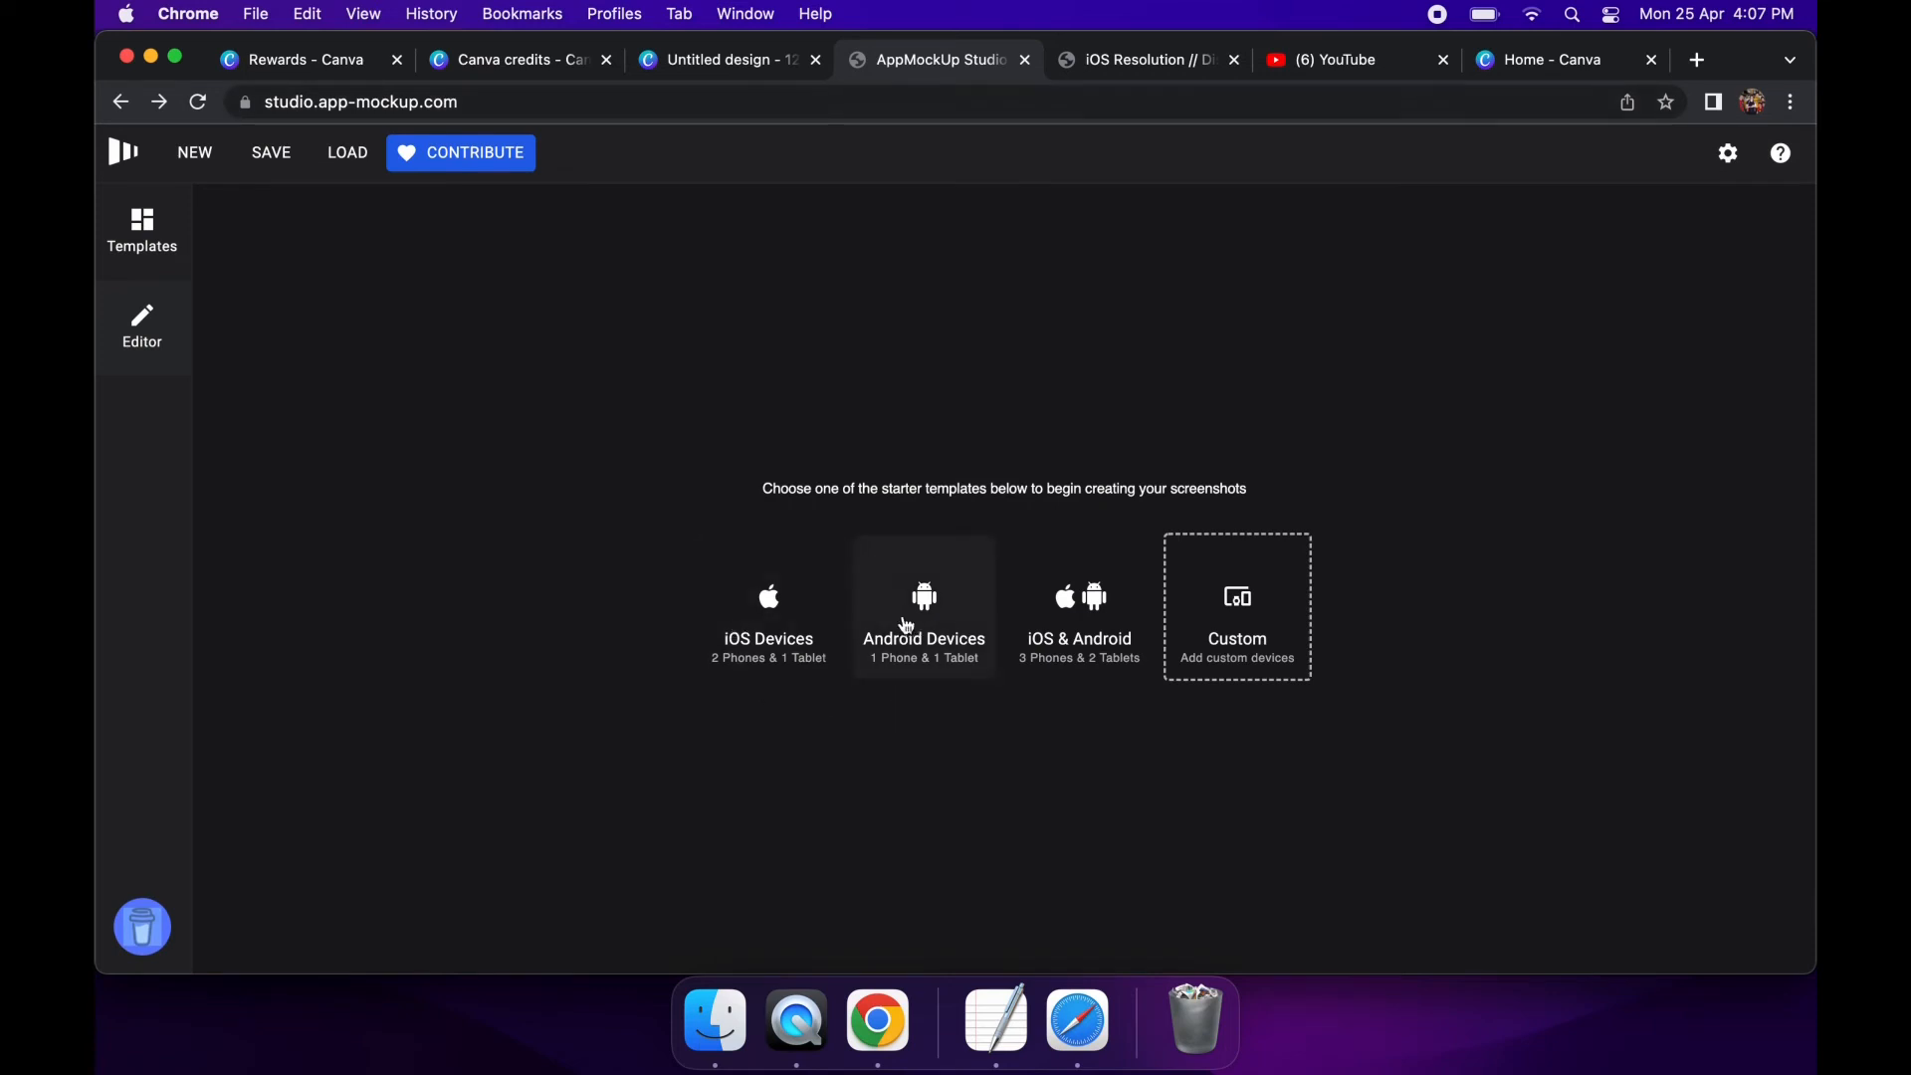
pyautogui.click(922, 609)
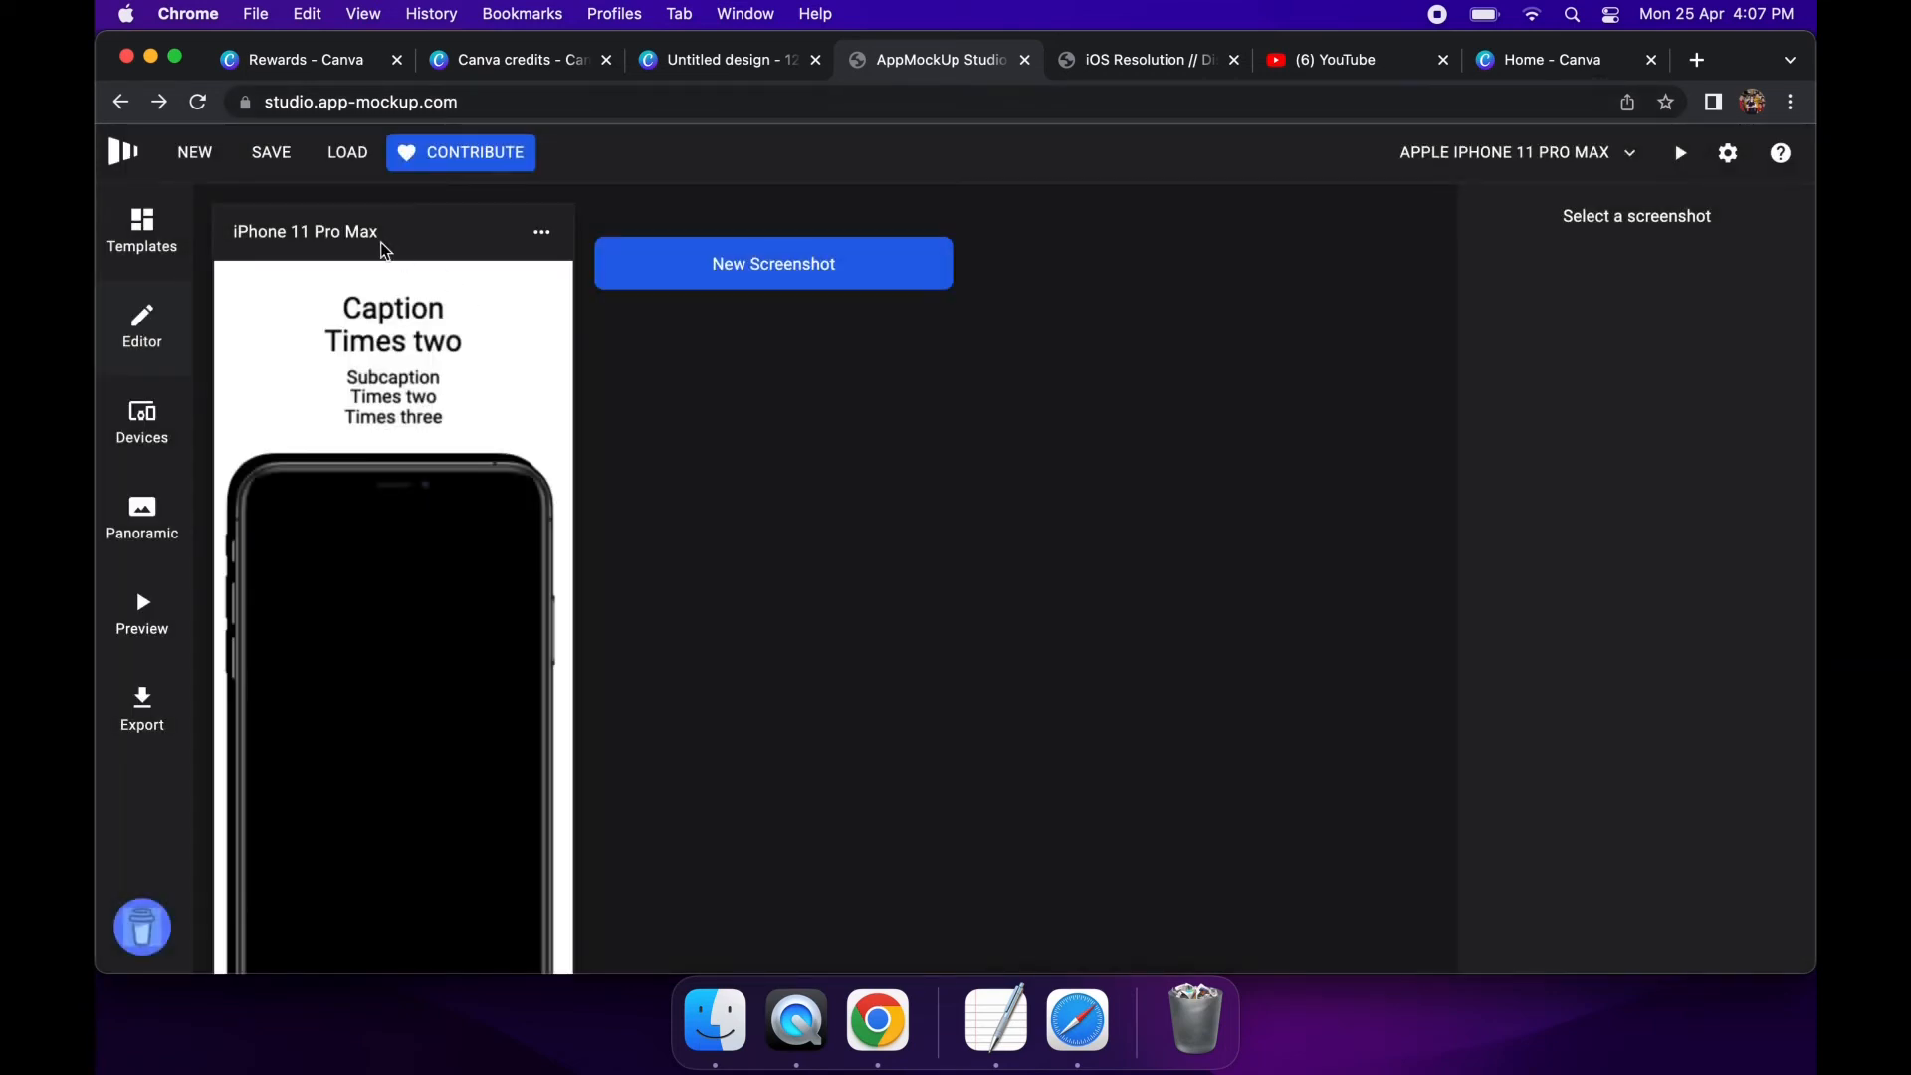
# Review the project's device list and duplicate the first iPhone 11 Pro Max screenshot
pyautogui.click(1511, 153)
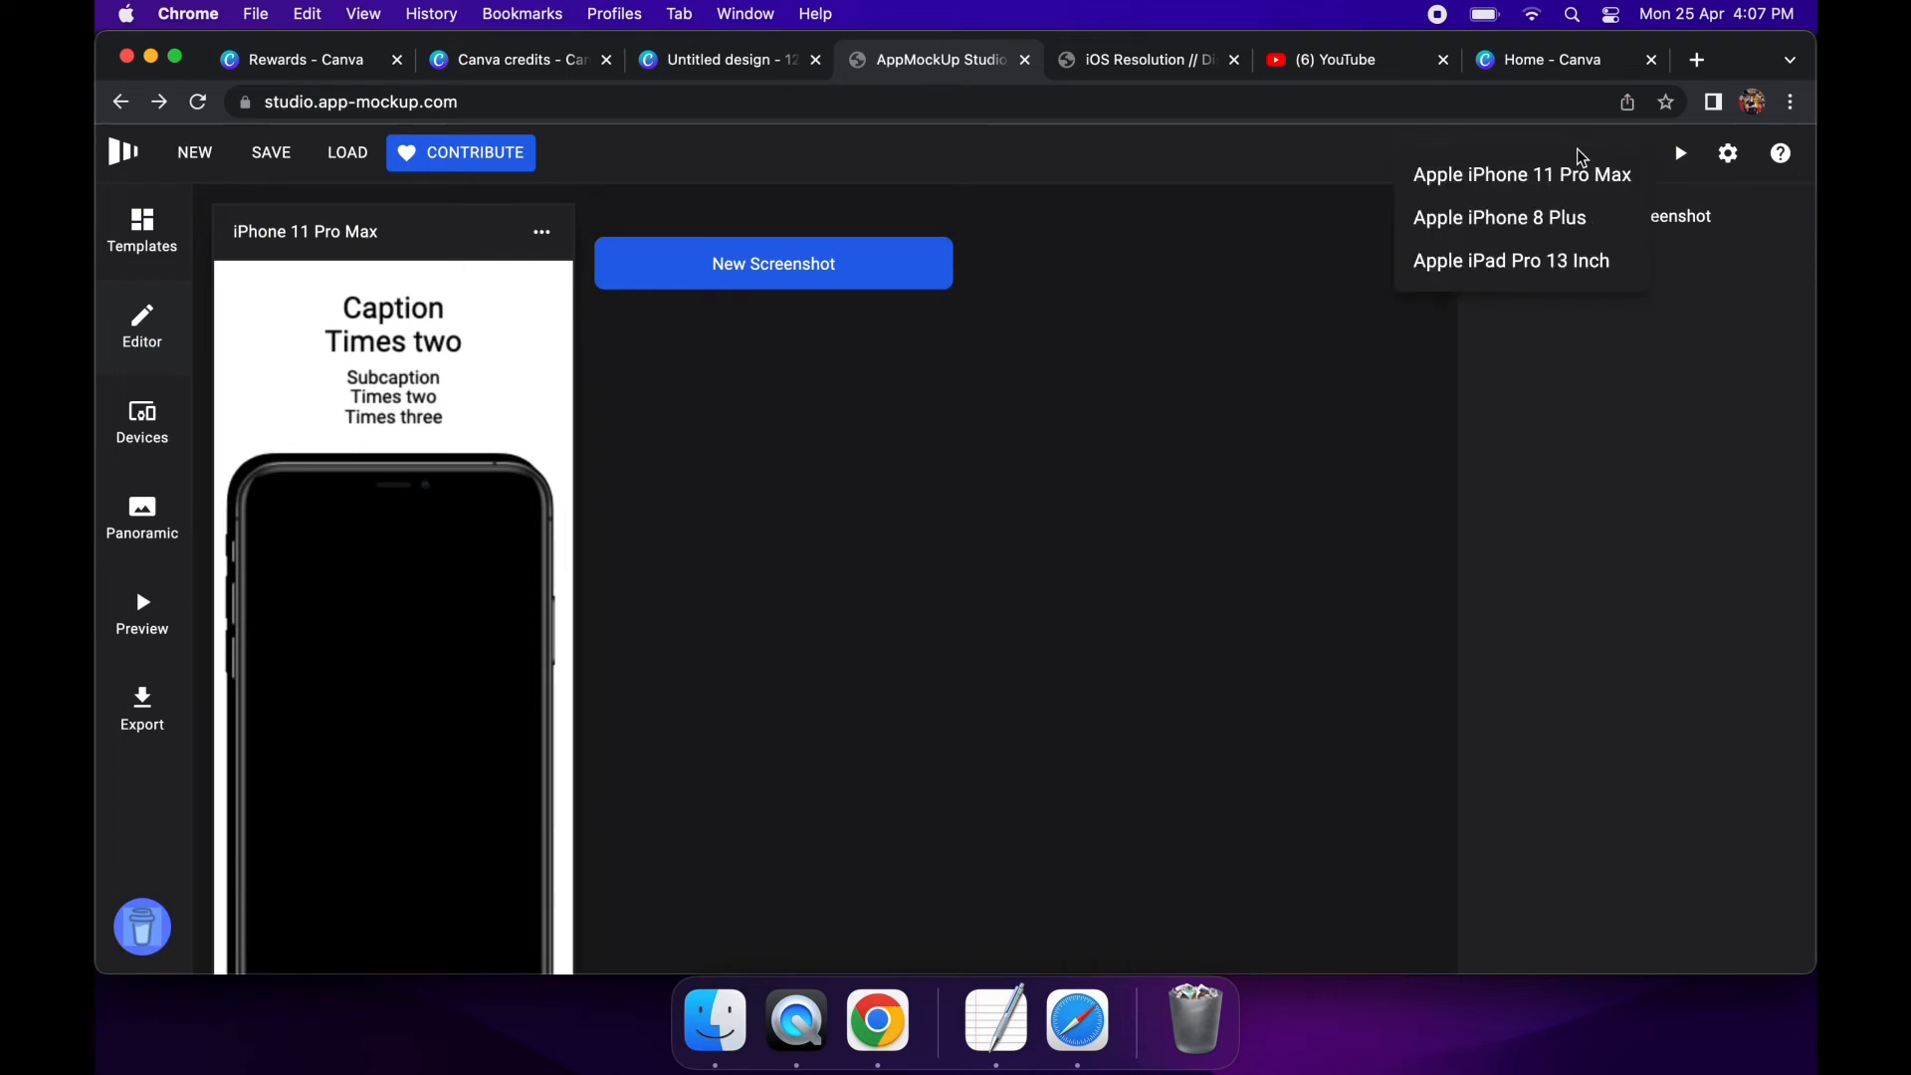
pyautogui.click(1521, 175)
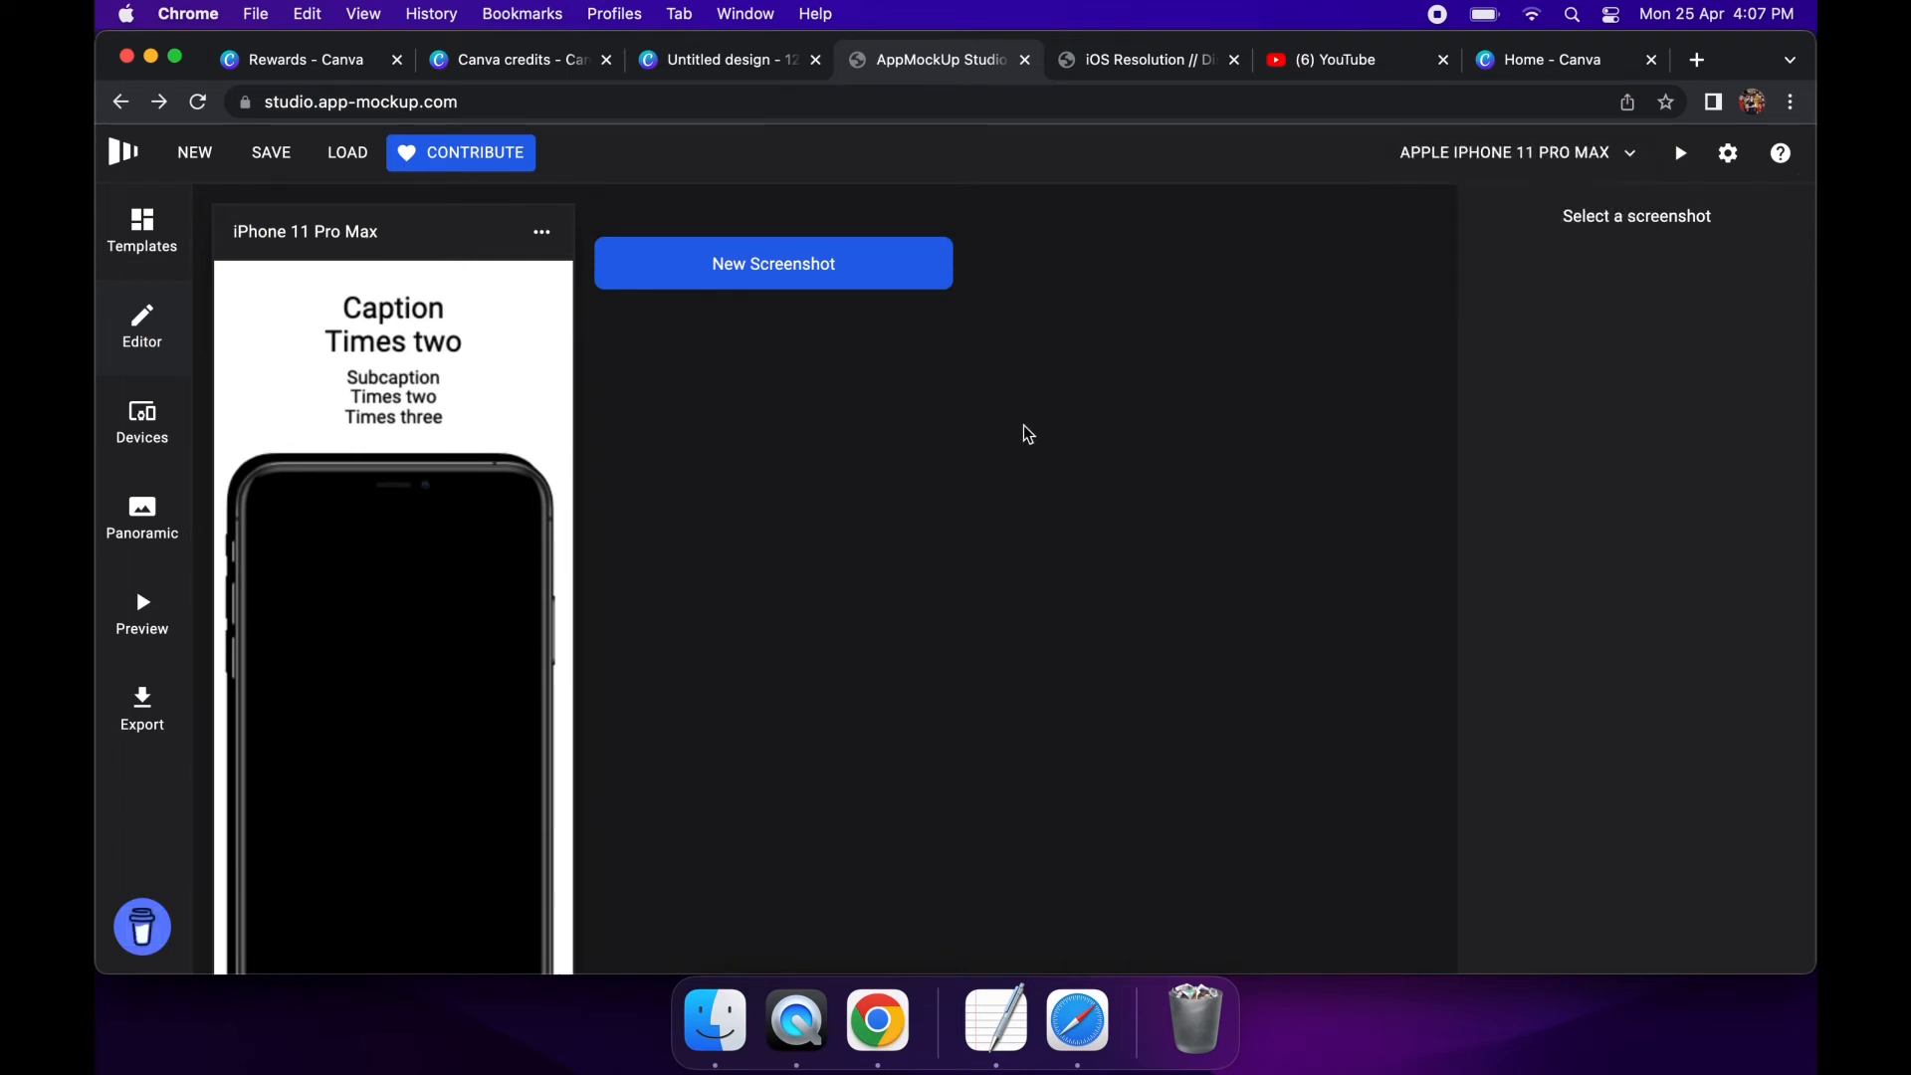
pyautogui.click(541, 231)
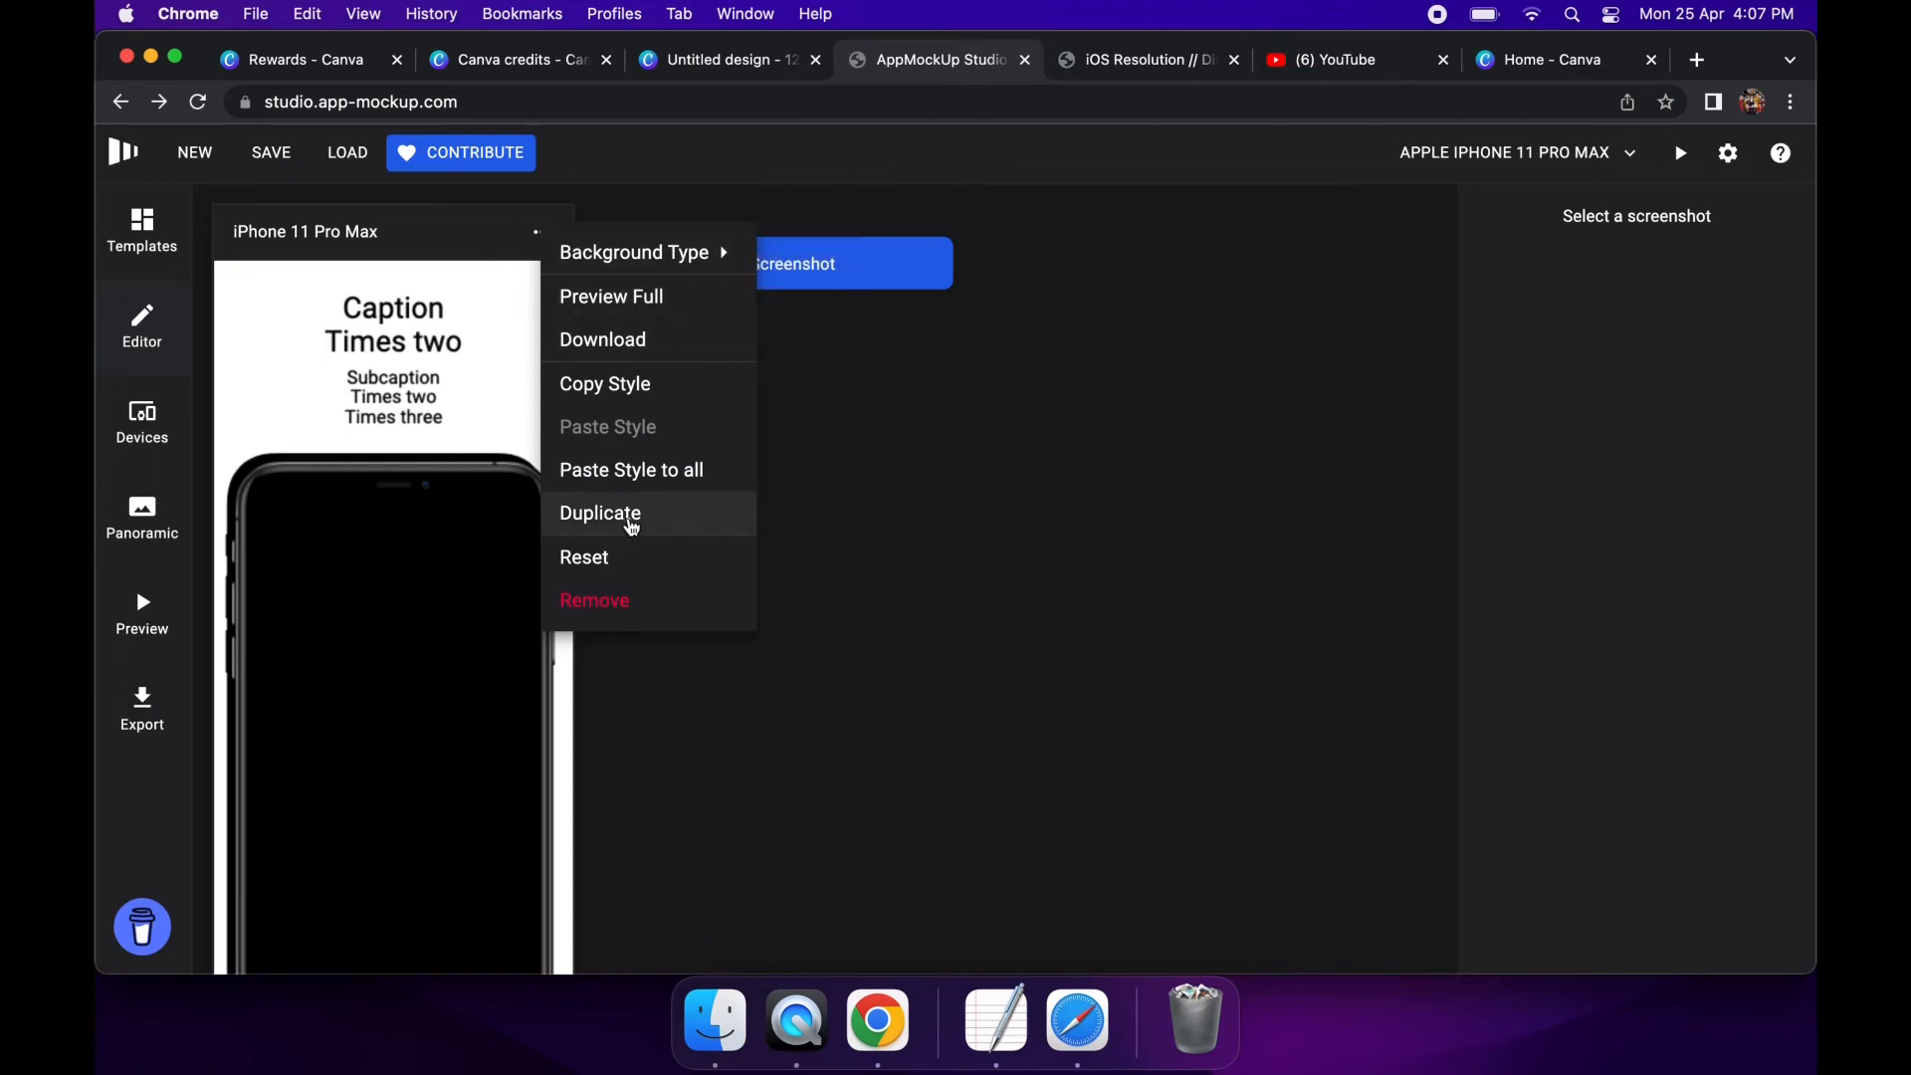
pyautogui.click(599, 511)
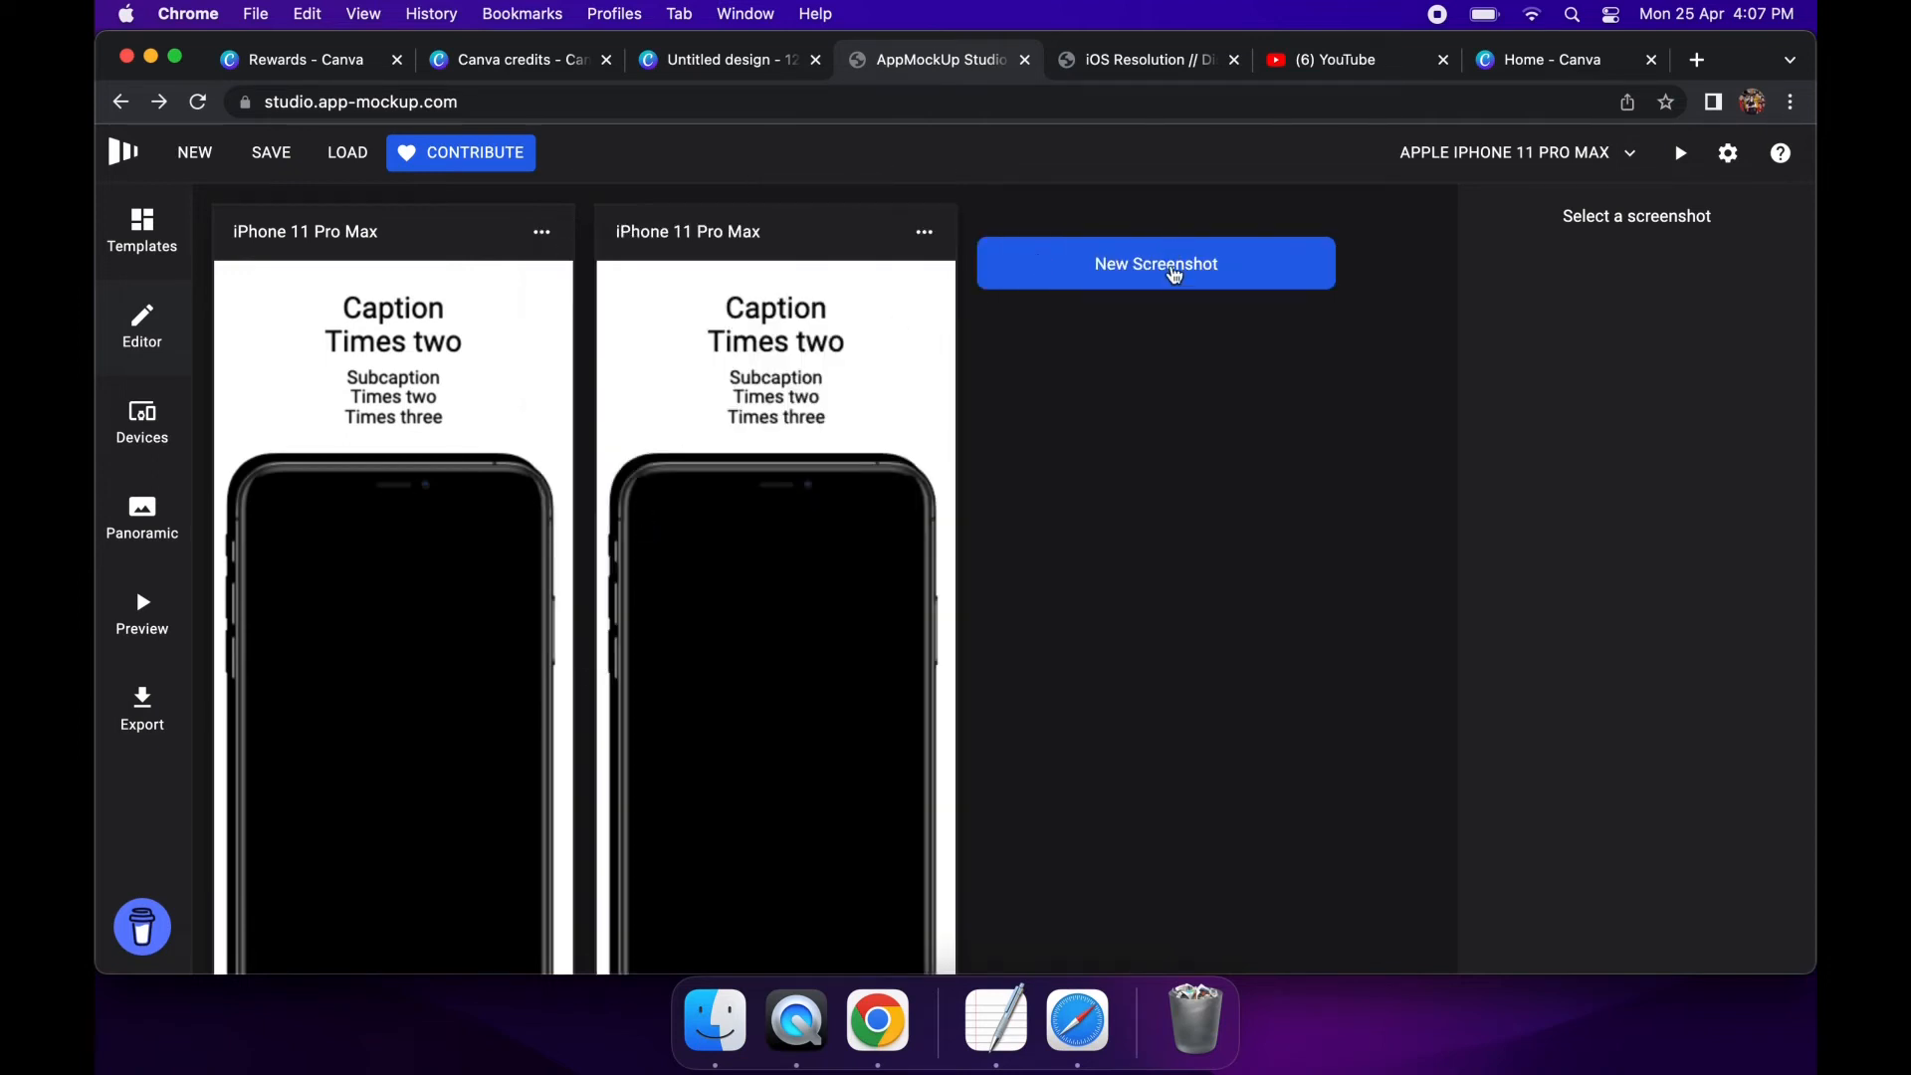
# Add a third new screenshot, check its options, and bring up the ready-made template gallery
pyautogui.click(1155, 263)
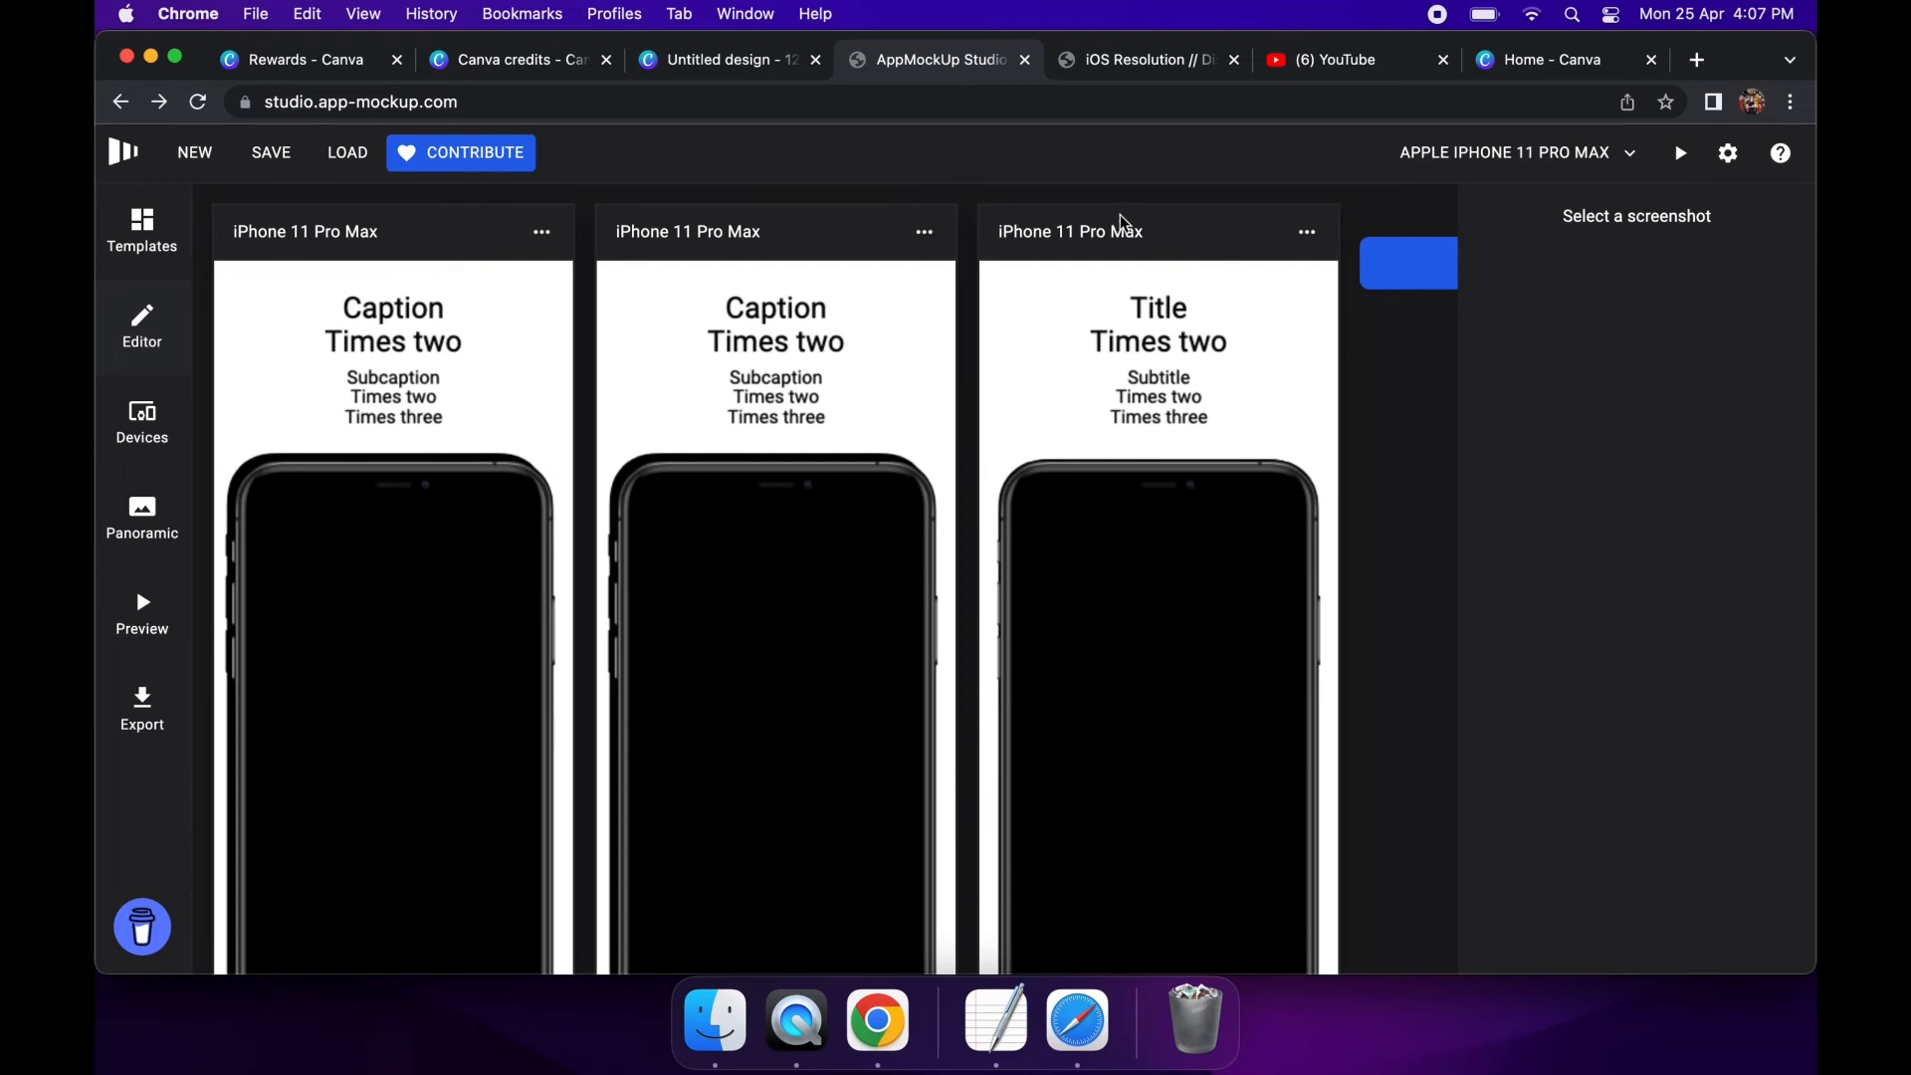
pyautogui.moveTo(844, 376)
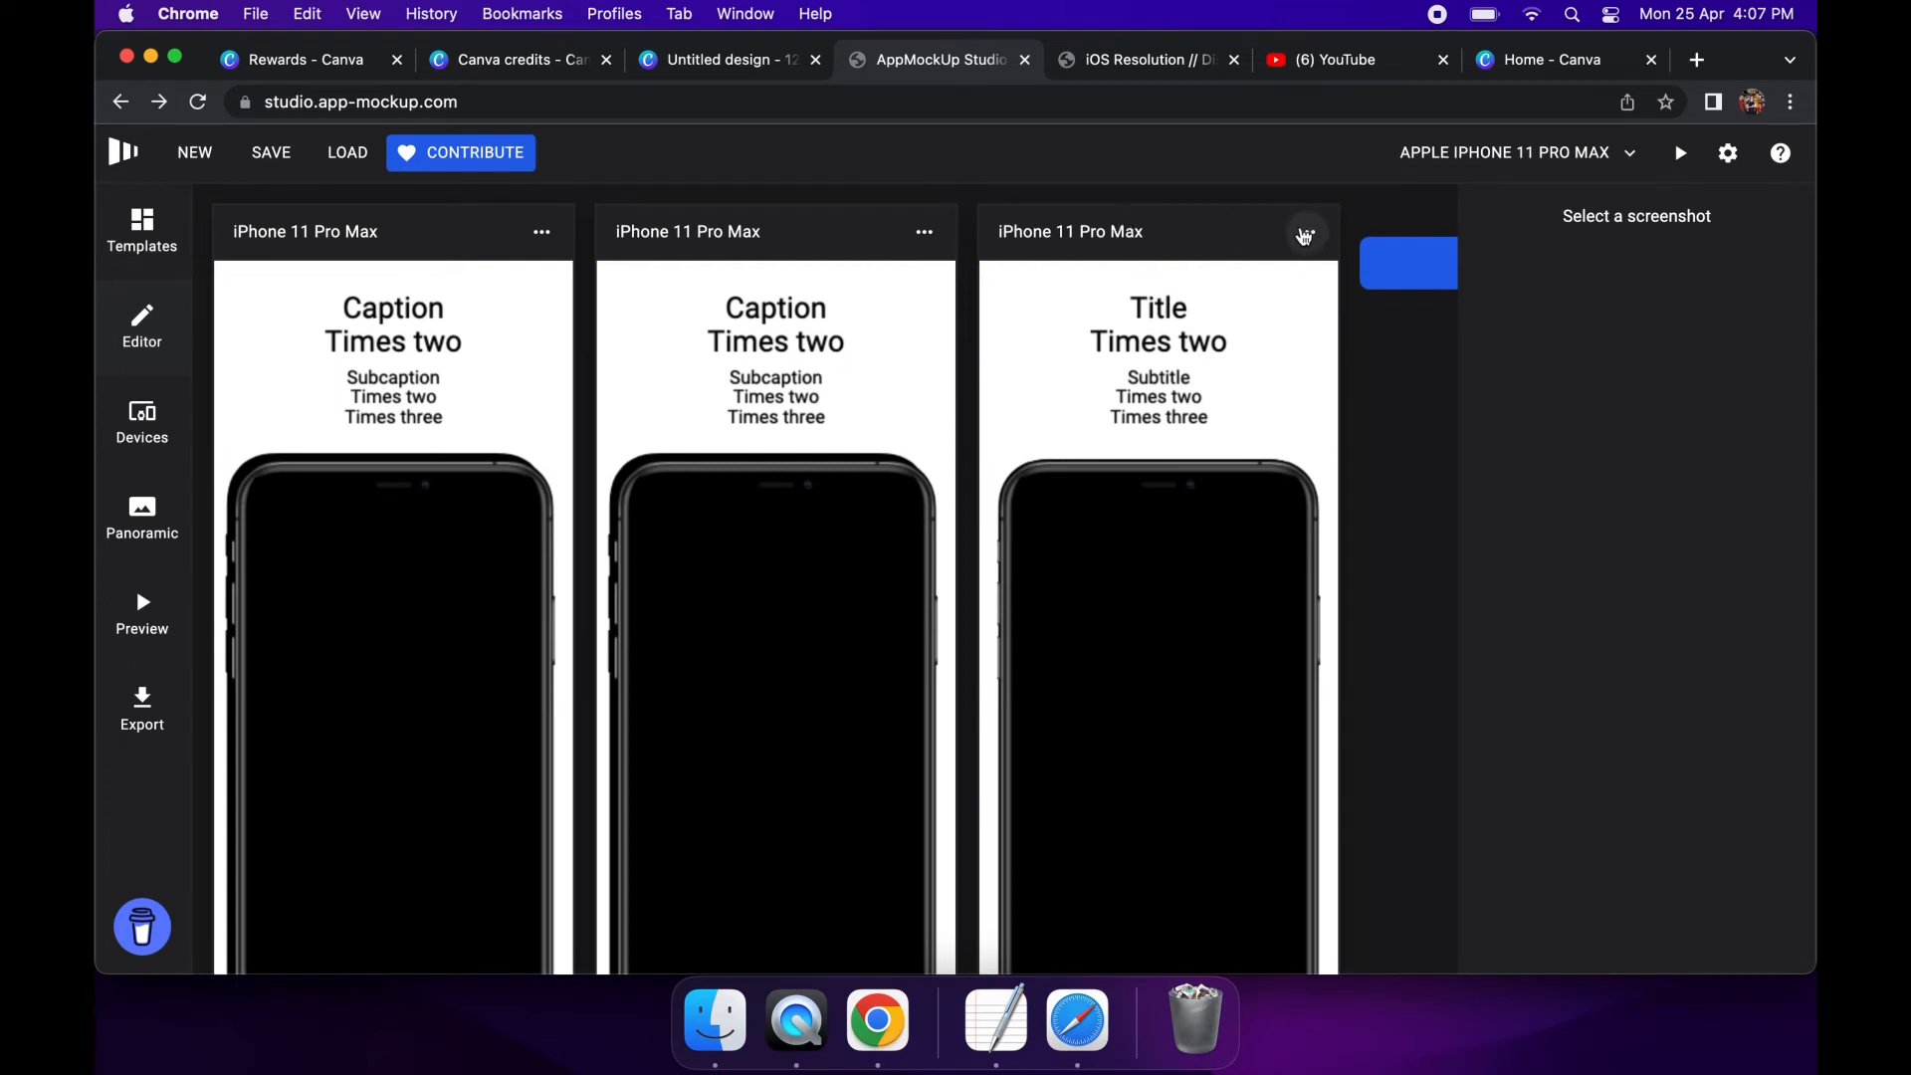
pyautogui.click(1304, 235)
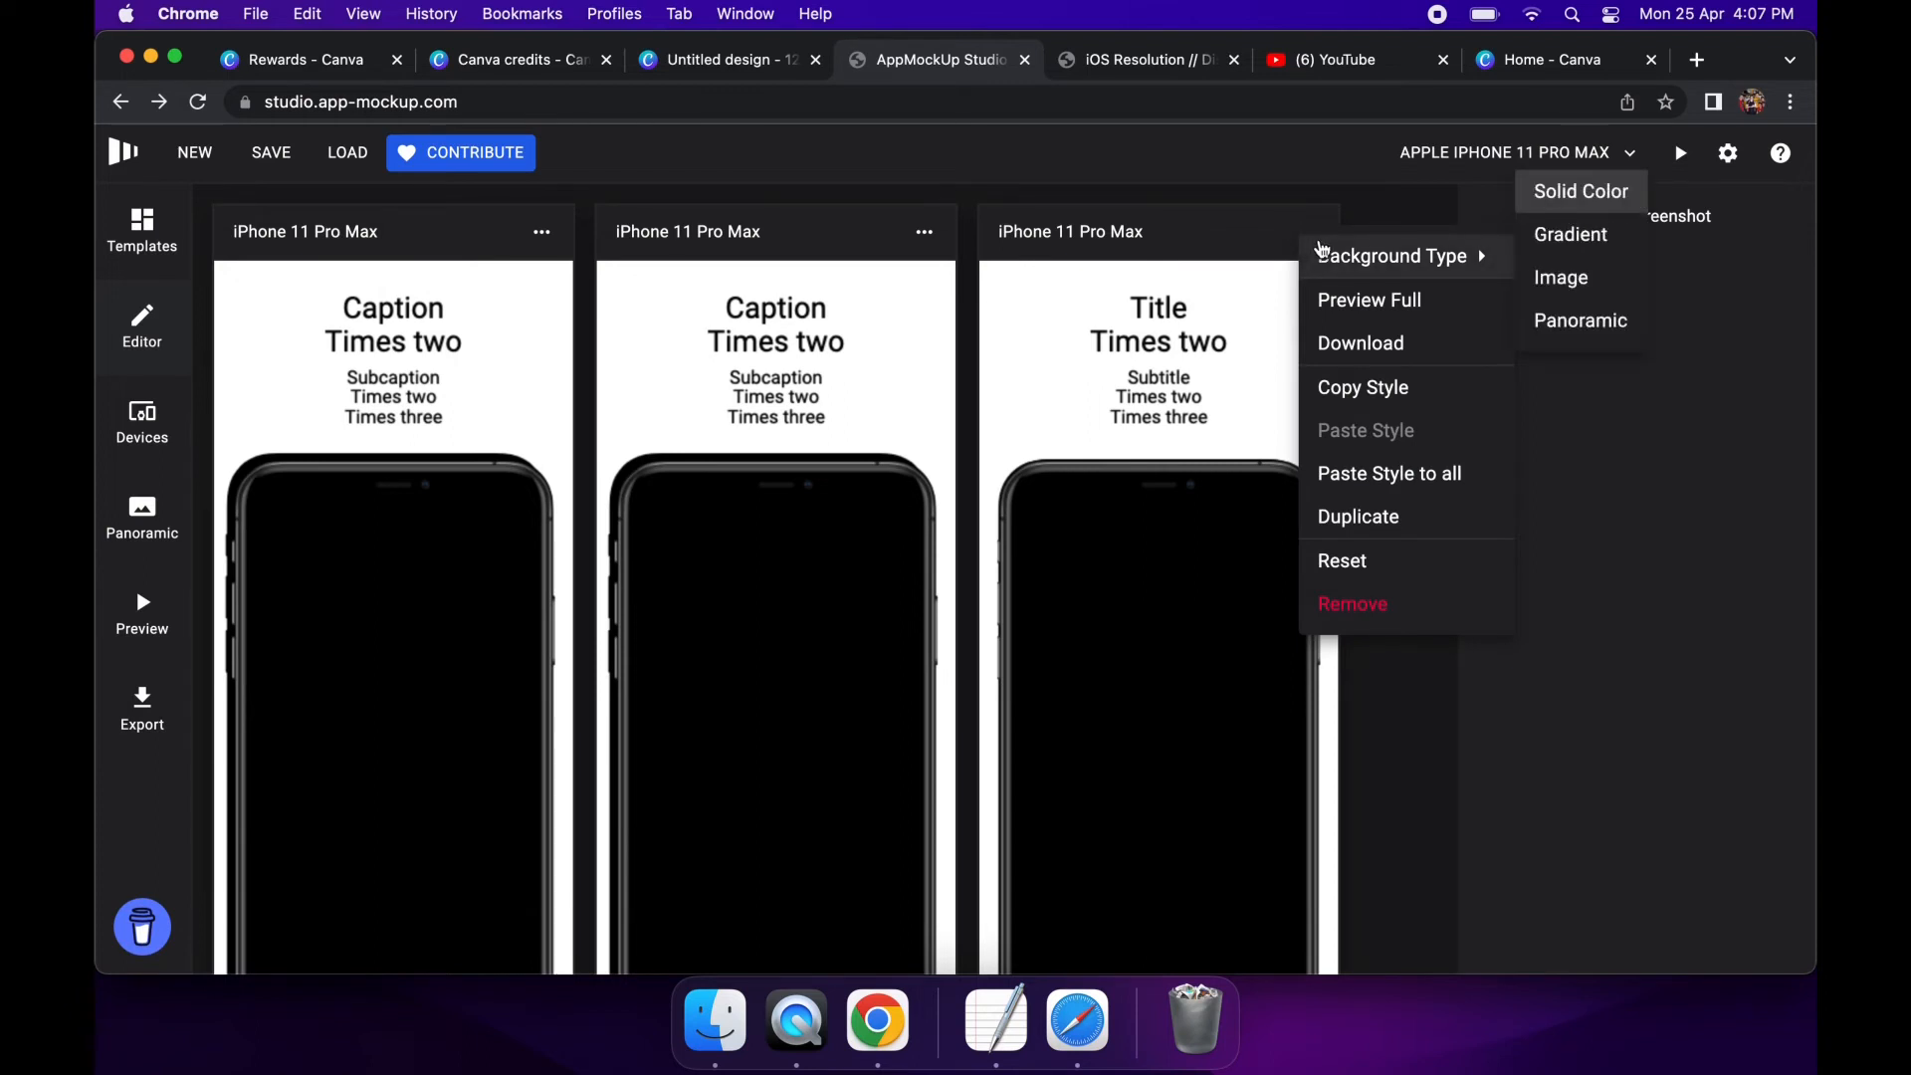
pyautogui.moveTo(1322, 306)
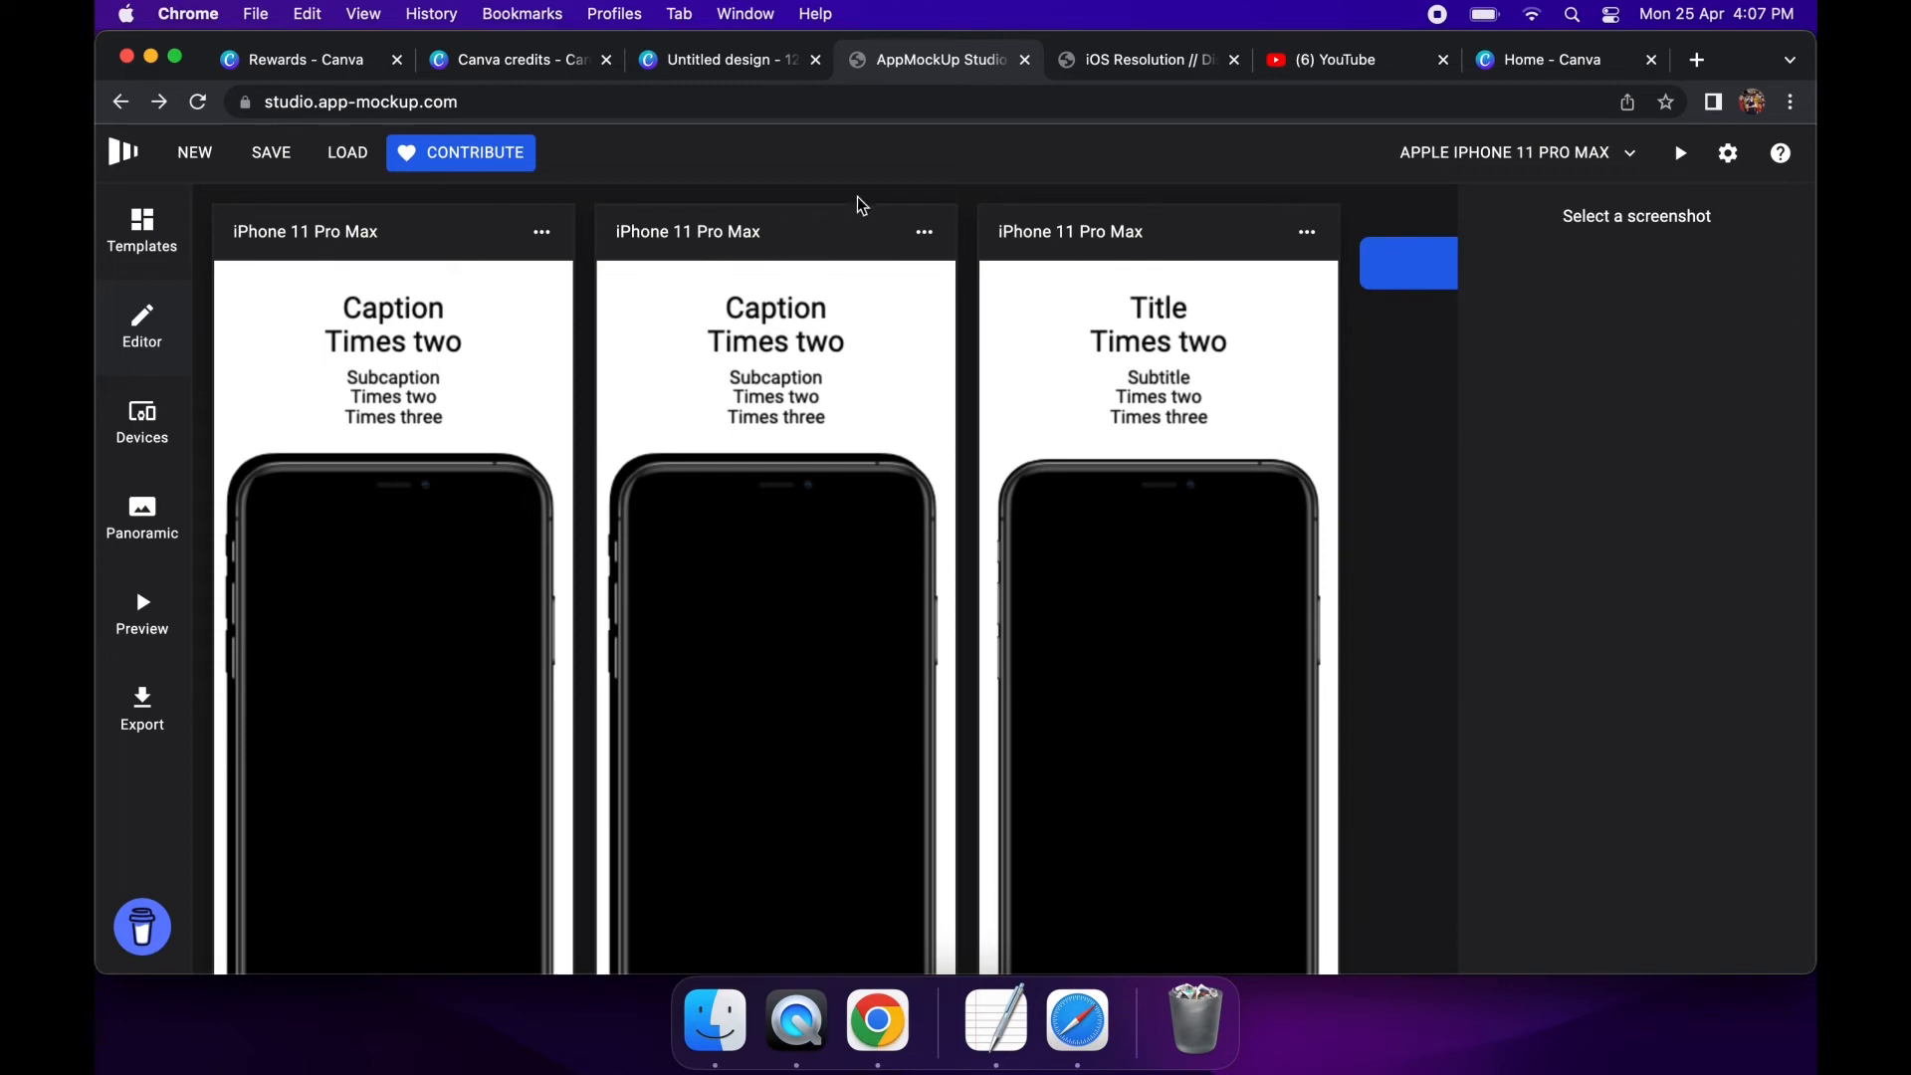
pyautogui.moveTo(438, 271)
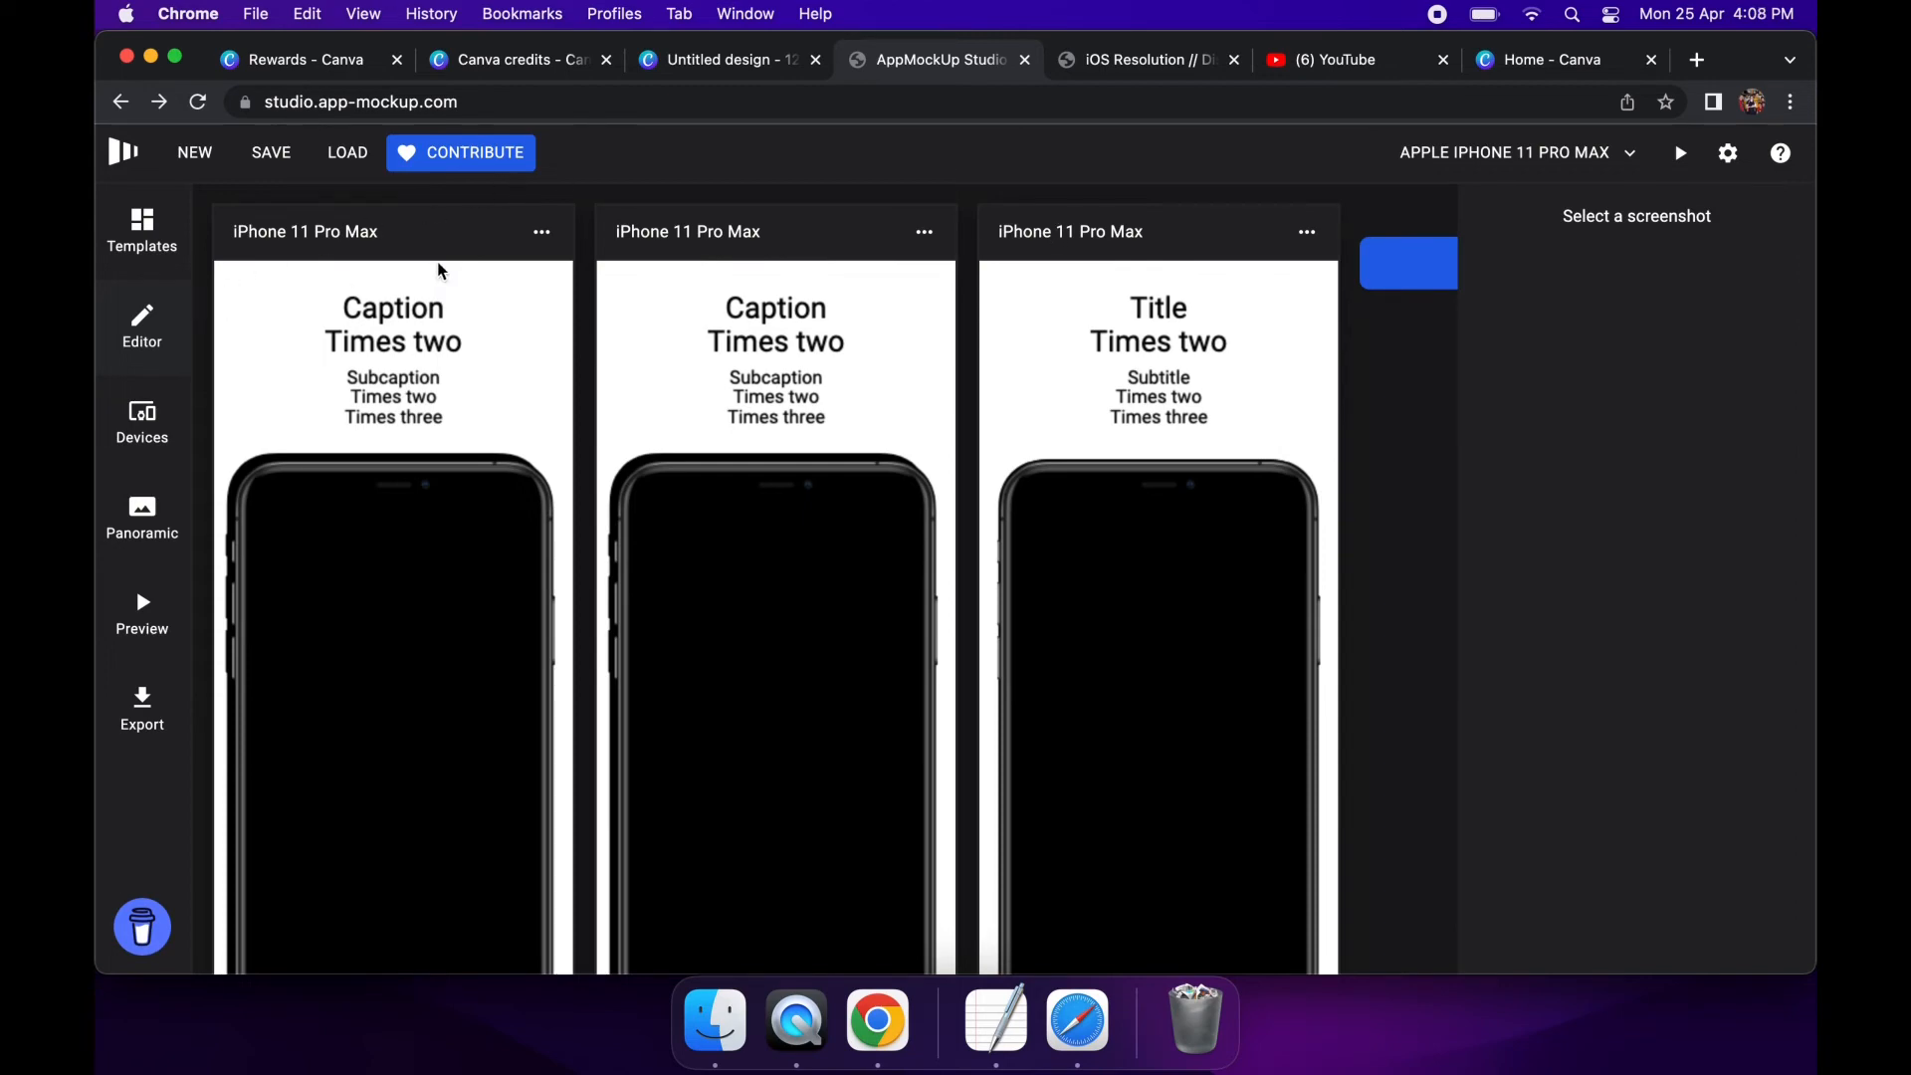
pyautogui.click(141, 229)
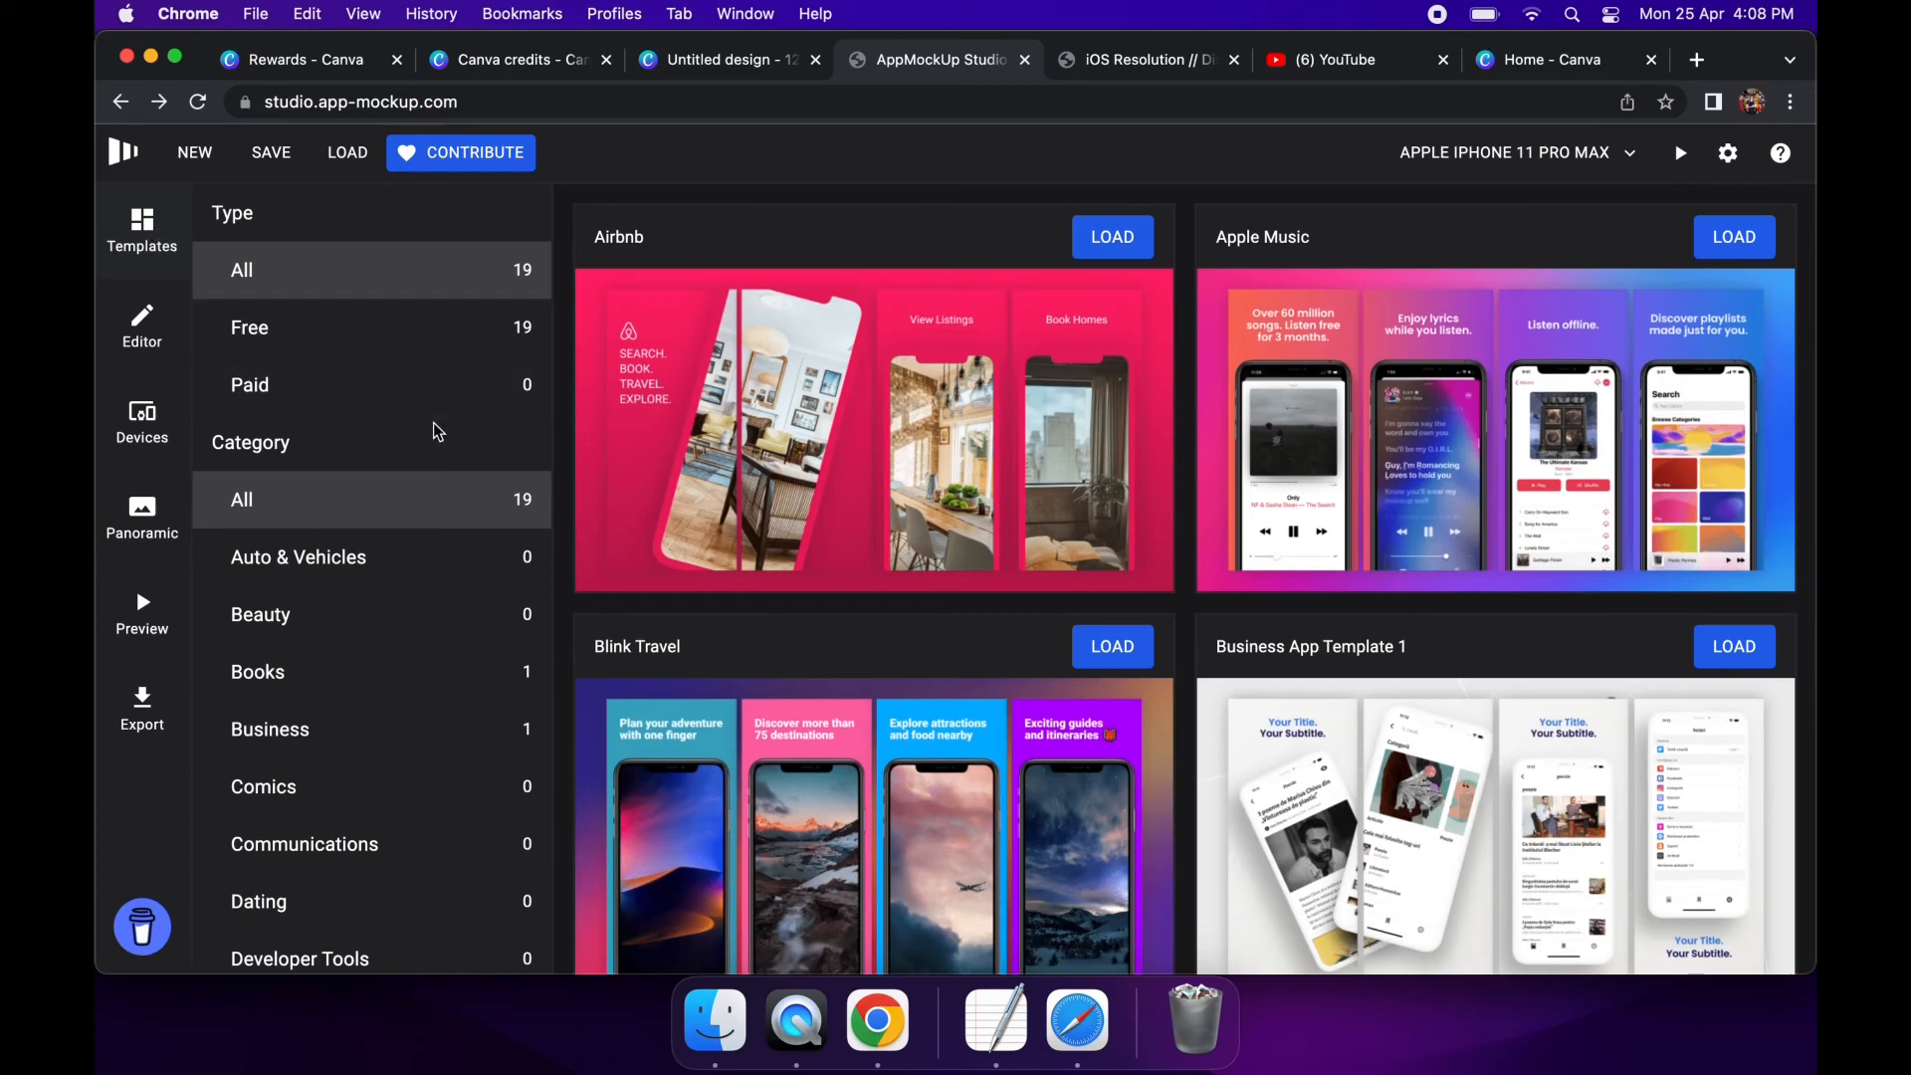
# Browse the templates, then start a new project, confirming that the unsaved screenshots are discarded
pyautogui.scroll(-3)
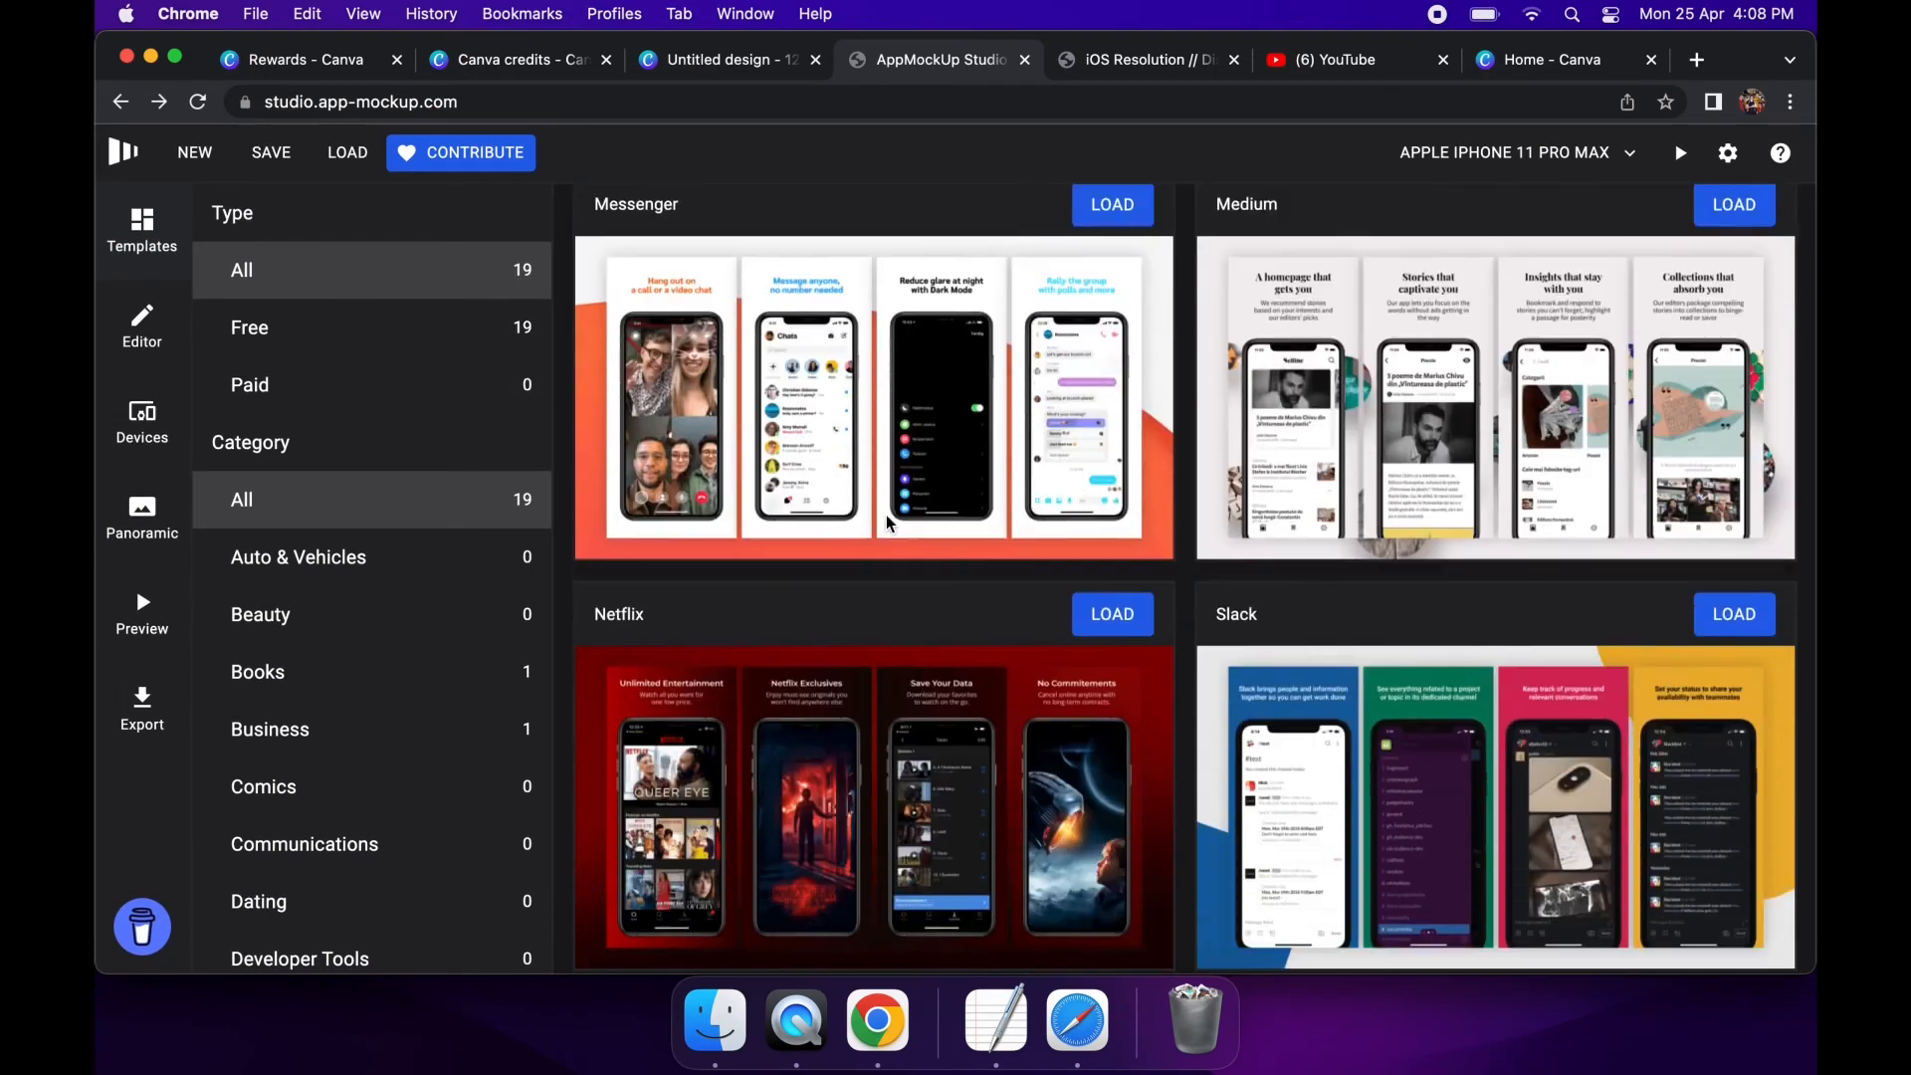
pyautogui.scroll(-3)
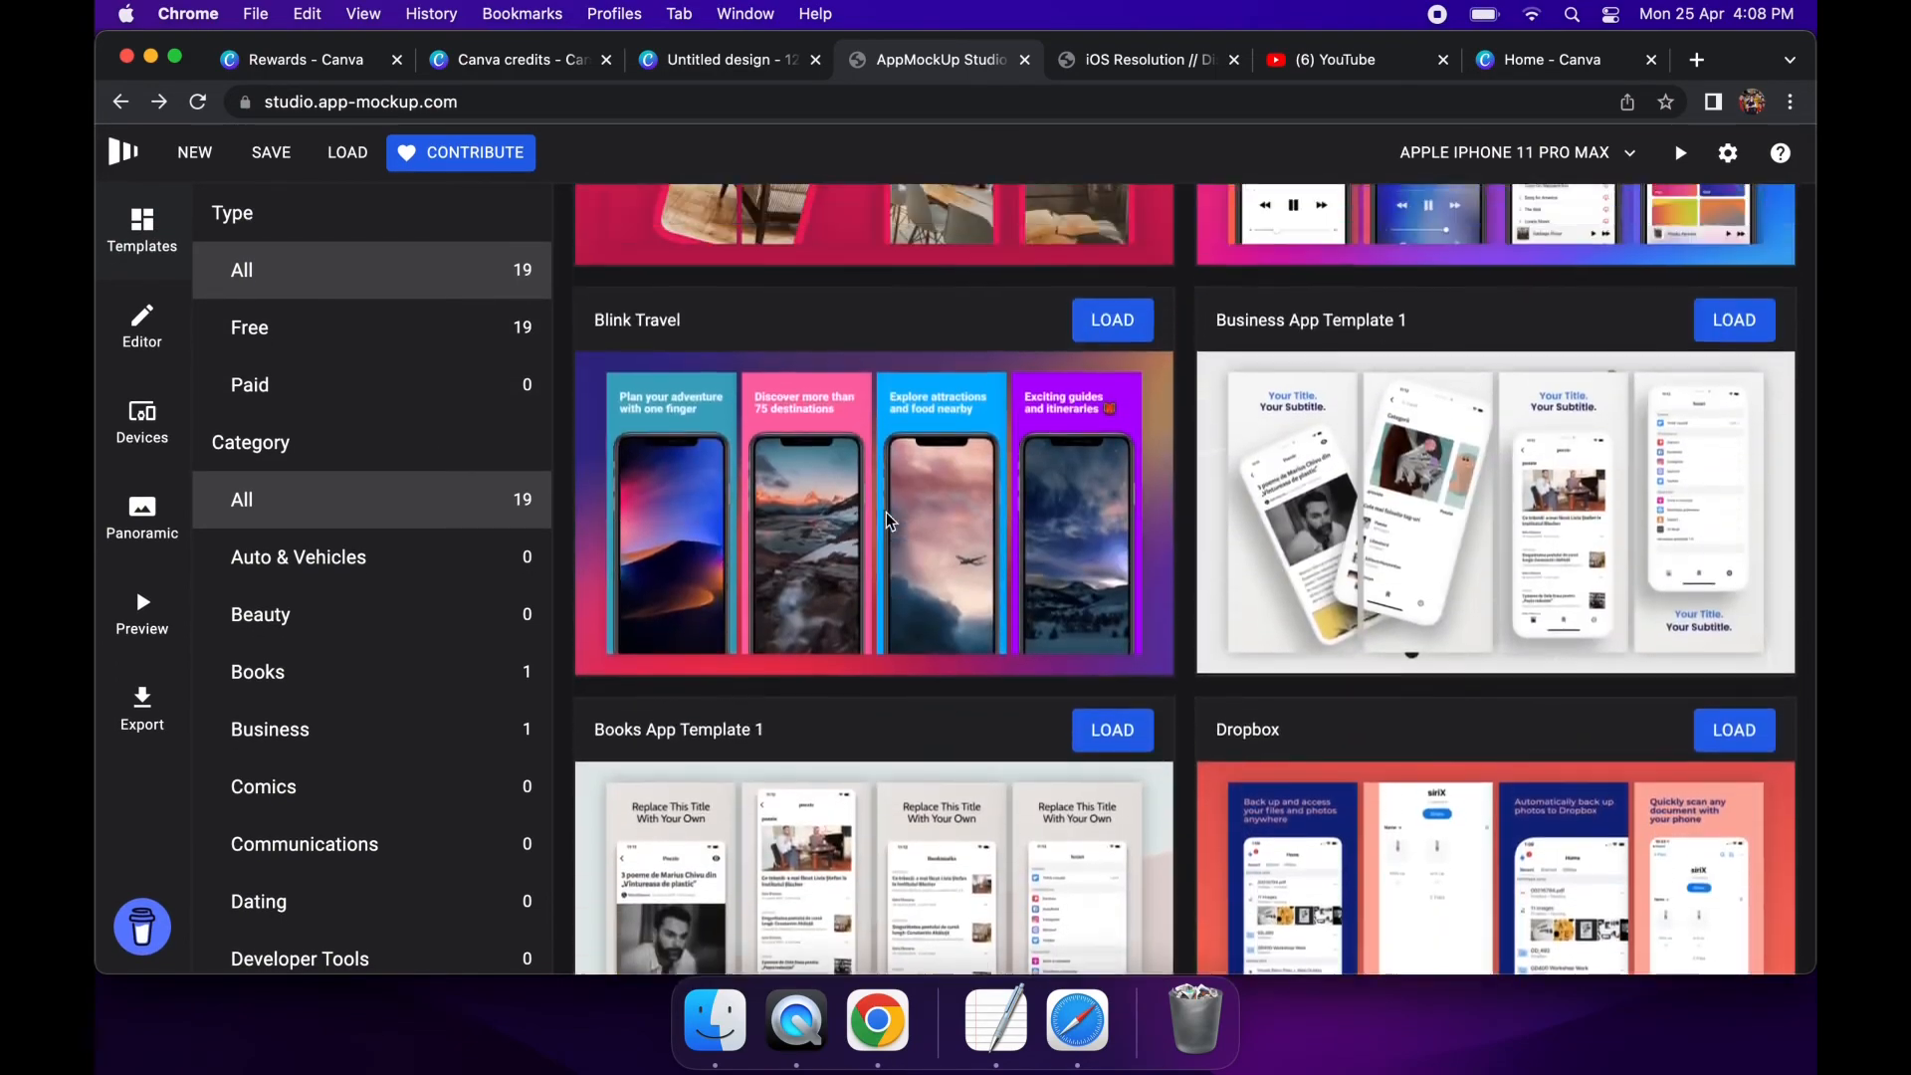
pyautogui.click(193, 153)
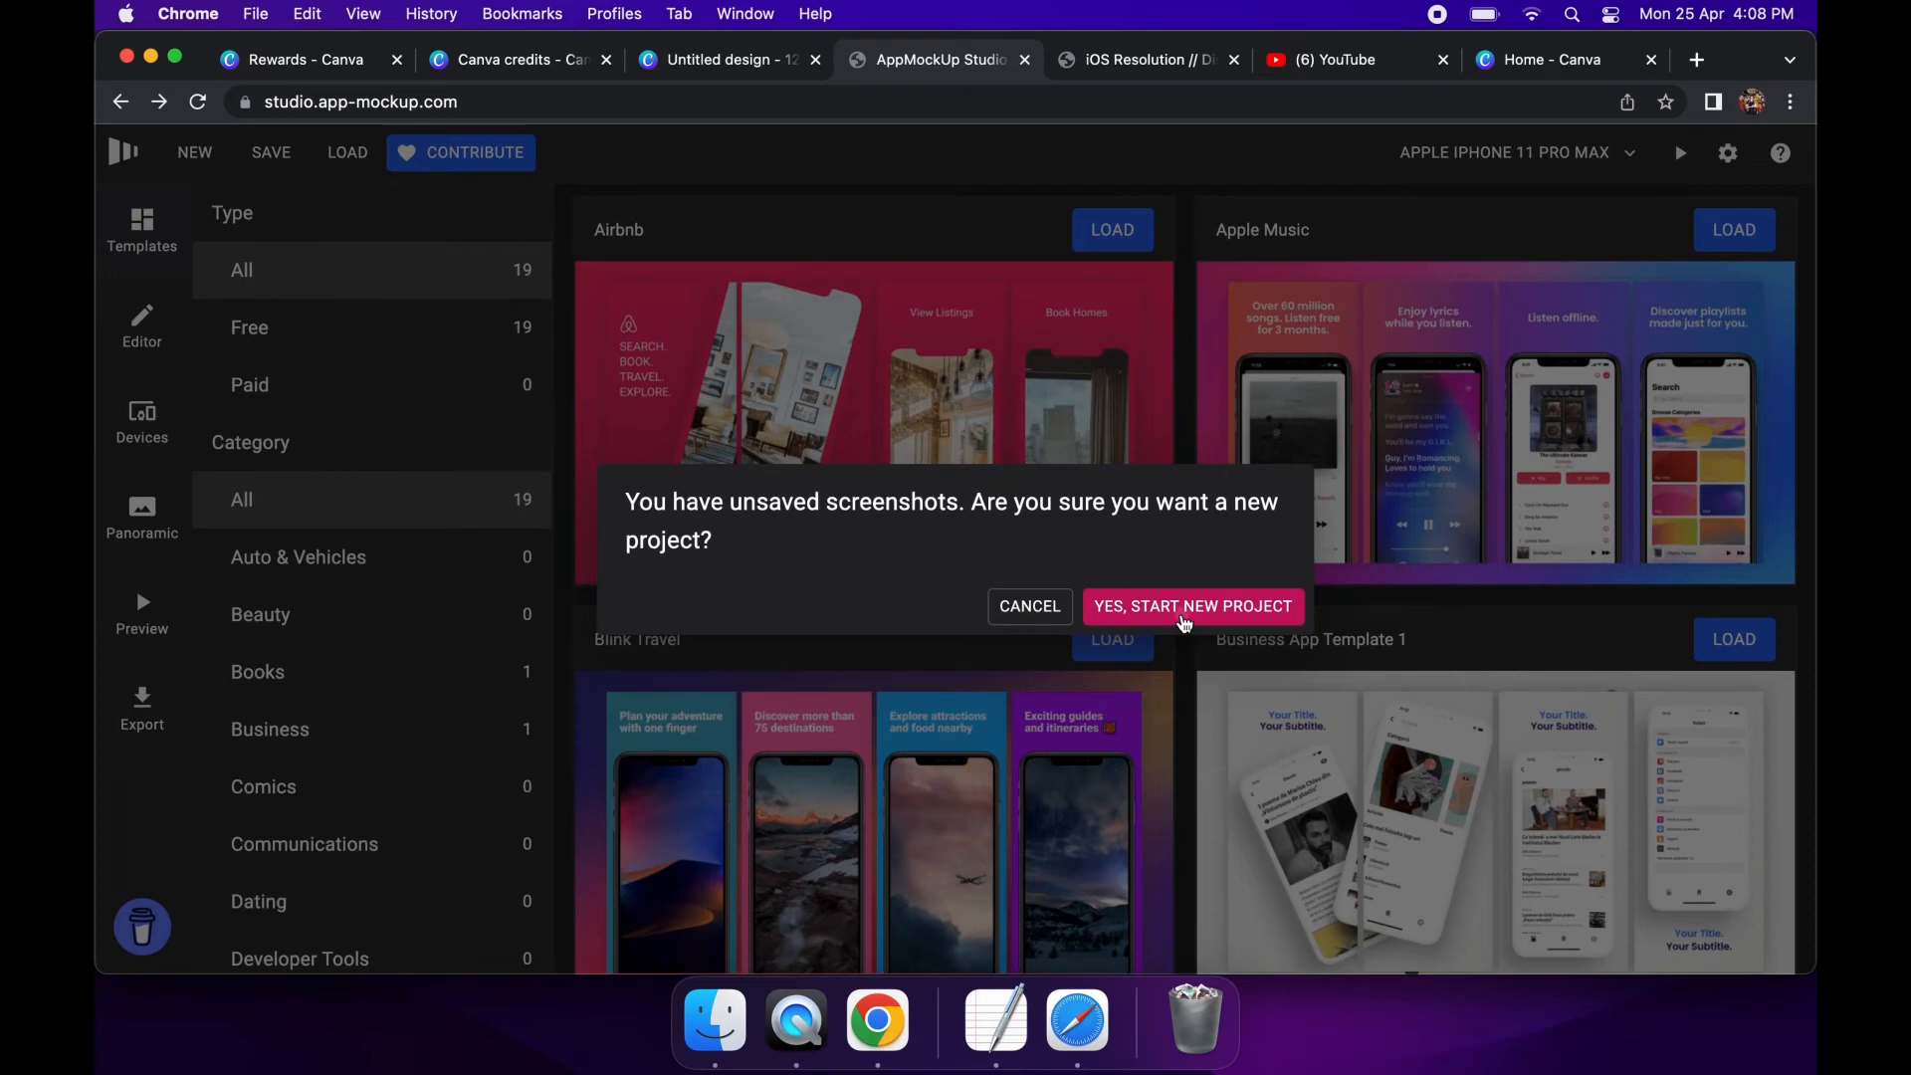
pyautogui.click(1191, 605)
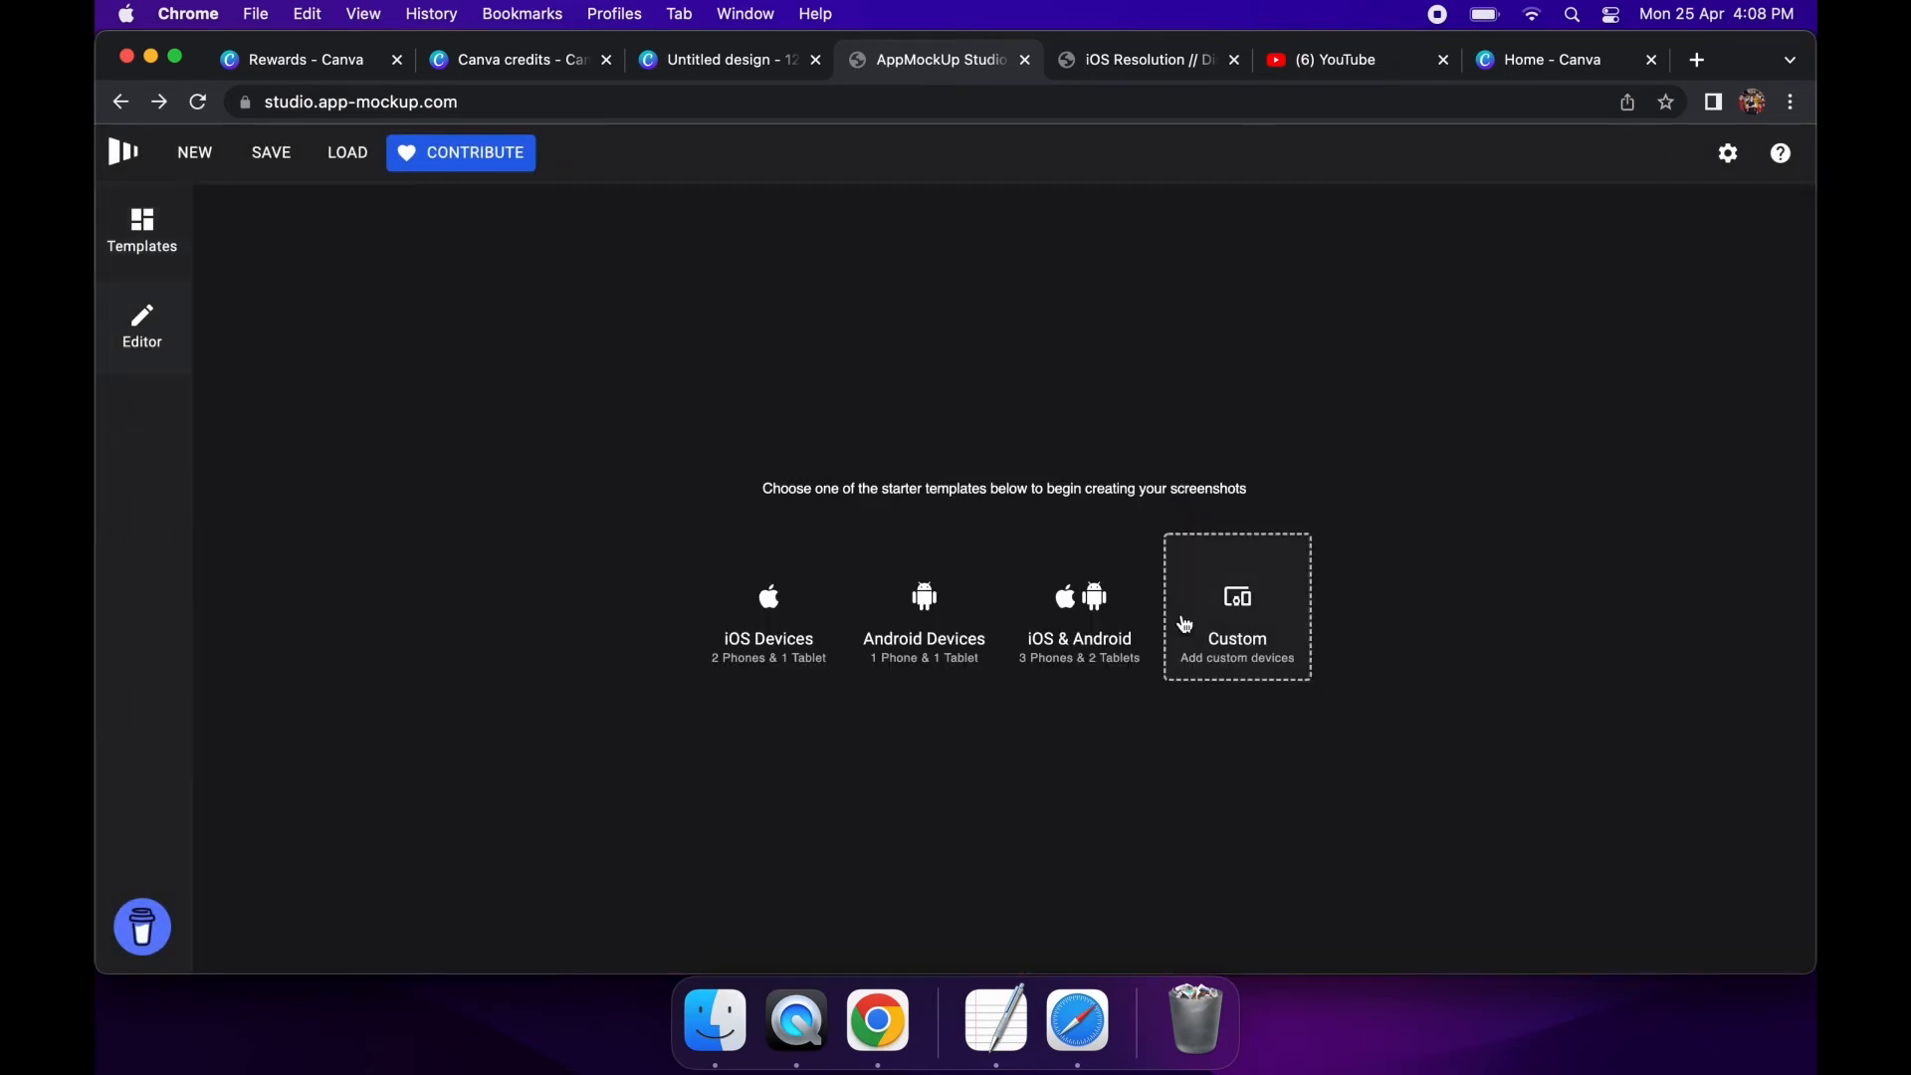
# Set up the project with custom devices and begin adding a screen image to the first phone
pyautogui.click(1237, 606)
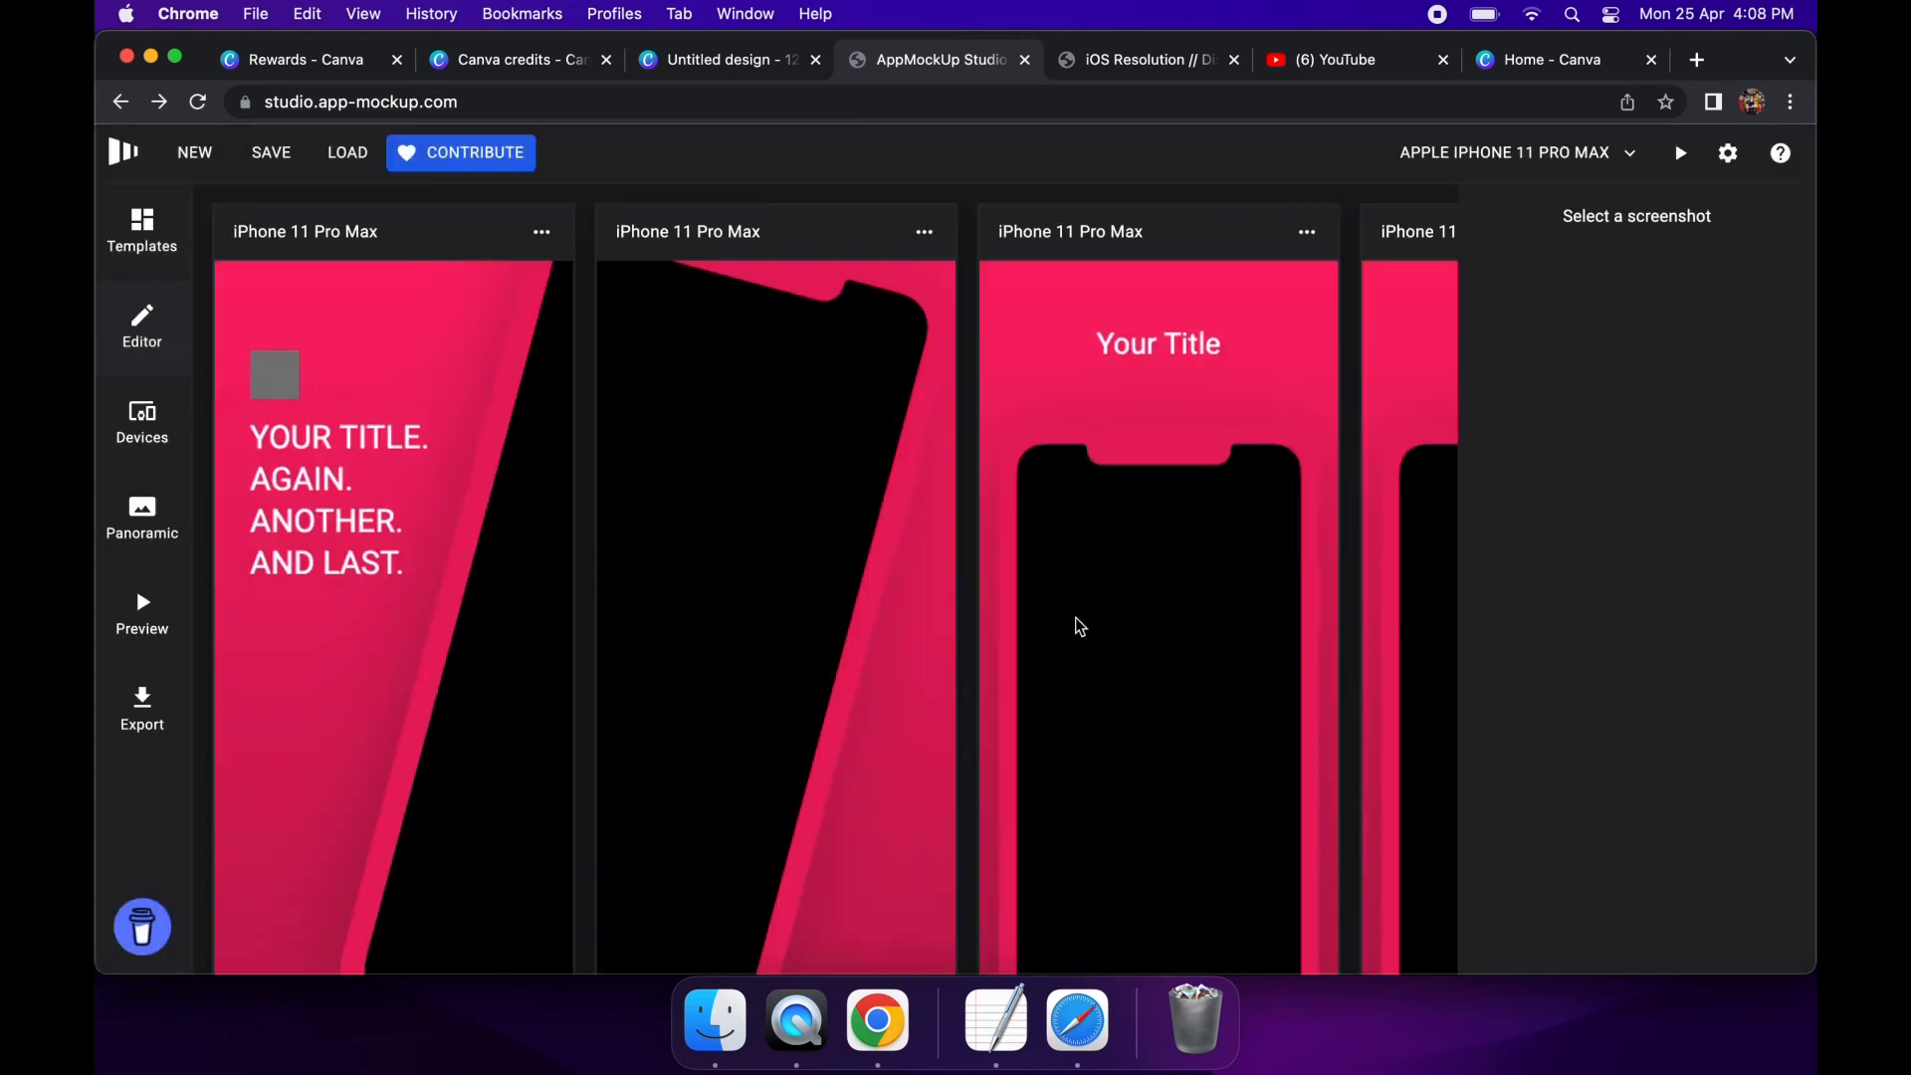
pyautogui.moveTo(542, 621)
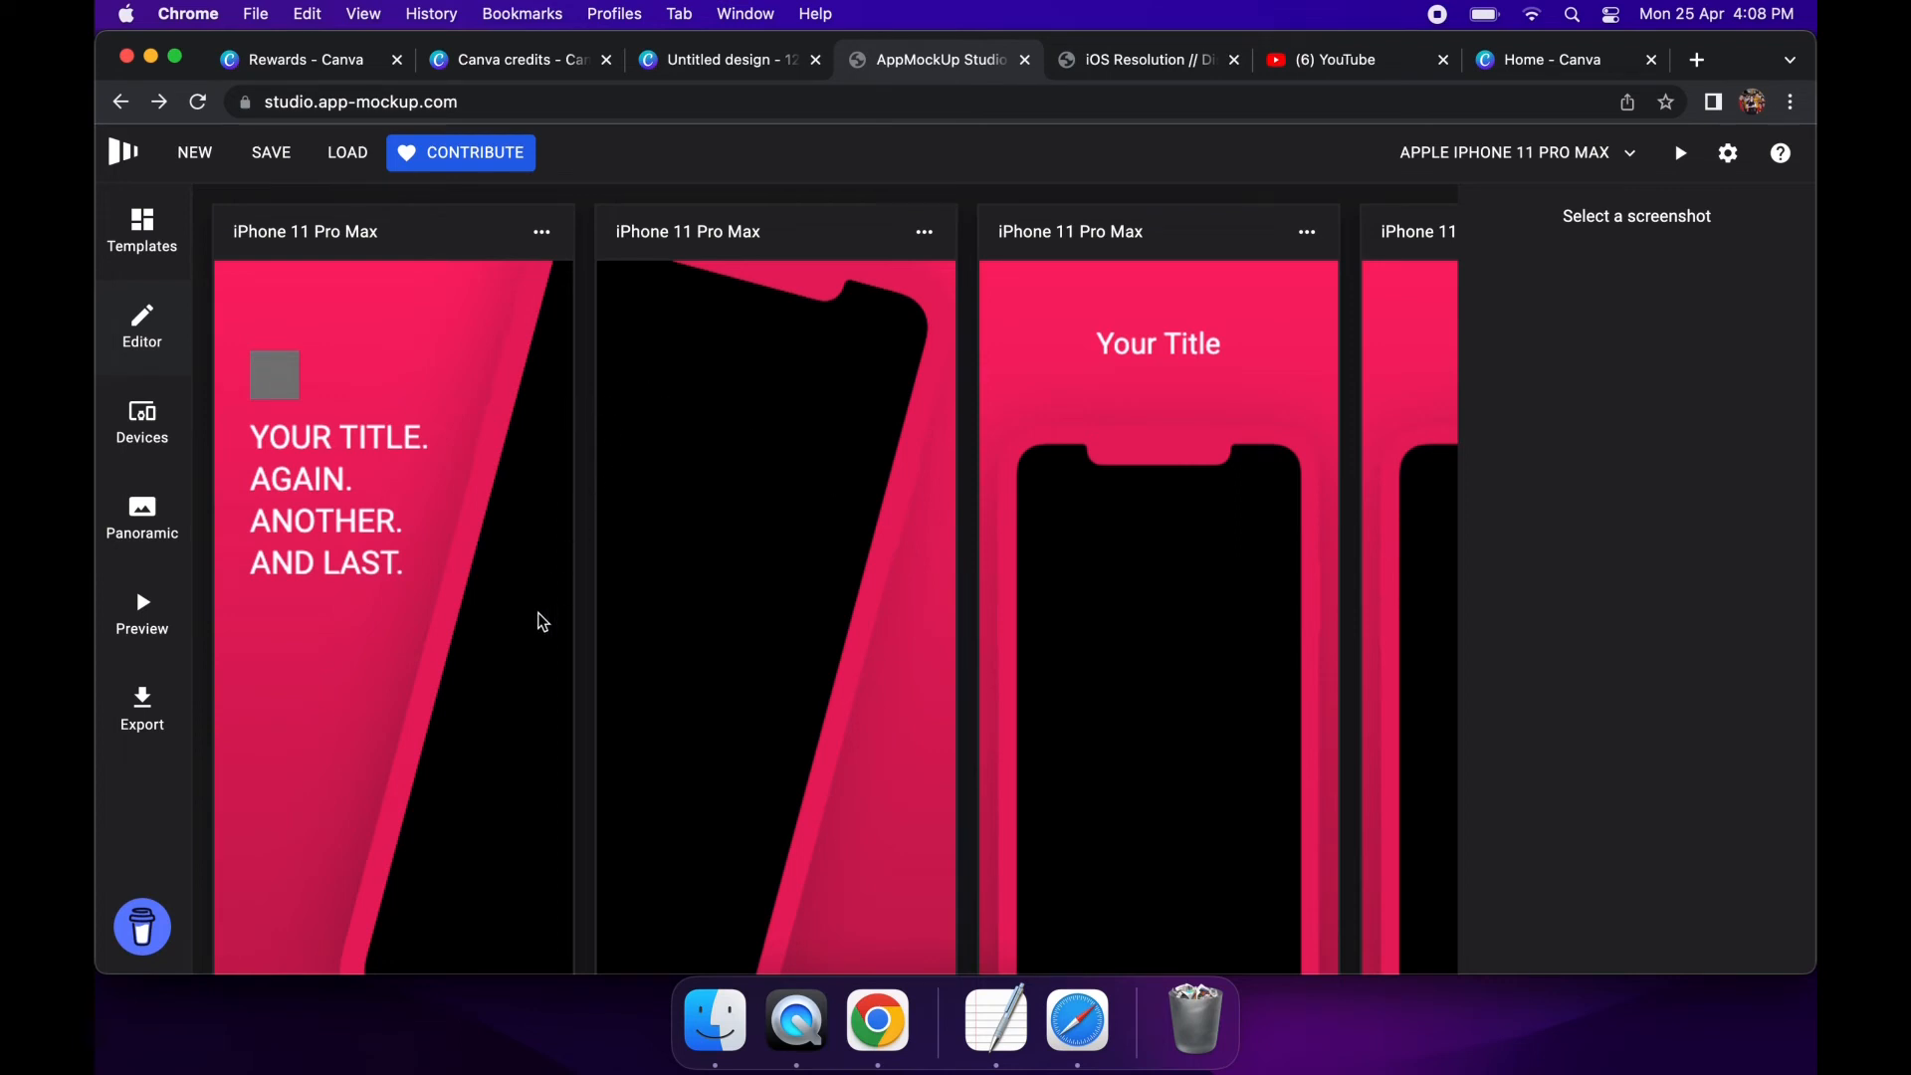
pyautogui.moveTo(523, 681)
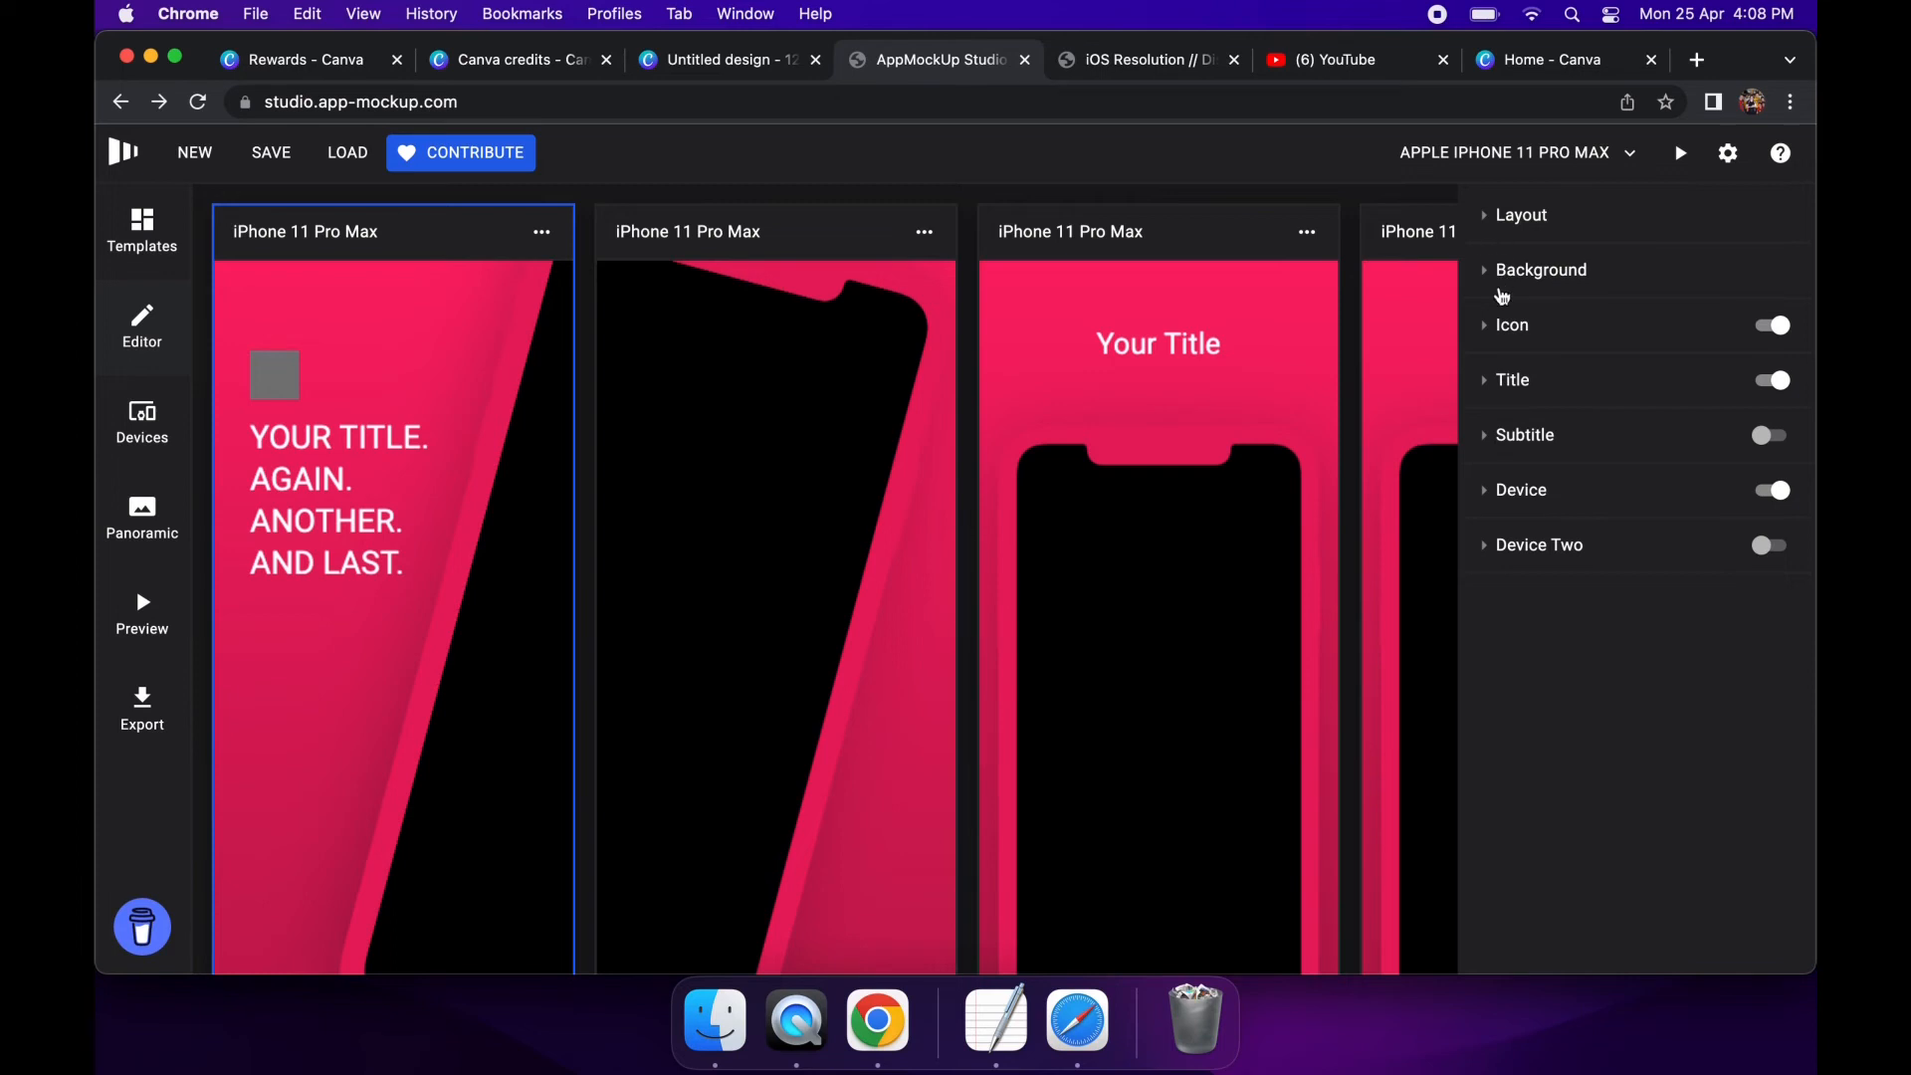
pyautogui.click(1522, 490)
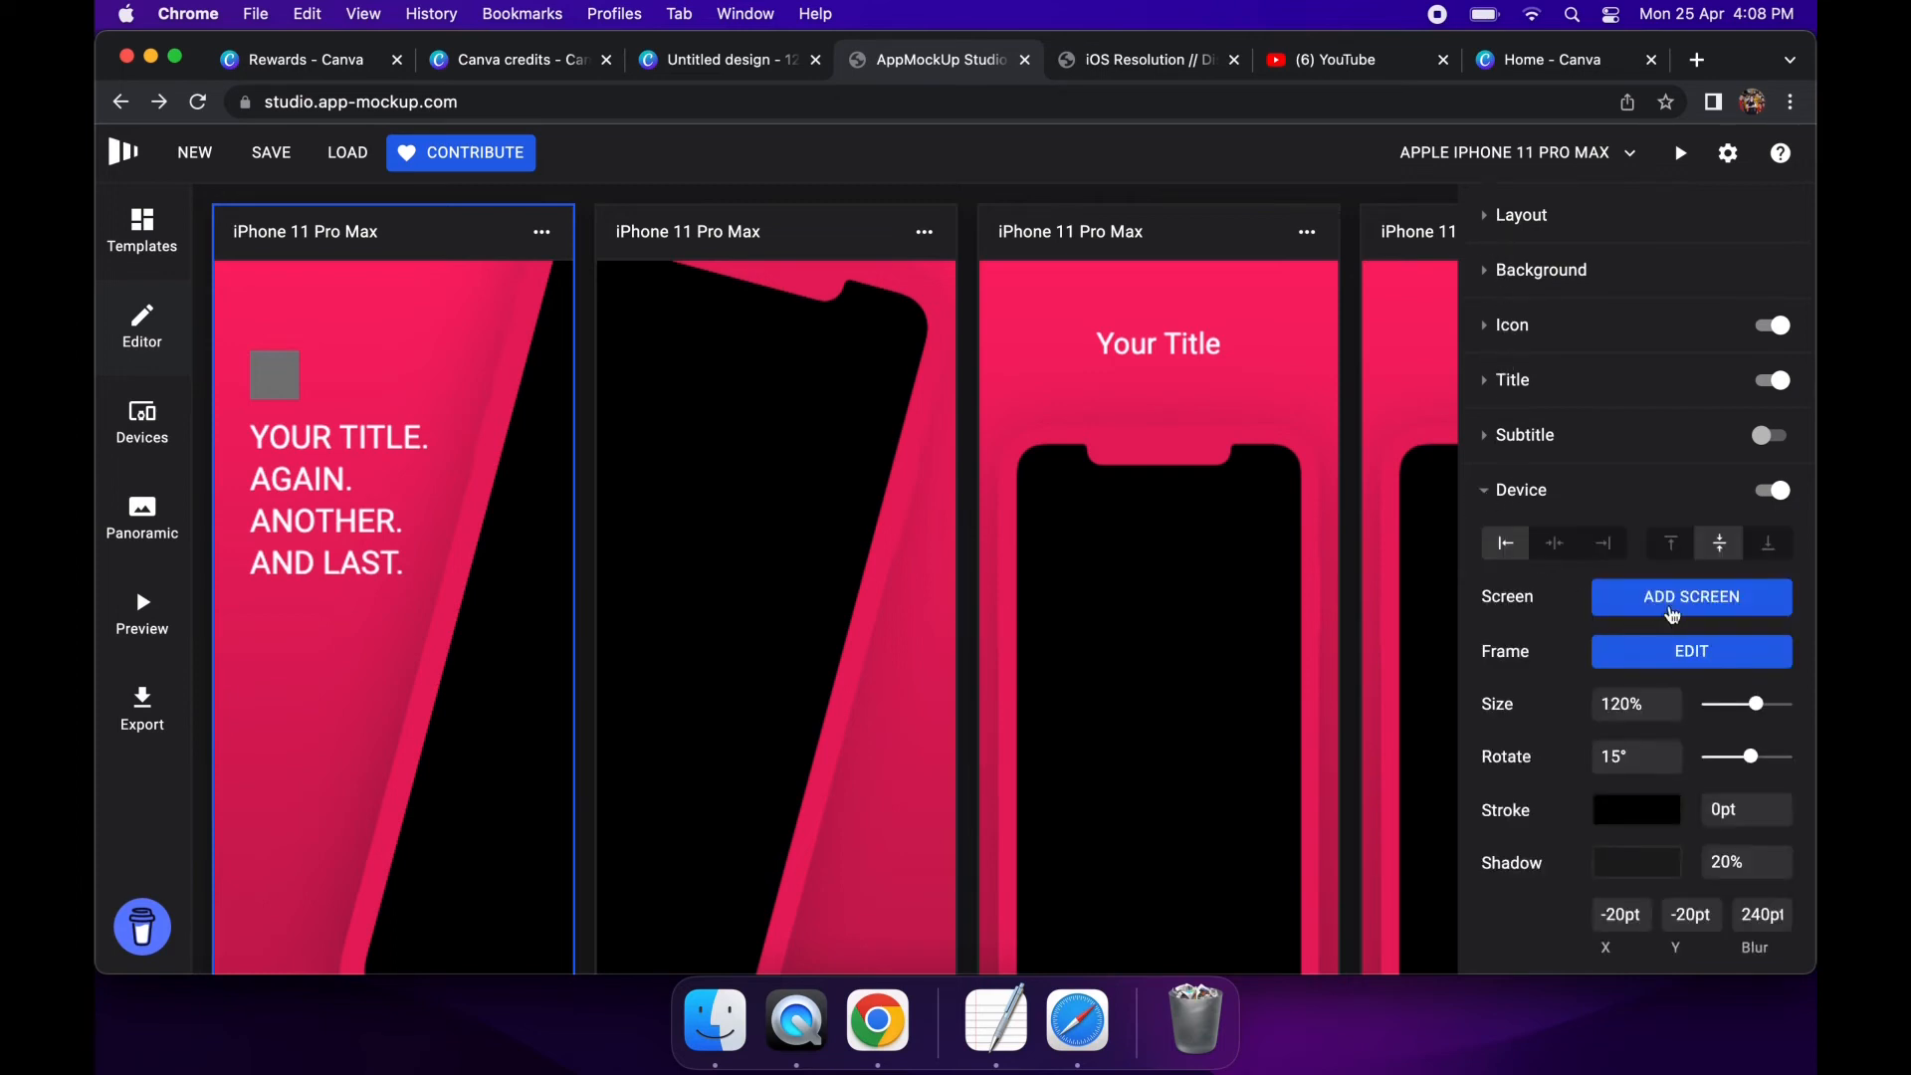
pyautogui.click(1690, 596)
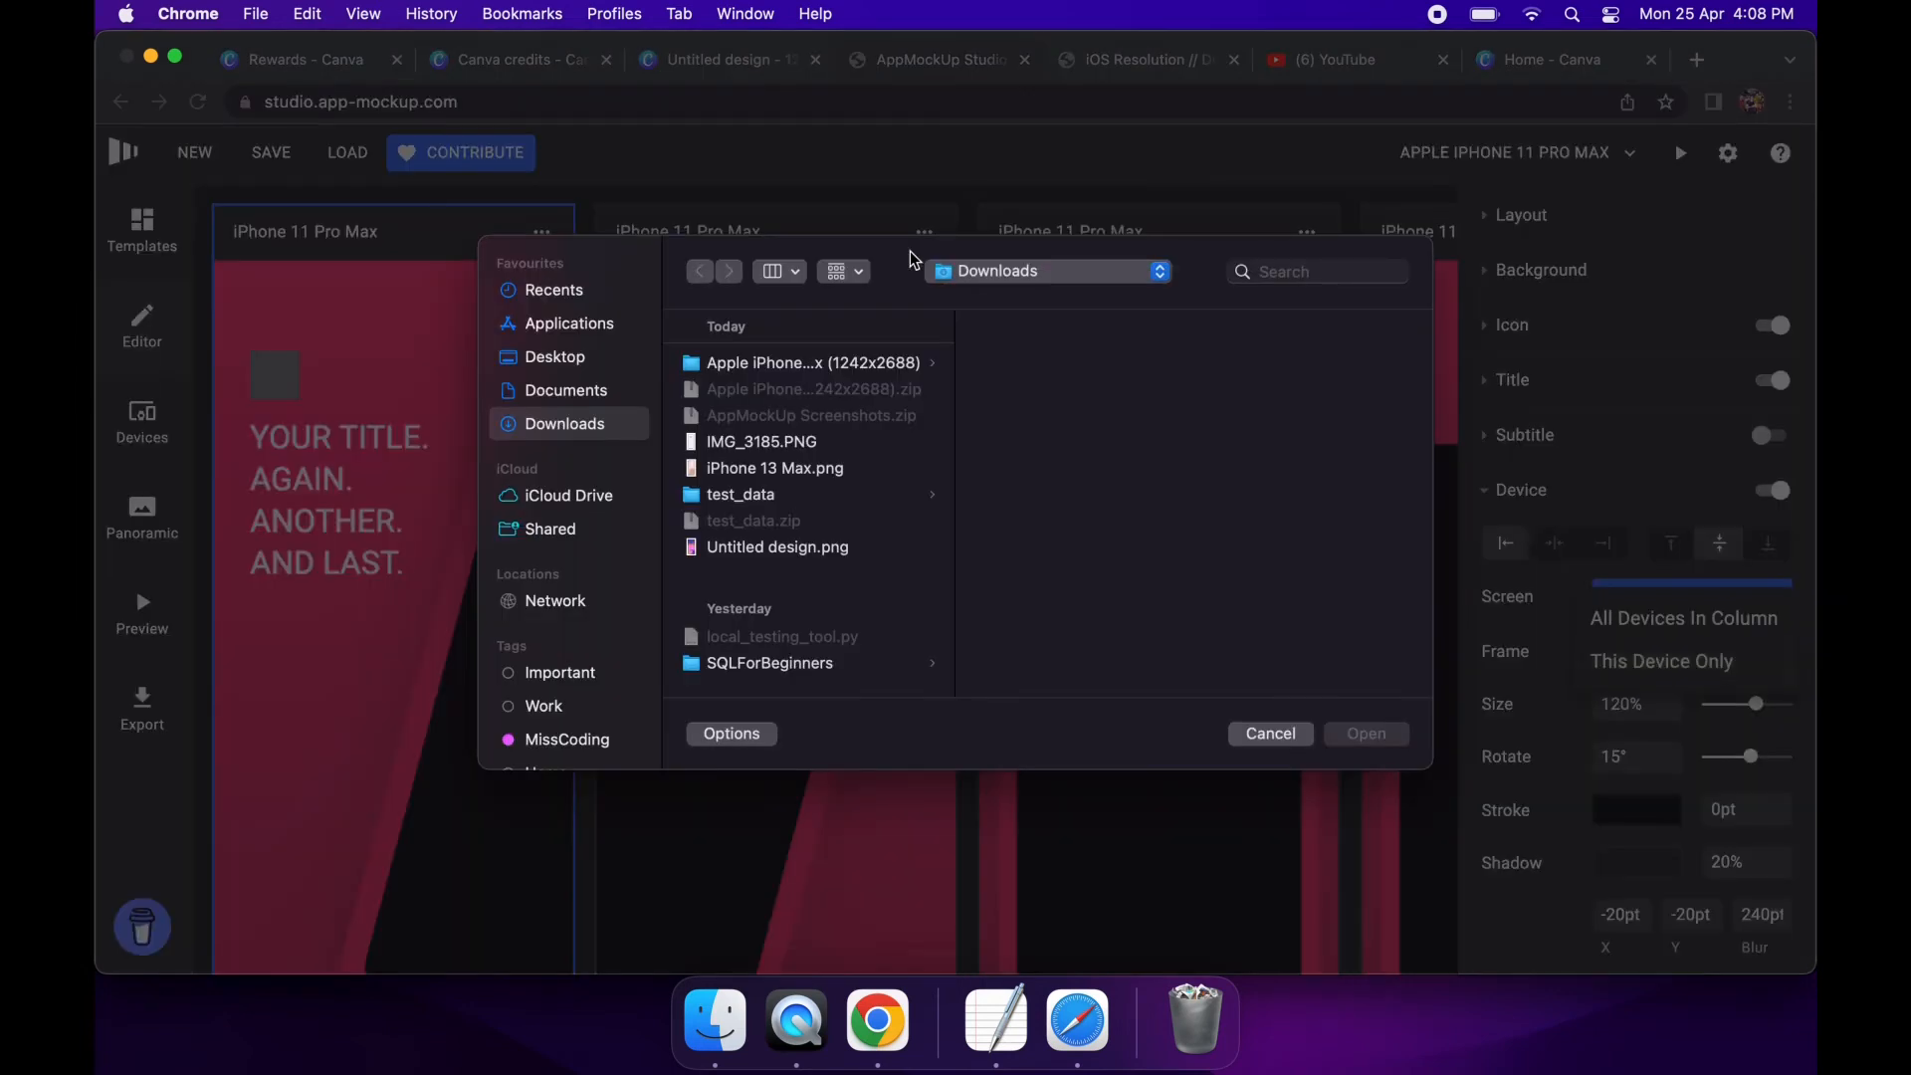
# Load IMG_3185.PNG as the screen image of the first phone
pyautogui.click(761, 442)
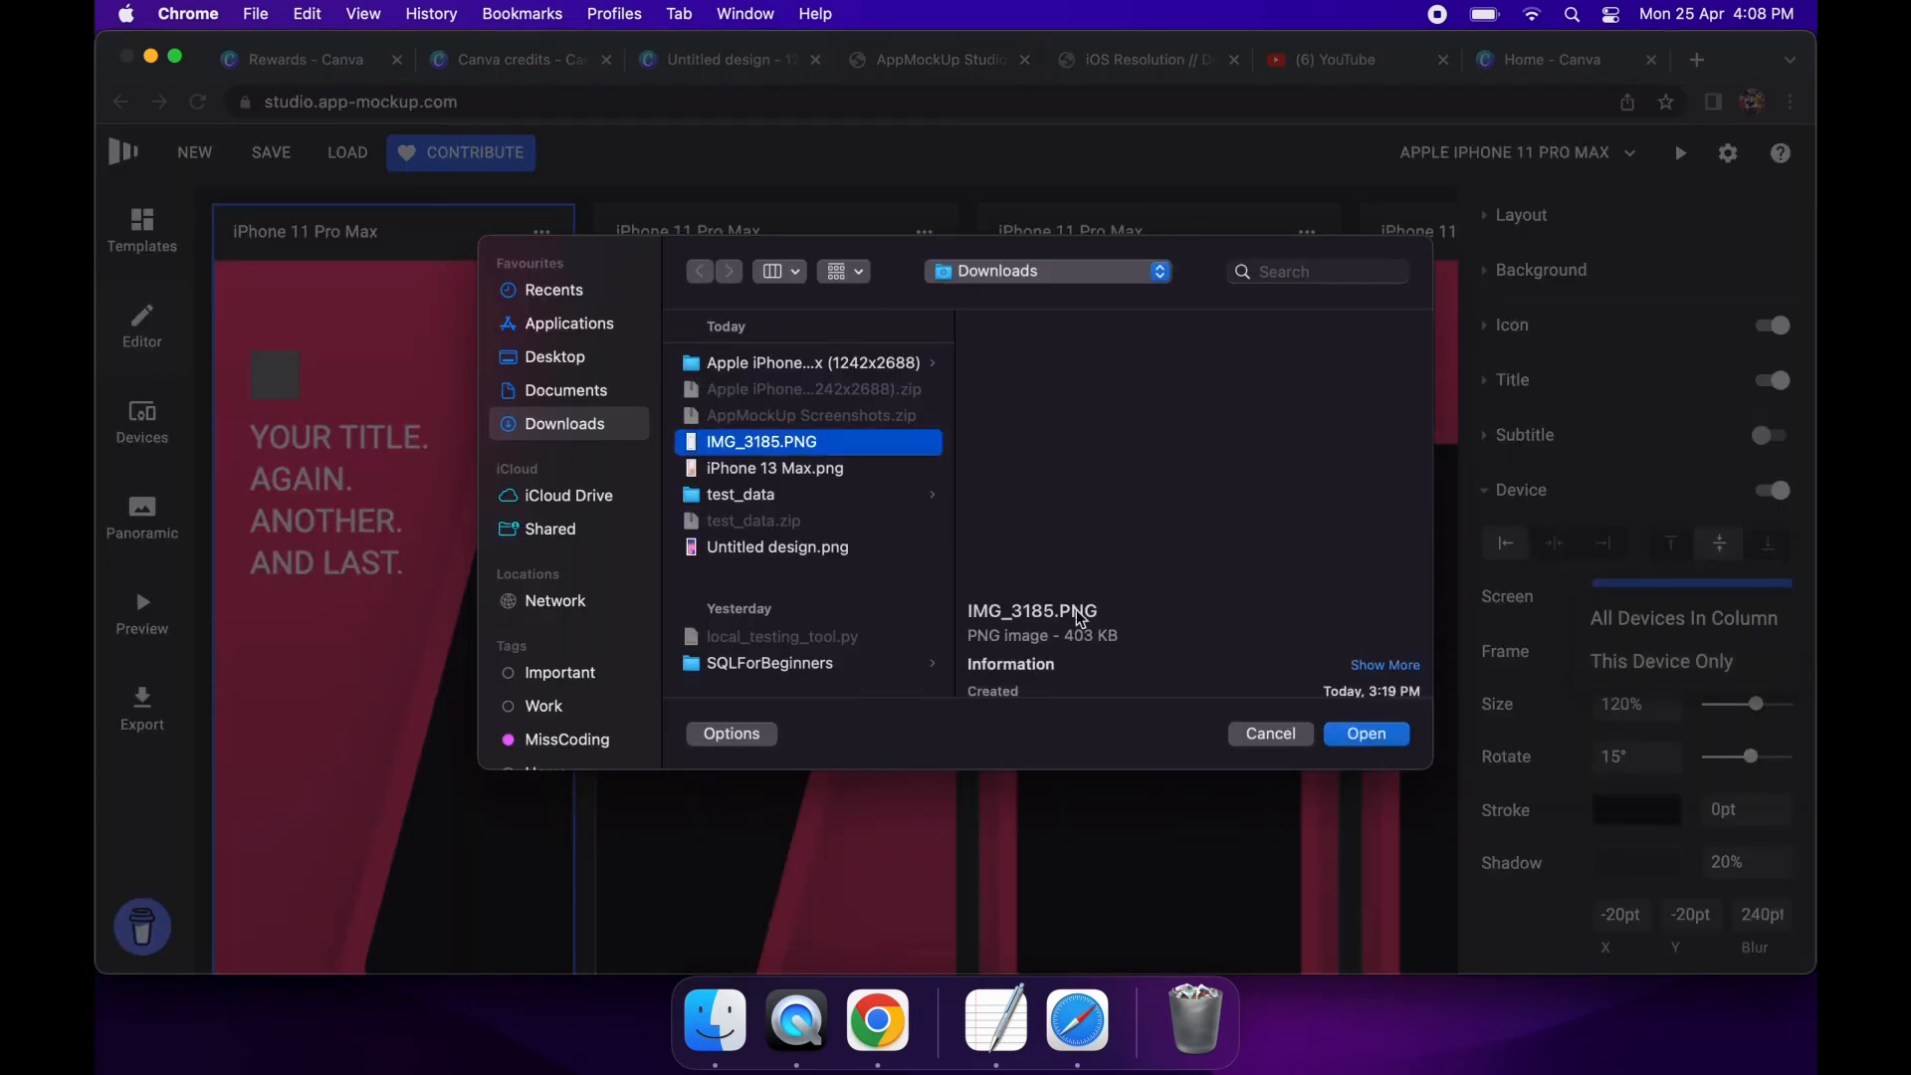
pyautogui.click(1366, 733)
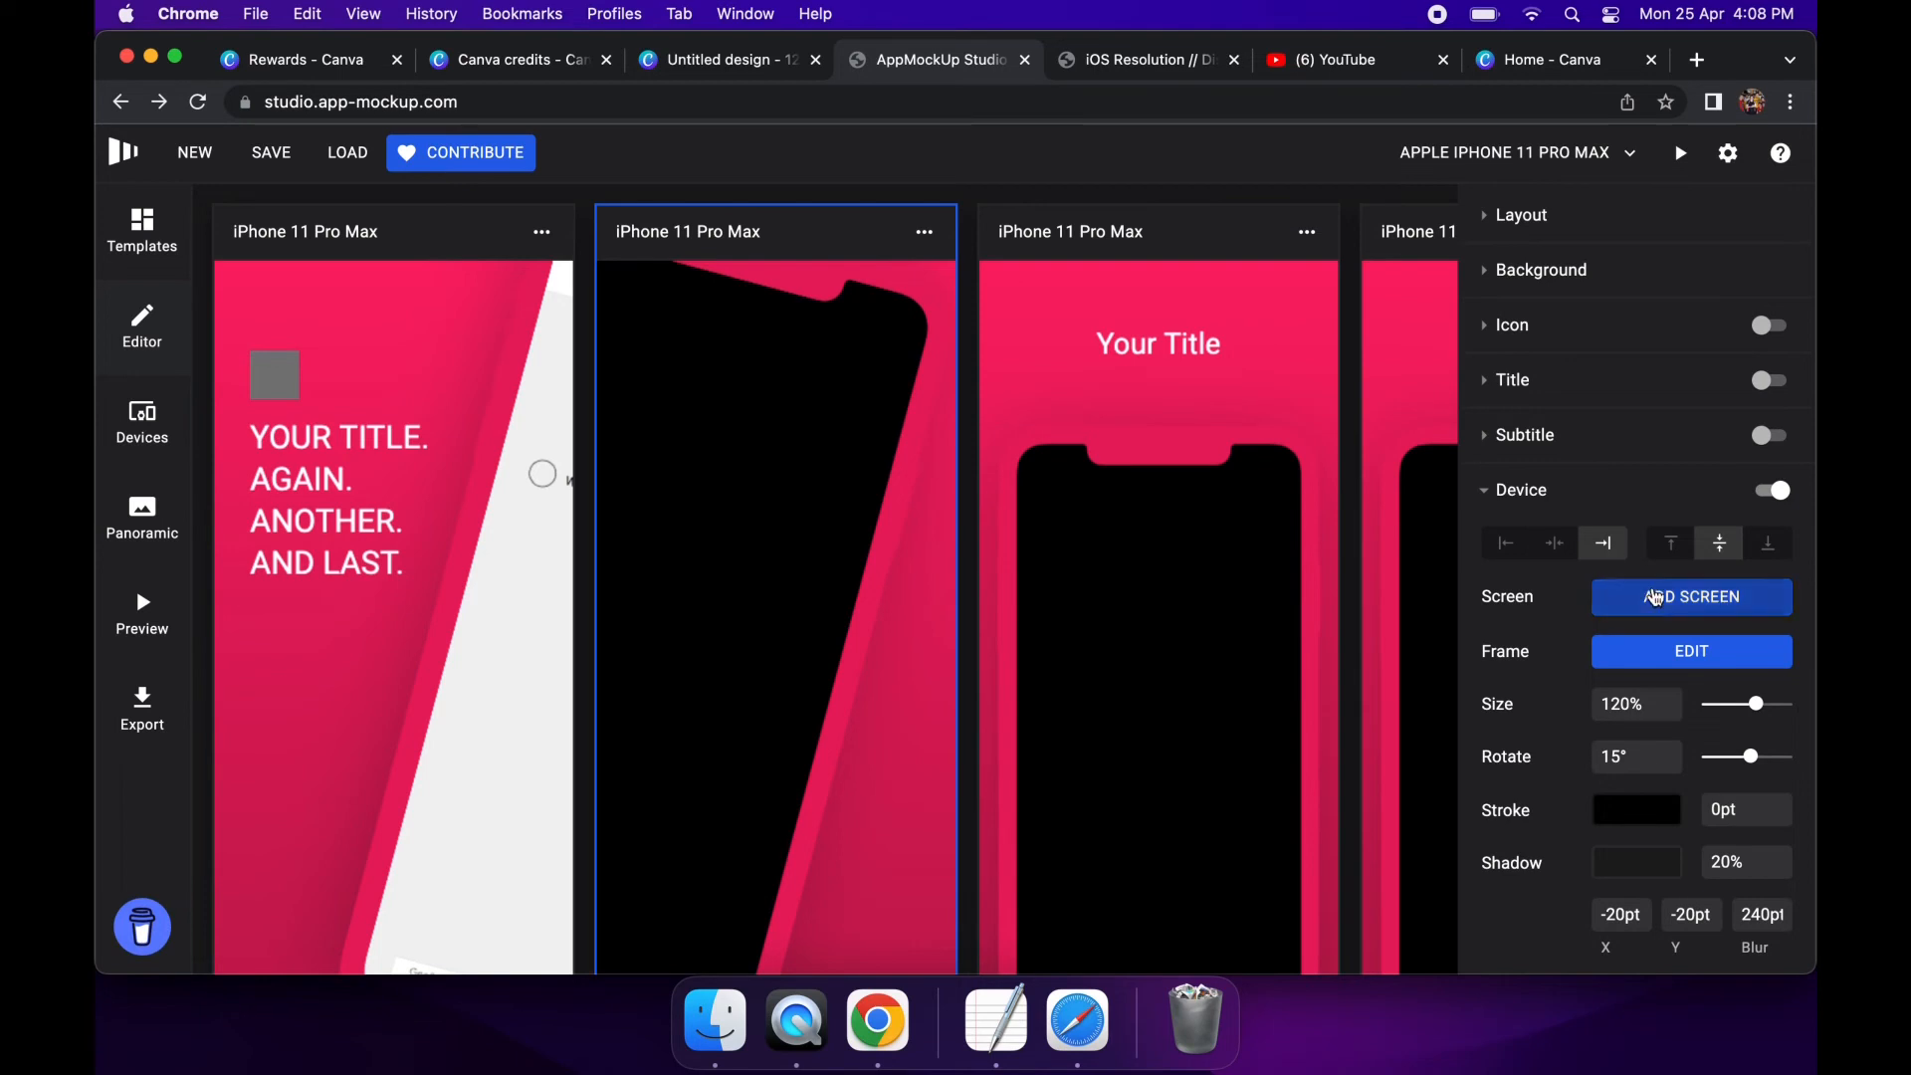
# Load IMG_3185.PNG into the second phone, applied to this device only
pyautogui.click(1690, 595)
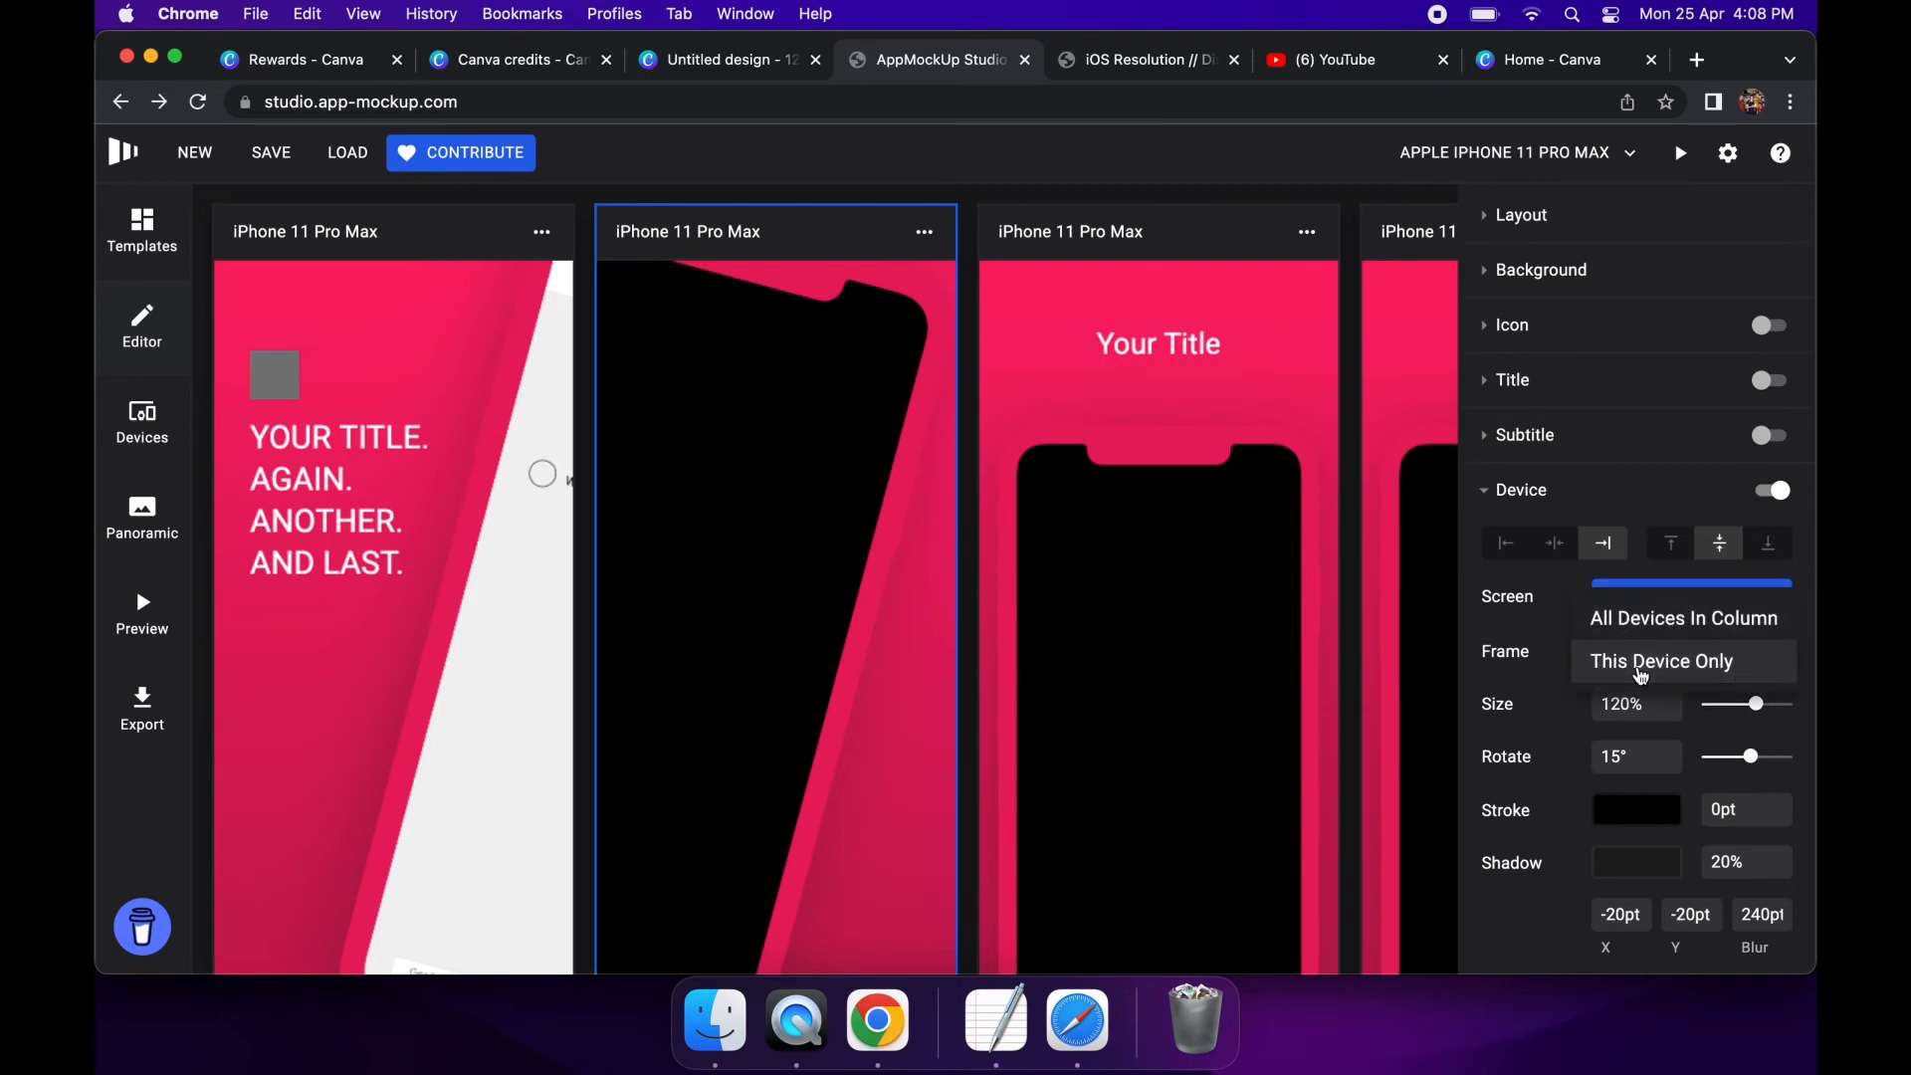
pyautogui.click(1660, 661)
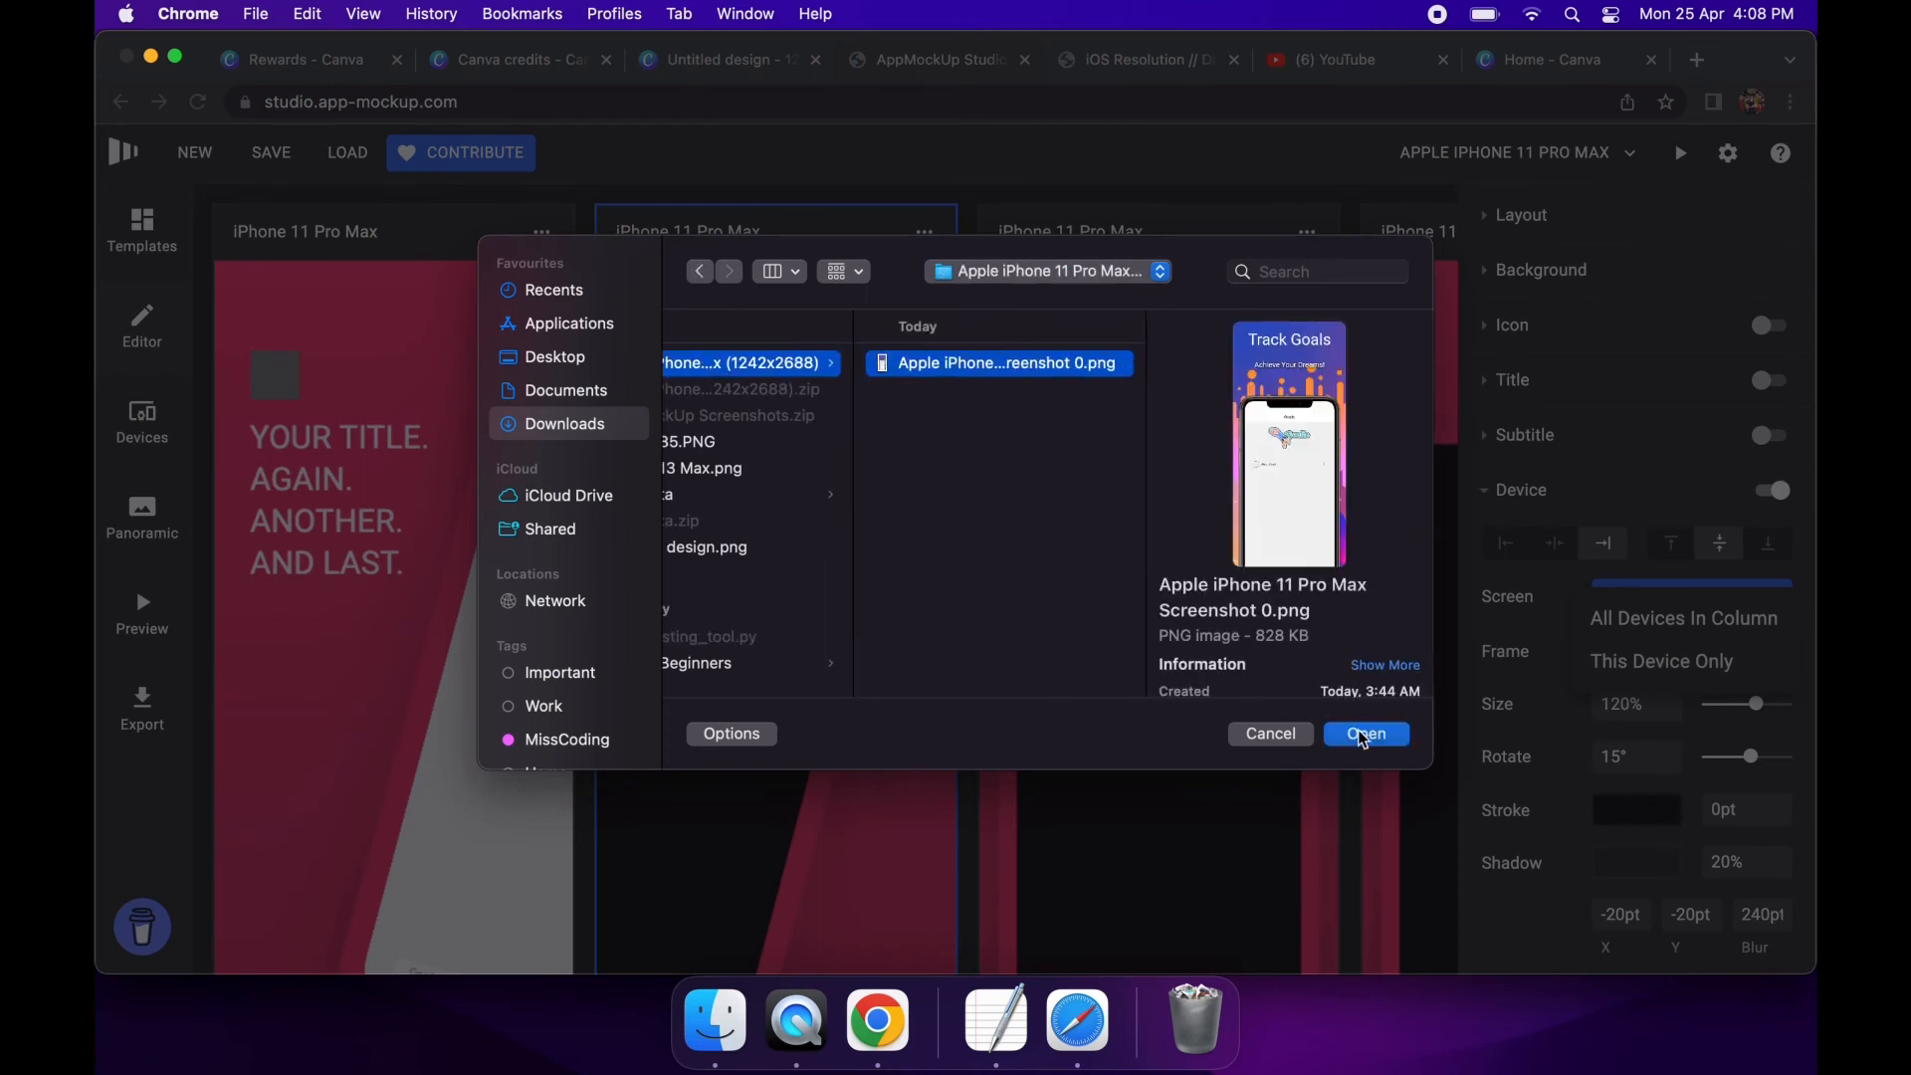
pyautogui.click(719, 442)
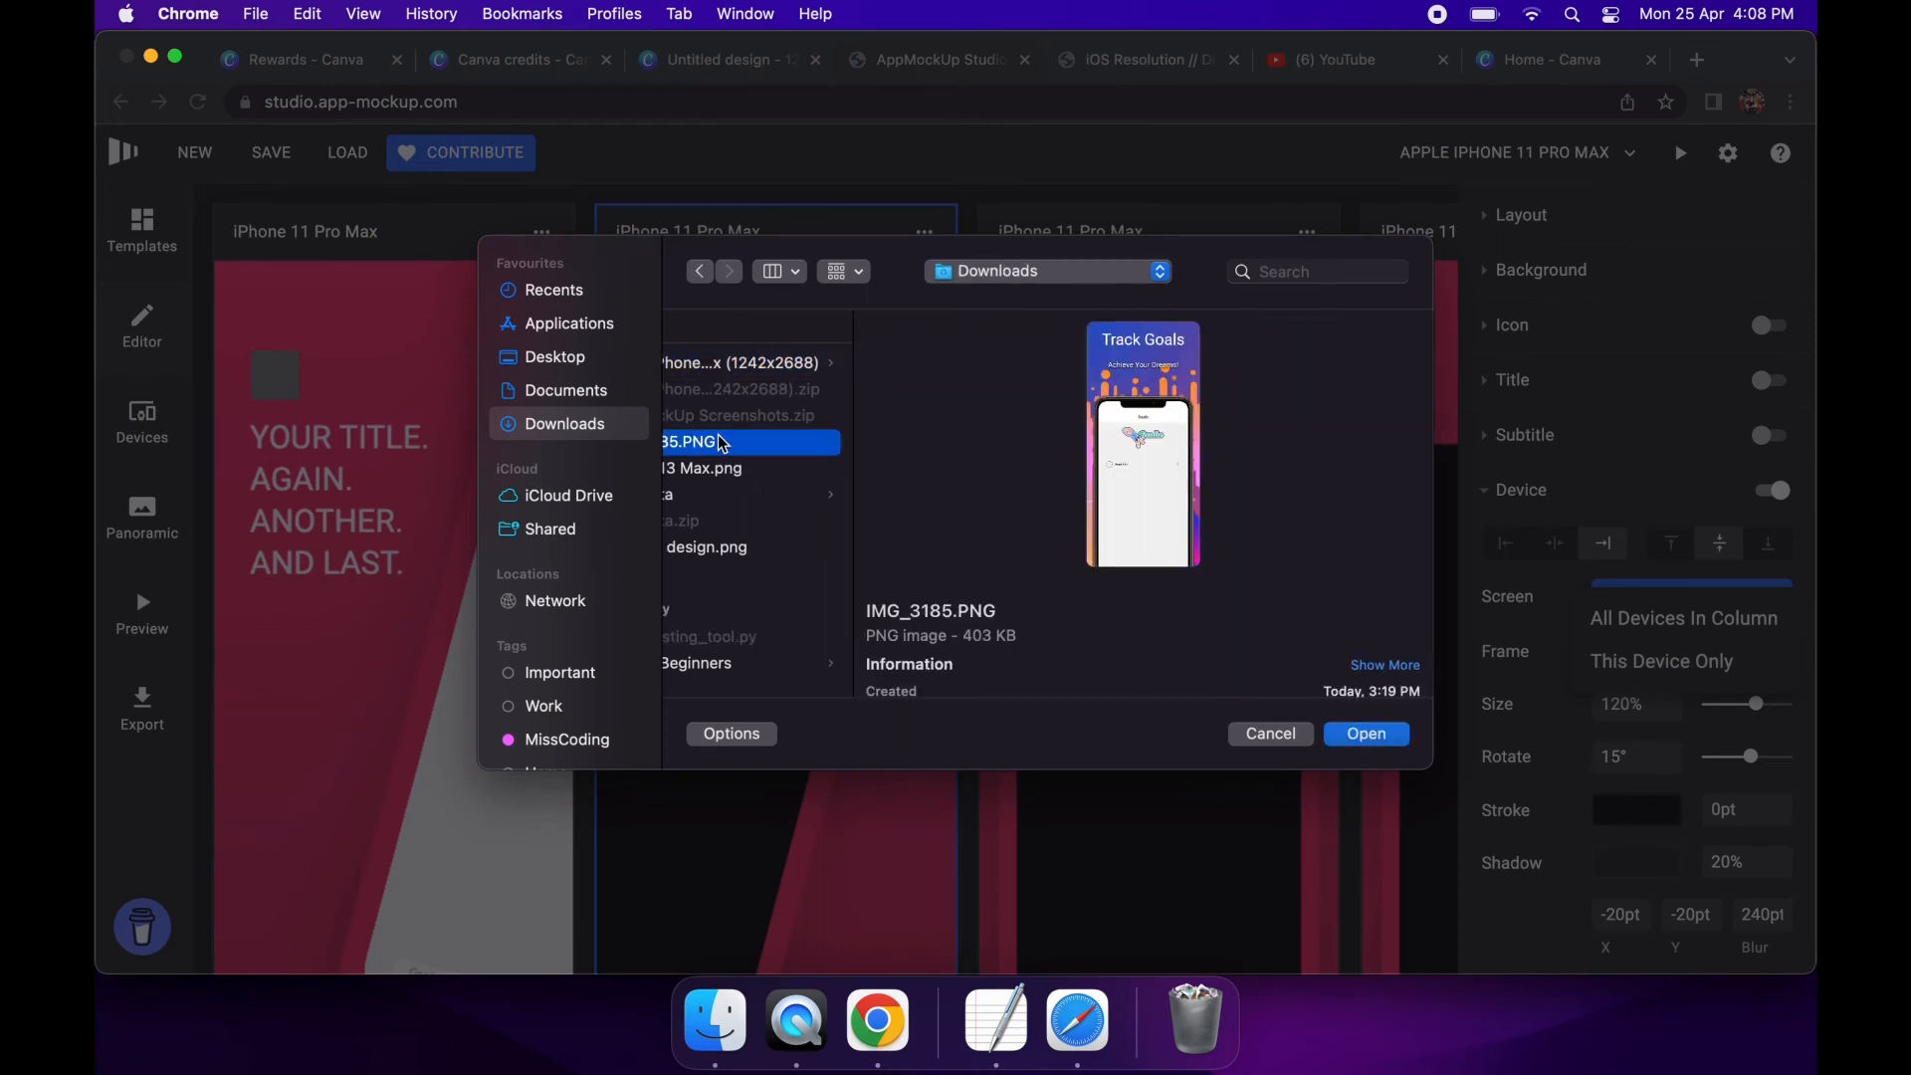
pyautogui.click(1366, 732)
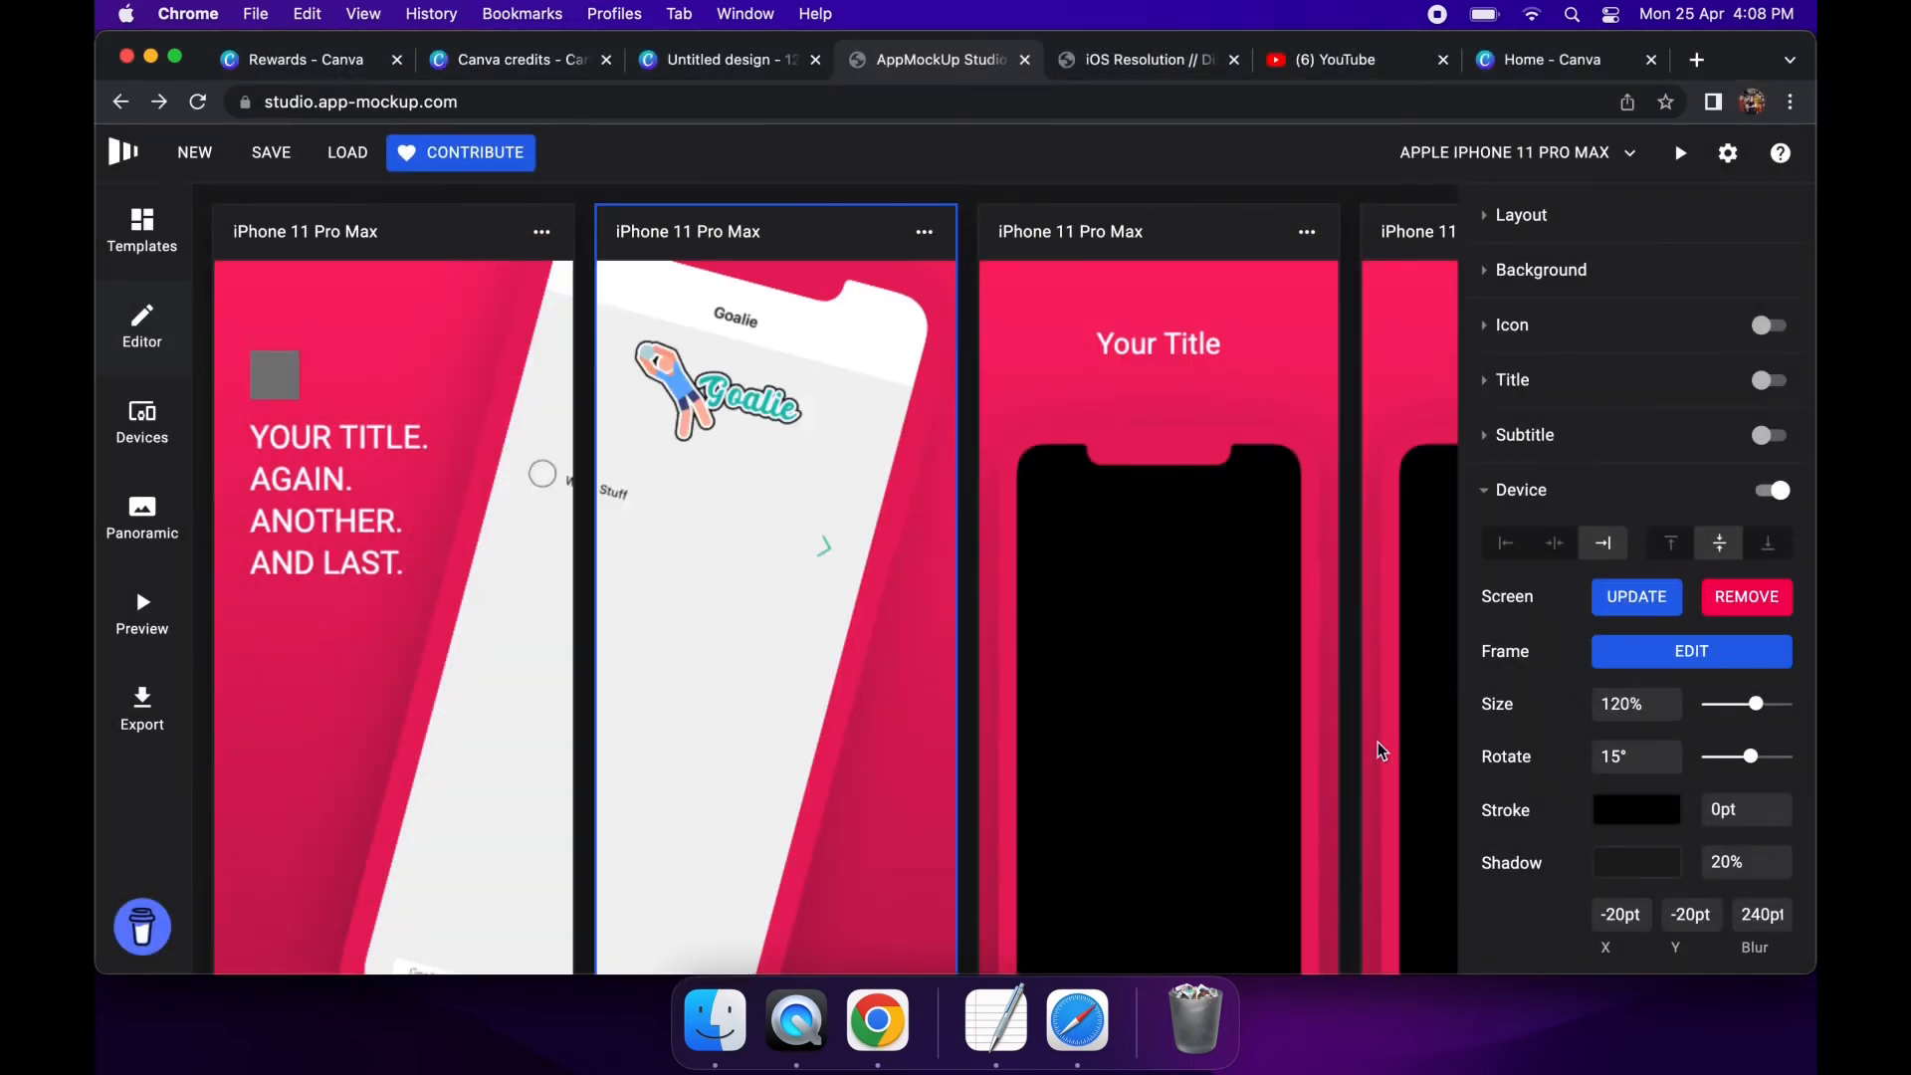
pyautogui.moveTo(733, 436)
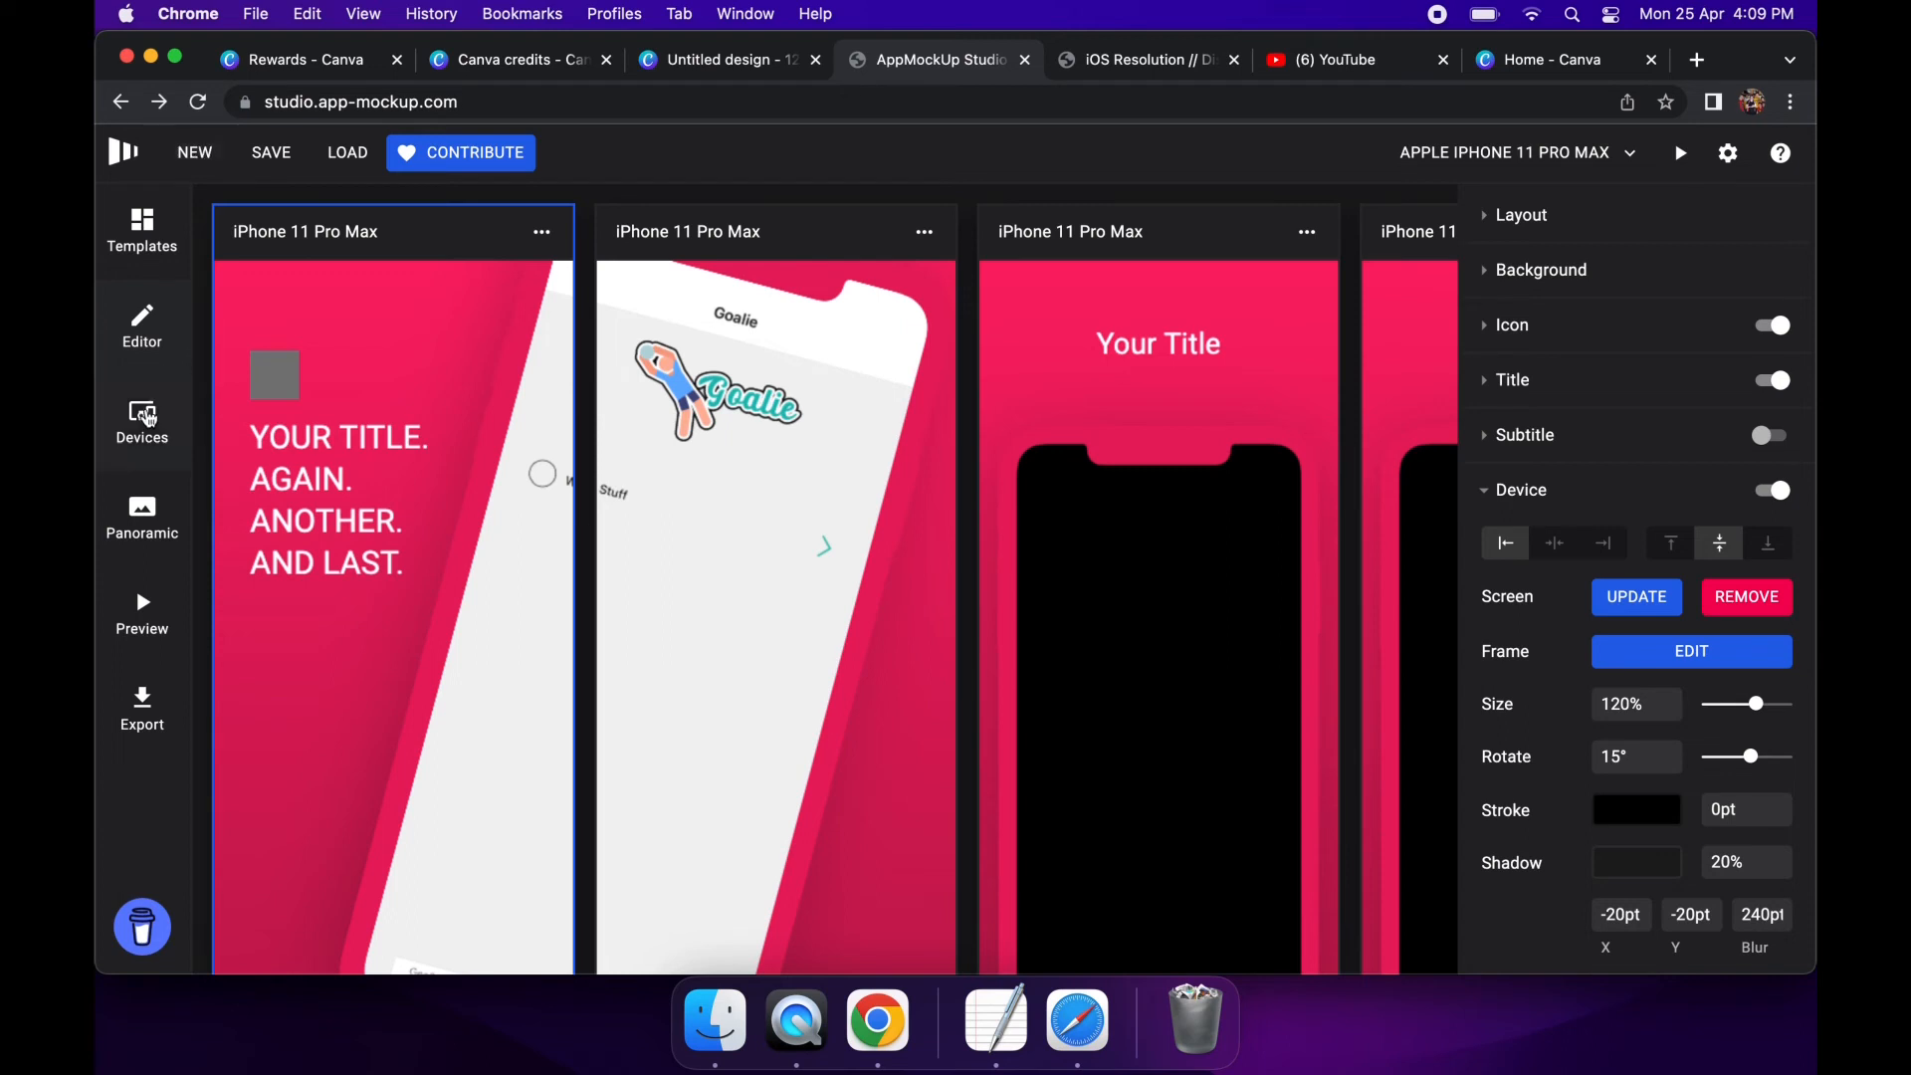
# Switch to the Devices overview and scroll through the project's device rows
pyautogui.click(141, 424)
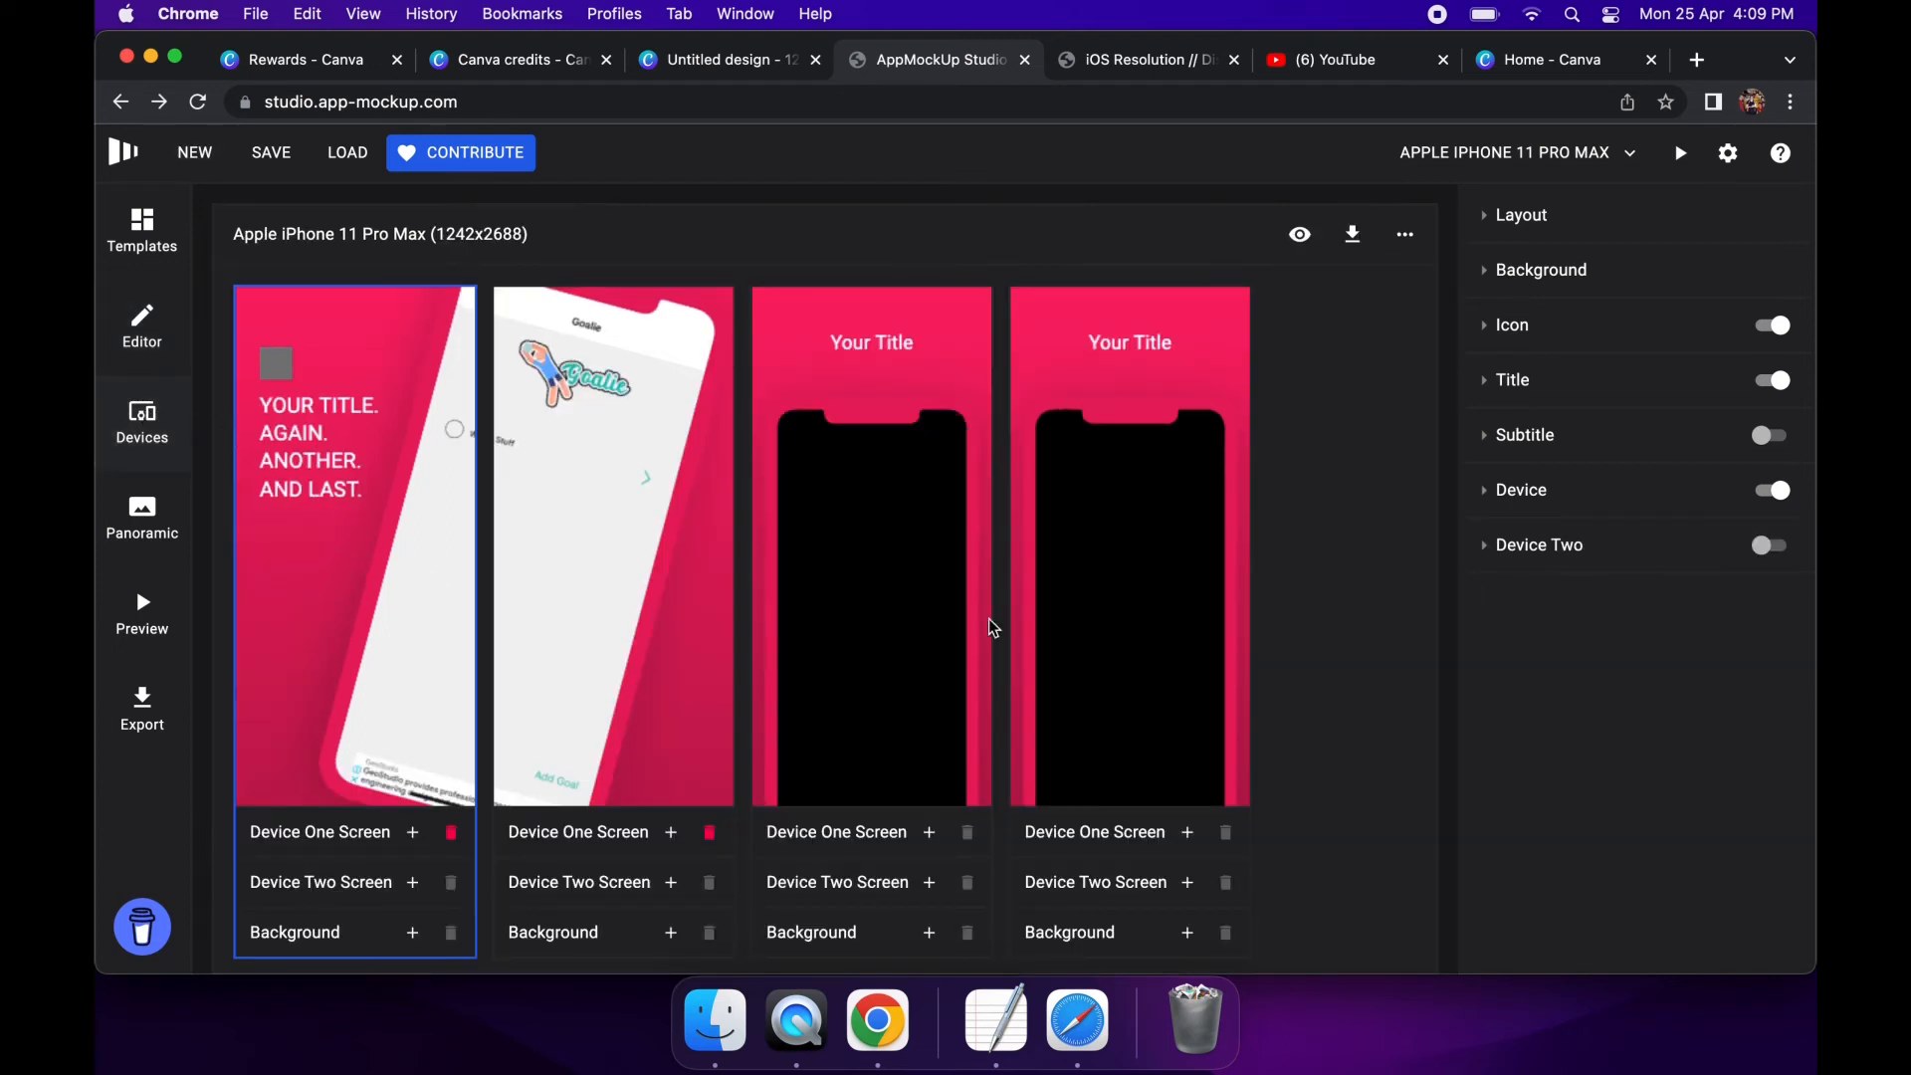
pyautogui.moveTo(1384, 667)
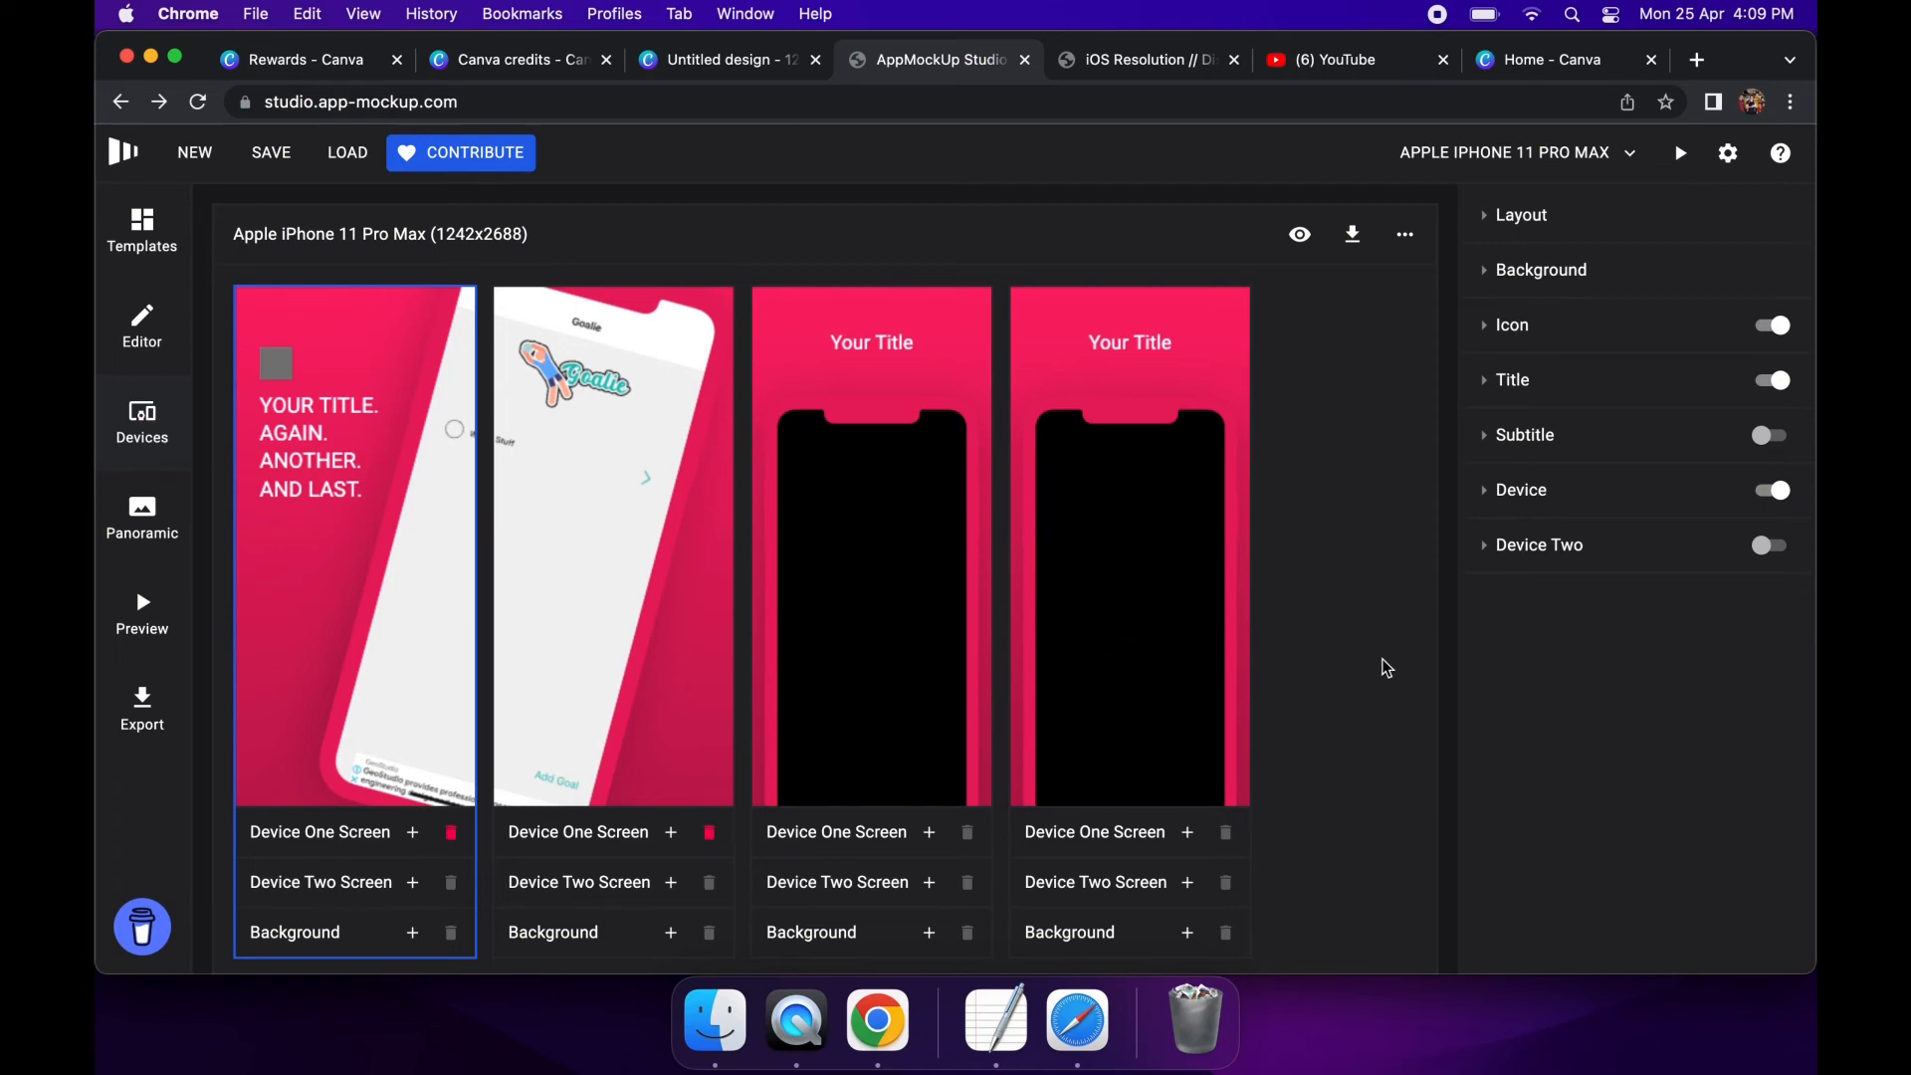
pyautogui.scroll(-3)
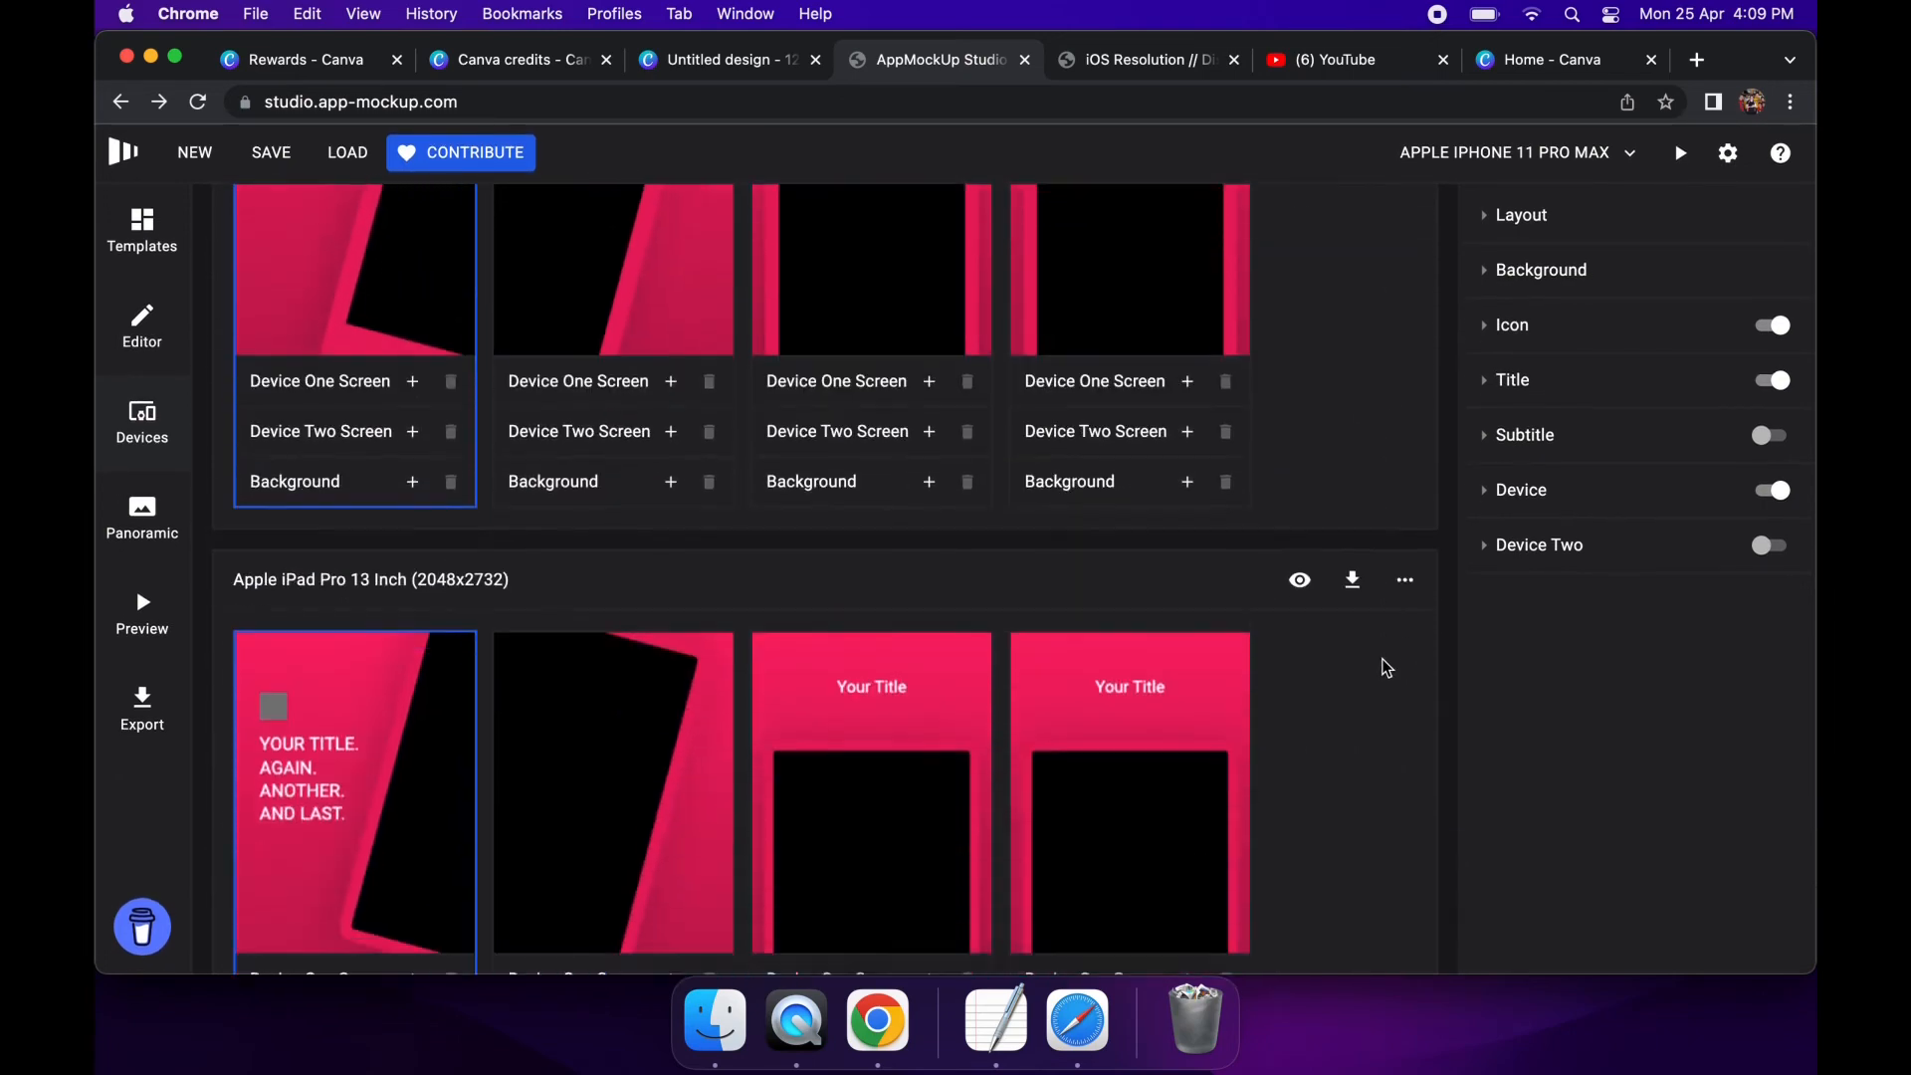
pyautogui.scroll(-3)
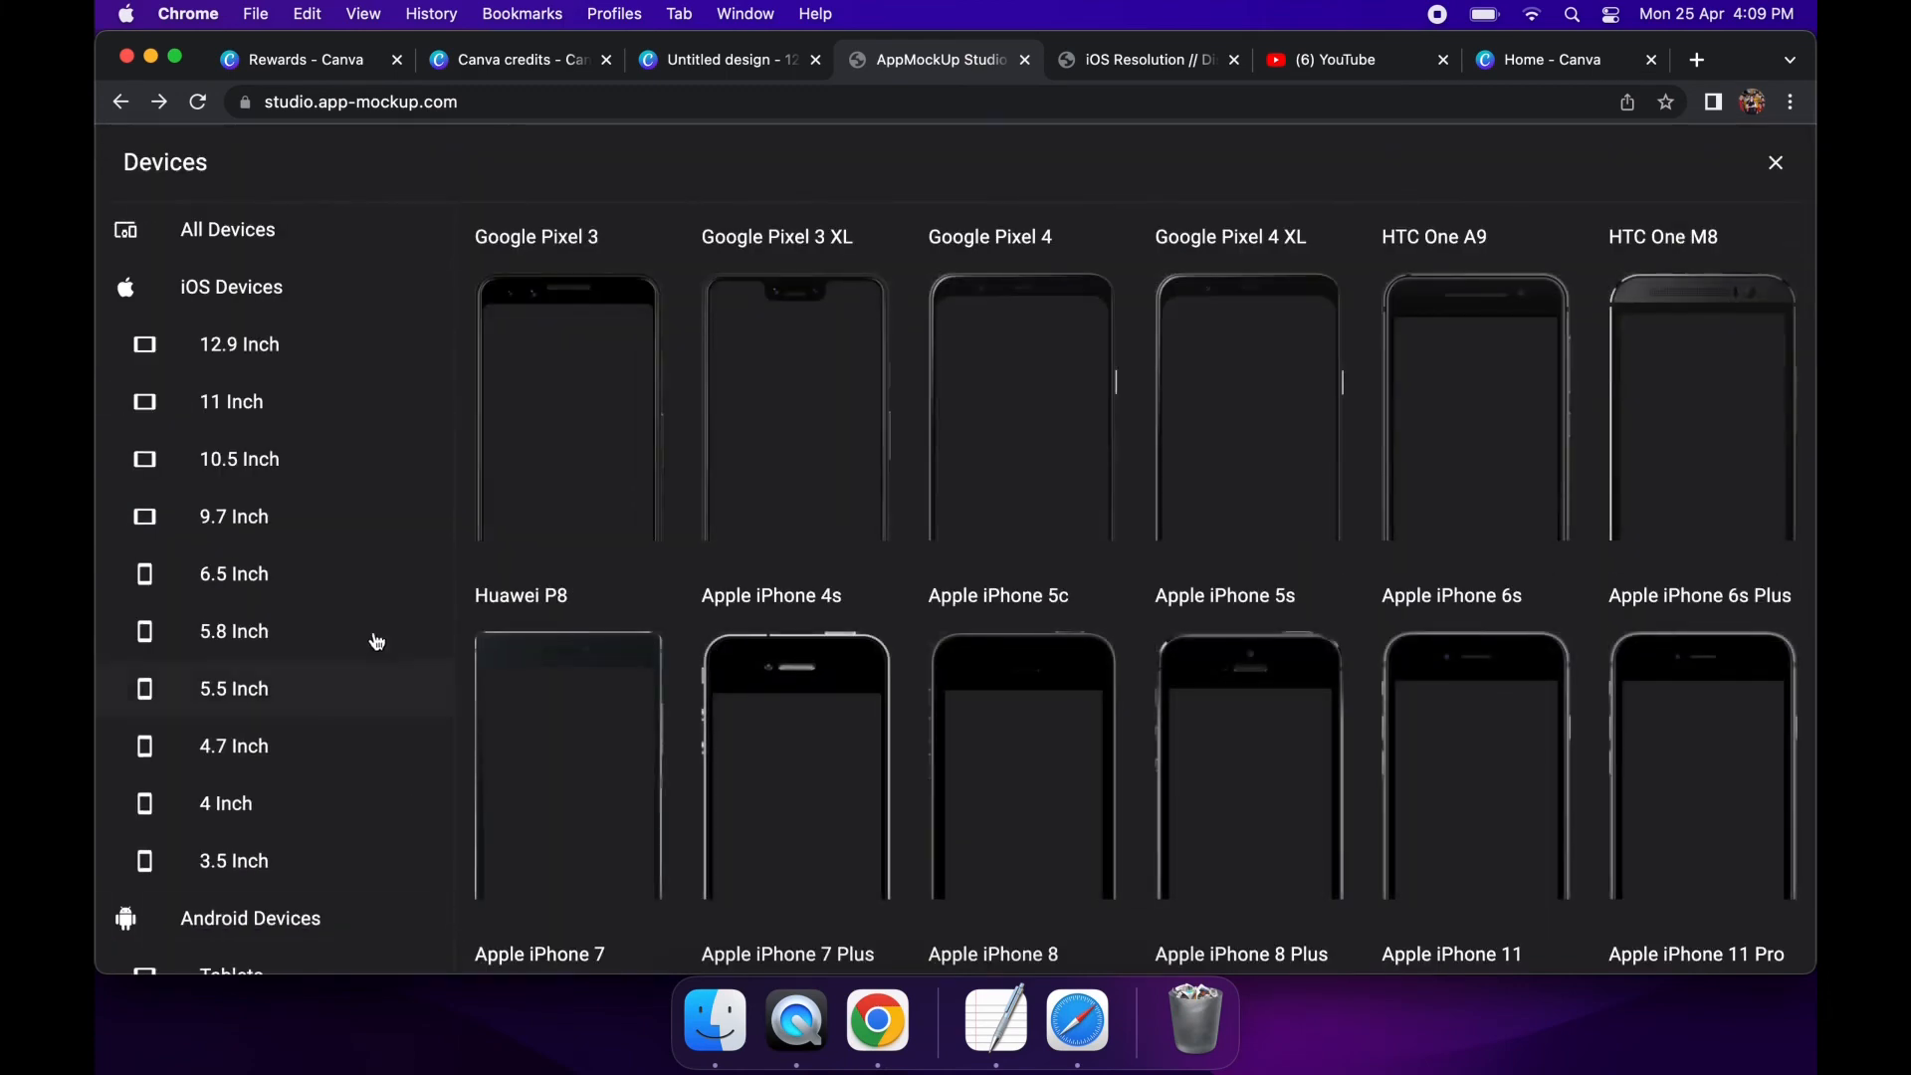
# Close the device model catalogue and scroll through the project's HTC Nexus 9 and Galaxy S7 screenshot sets
pyautogui.scroll(-3)
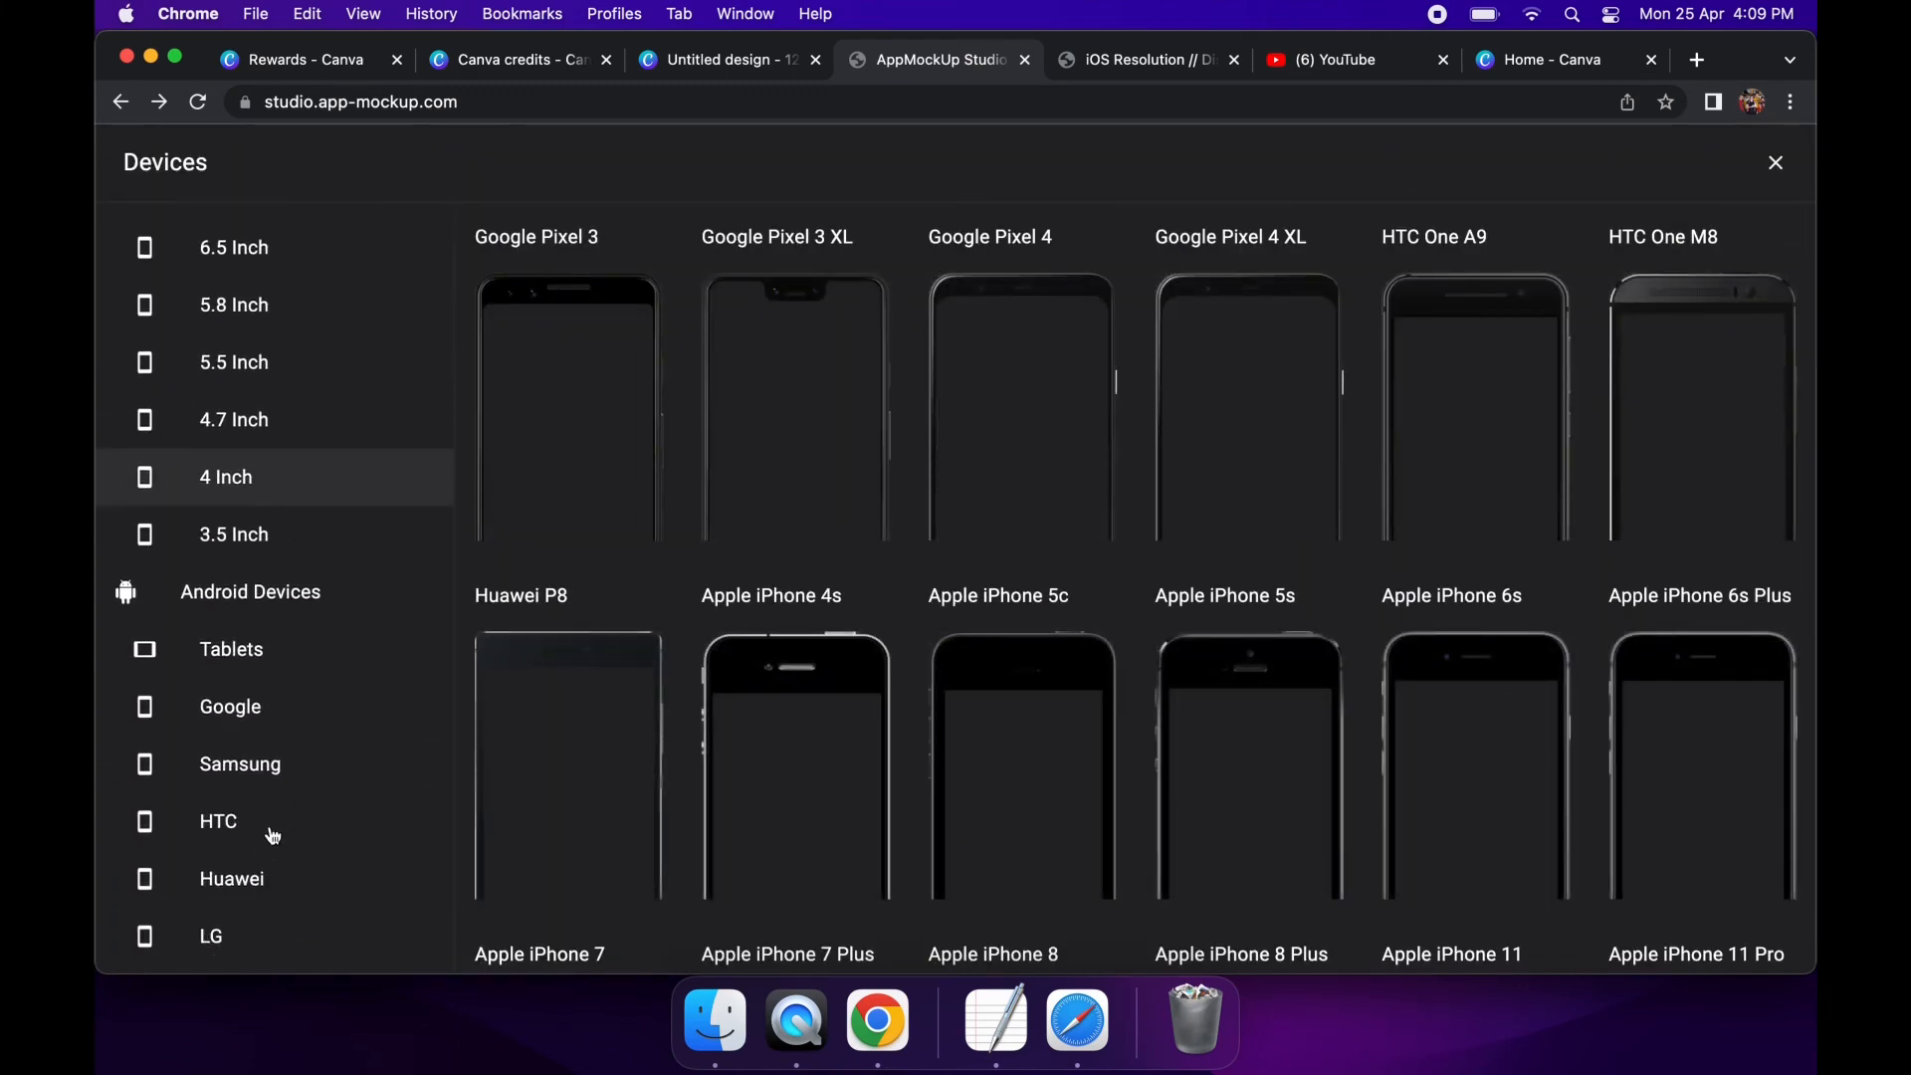
pyautogui.click(241, 763)
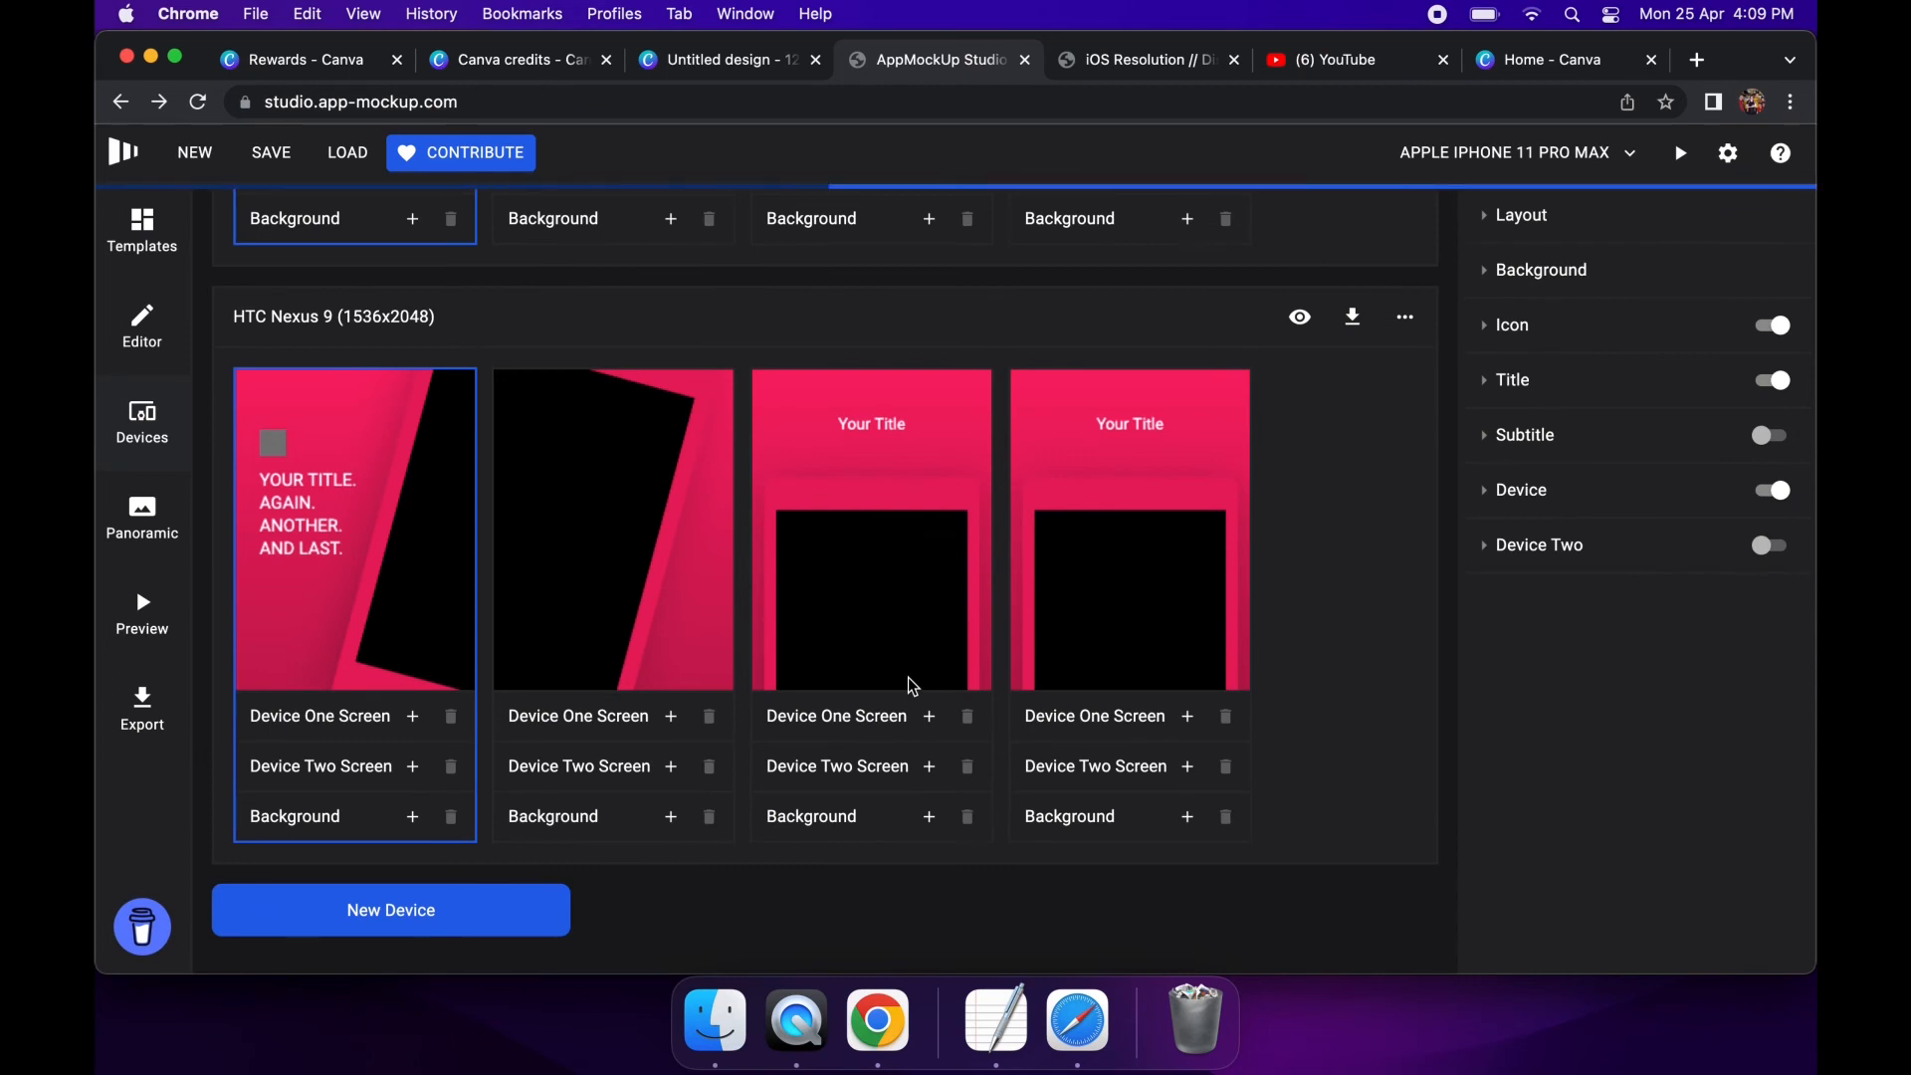
pyautogui.scroll(-3)
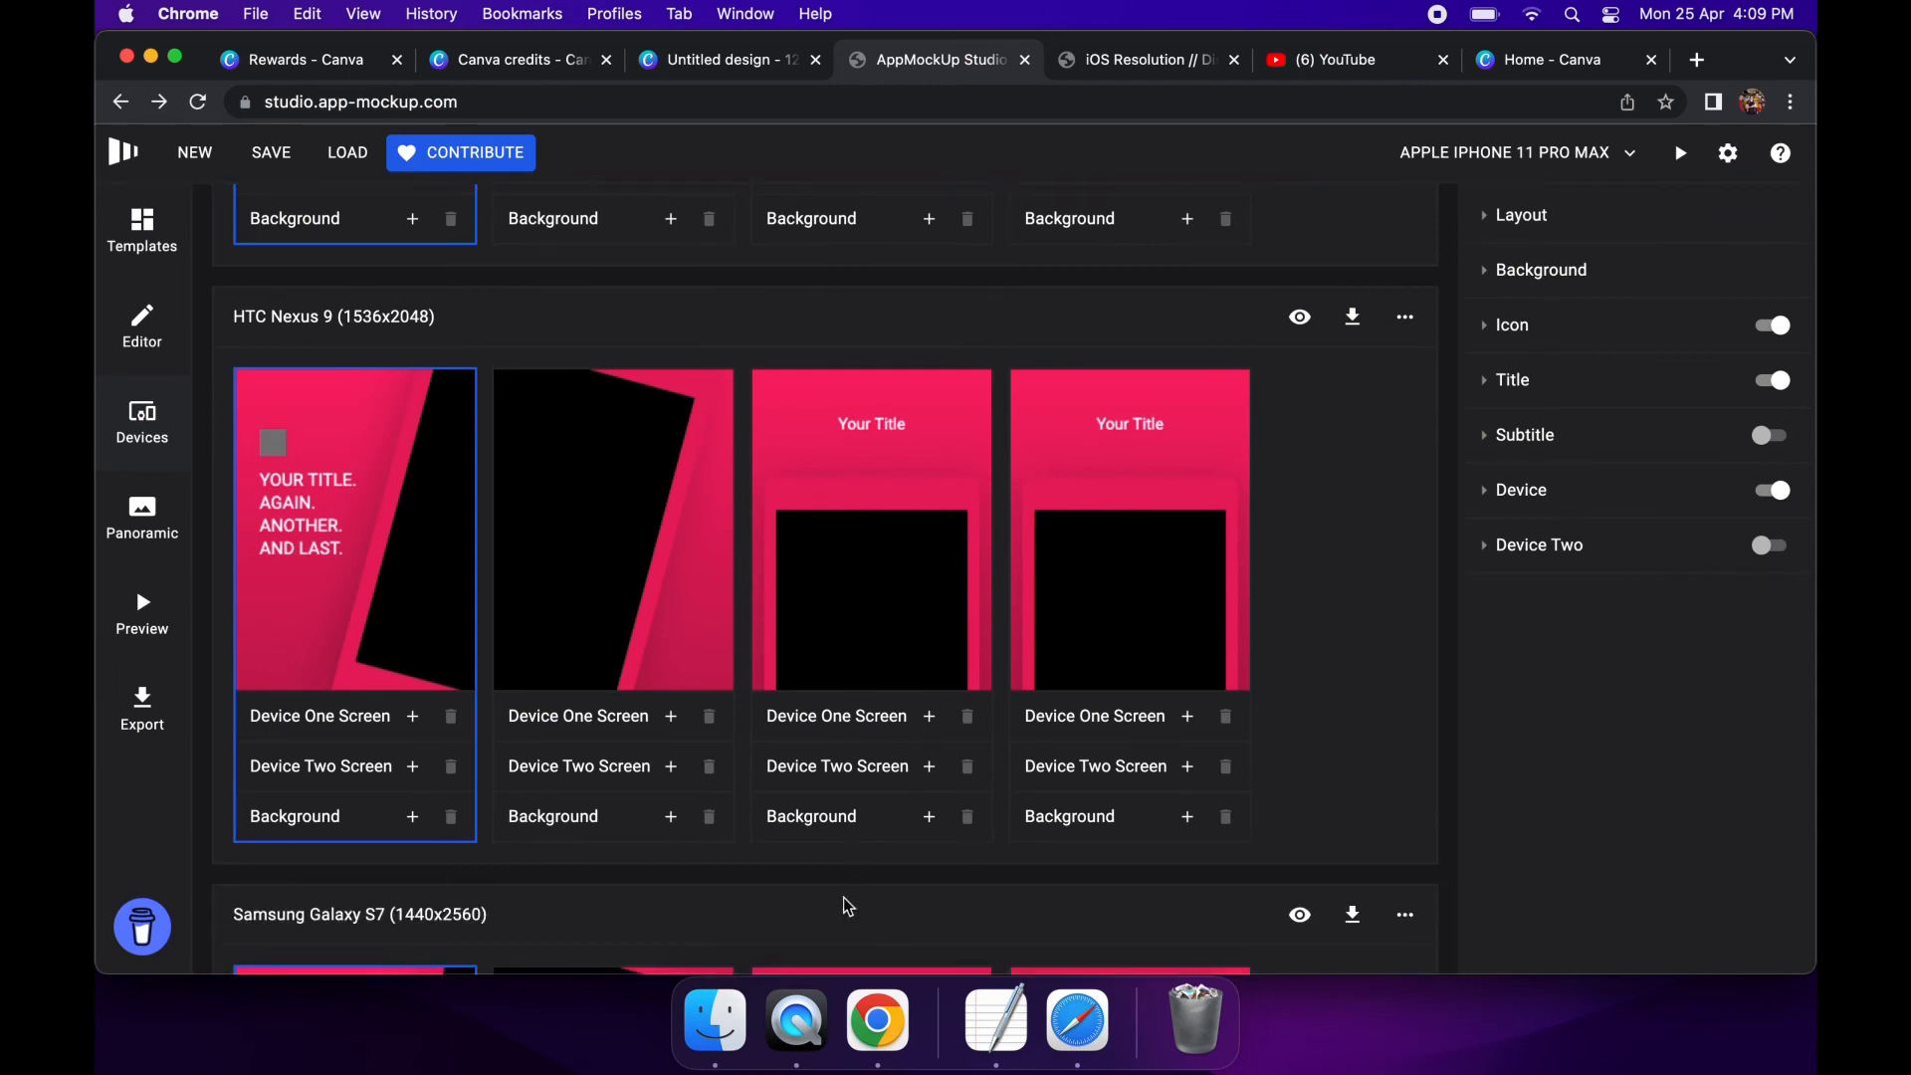
pyautogui.scroll(-3)
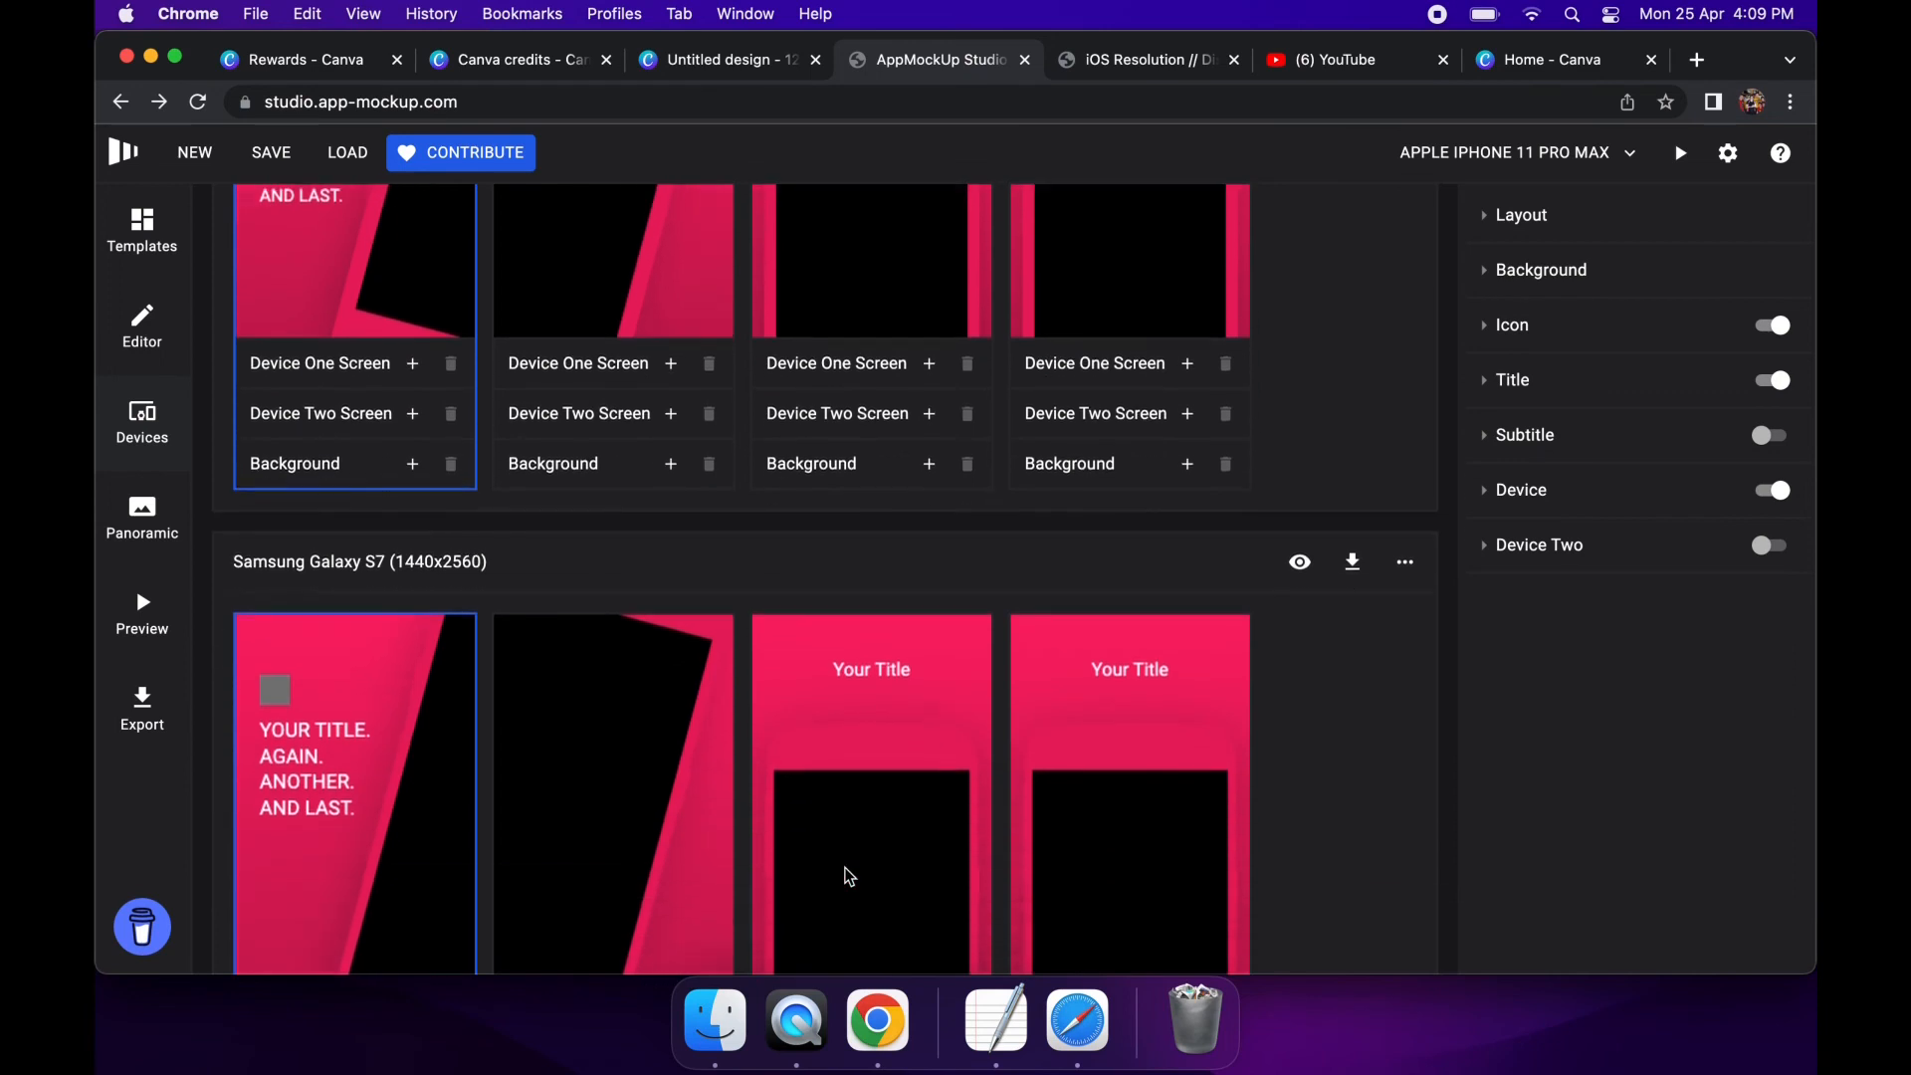
pyautogui.scroll(-3)
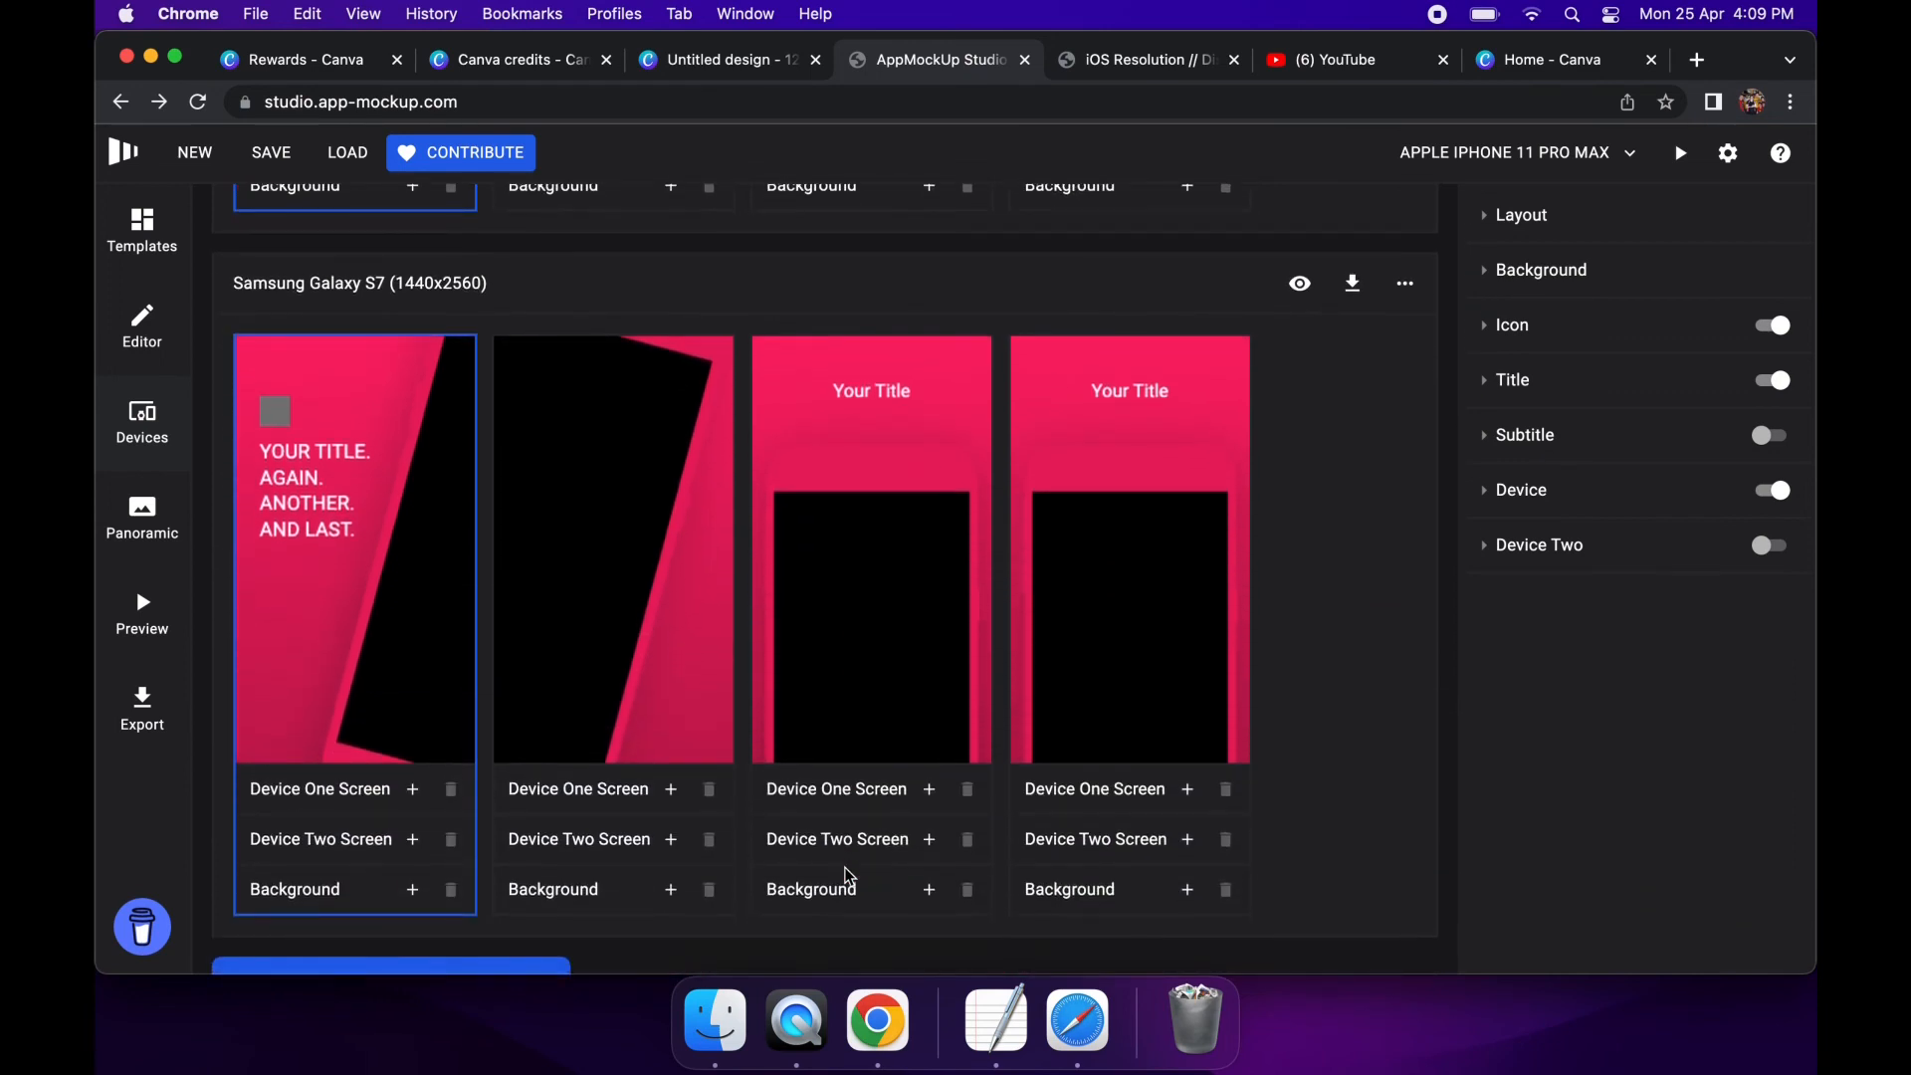
pyautogui.scroll(-3)
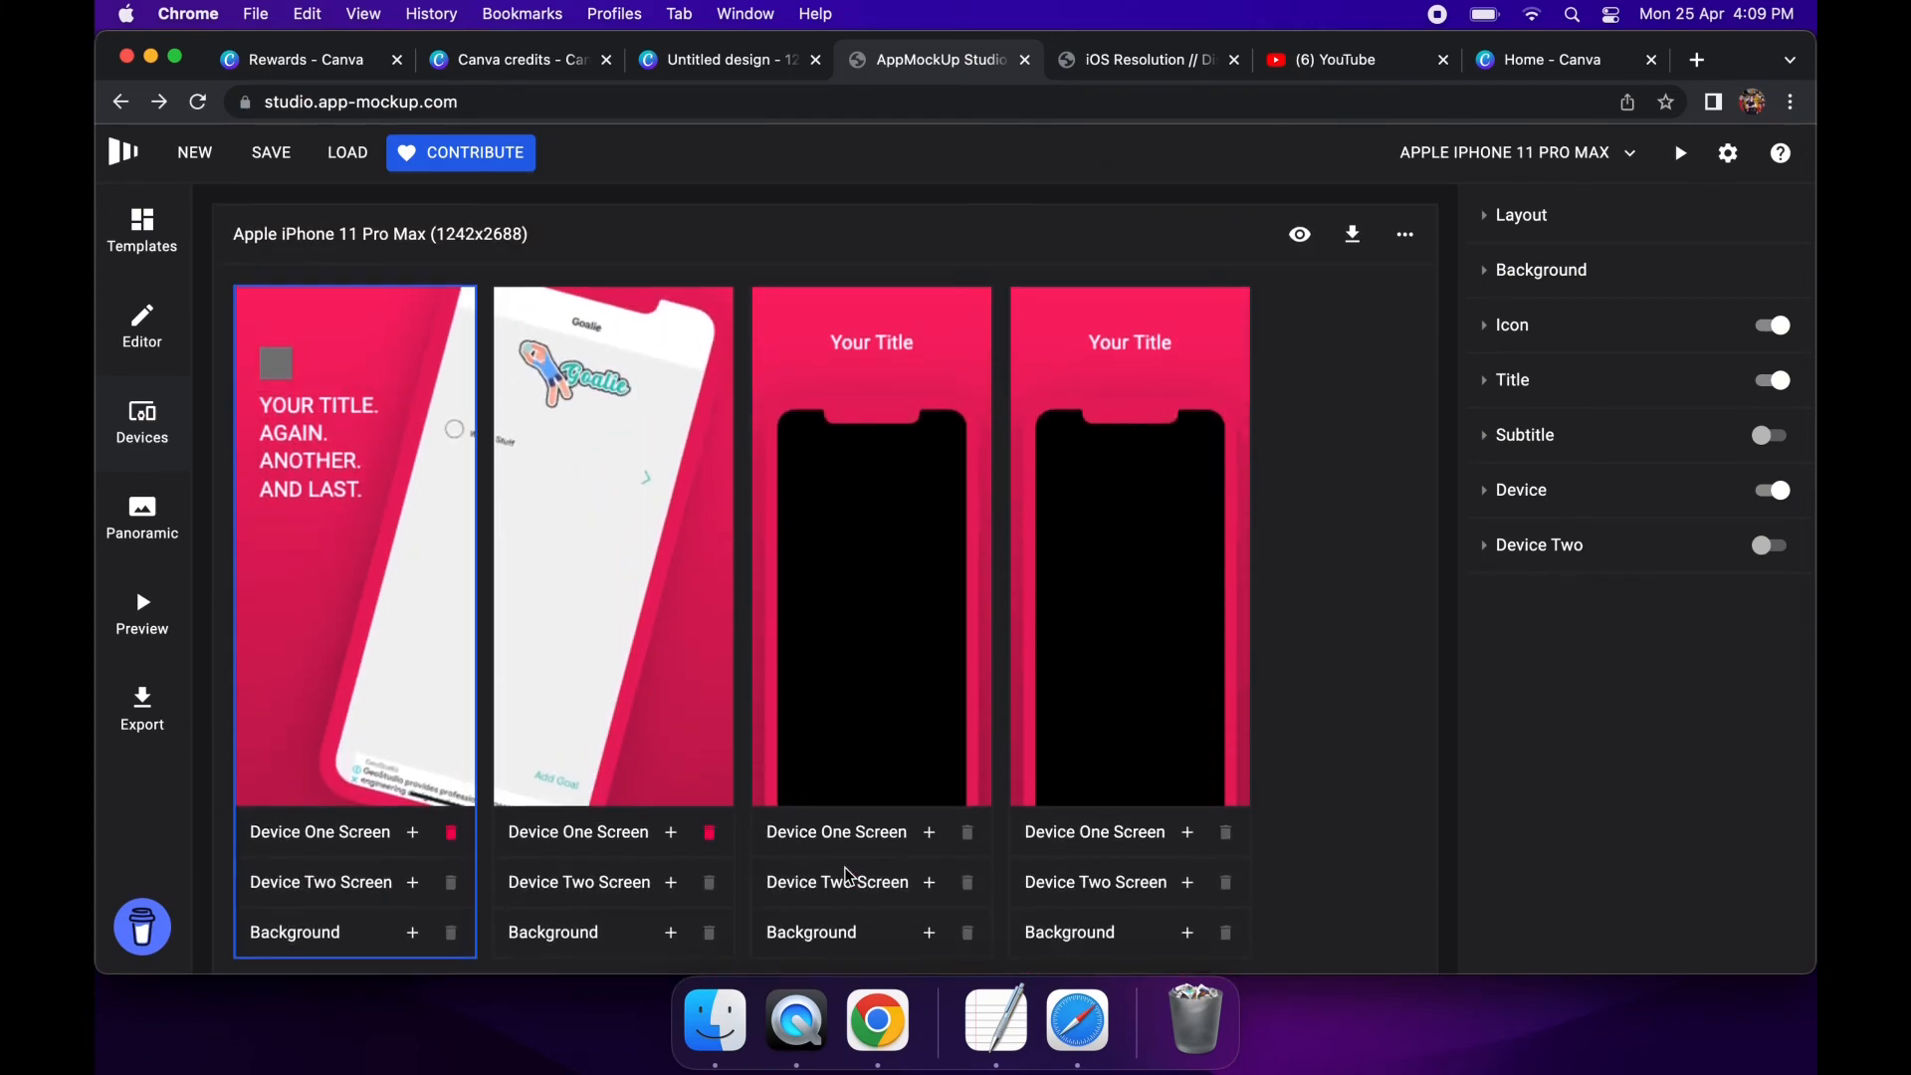
pyautogui.moveTo(279, 326)
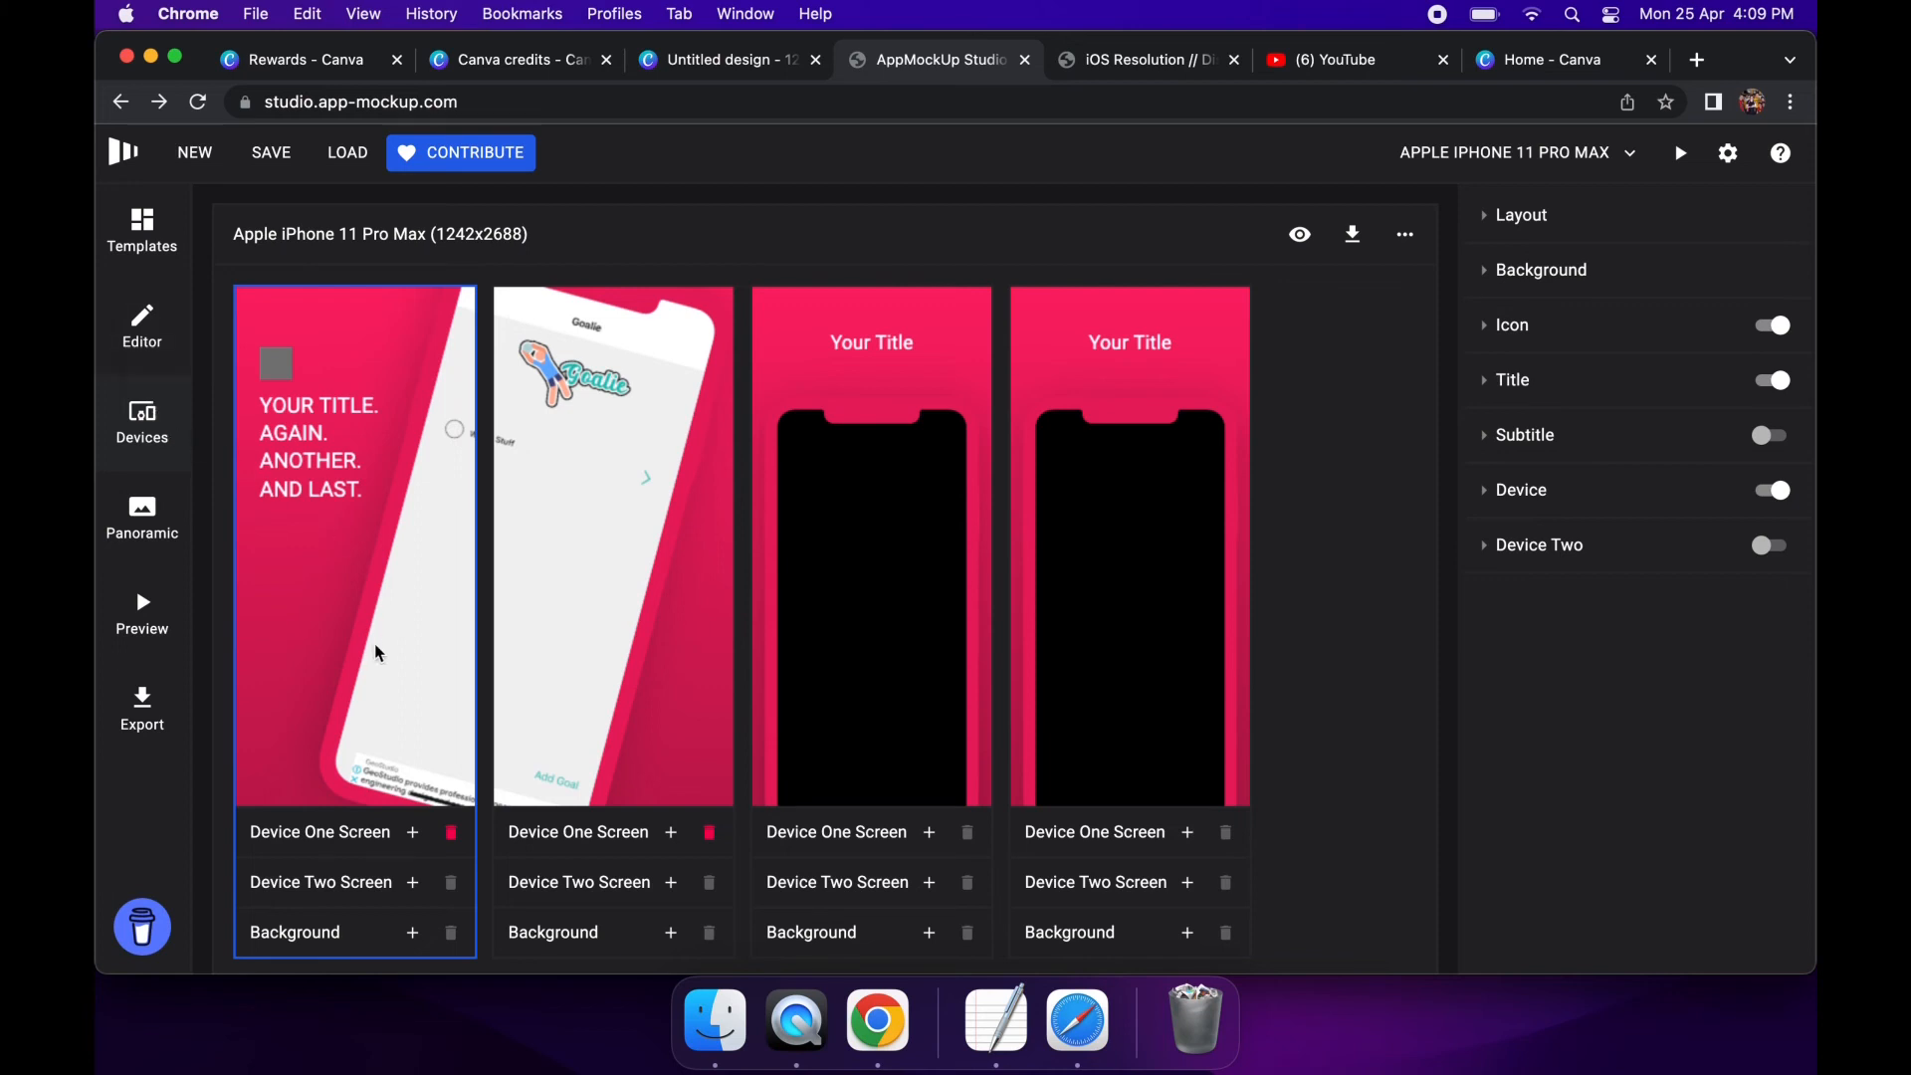
pyautogui.moveTo(379, 758)
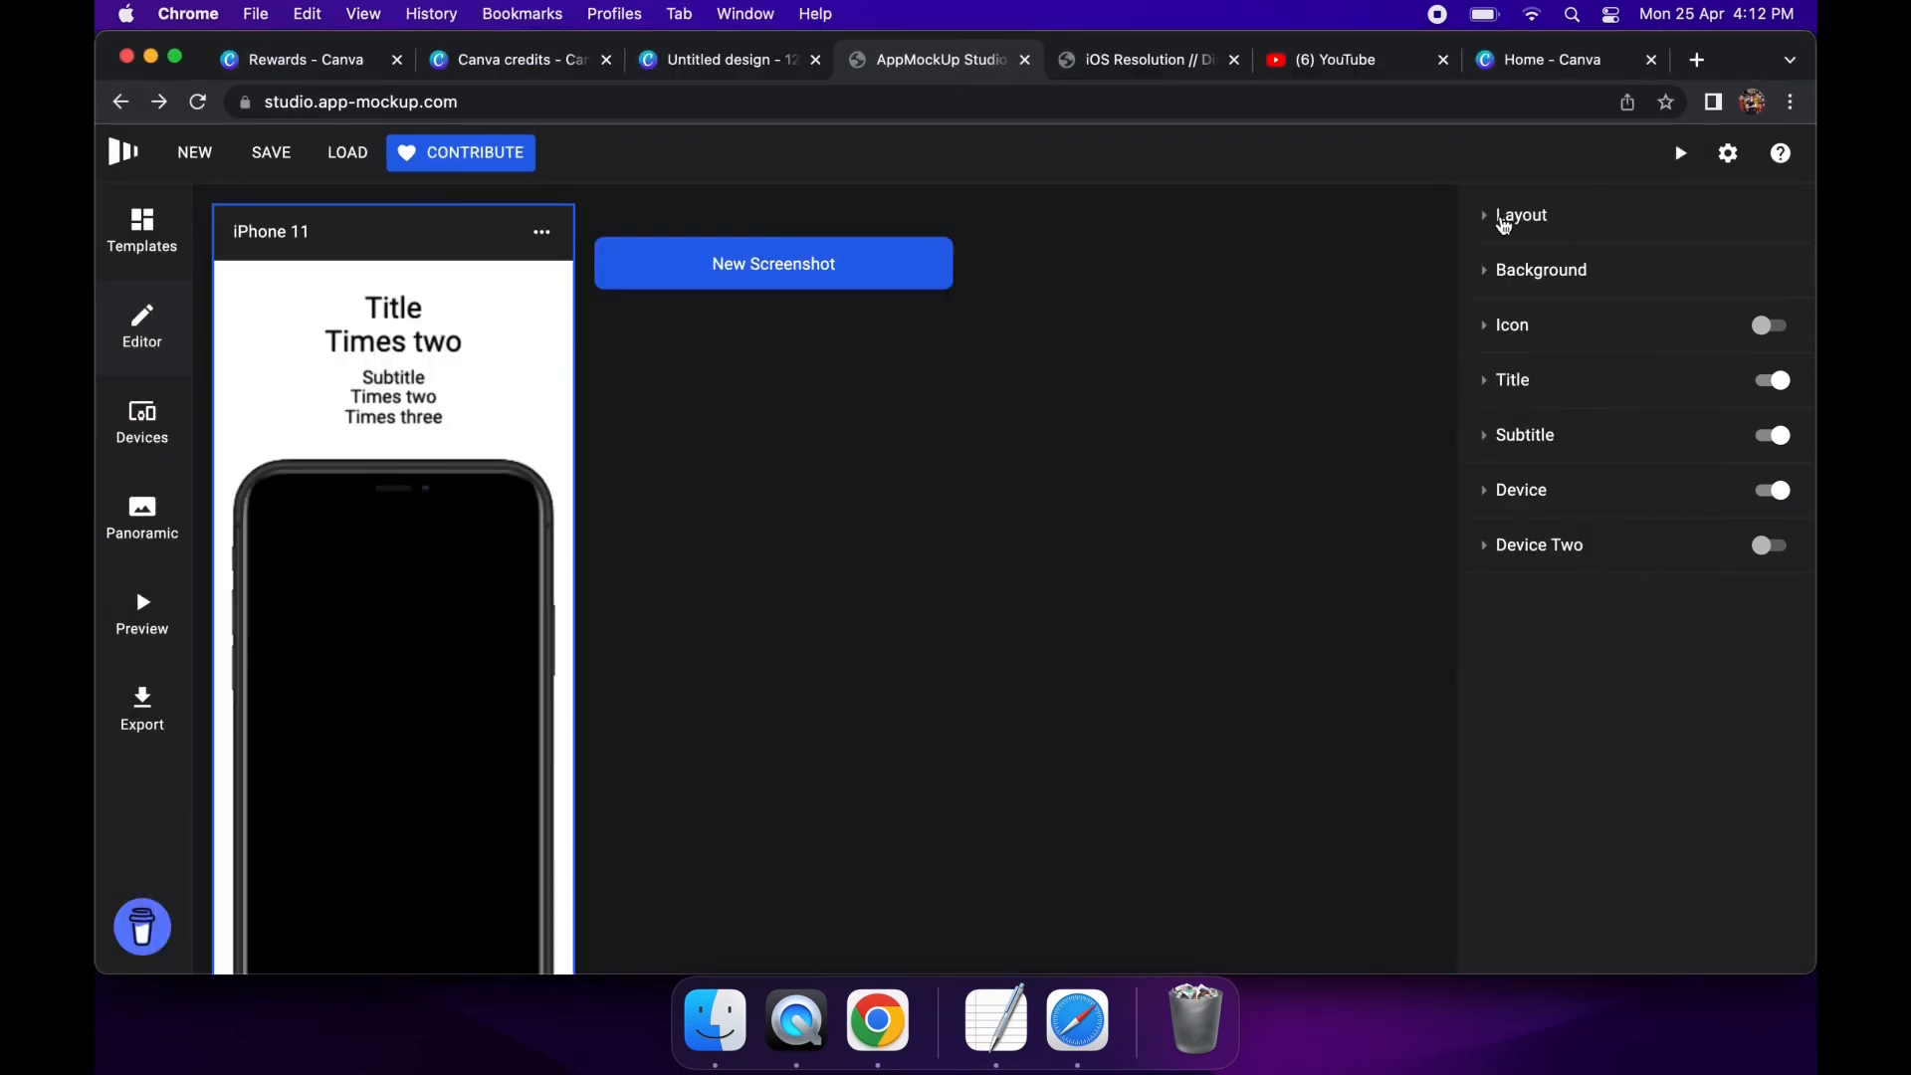
# Apply the rotated-phone layout from the Layouts gallery to the first screenshot
pyautogui.click(1521, 215)
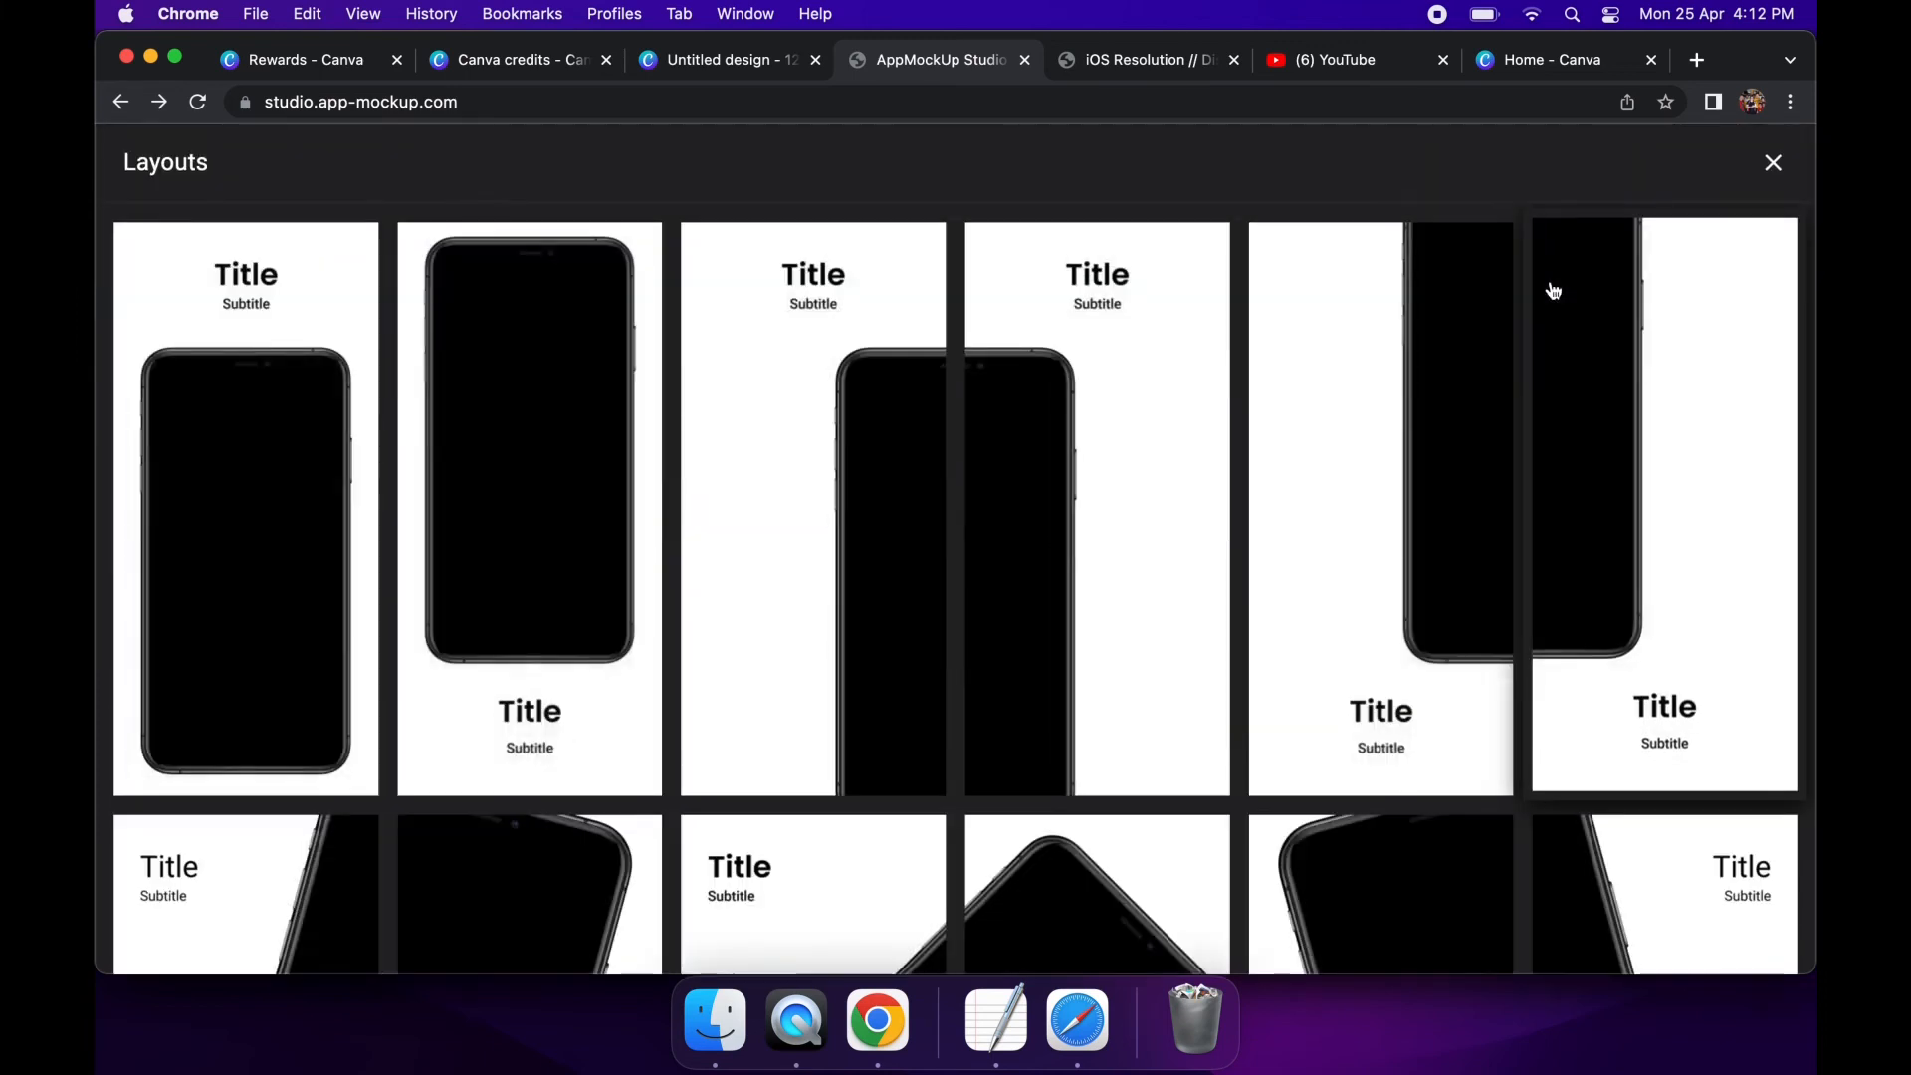
pyautogui.scroll(-3)
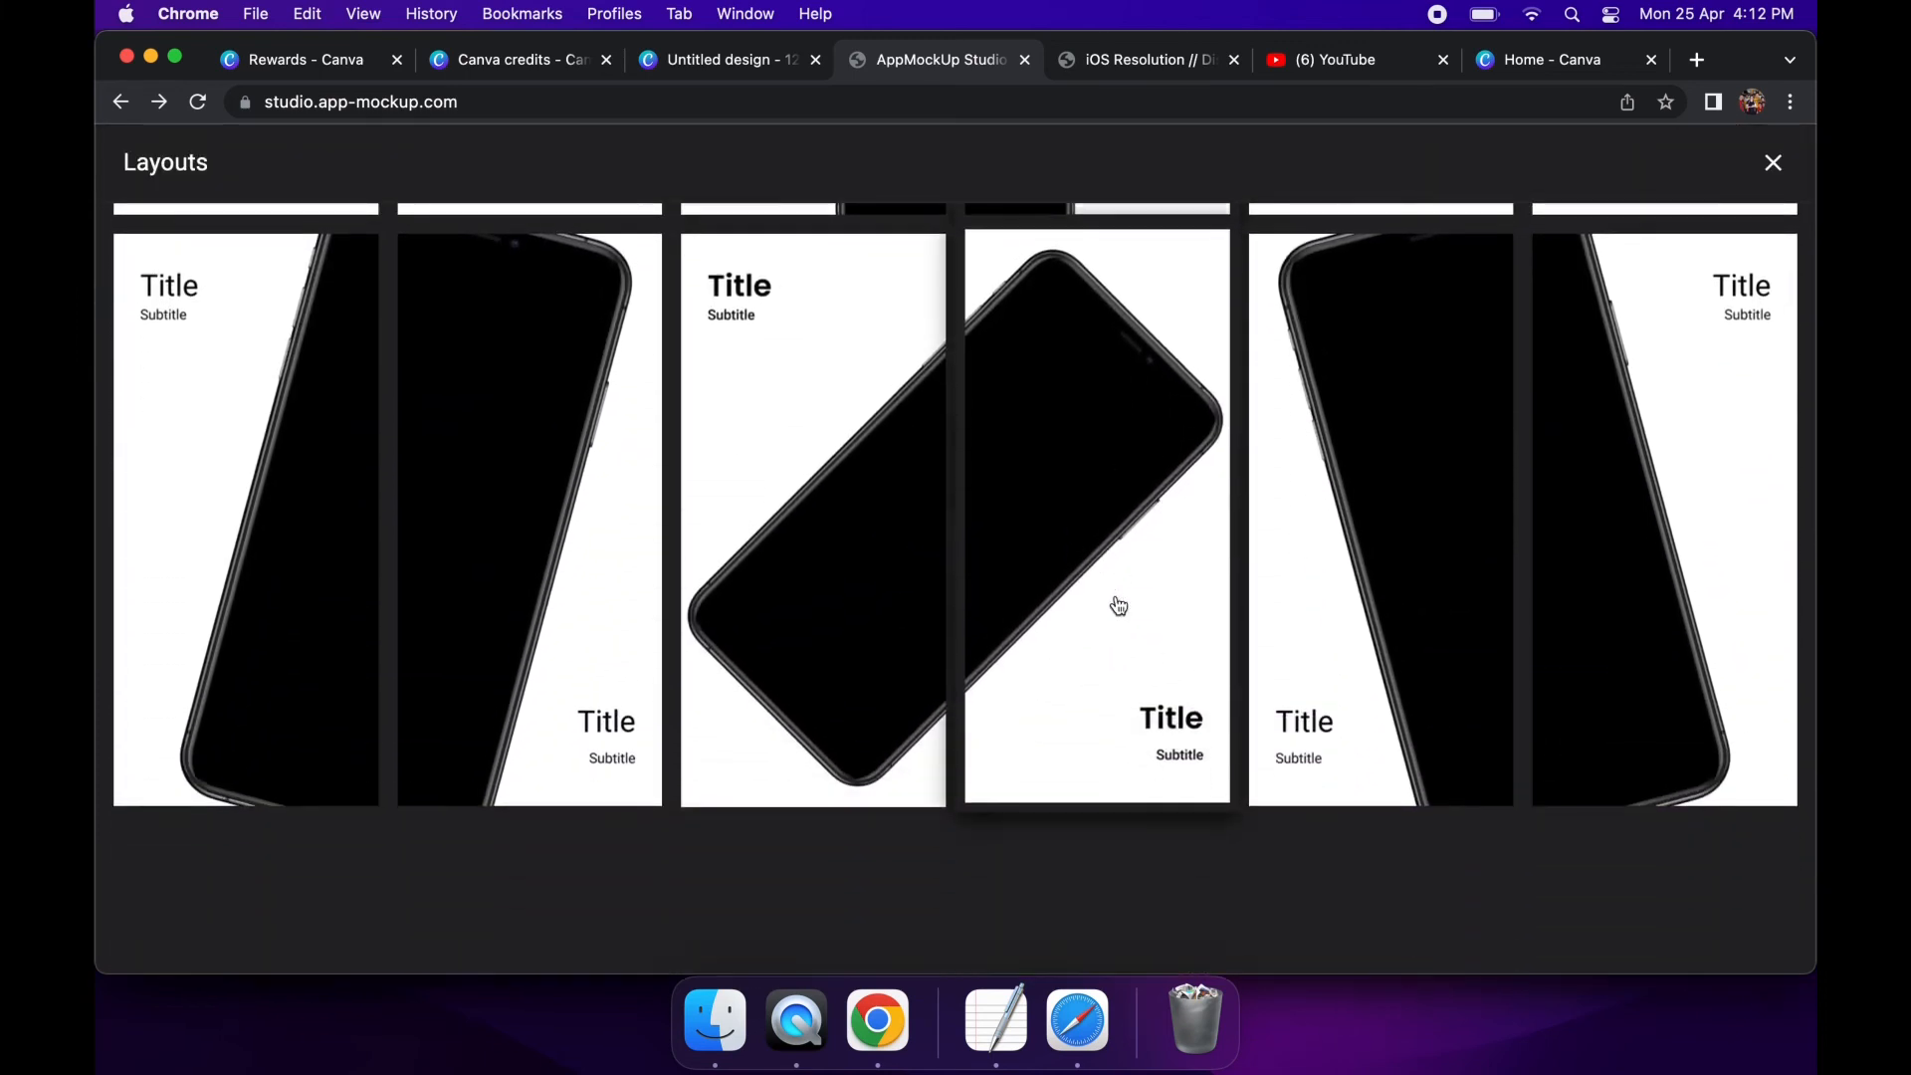
pyautogui.click(1096, 517)
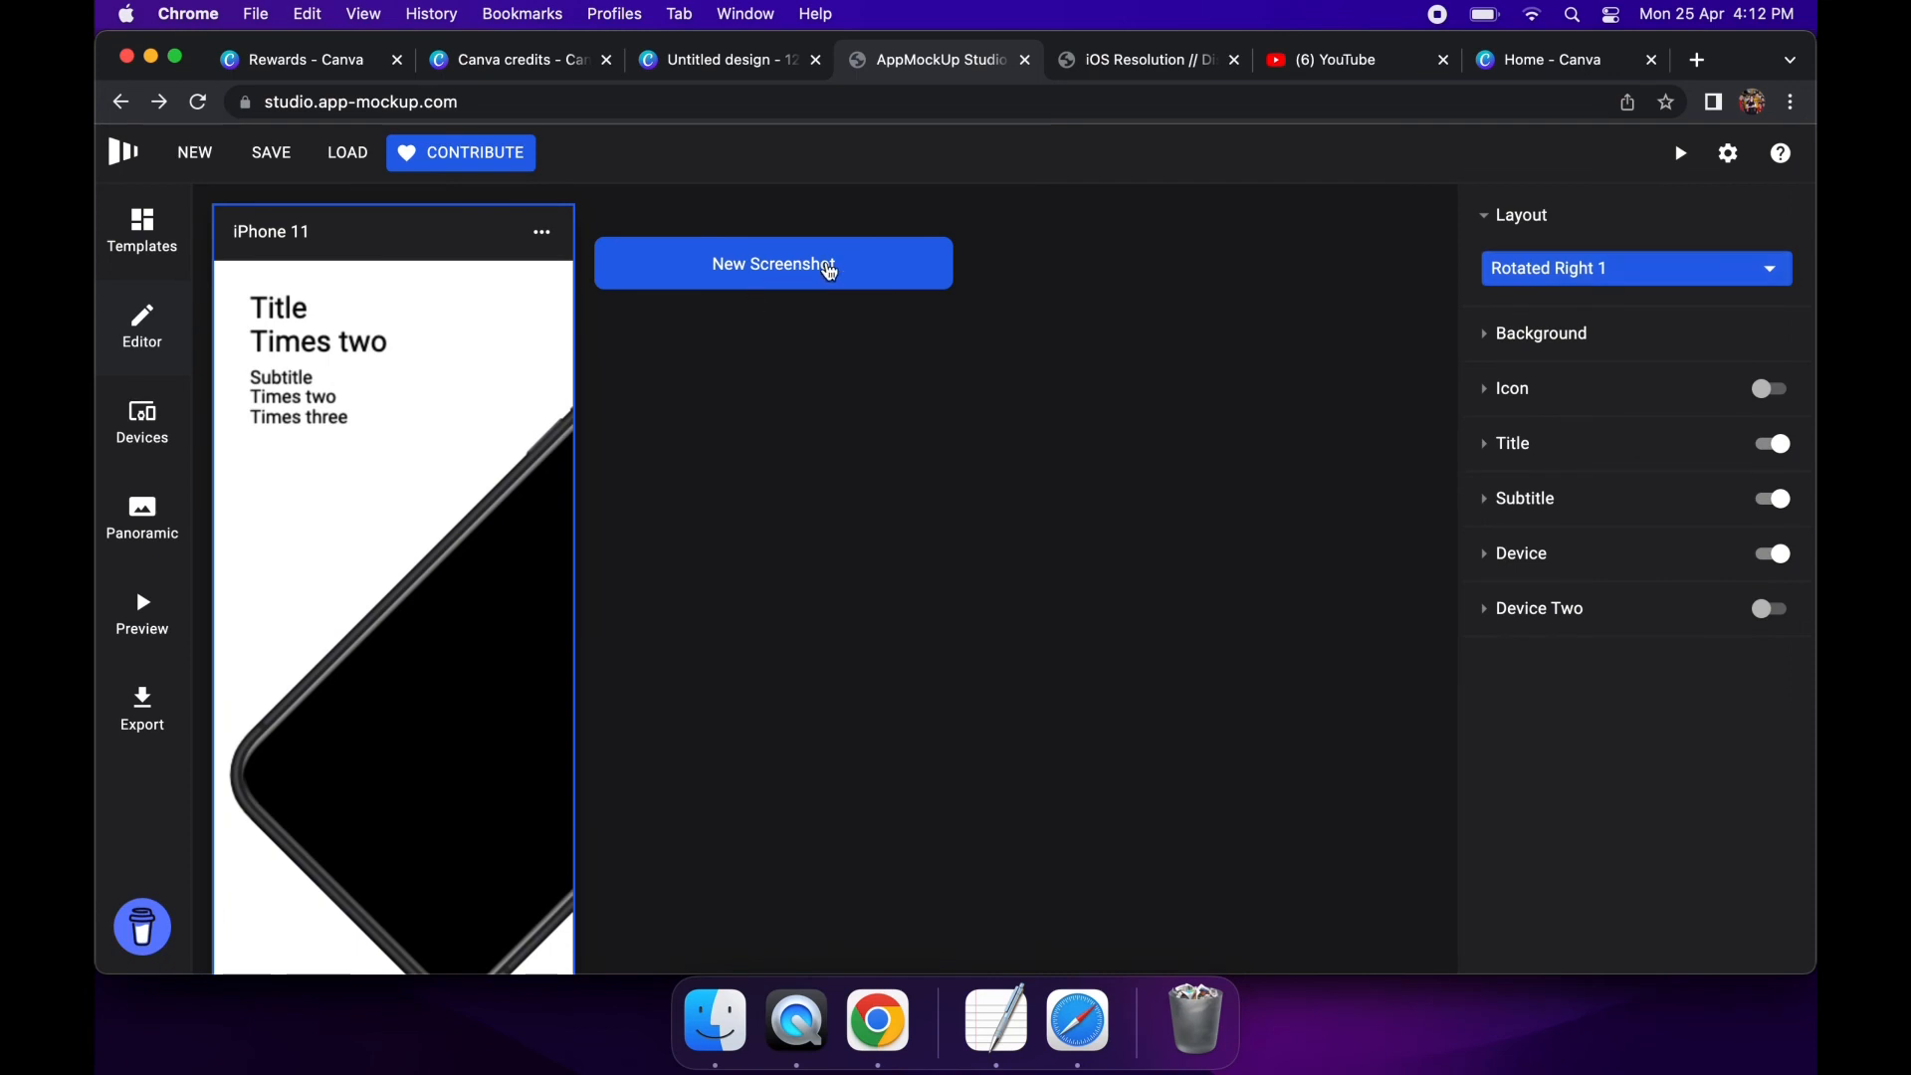
# Add a second screenshot and give it the tilted-phone layout spanning two screenshots
pyautogui.click(773, 263)
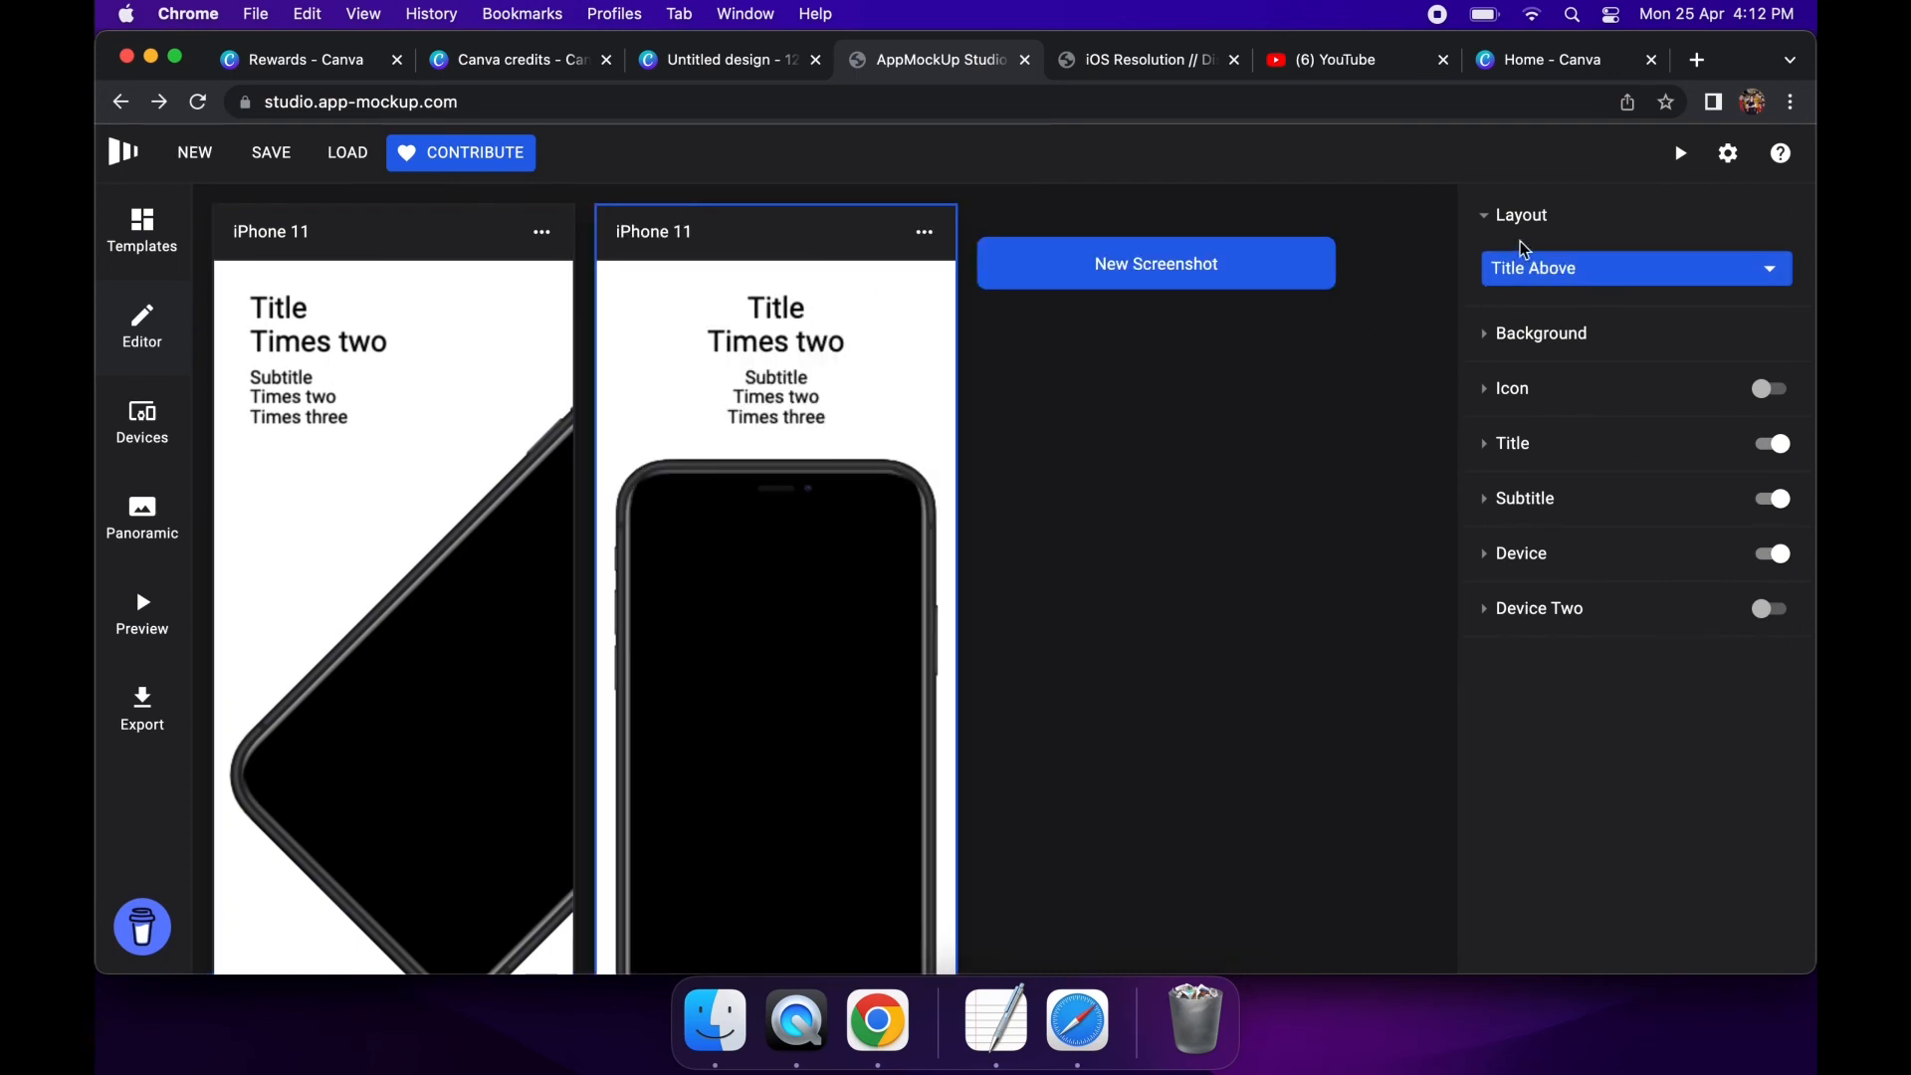
pyautogui.click(1632, 269)
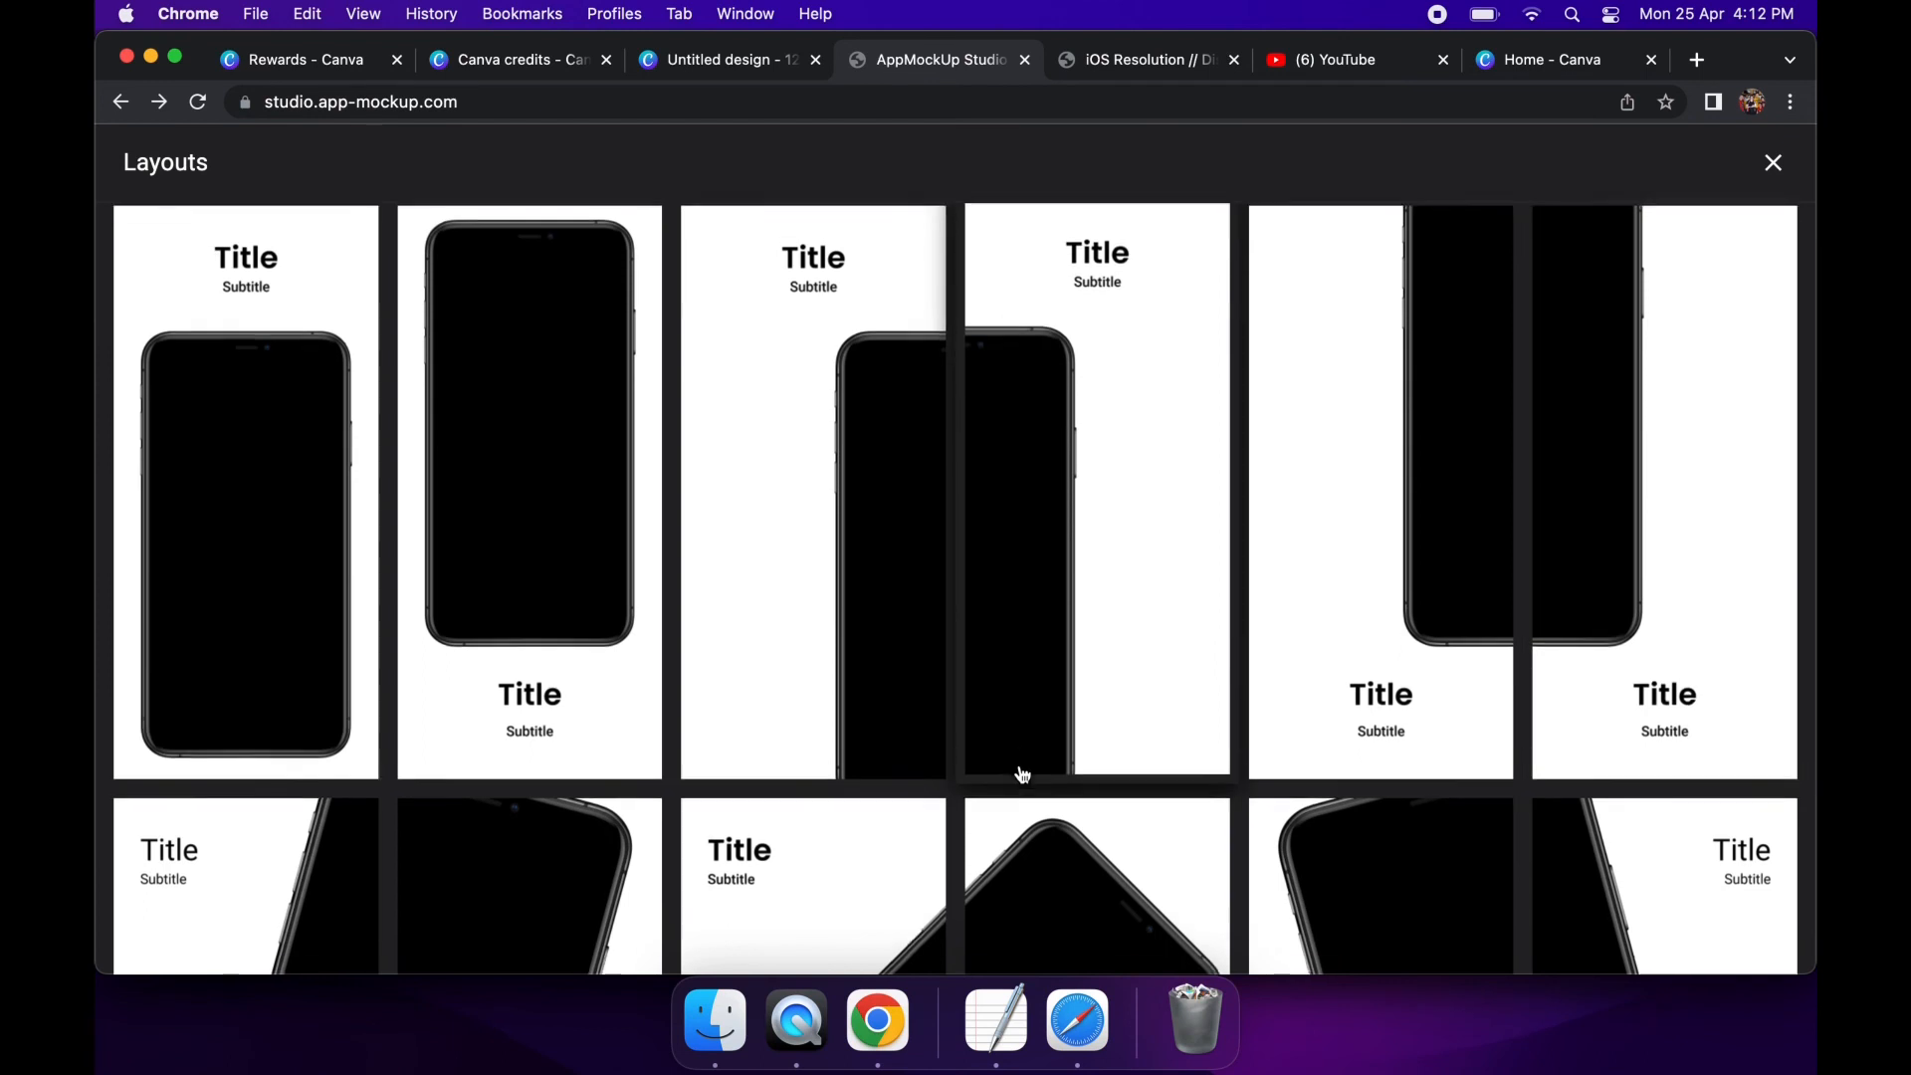
pyautogui.click(1095, 488)
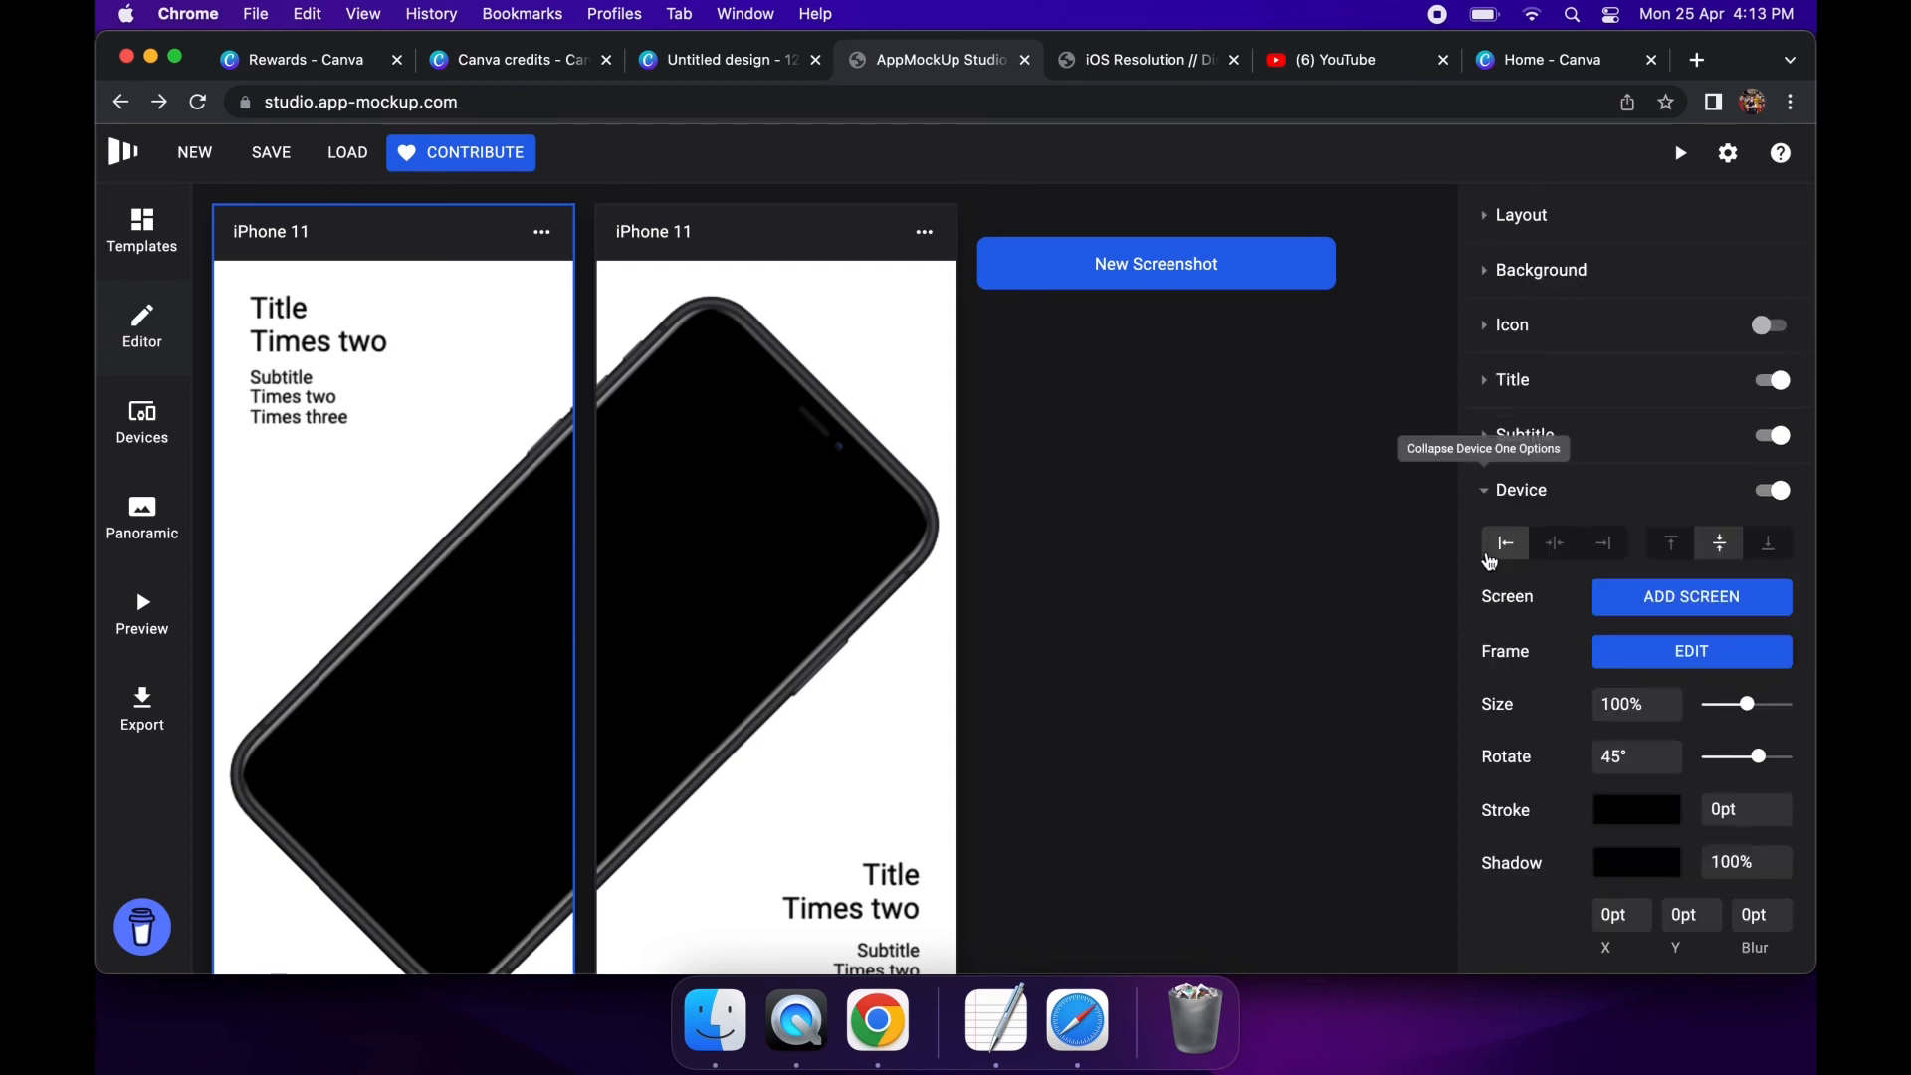
# Load IMG_3185.PNG onto the first tilted phone, for this device only
pyautogui.click(1690, 597)
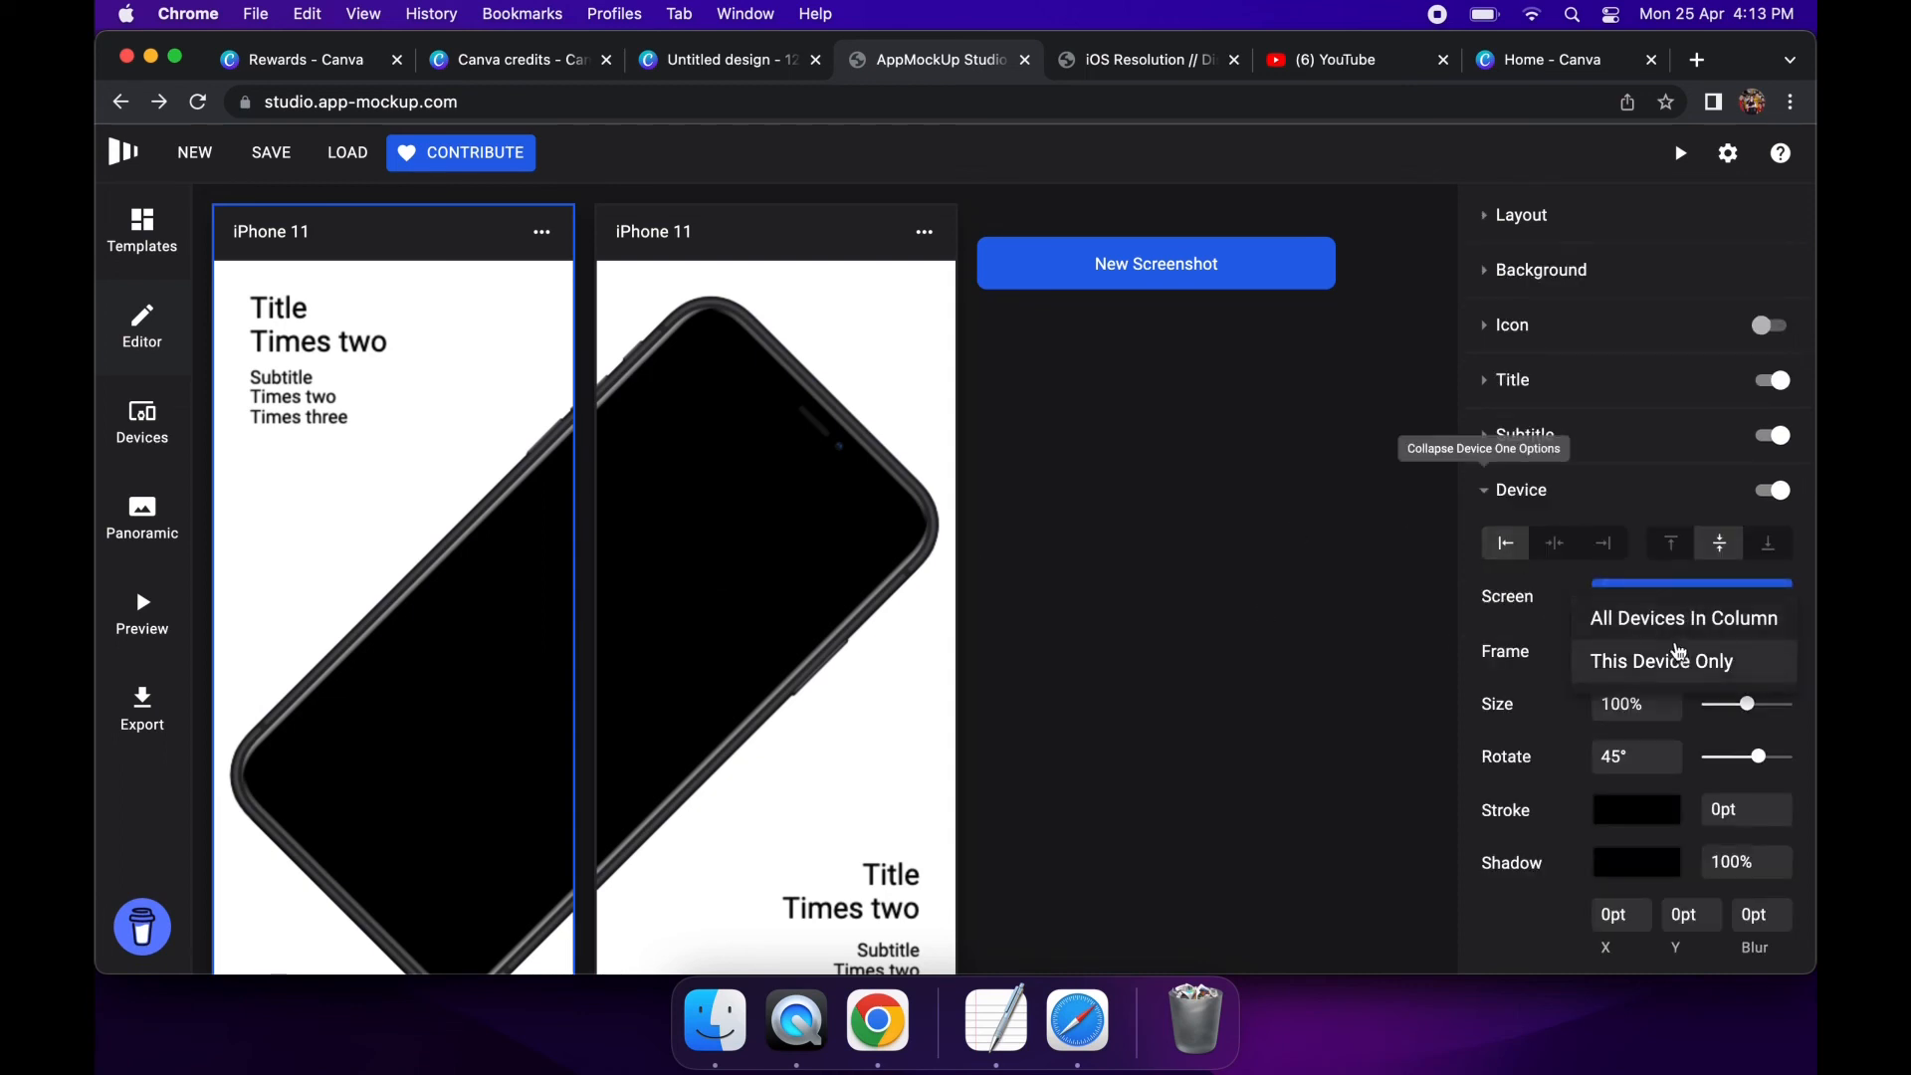
pyautogui.click(1155, 263)
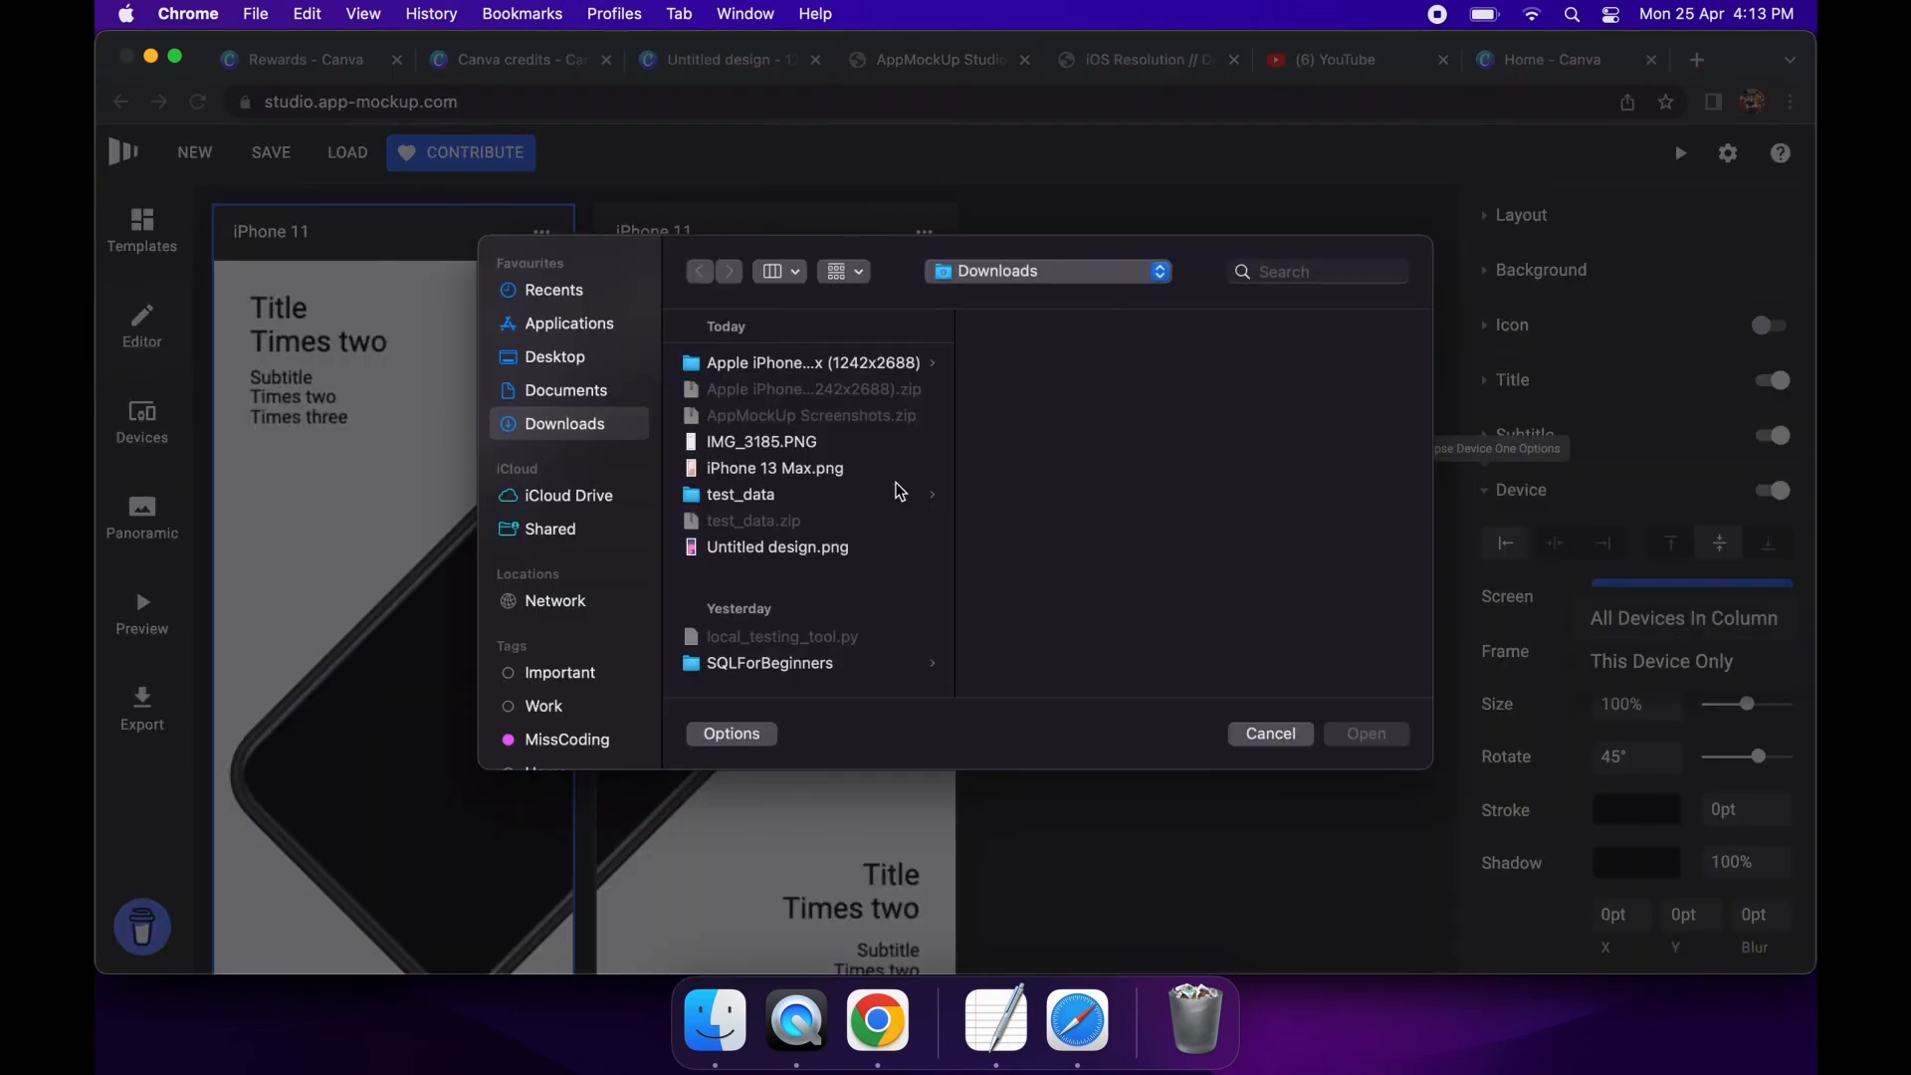
pyautogui.moveTo(802, 484)
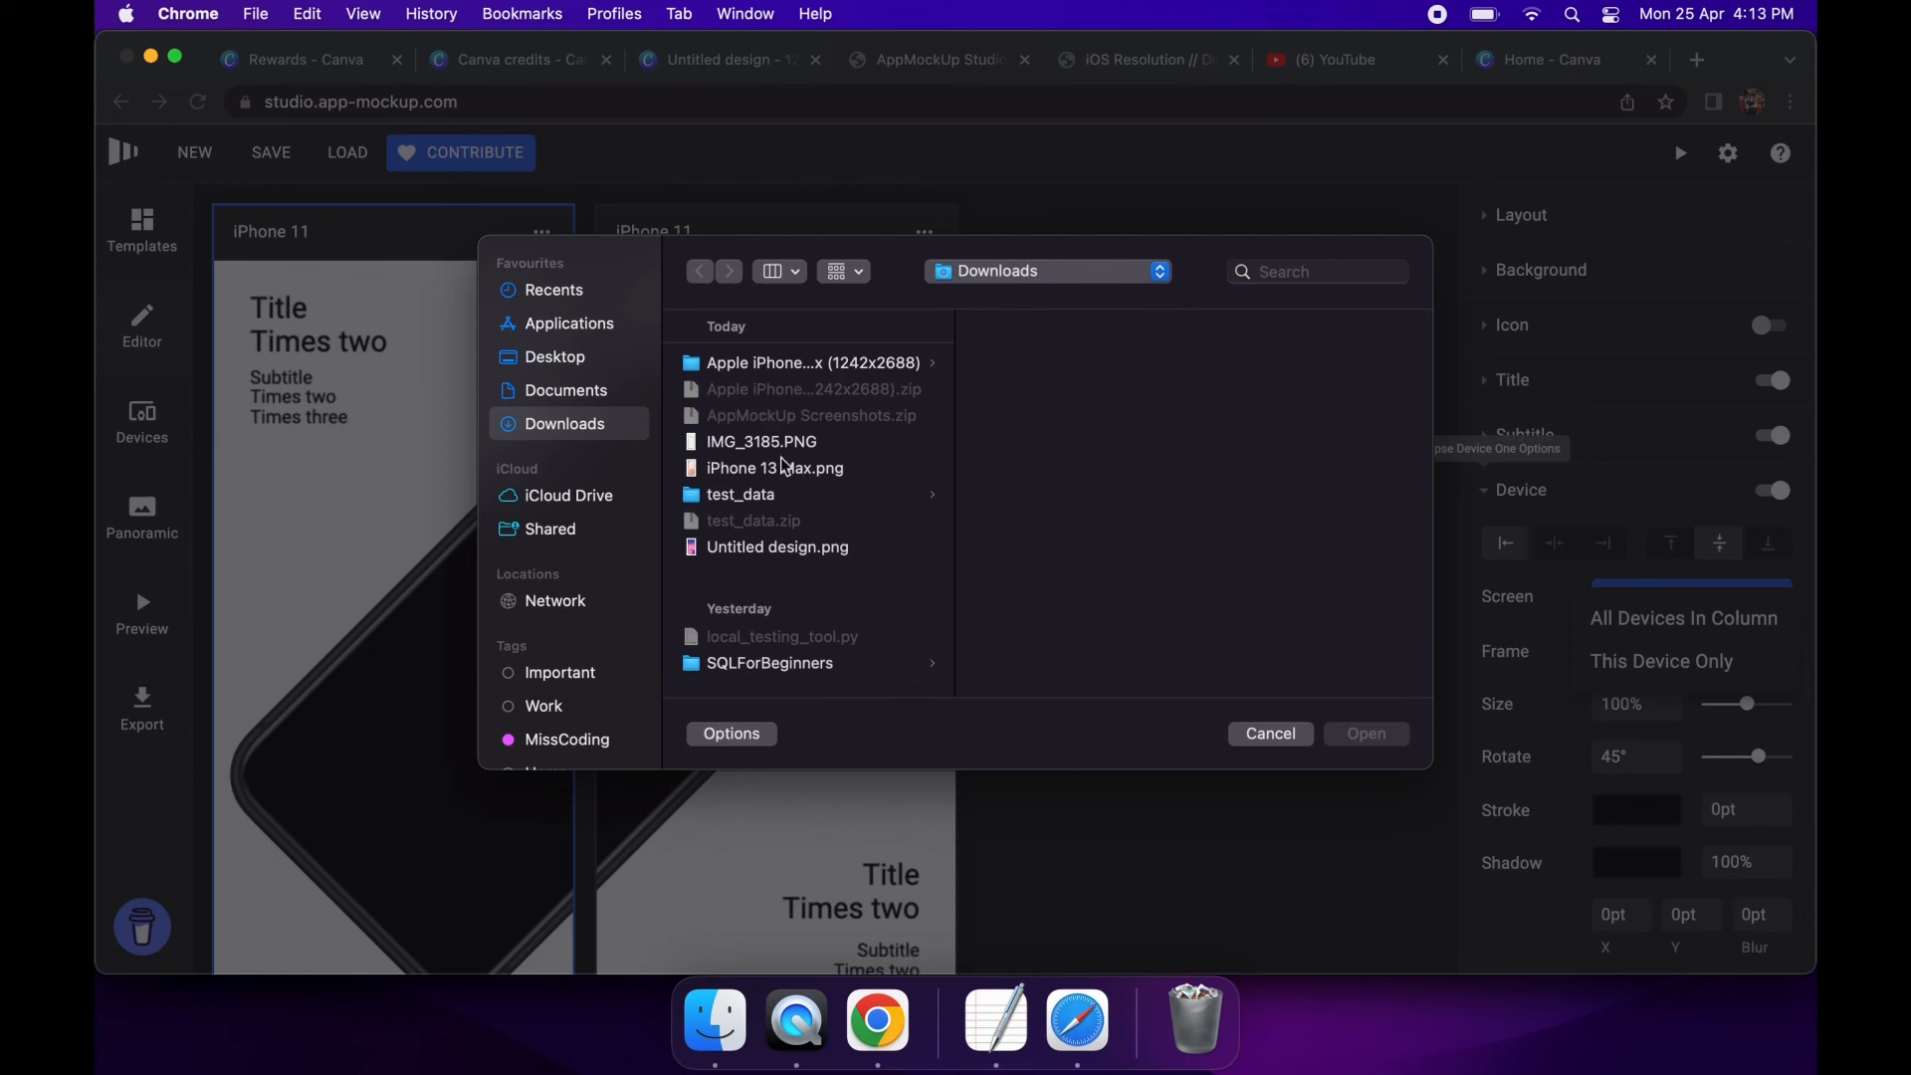
pyautogui.click(760, 442)
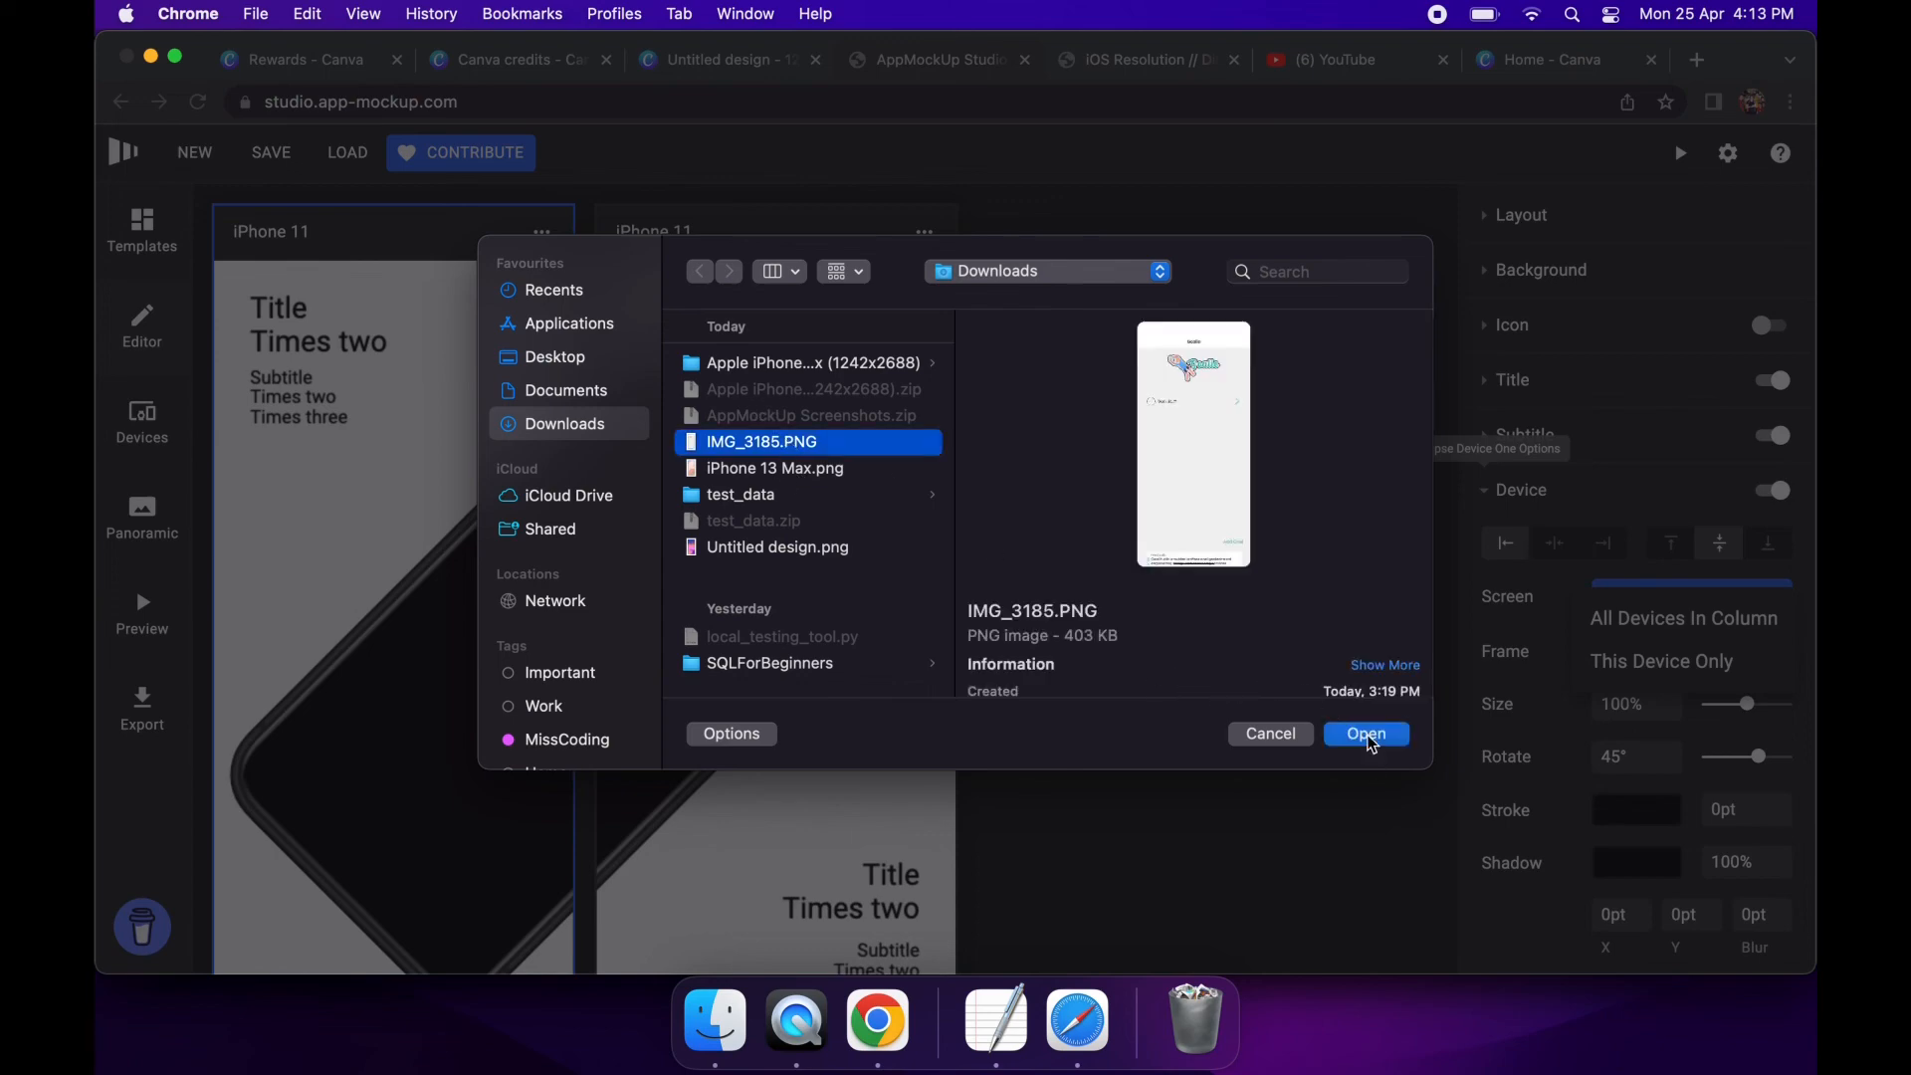
pyautogui.click(1366, 732)
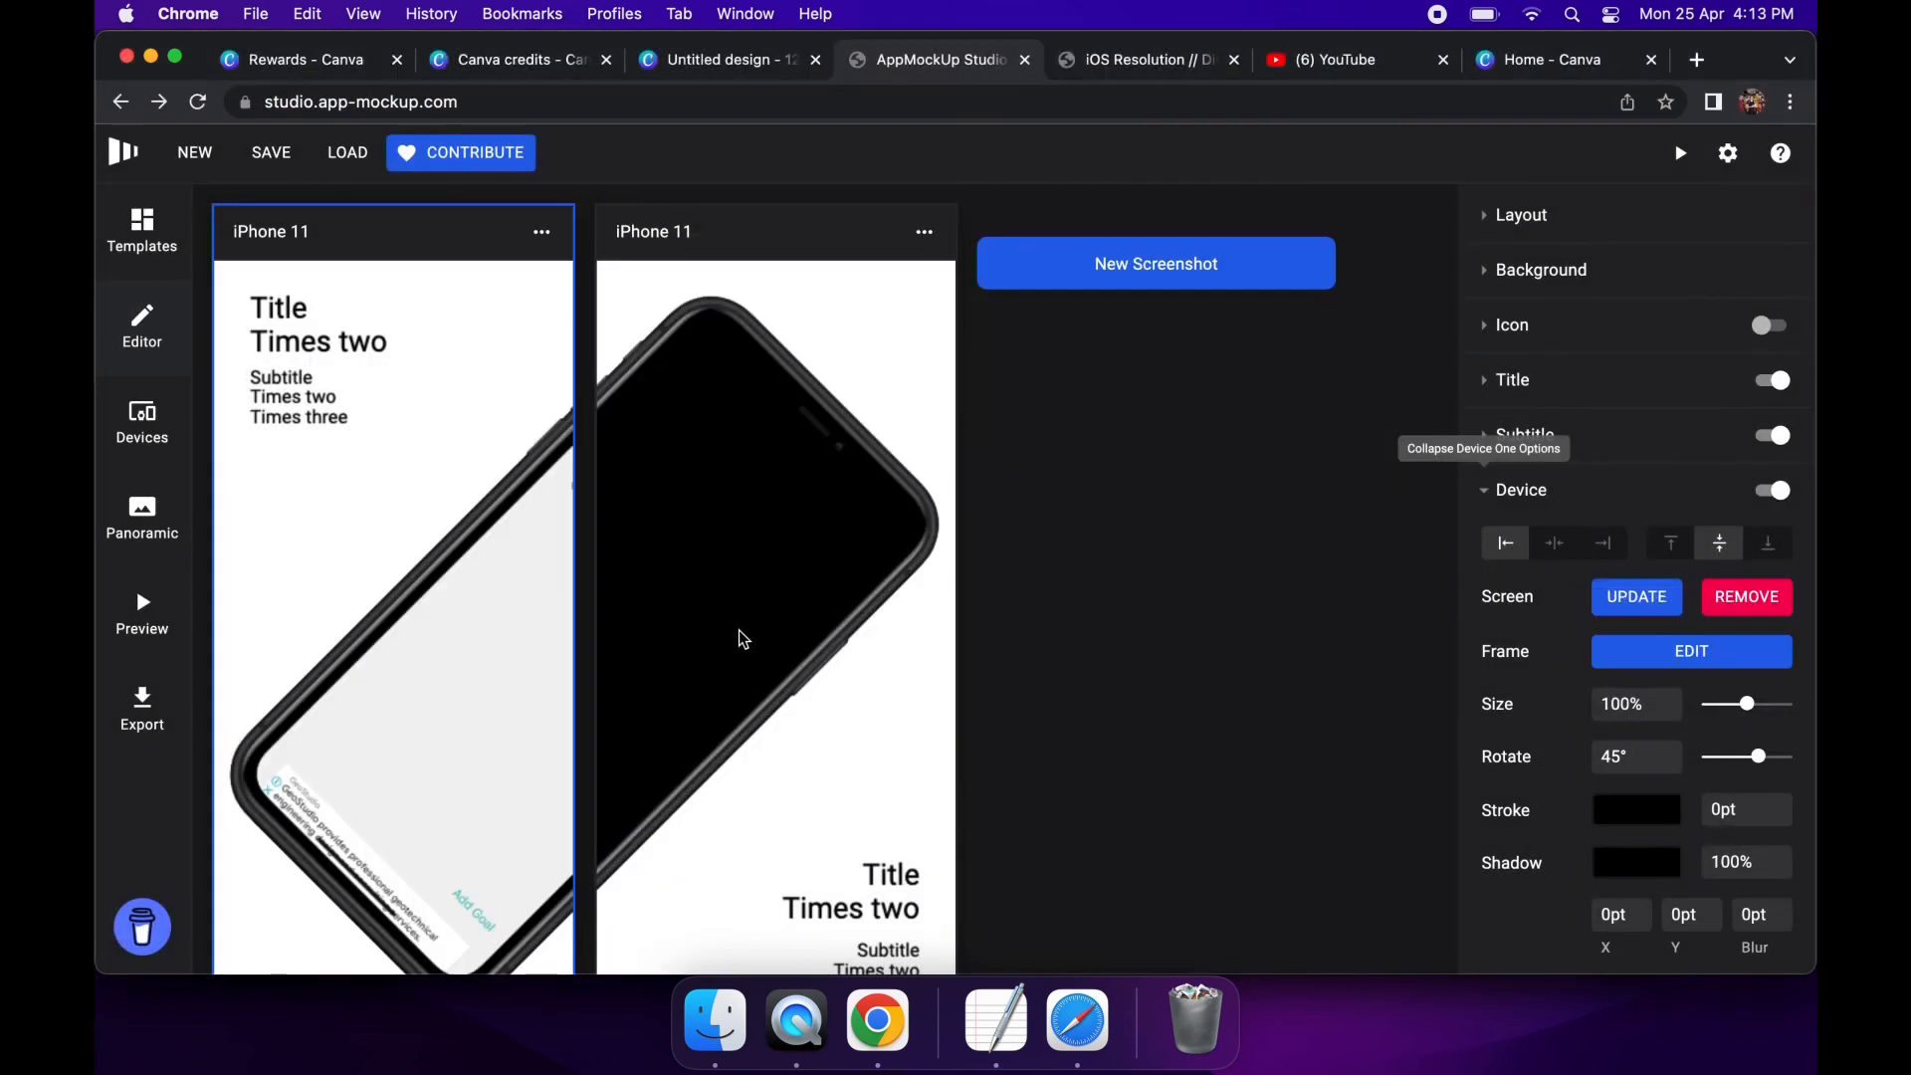
# Load IMG_3185.PNG onto the second screenshot's tilted phone, passing over iPhone 13 Max.png
pyautogui.click(775, 609)
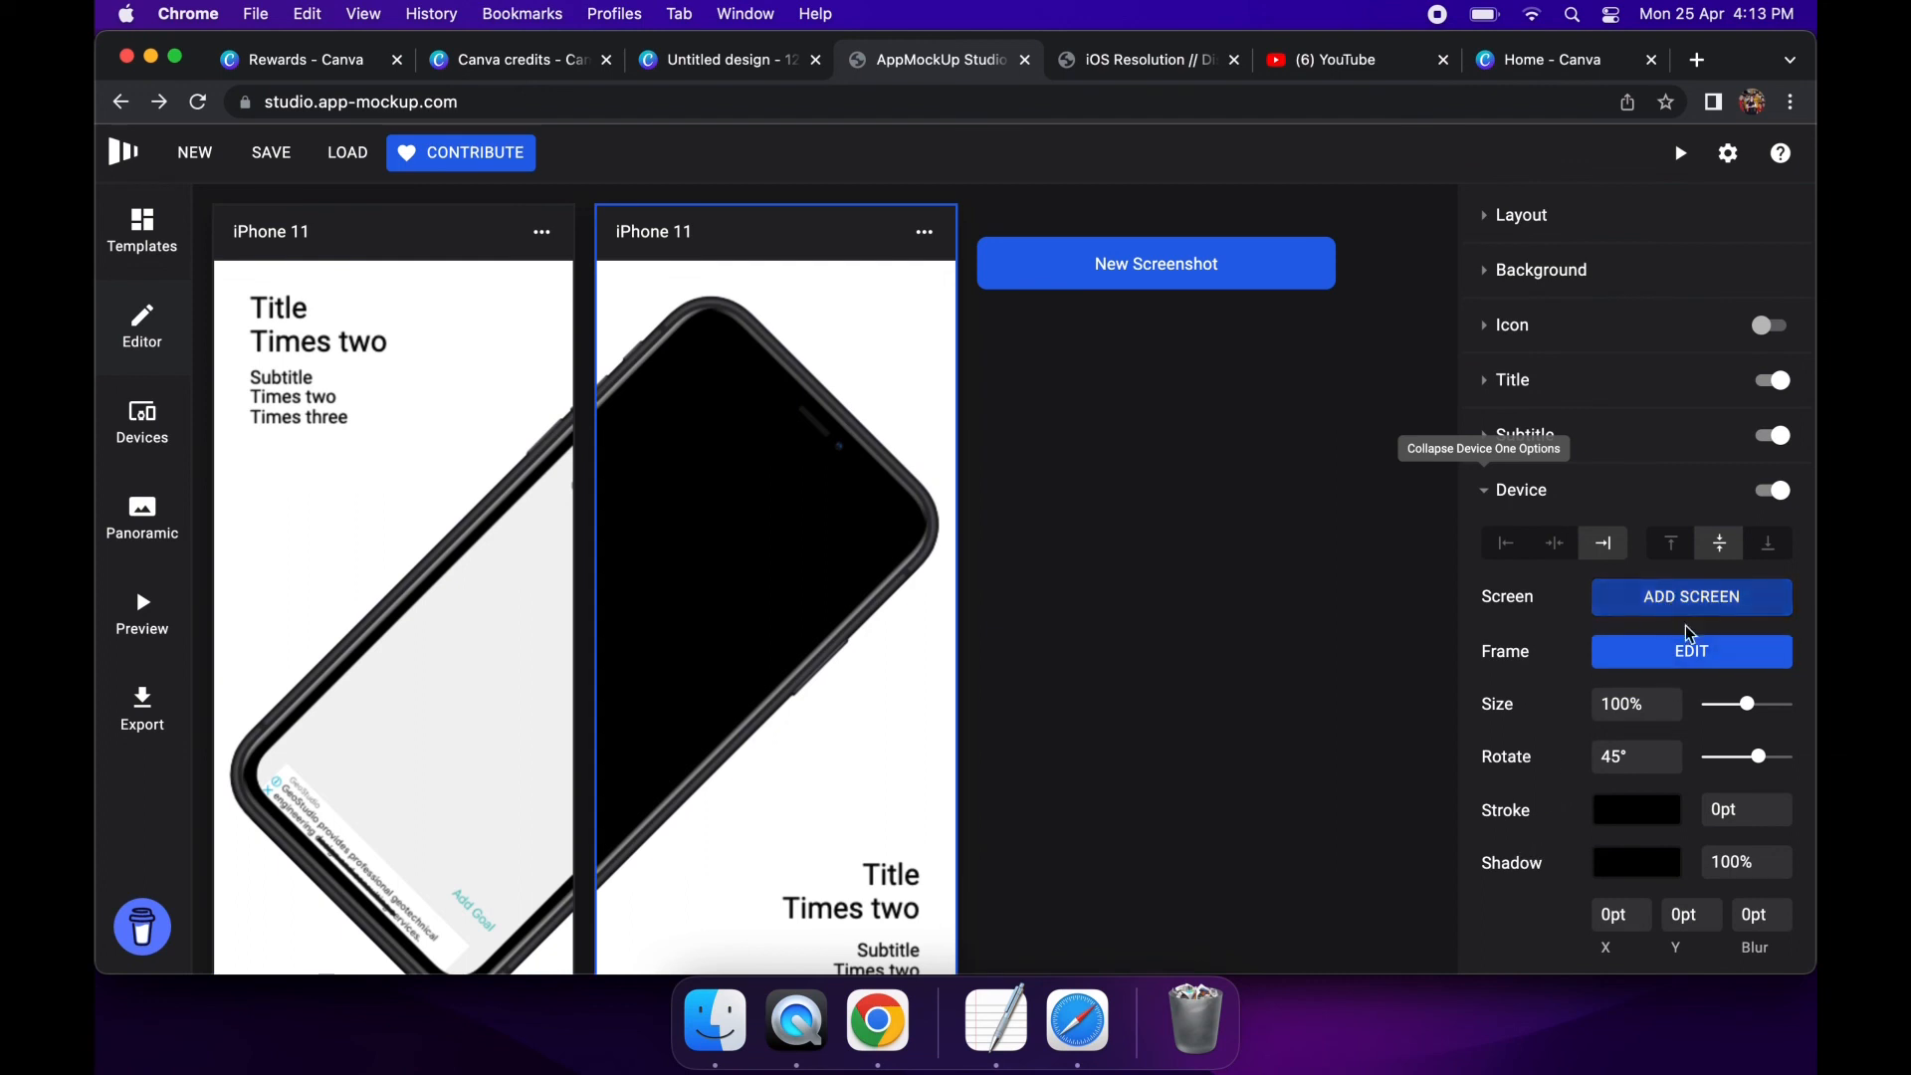
pyautogui.click(1690, 596)
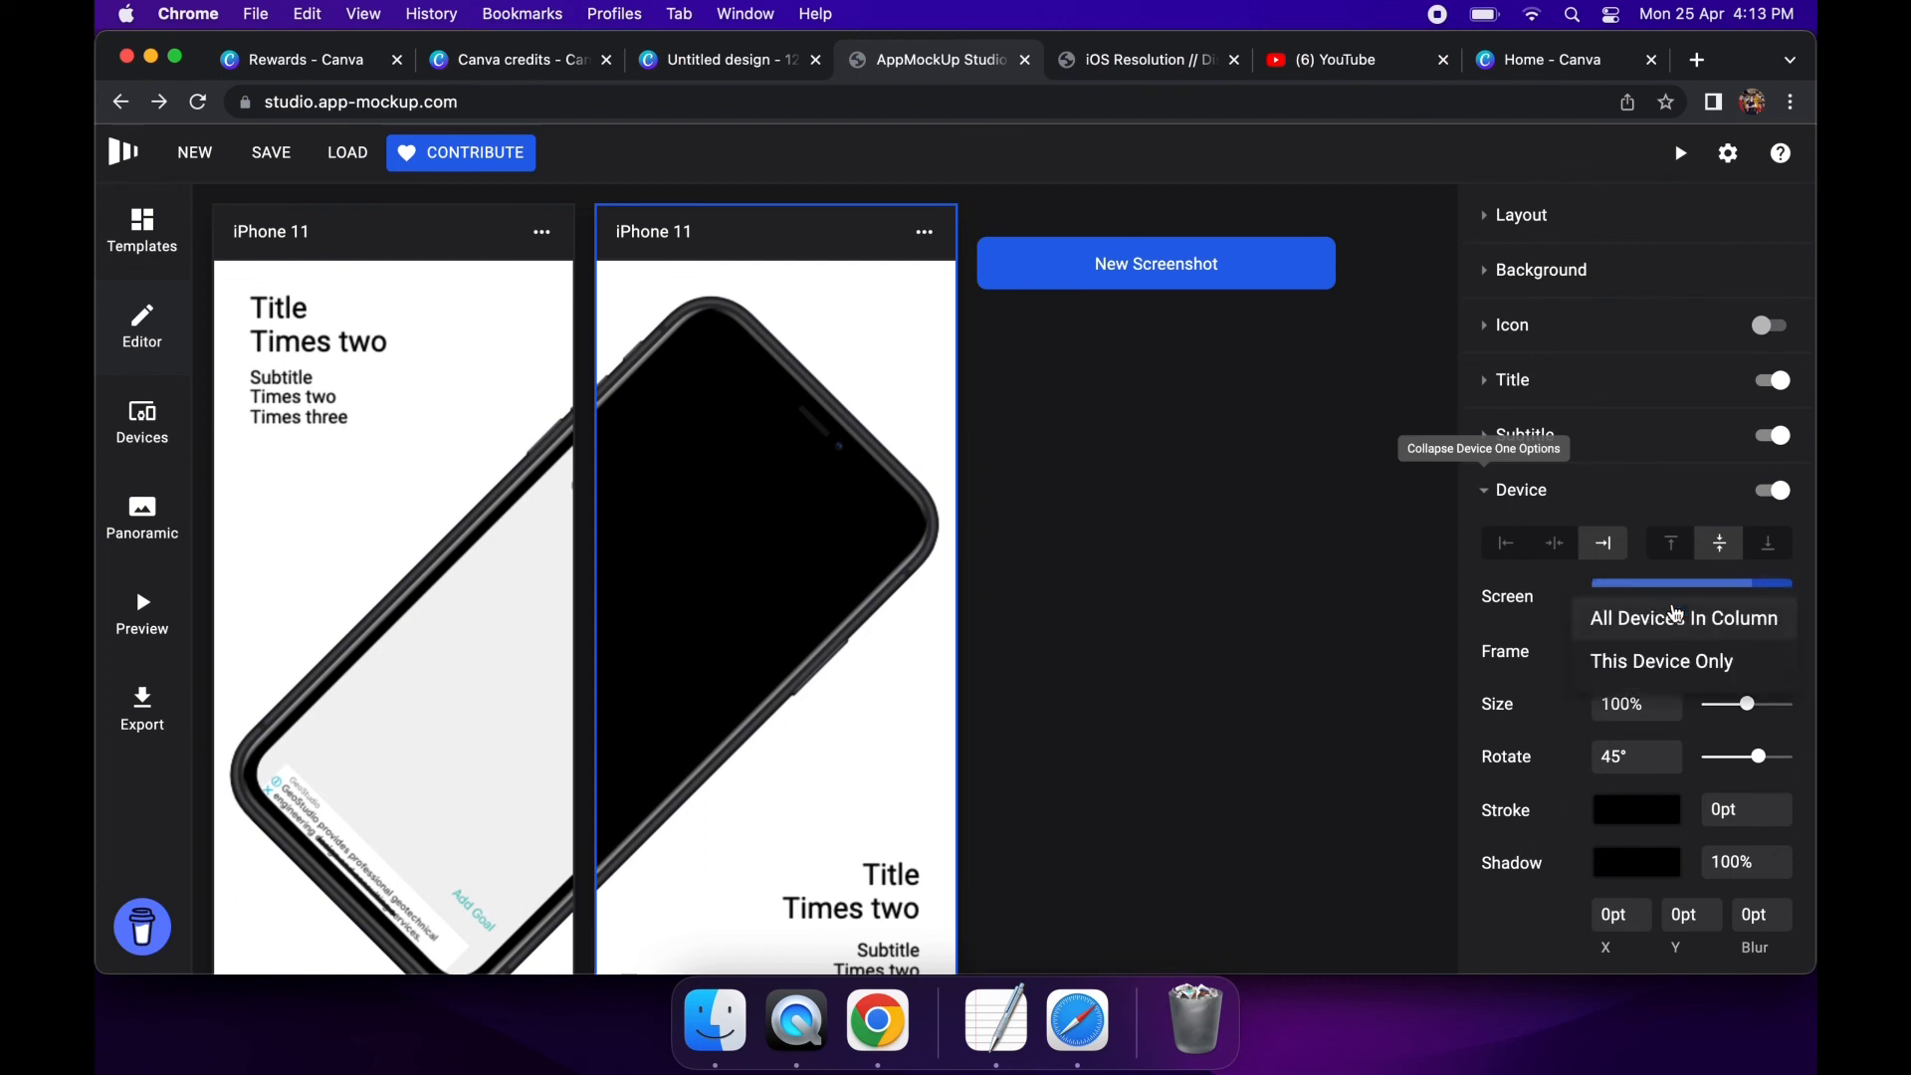
pyautogui.moveTo(1326, 563)
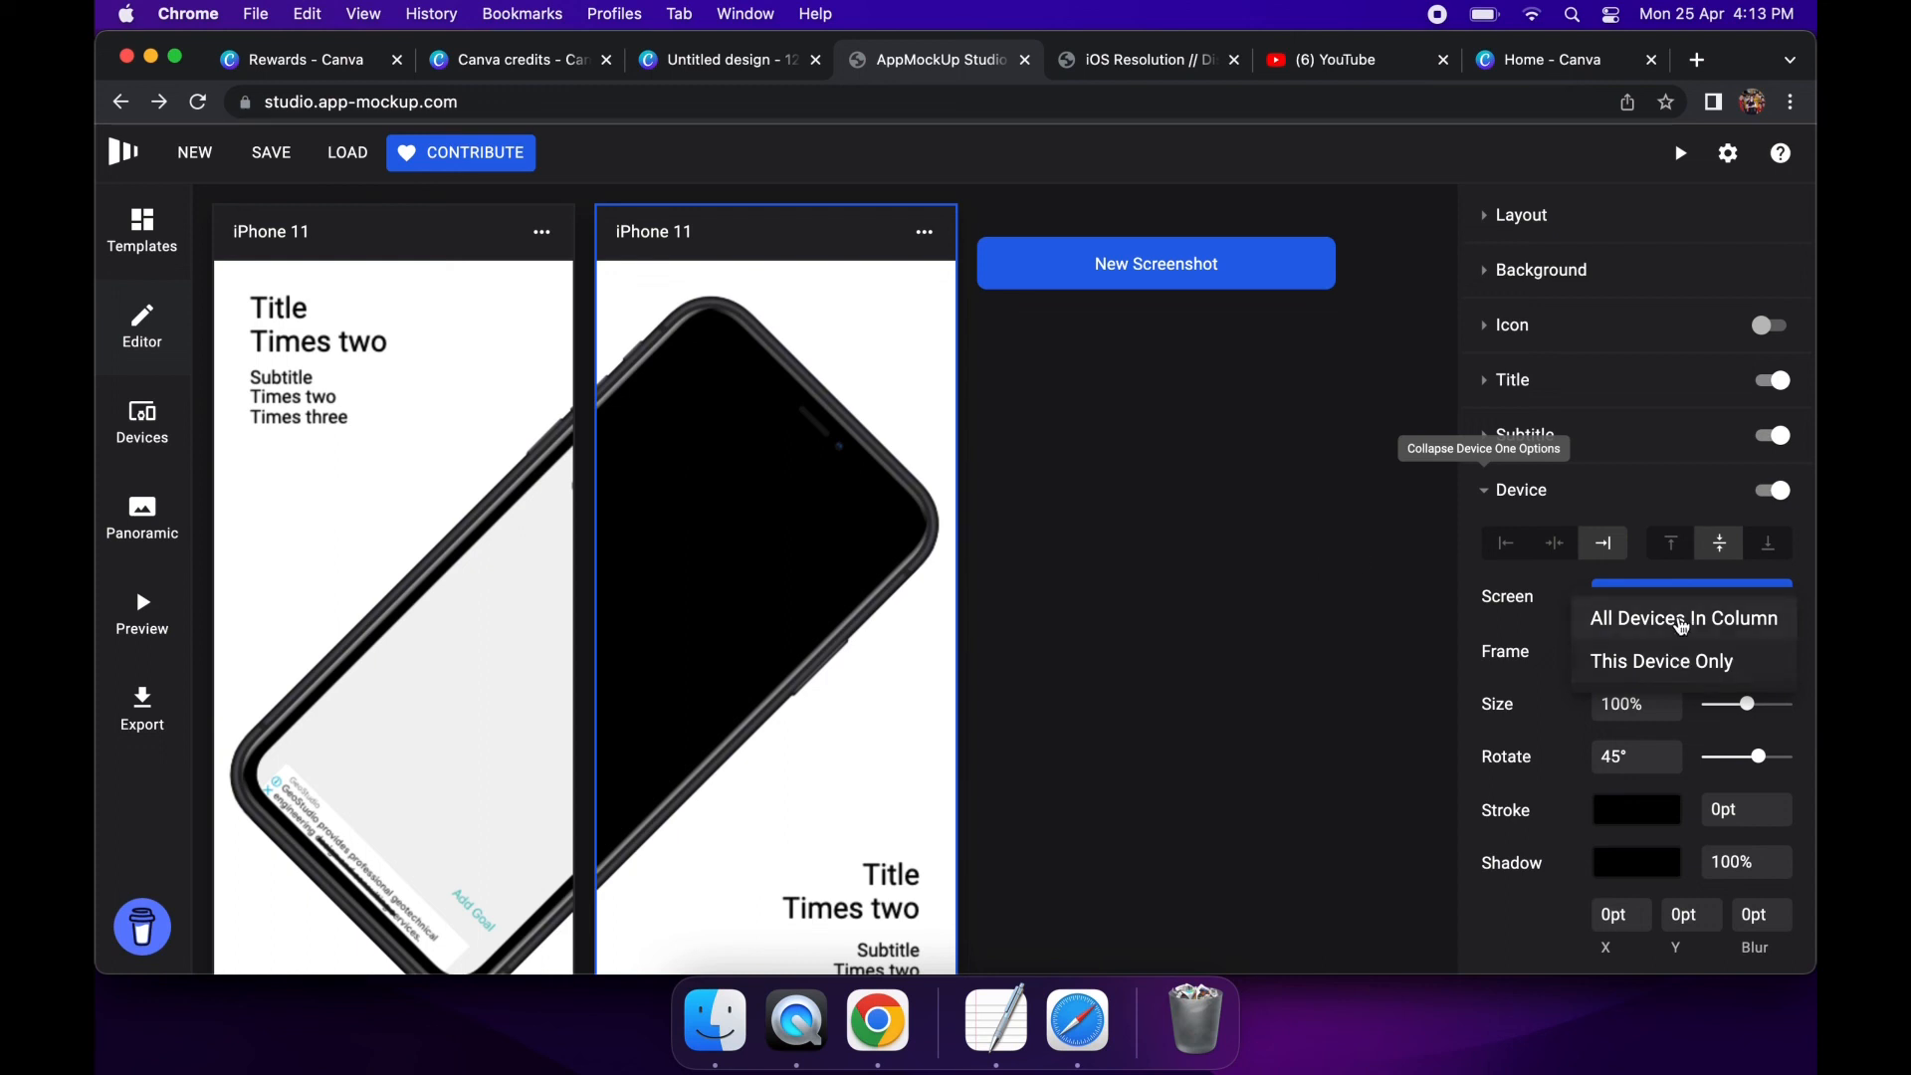
pyautogui.click(1153, 262)
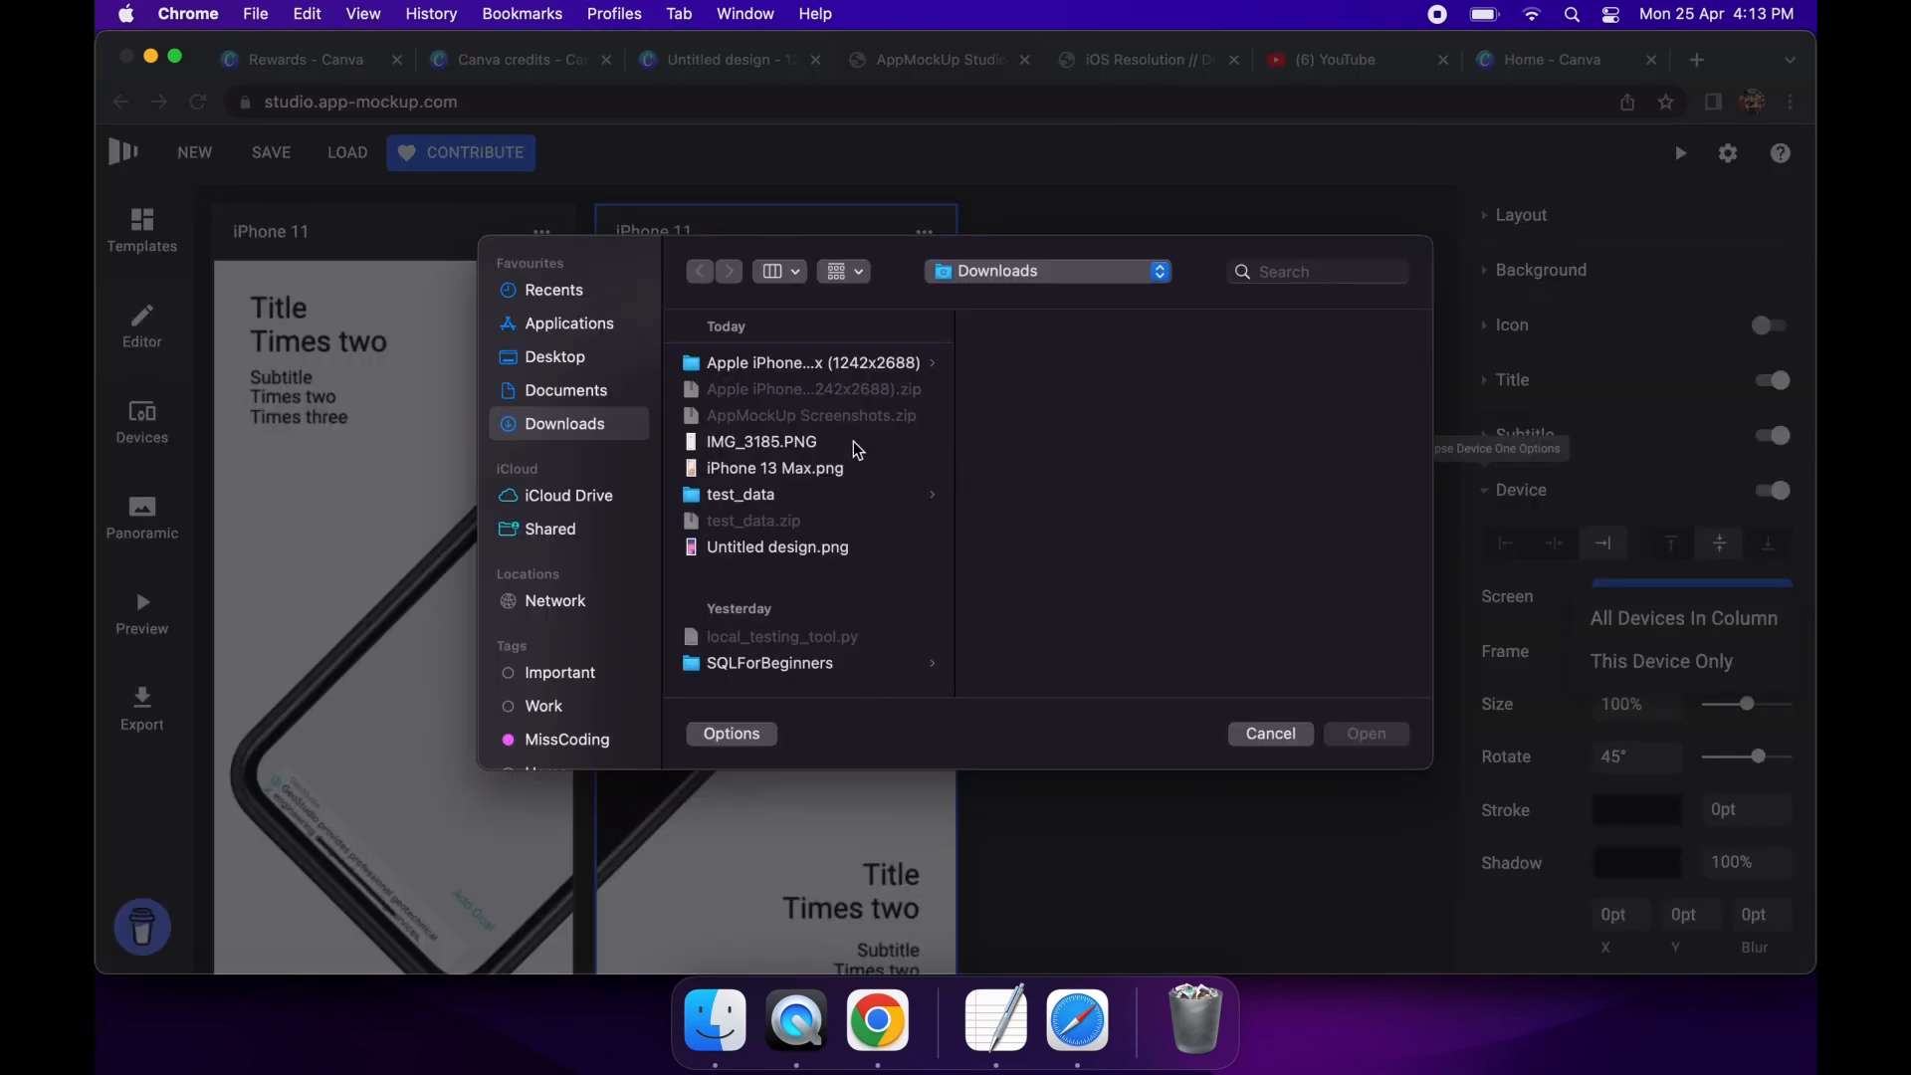
pyautogui.click(775, 468)
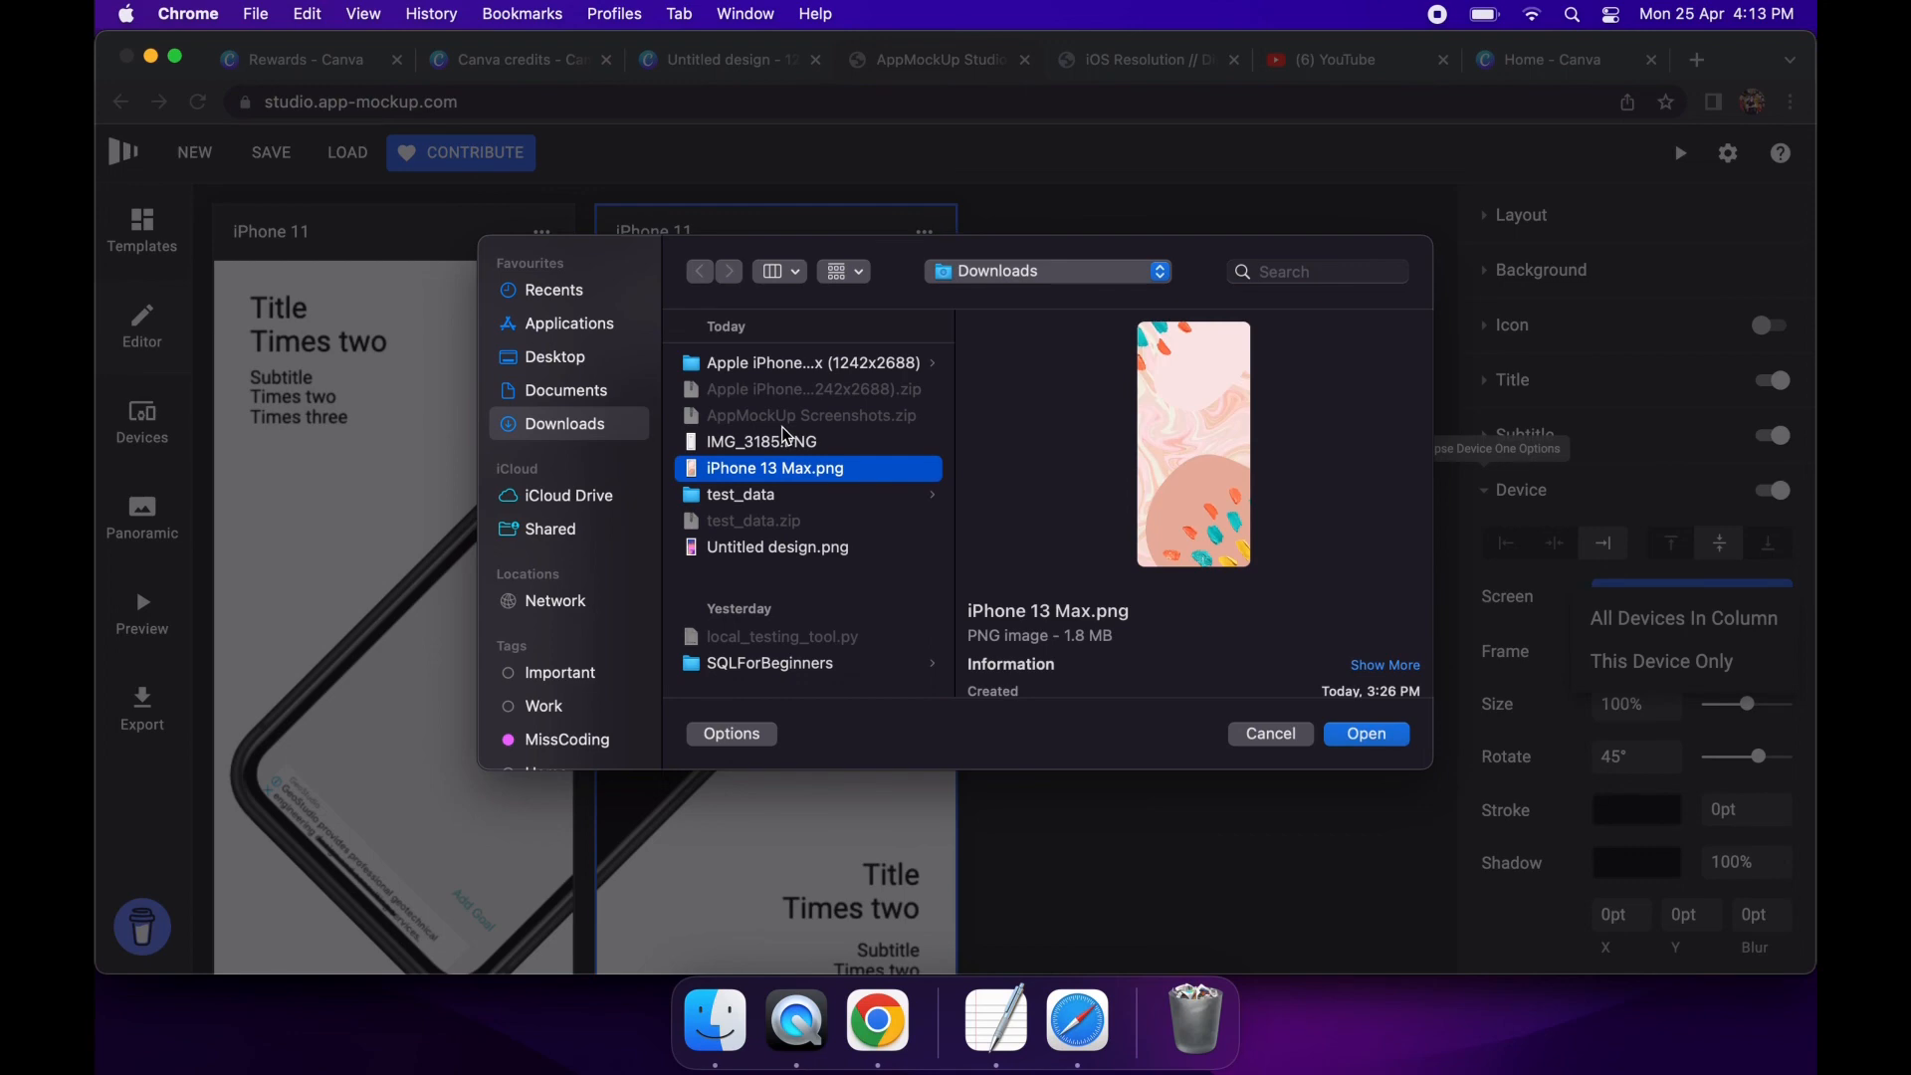
pyautogui.click(762, 442)
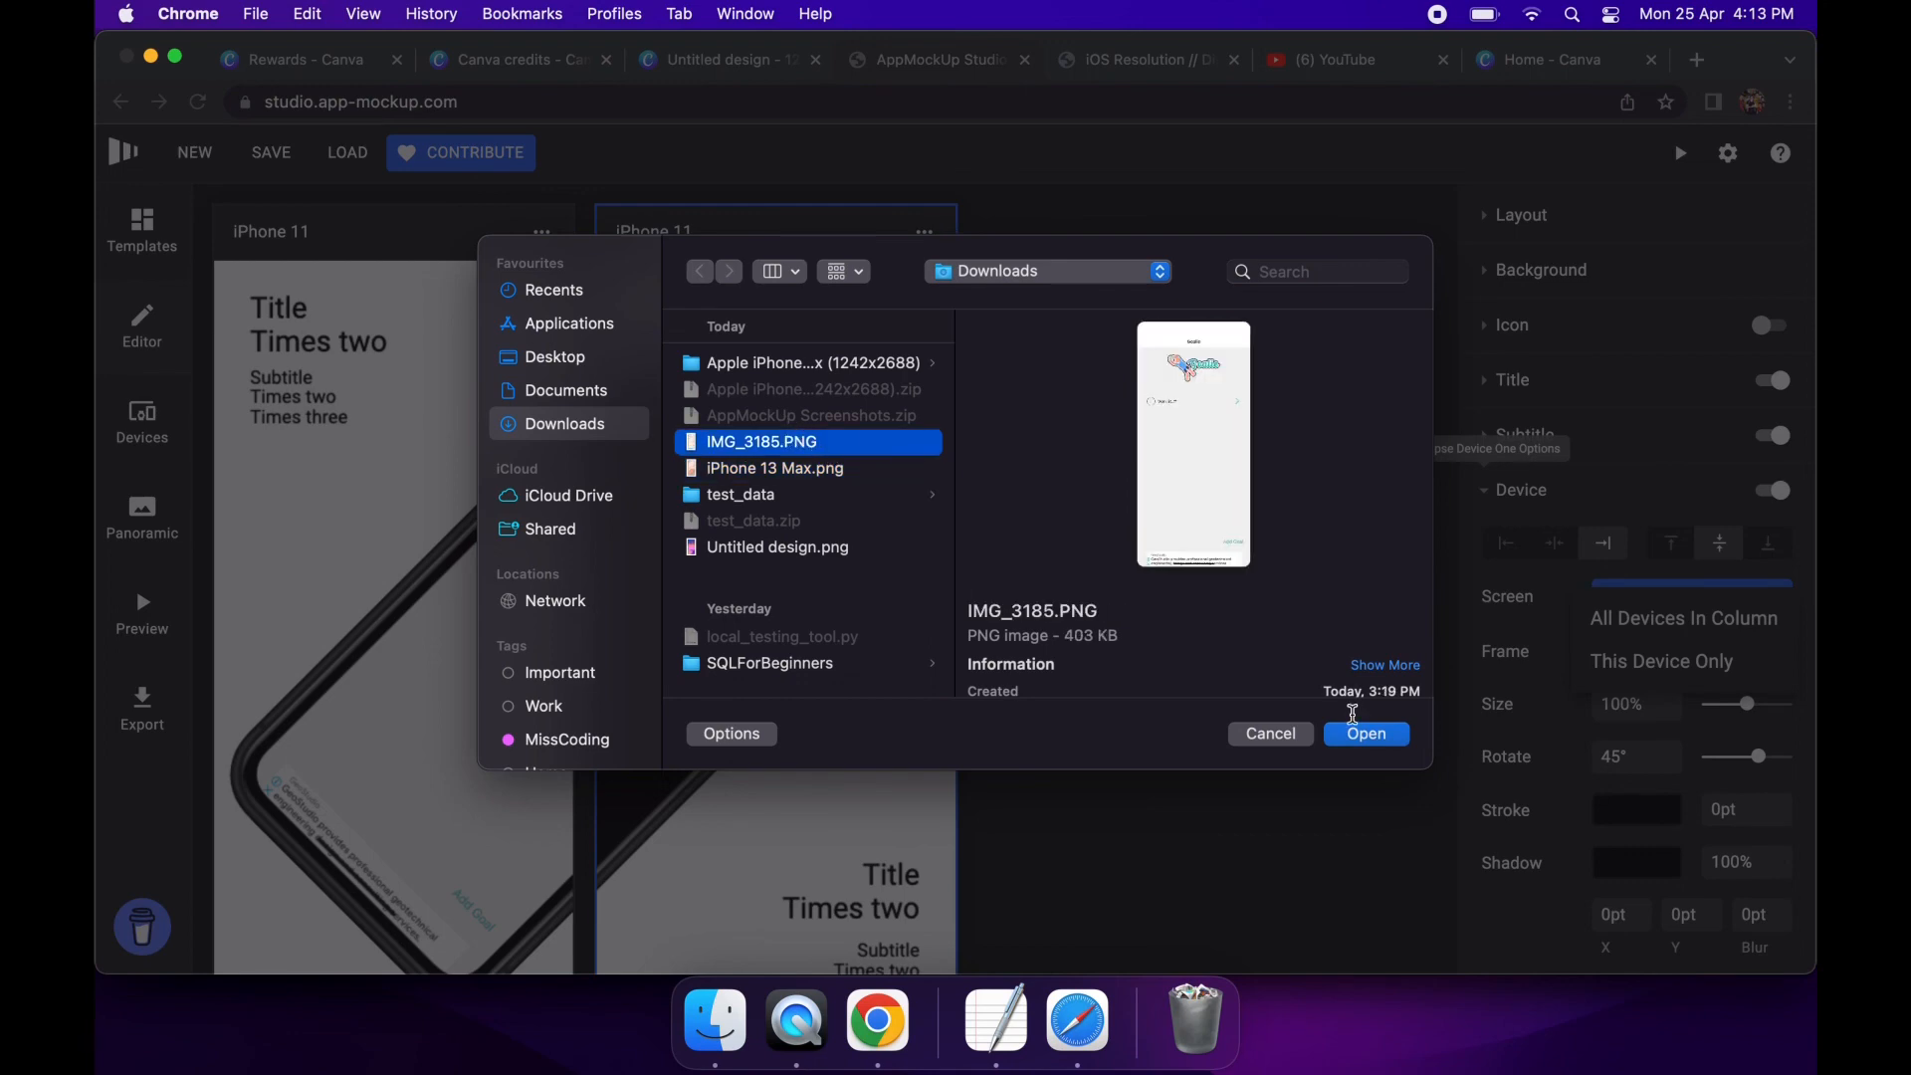
pyautogui.click(1366, 733)
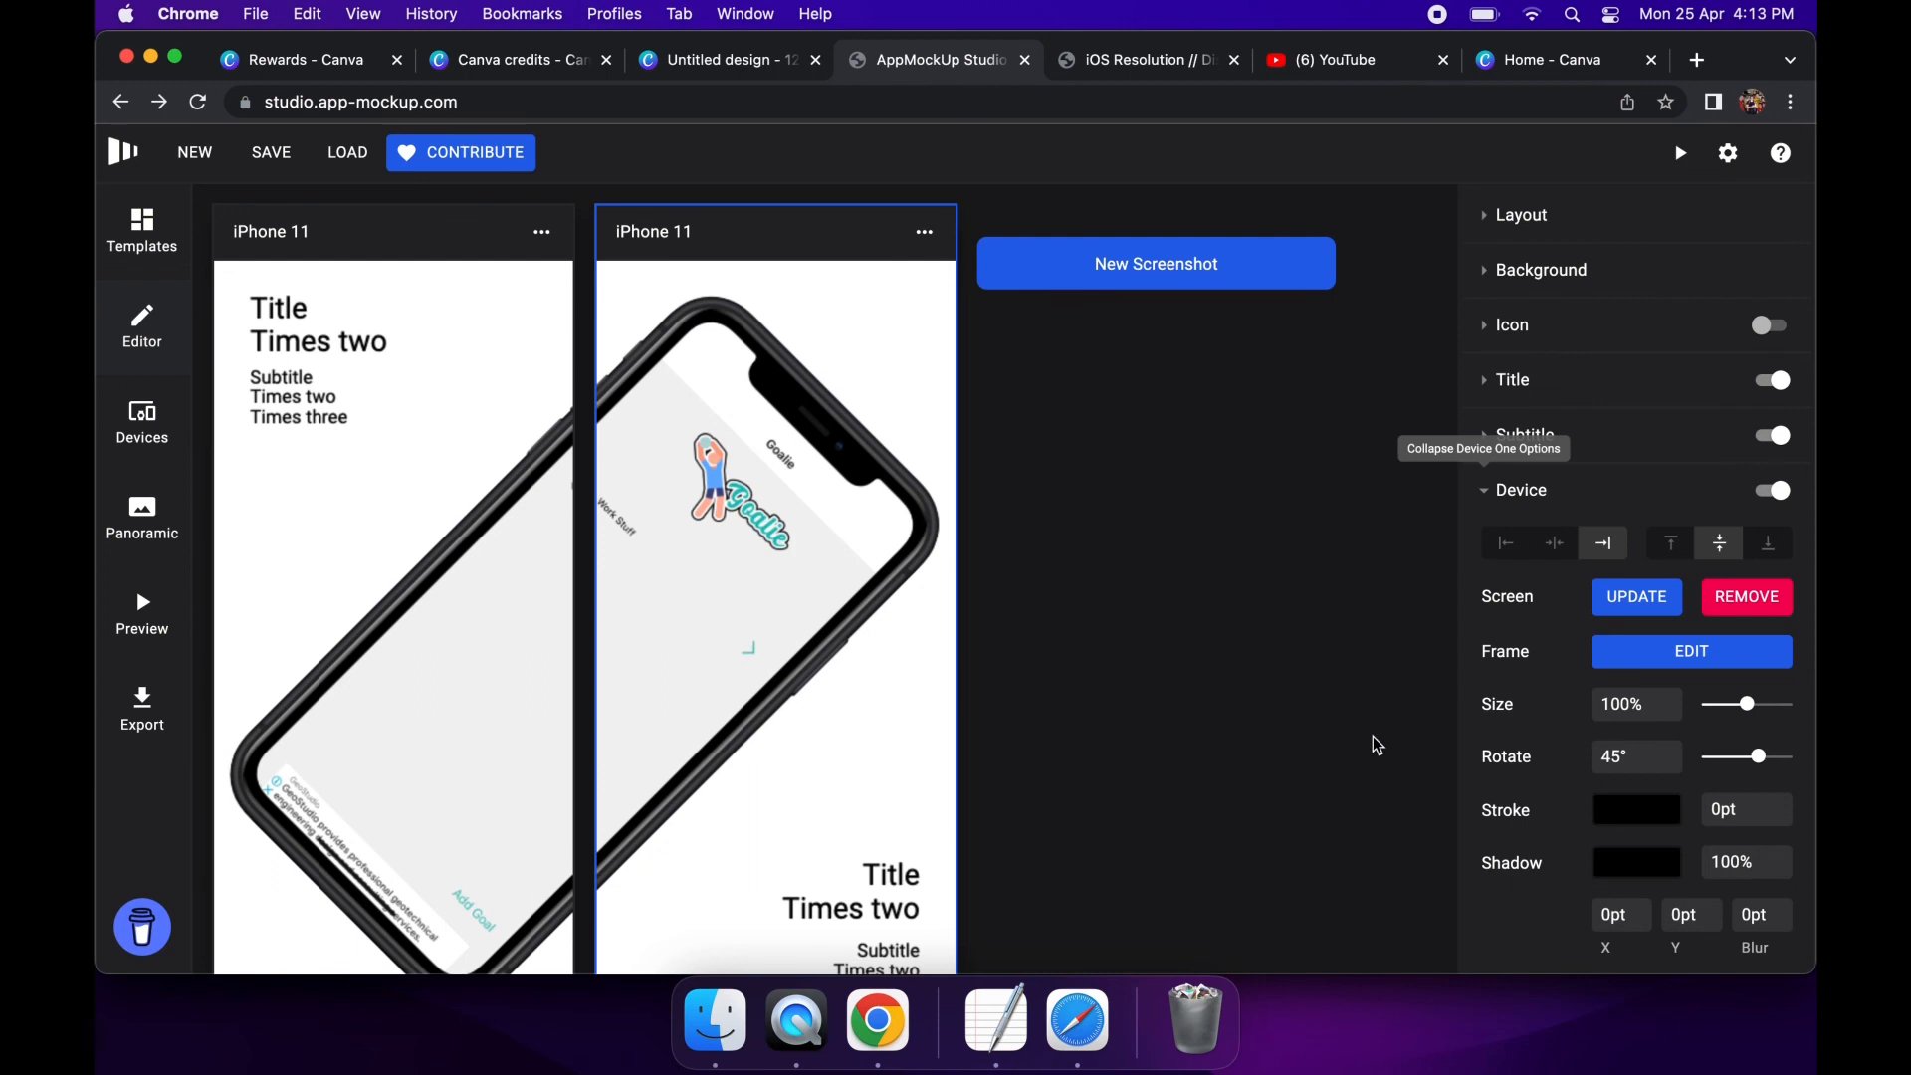
pyautogui.moveTo(1452, 365)
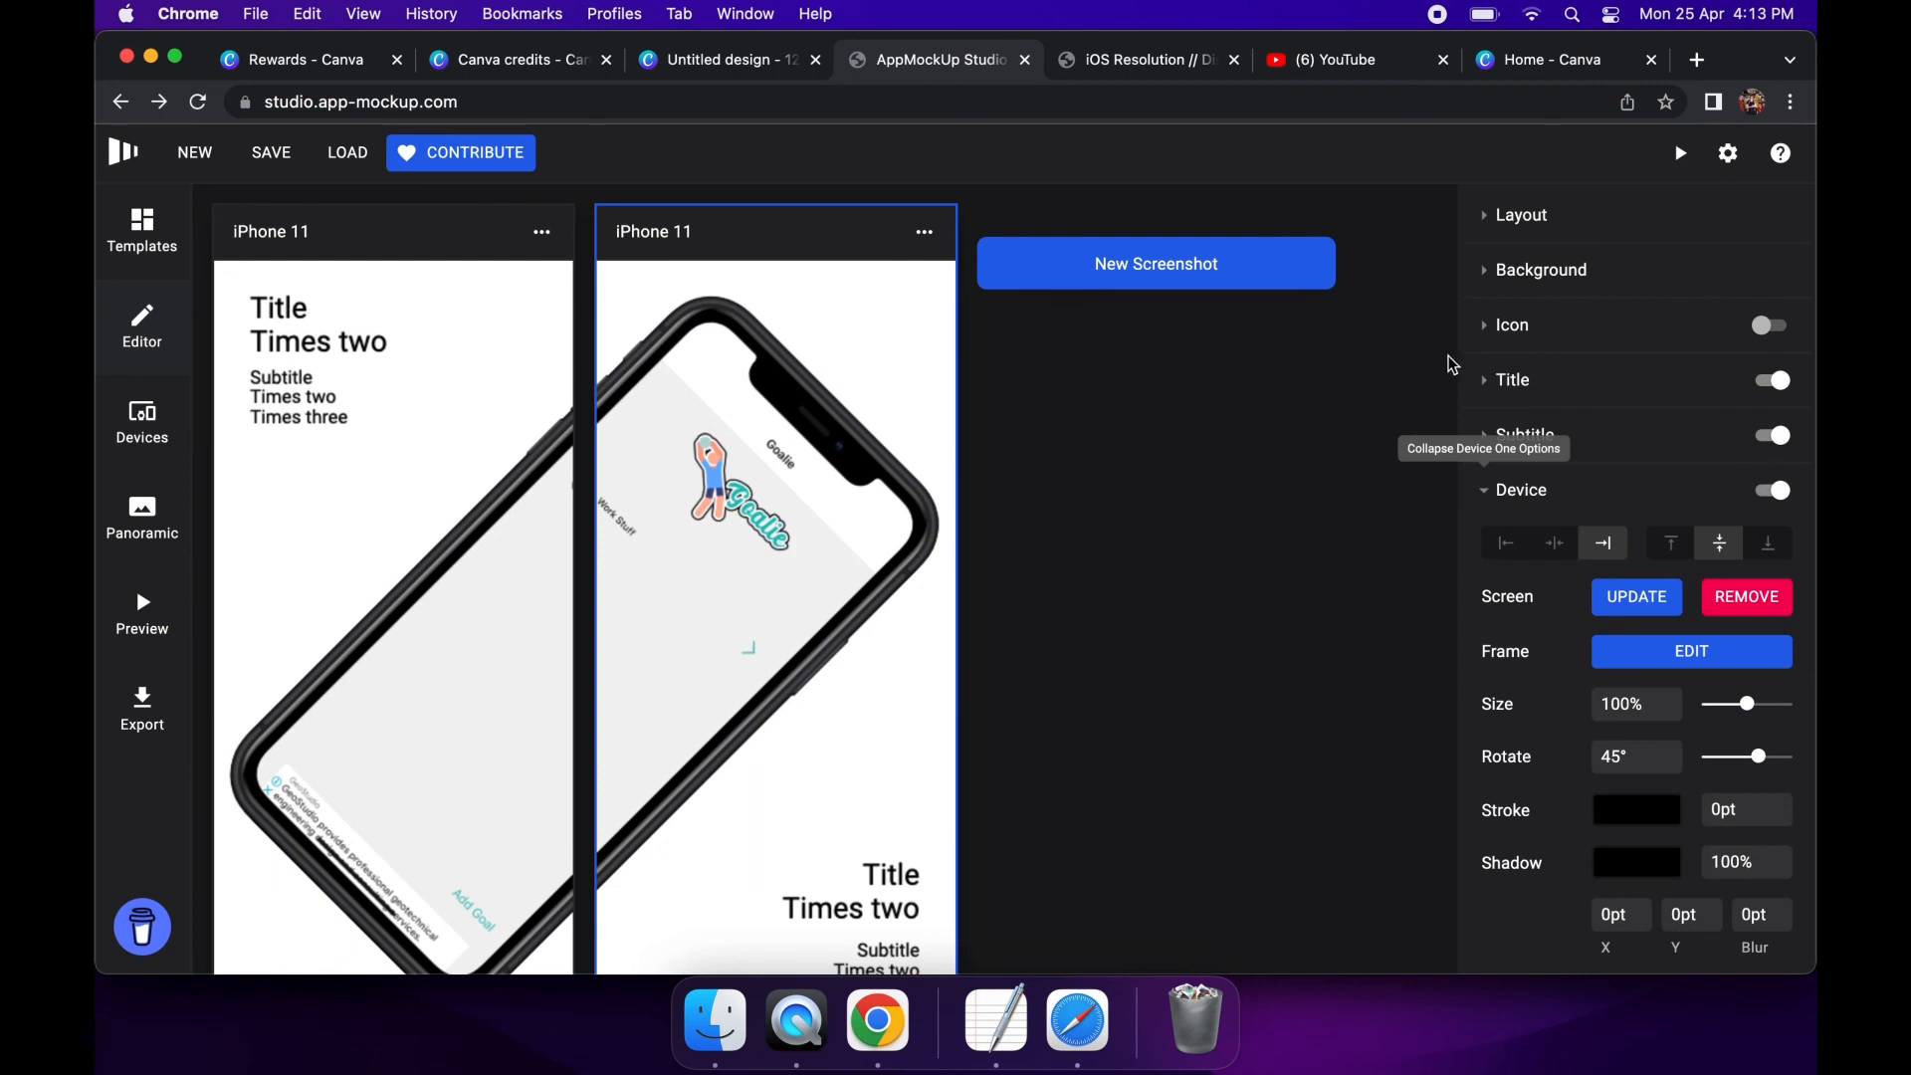
# Set the background type to Panoramic and keep the current teal image, cancelling the replacement file picker
pyautogui.click(1541, 269)
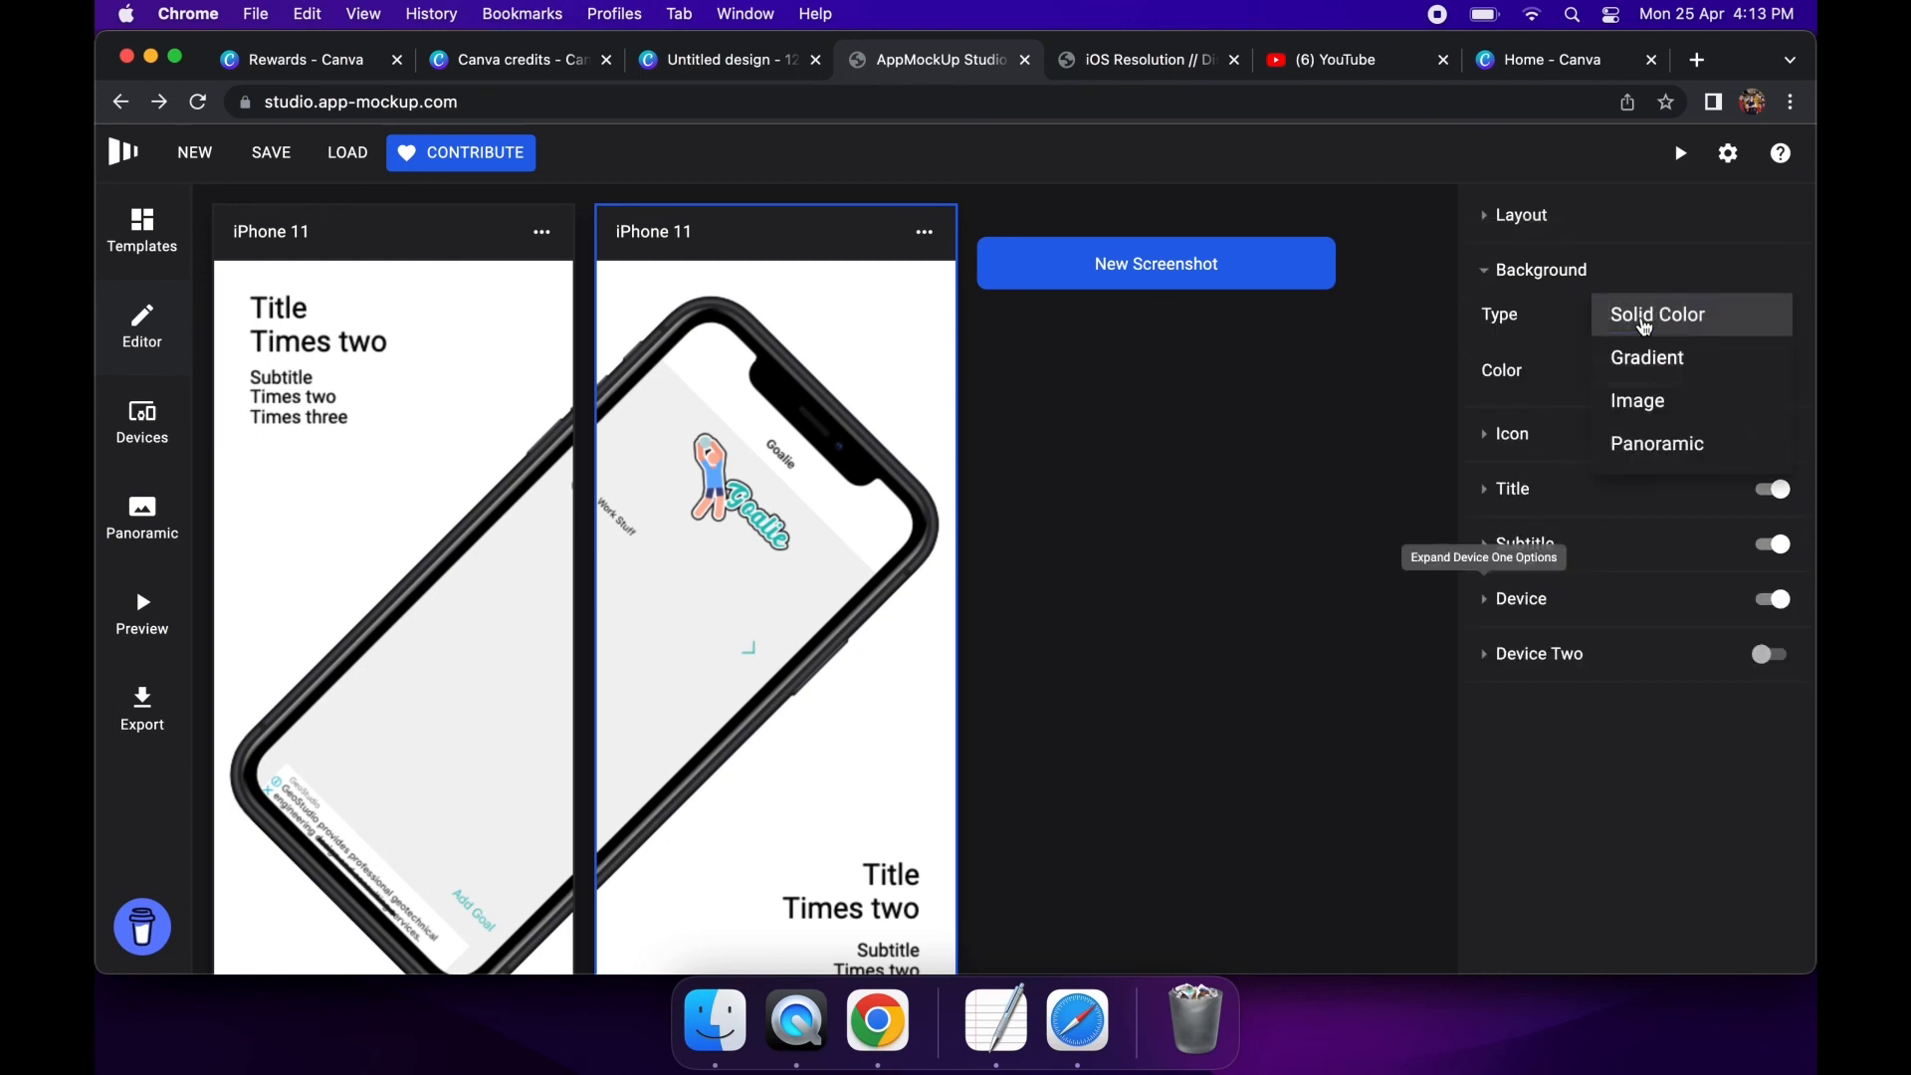
pyautogui.click(1657, 442)
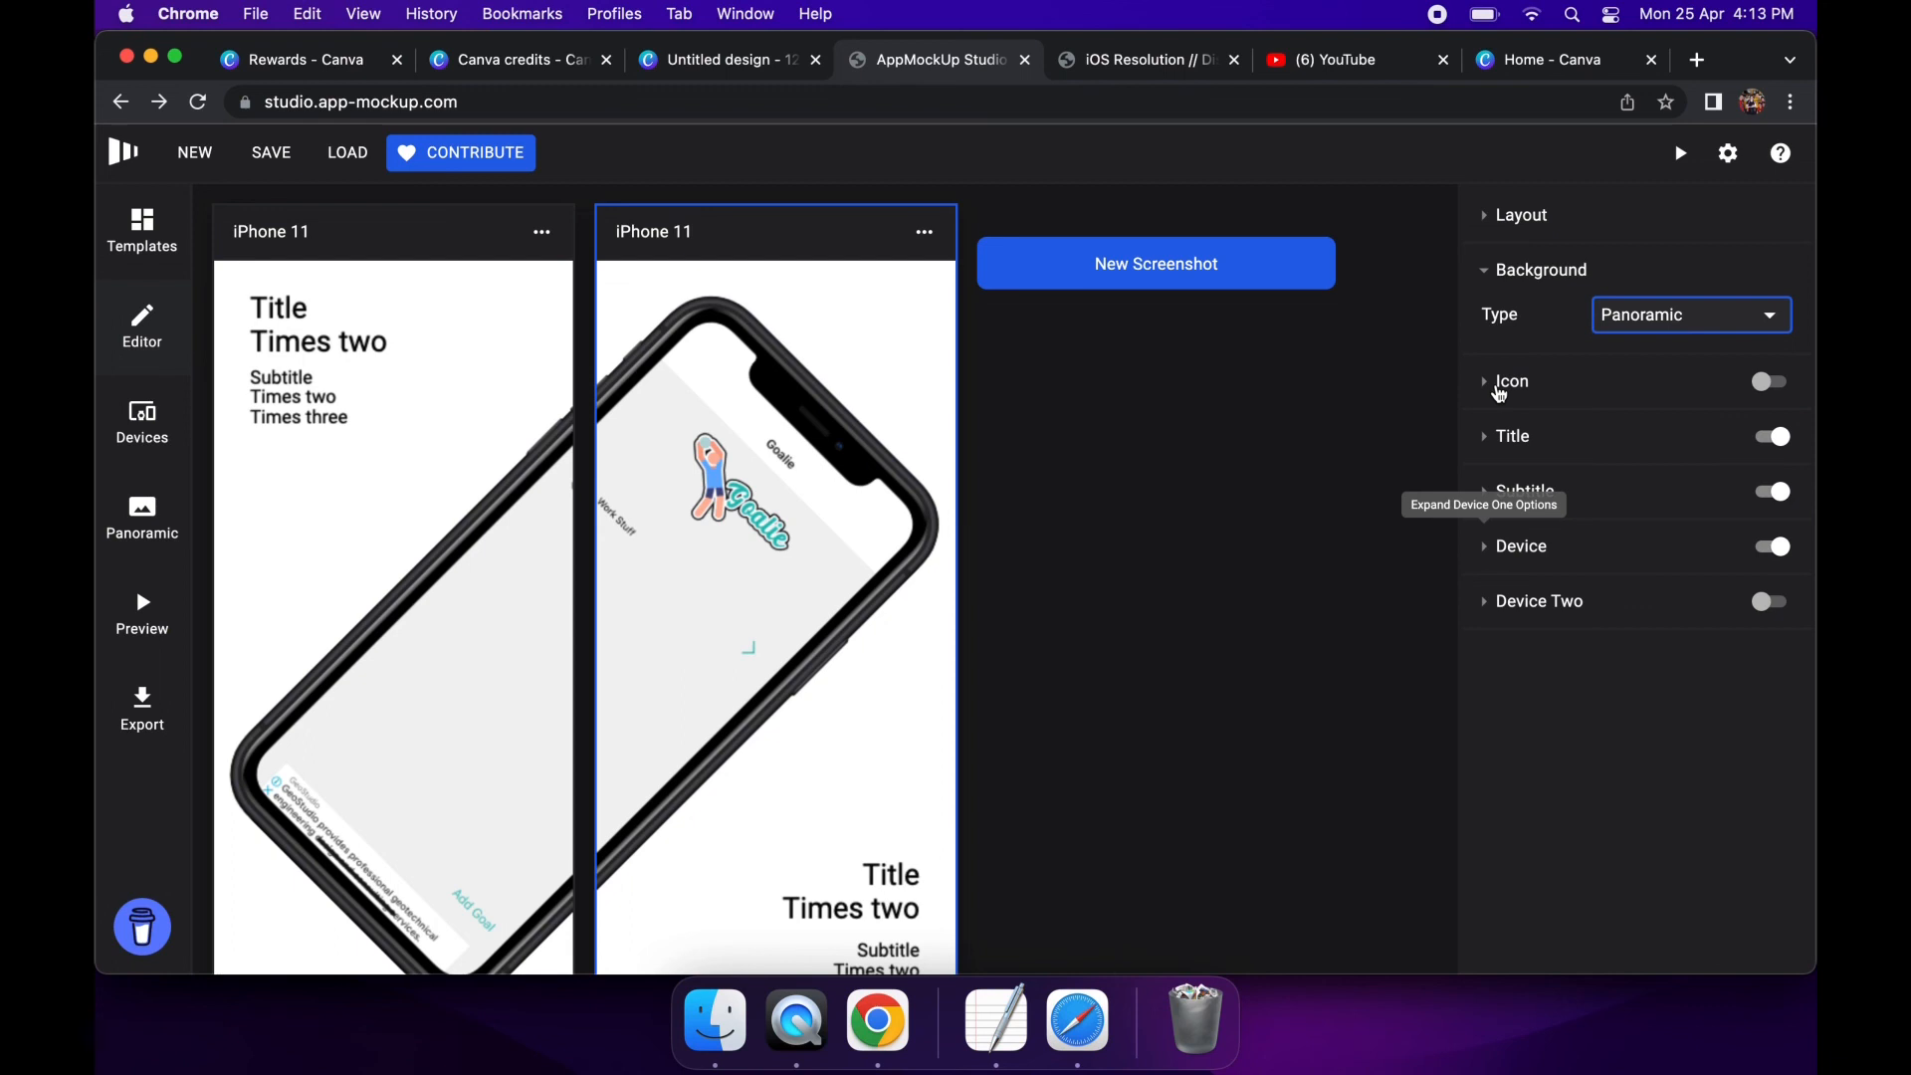
pyautogui.moveTo(285, 356)
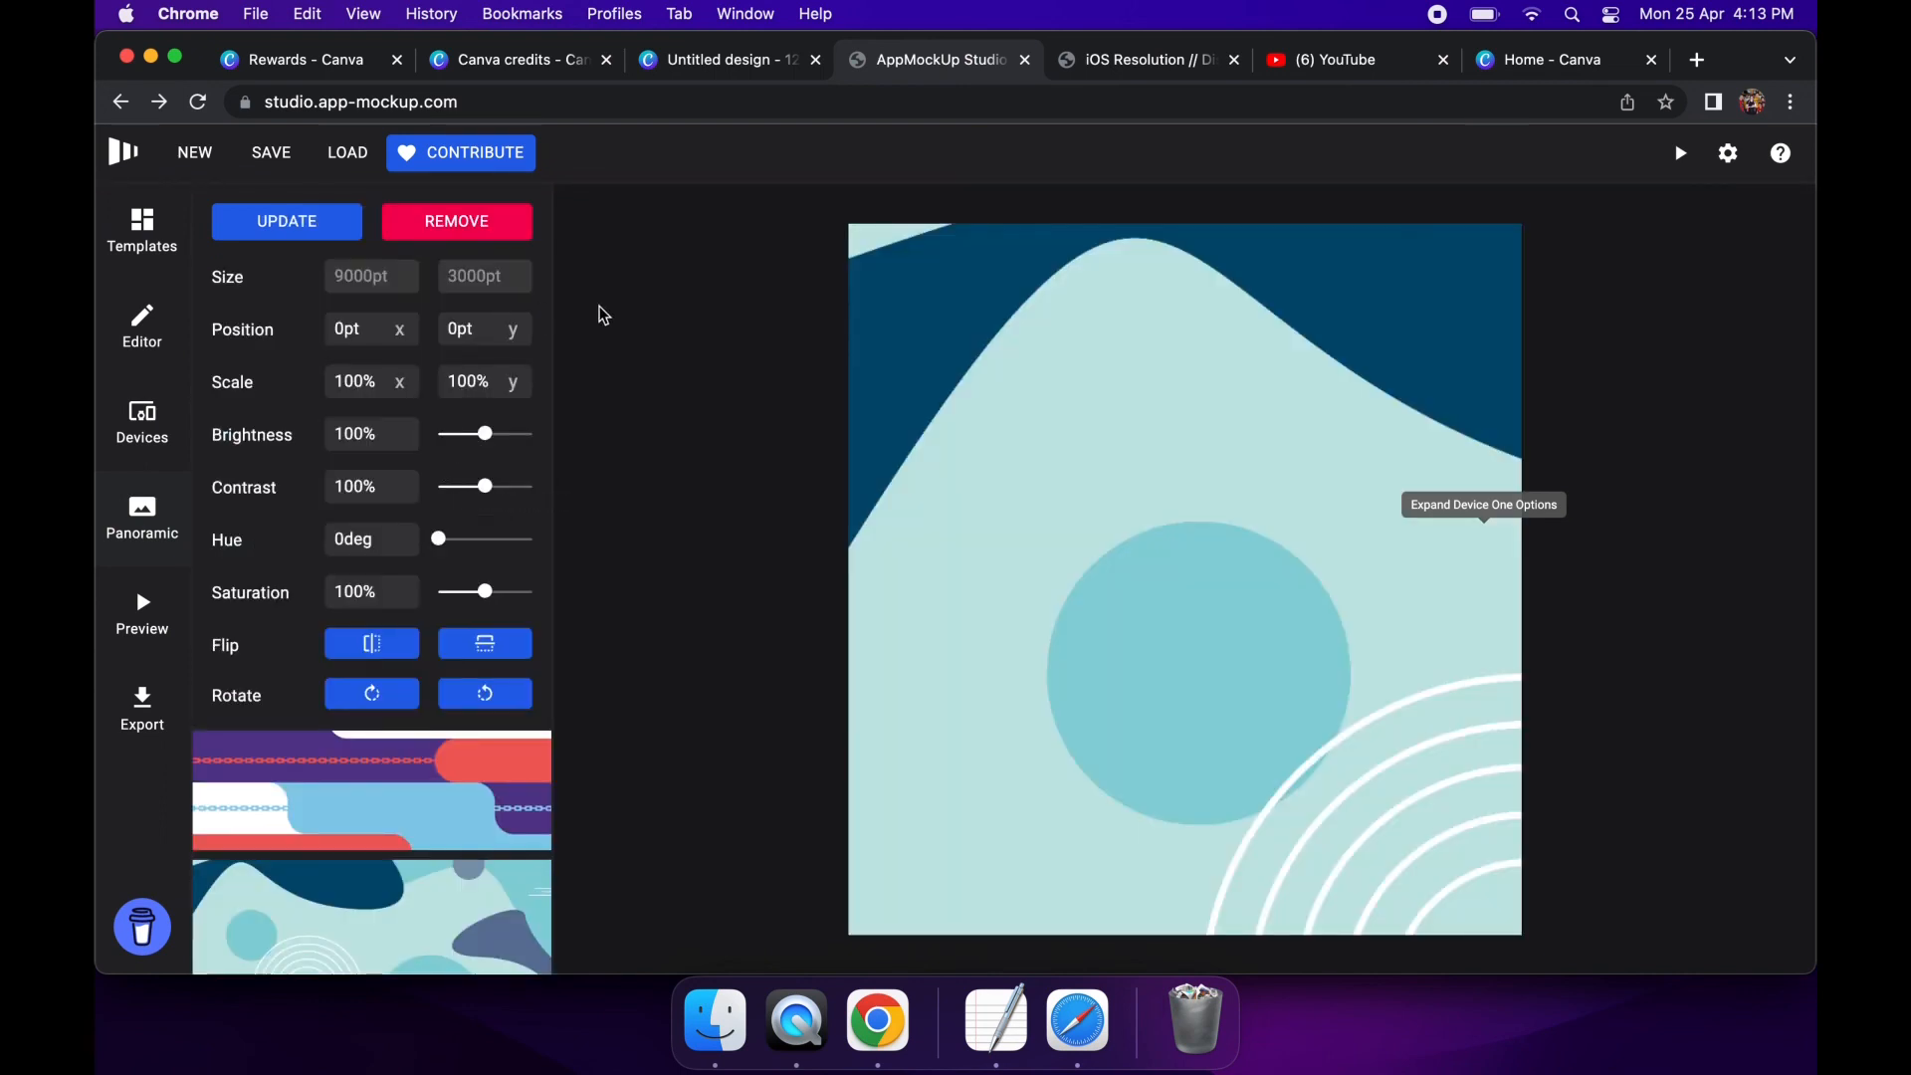
pyautogui.click(285, 221)
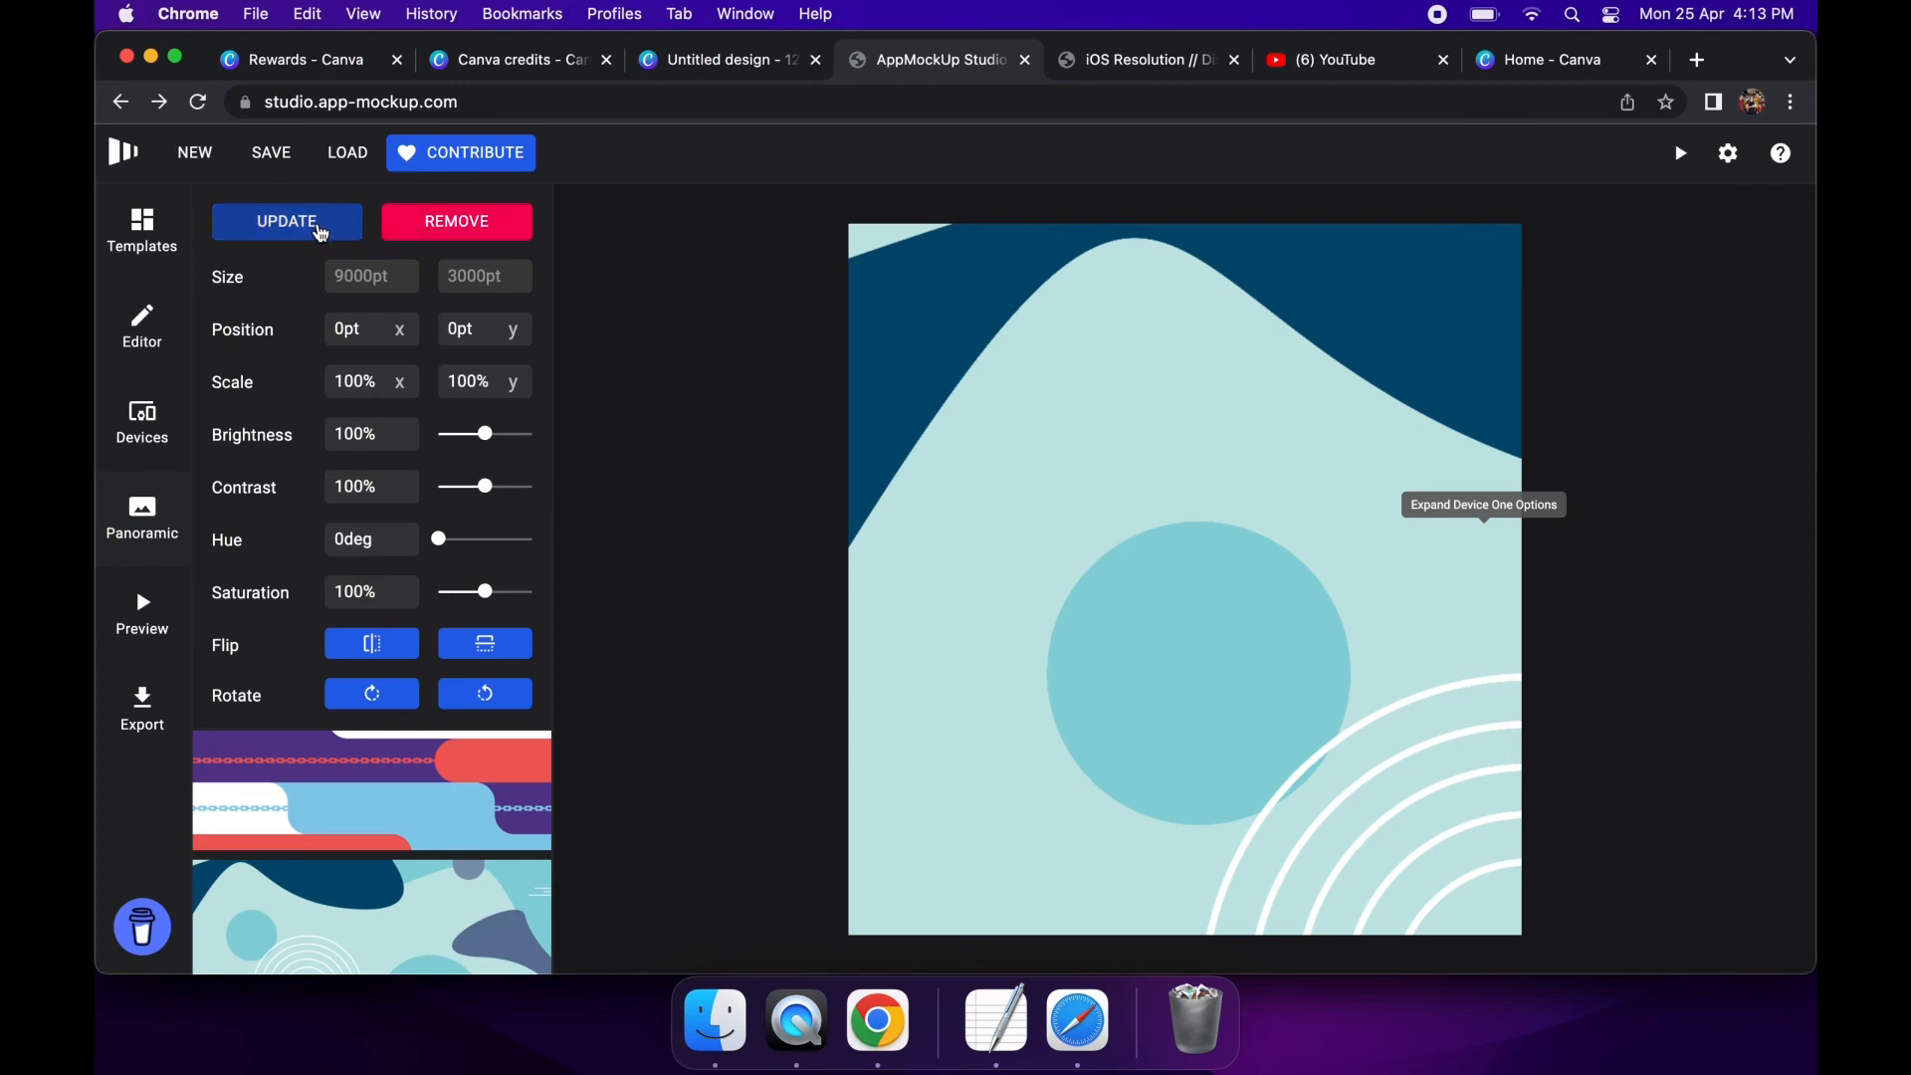
pyautogui.click(285, 221)
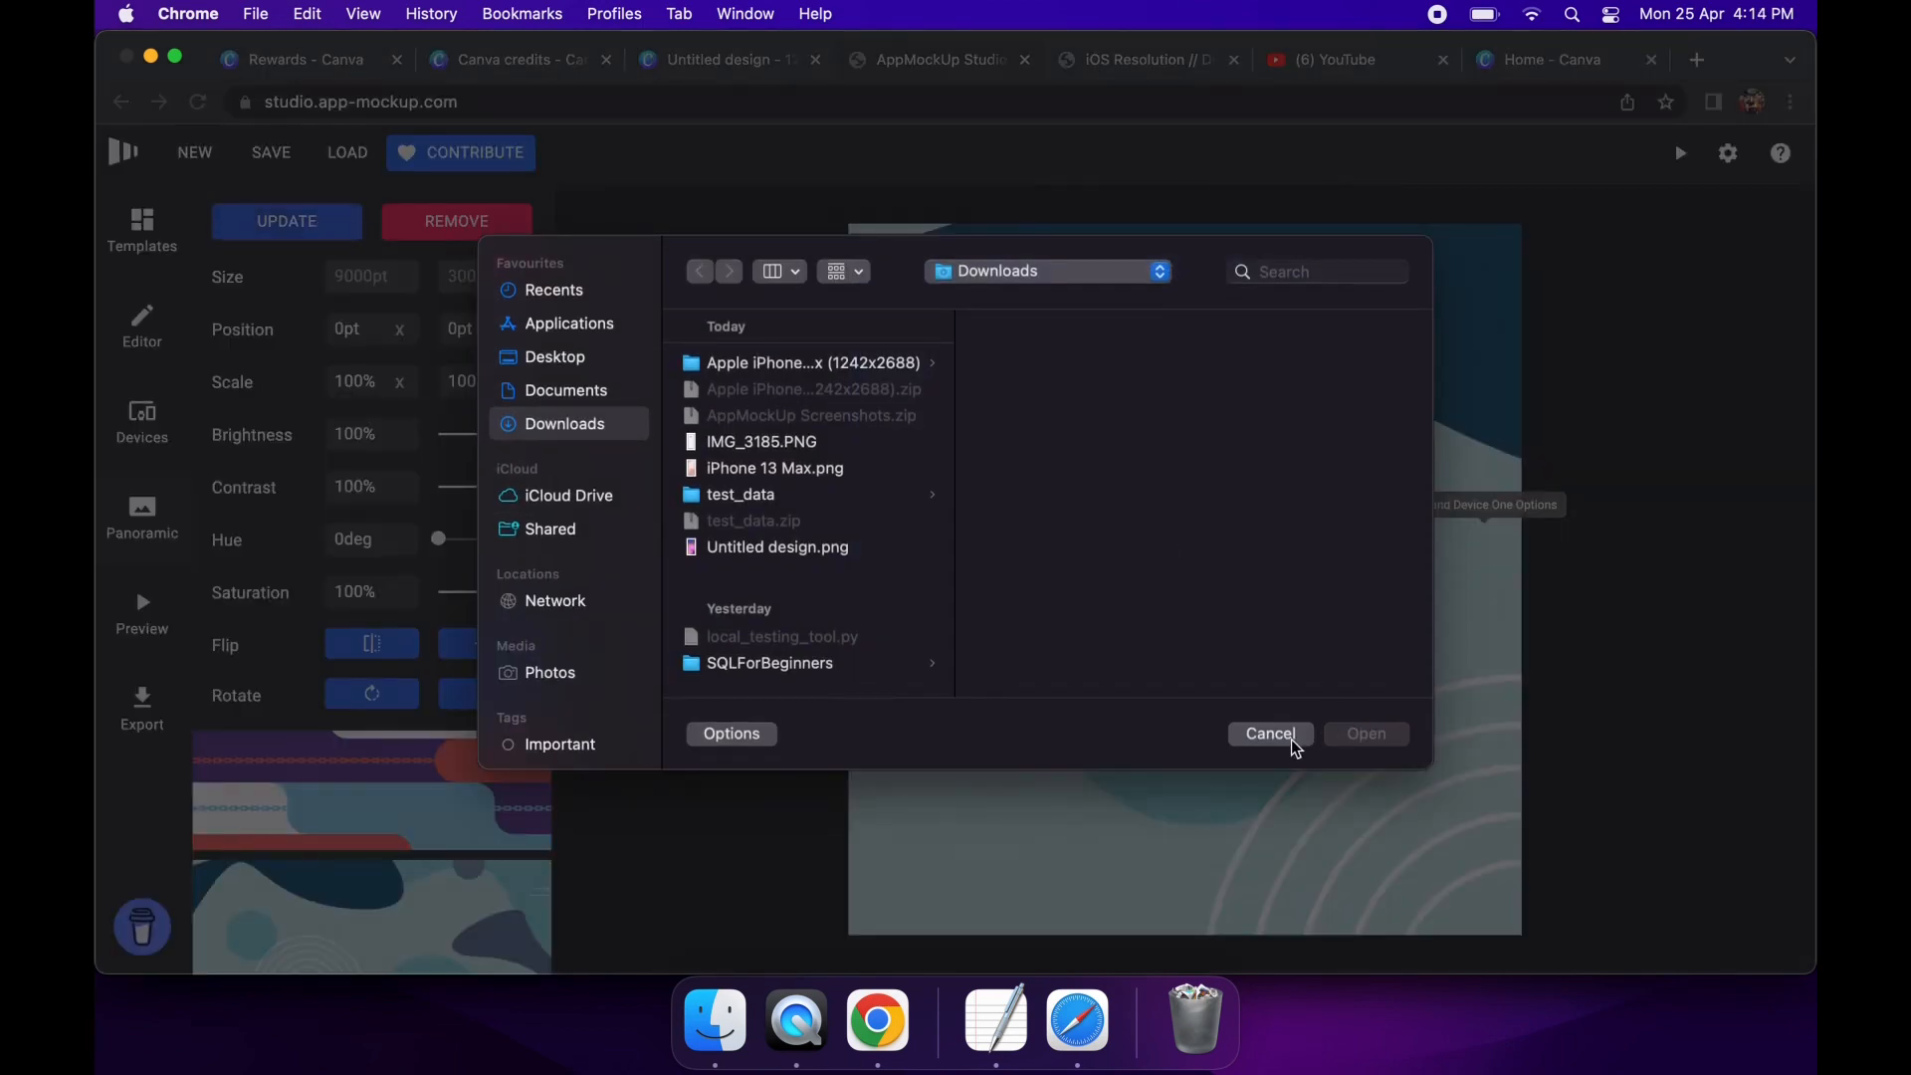
pyautogui.click(1268, 733)
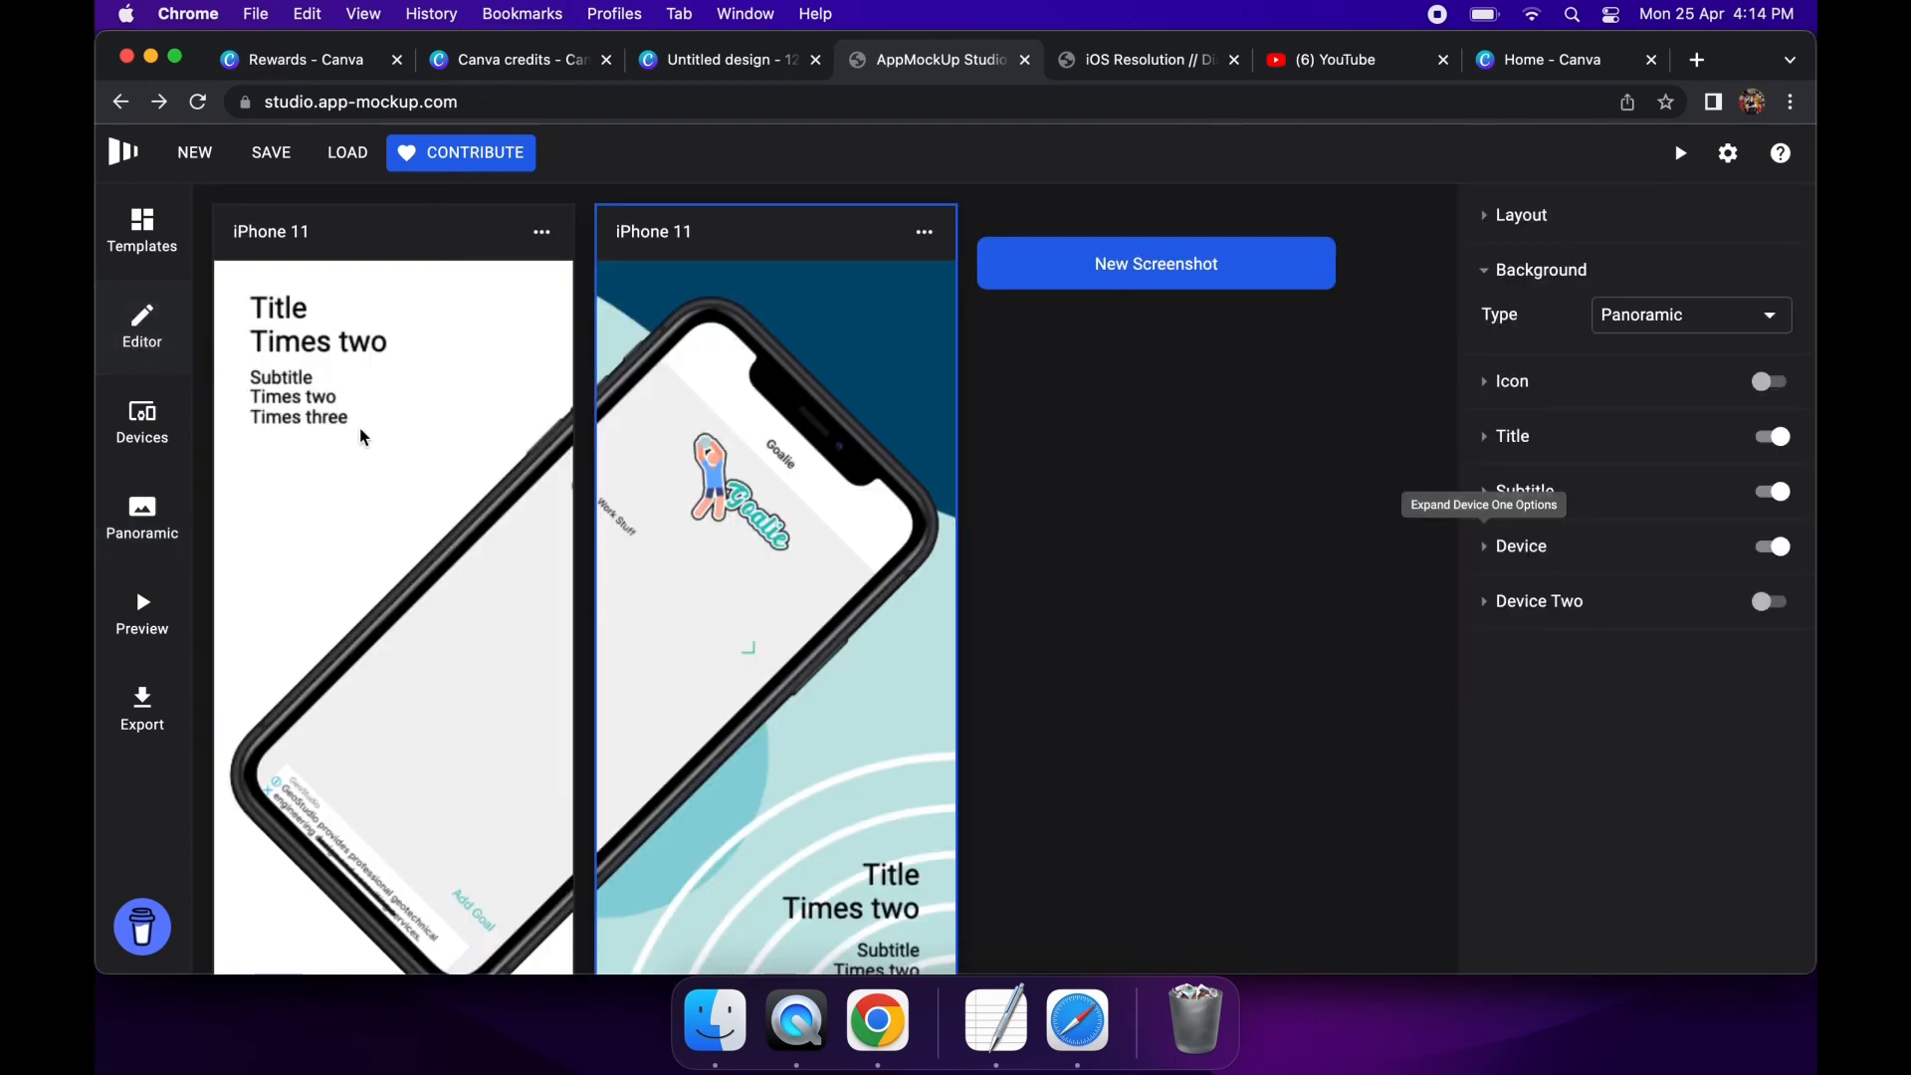
# Set the first screenshot's background type to Panoramic so the teal waves continue across both
pyautogui.click(1691, 315)
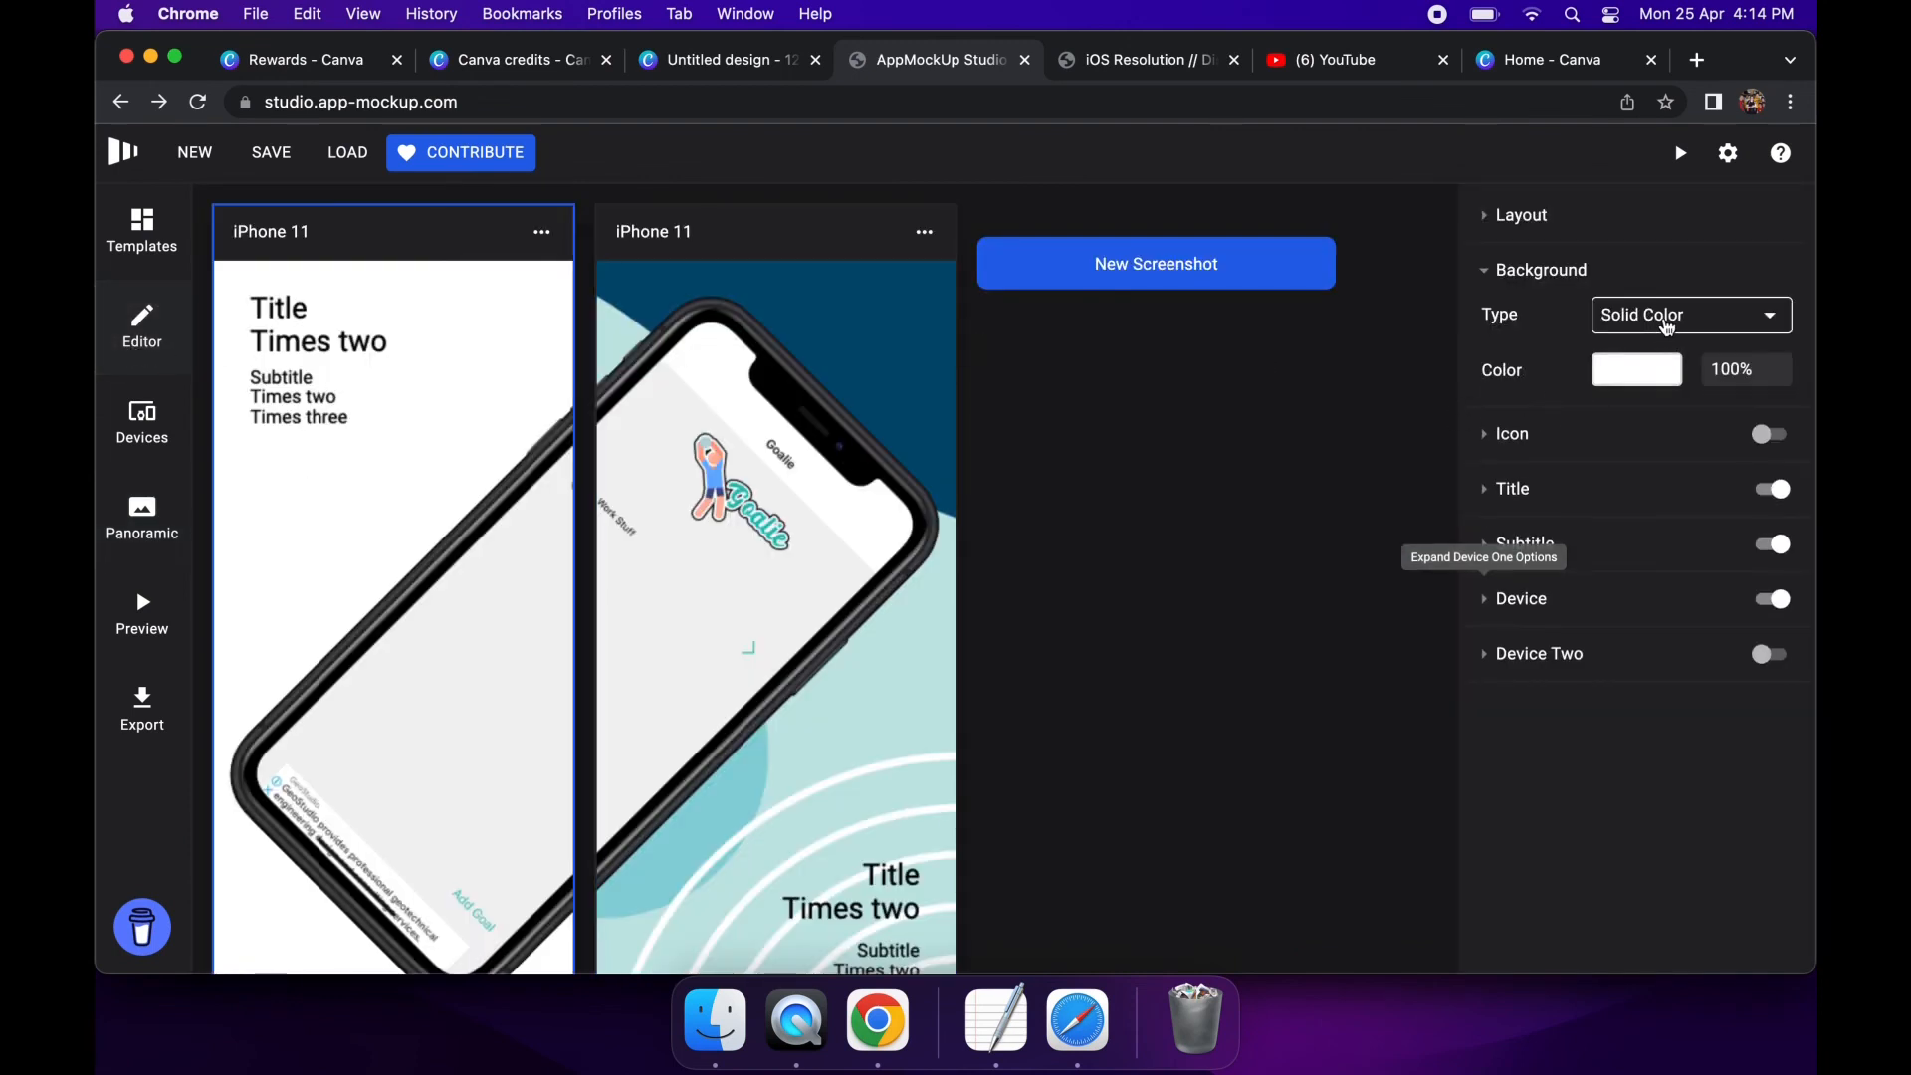
pyautogui.click(1688, 314)
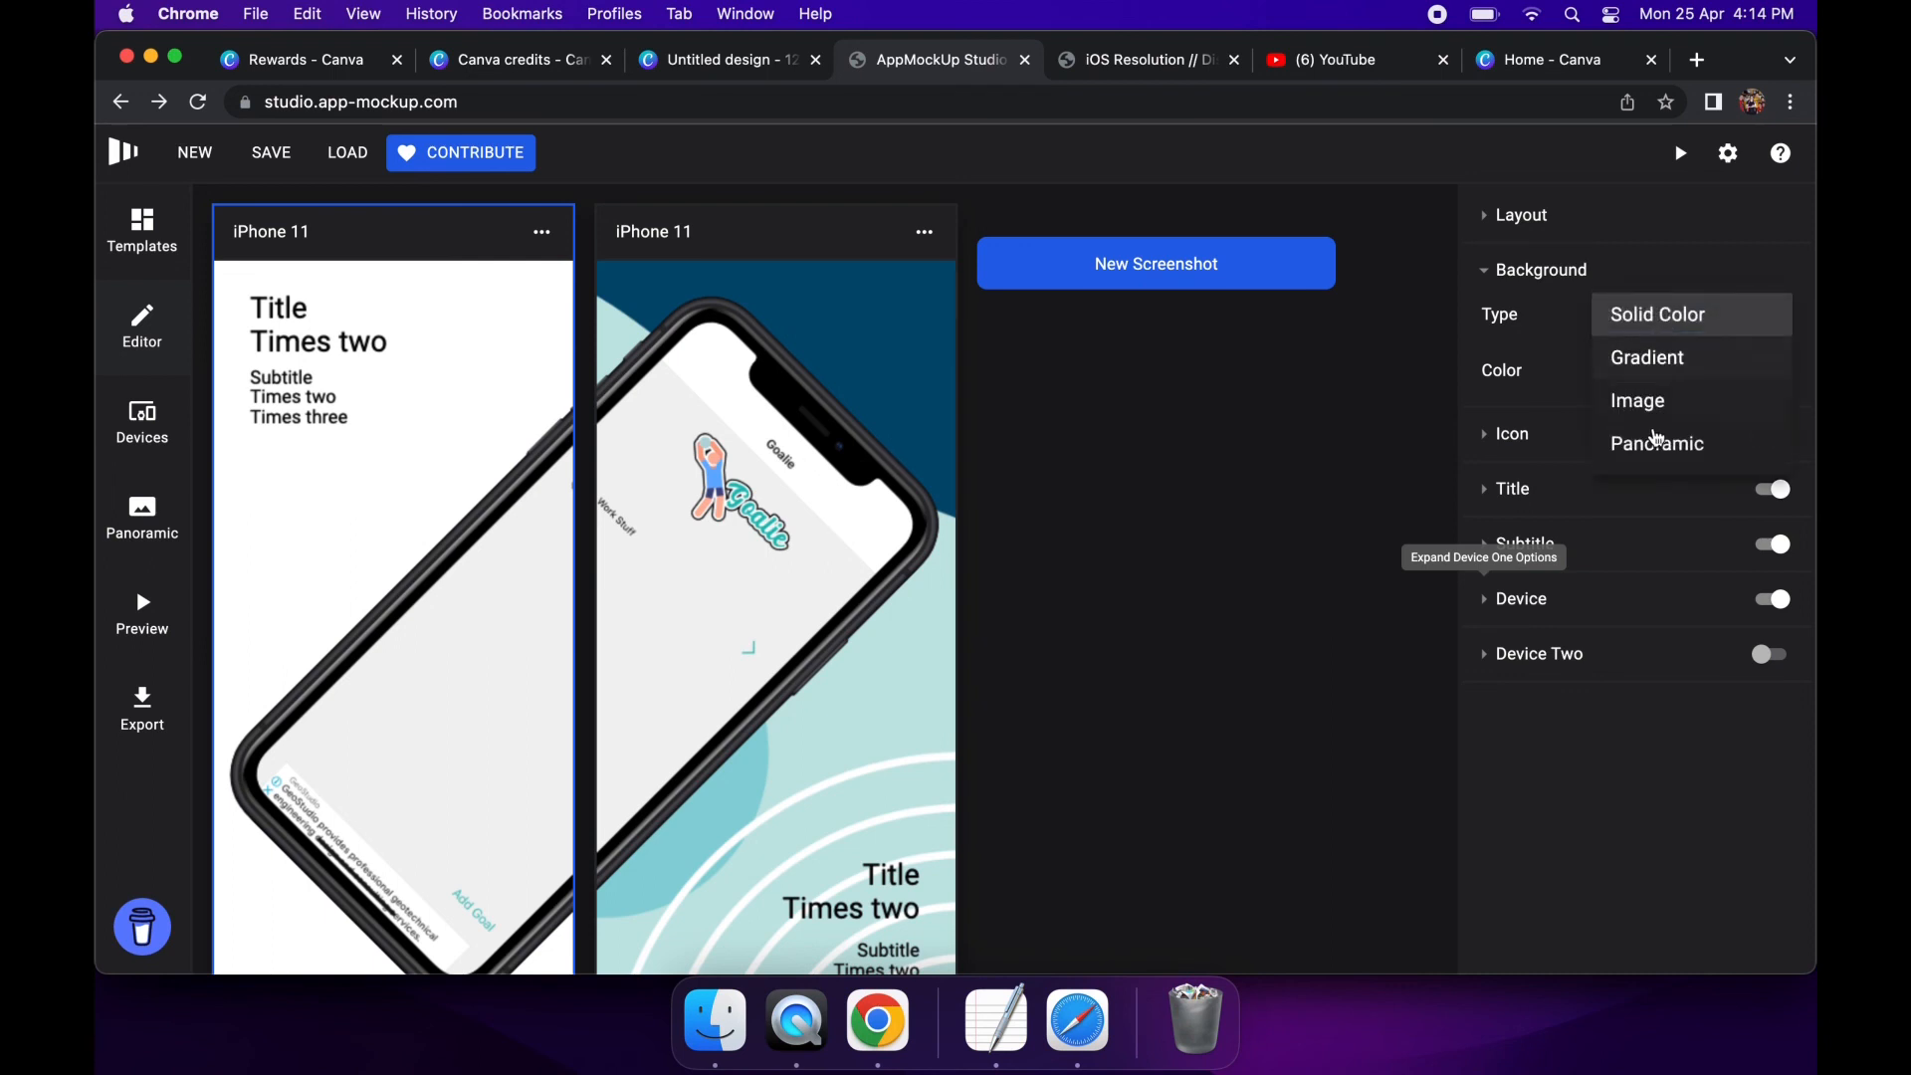
pyautogui.click(1654, 442)
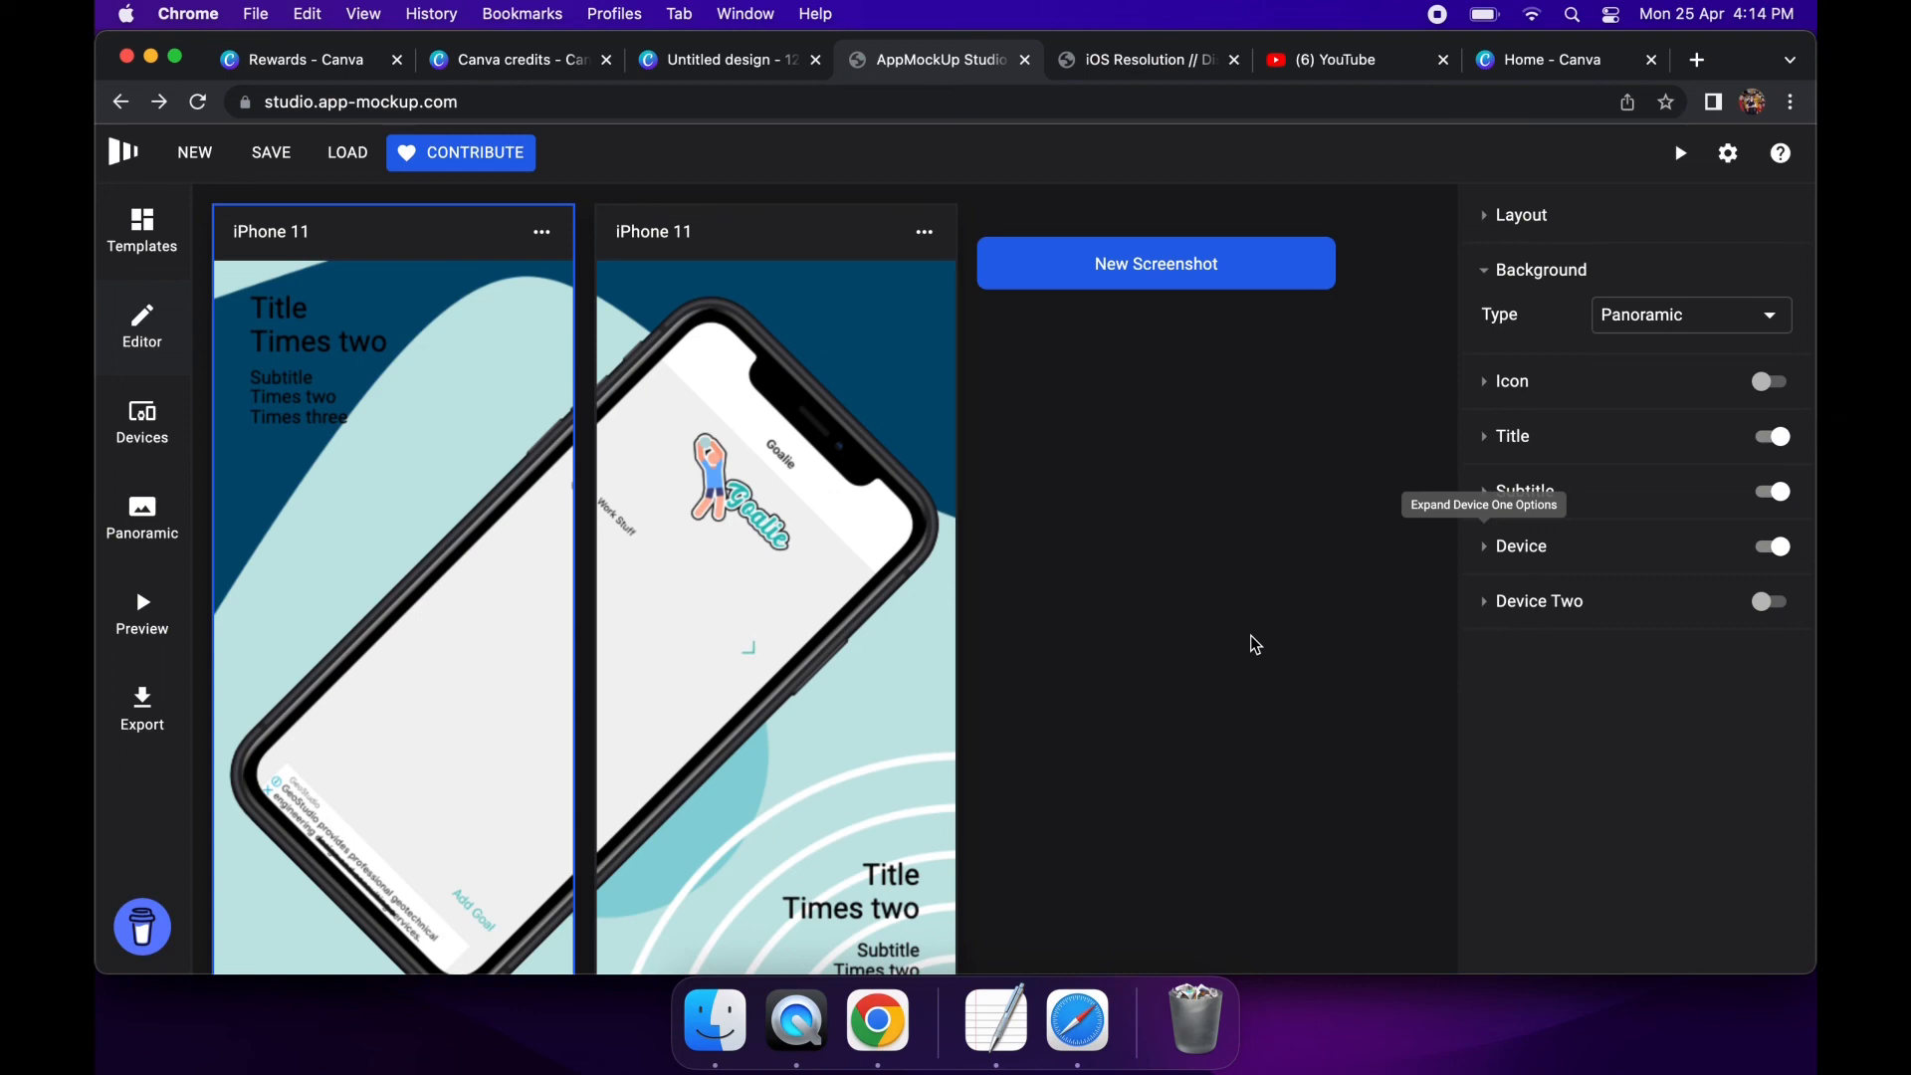
pyautogui.moveTo(1388, 86)
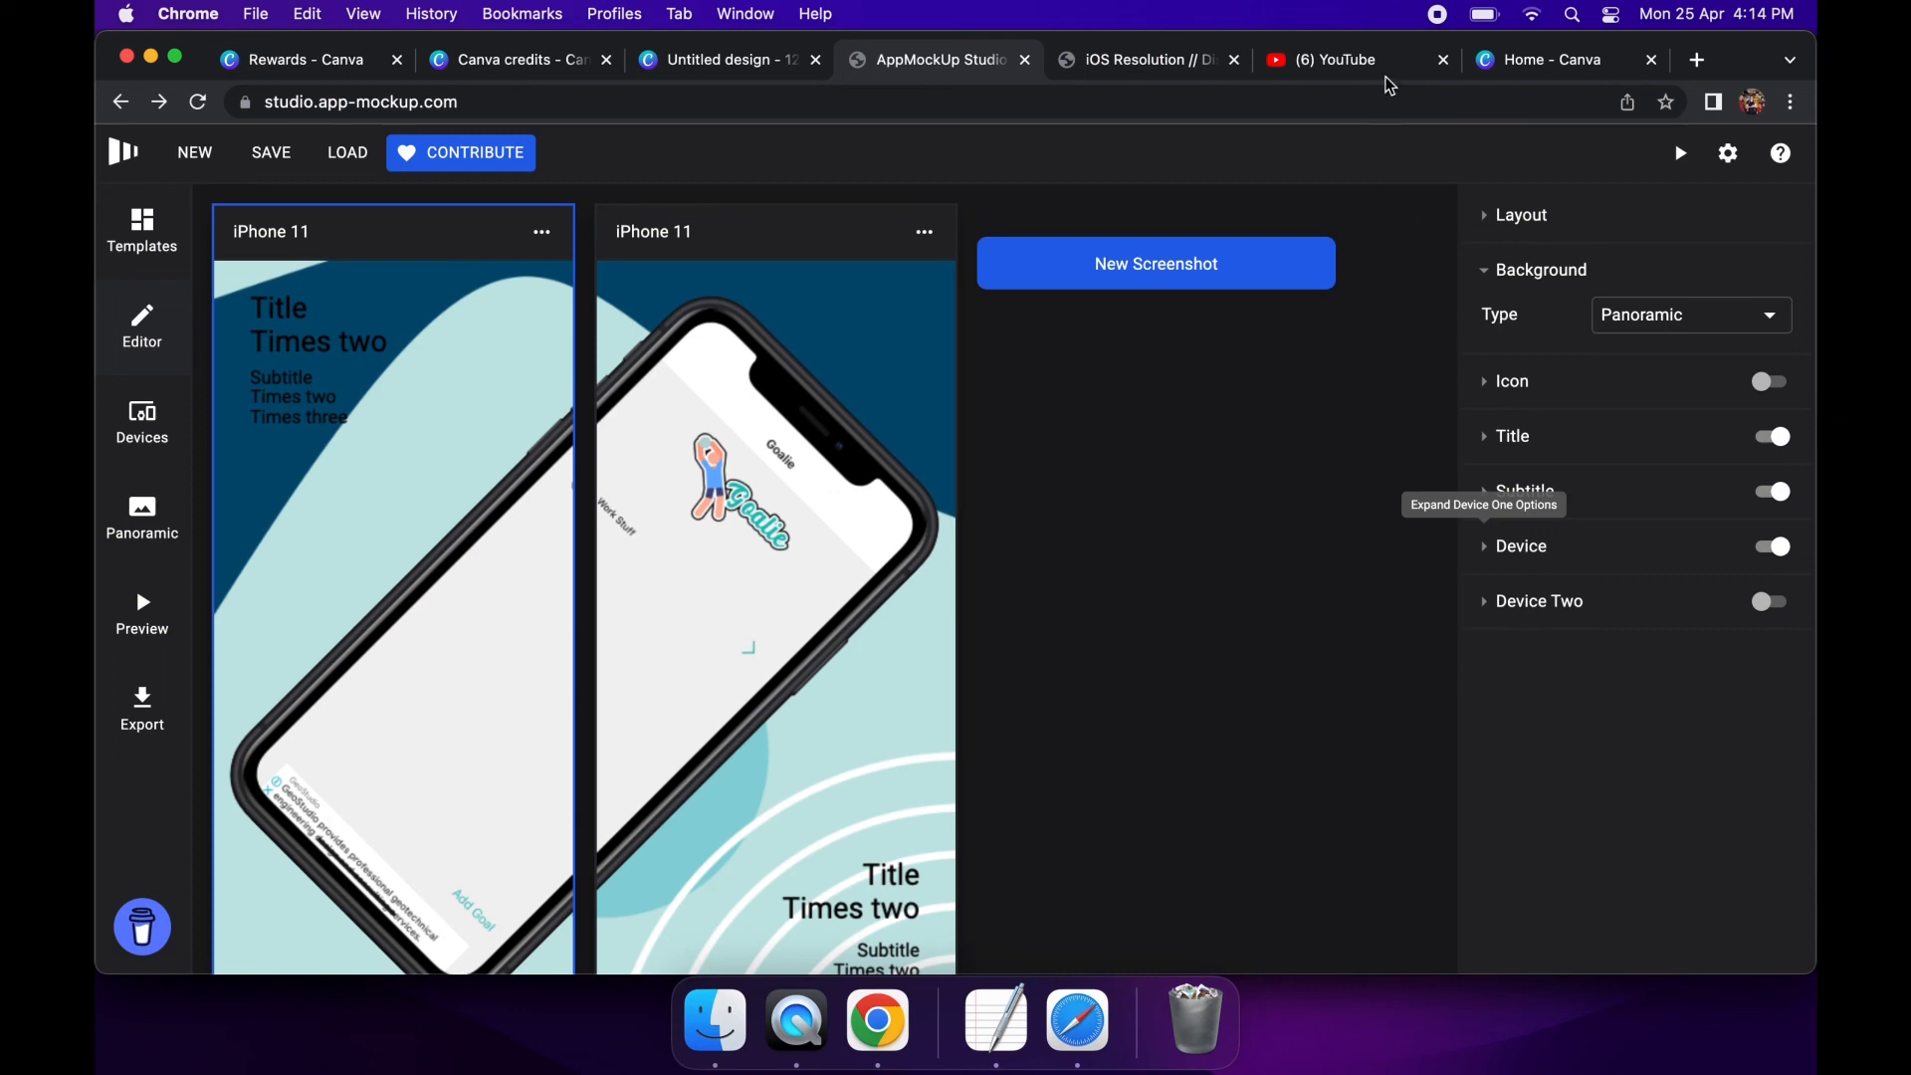